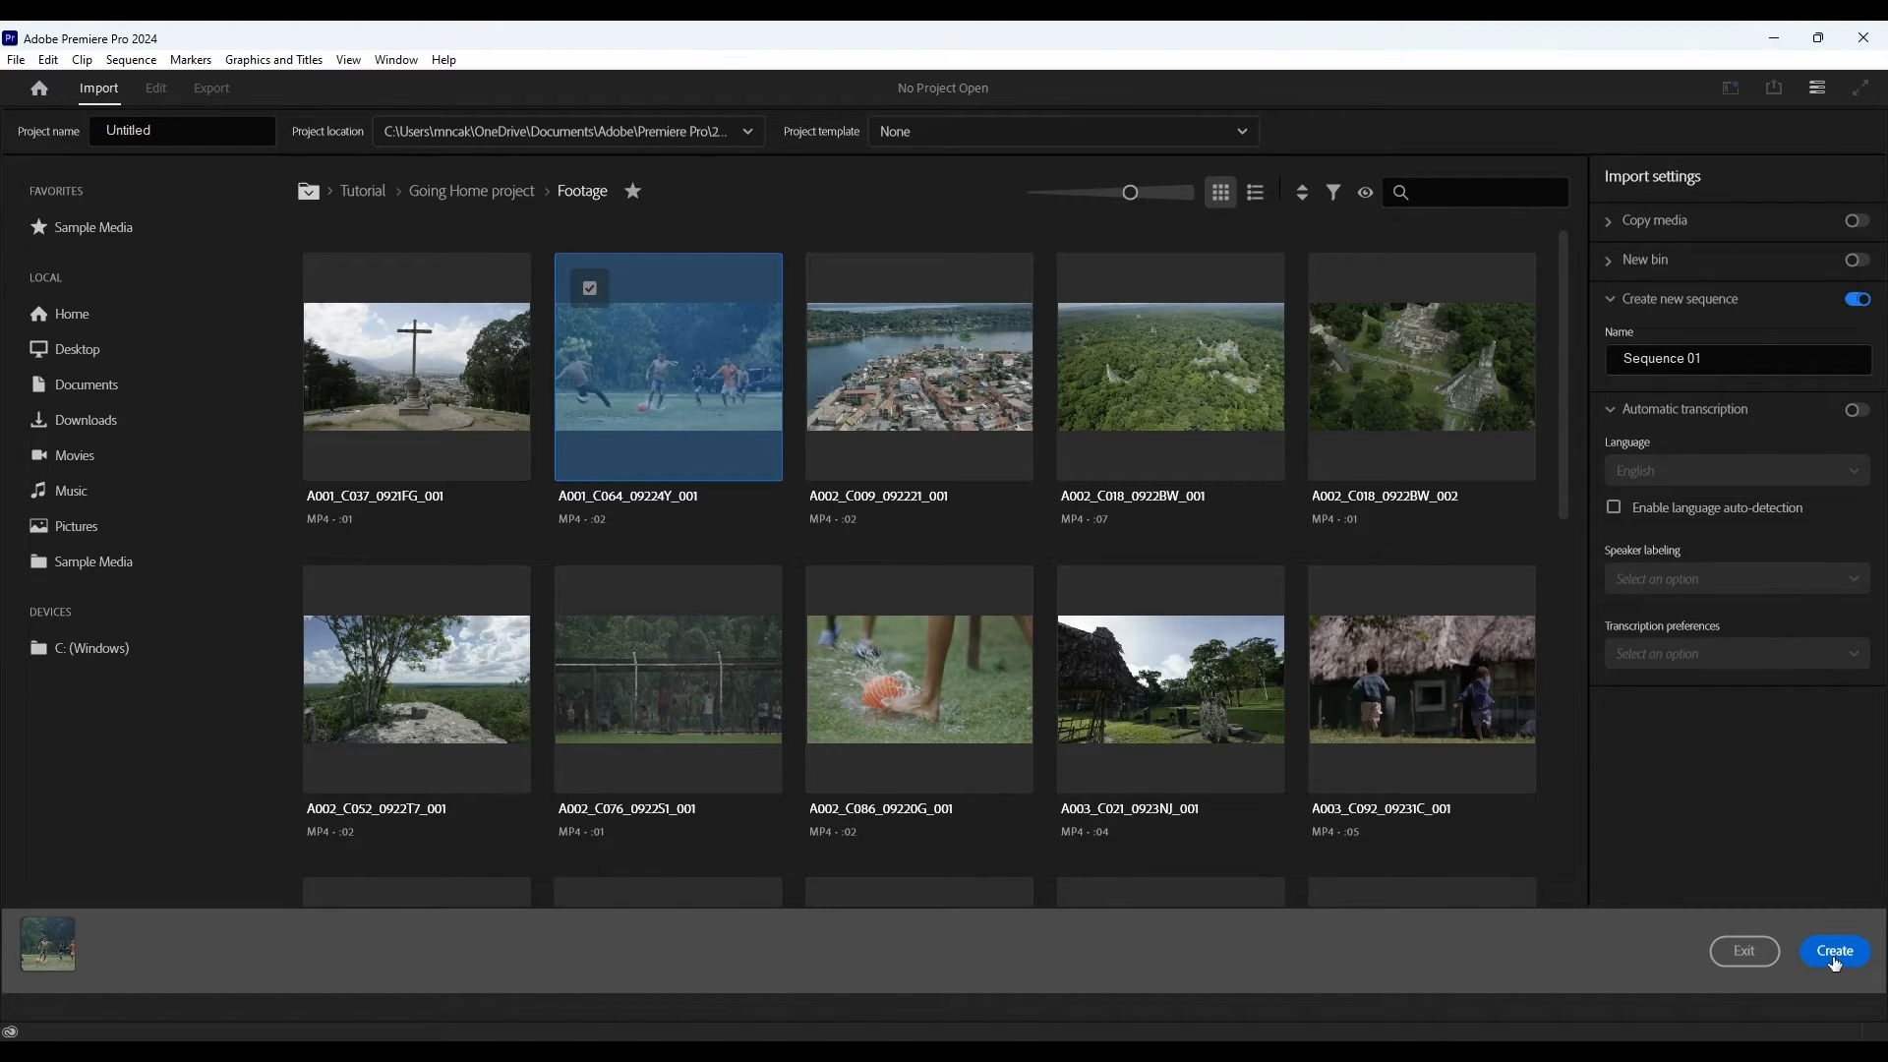
Create the new project and Sequence 01 from clip A001_C064_09224Y_001
left_click(1832, 951)
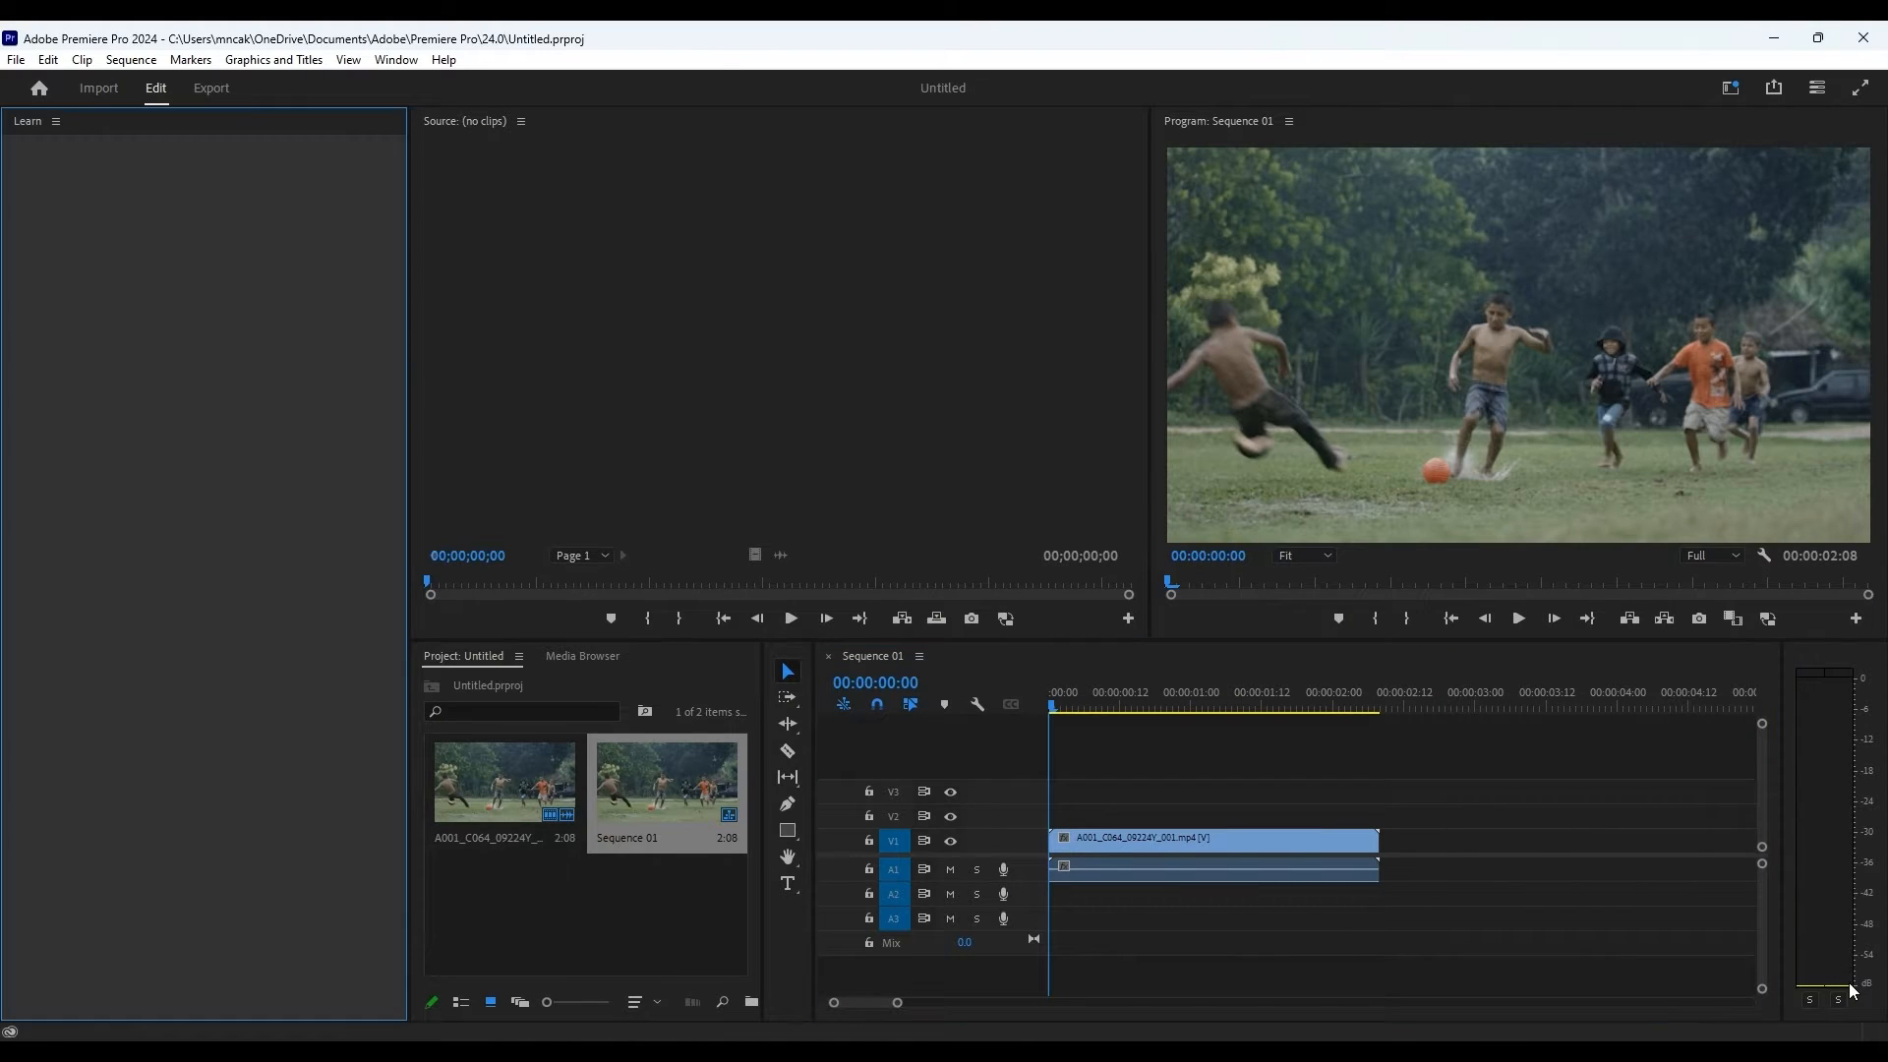
Close the Source Monitor and make the enlarged Timeline panel active
left_click(26, 120)
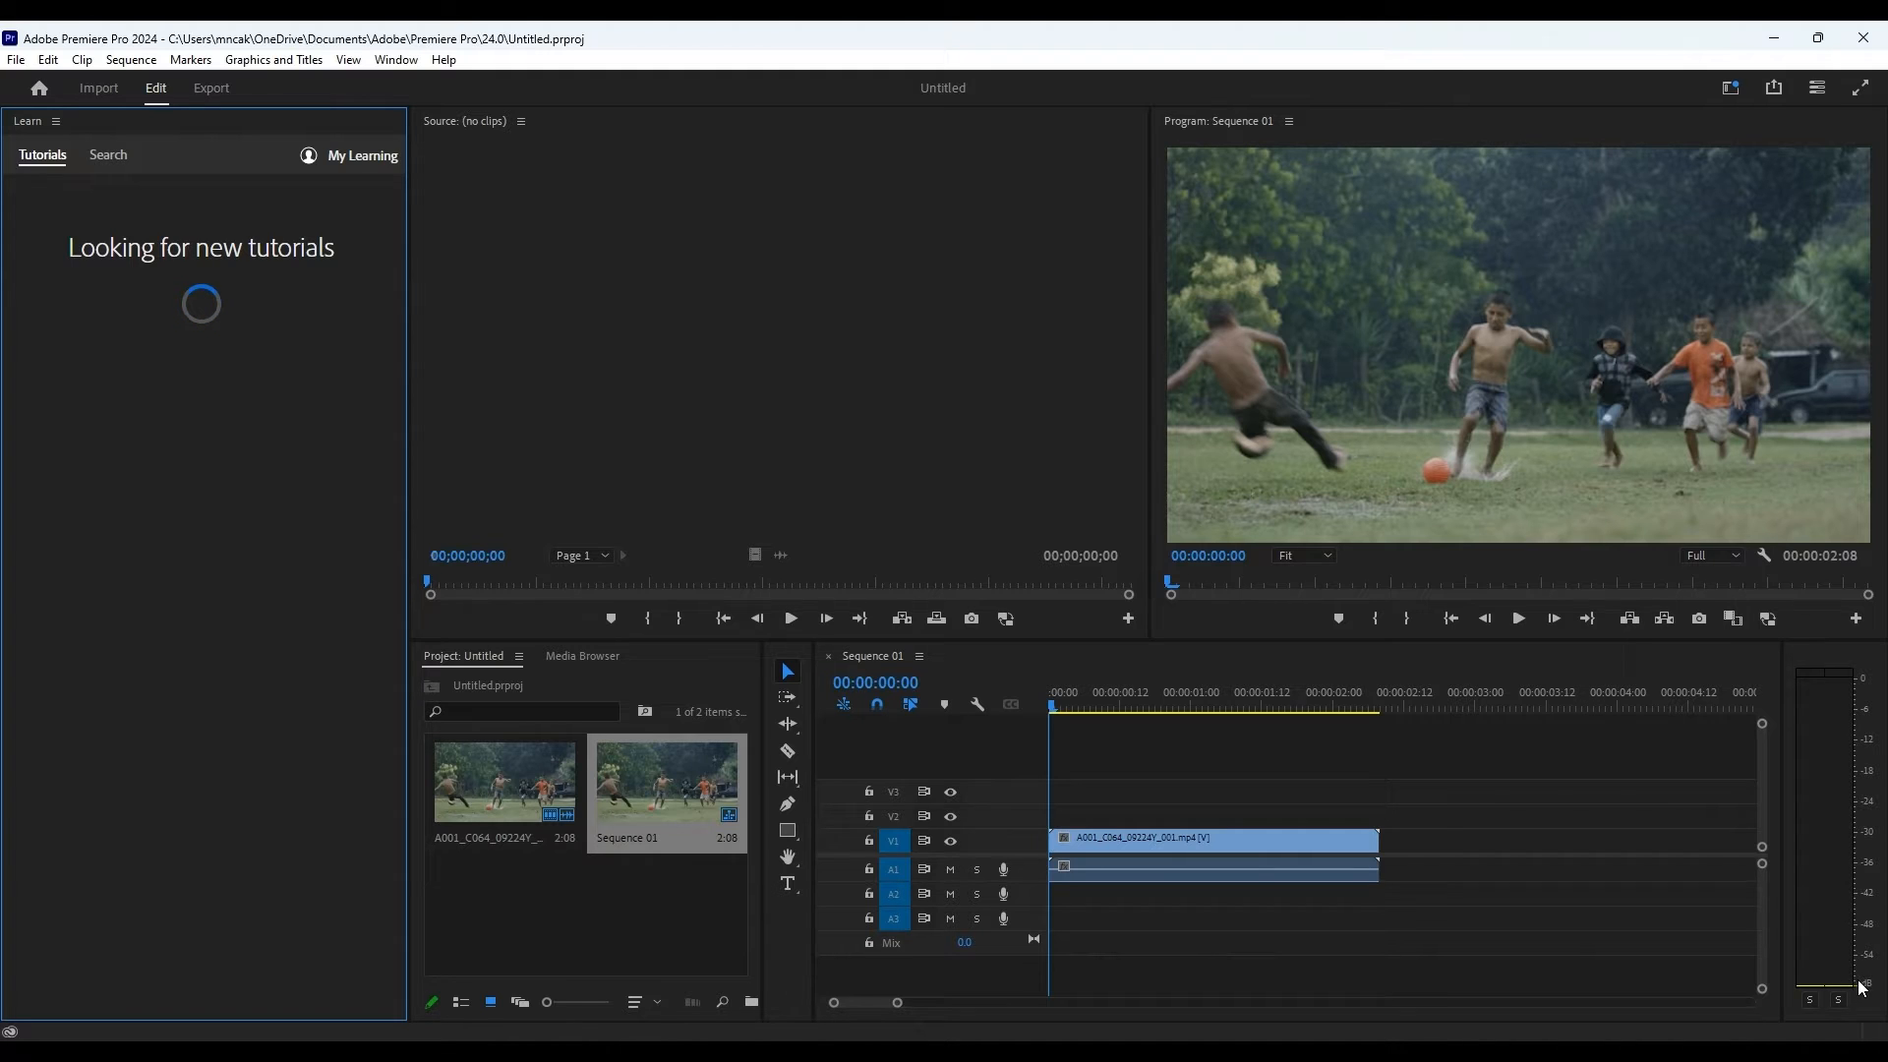
mouse_move(1782, 948)
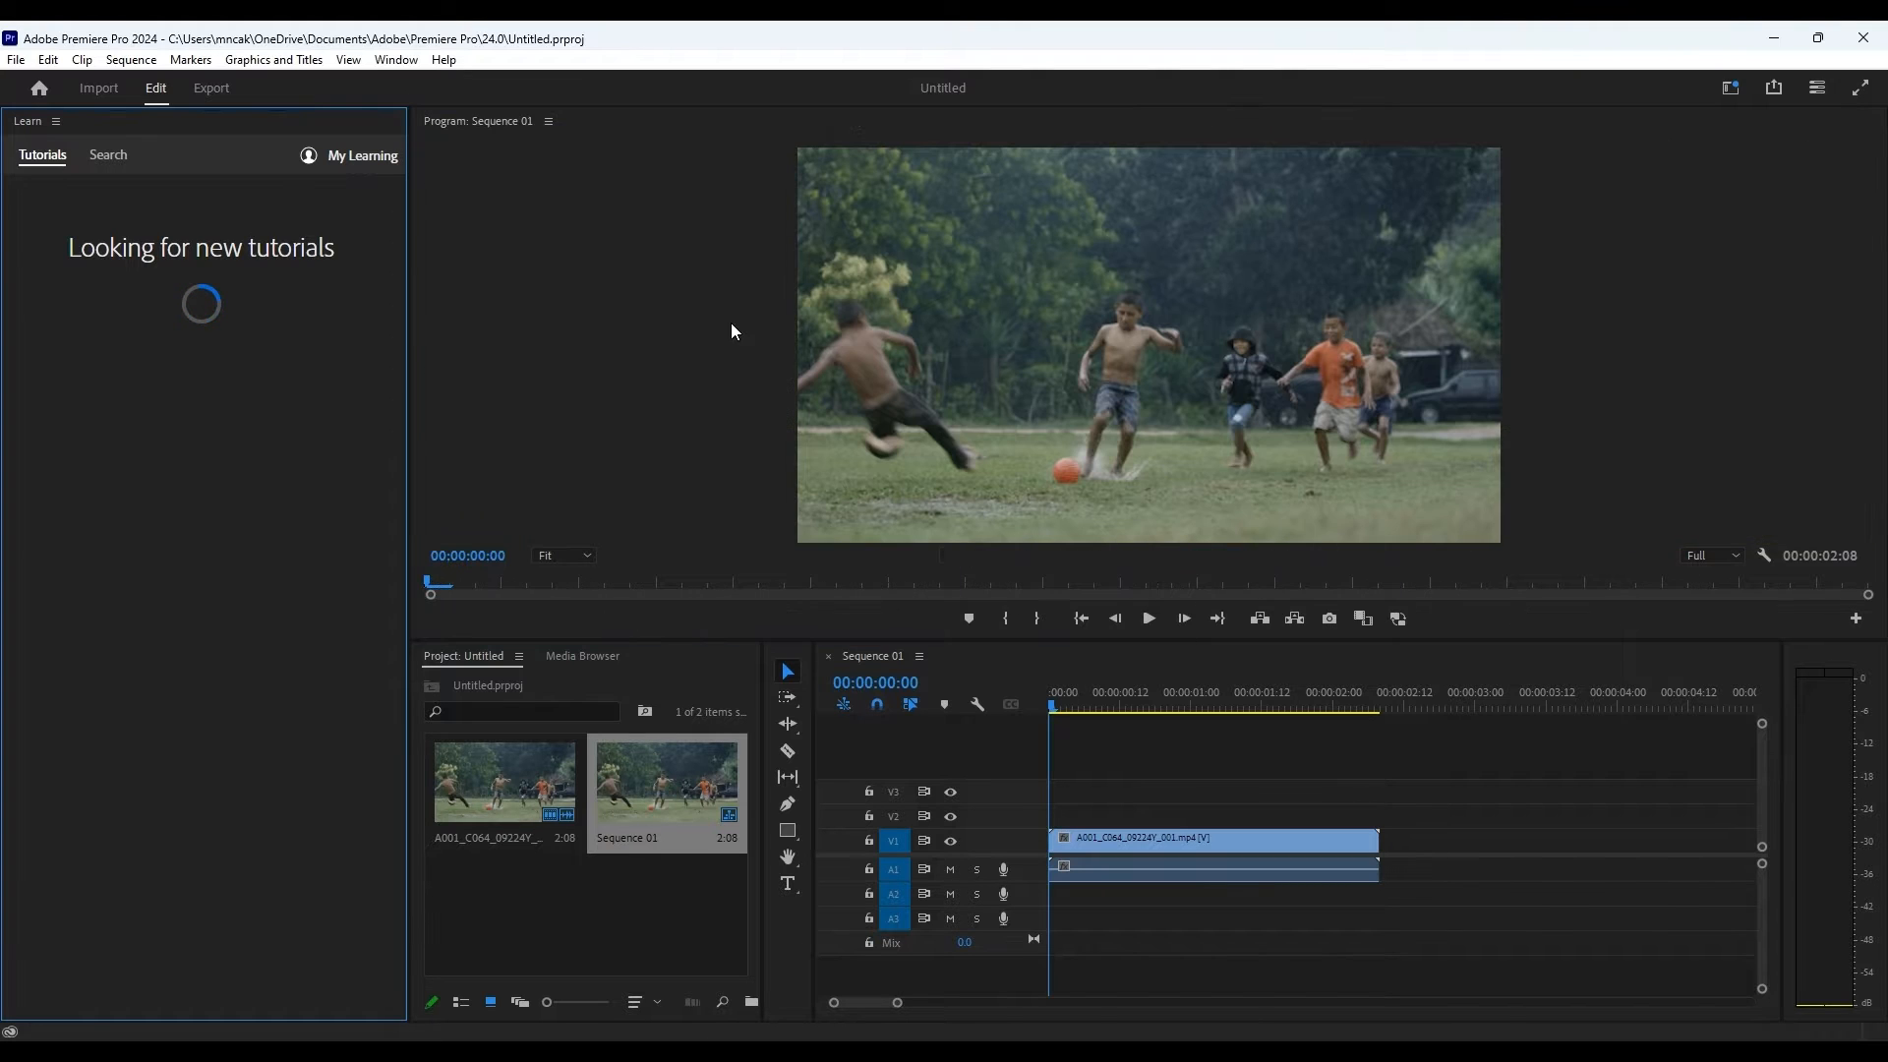
mouse_move(920, 640)
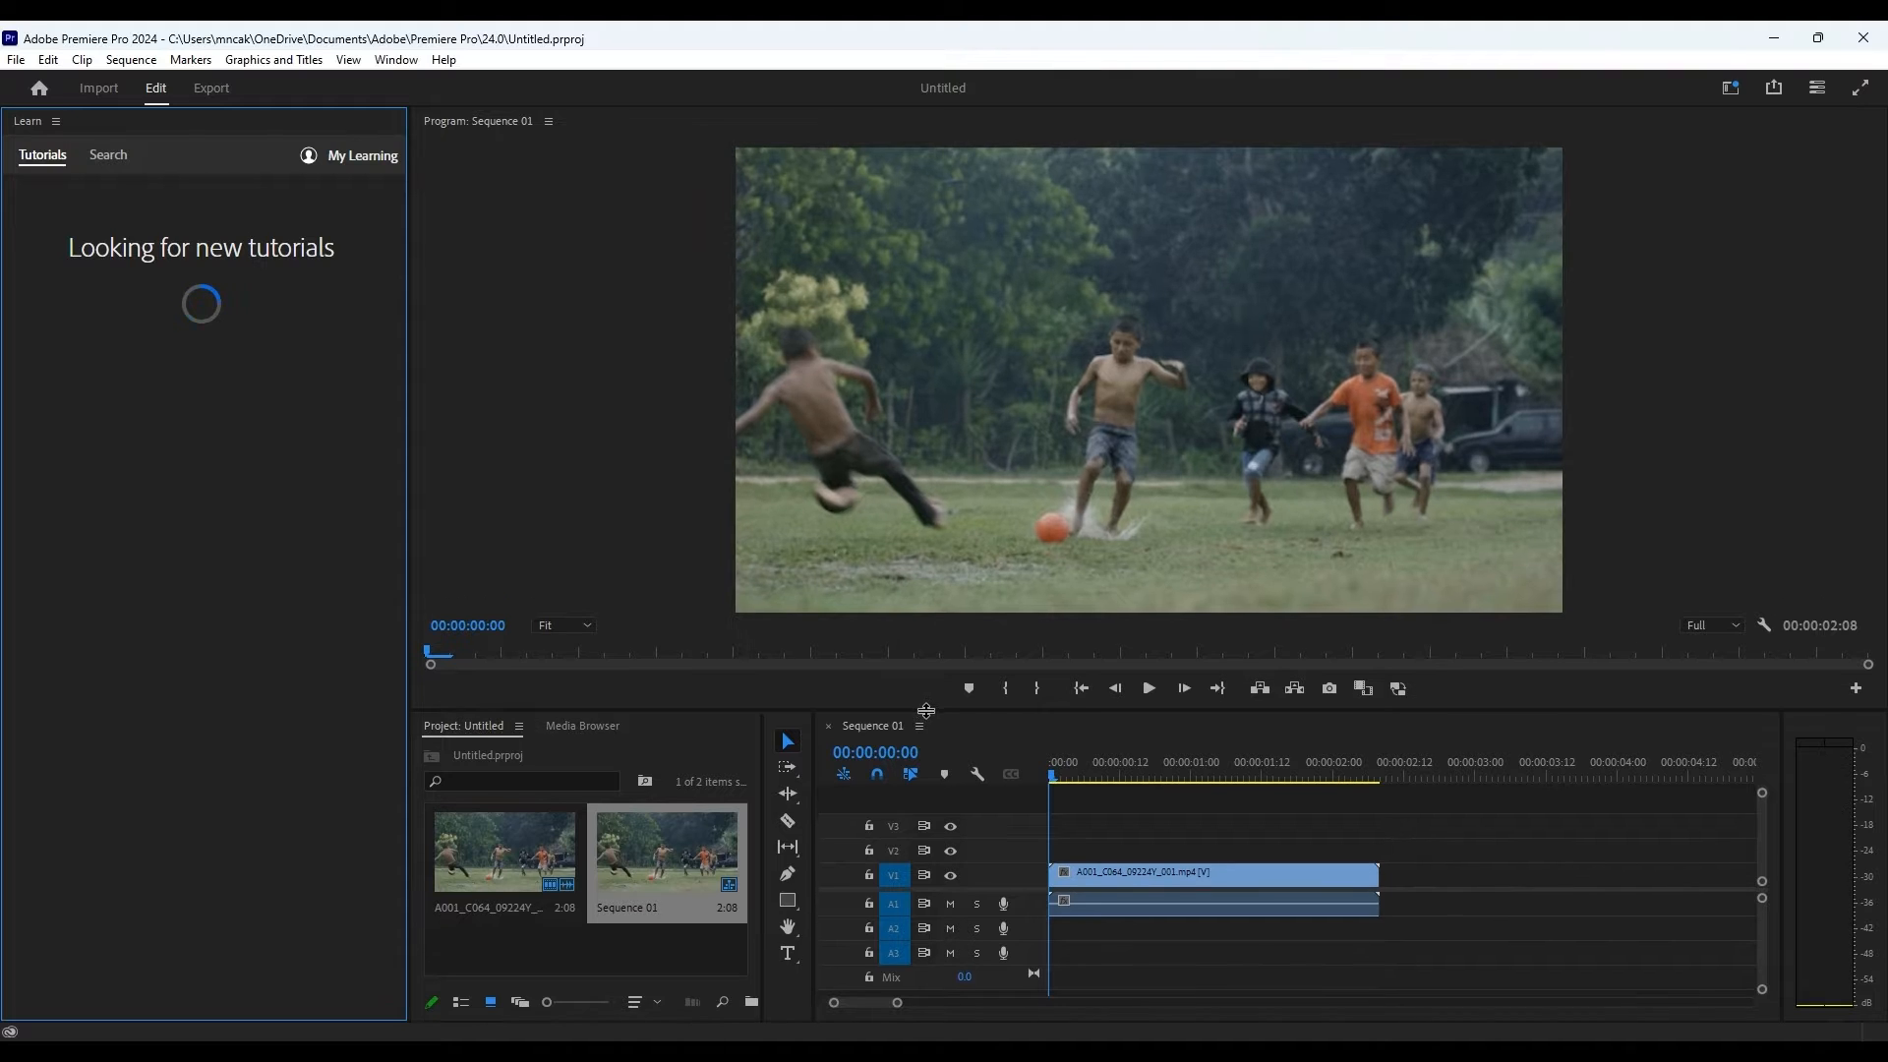
left_click(1209, 940)
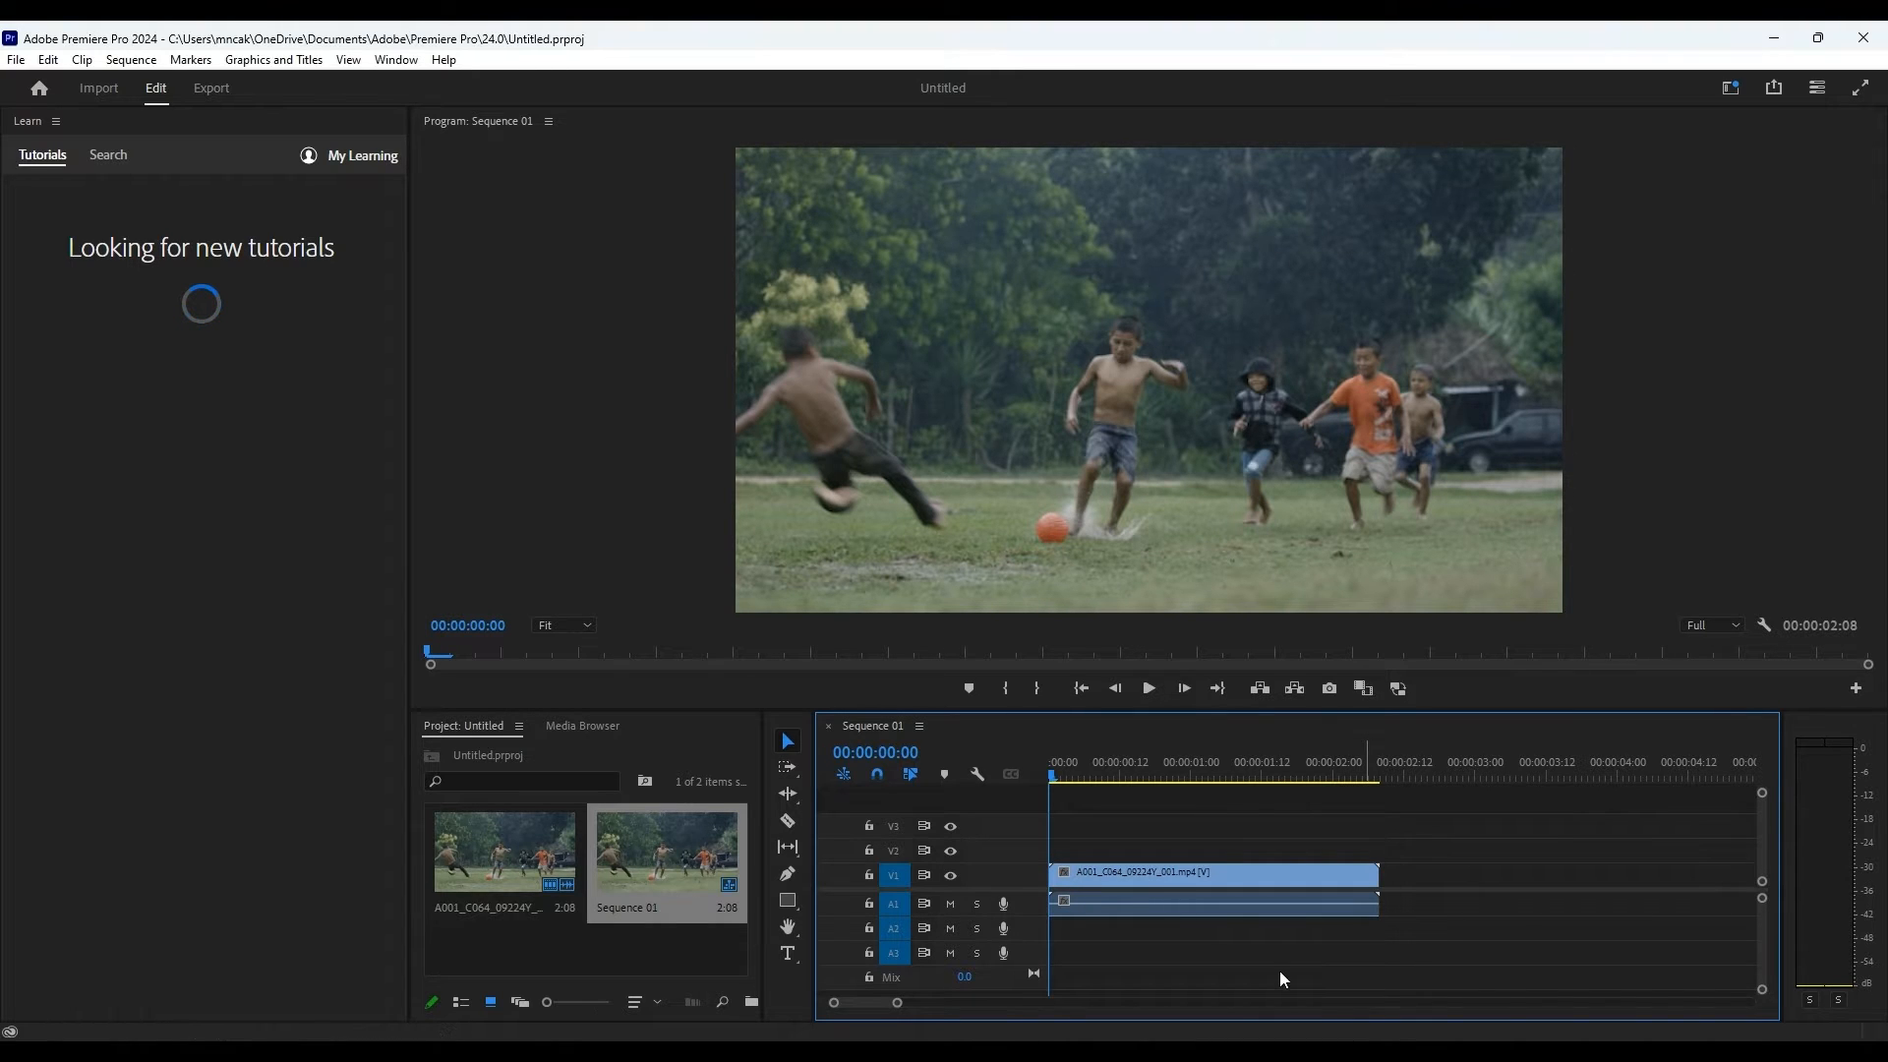
mouse_move(248, 289)
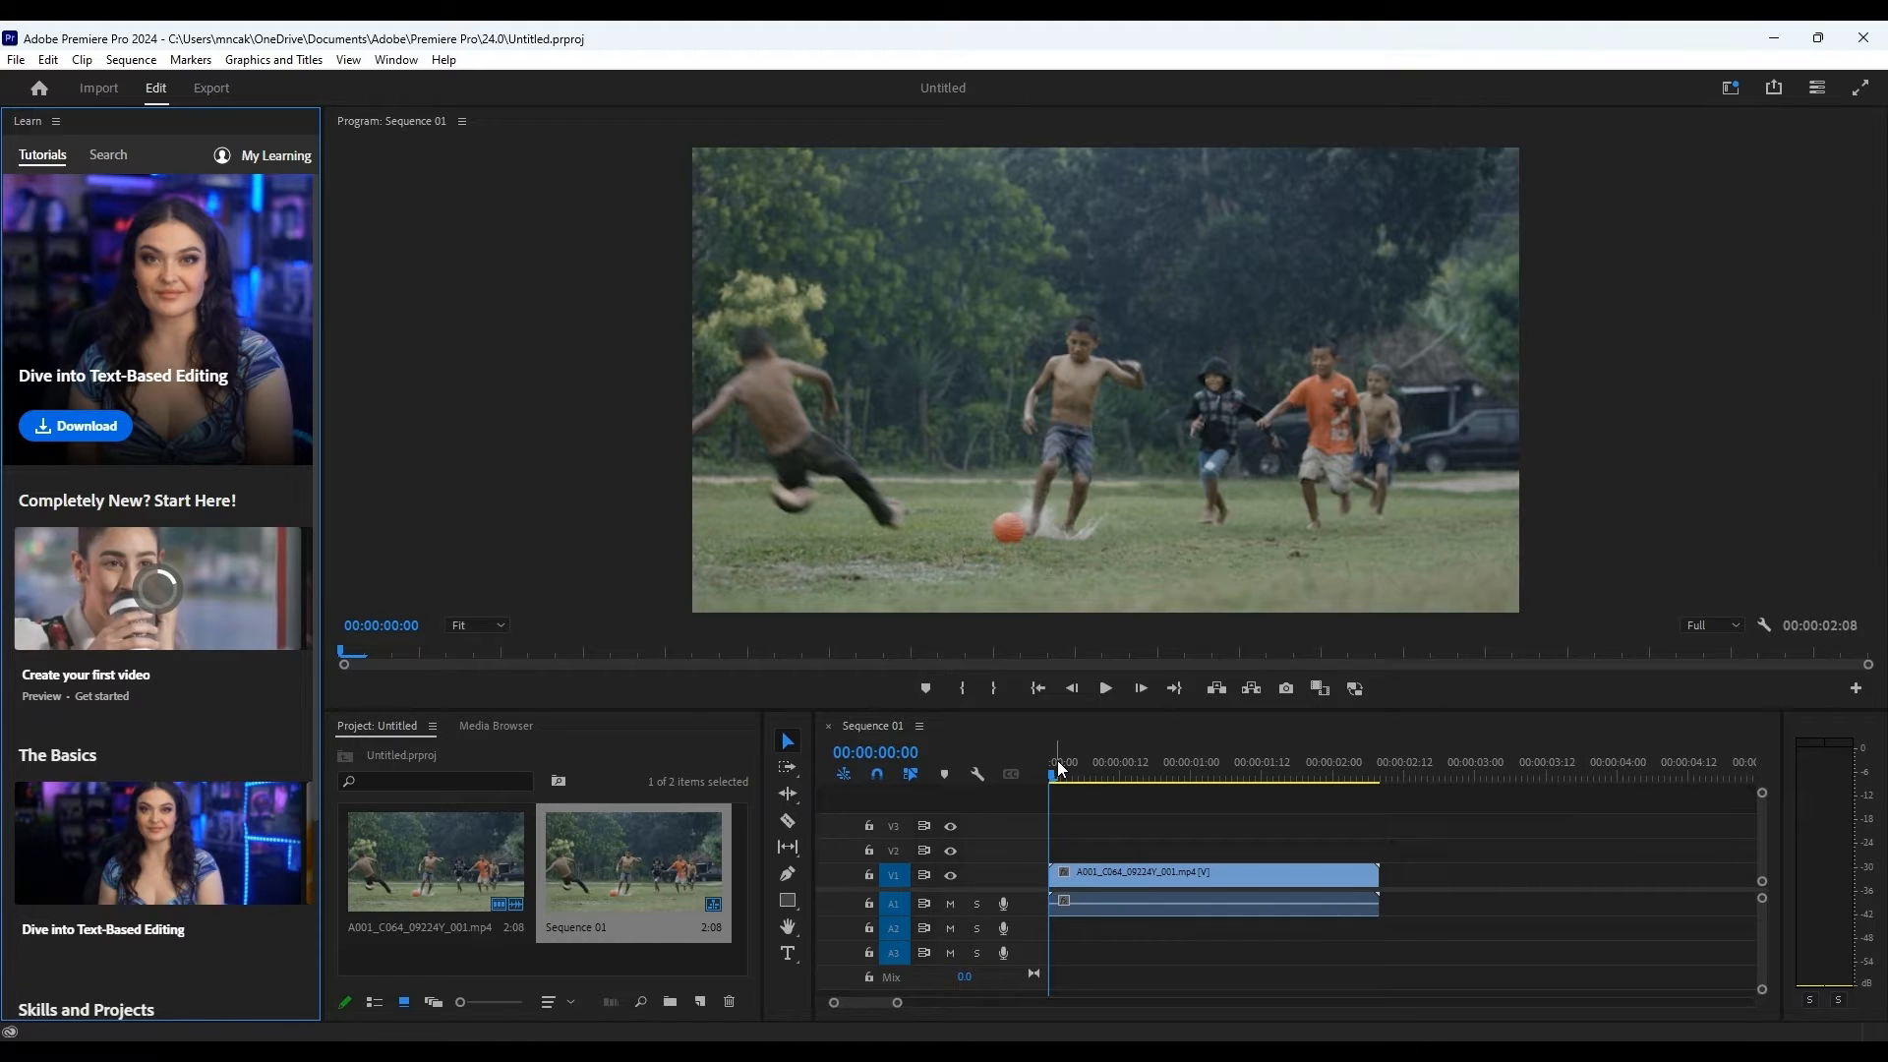
Split the soccer clip with the Razor tool at frame 16 and preview the moved second piece
left_click(1139, 771)
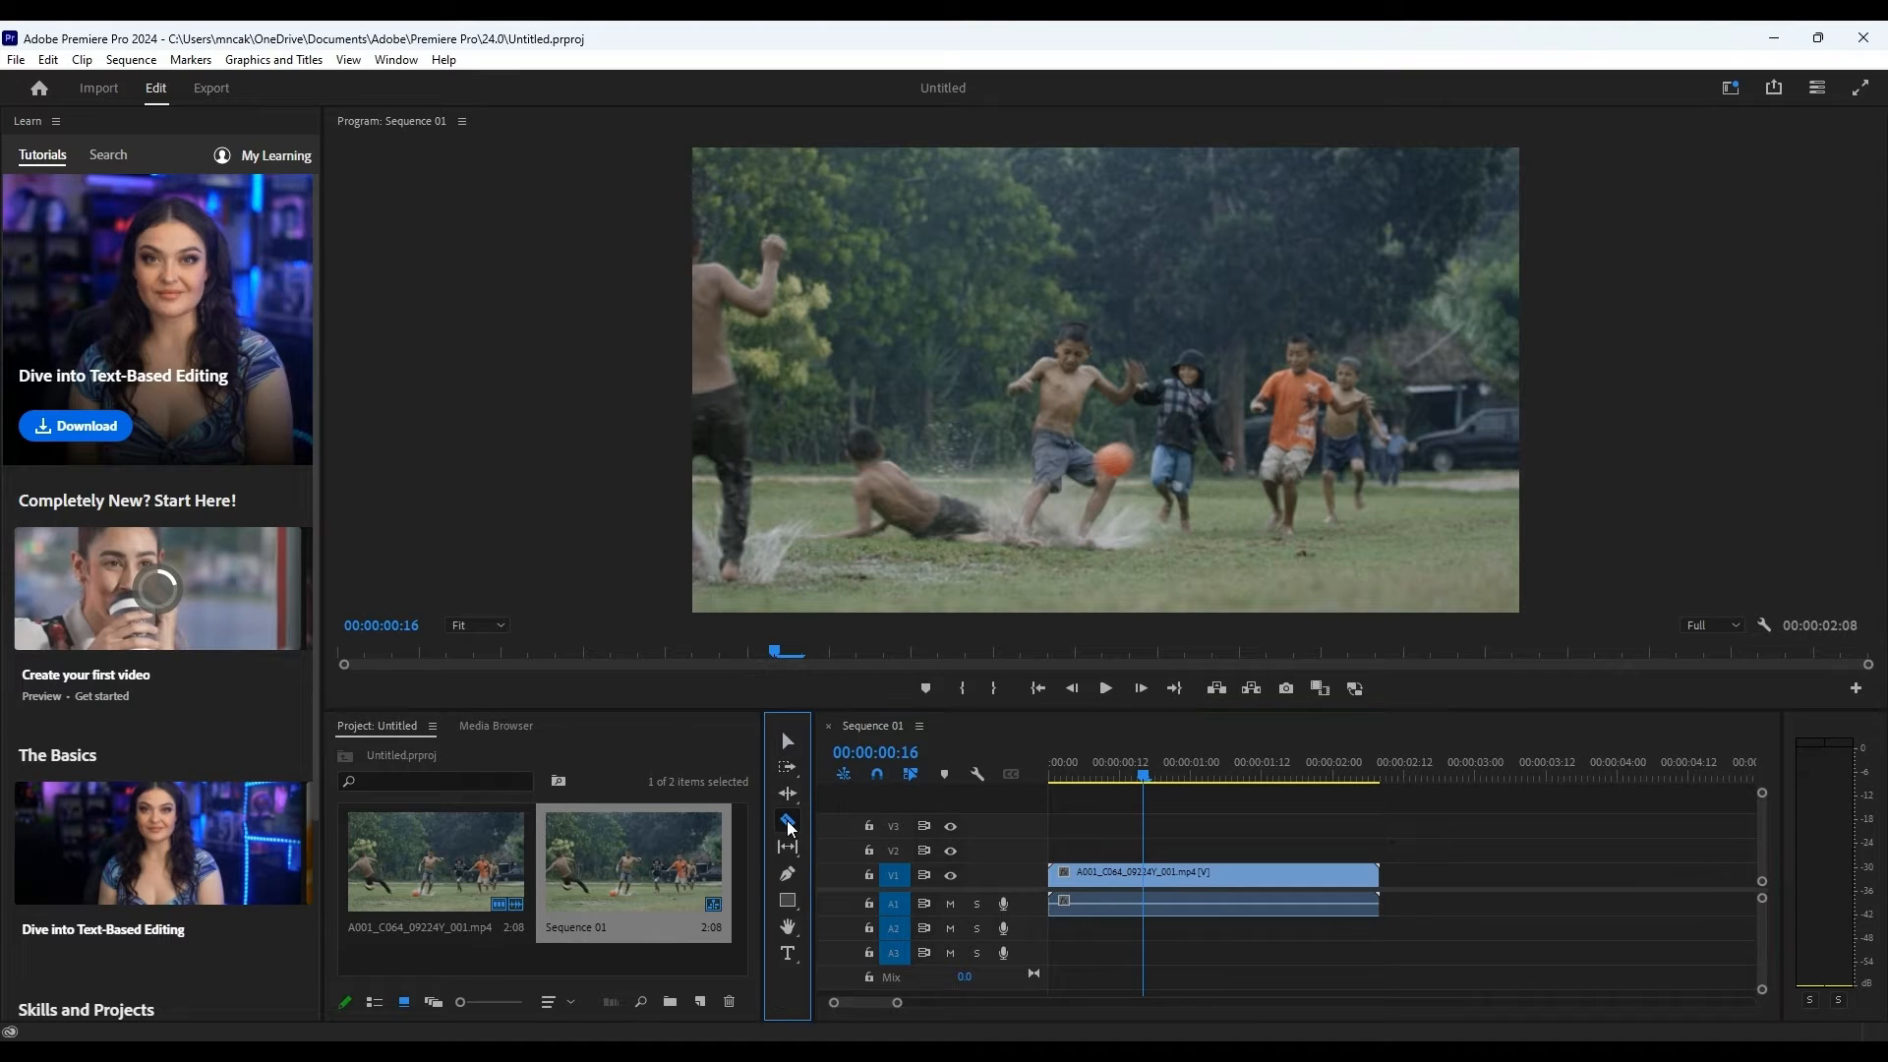
left_click(787, 822)
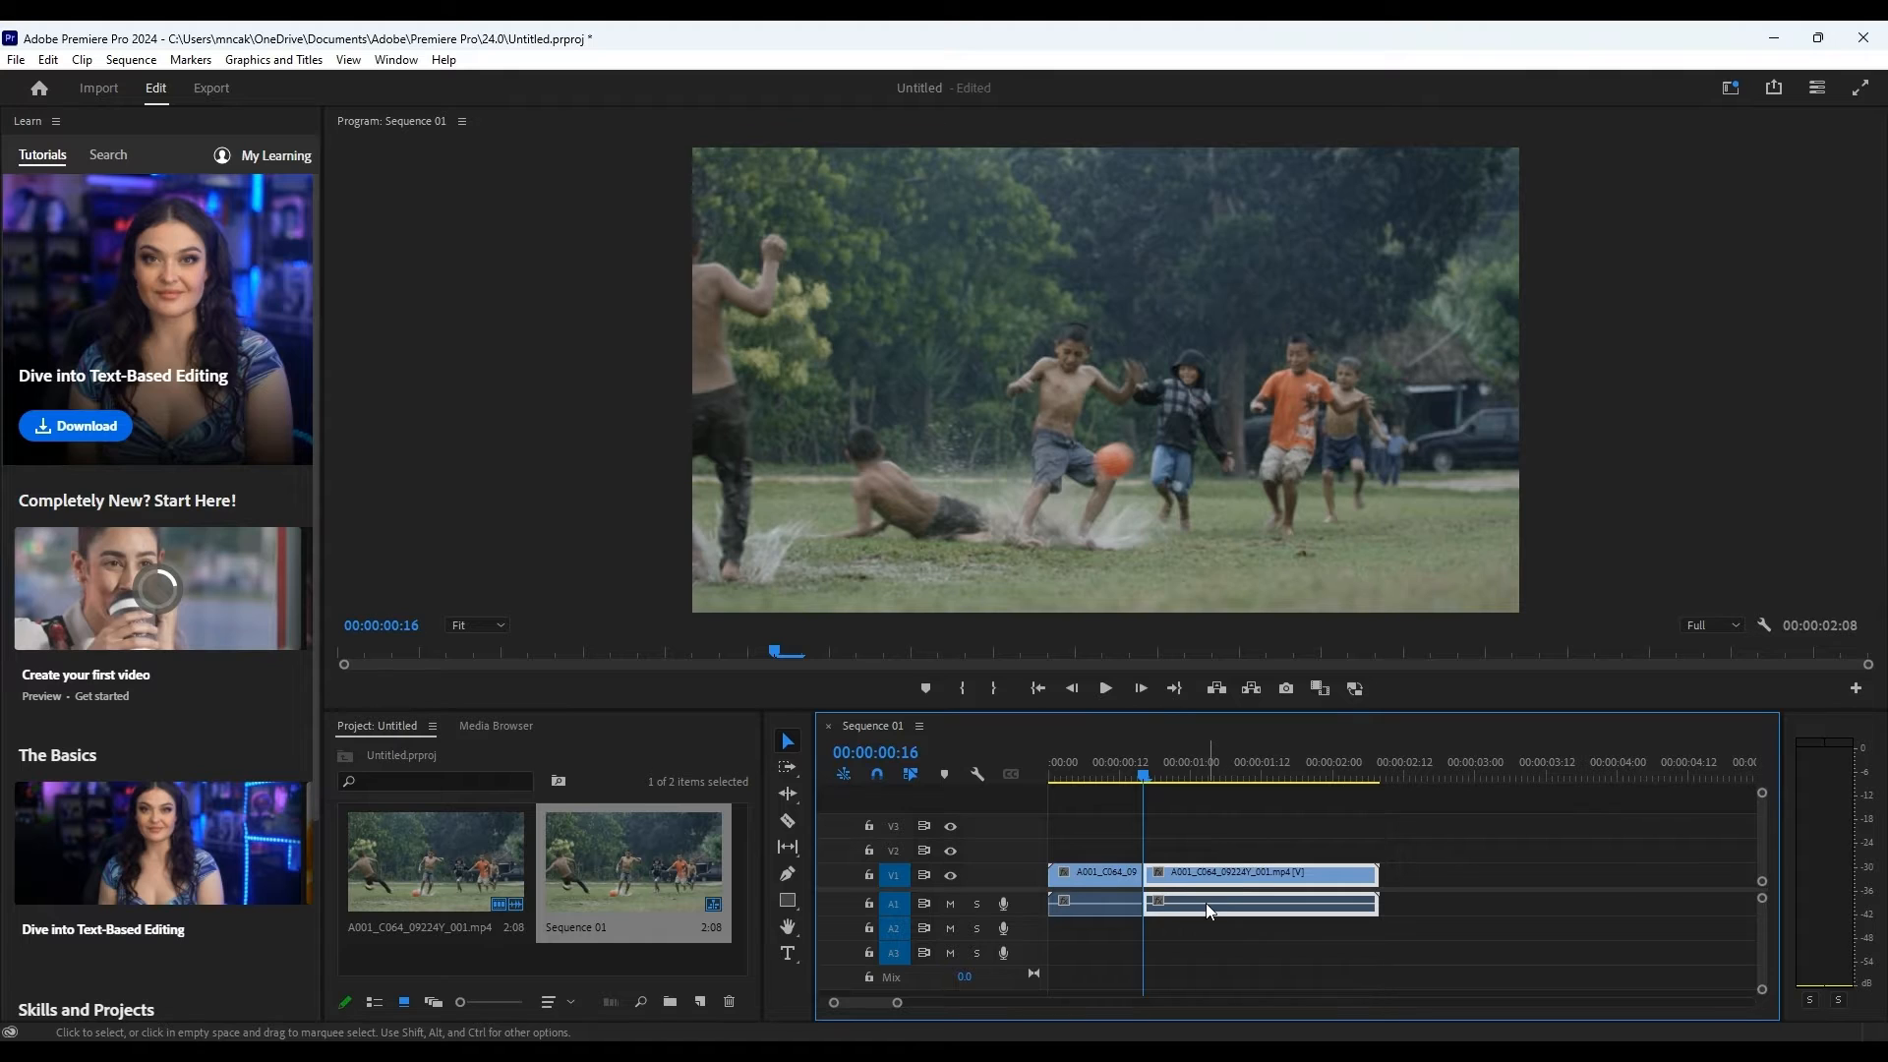
left_click(1146, 775)
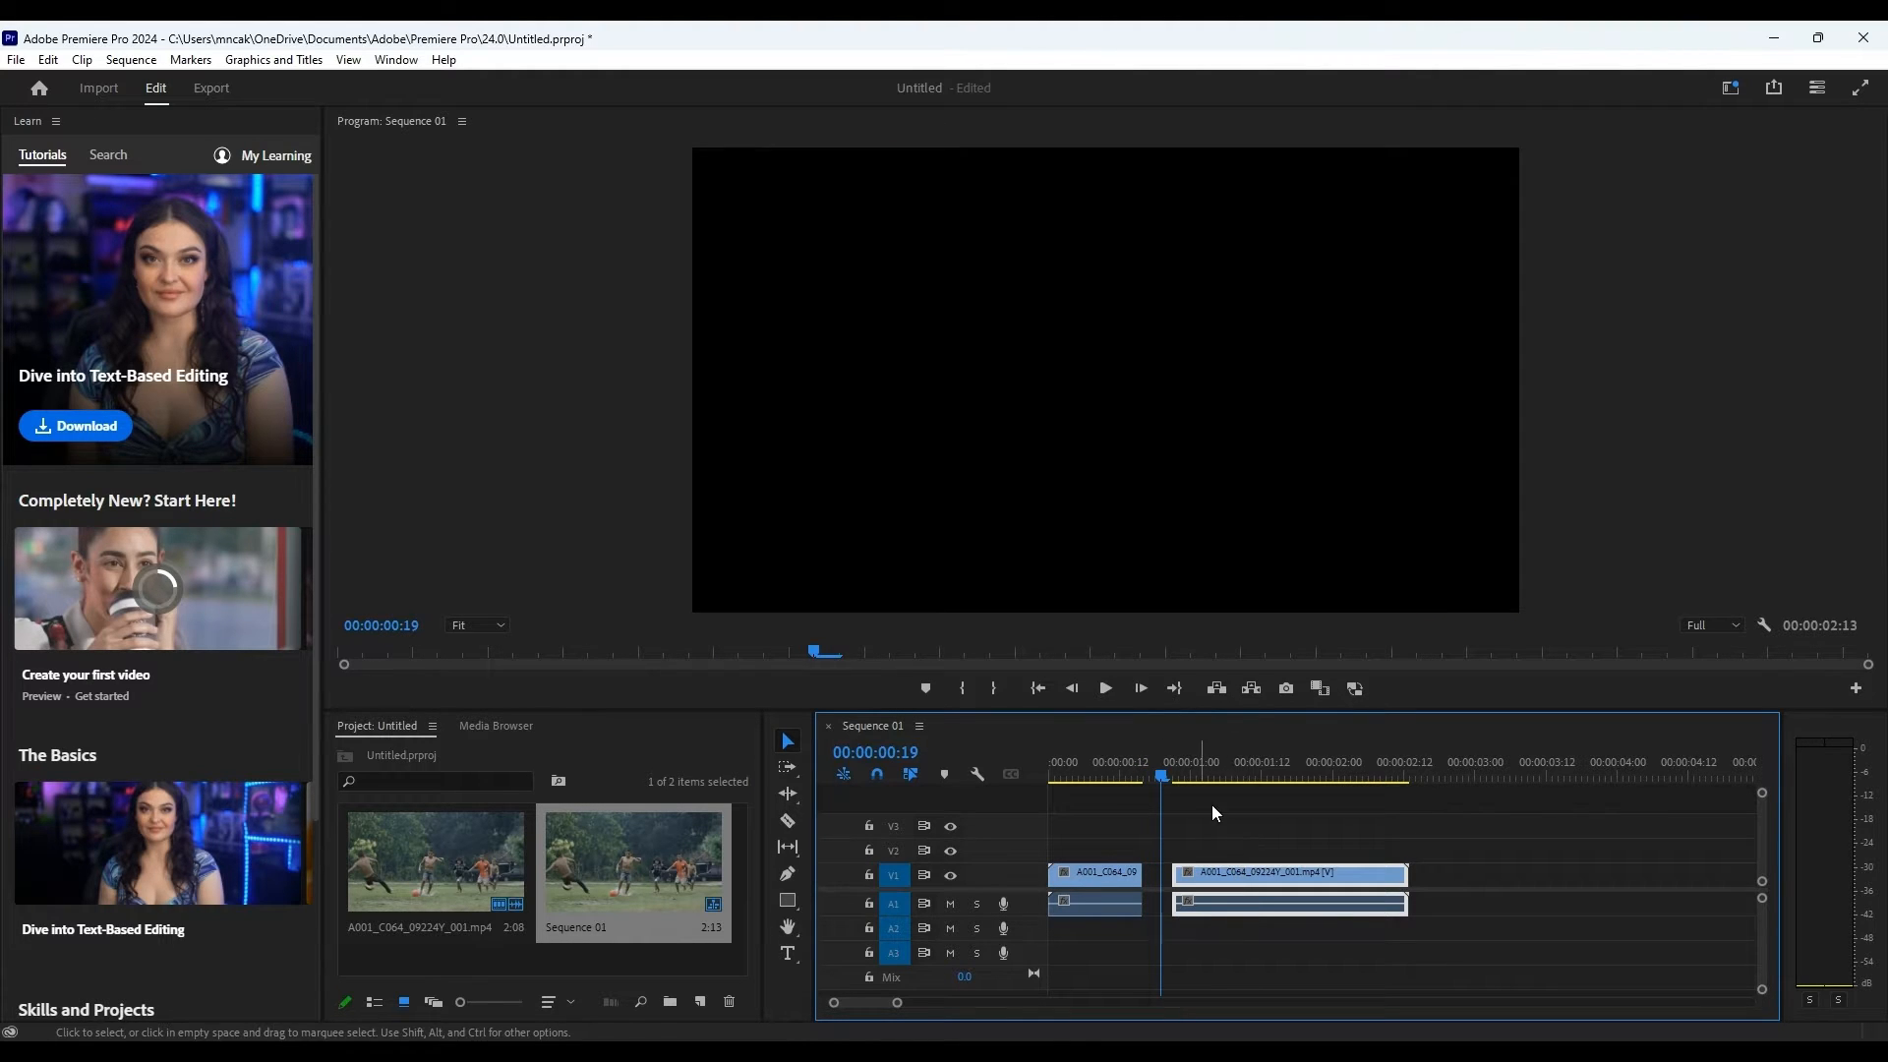
left_click(1249, 777)
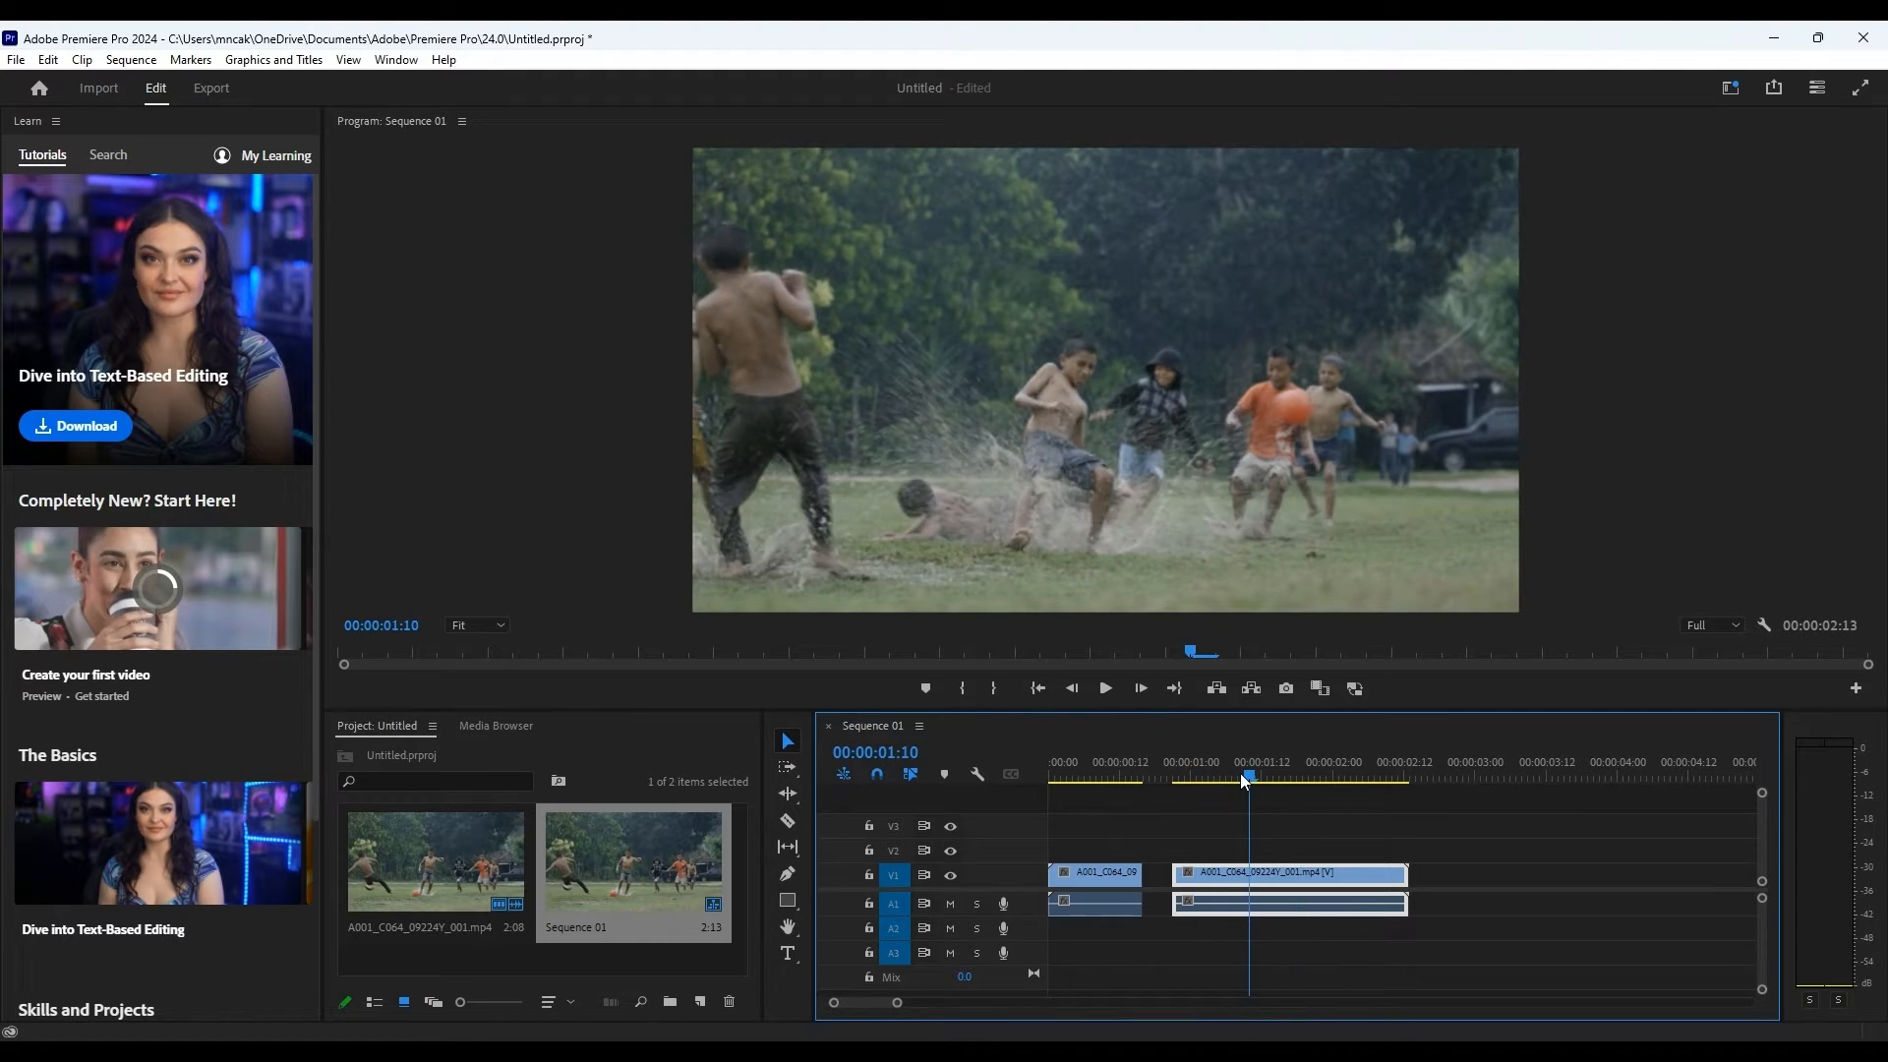
left_click(1281, 777)
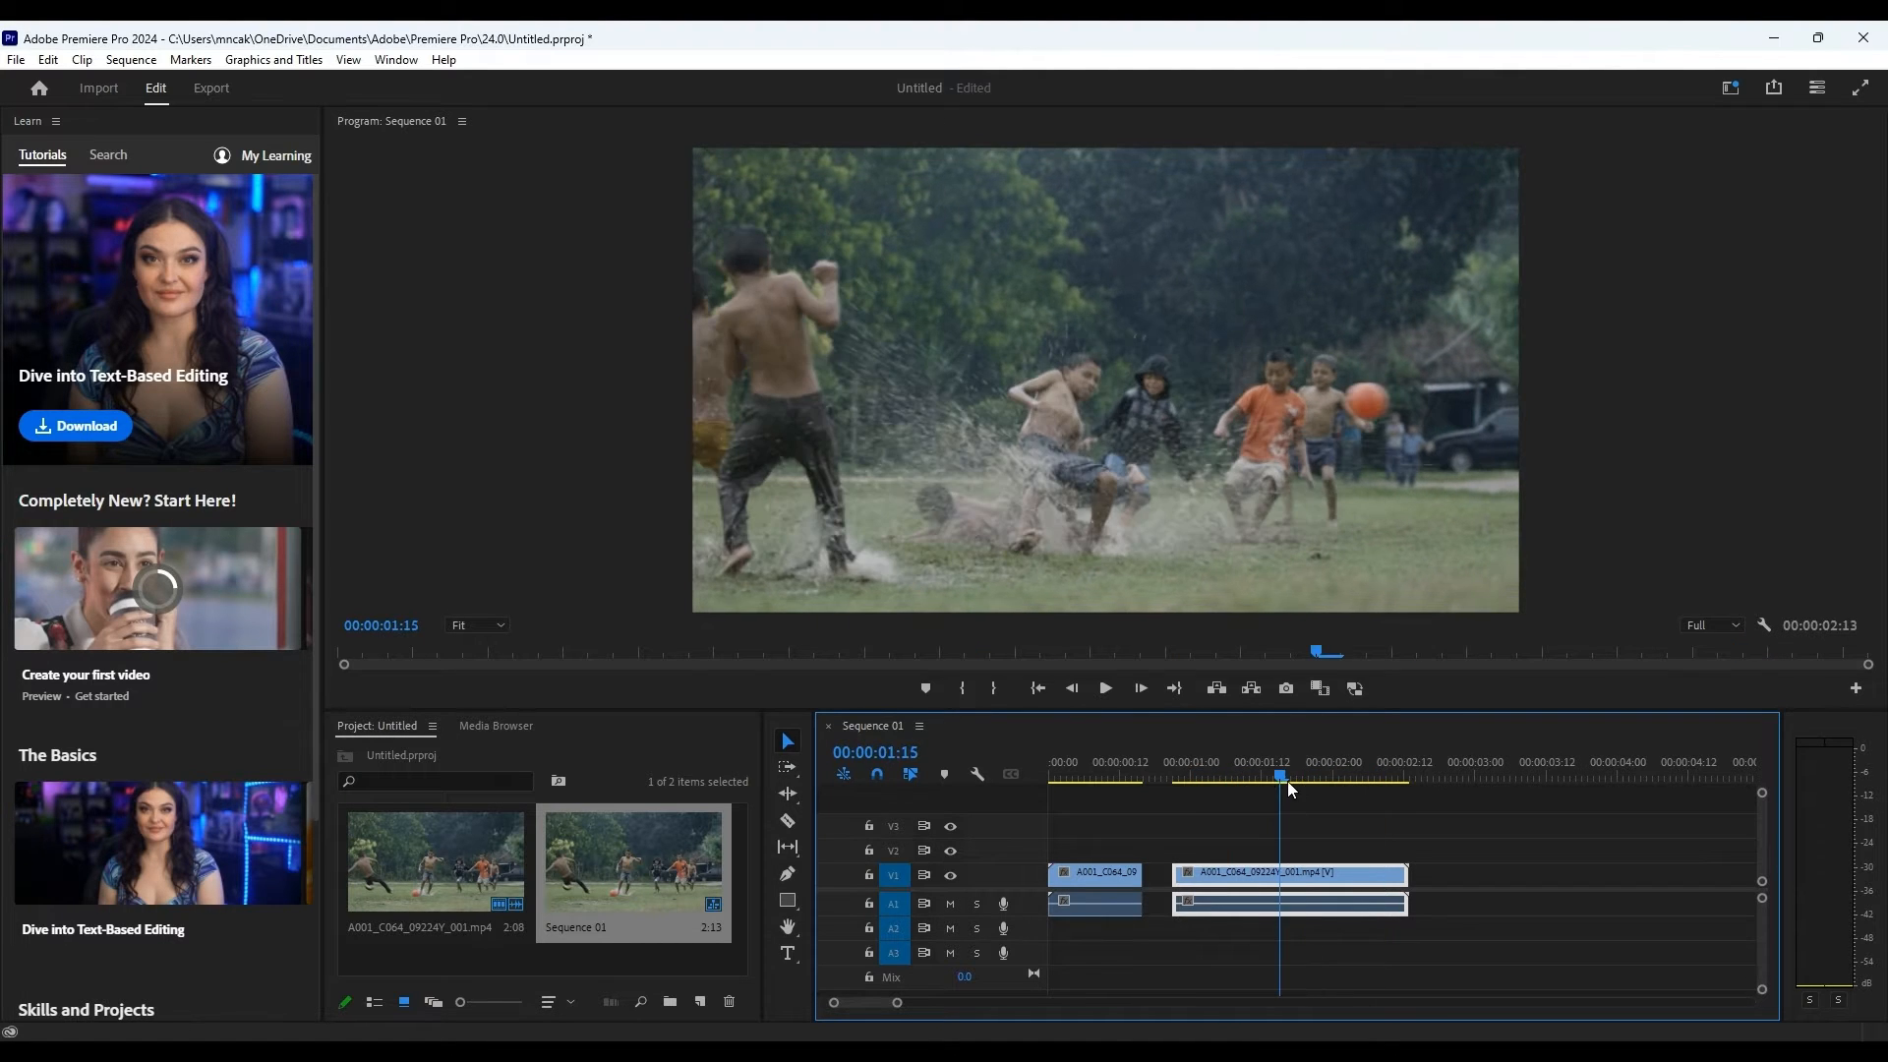
left_click(1082, 781)
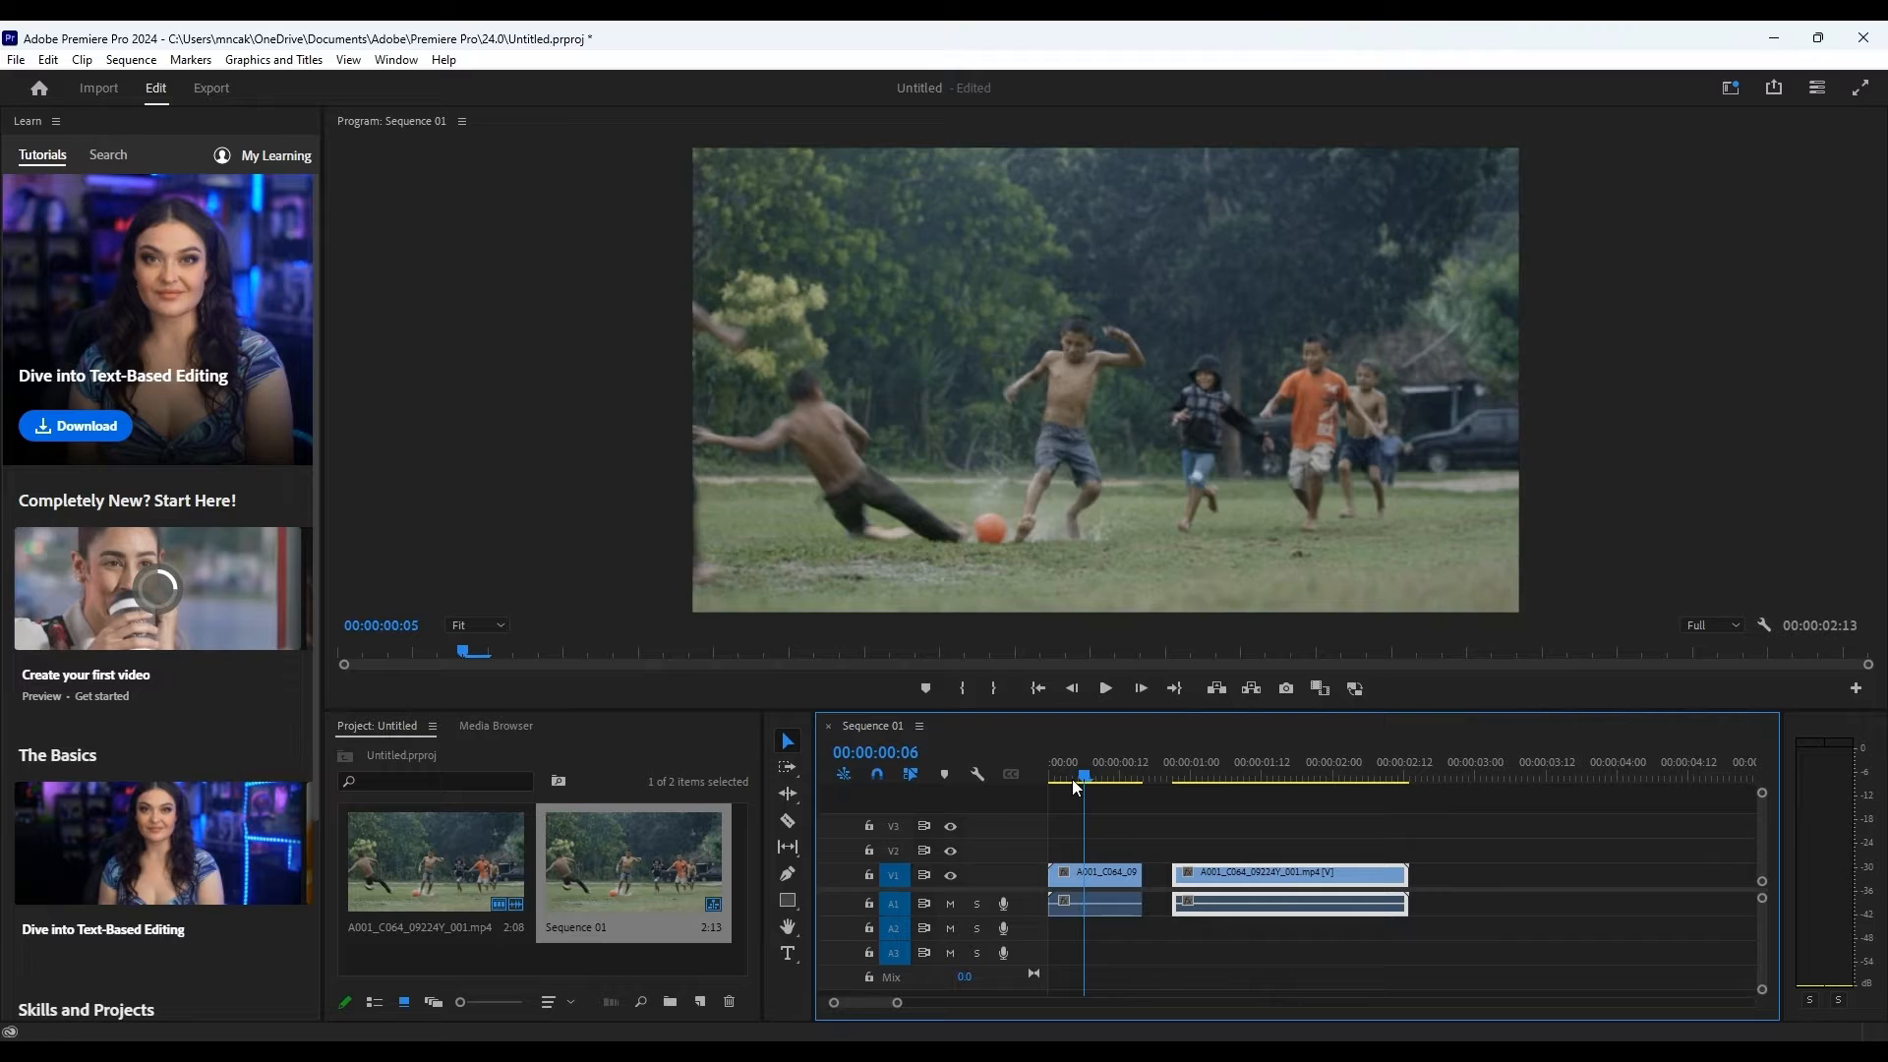
Cut the second piece again near 00:00:01:07 and close the gap, shortening the sequence to 1:22
left_click(1232, 777)
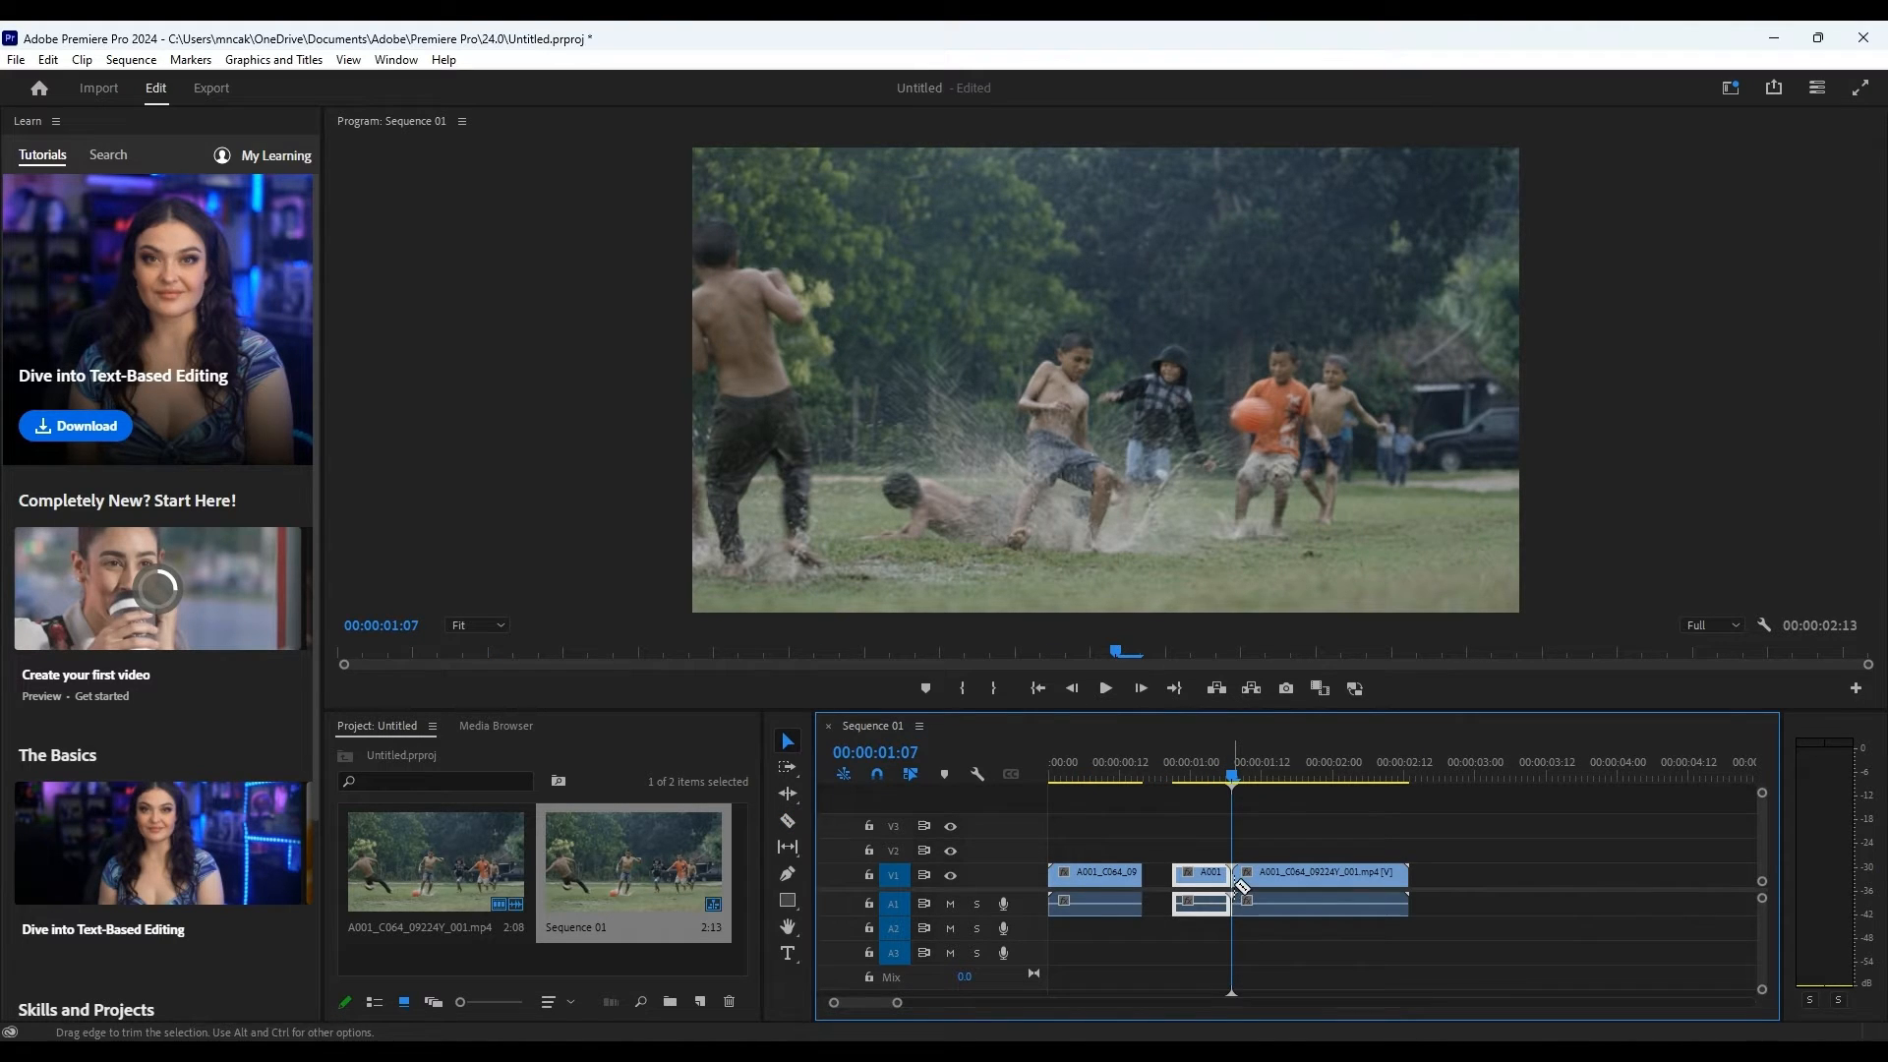
mouse_move(1038, 840)
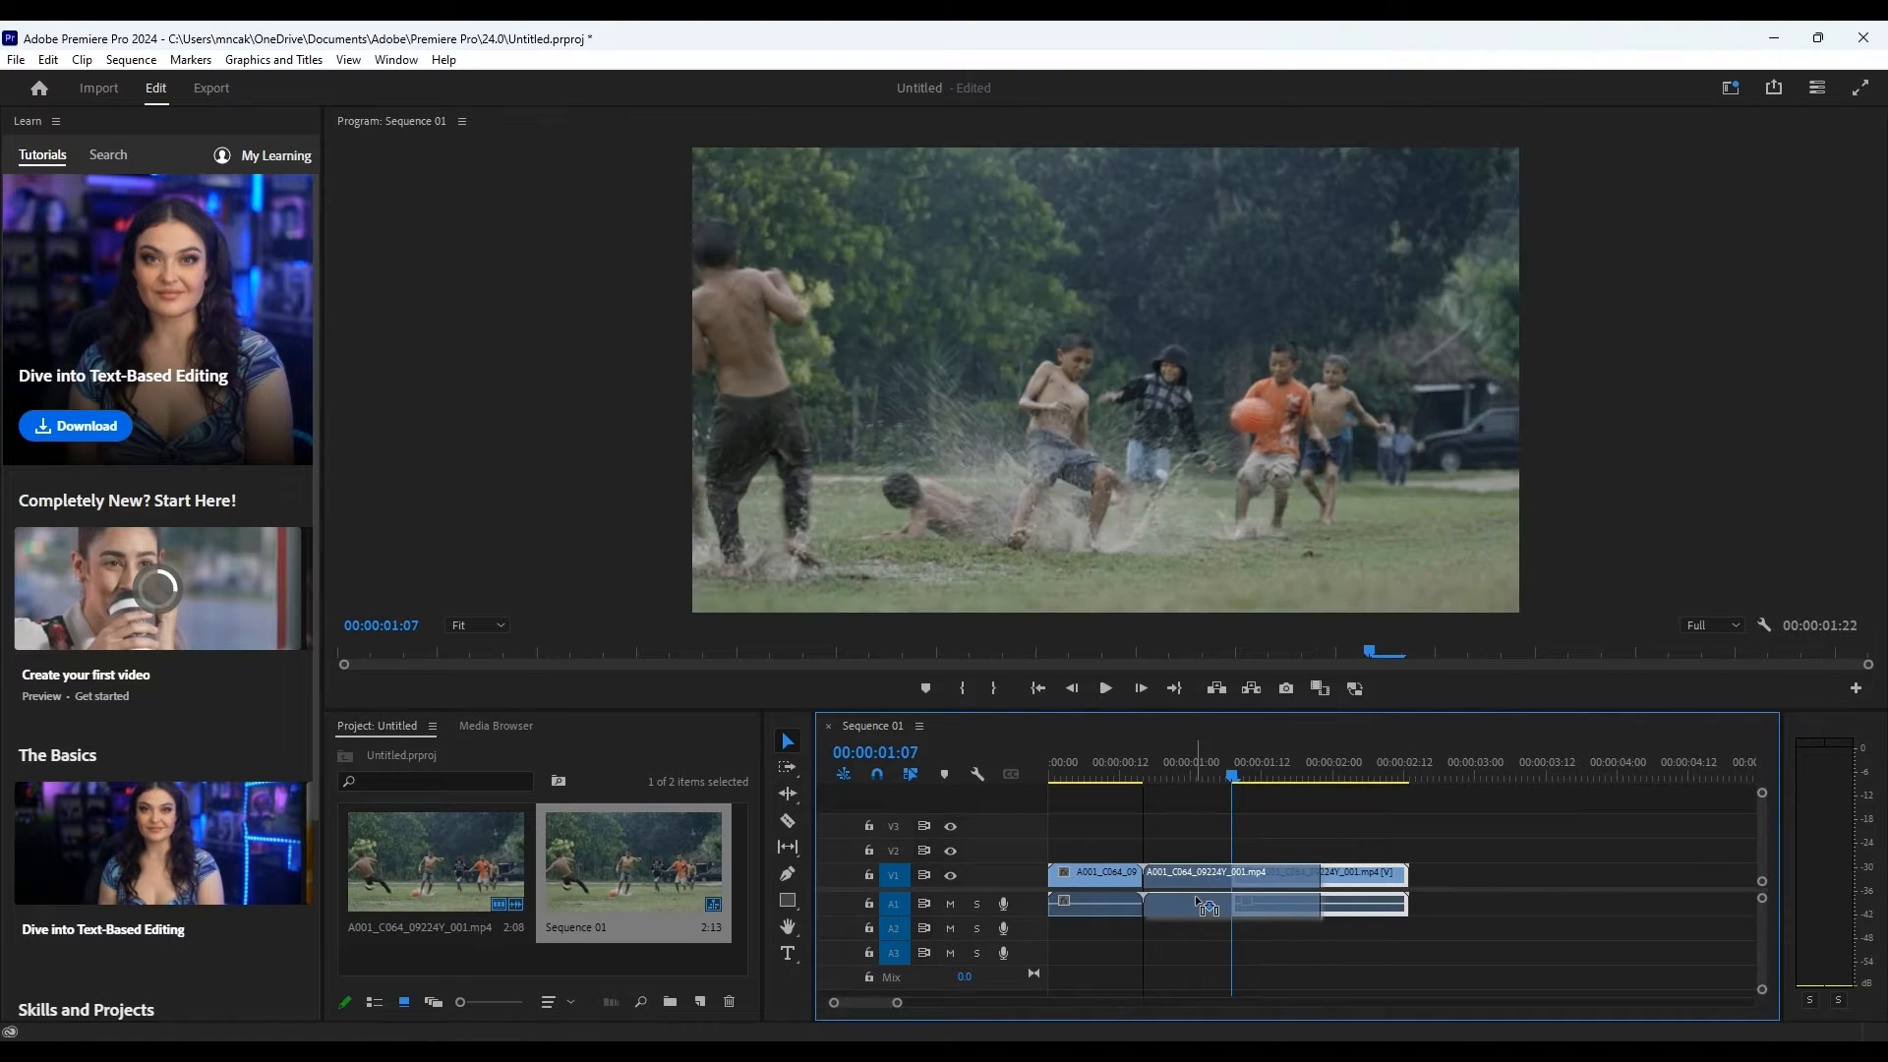
left_click(1139, 777)
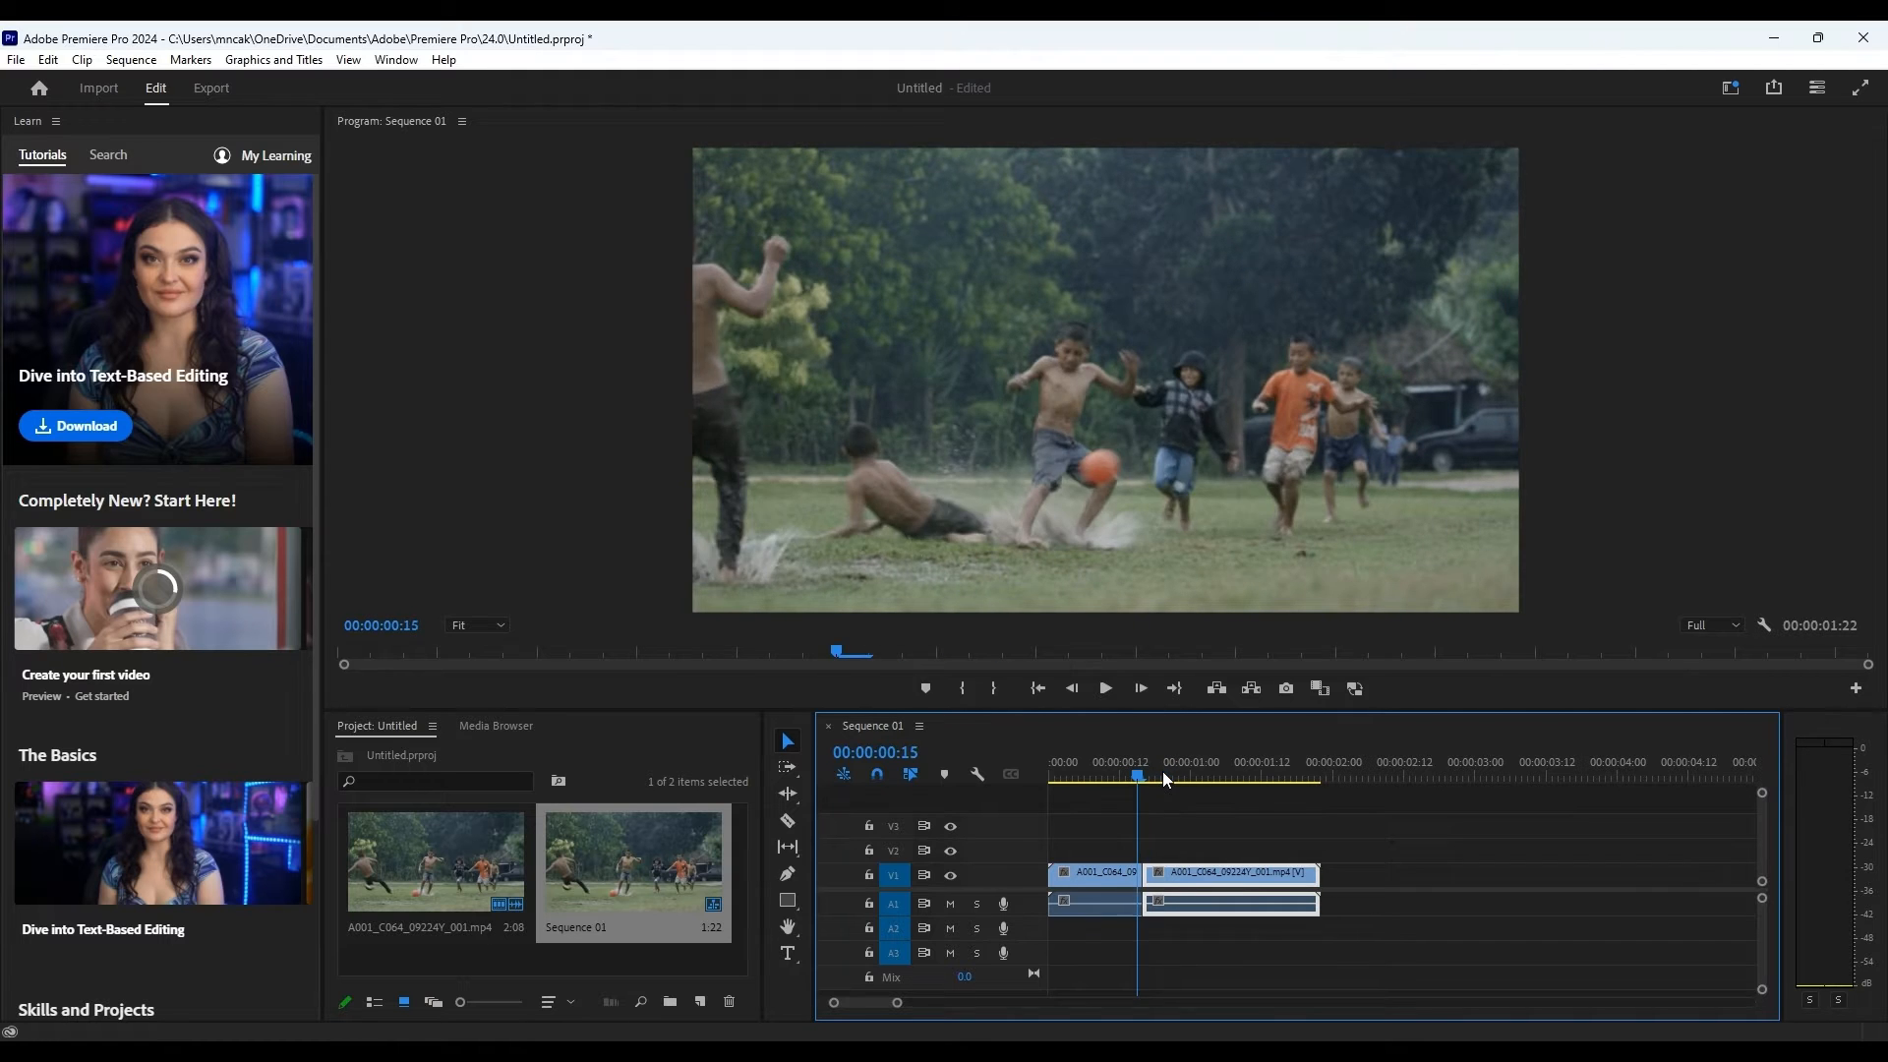
left_click(1259, 777)
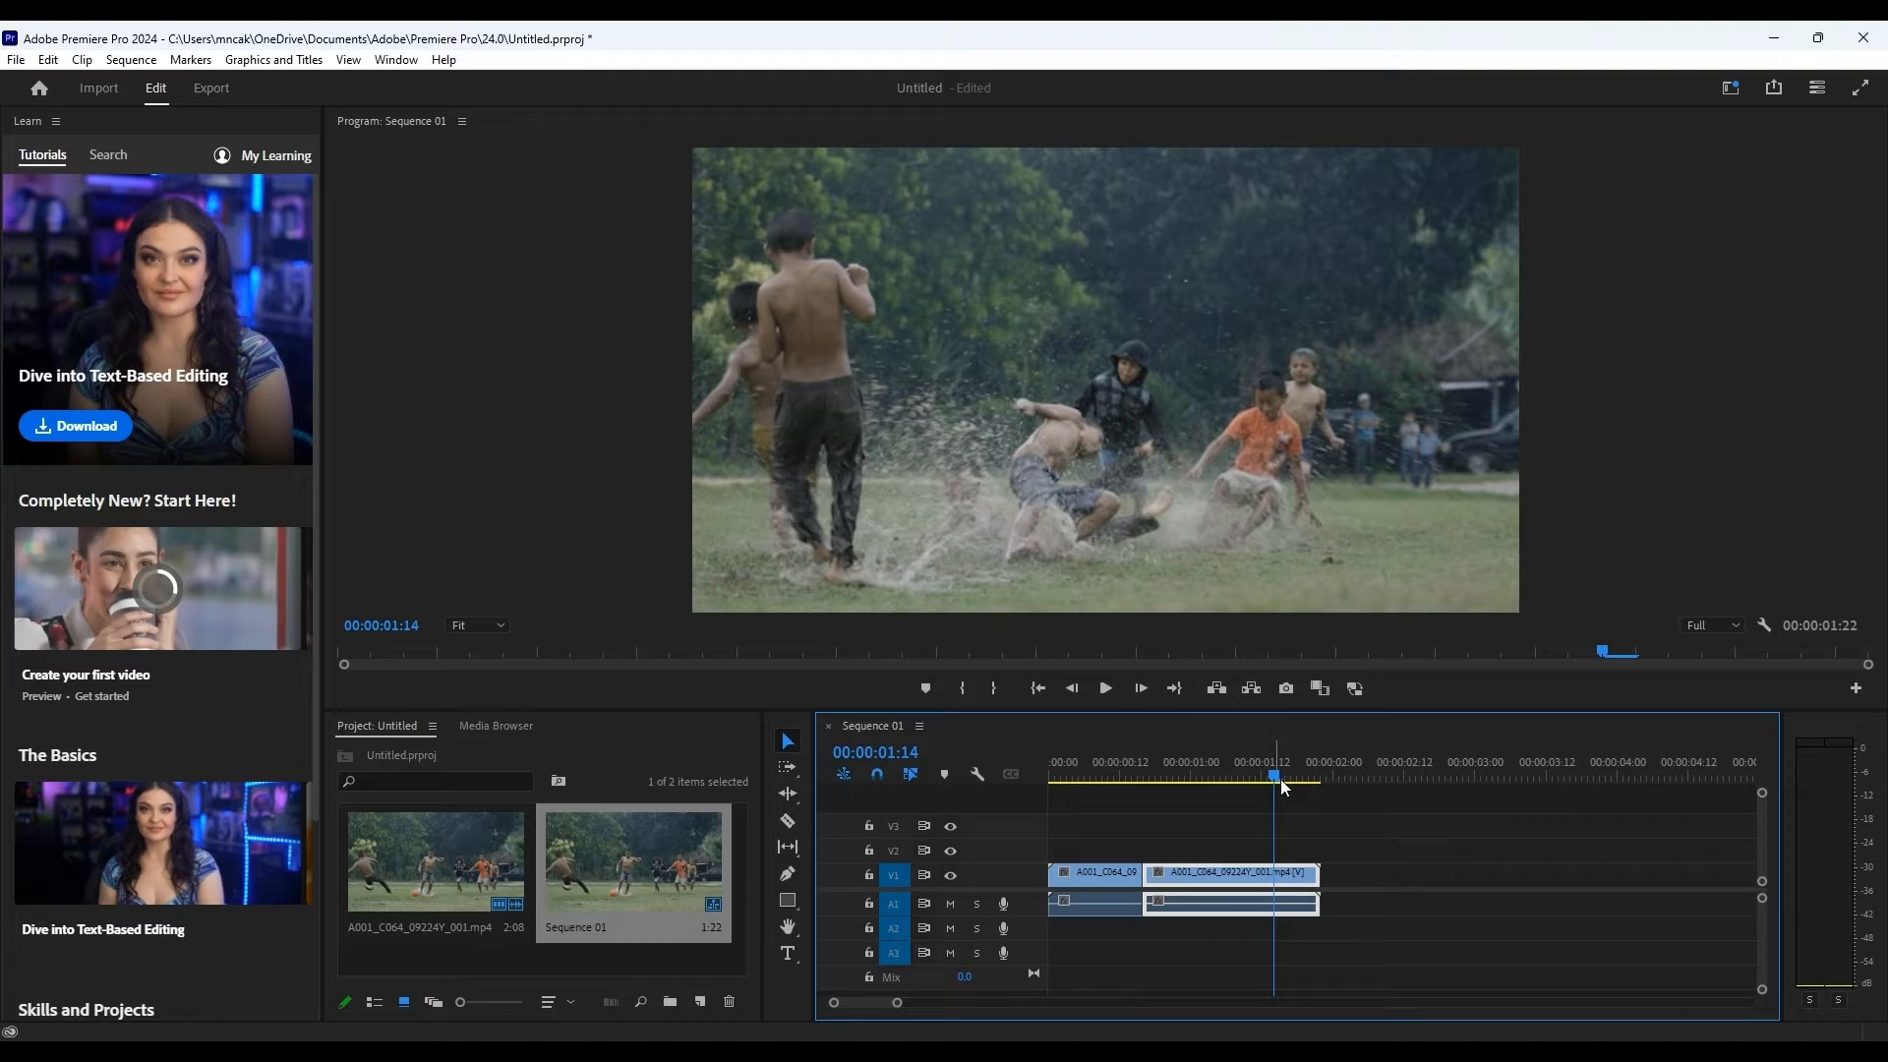
mouse_move(1285, 689)
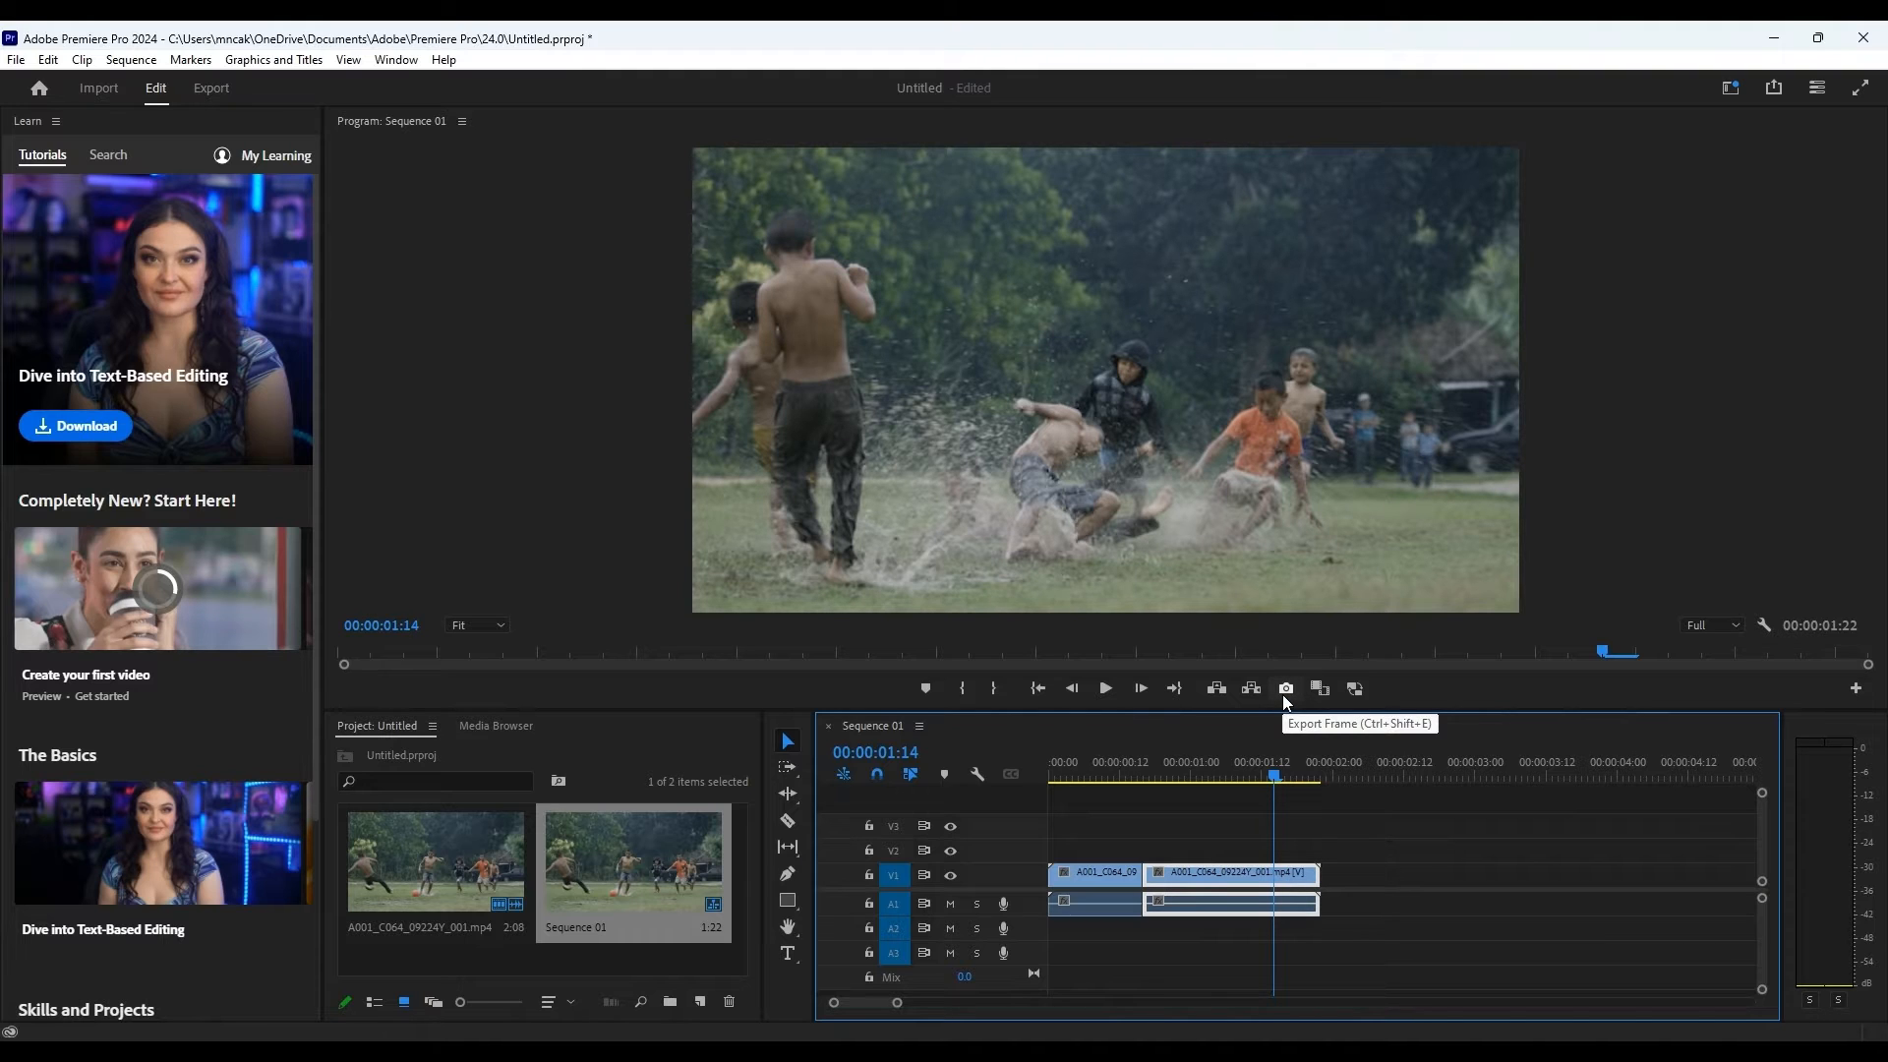
Export the frame at 00:00:01:14 as a BMP still
left_click(1285, 688)
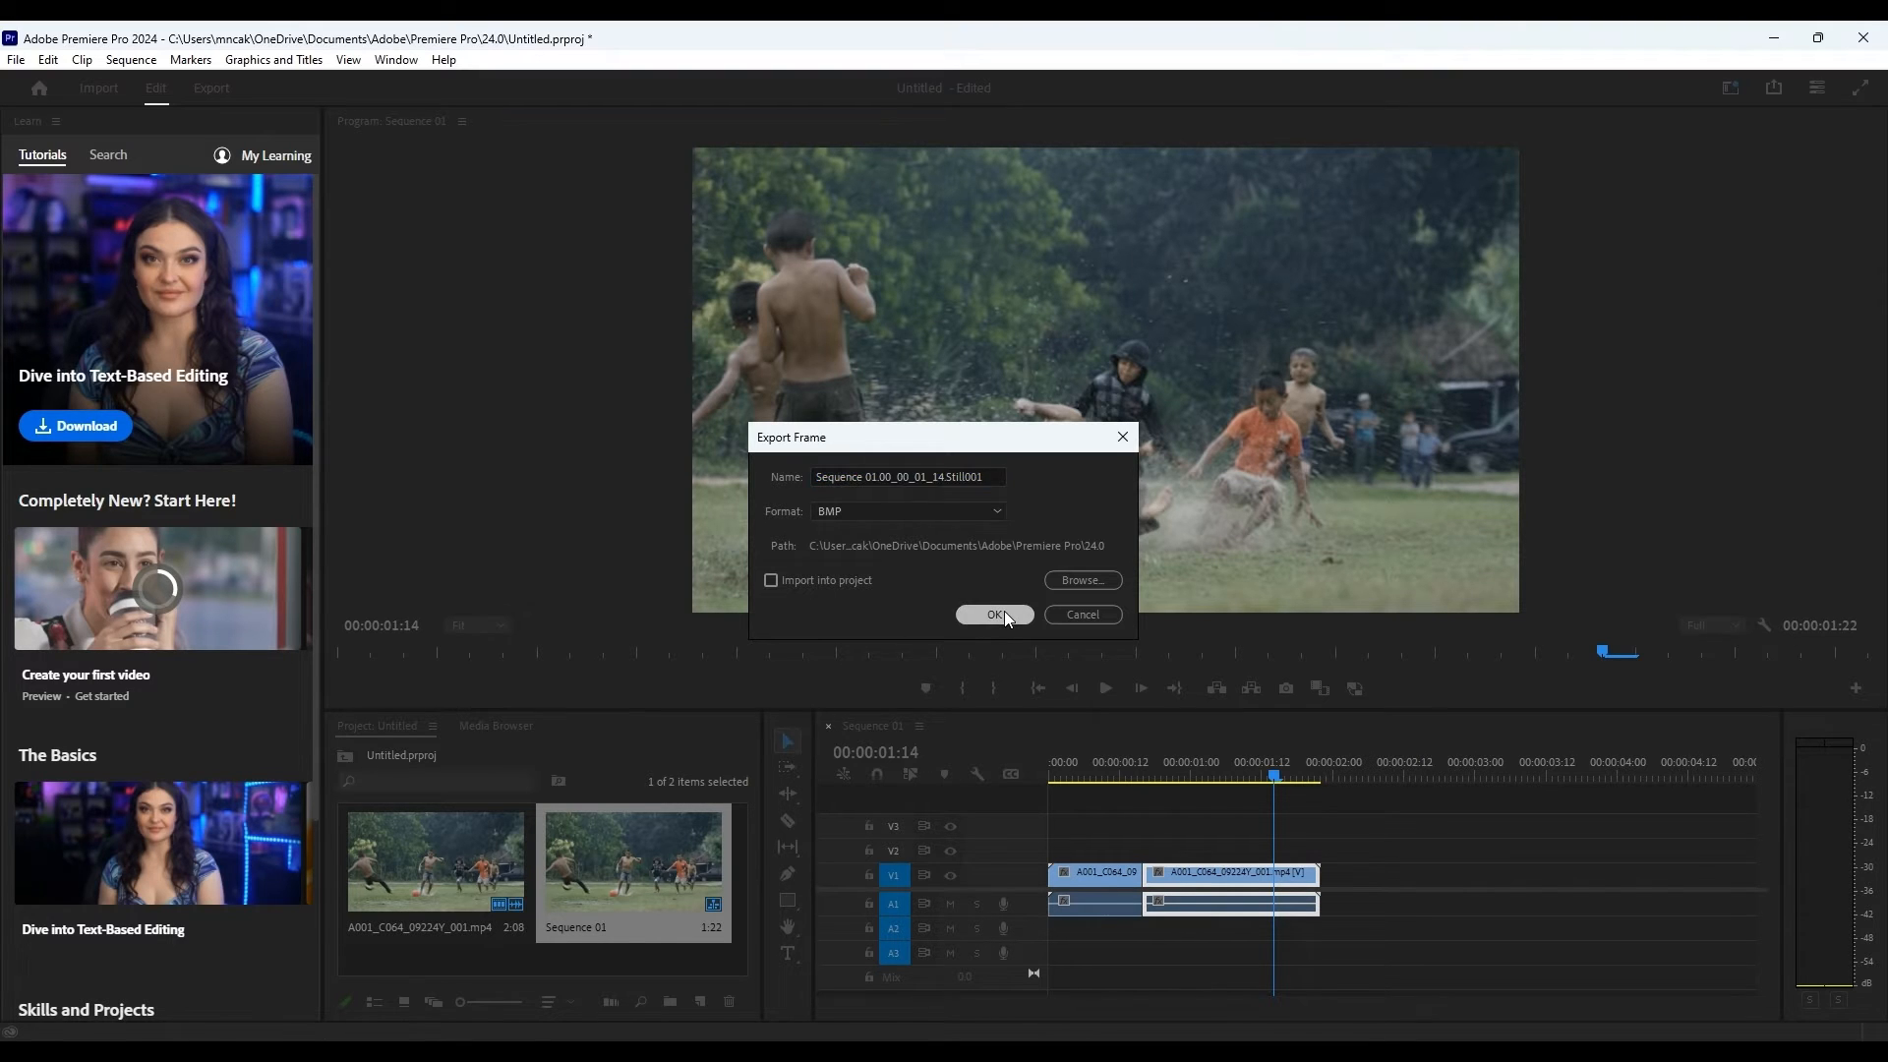
left_click(993, 614)
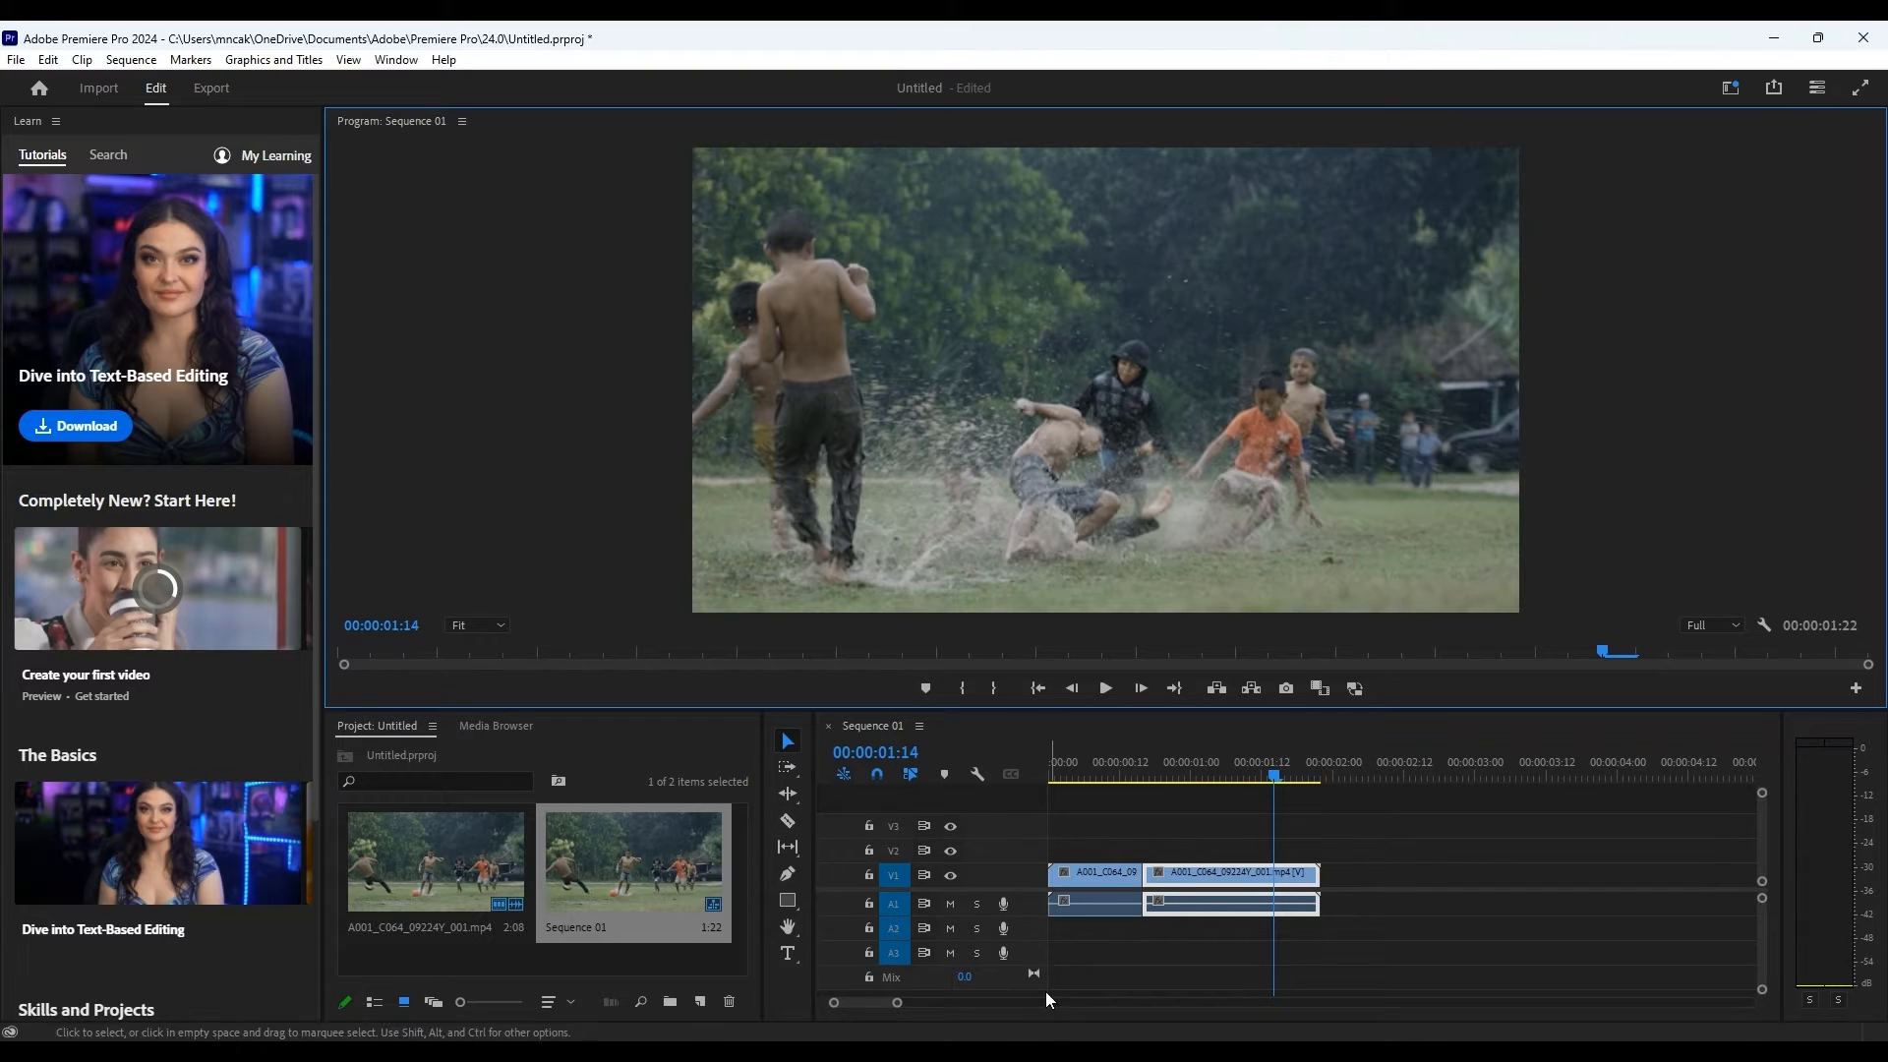
mouse_move(927, 1022)
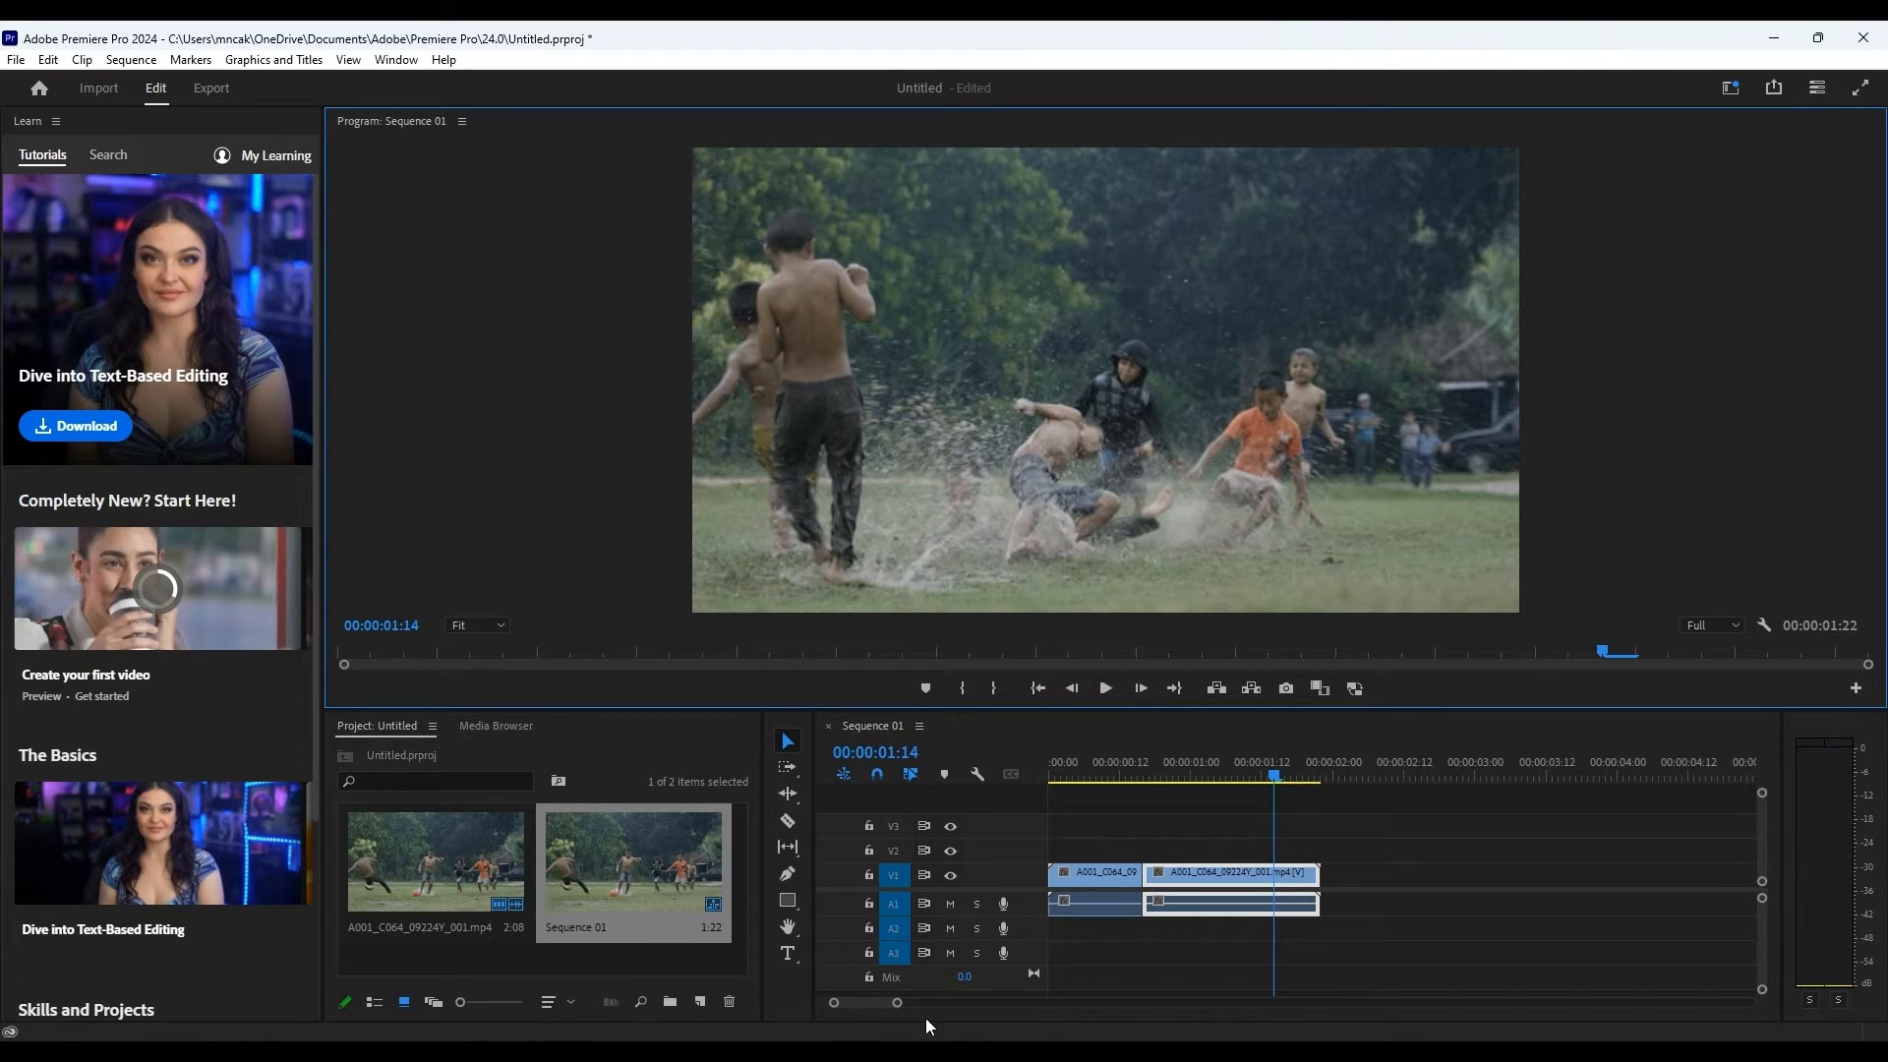
Switch to the Wondershare Filmora project and place the playhead on its timeline
left_click(942, 773)
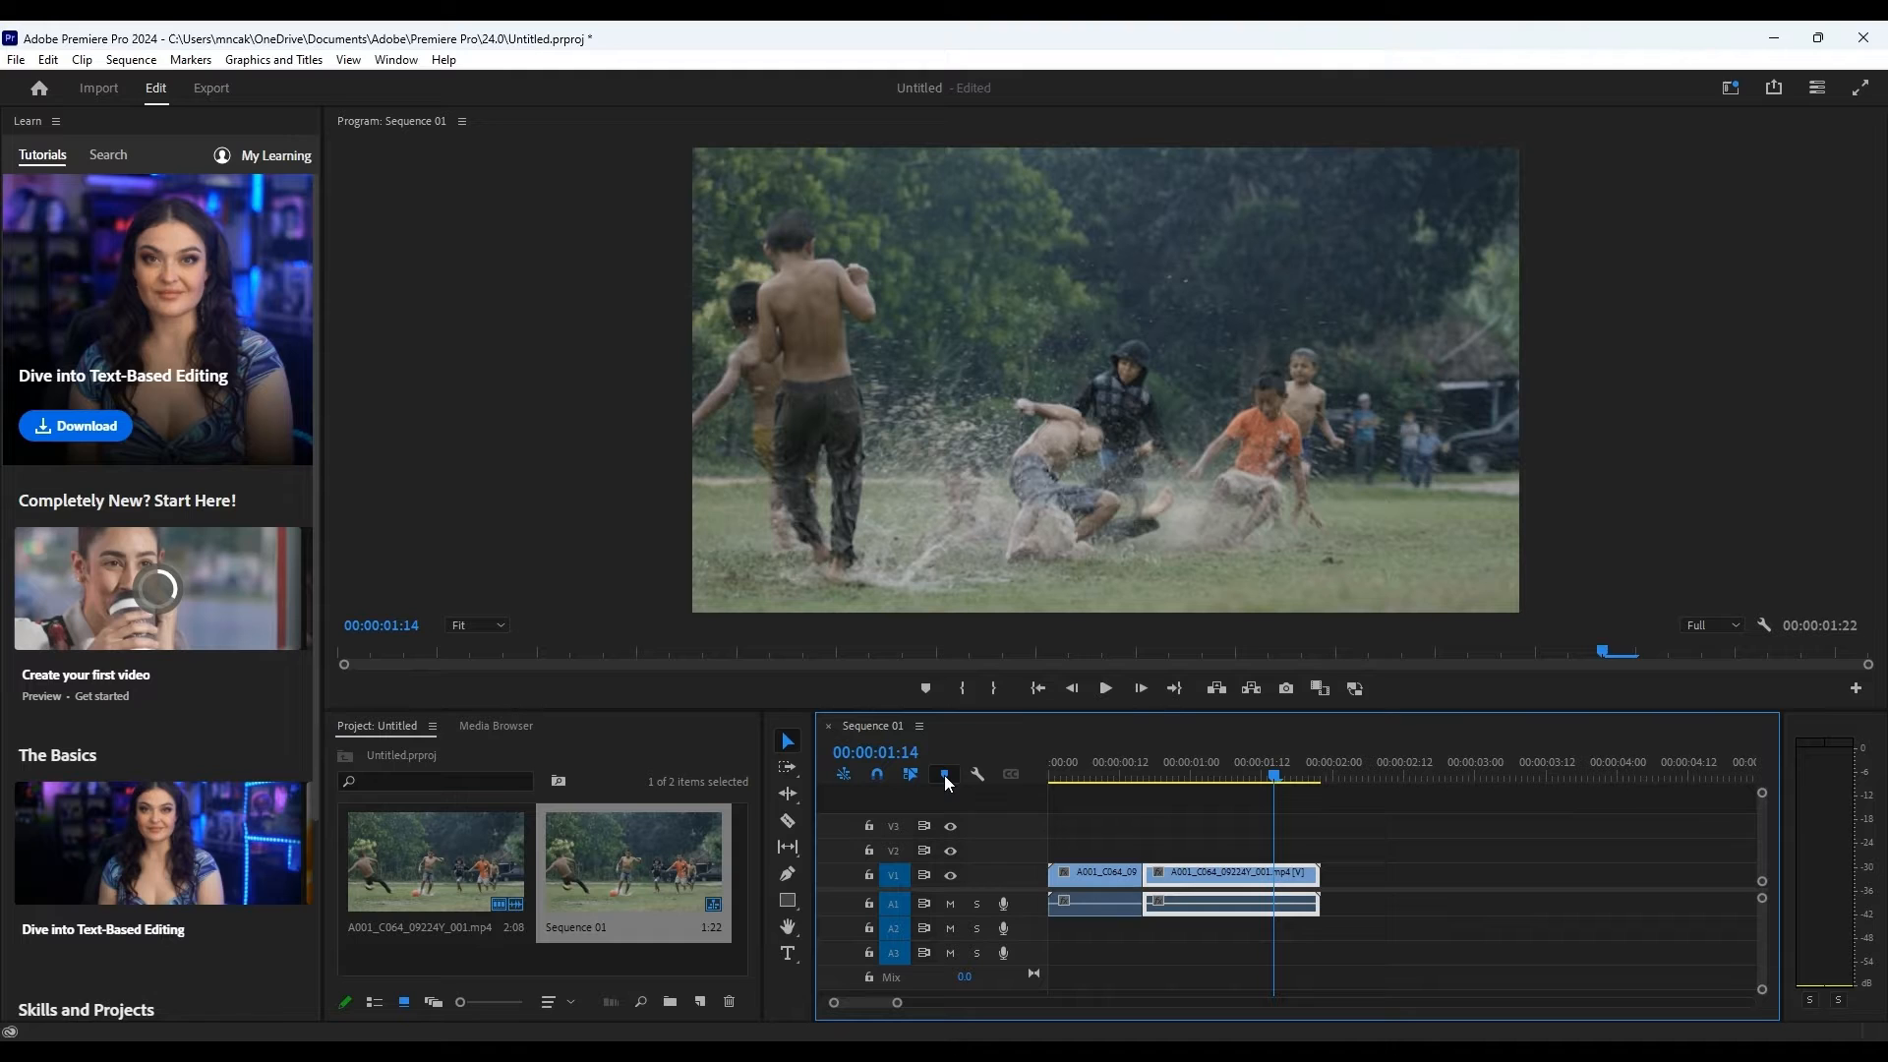
left_click(1196, 777)
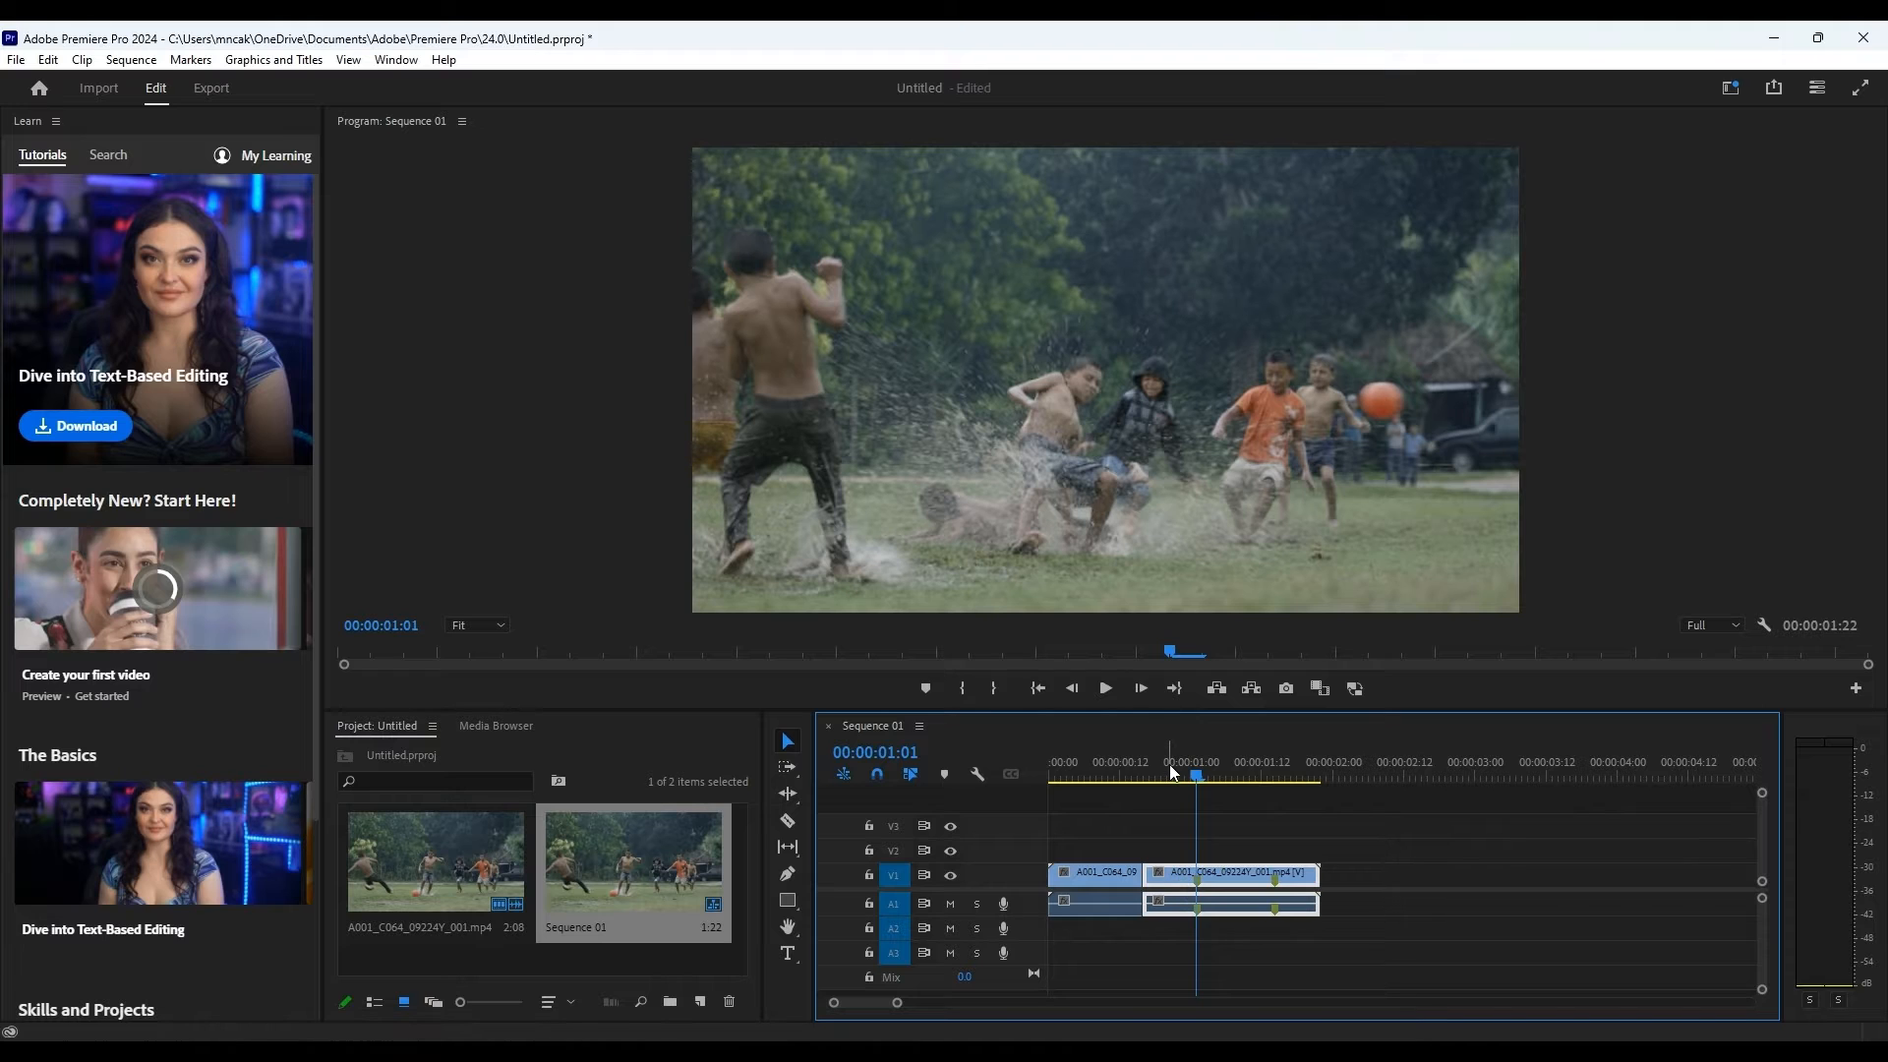
left_click(1166, 775)
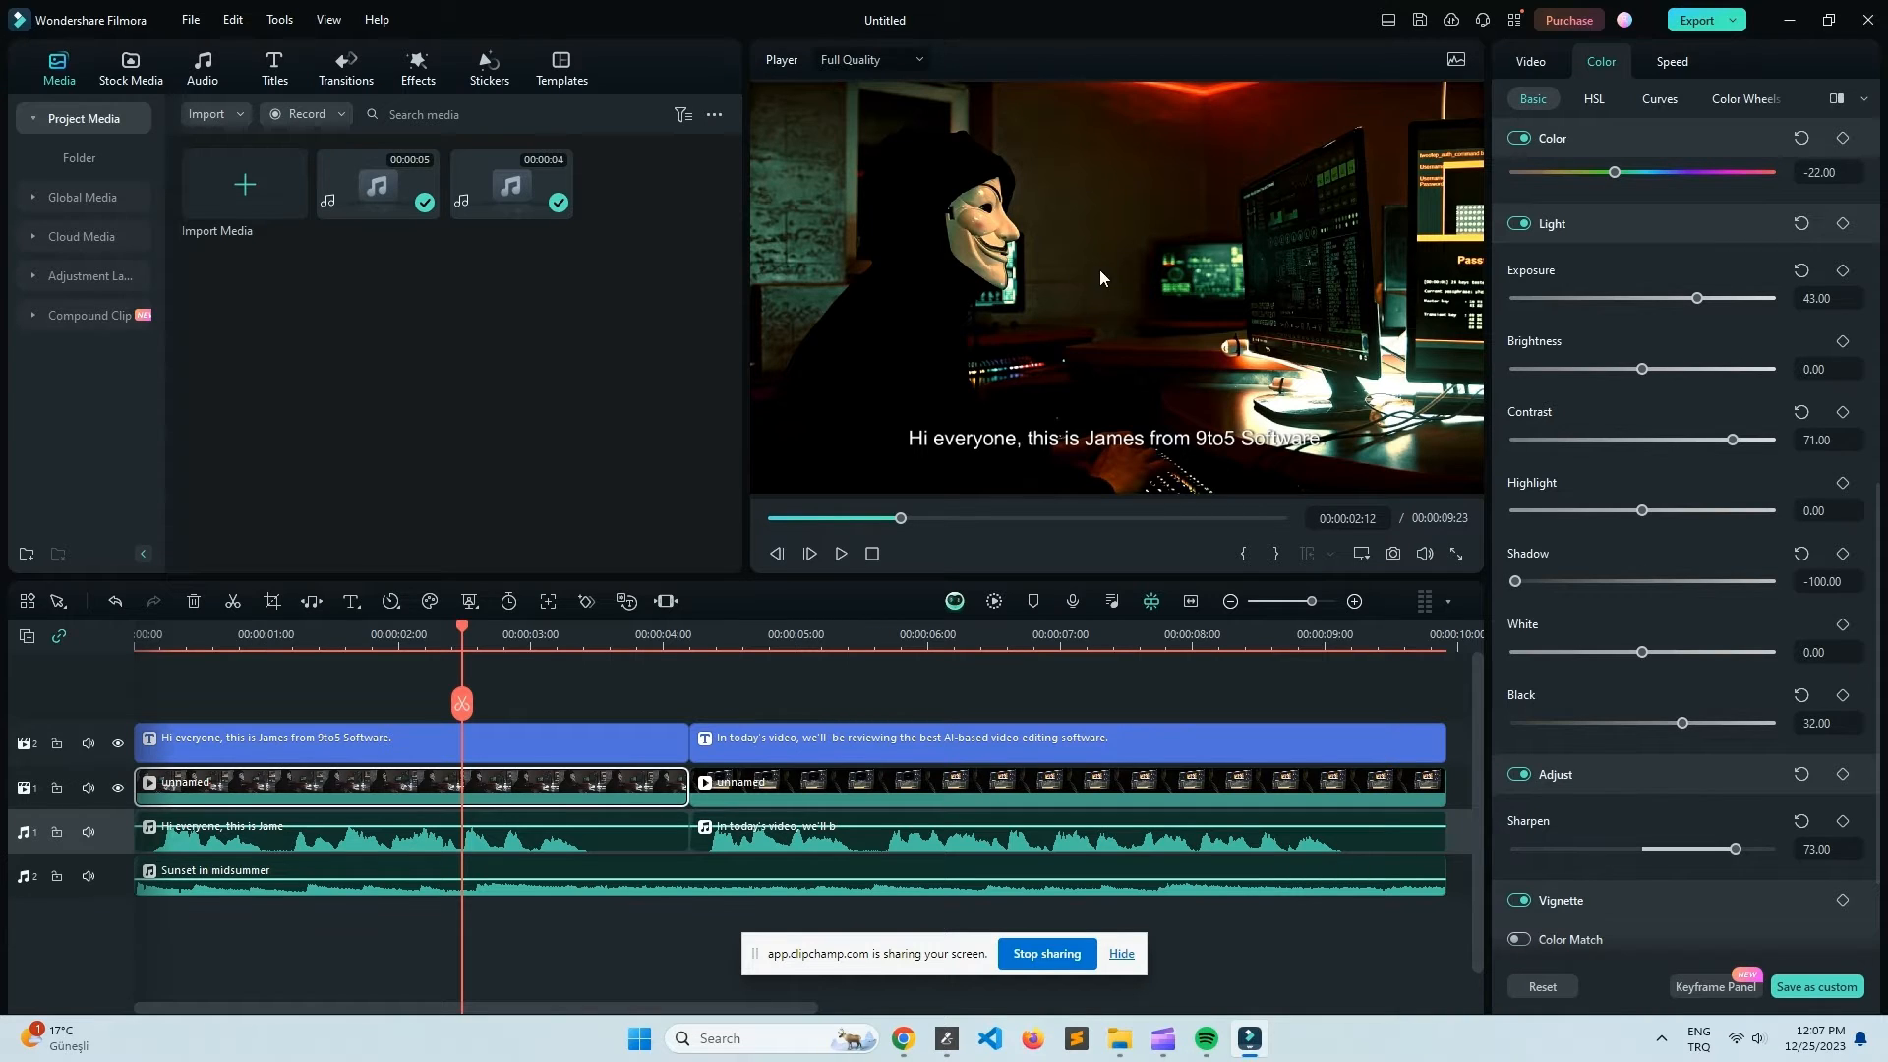
Add a downloaded transition between the two video clips around the four-second mark
left_click(344, 66)
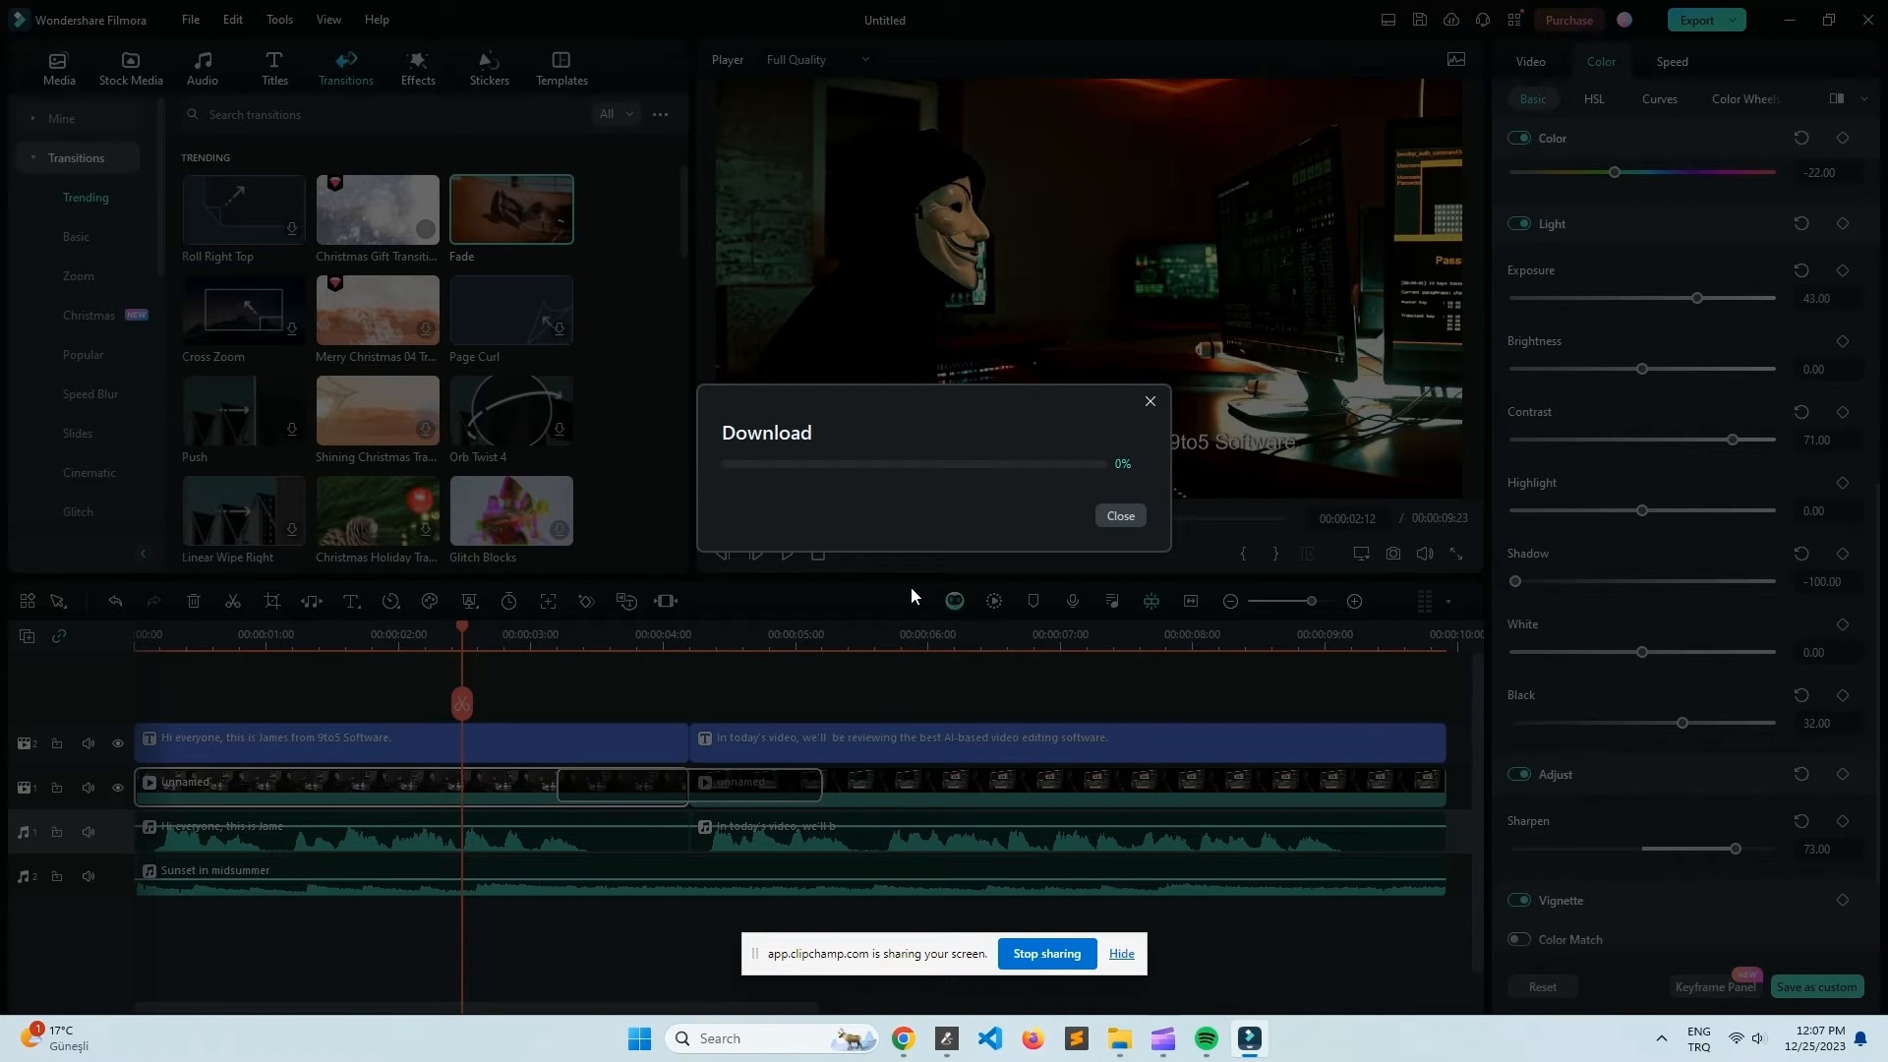
left_click(1119, 515)
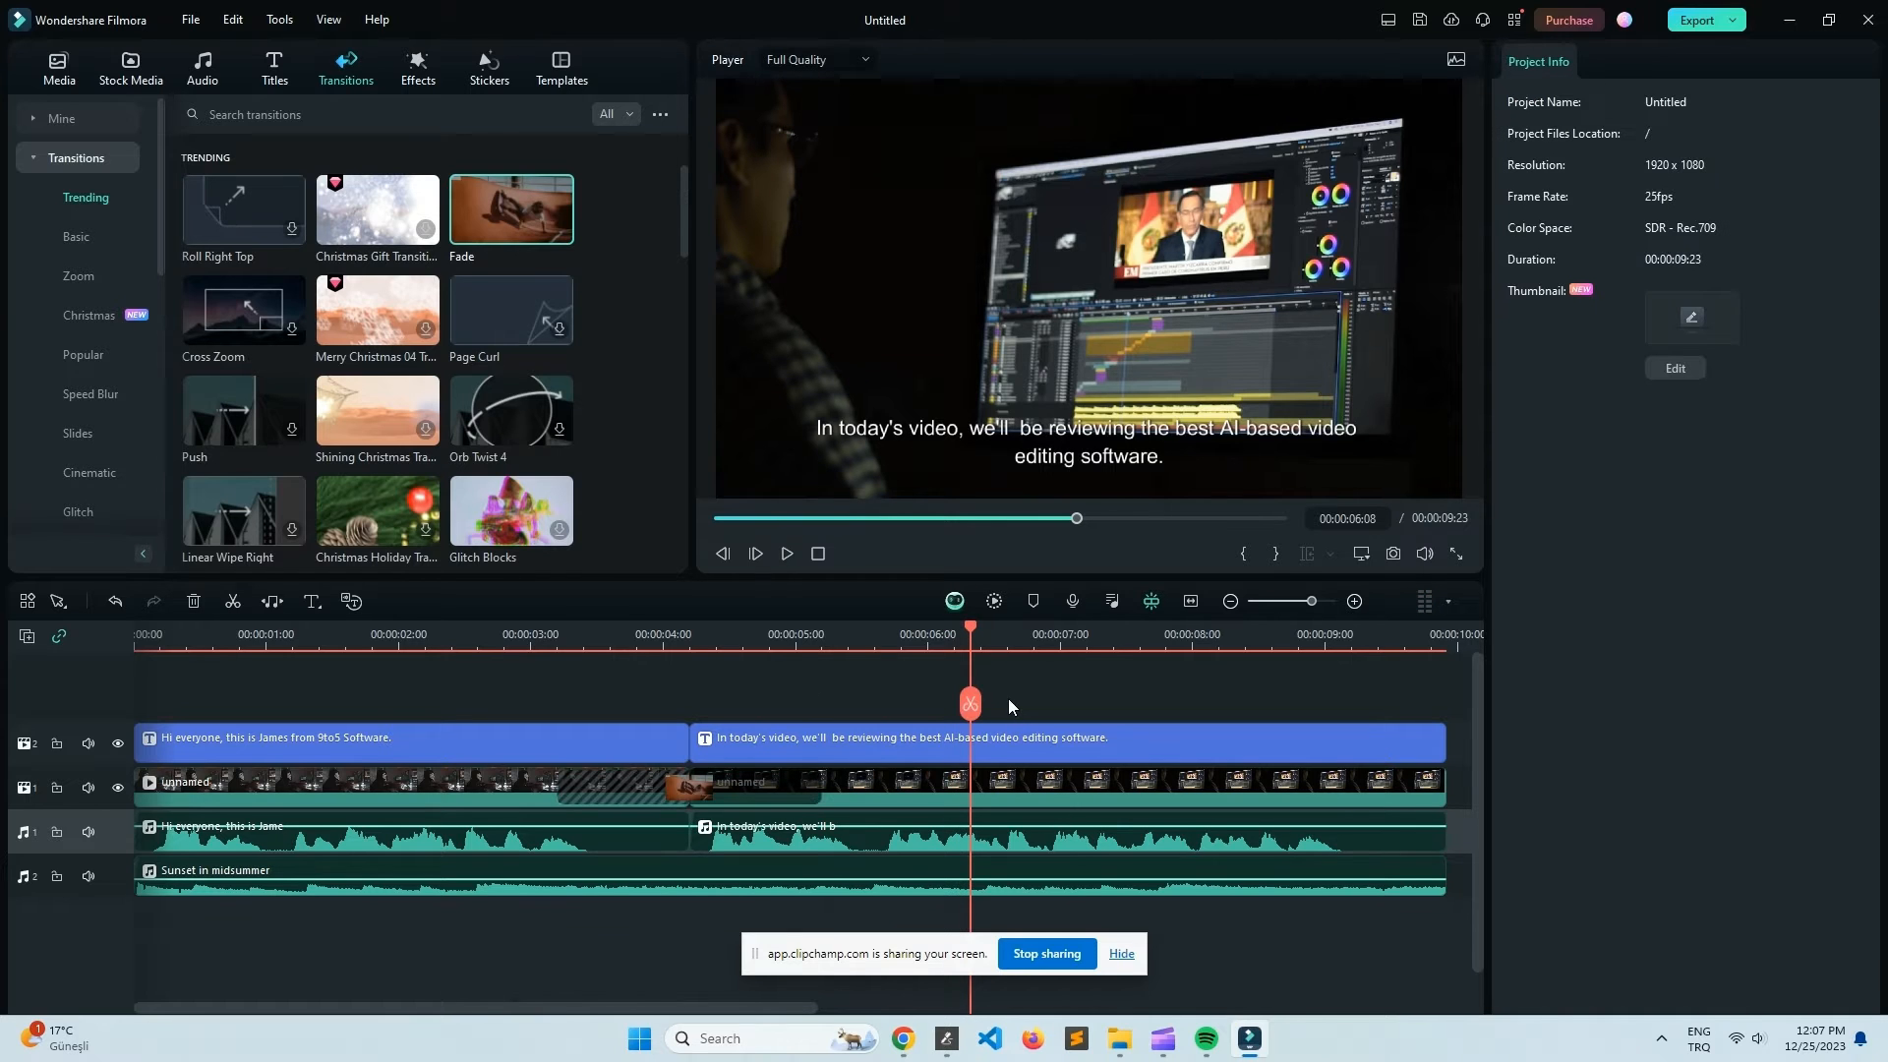
scroll("down", 3)
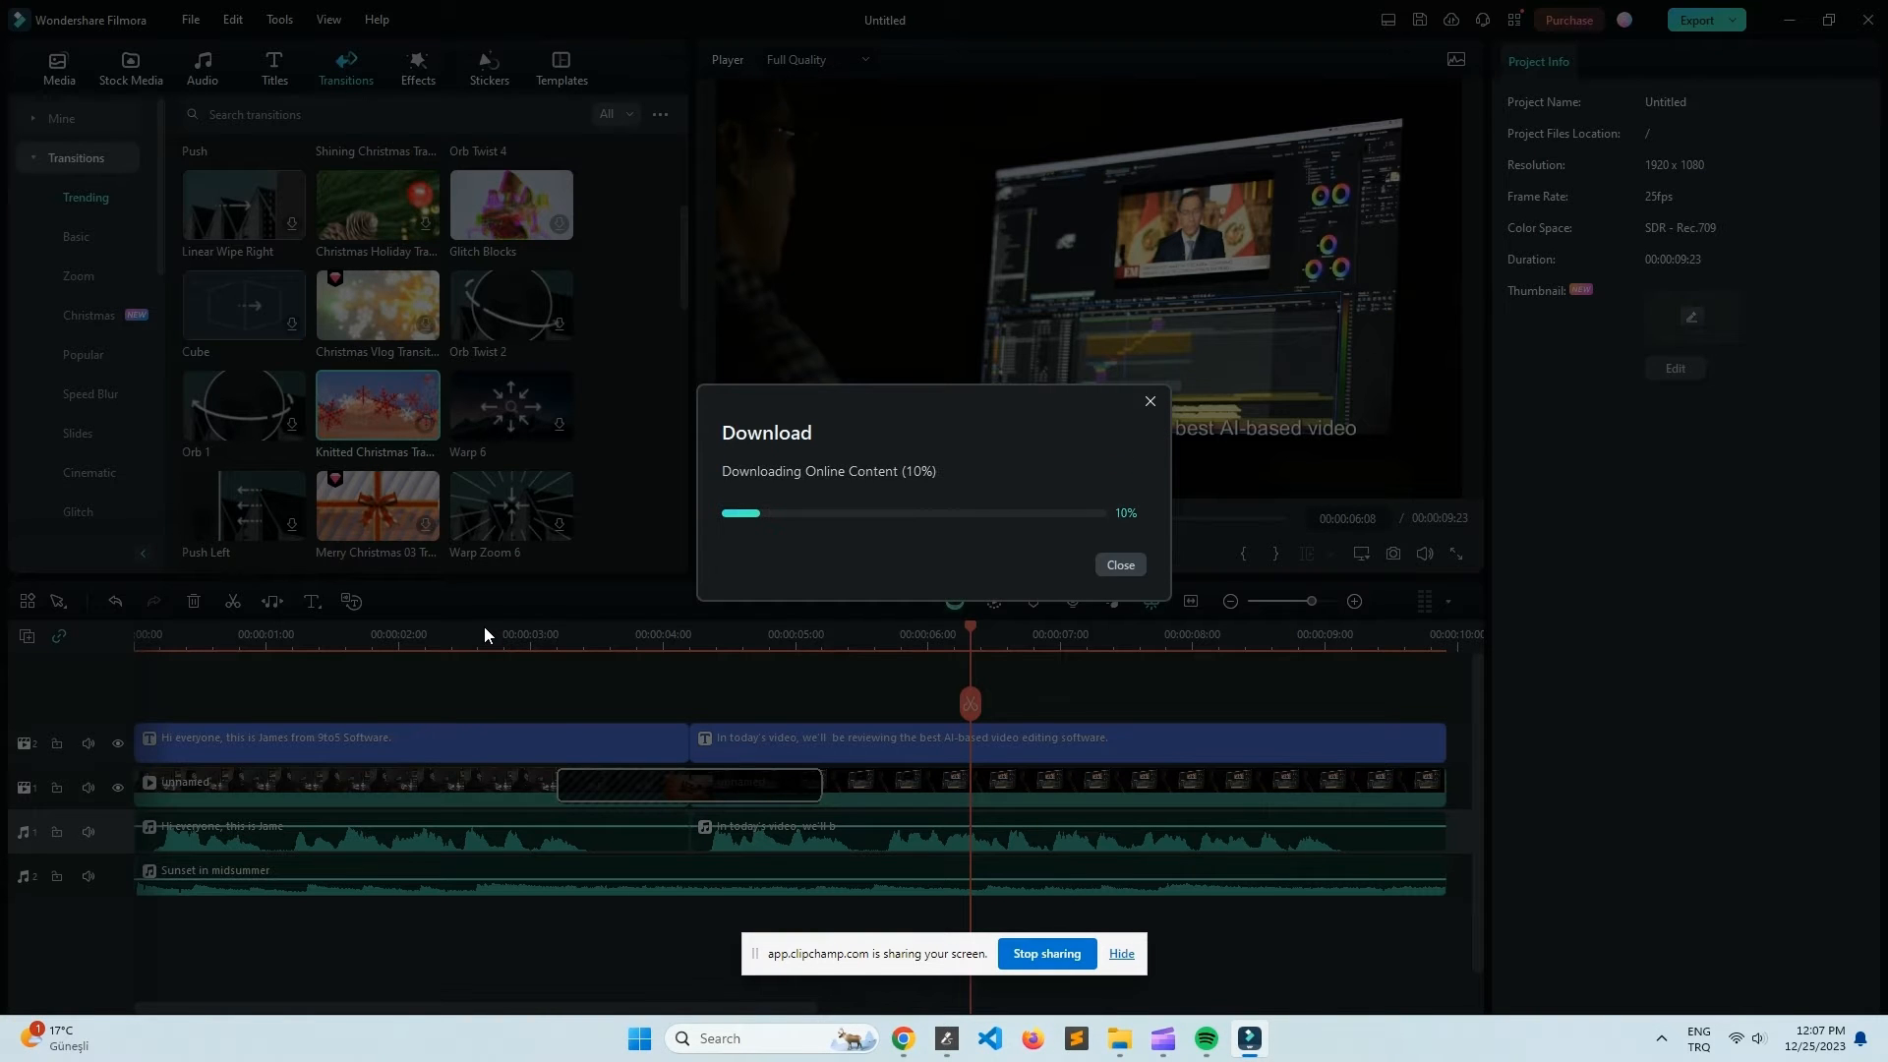
Set the transition to Overlap mode with a 2-second duration and play back the edit
left_click(1117, 565)
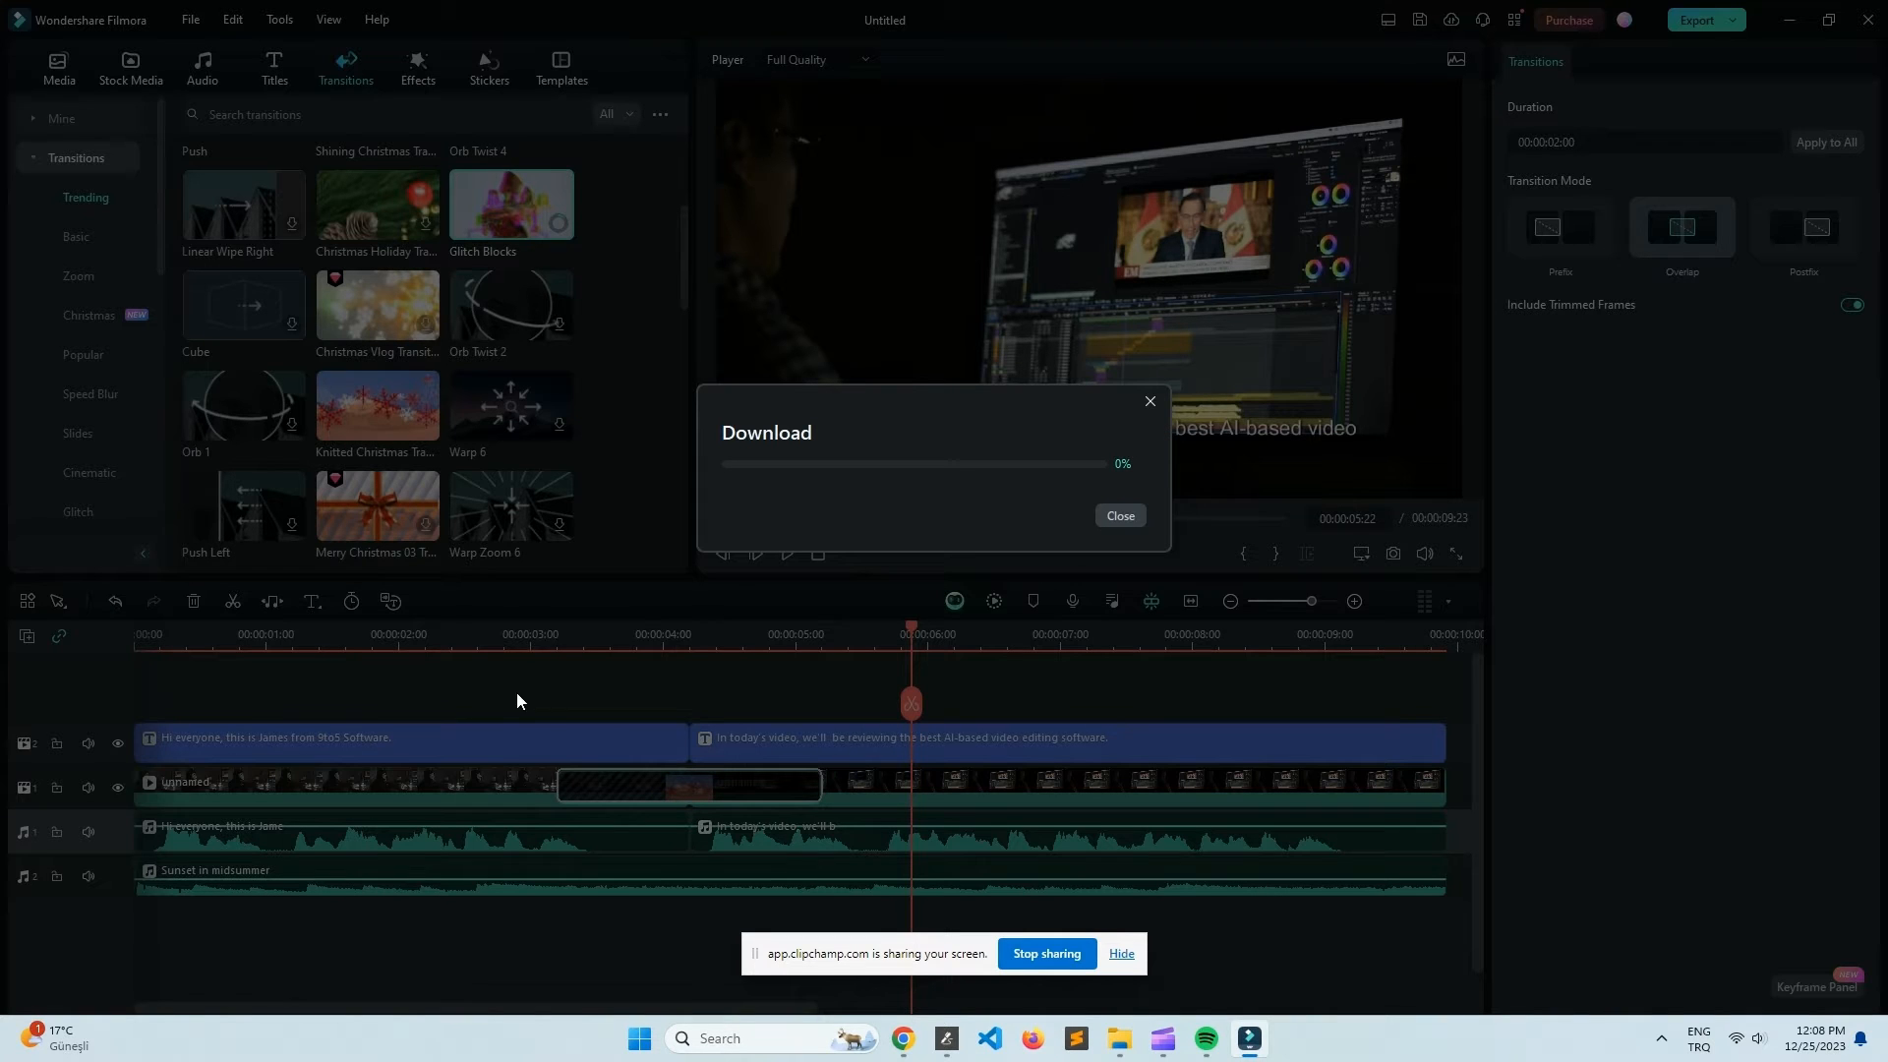
mouse_move(470, 645)
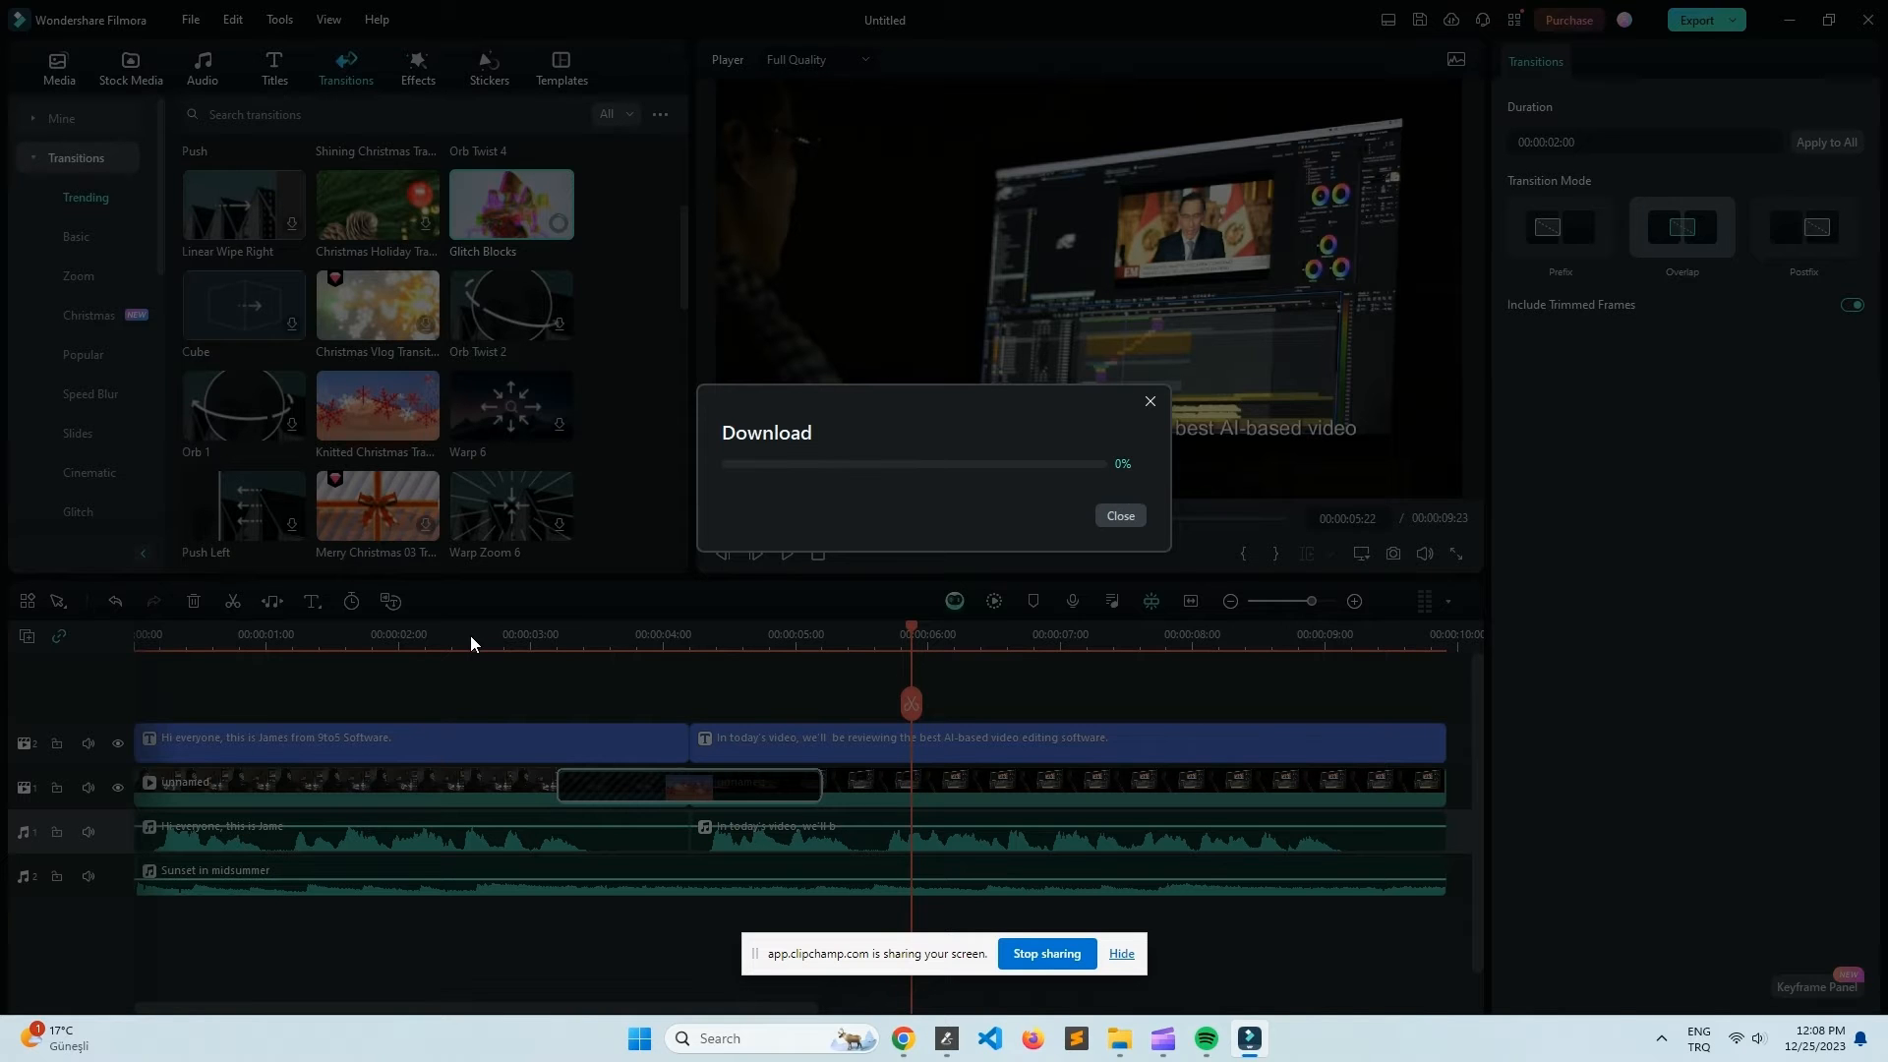
left_click(1118, 516)
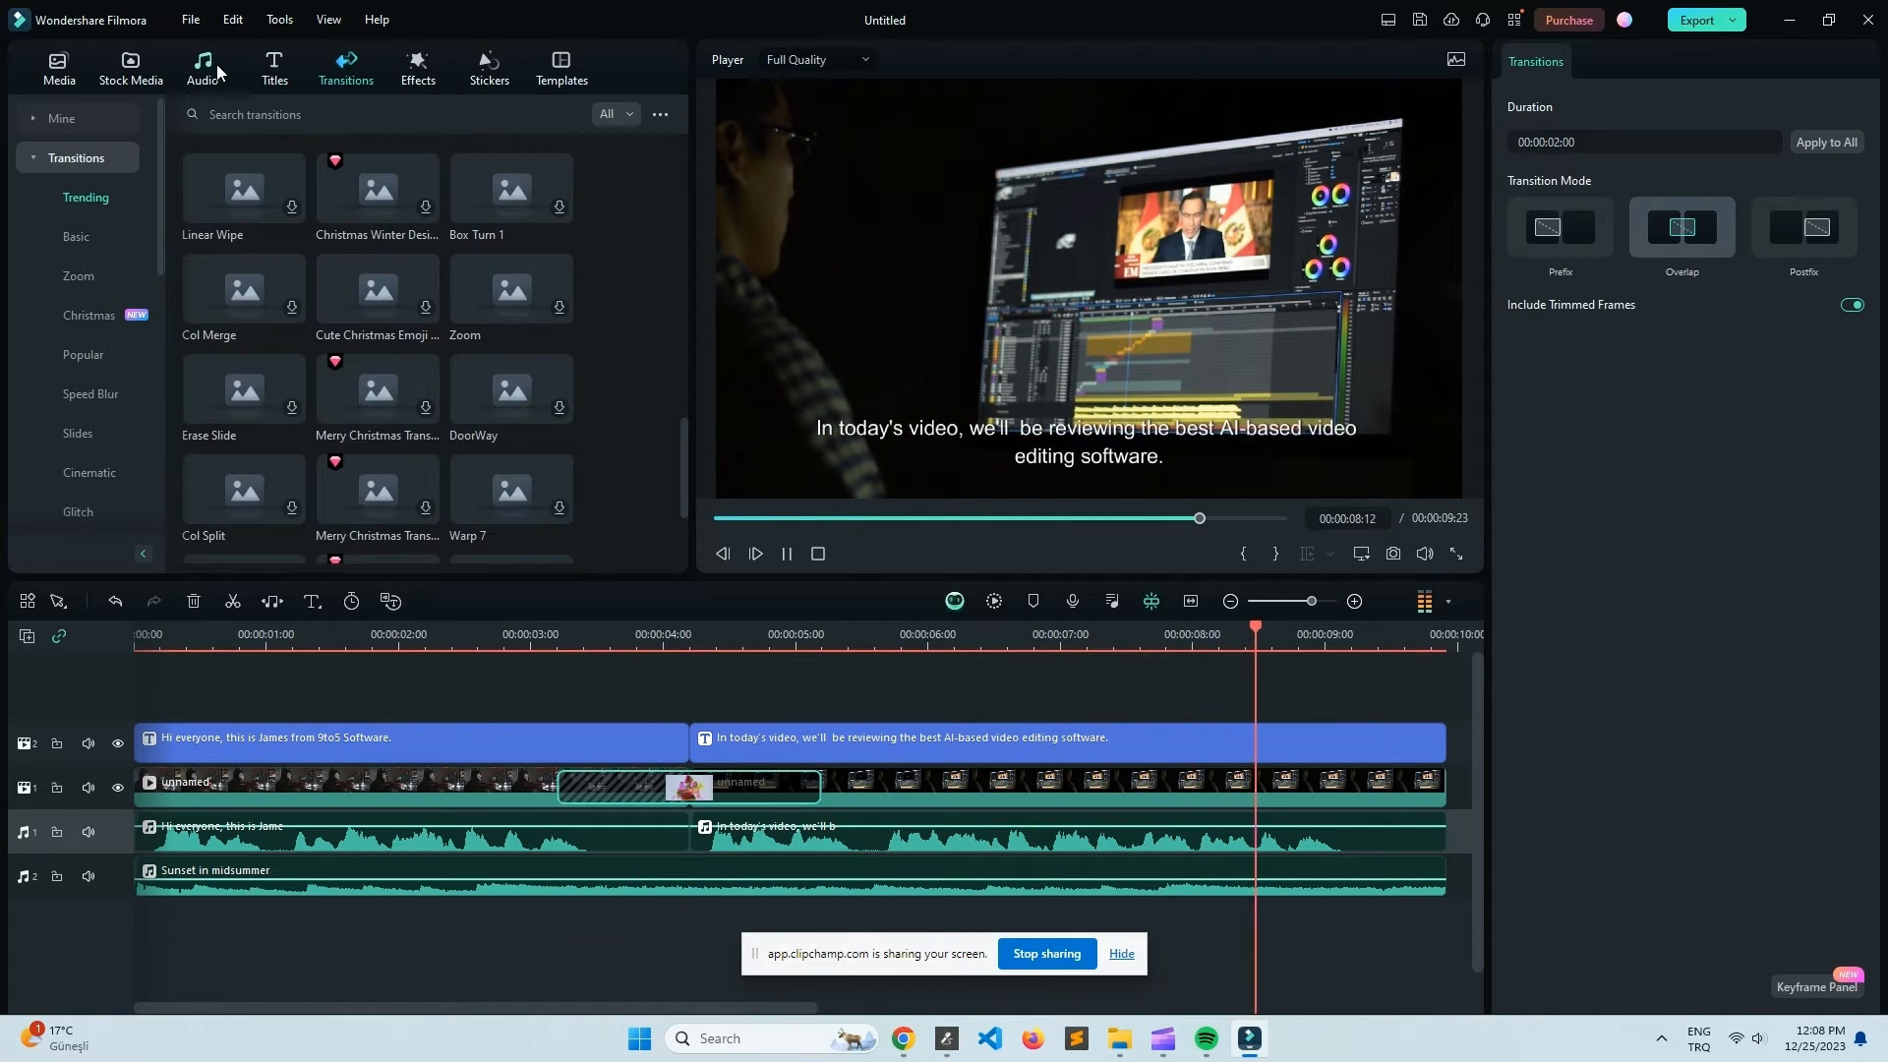
Launch the AI Image (Beta) generator from the Stock Media library
left_click(130, 67)
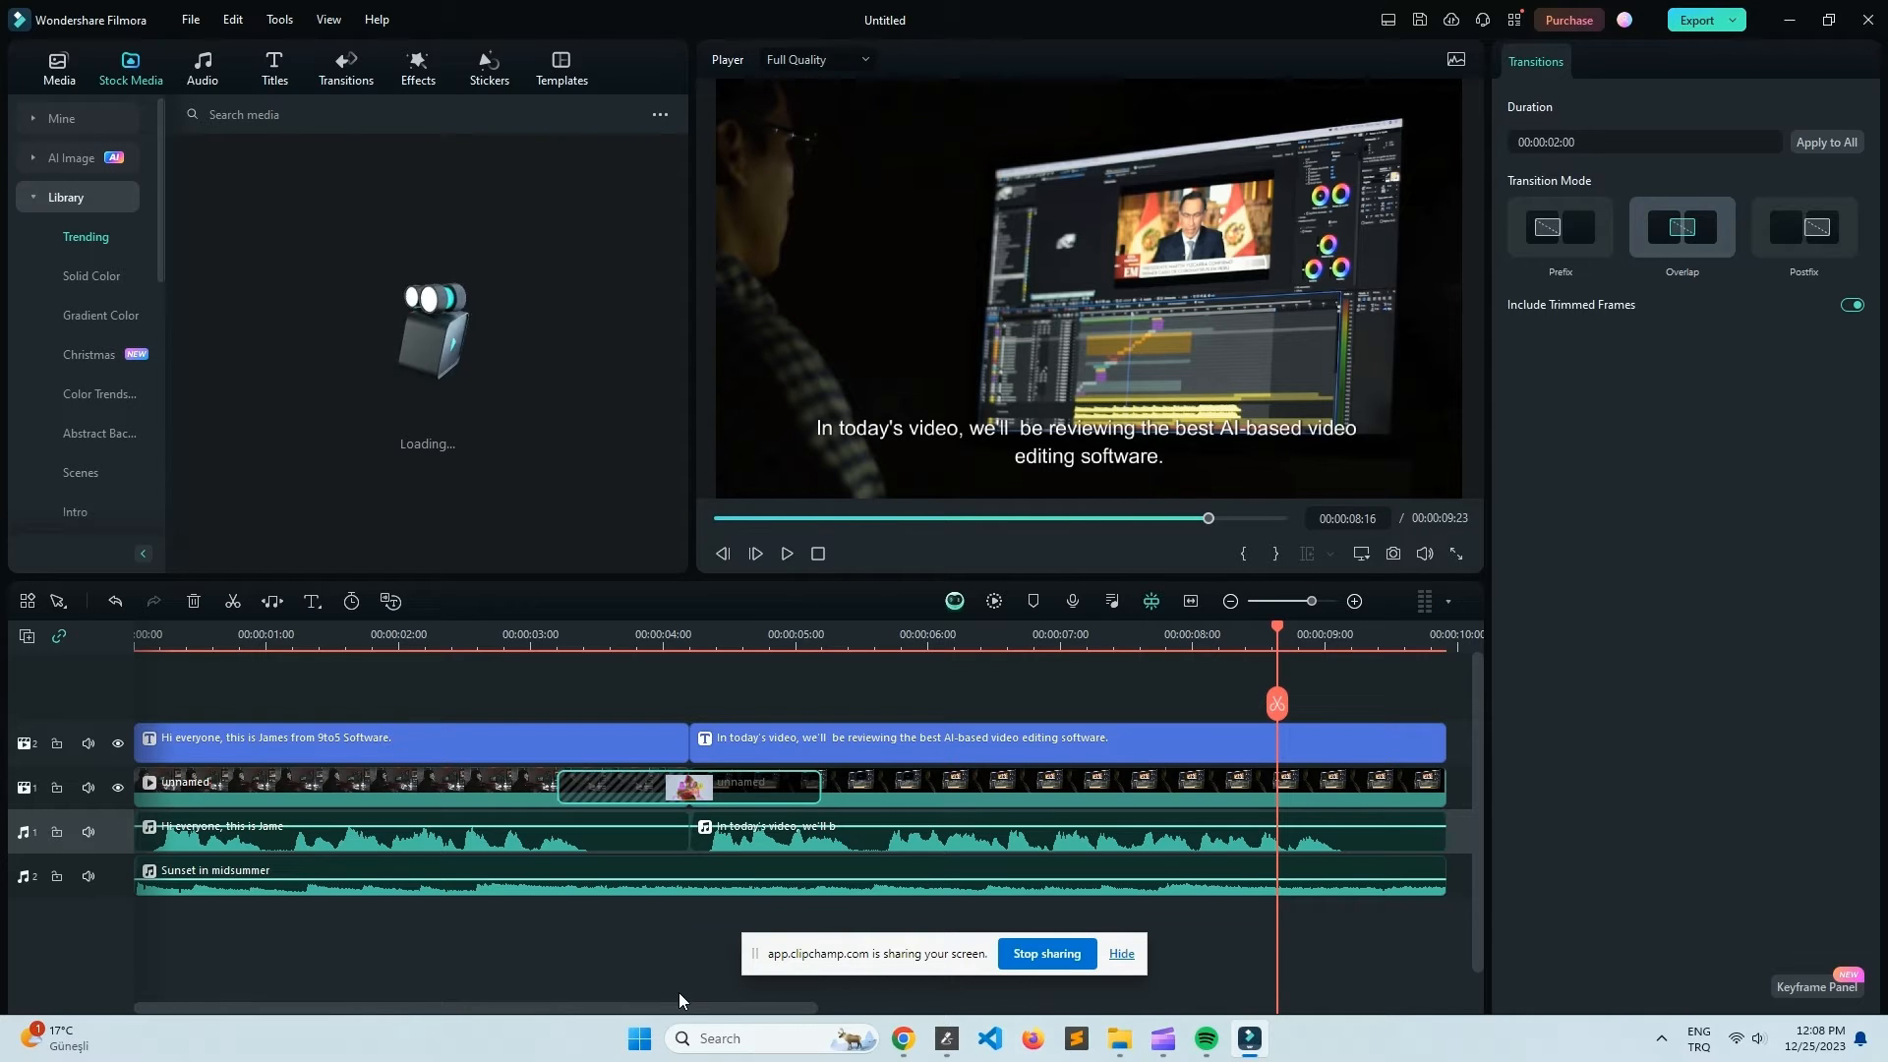
scroll("right", 3)
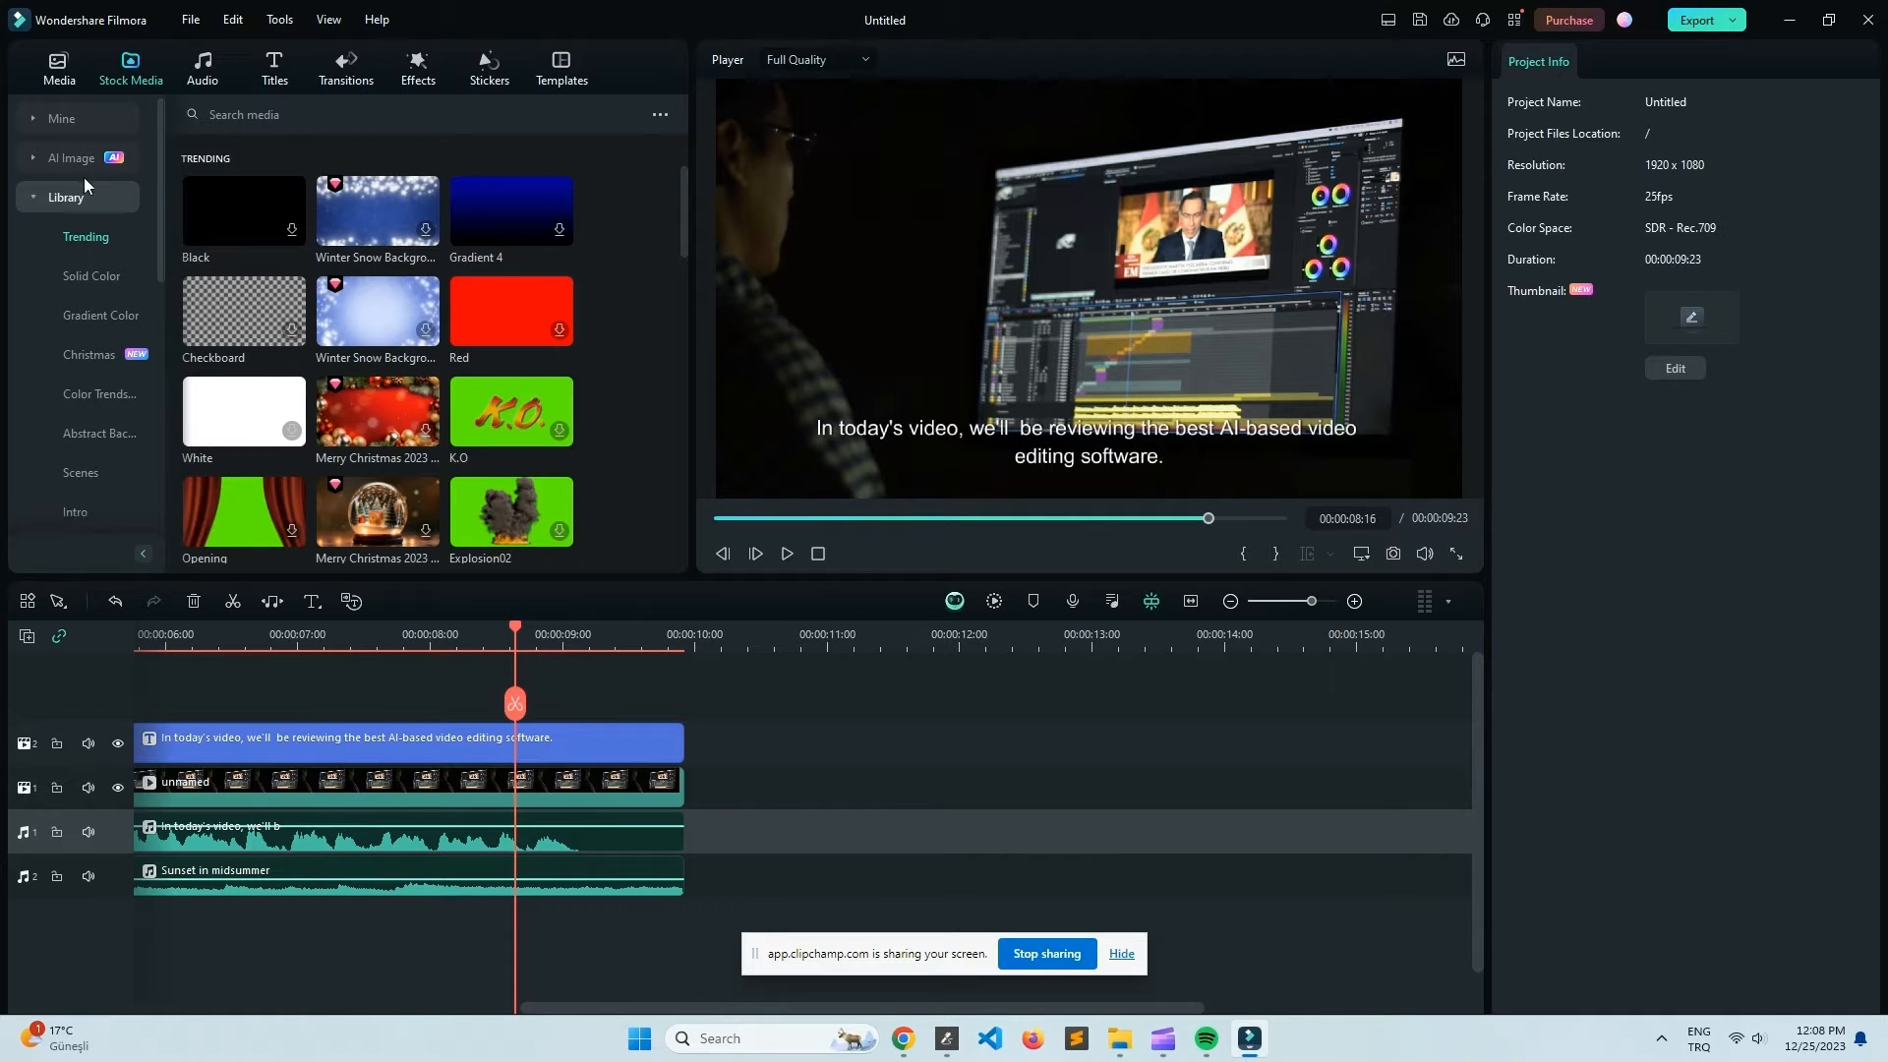
left_click(70, 157)
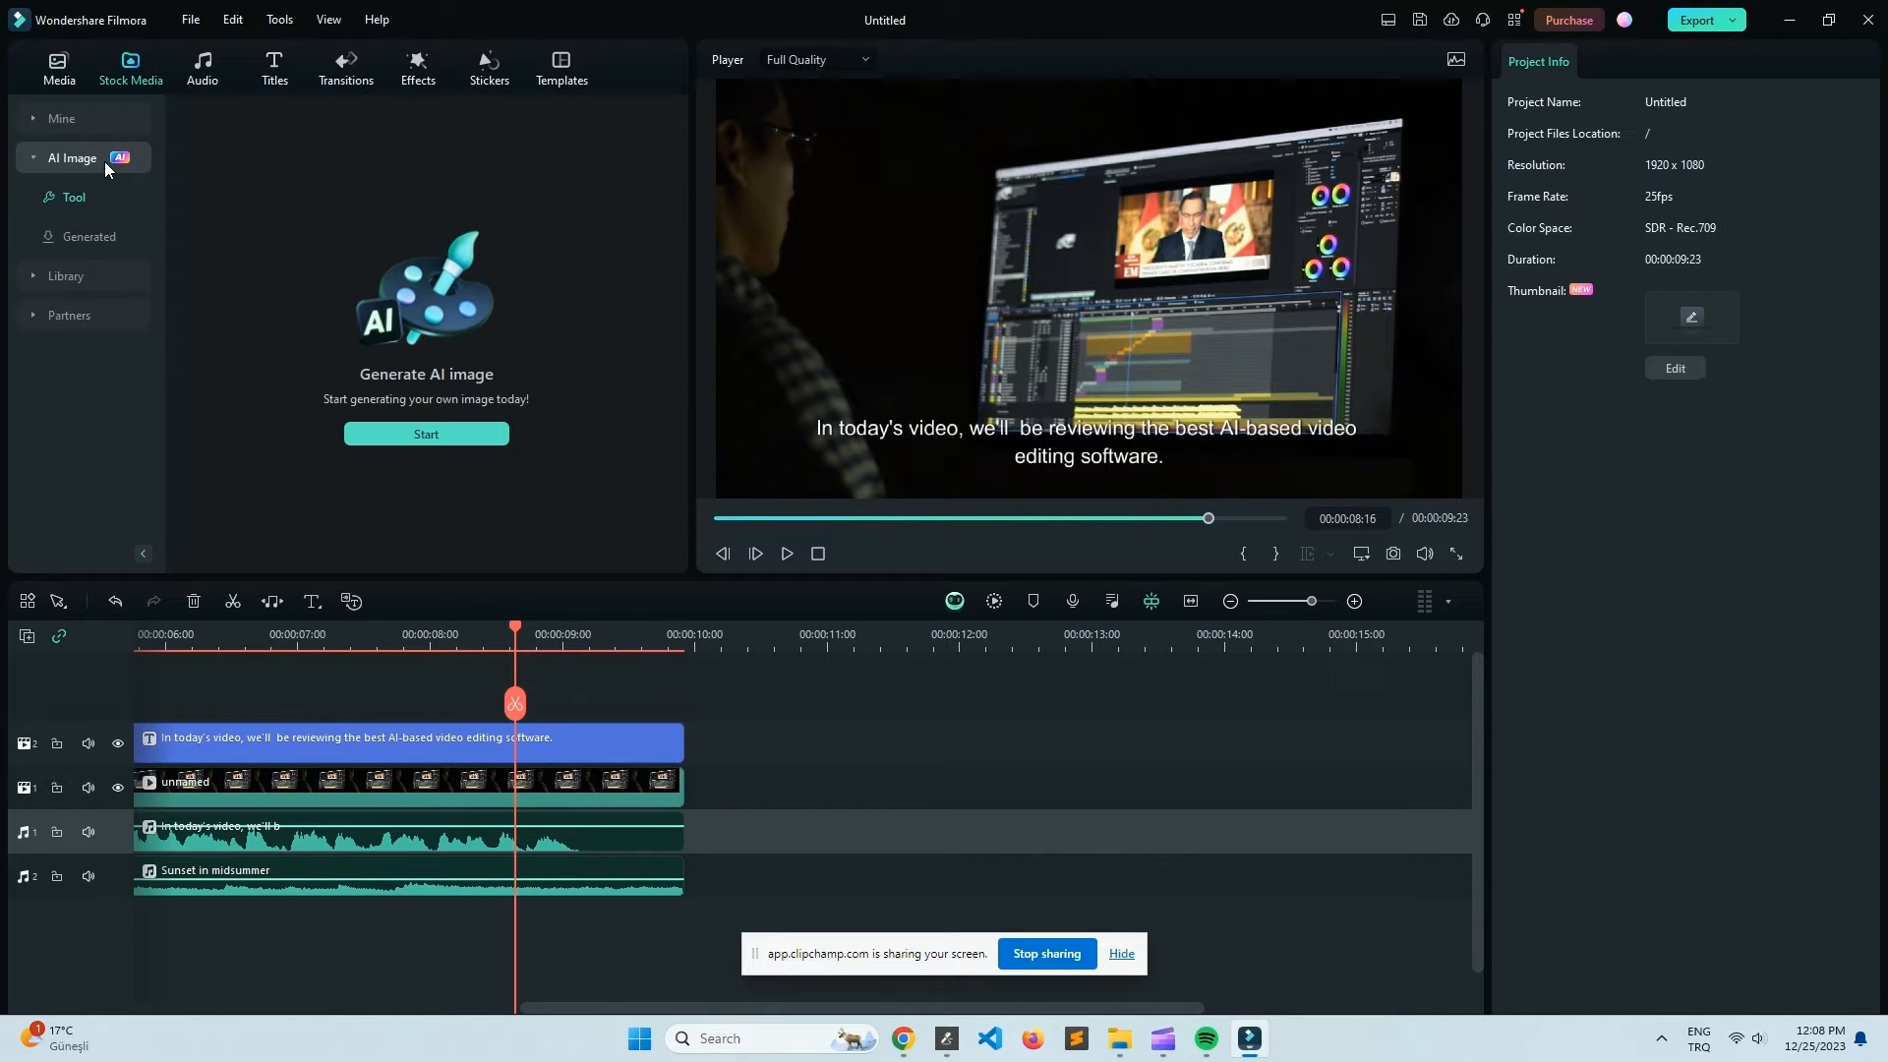
left_click(424, 435)
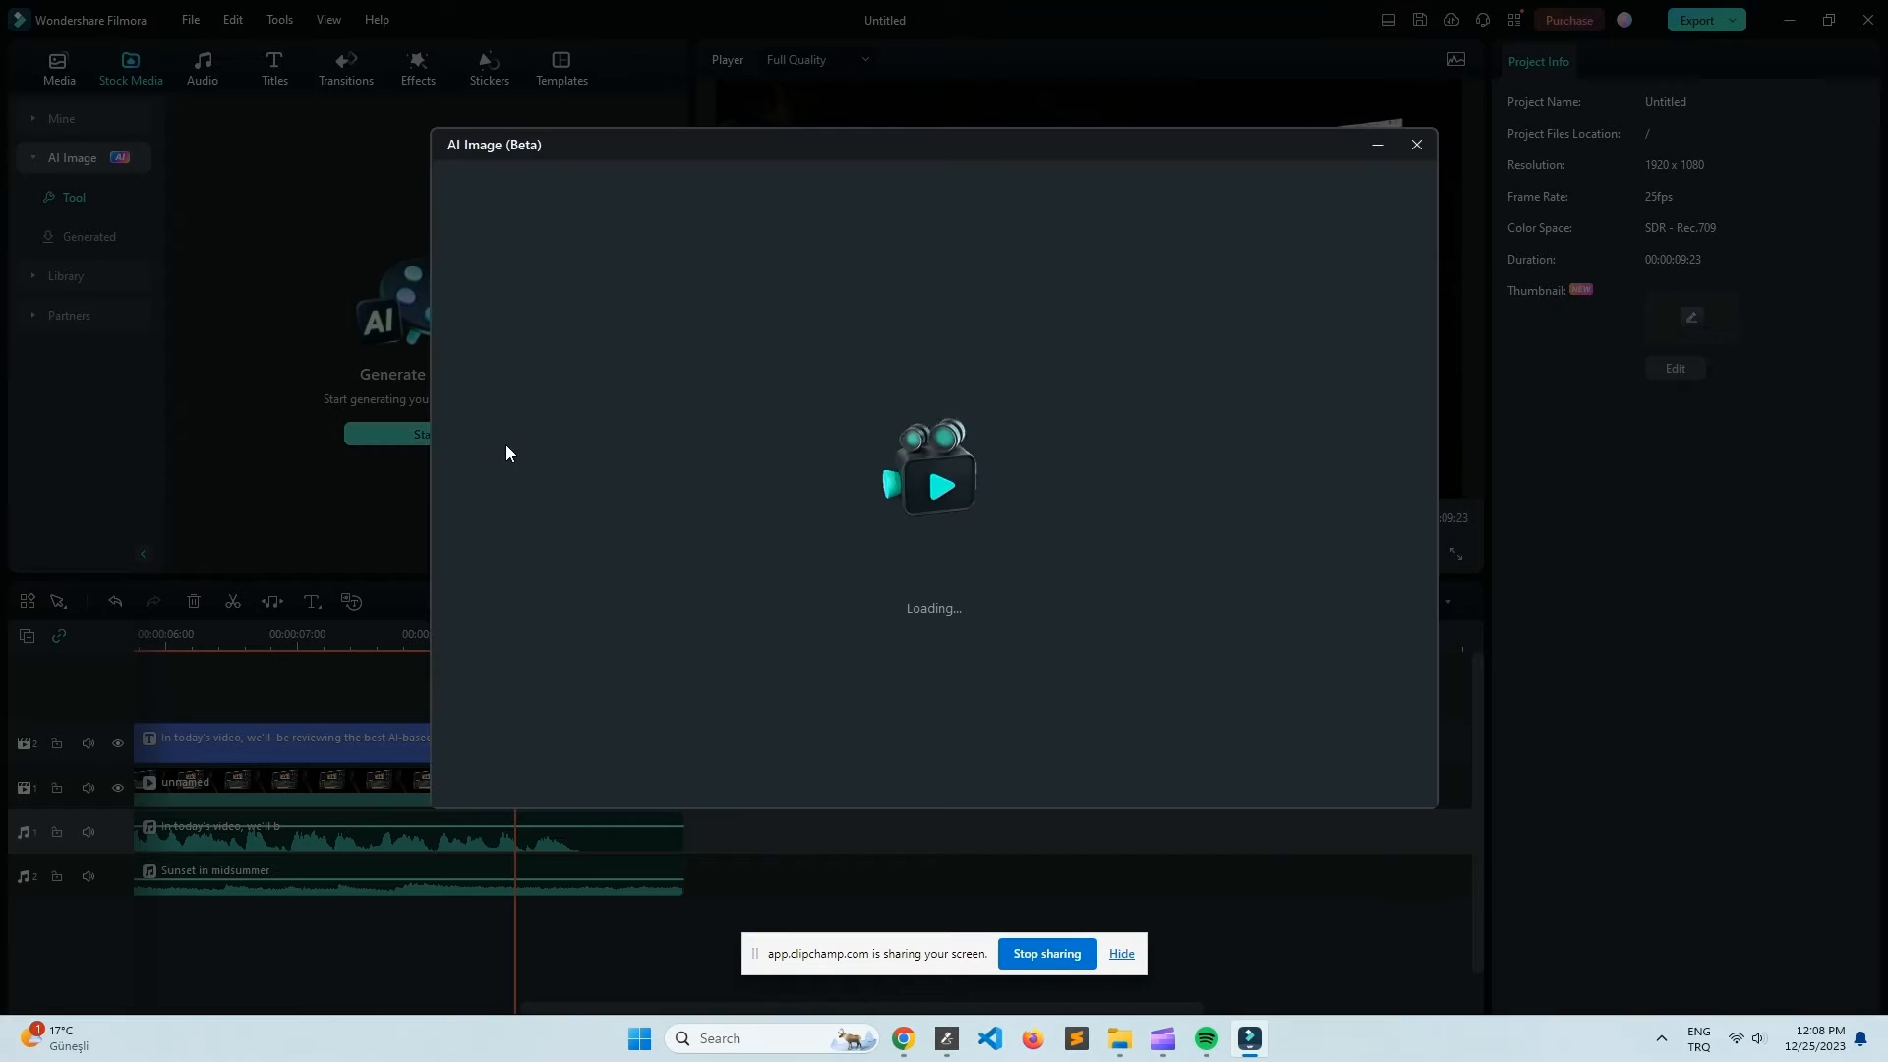
mouse_move(1058, 155)
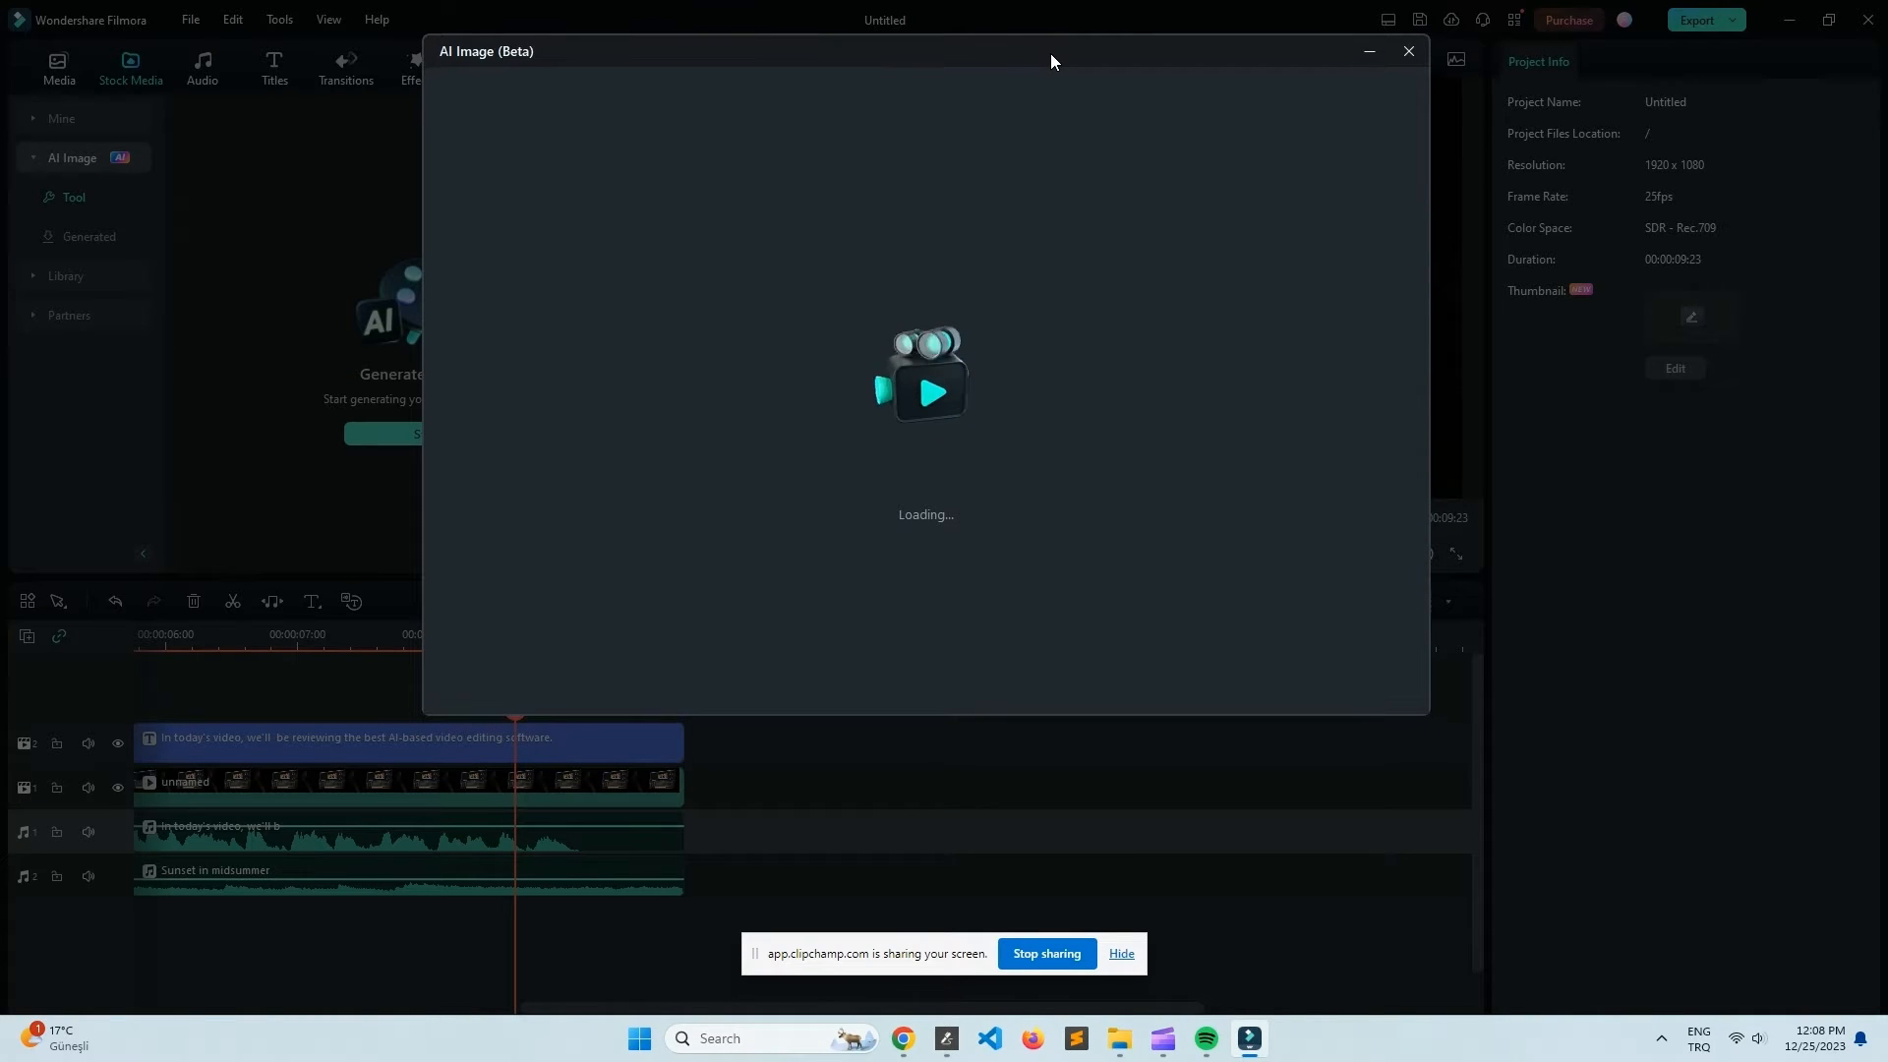
mouse_move(1096, 455)
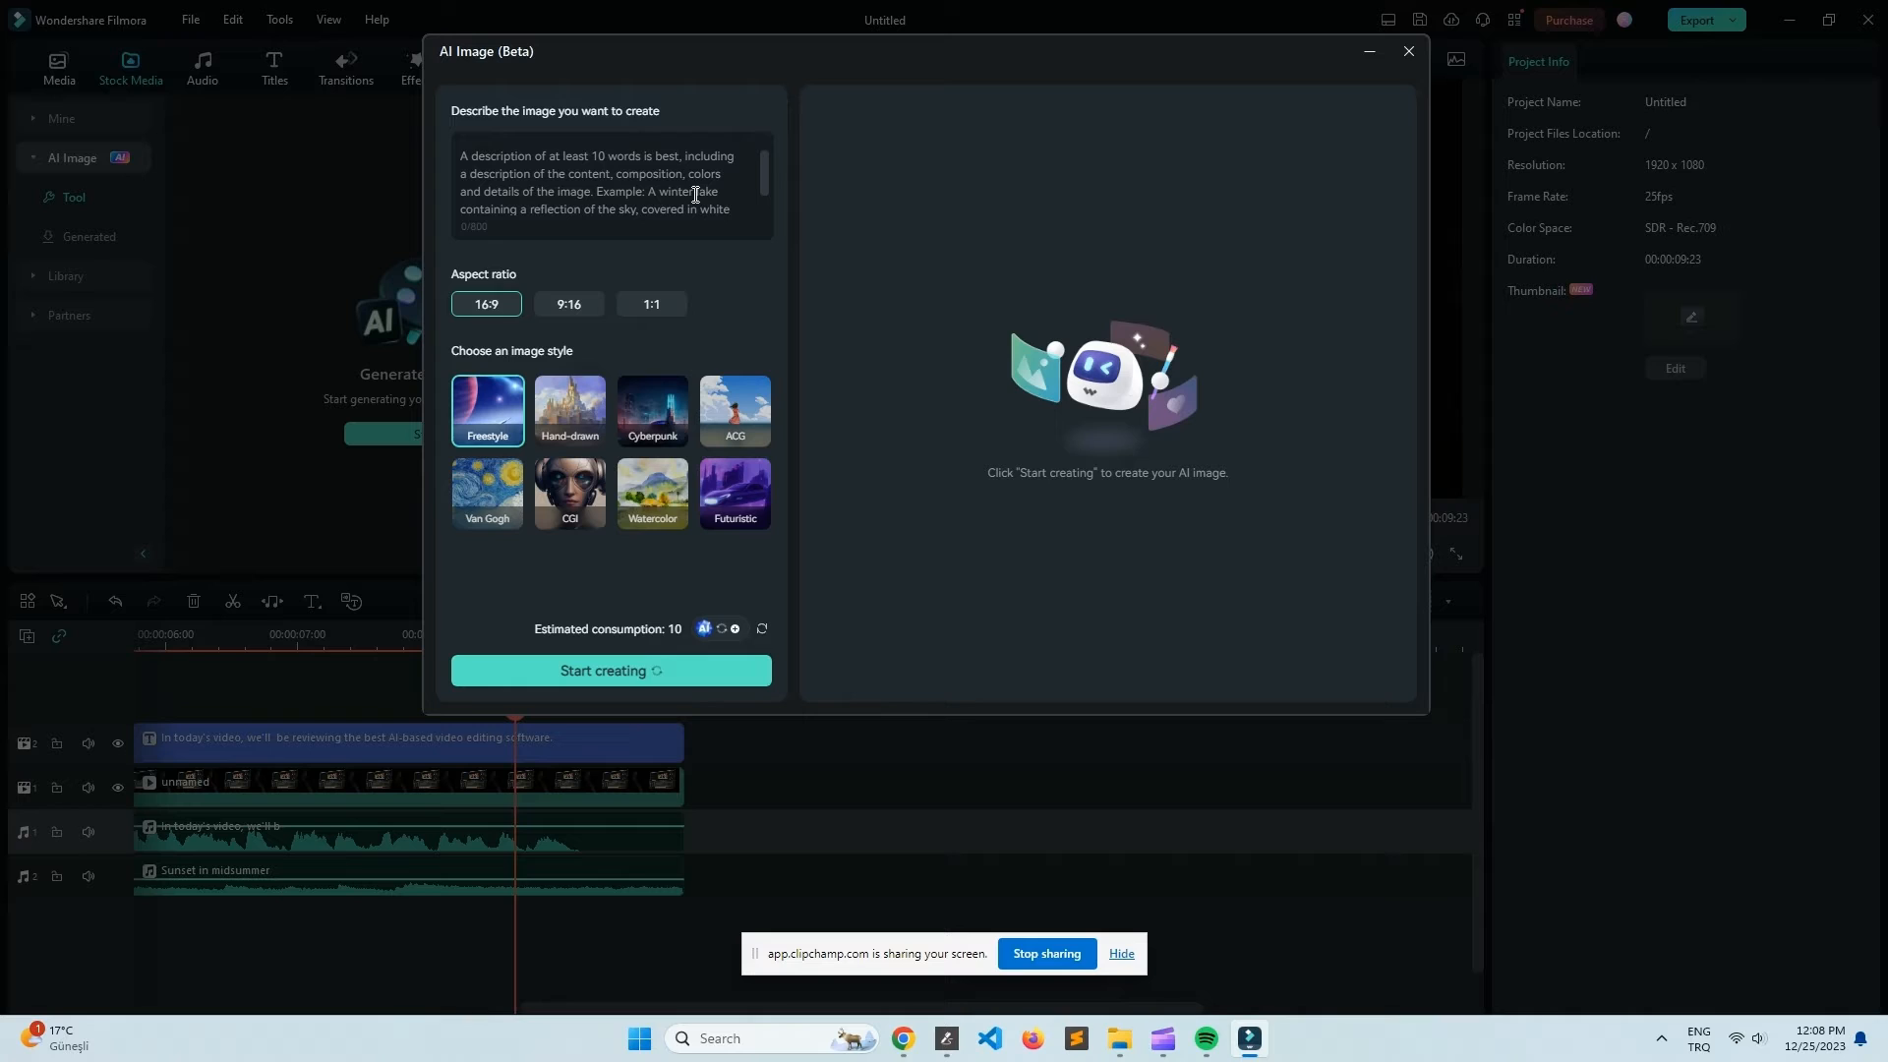
Enter the prompt "A really smart dog trading crypto on a computer." in the description box
left_click(610, 187)
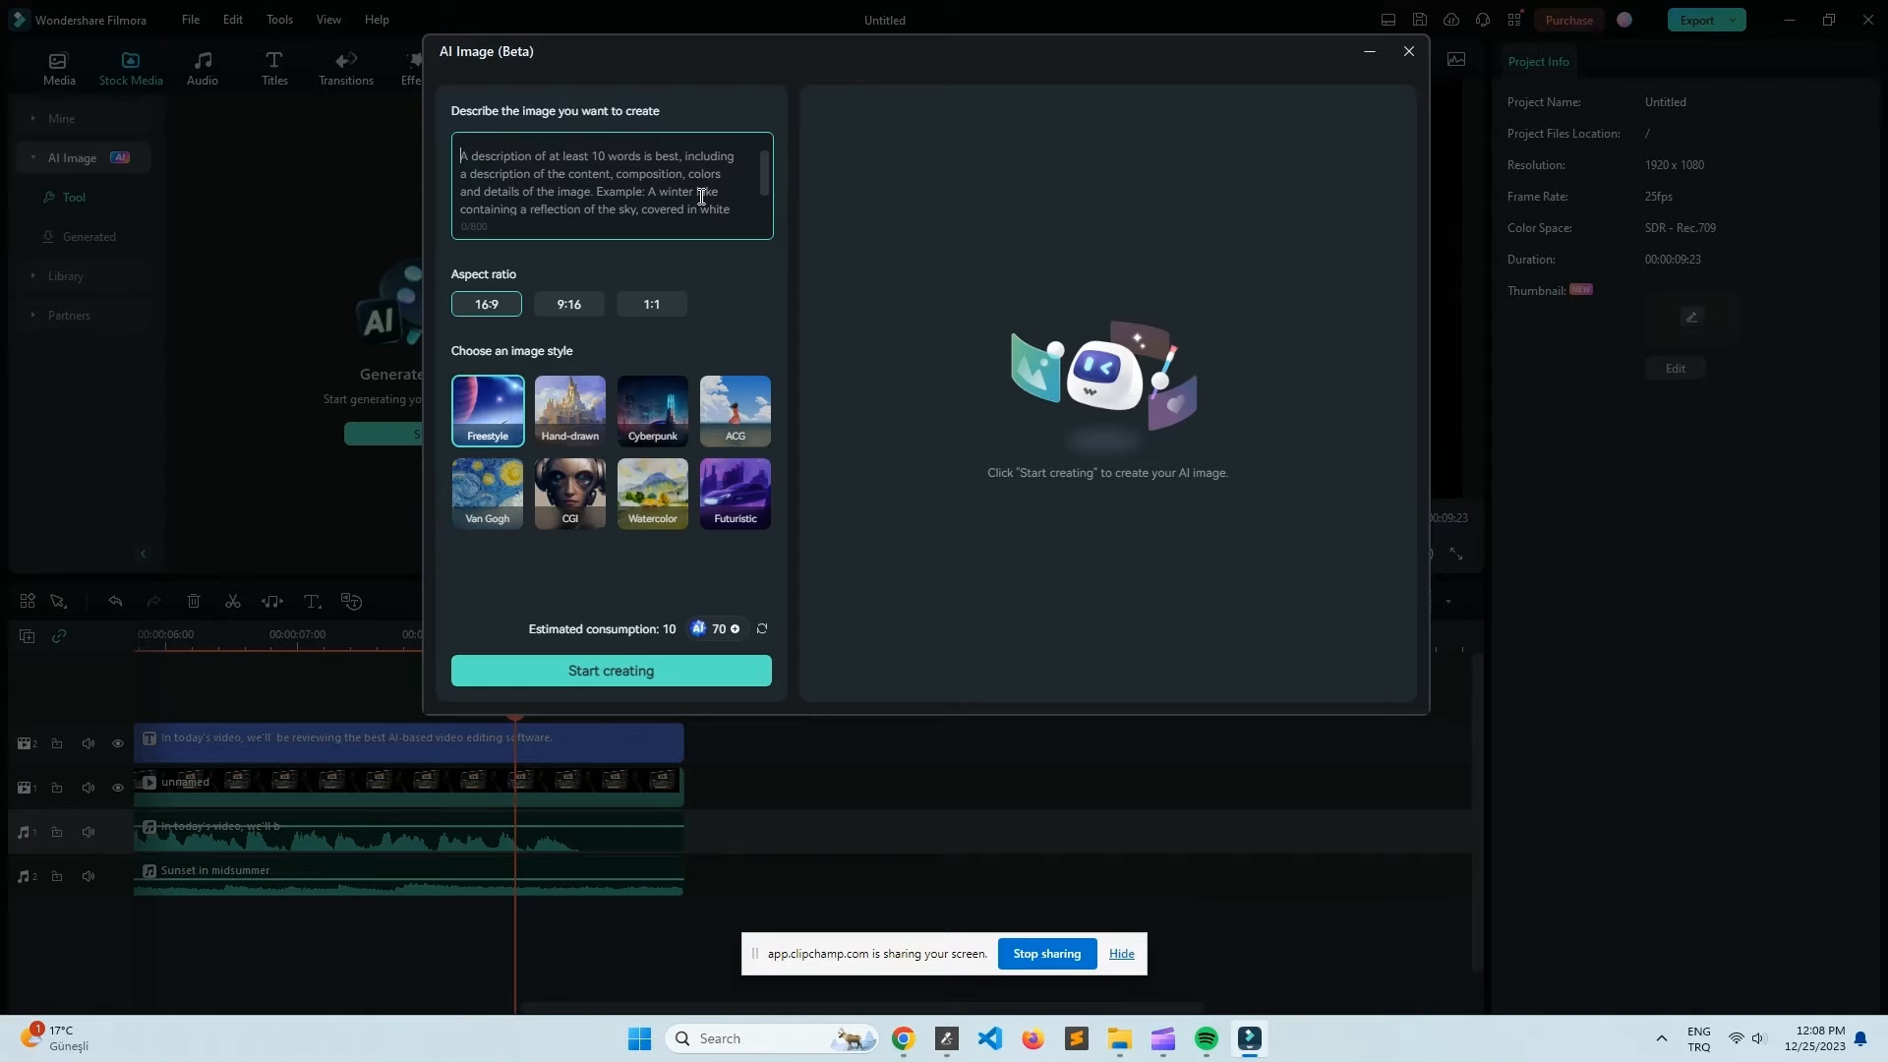
type("A really smart d")
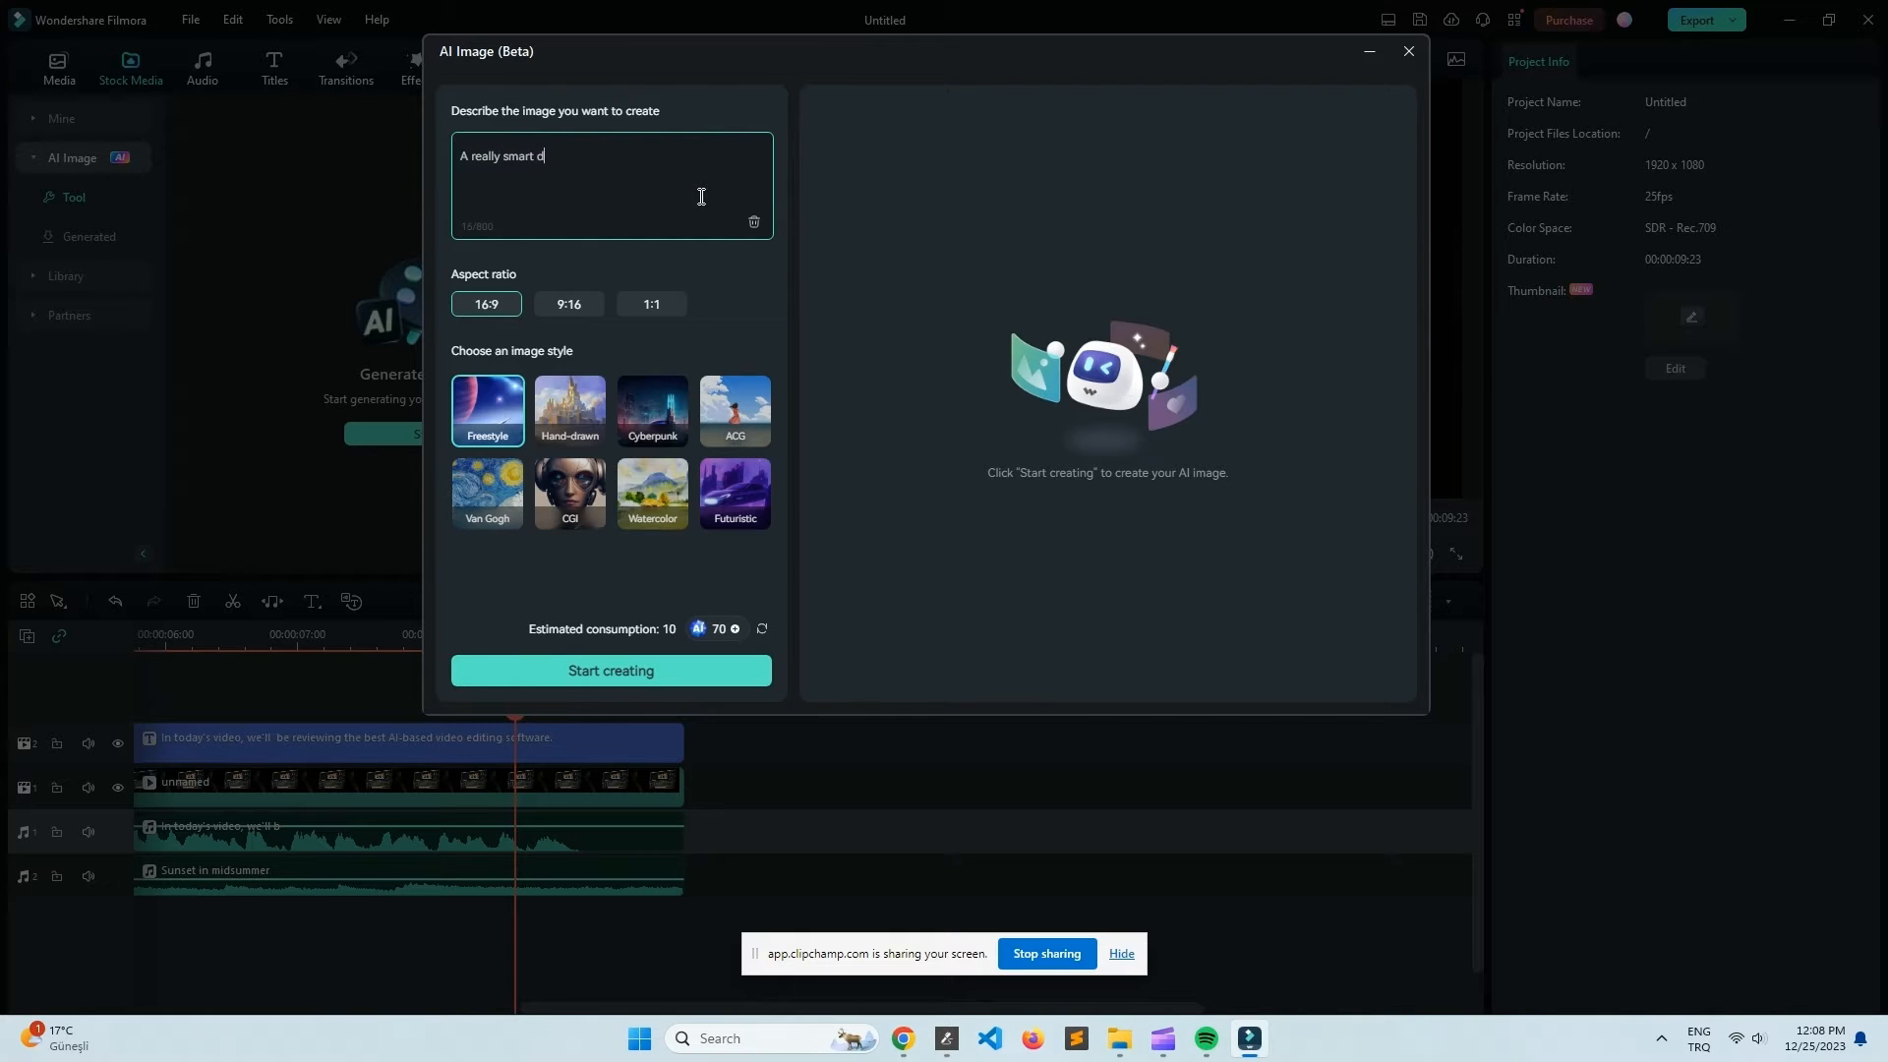
type("og try")
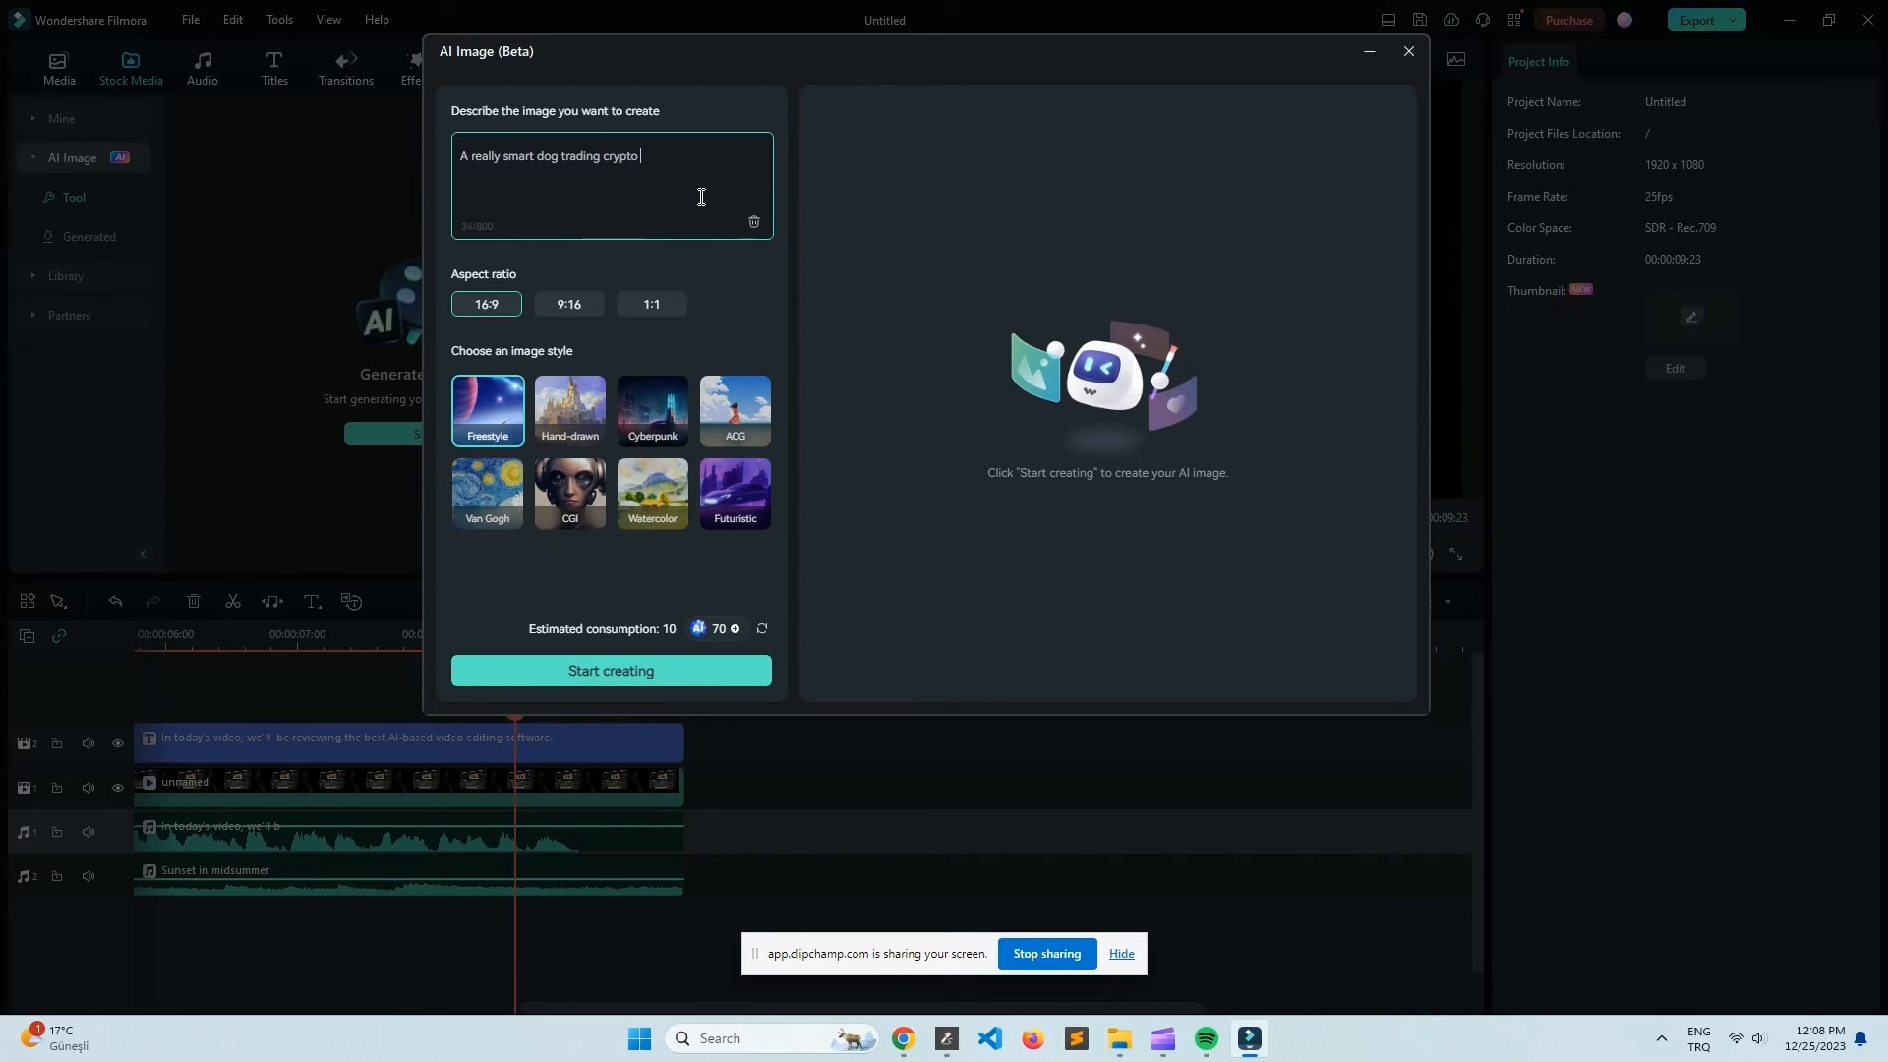
type("on the")
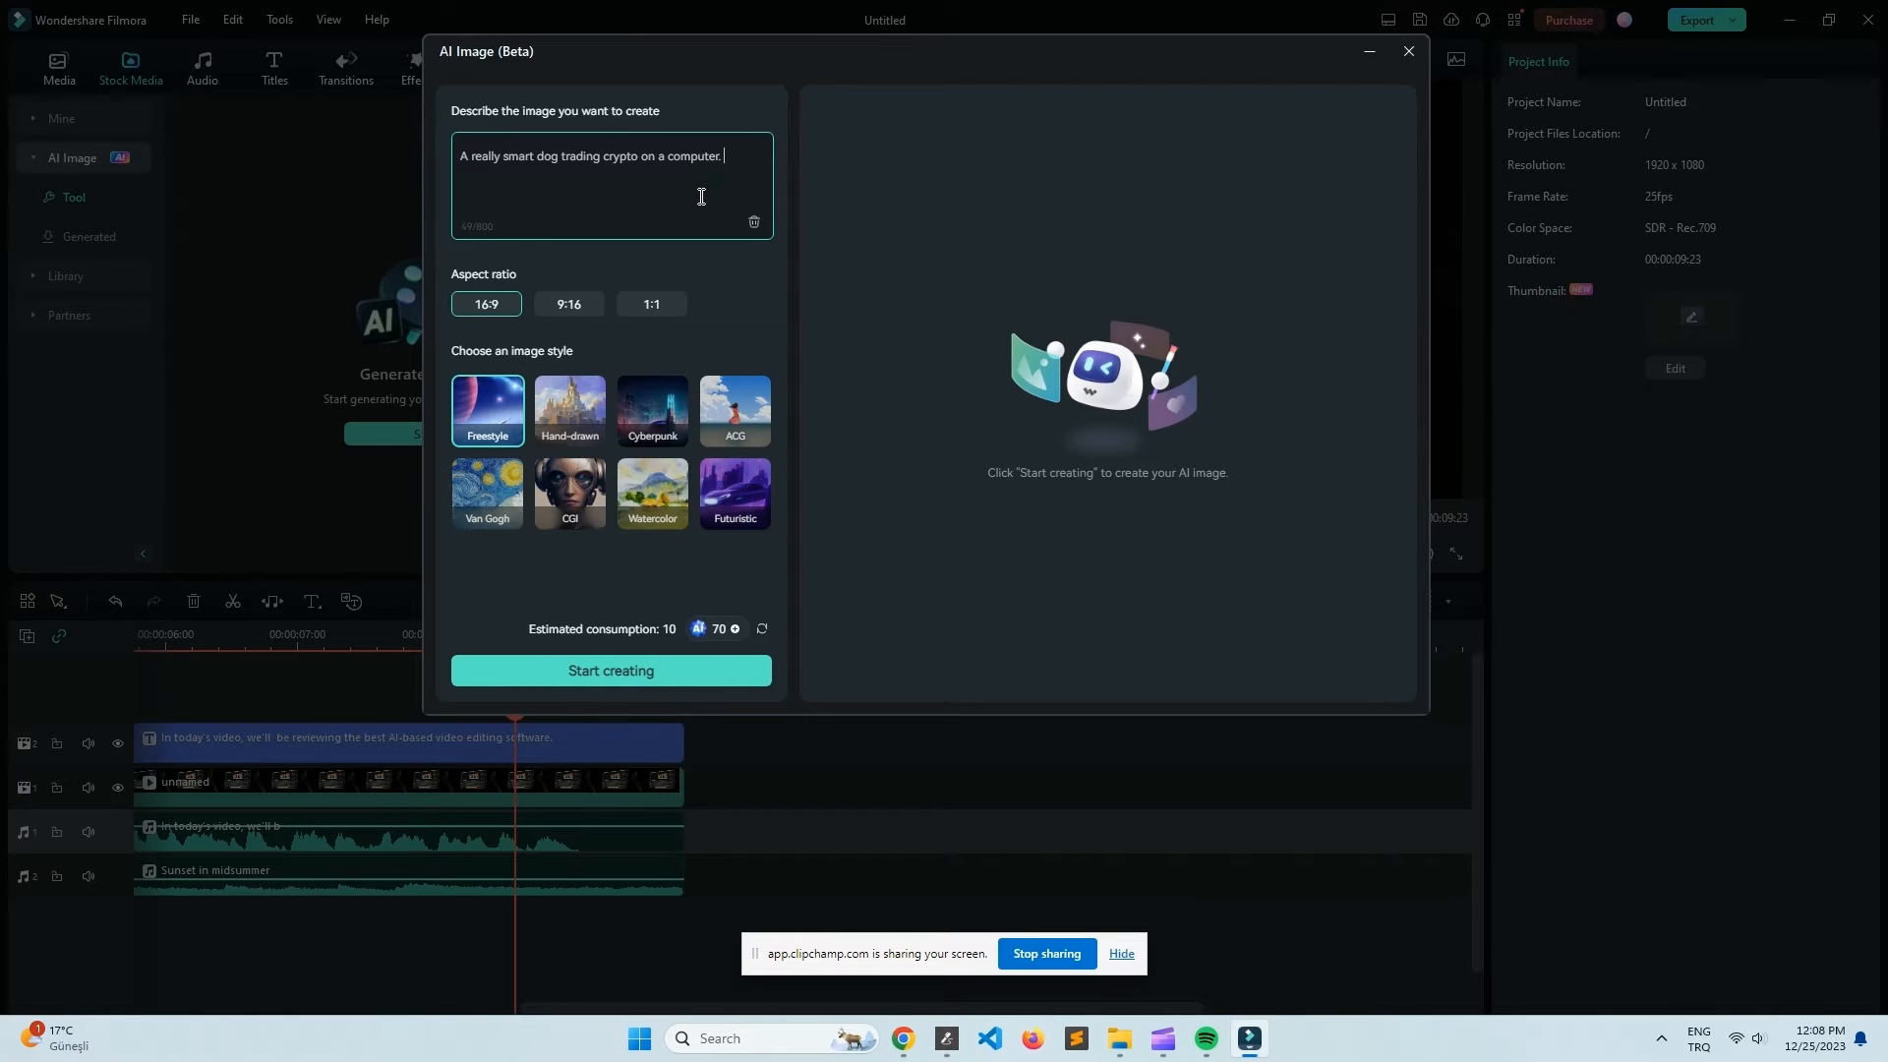
left_click(610, 670)
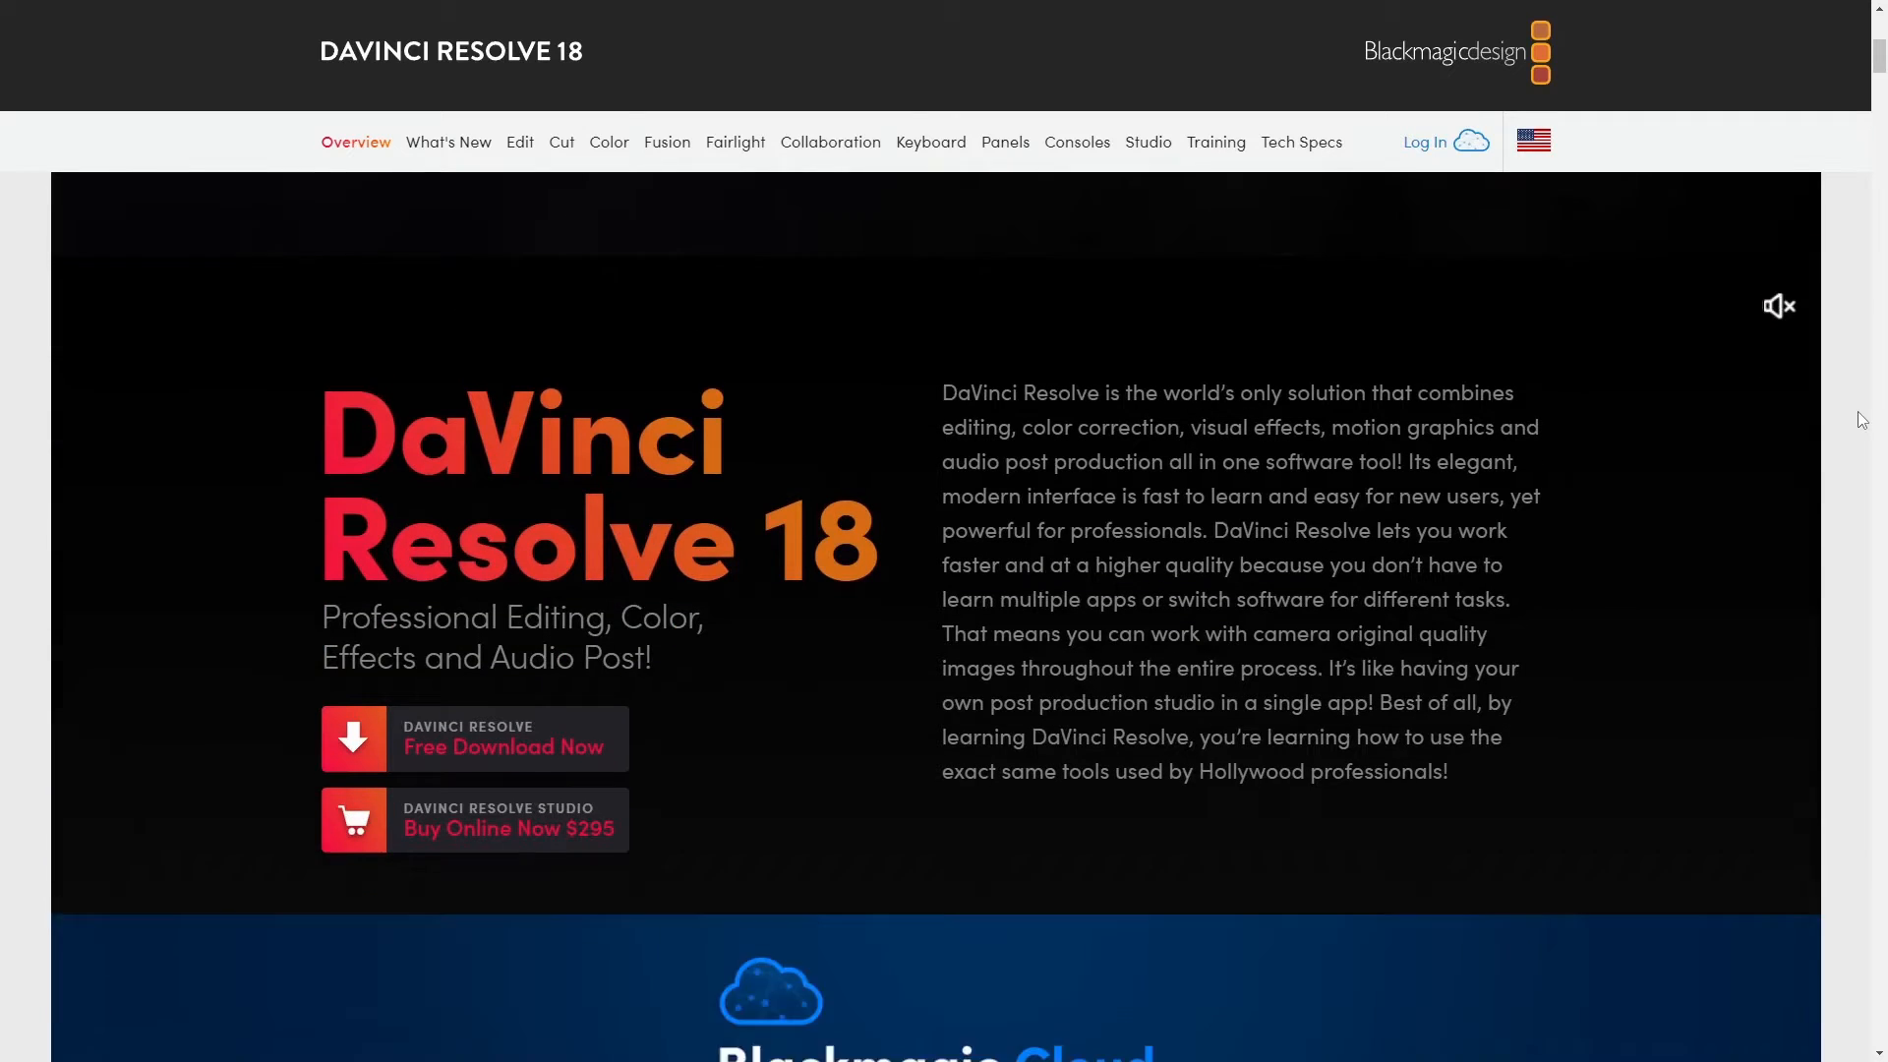
Scroll the DaVinci Resolve 18 page past Blackmagic Cloud and What's New to the Cut Page carousel
scroll("down", 3)
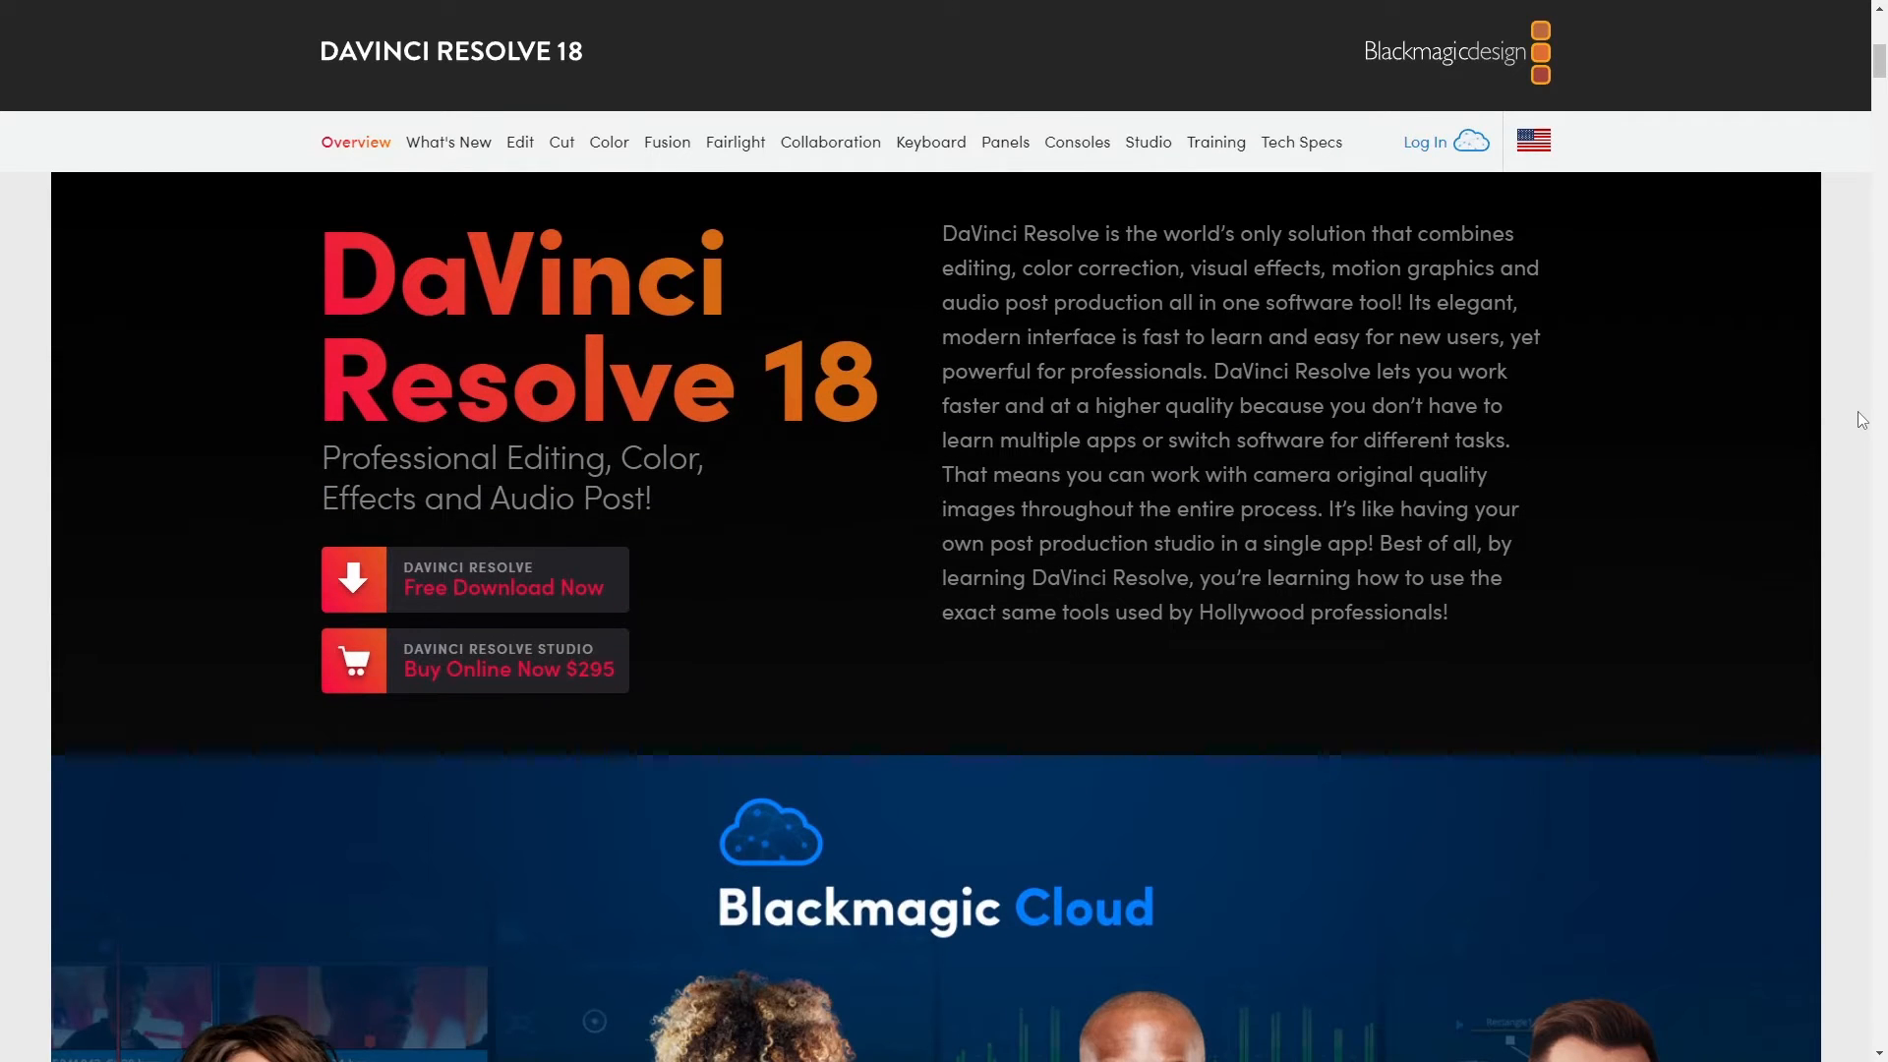
scroll("down", 3)
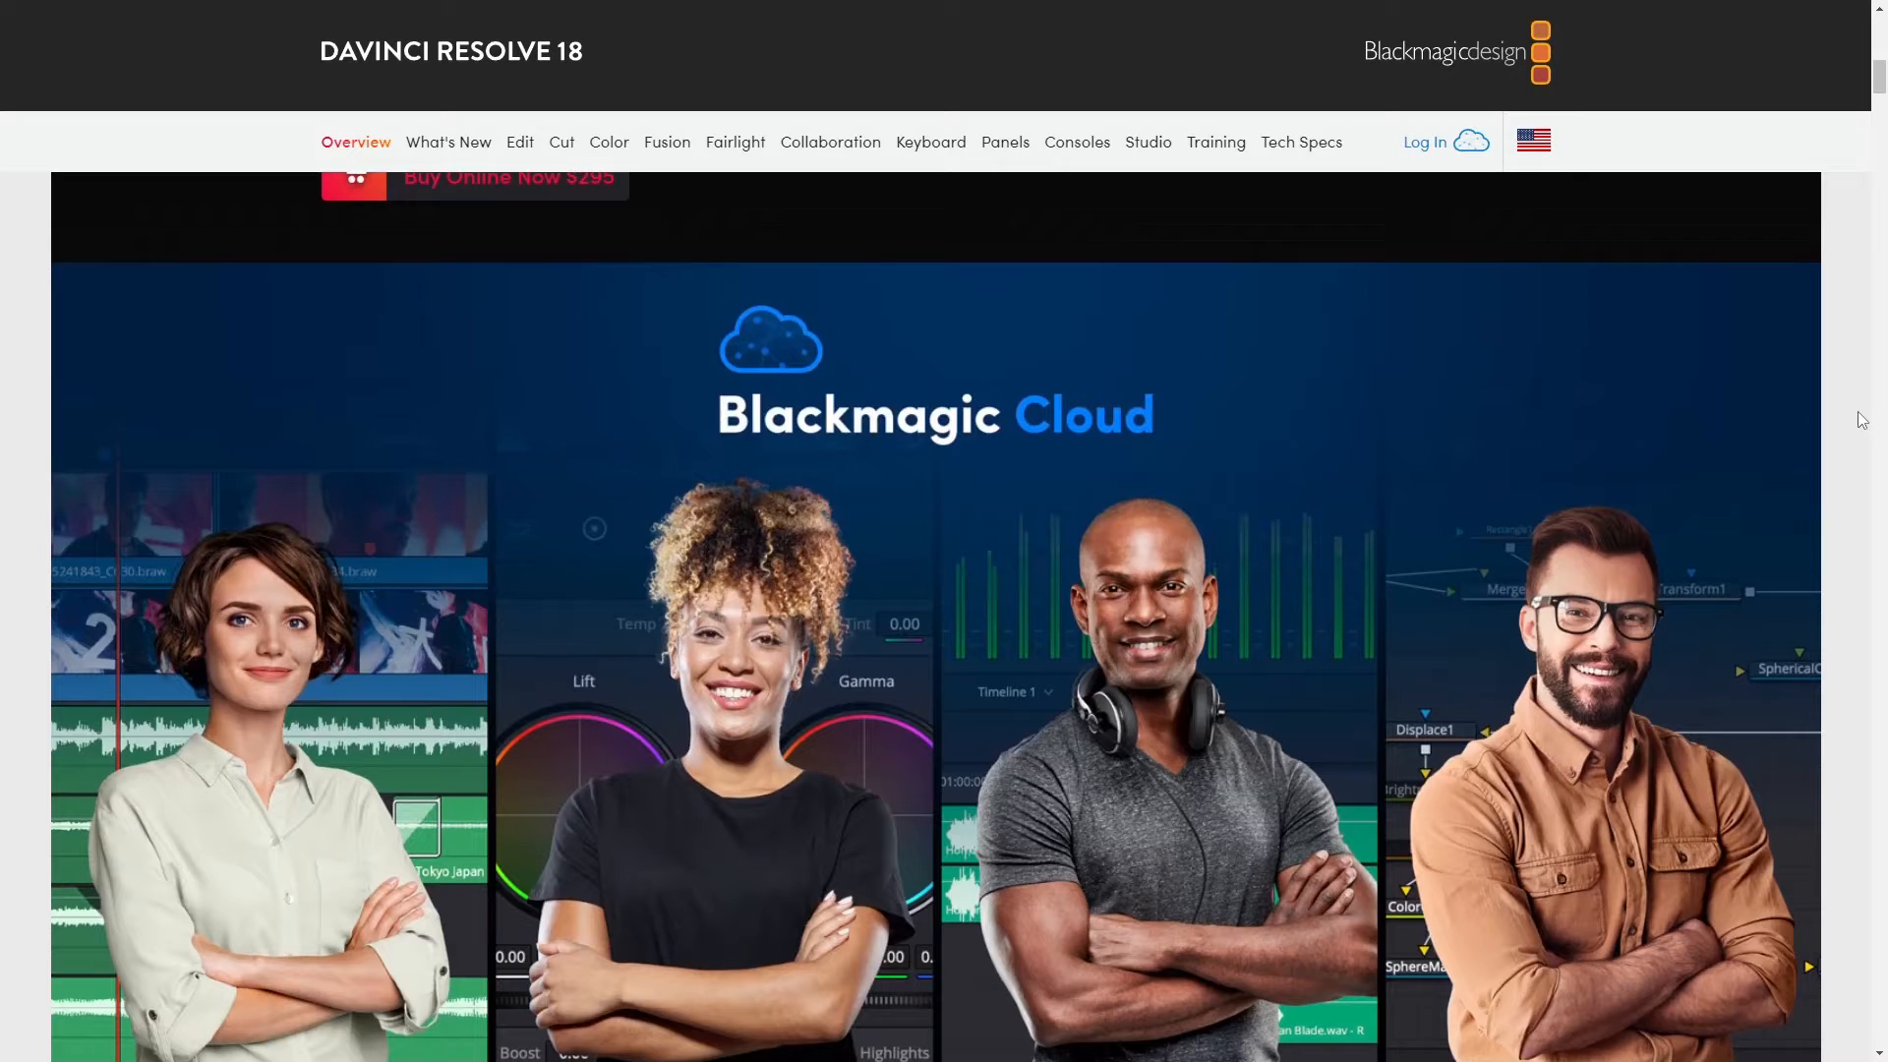
scroll("down", 3)
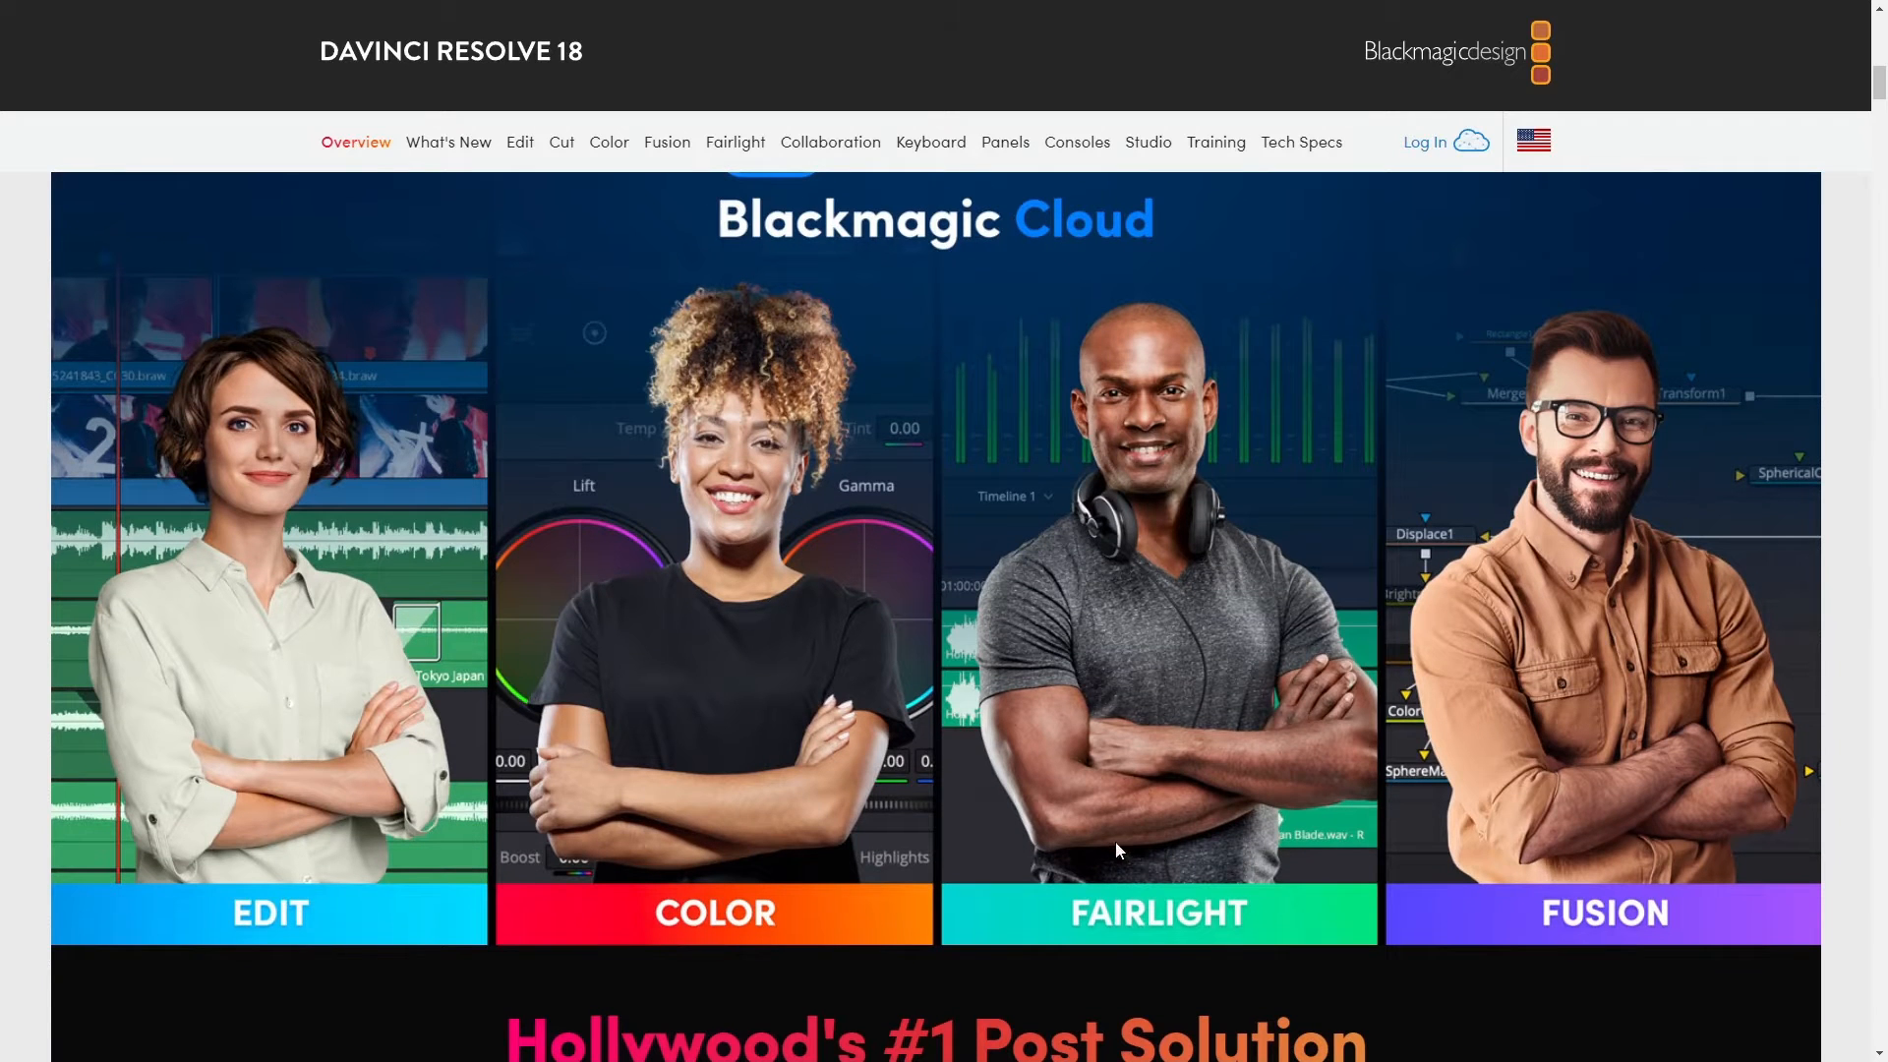
scroll("down", 3)
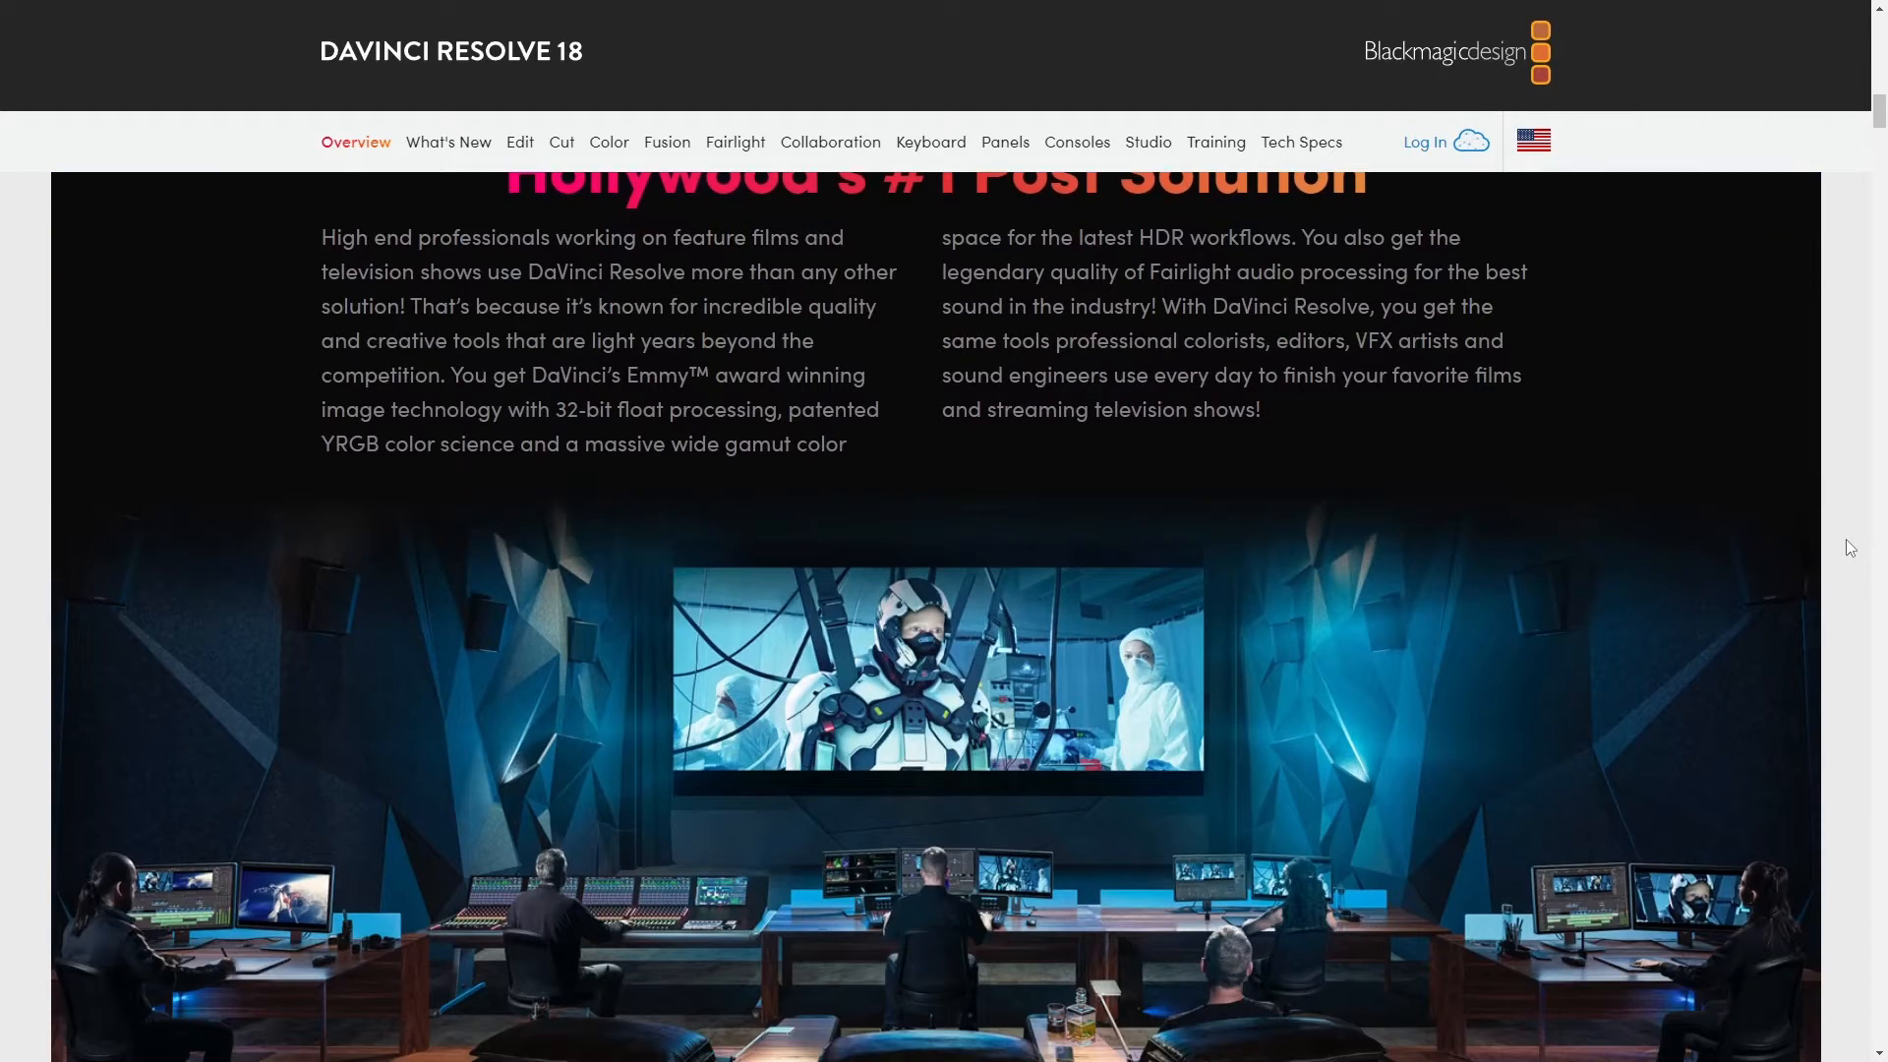
scroll("up", 3)
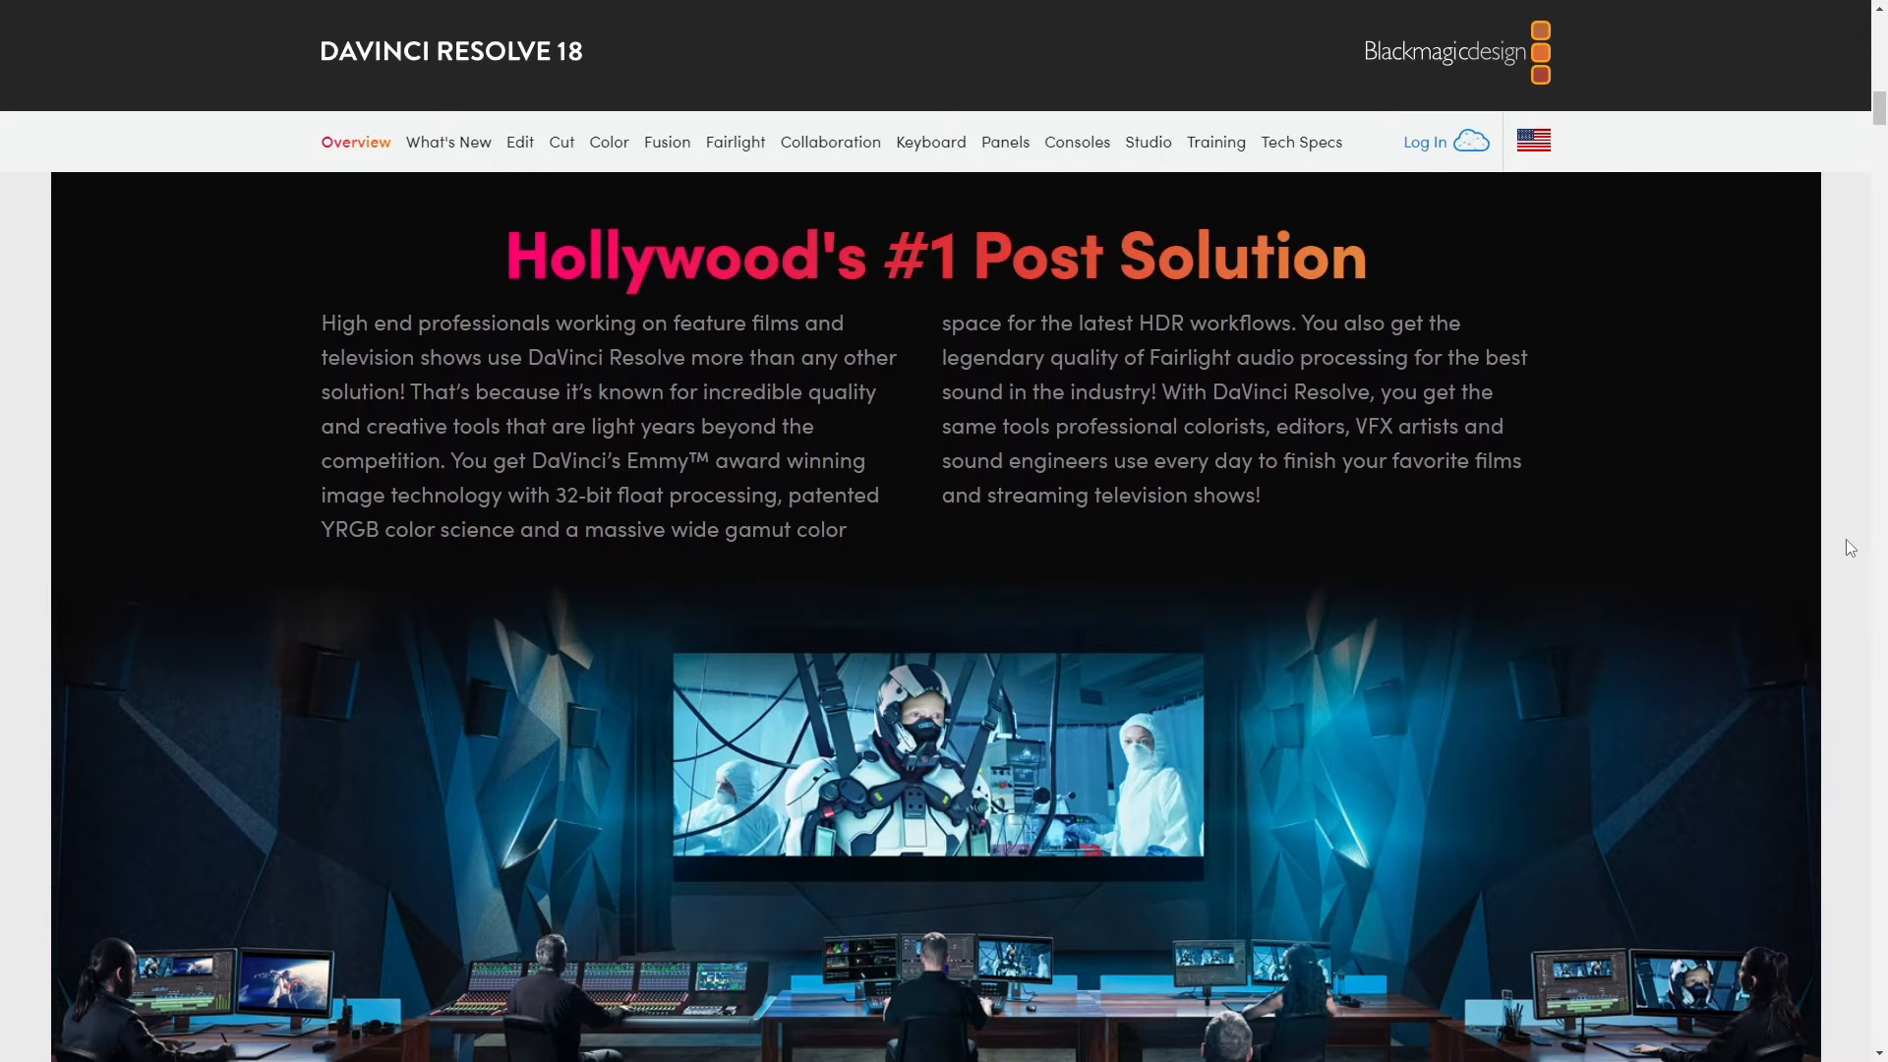
scroll("down", 3)
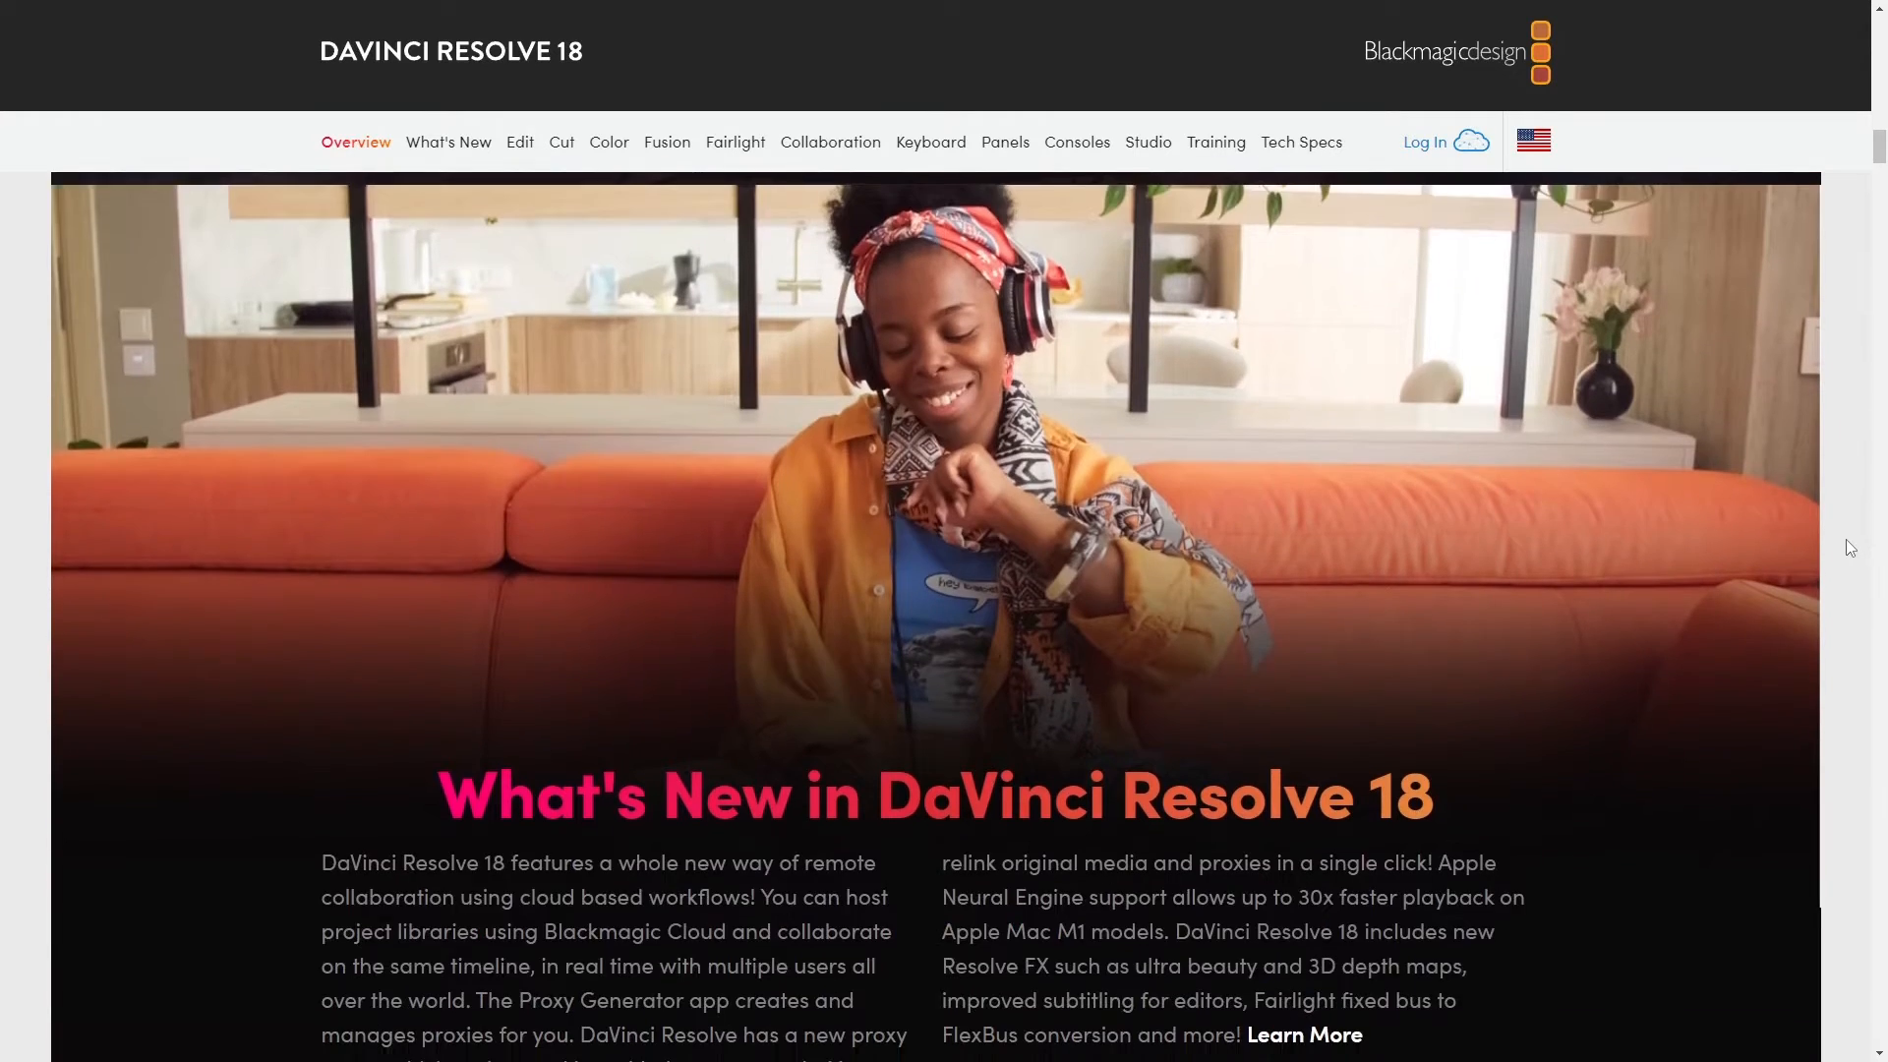
scroll("down", 3)
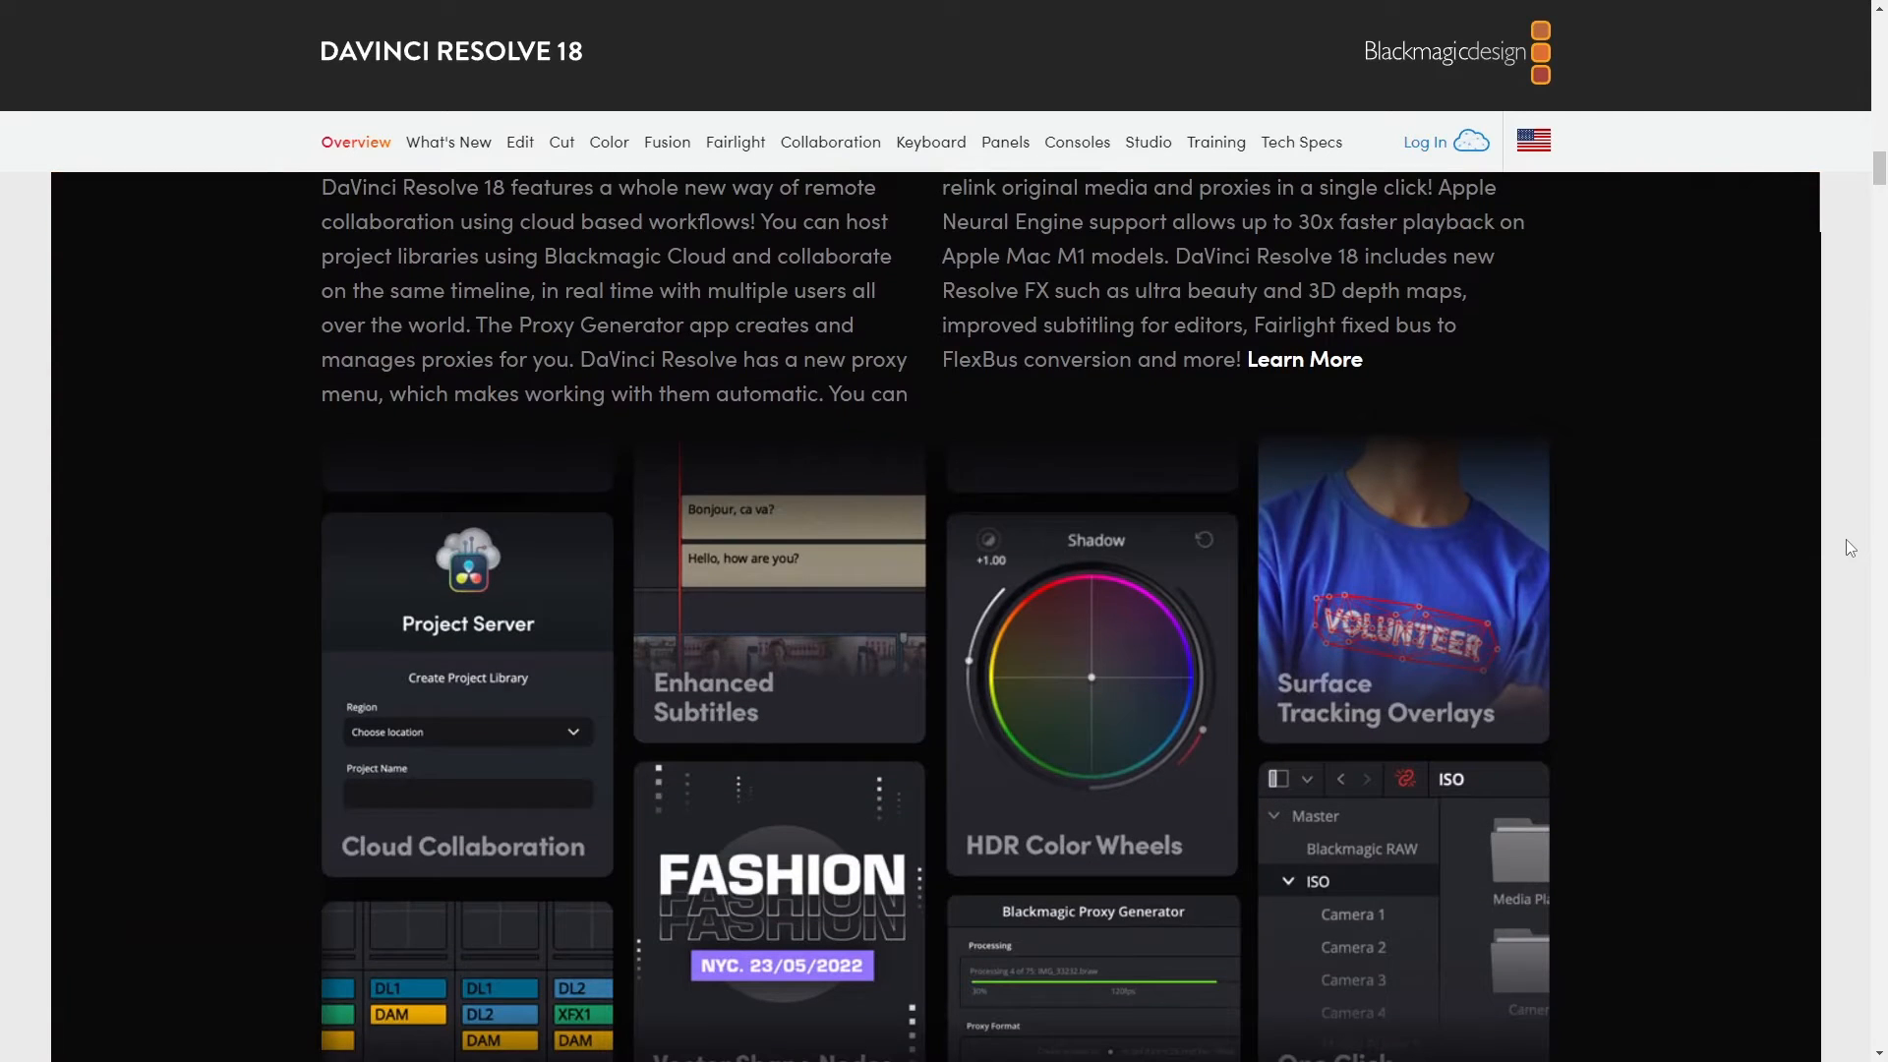
scroll("down", 3)
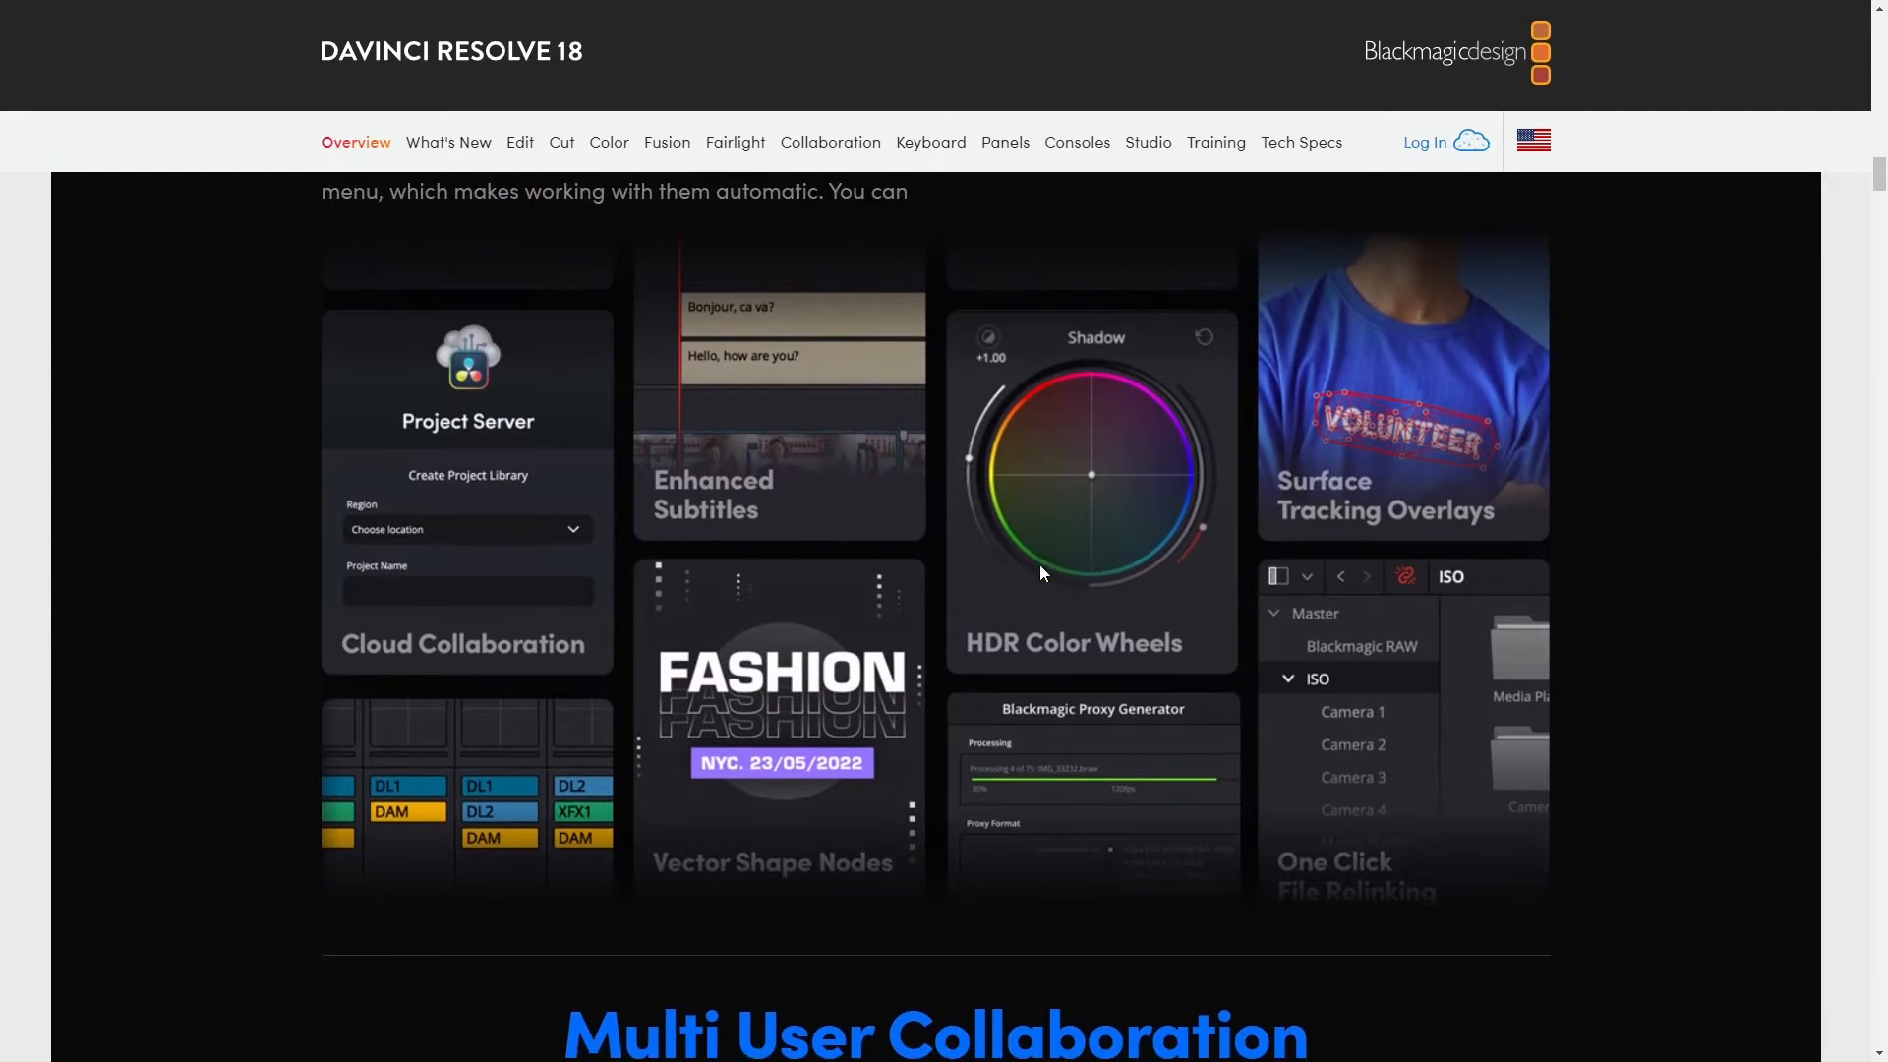
scroll("down", 3)
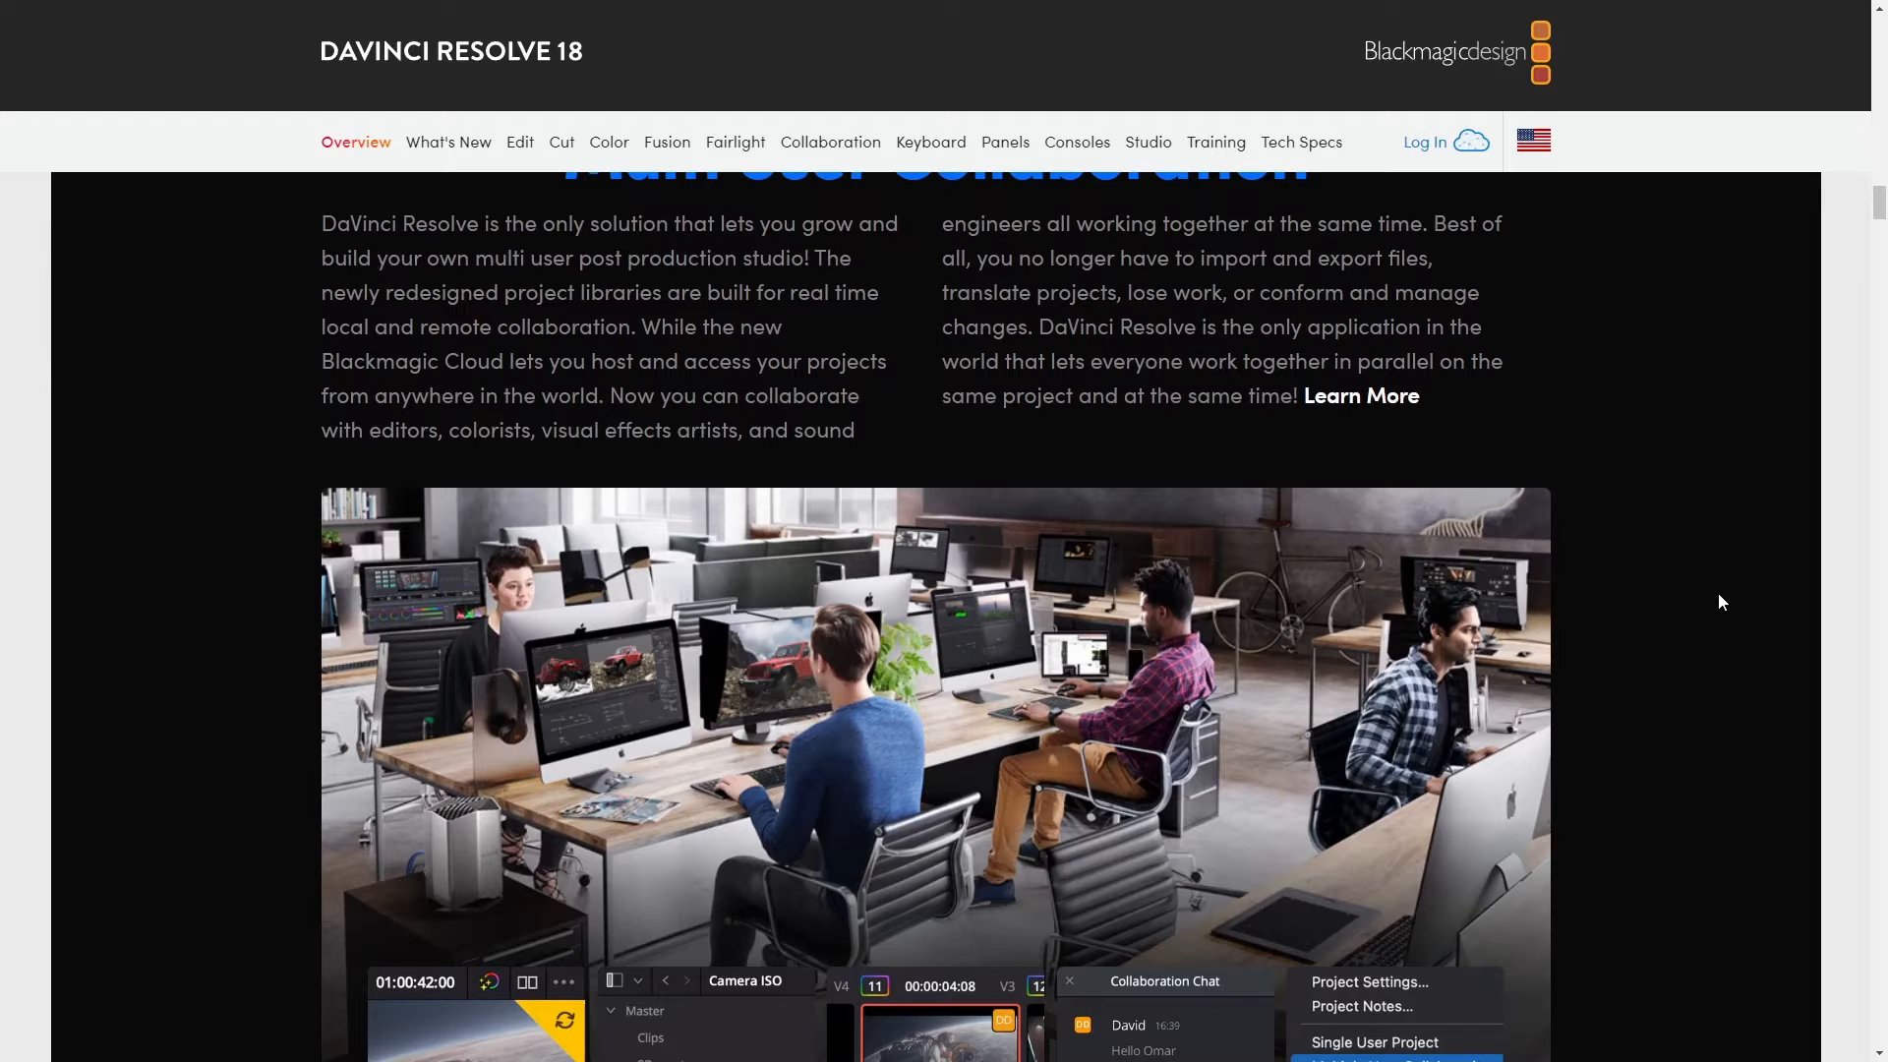
scroll("up", 3)
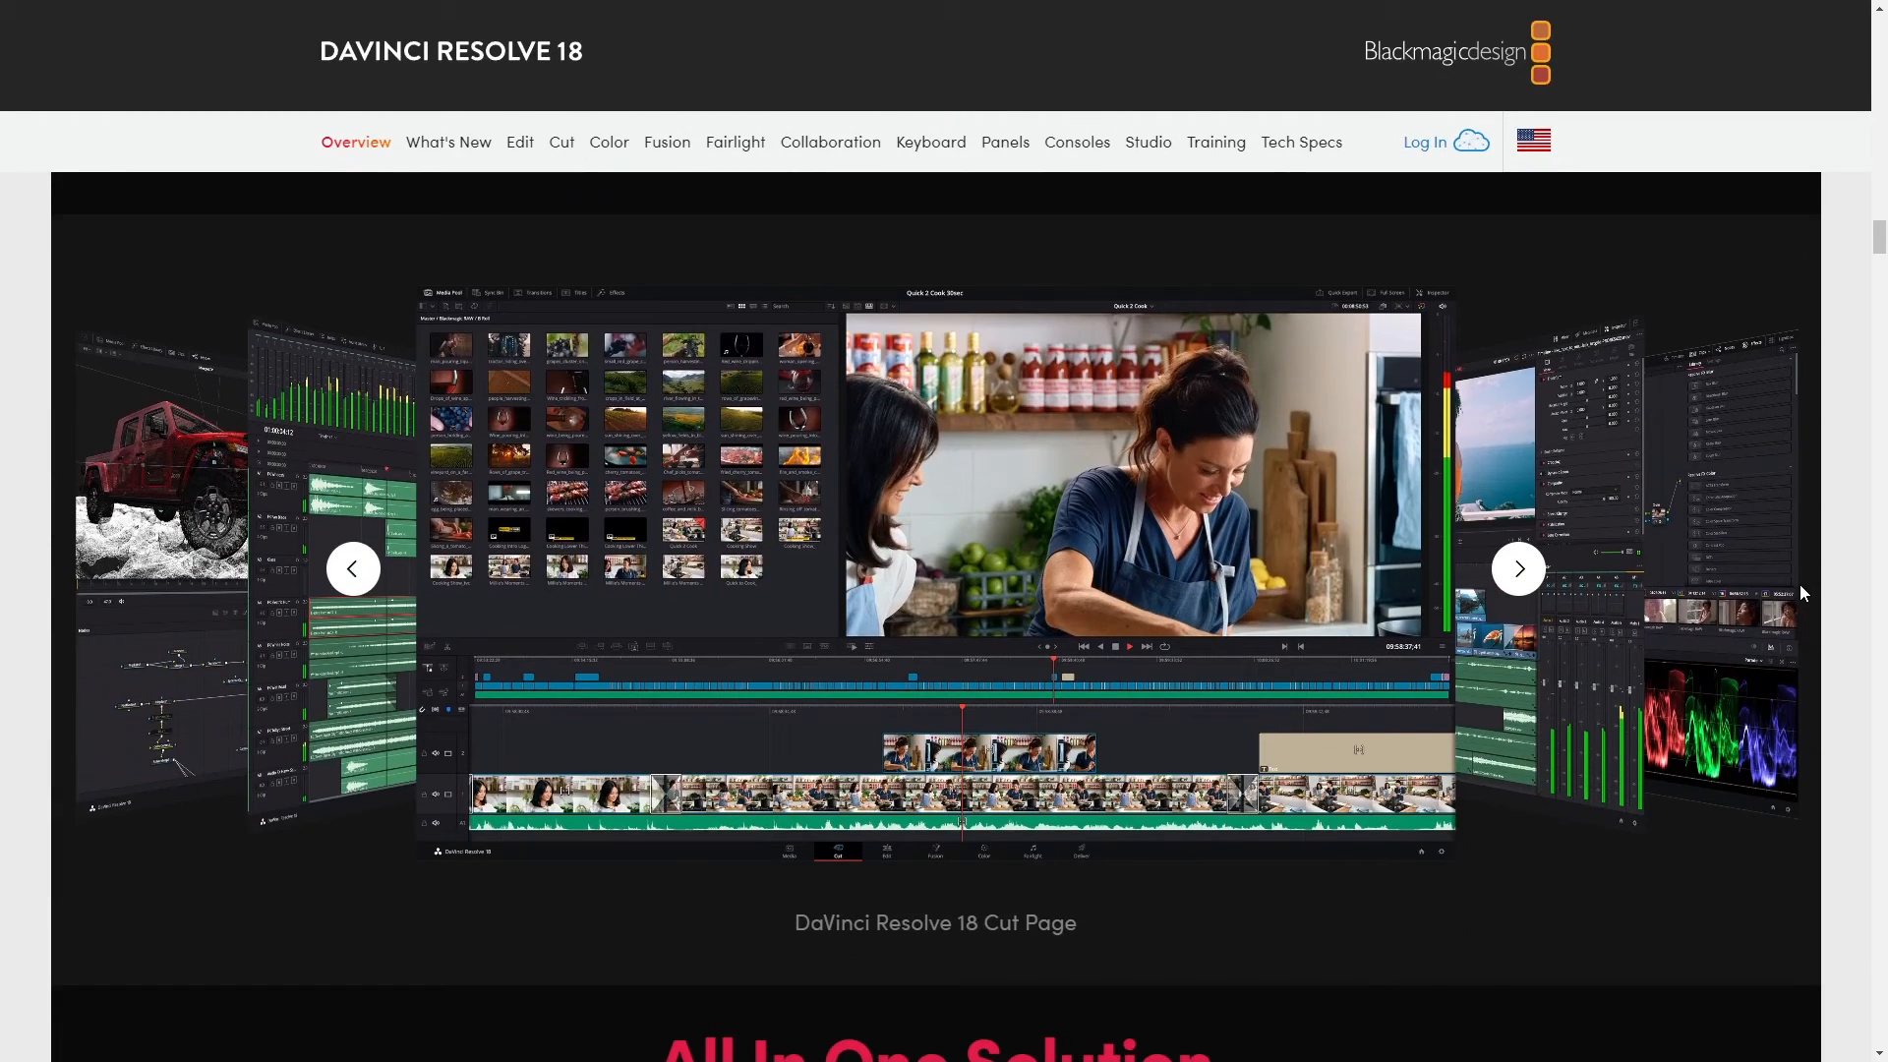
mouse_move(1521, 569)
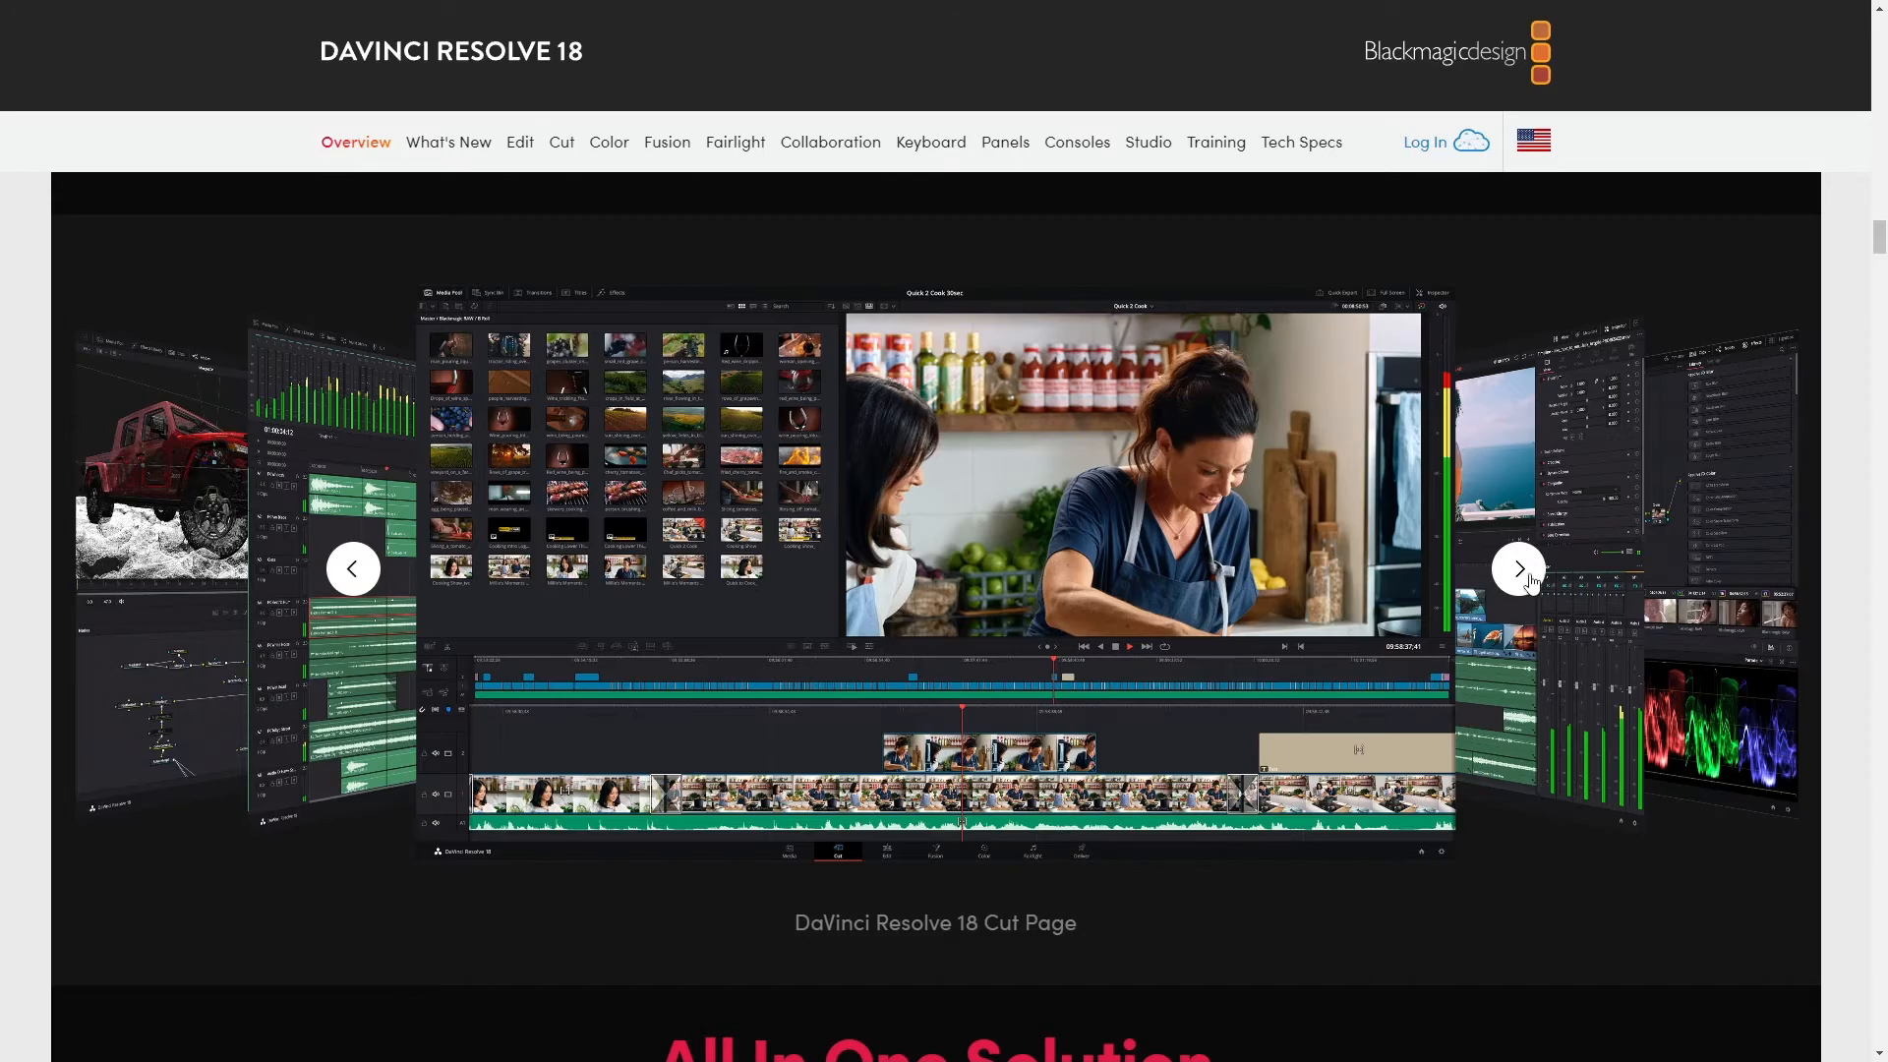
Cycle the carousel through the Edit, Color, Fusion and Fairlight page screenshots, then reach All In One Solution
left_click(1519, 568)
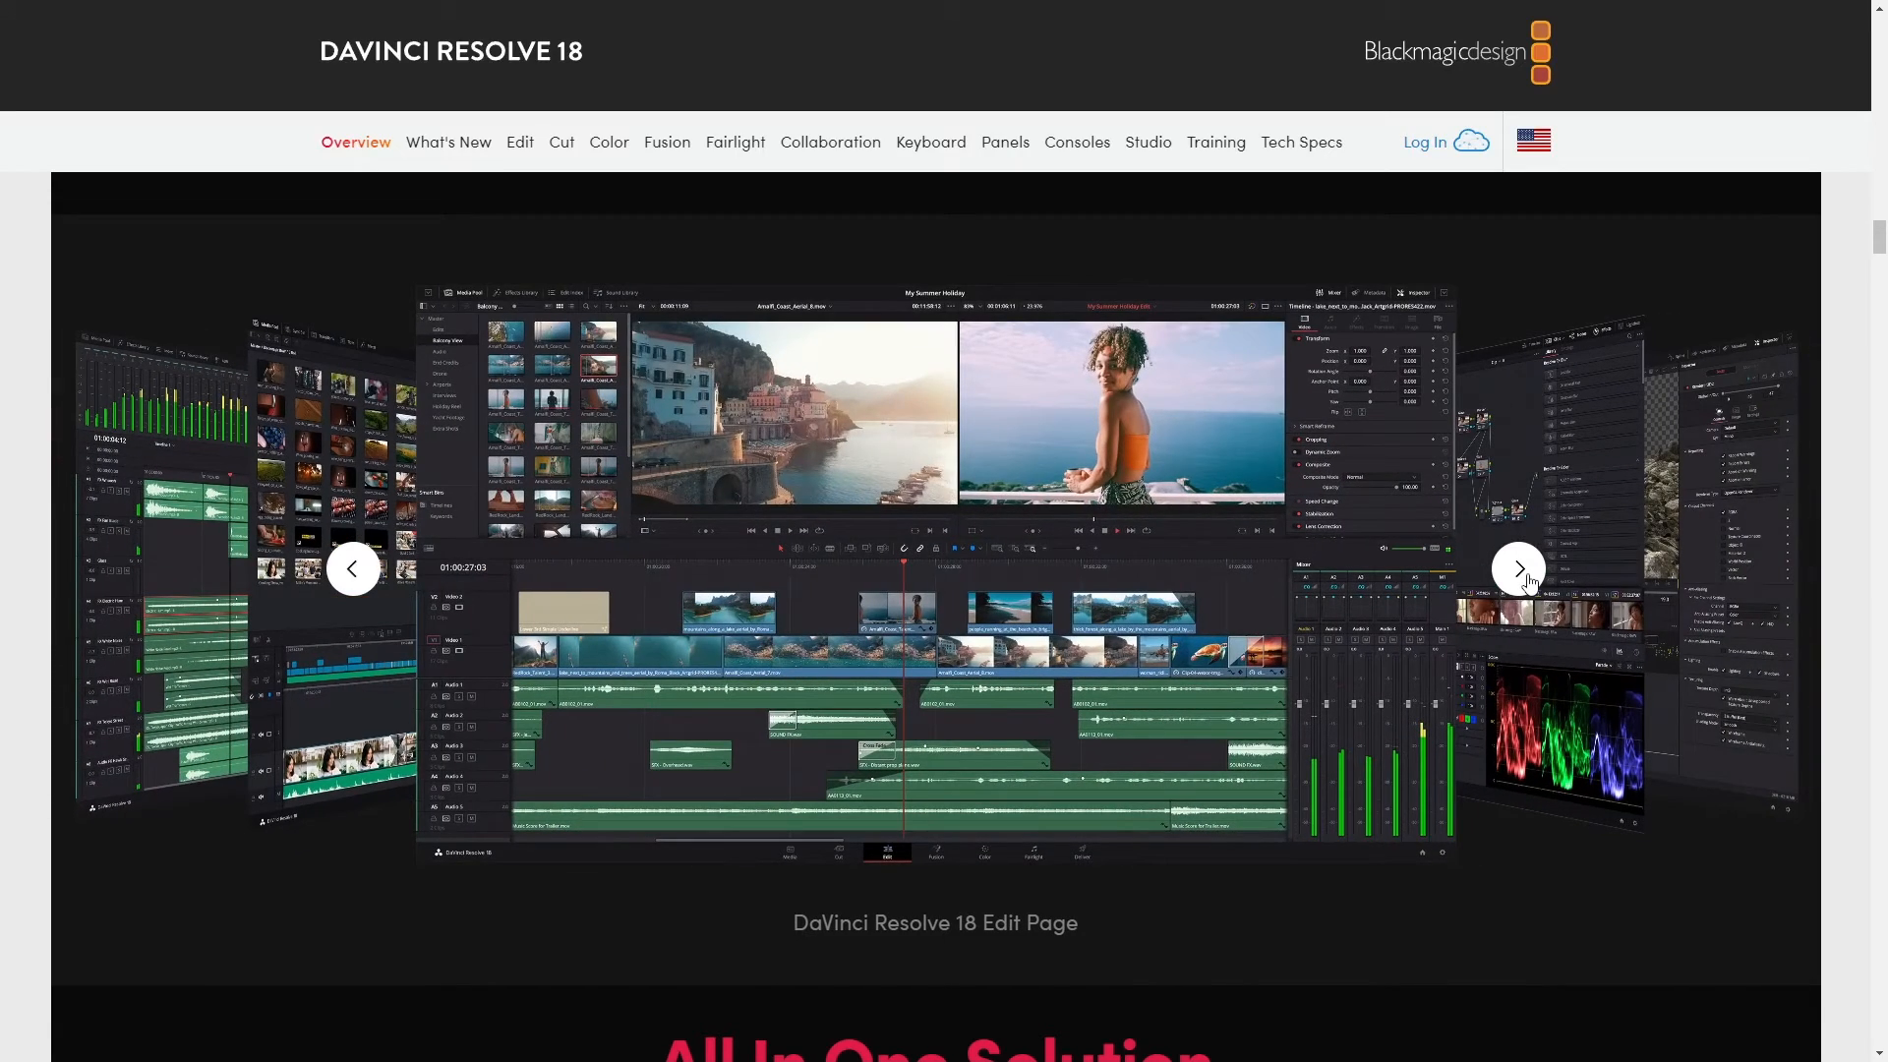
left_click(1516, 568)
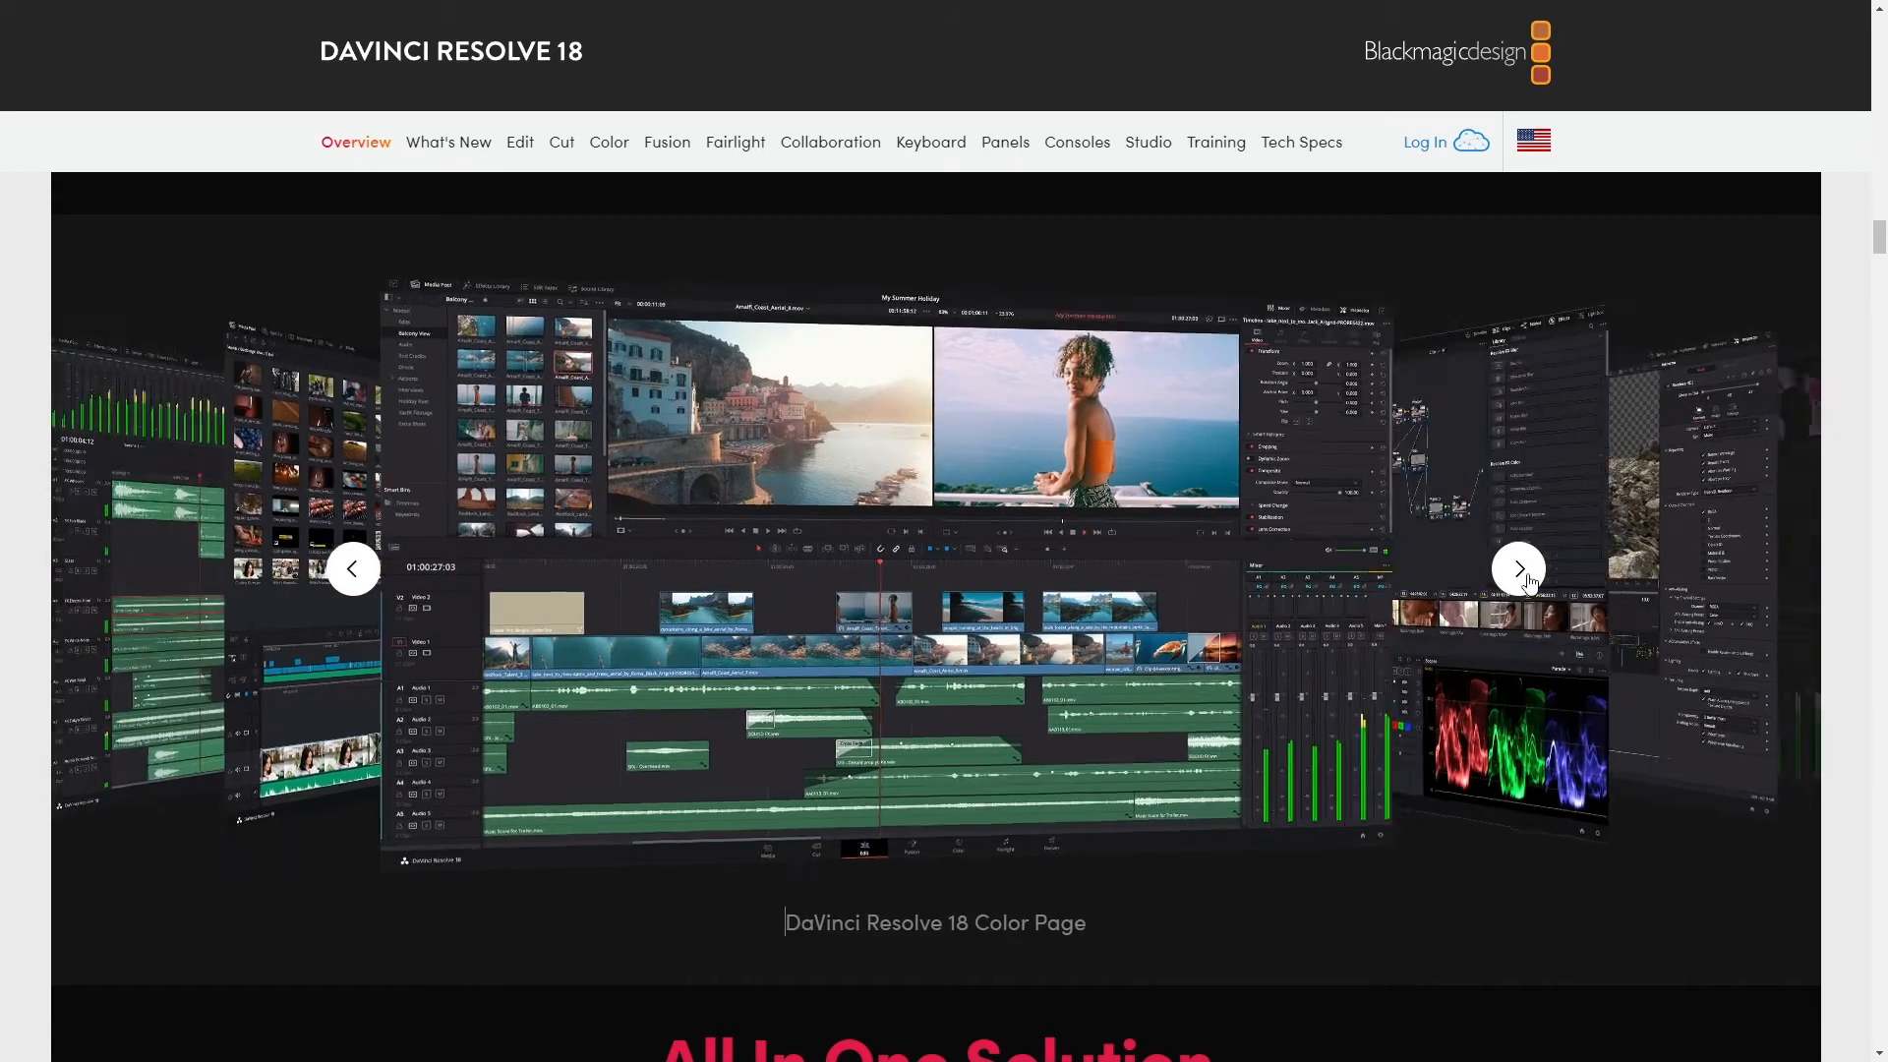
left_click(1518, 569)
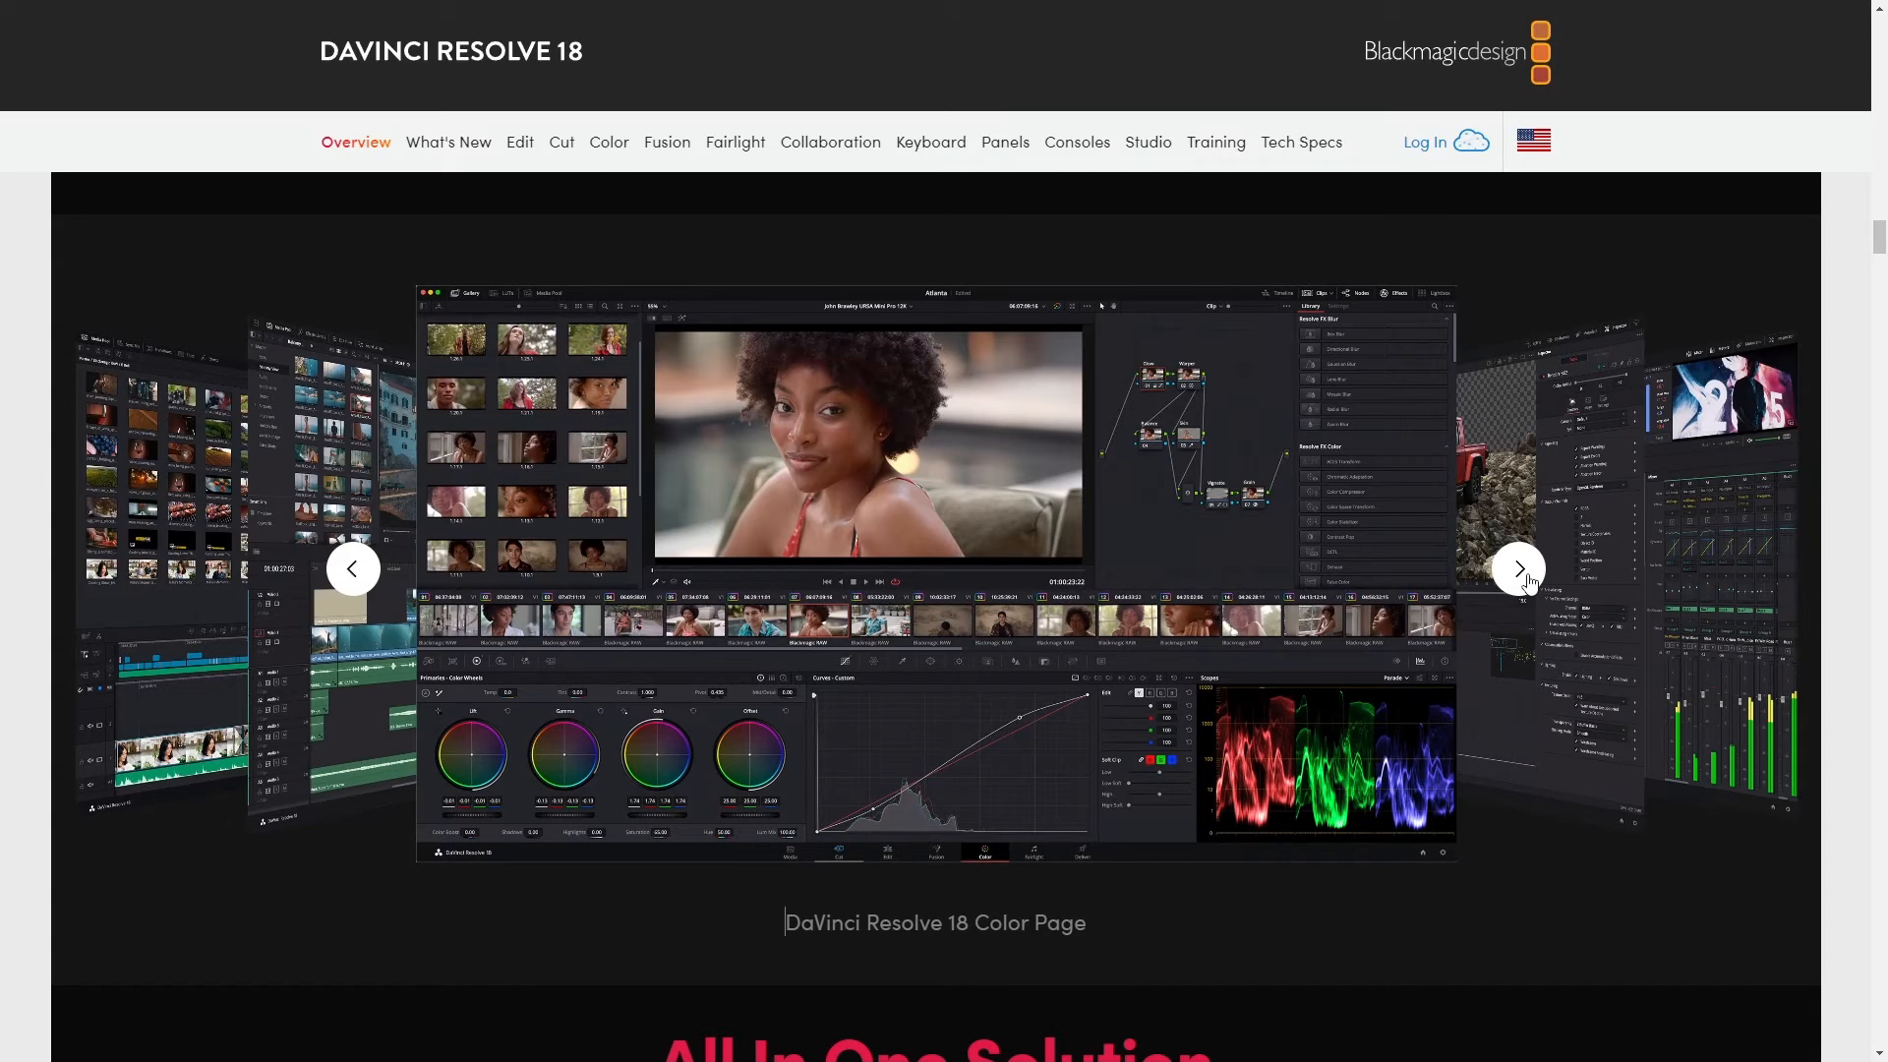
left_click(1517, 569)
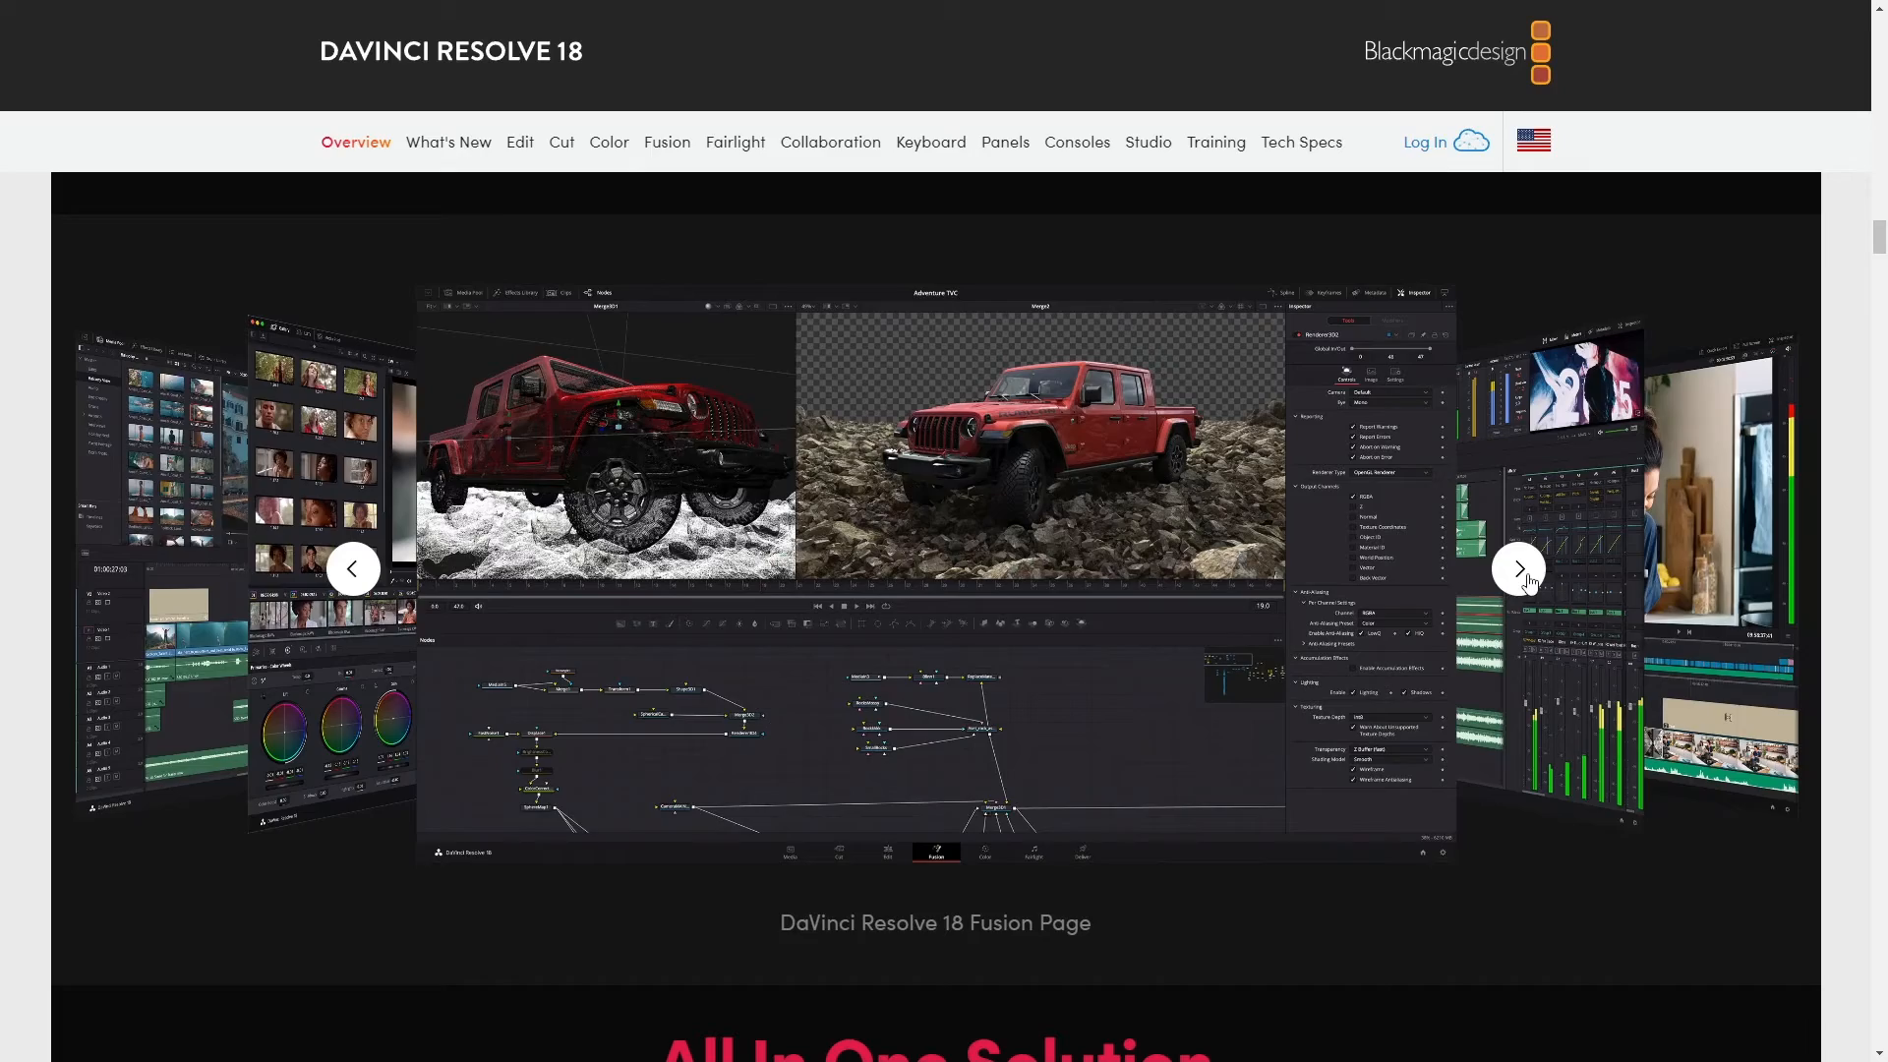
left_click(1516, 568)
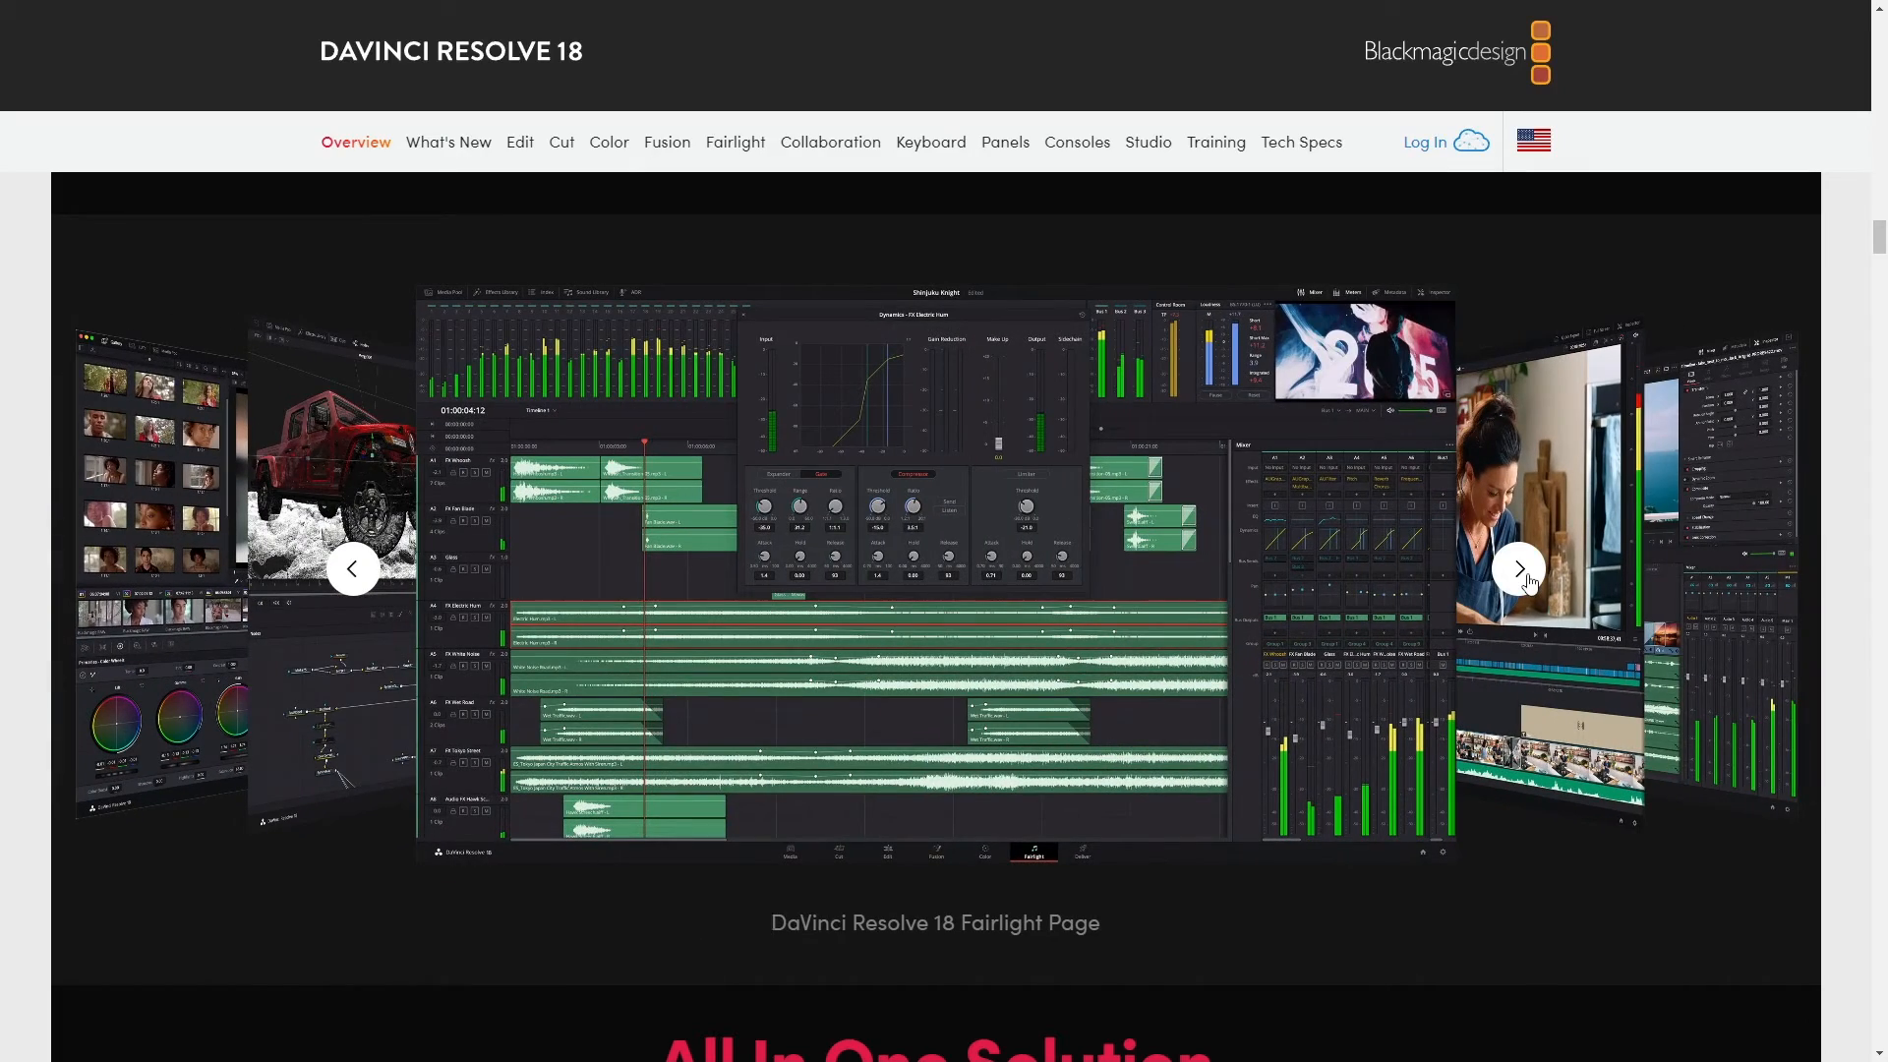
left_click(1519, 569)
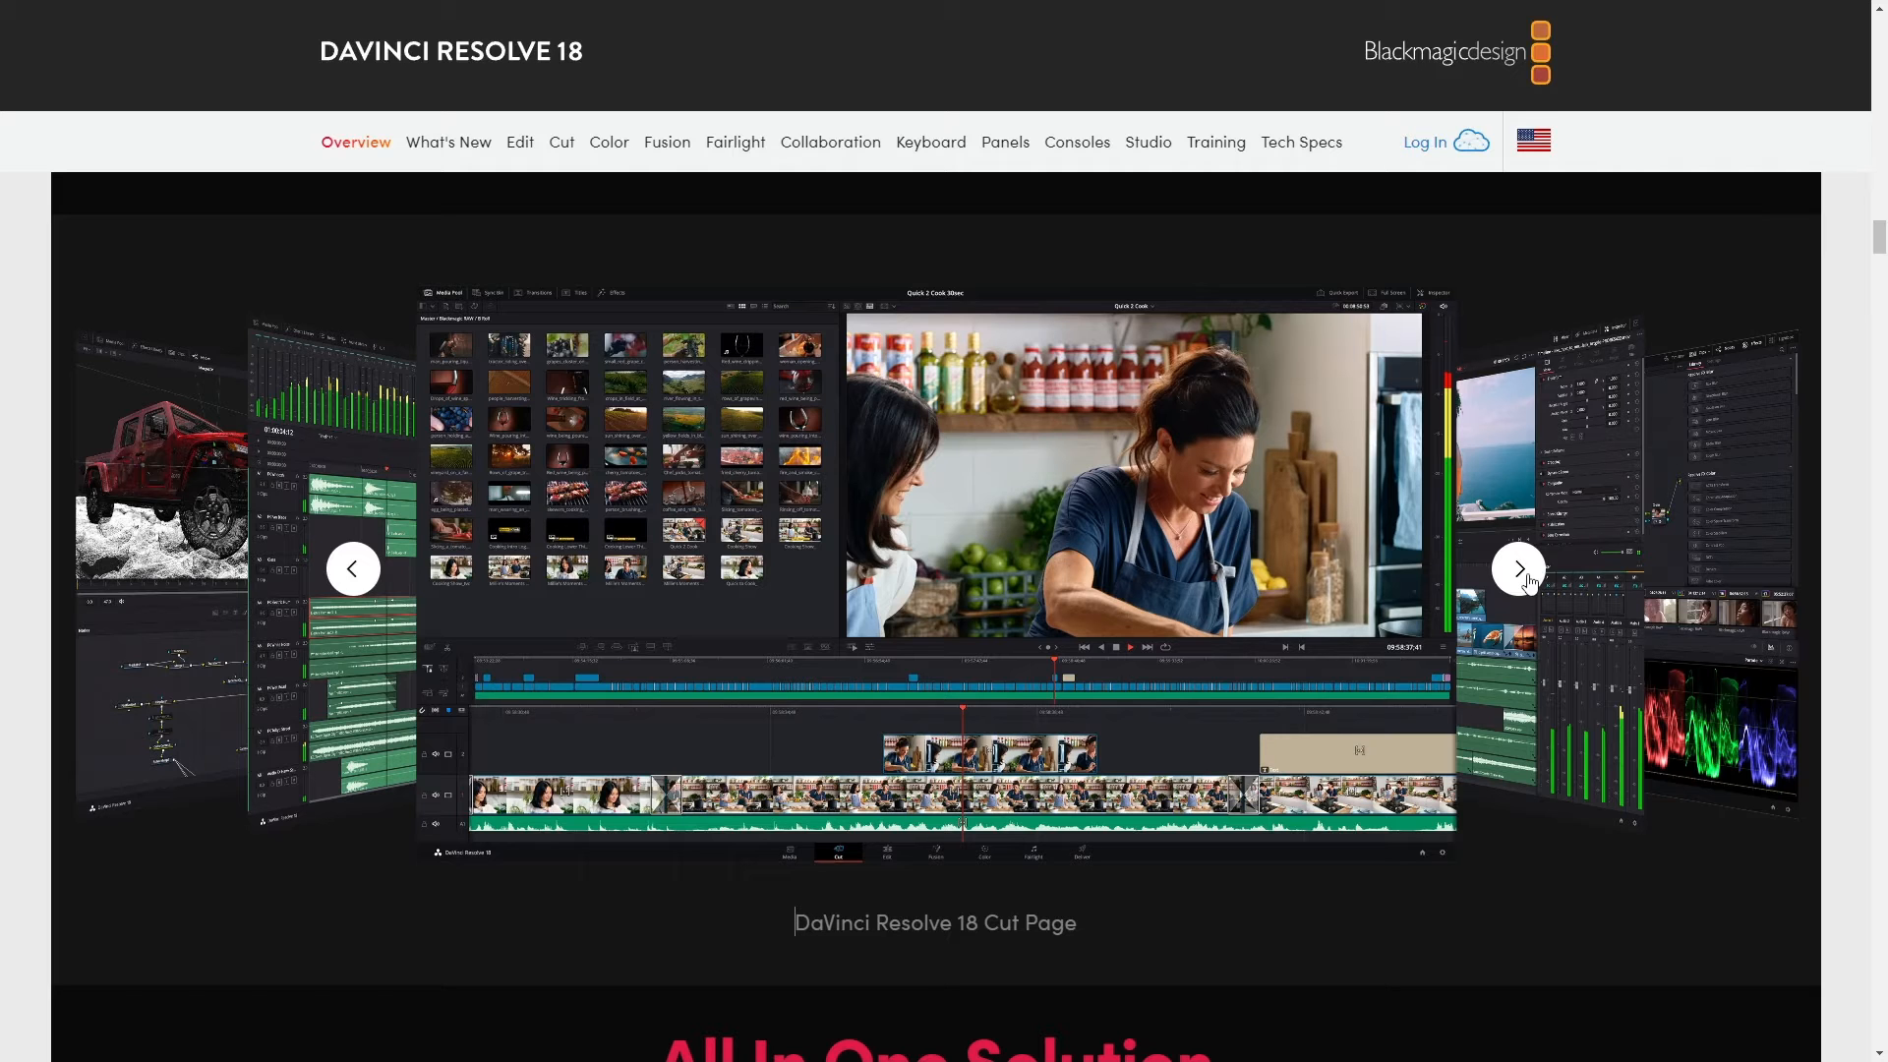
left_click(1517, 568)
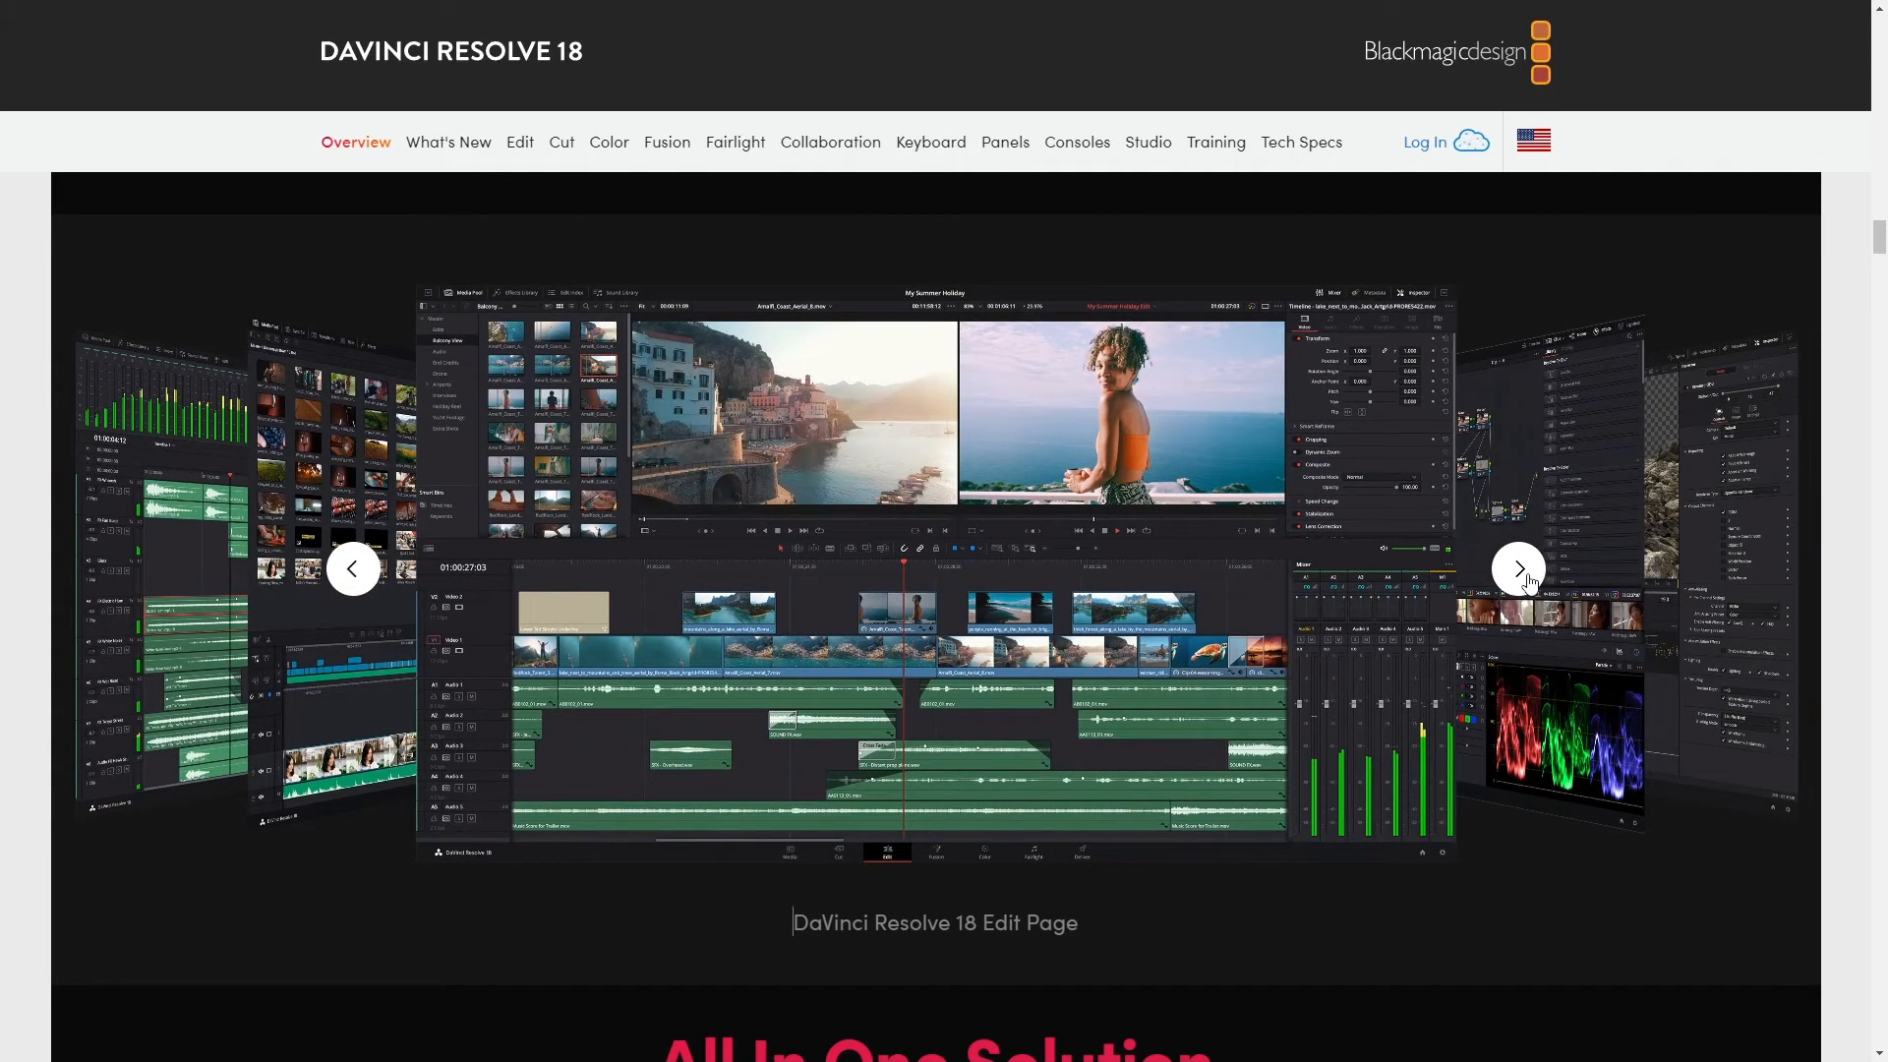
left_click(1518, 566)
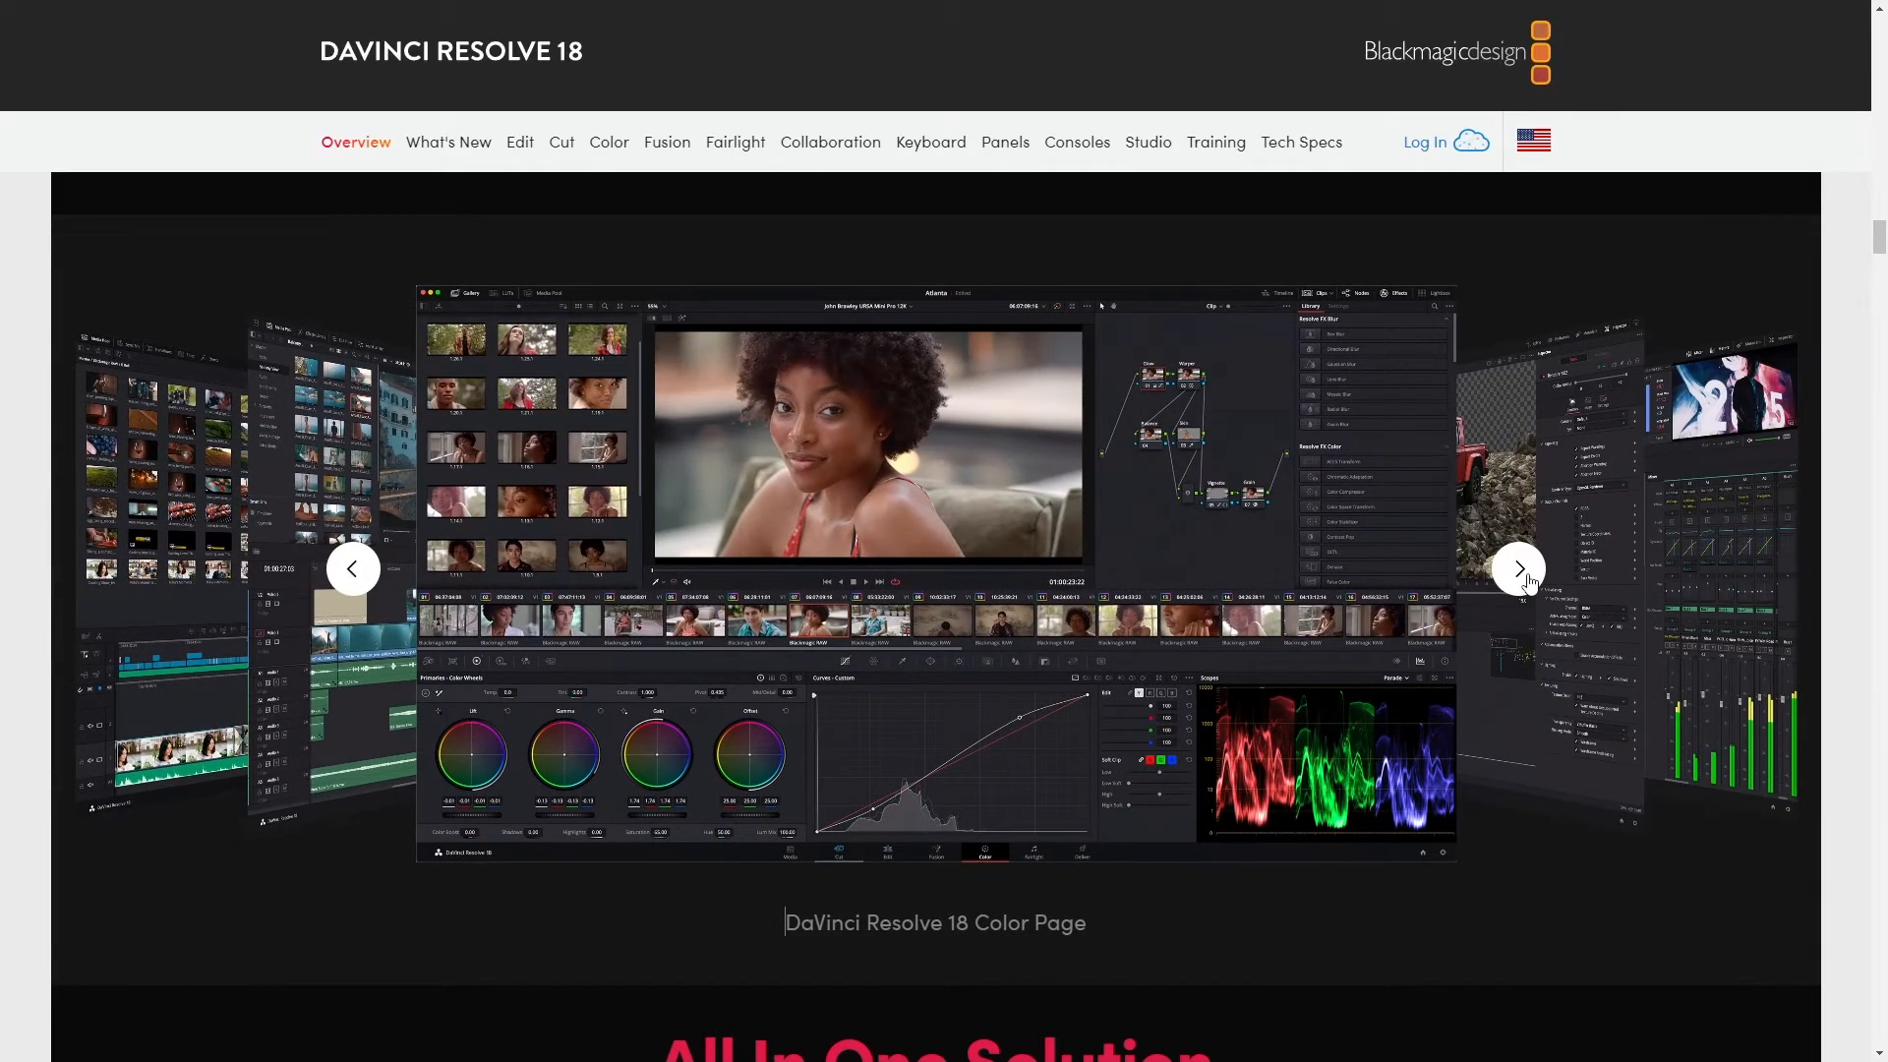
scroll("down", 3)
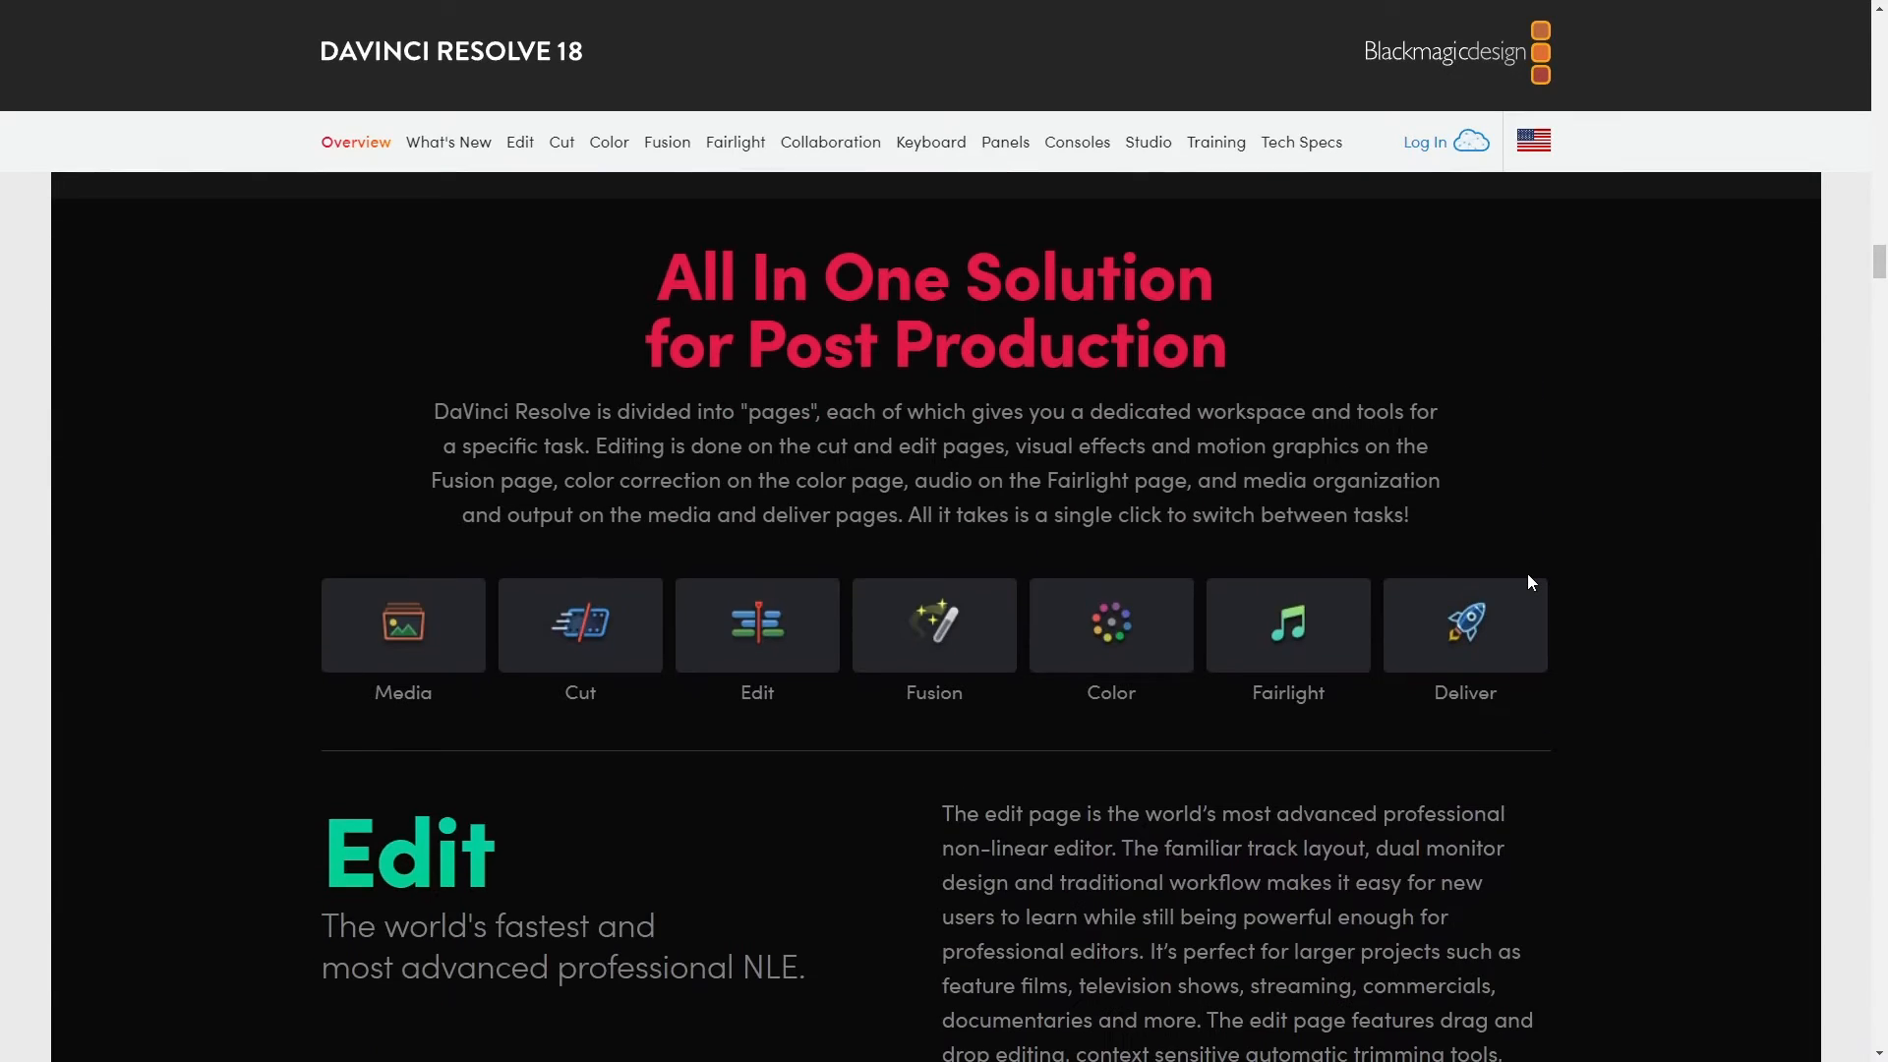
mouse_move(517, 600)
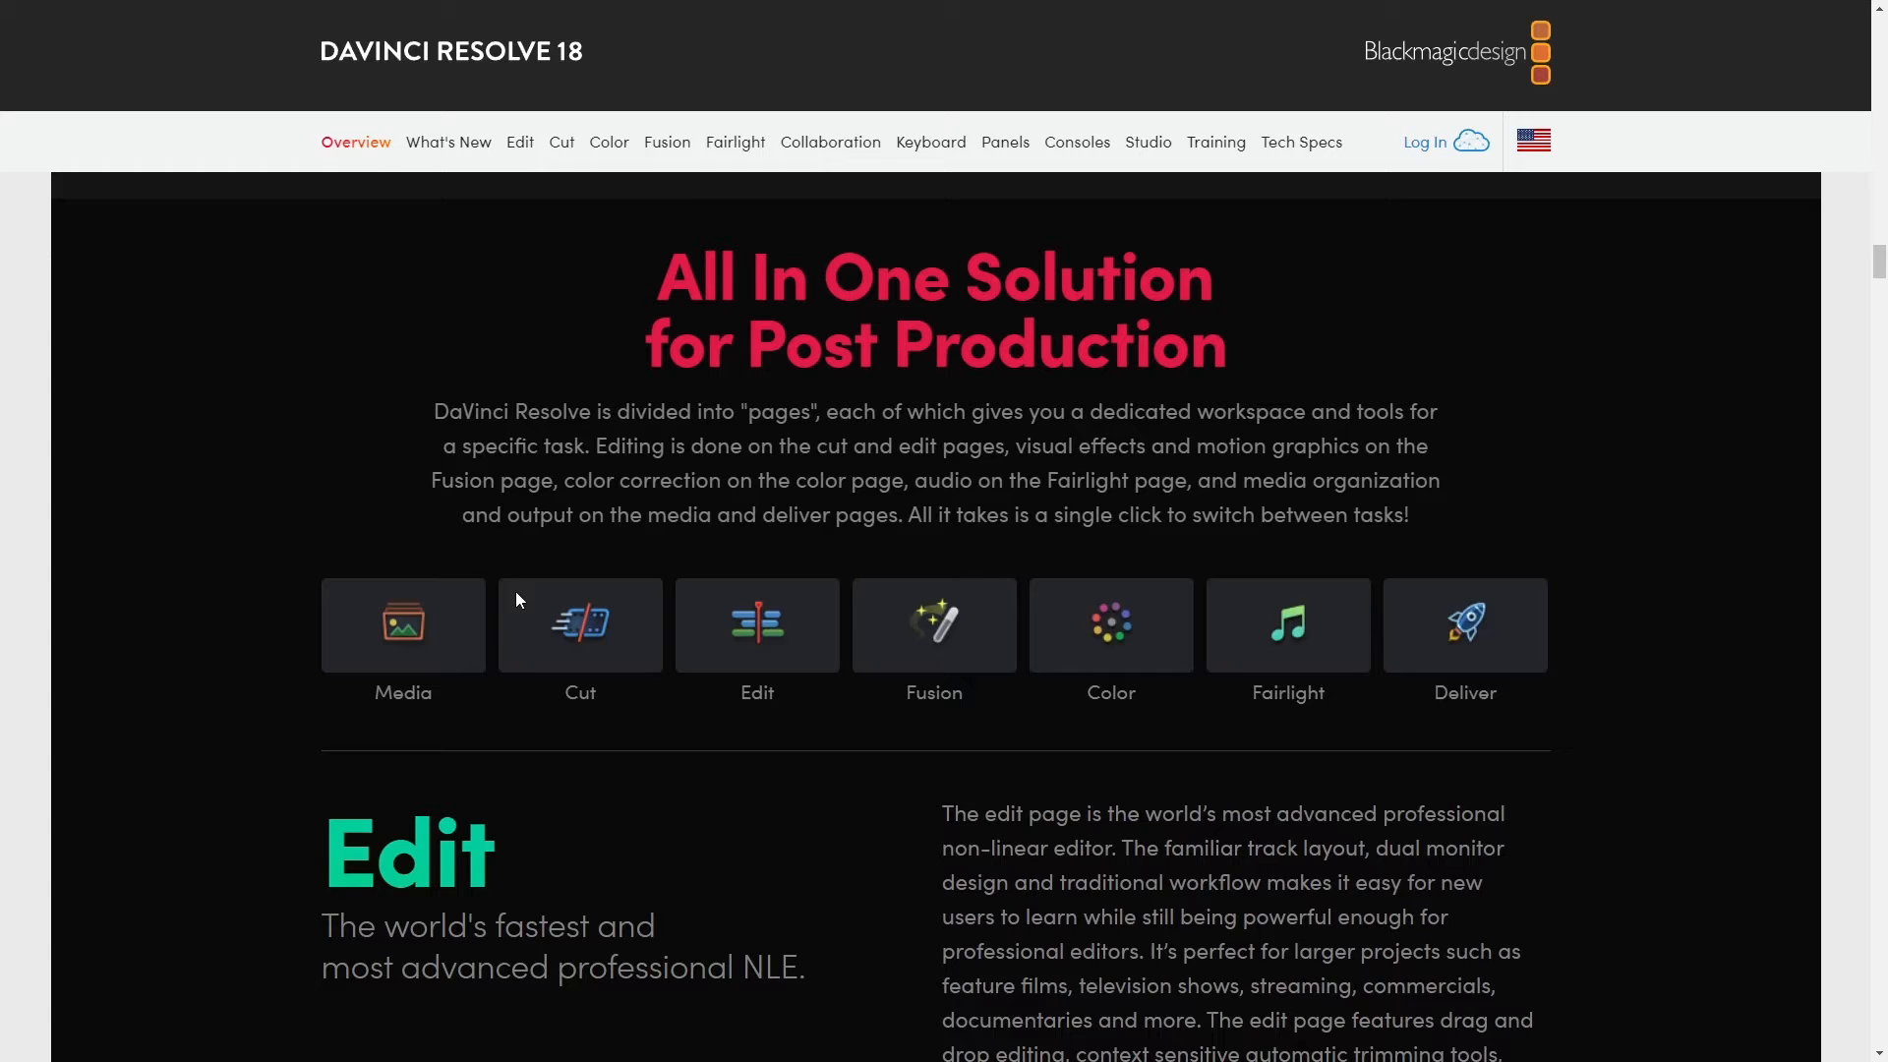
Scroll past the Edit, Cut and Color sections of the overview down to Fusion
scroll("down", 3)
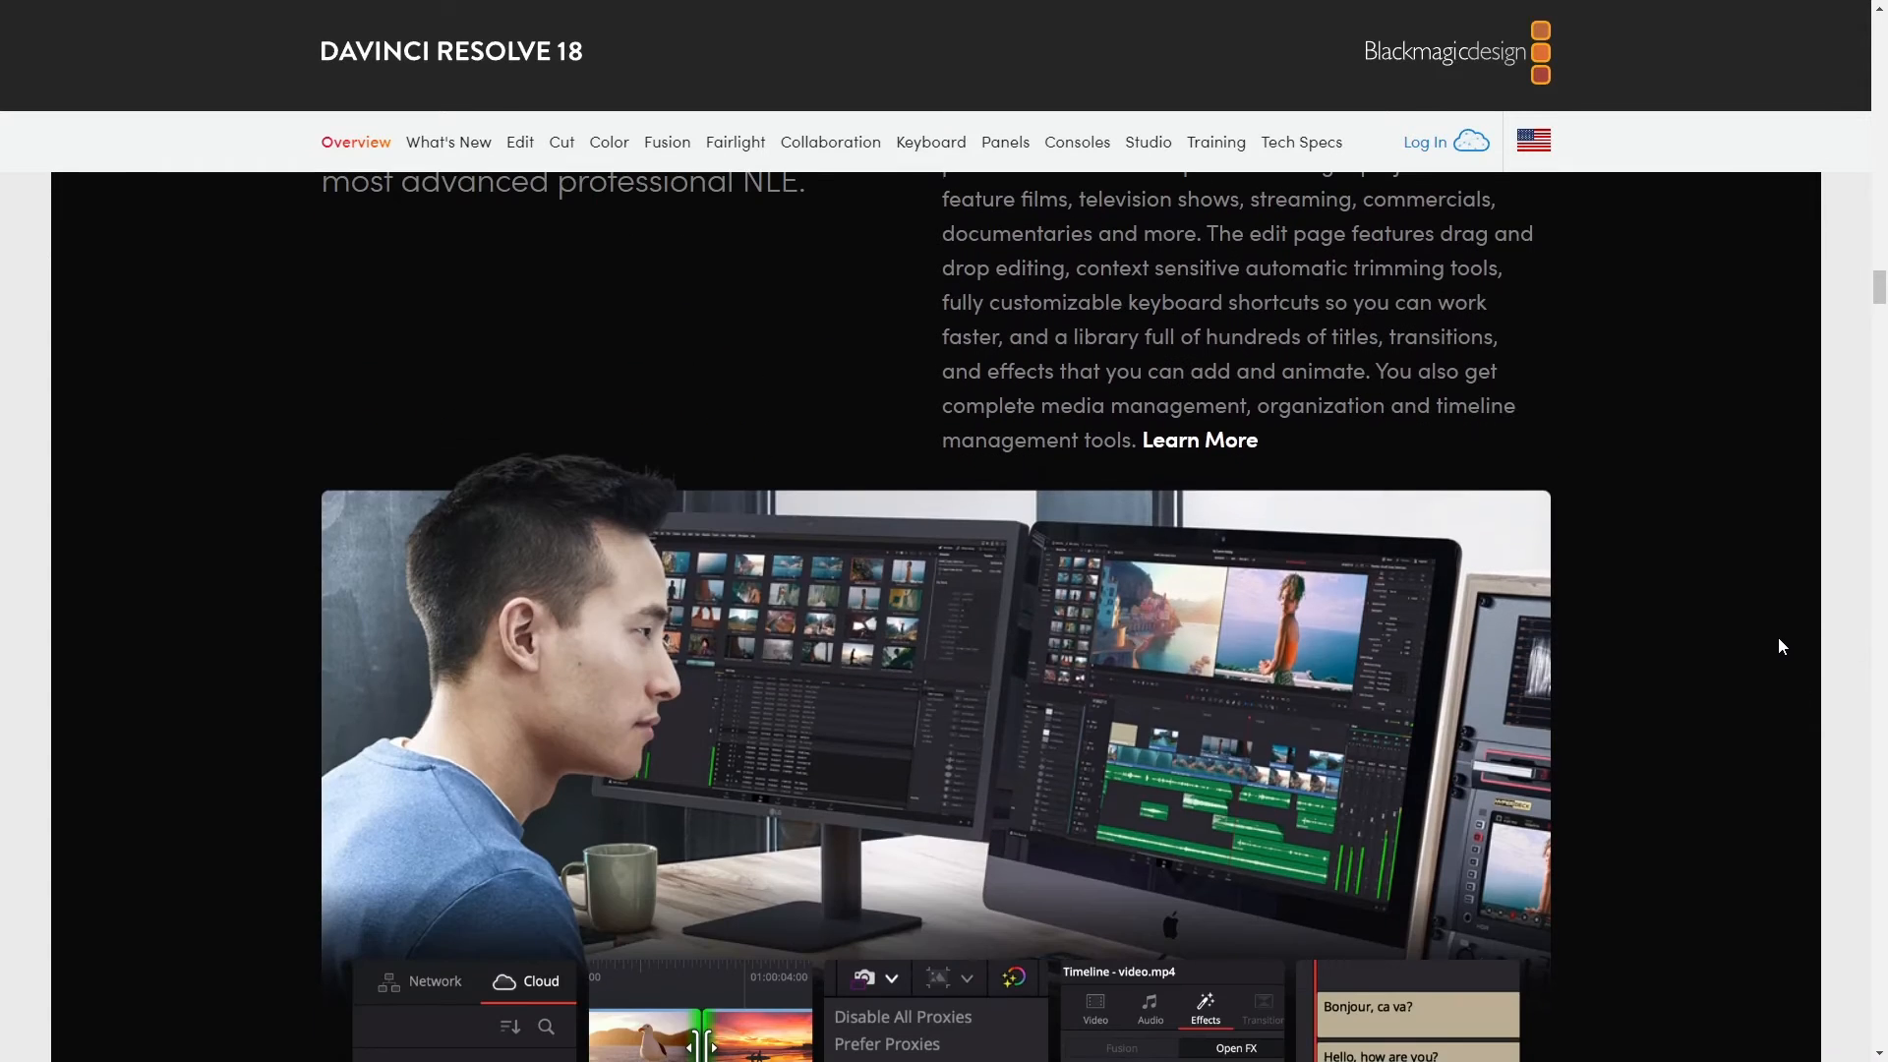
scroll("down", 3)
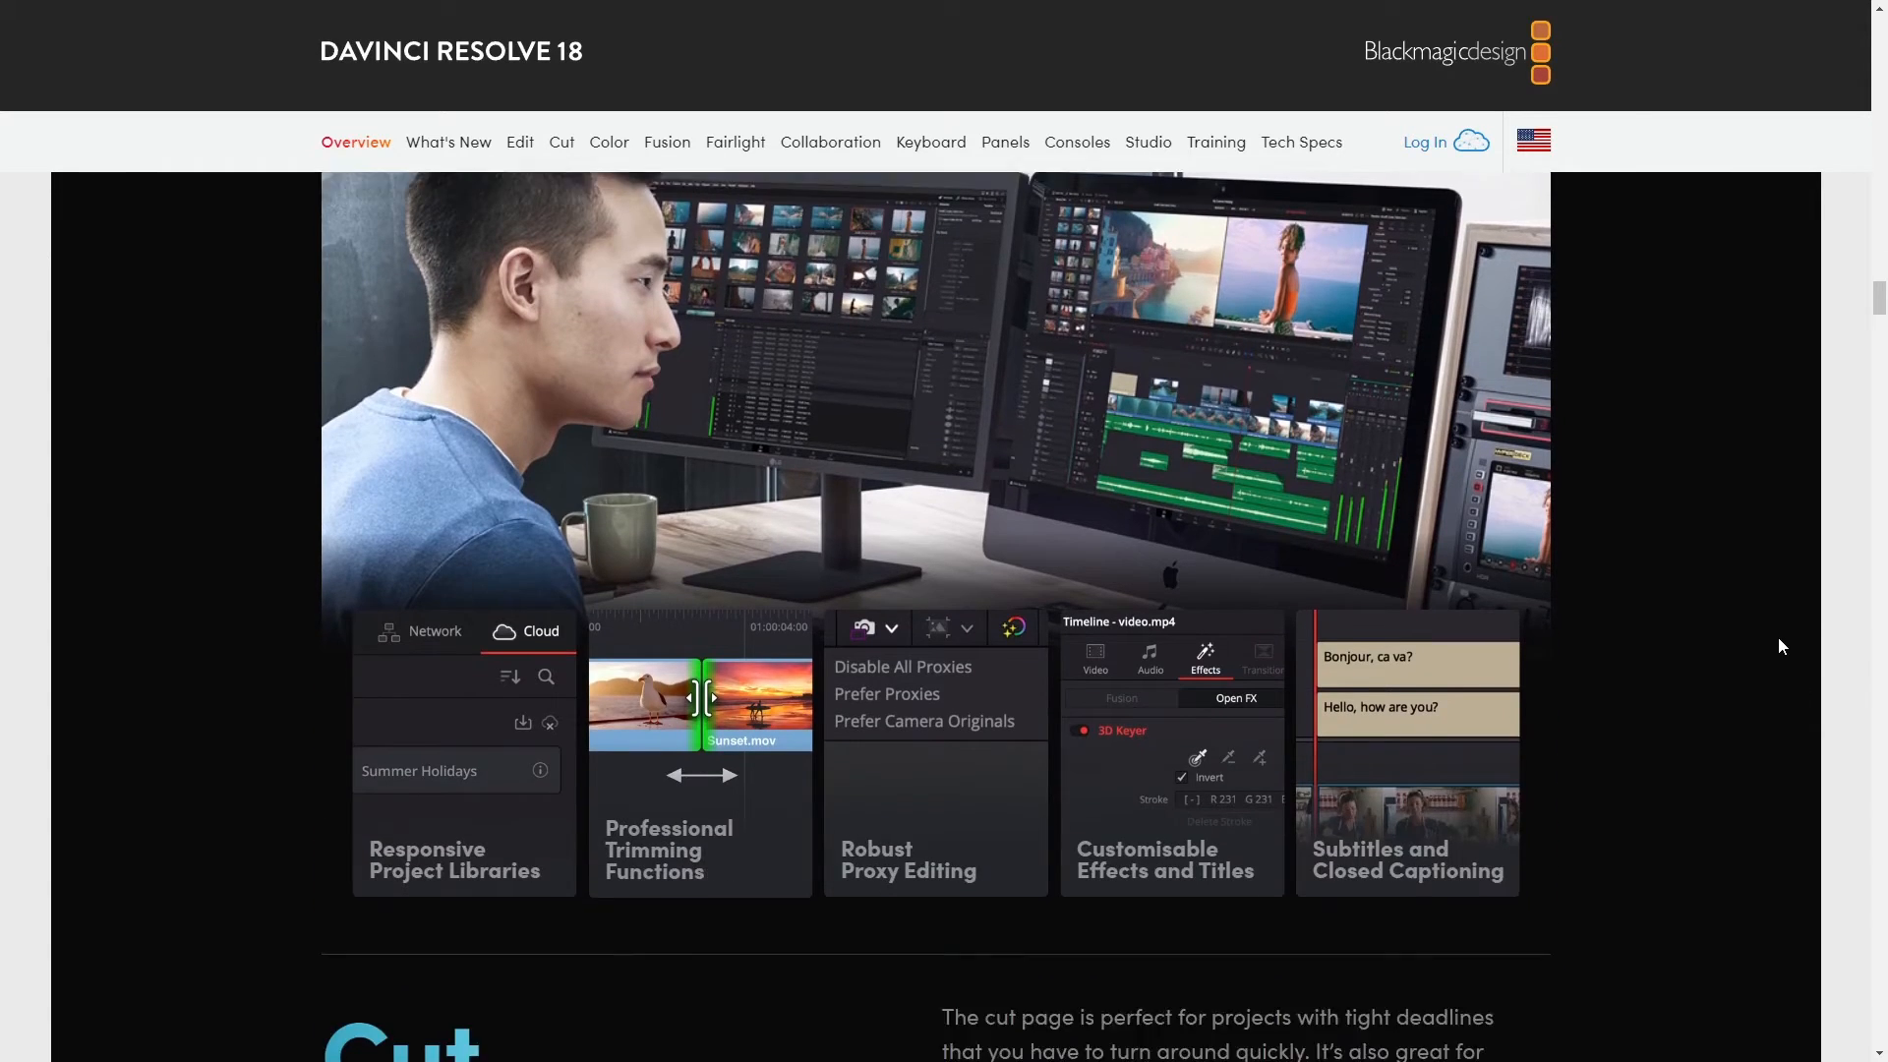
scroll("down", 3)
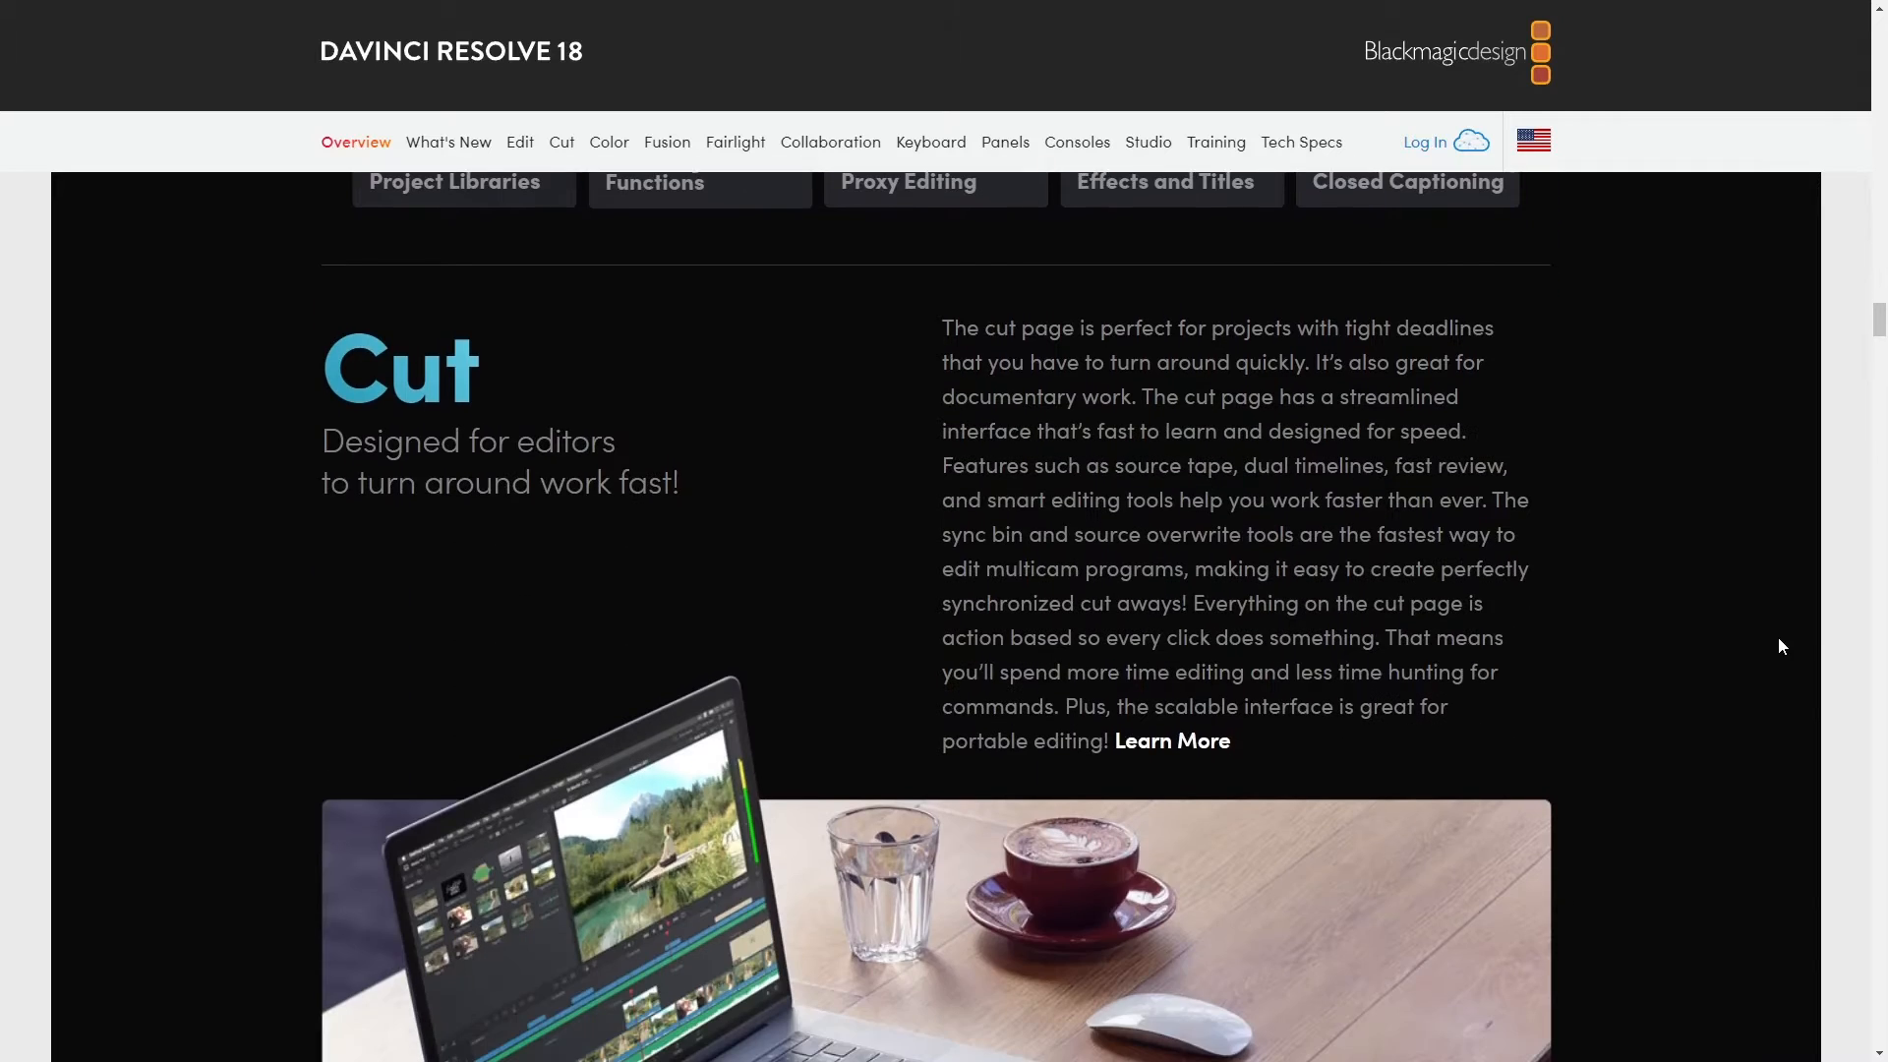
scroll("down", 3)
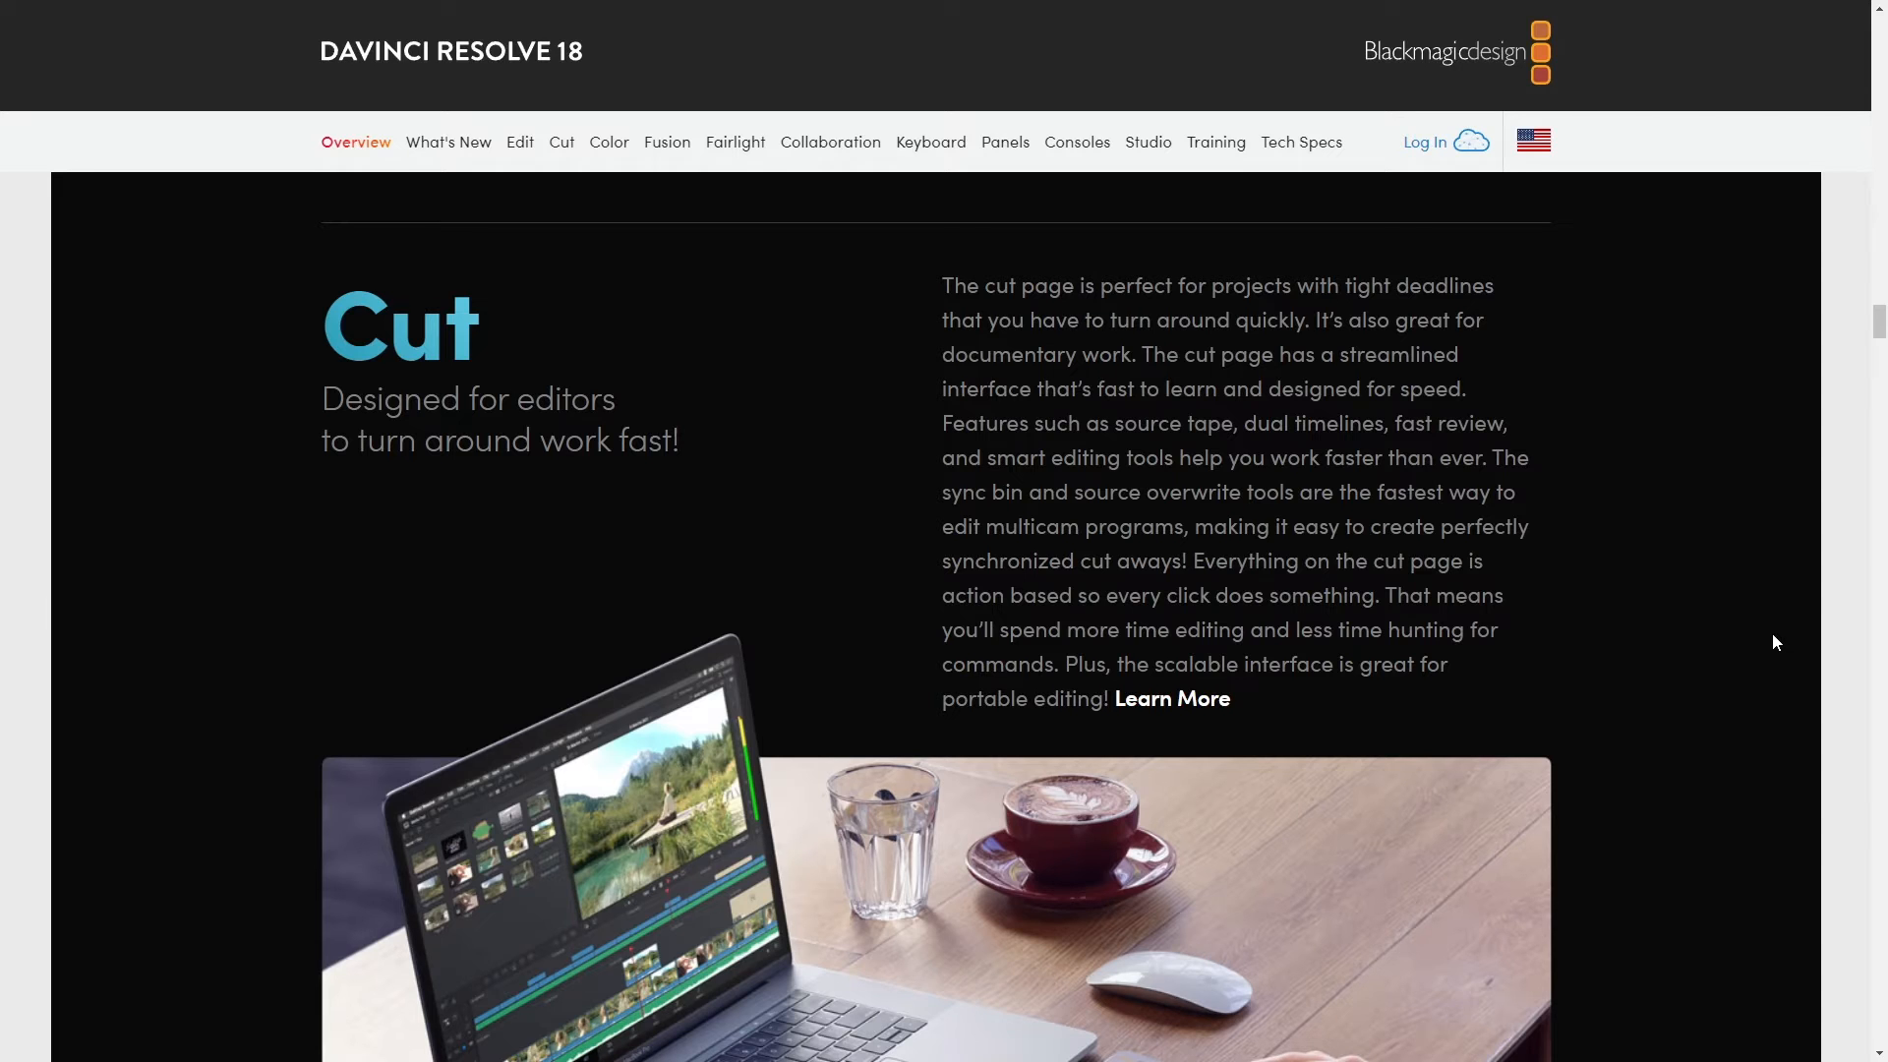
scroll("down", 3)
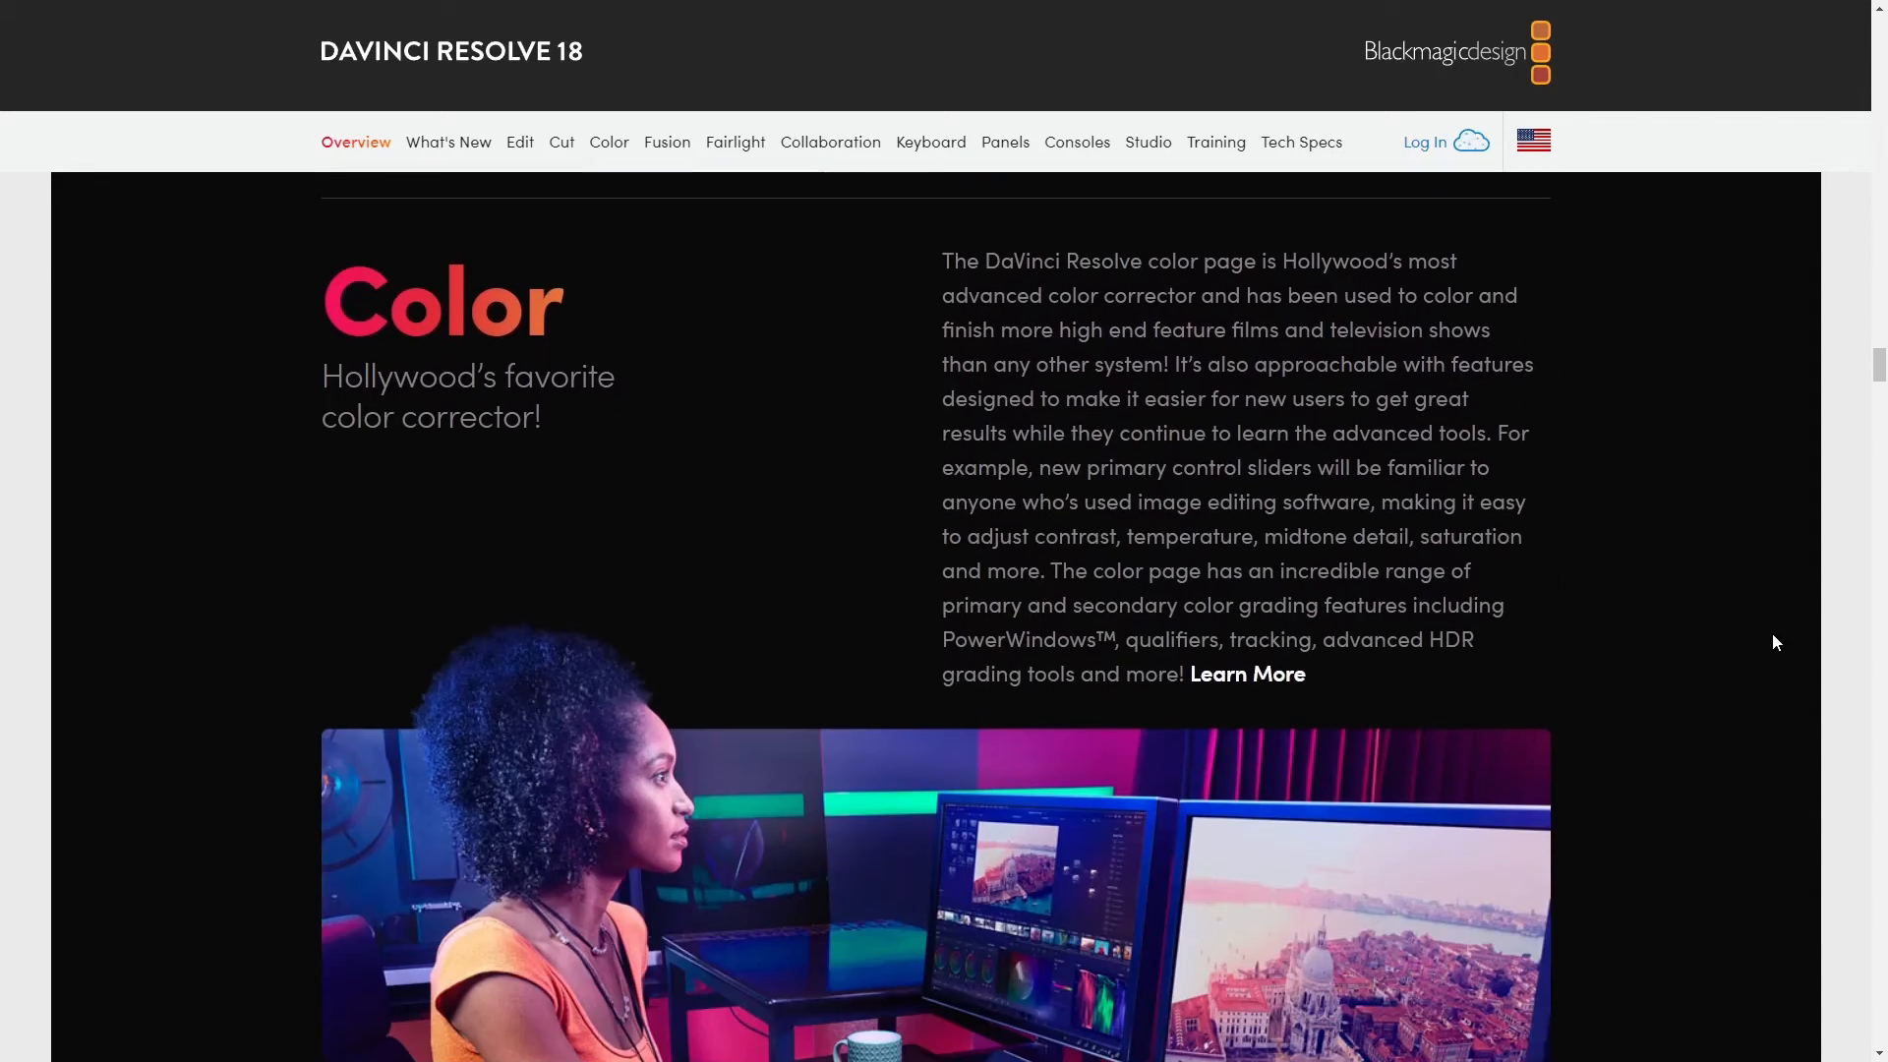
scroll("down", 3)
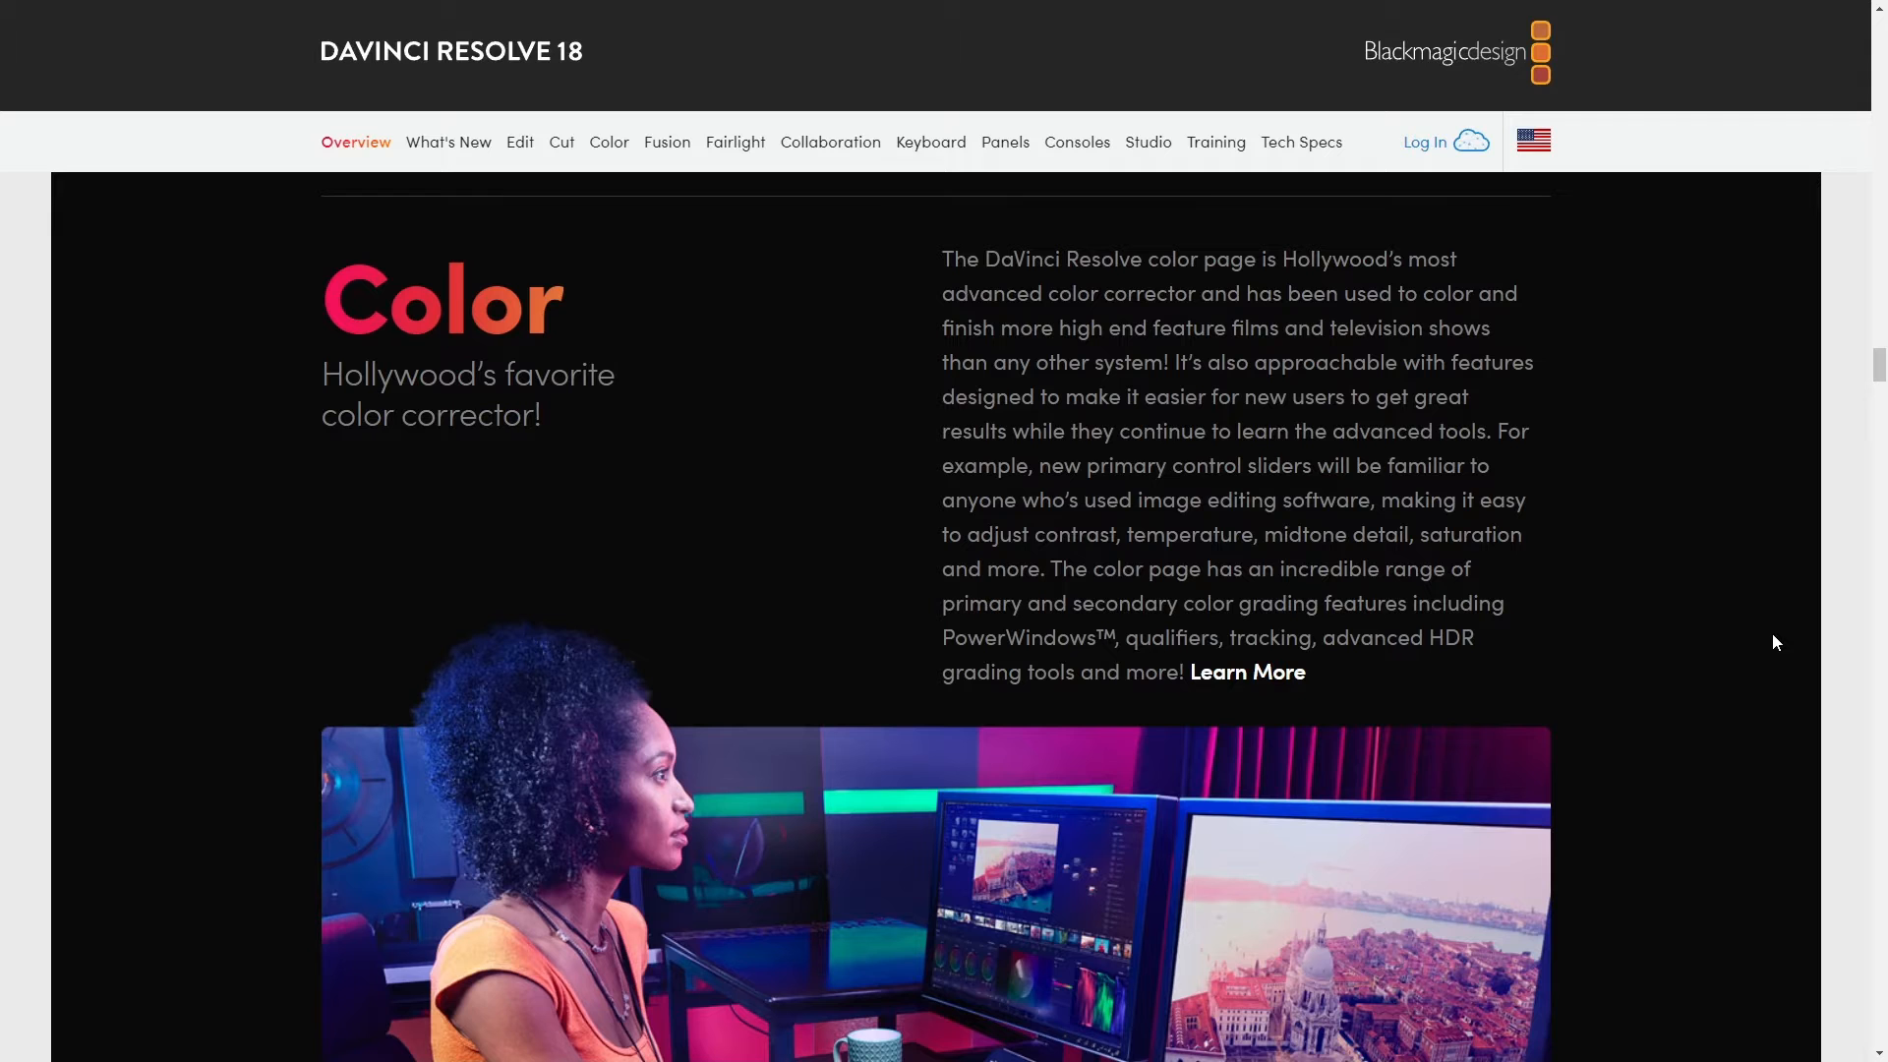
scroll("down", 3)
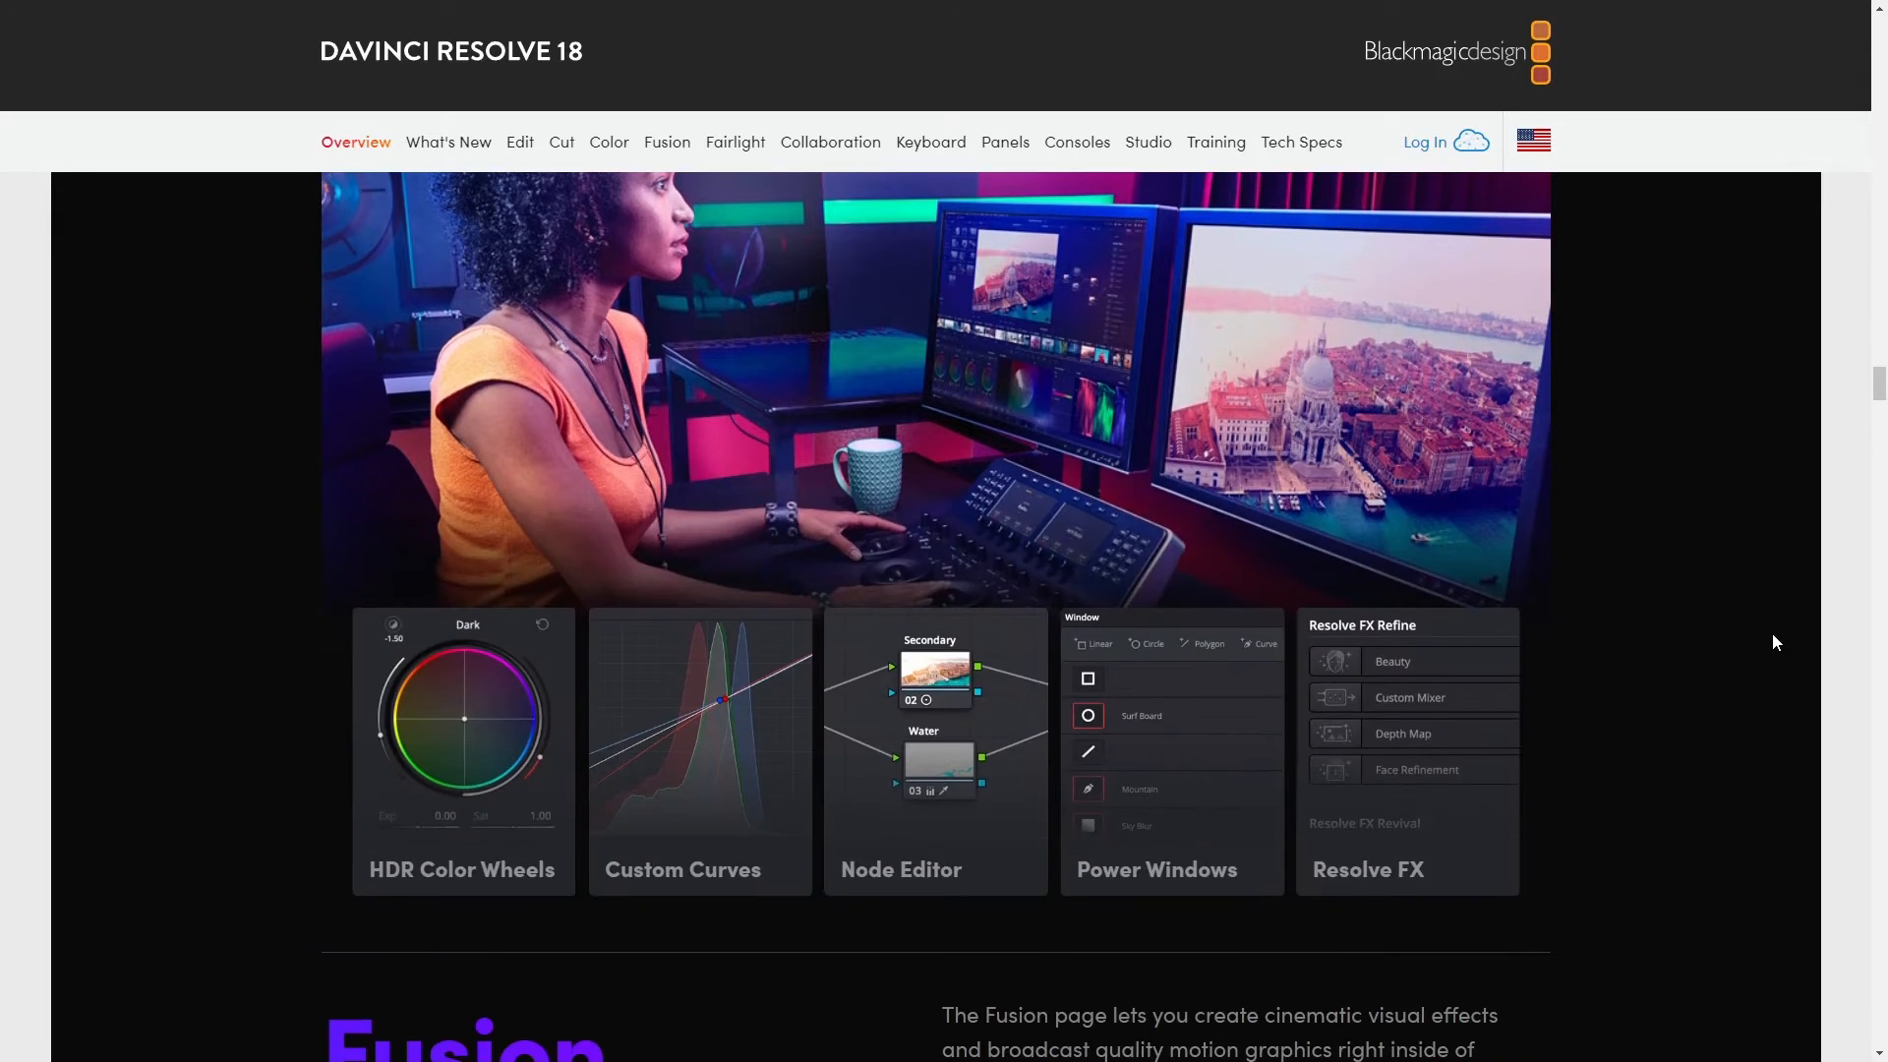
scroll("down", 3)
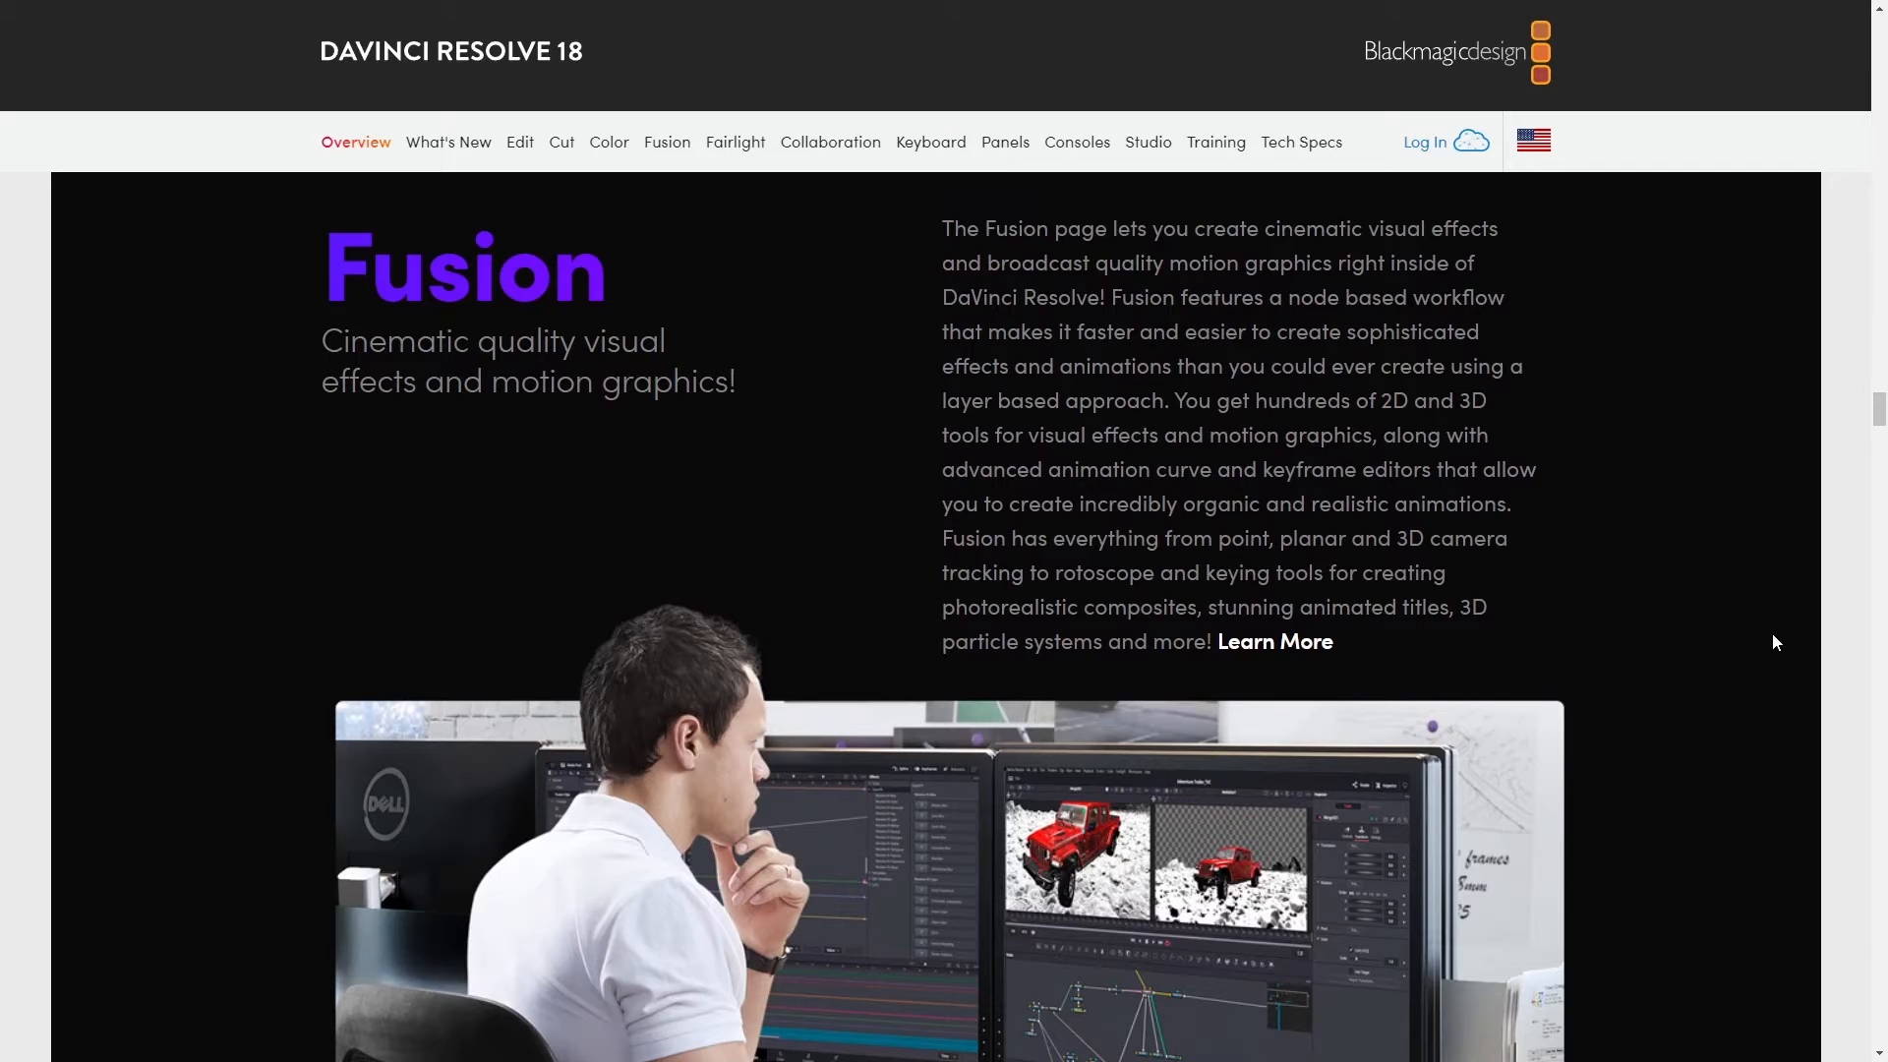
Scroll the Resolve 18 overview through the Fusion, Fairlight and Resolve FX sections
scroll("down", 3)
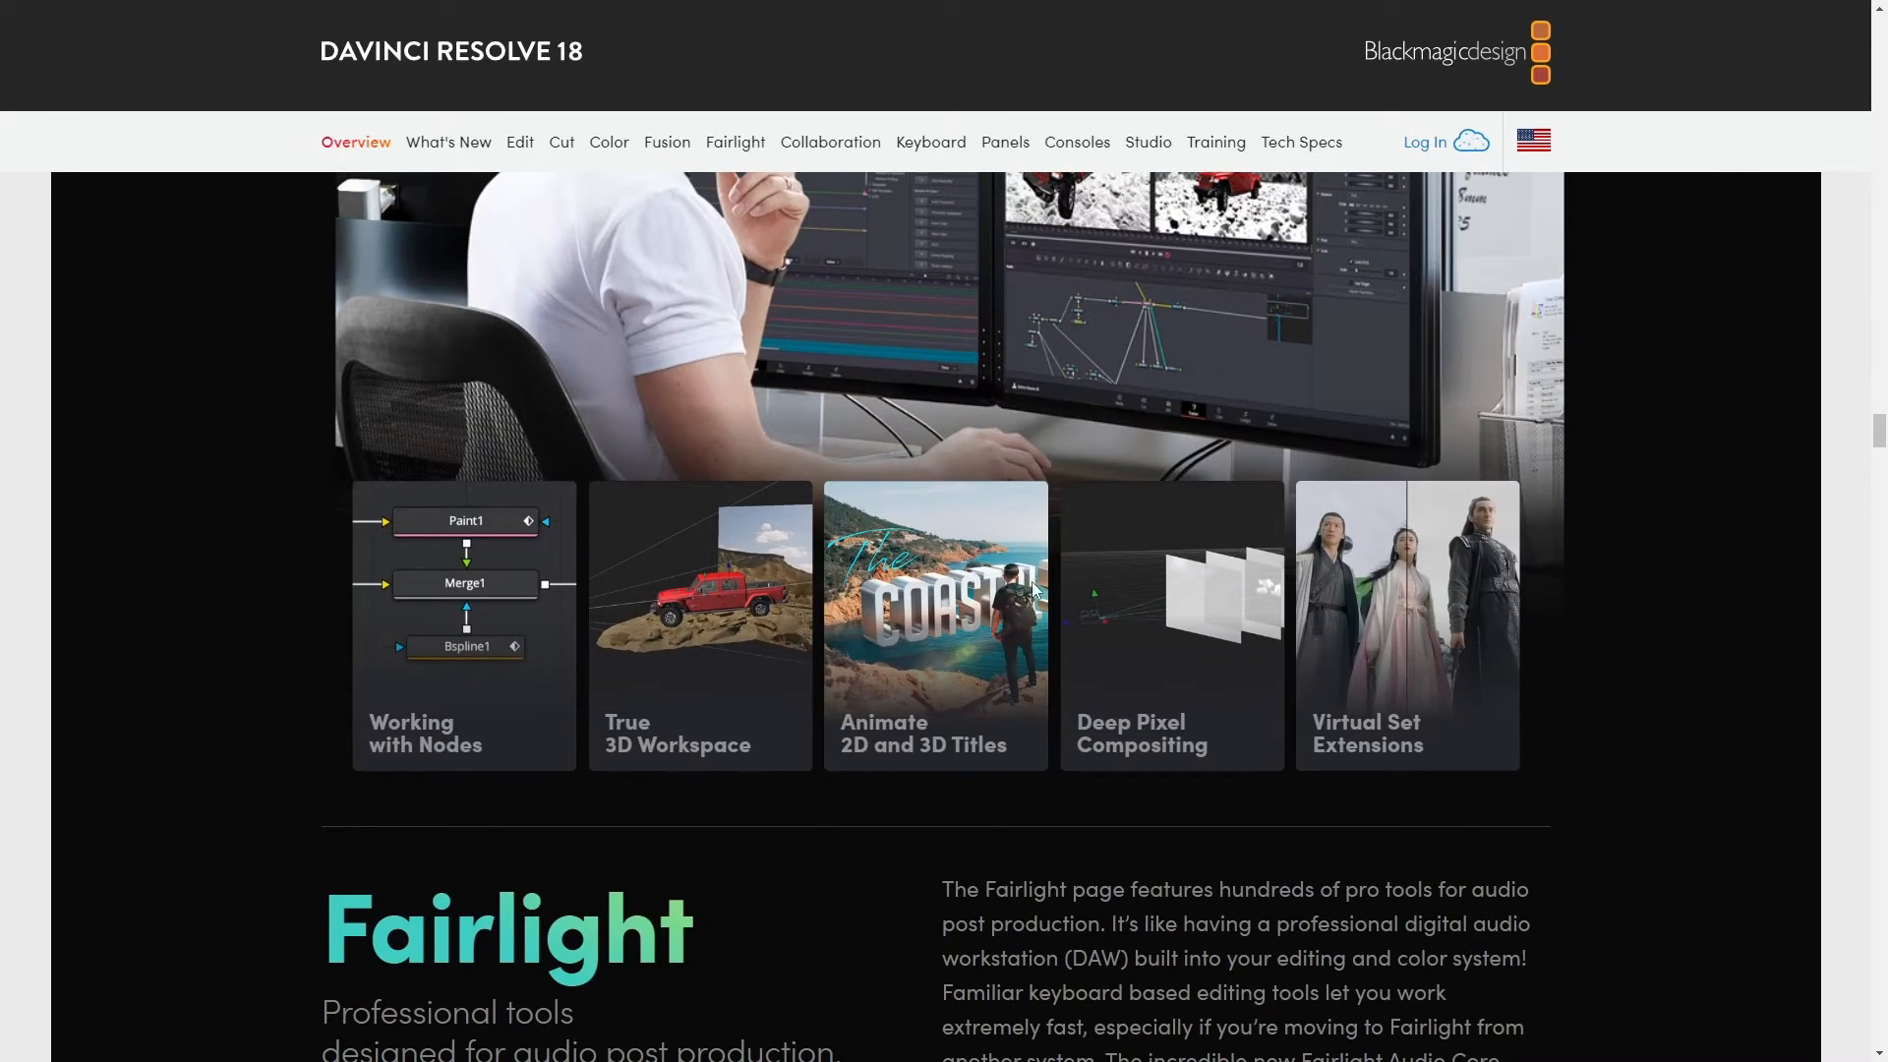
scroll("down", 3)
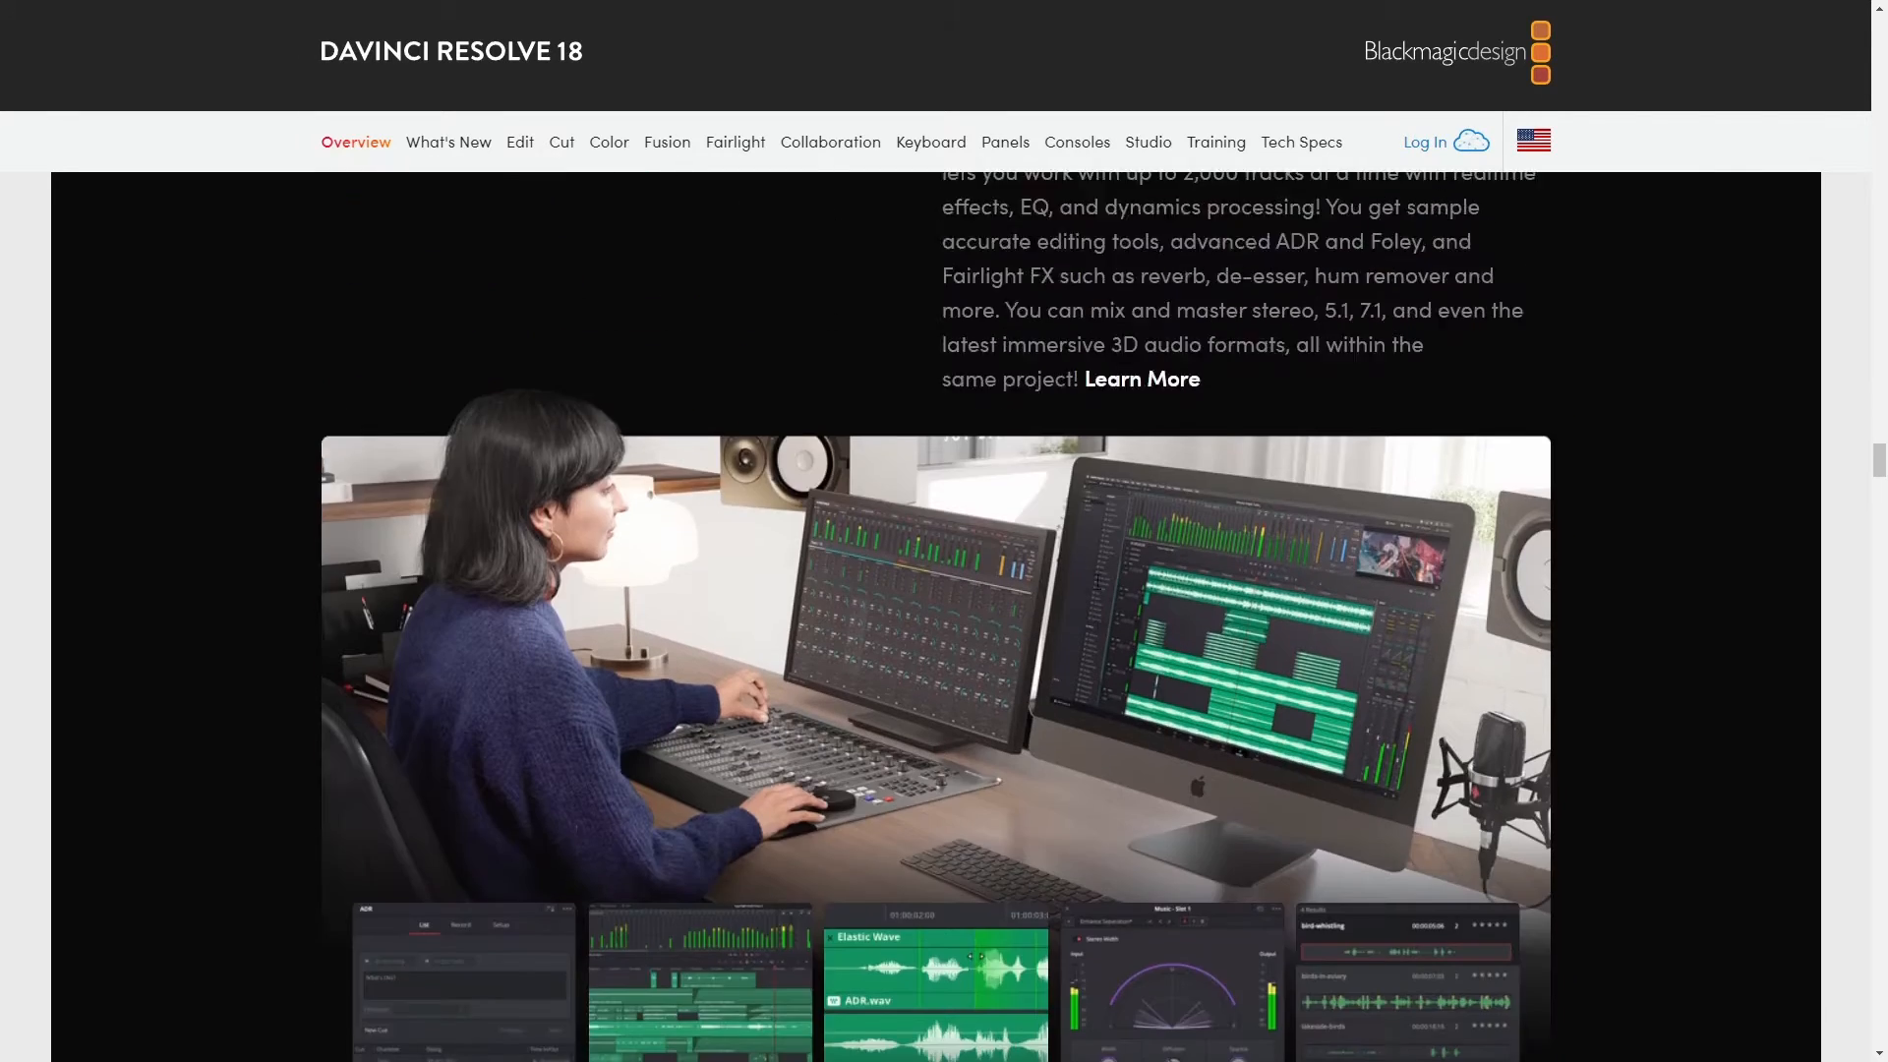
scroll("down", 3)
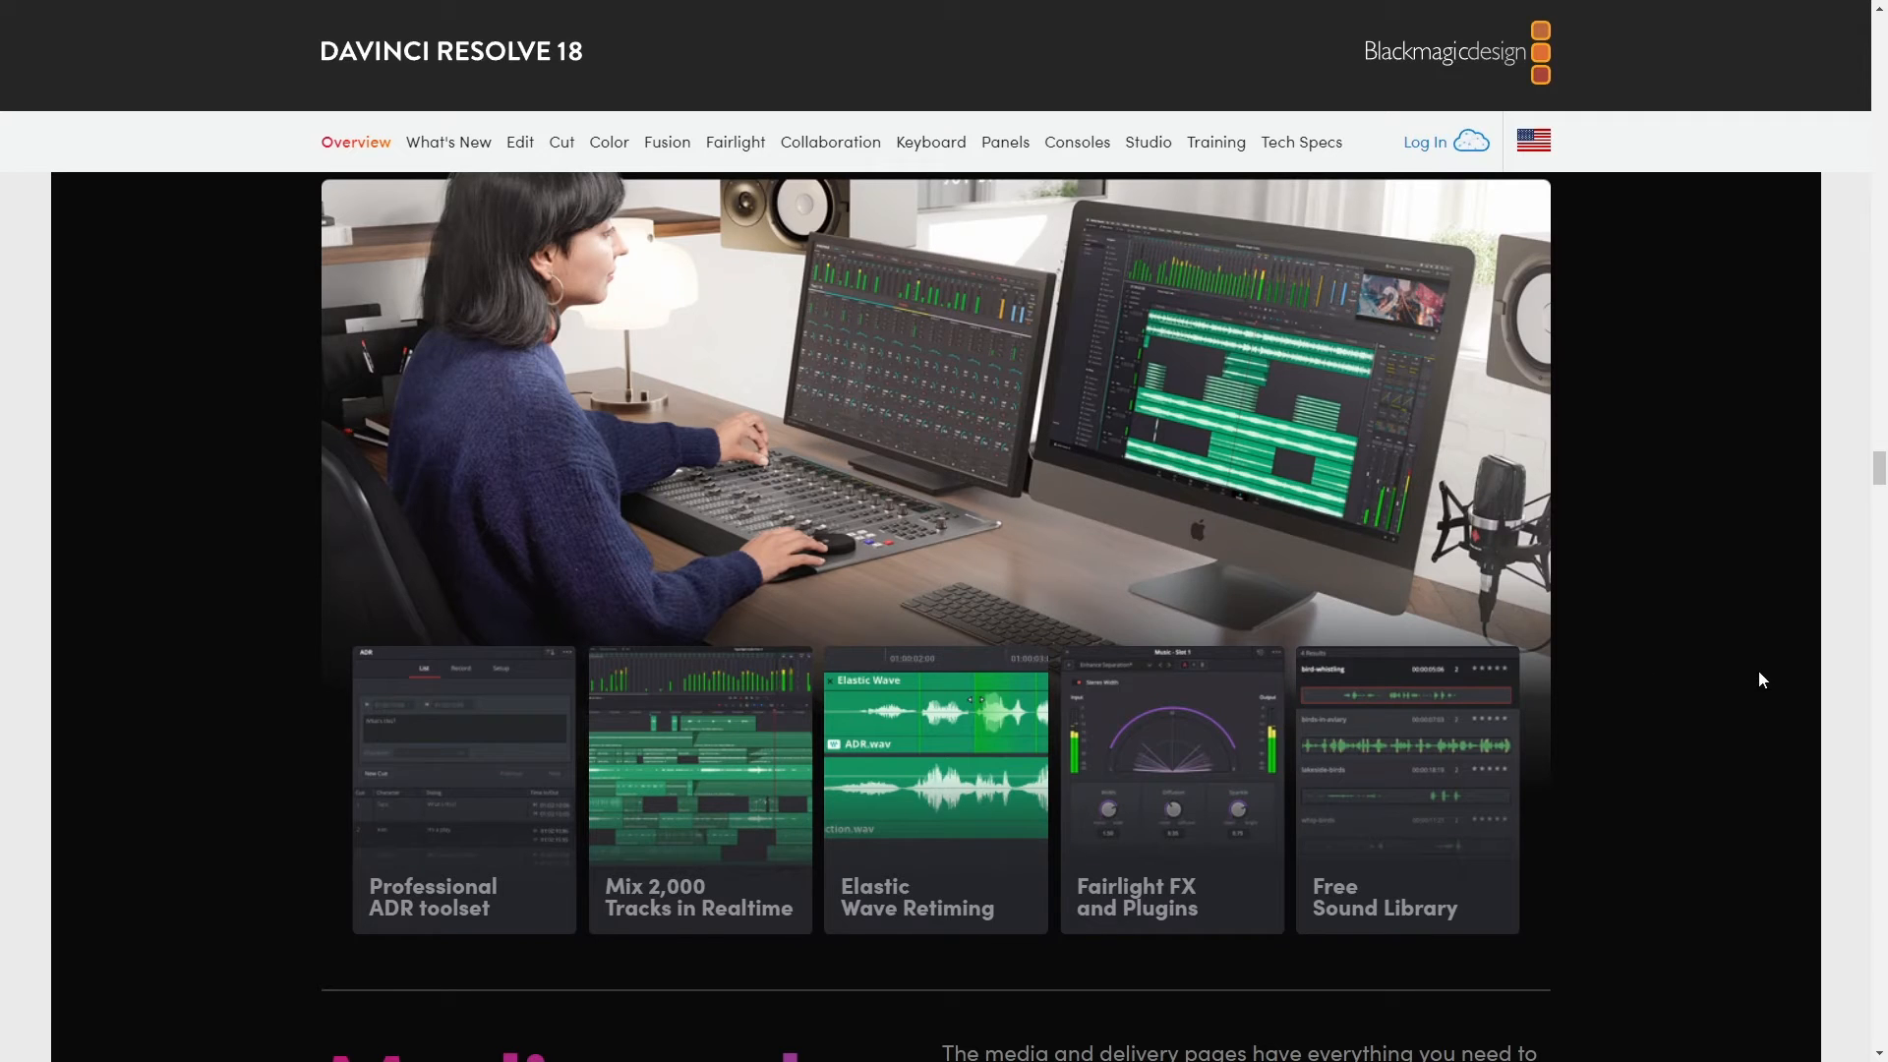
scroll("down", 3)
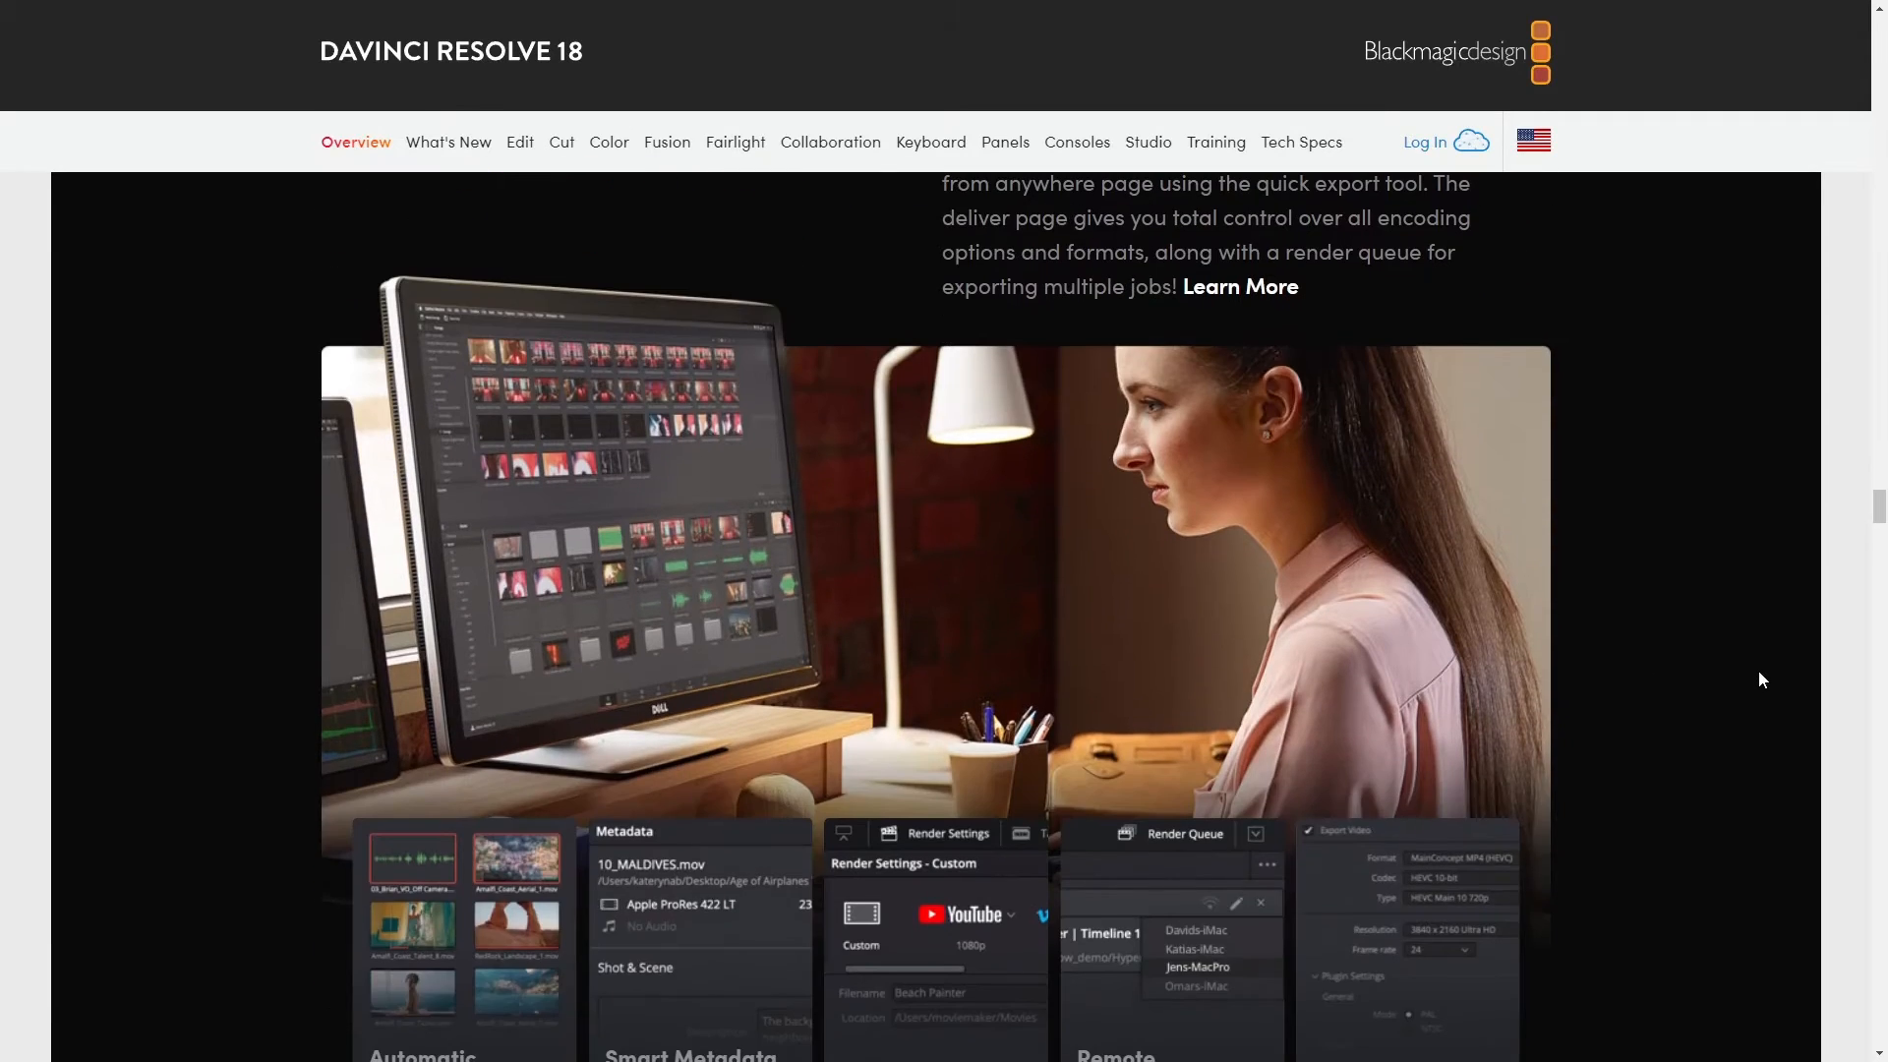
scroll("down", 3)
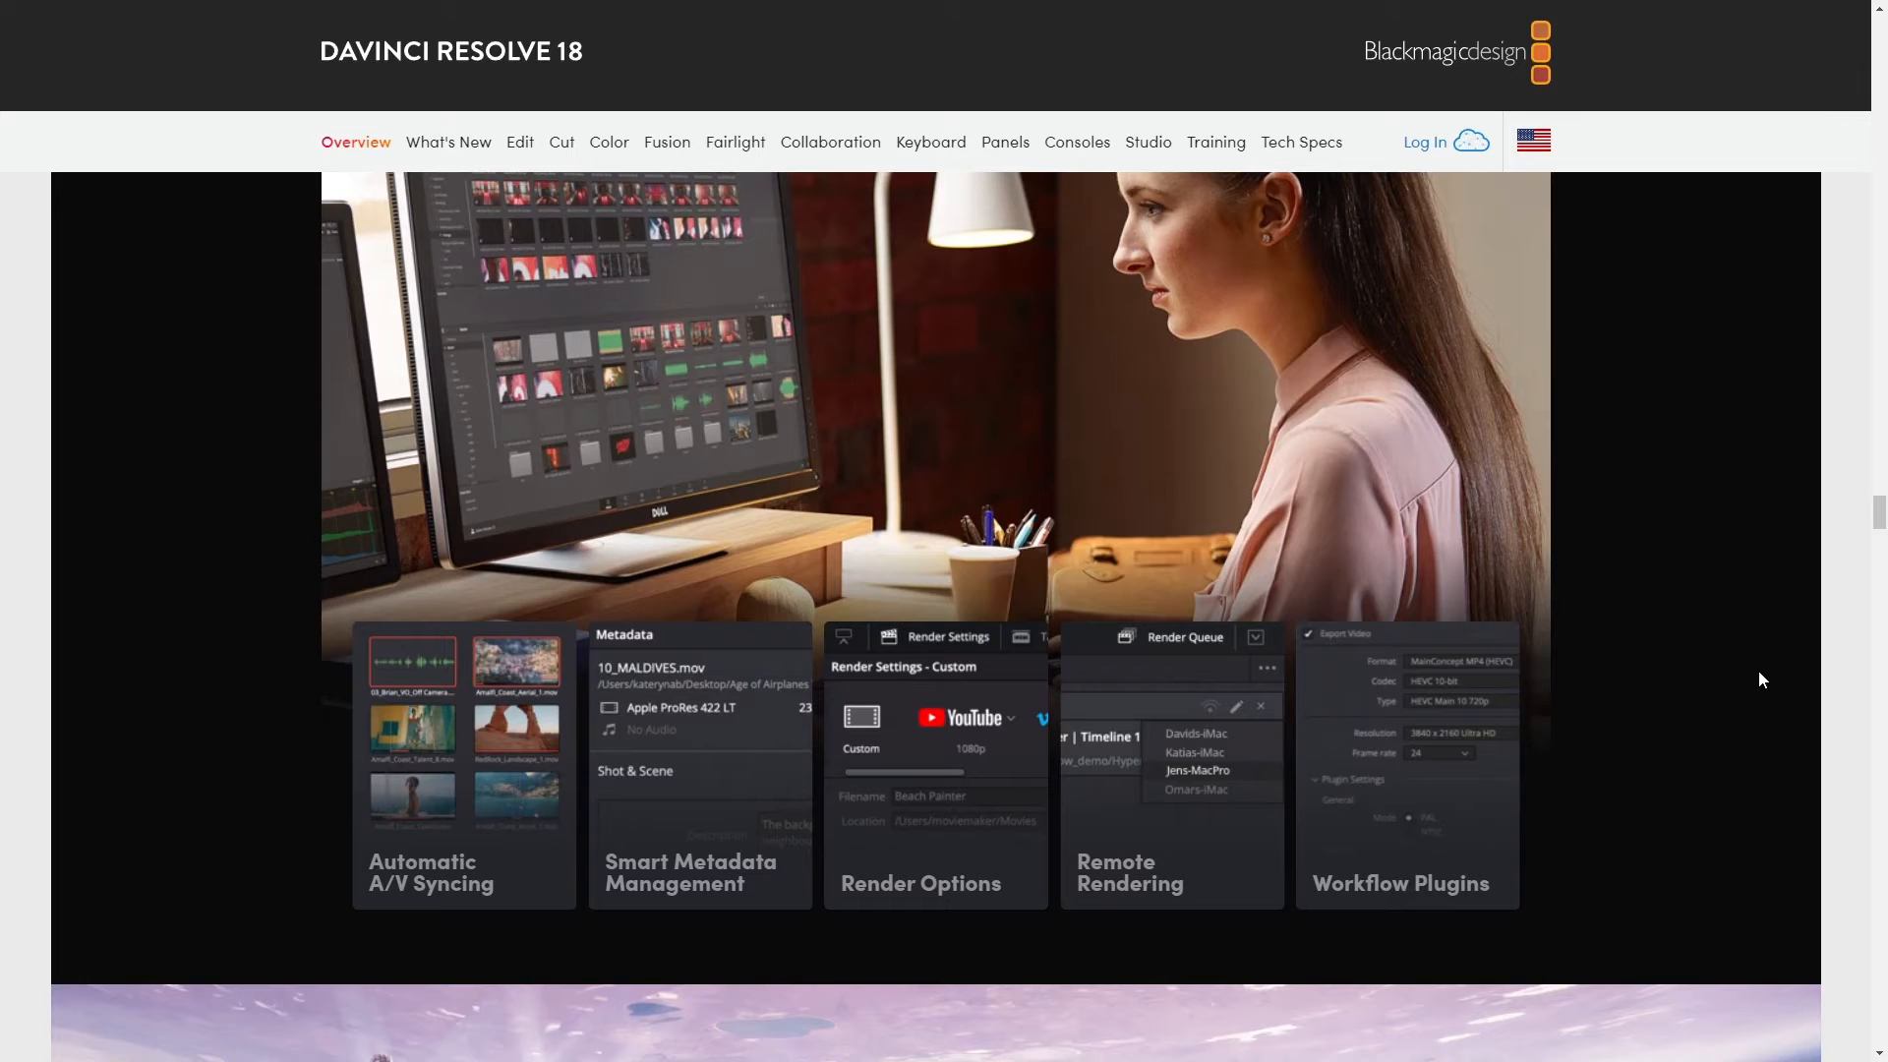
scroll("down", 3)
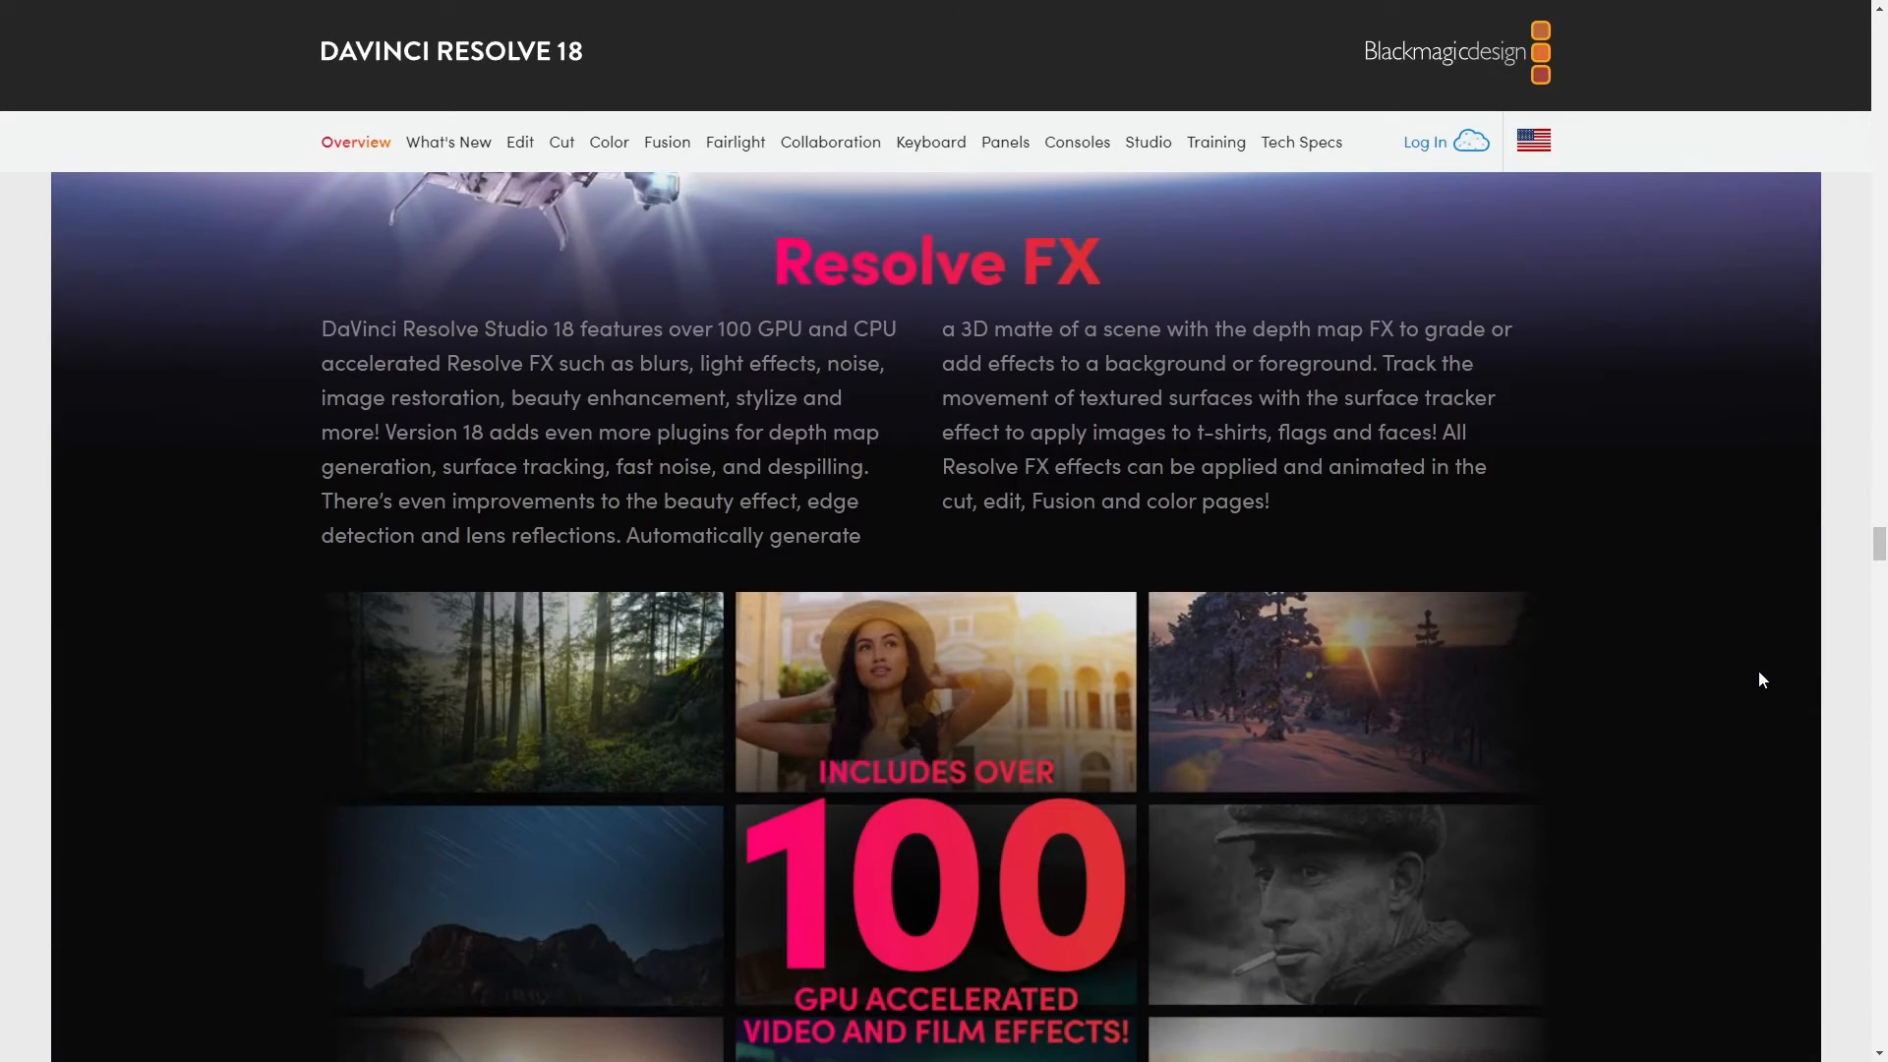
Continue past the Neural Engine and keyboards down to the Color Panels section
scroll("down", 3)
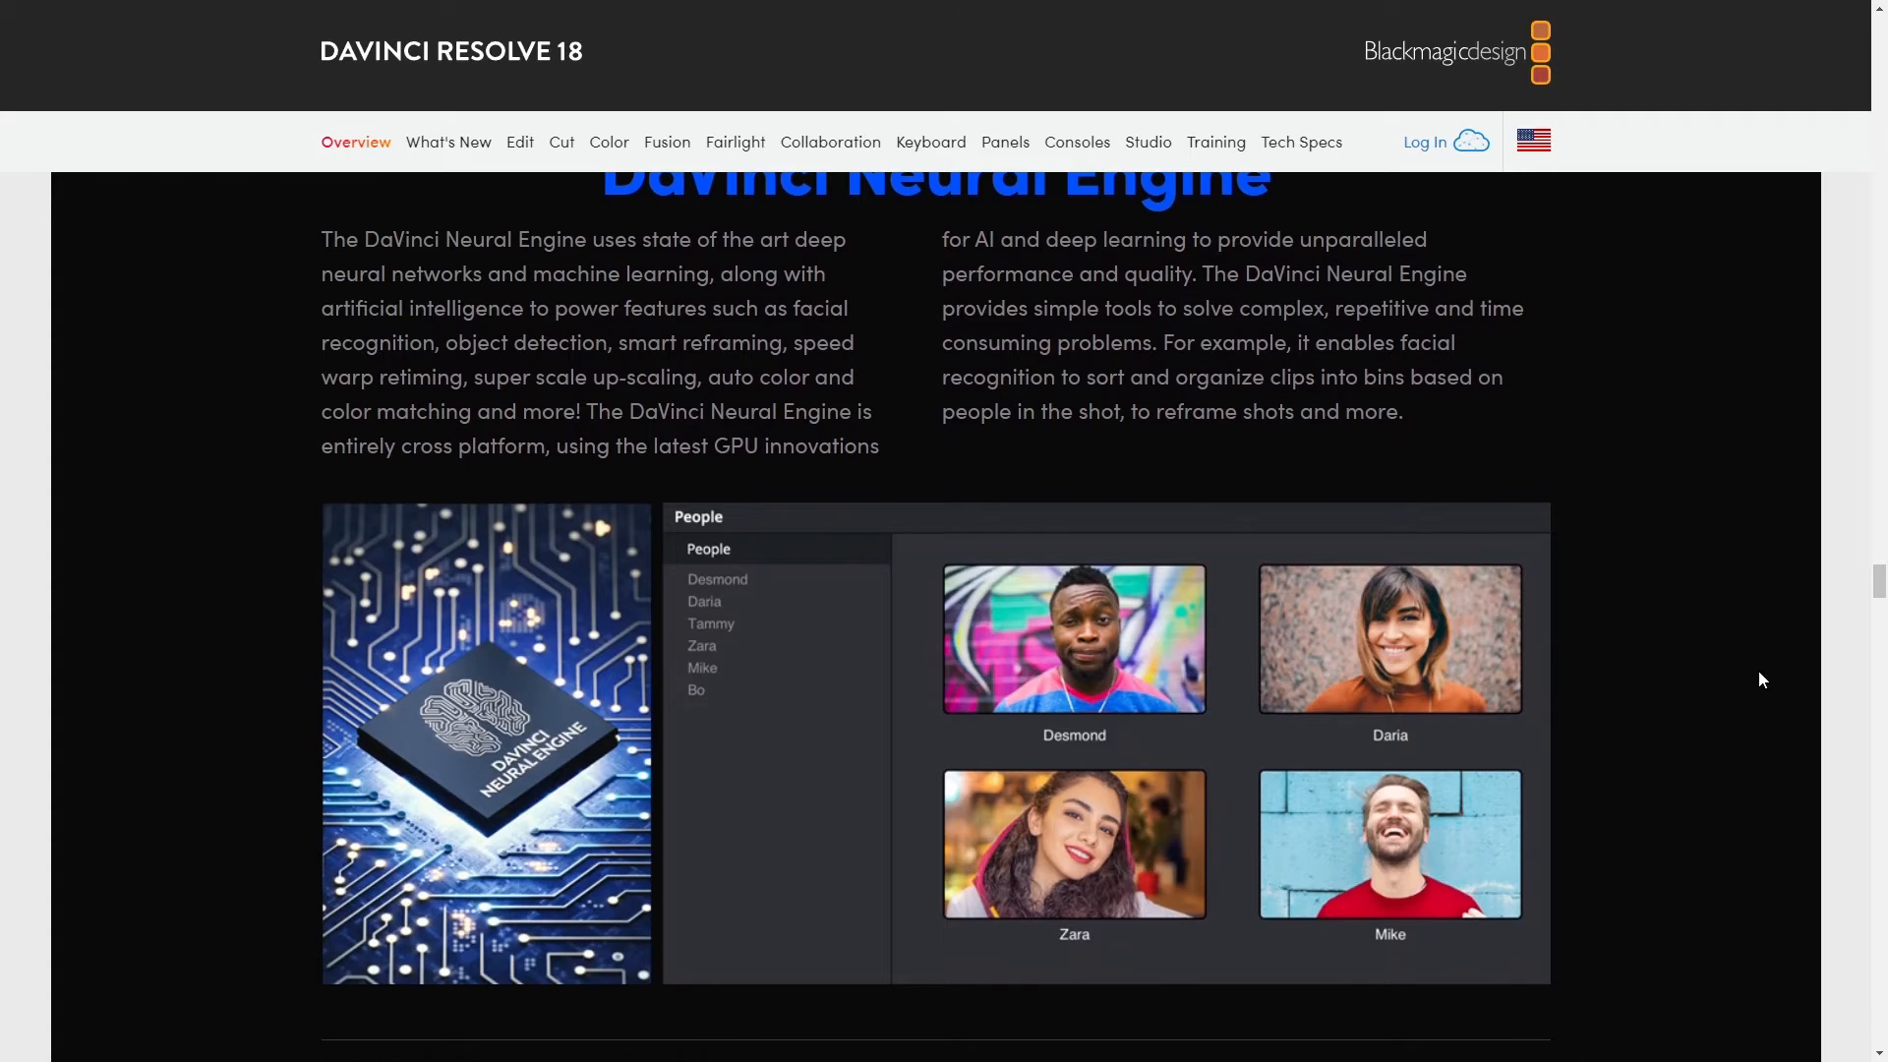
scroll("down", 3)
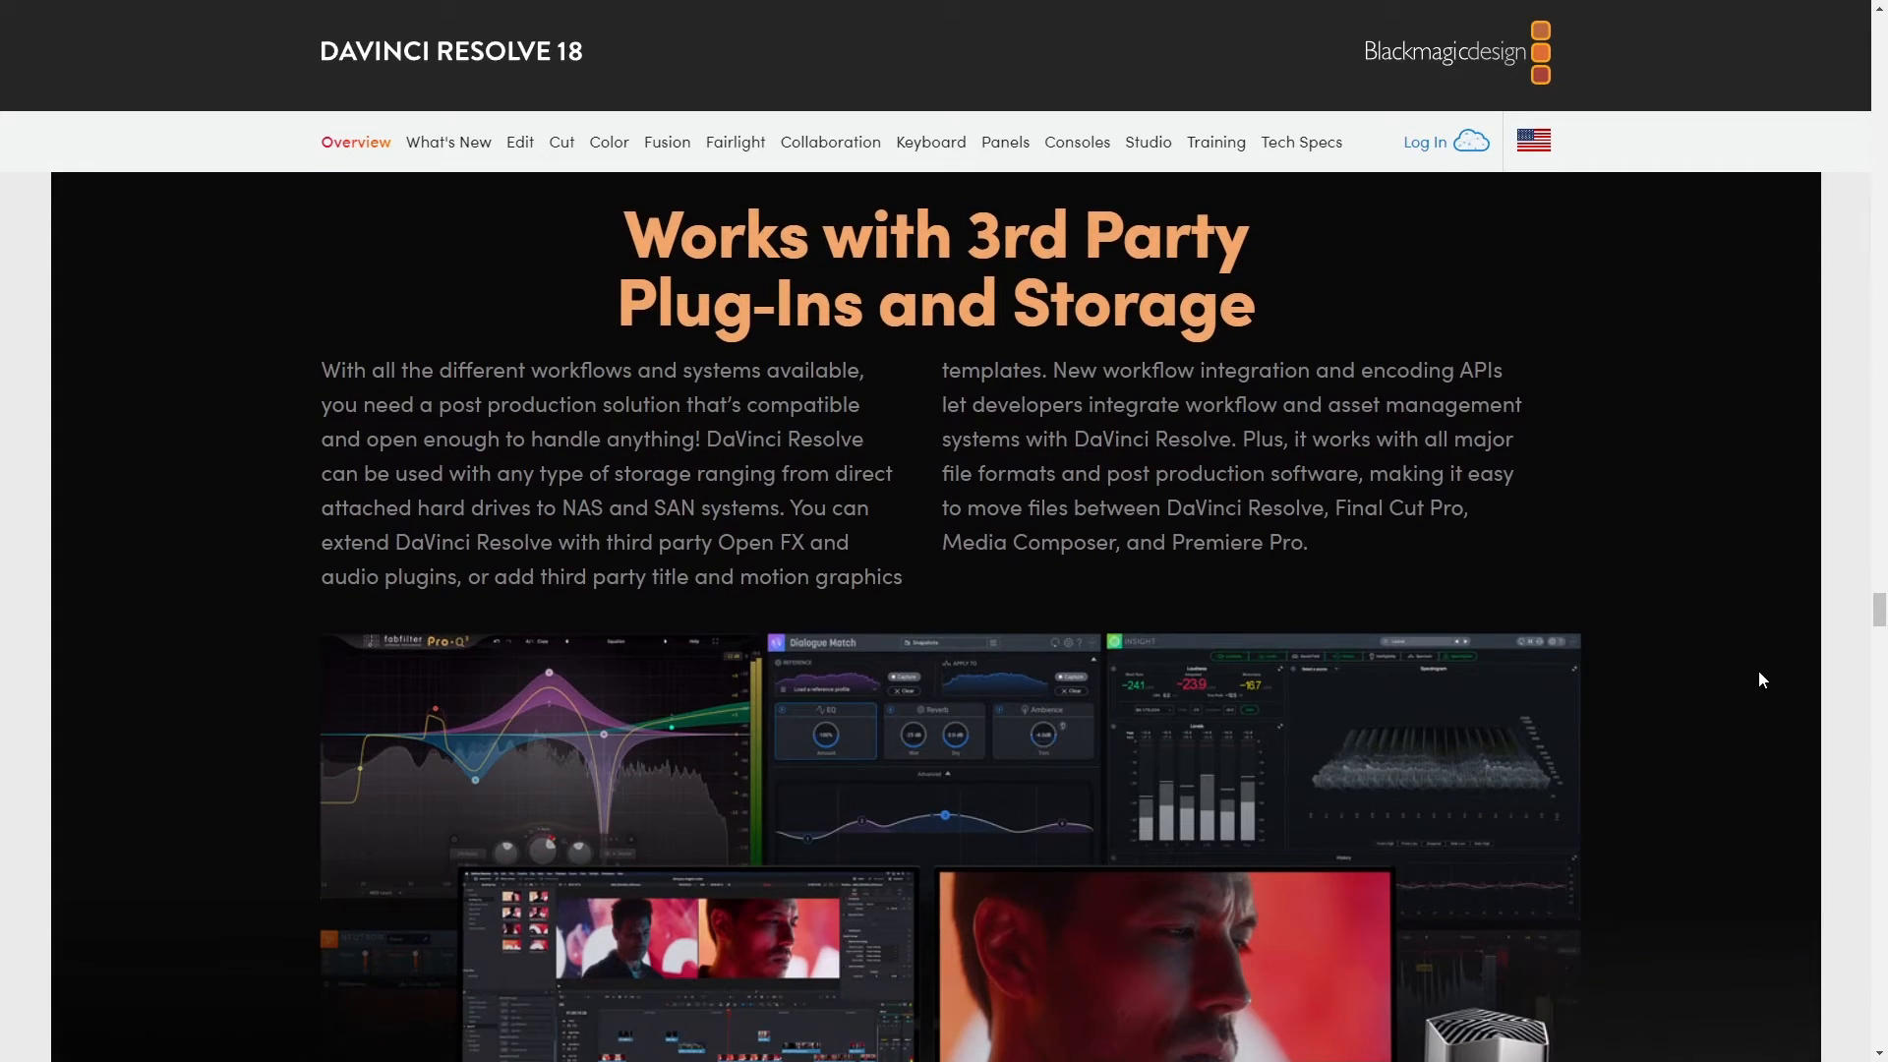
scroll("down", 3)
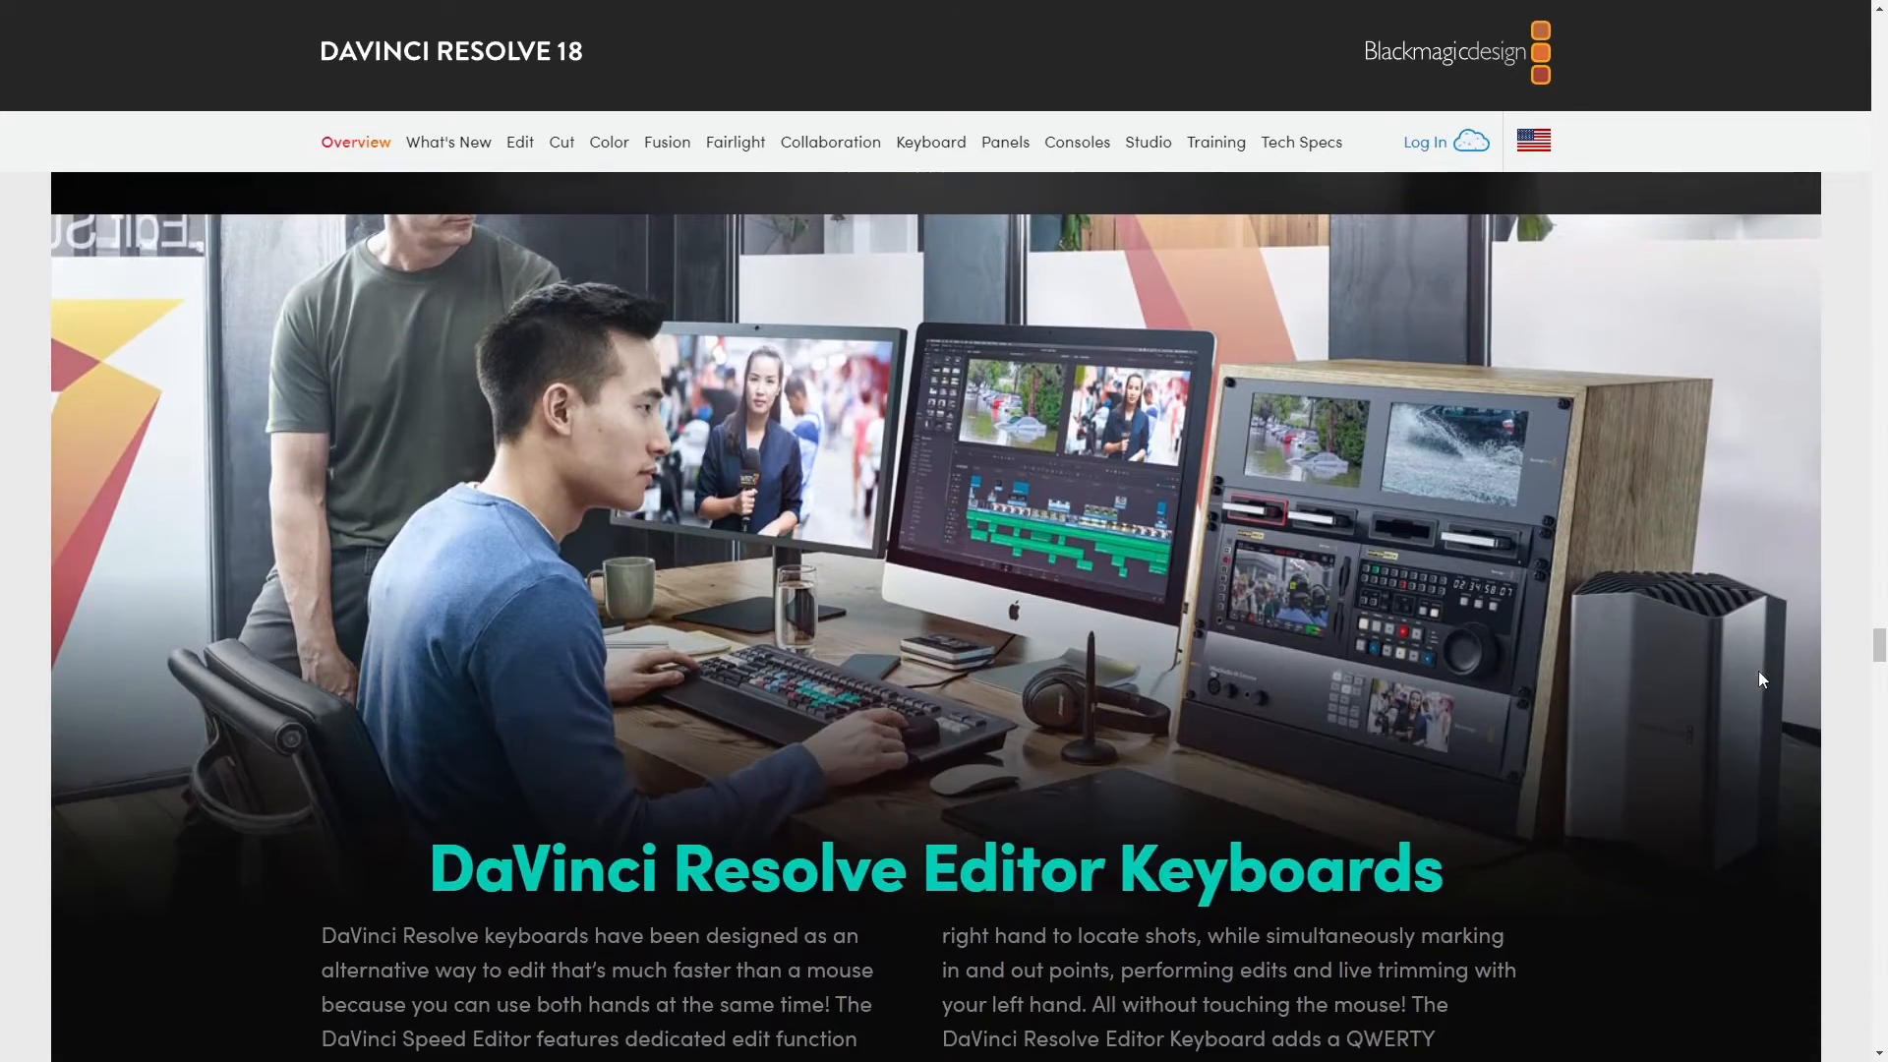
scroll("down", 3)
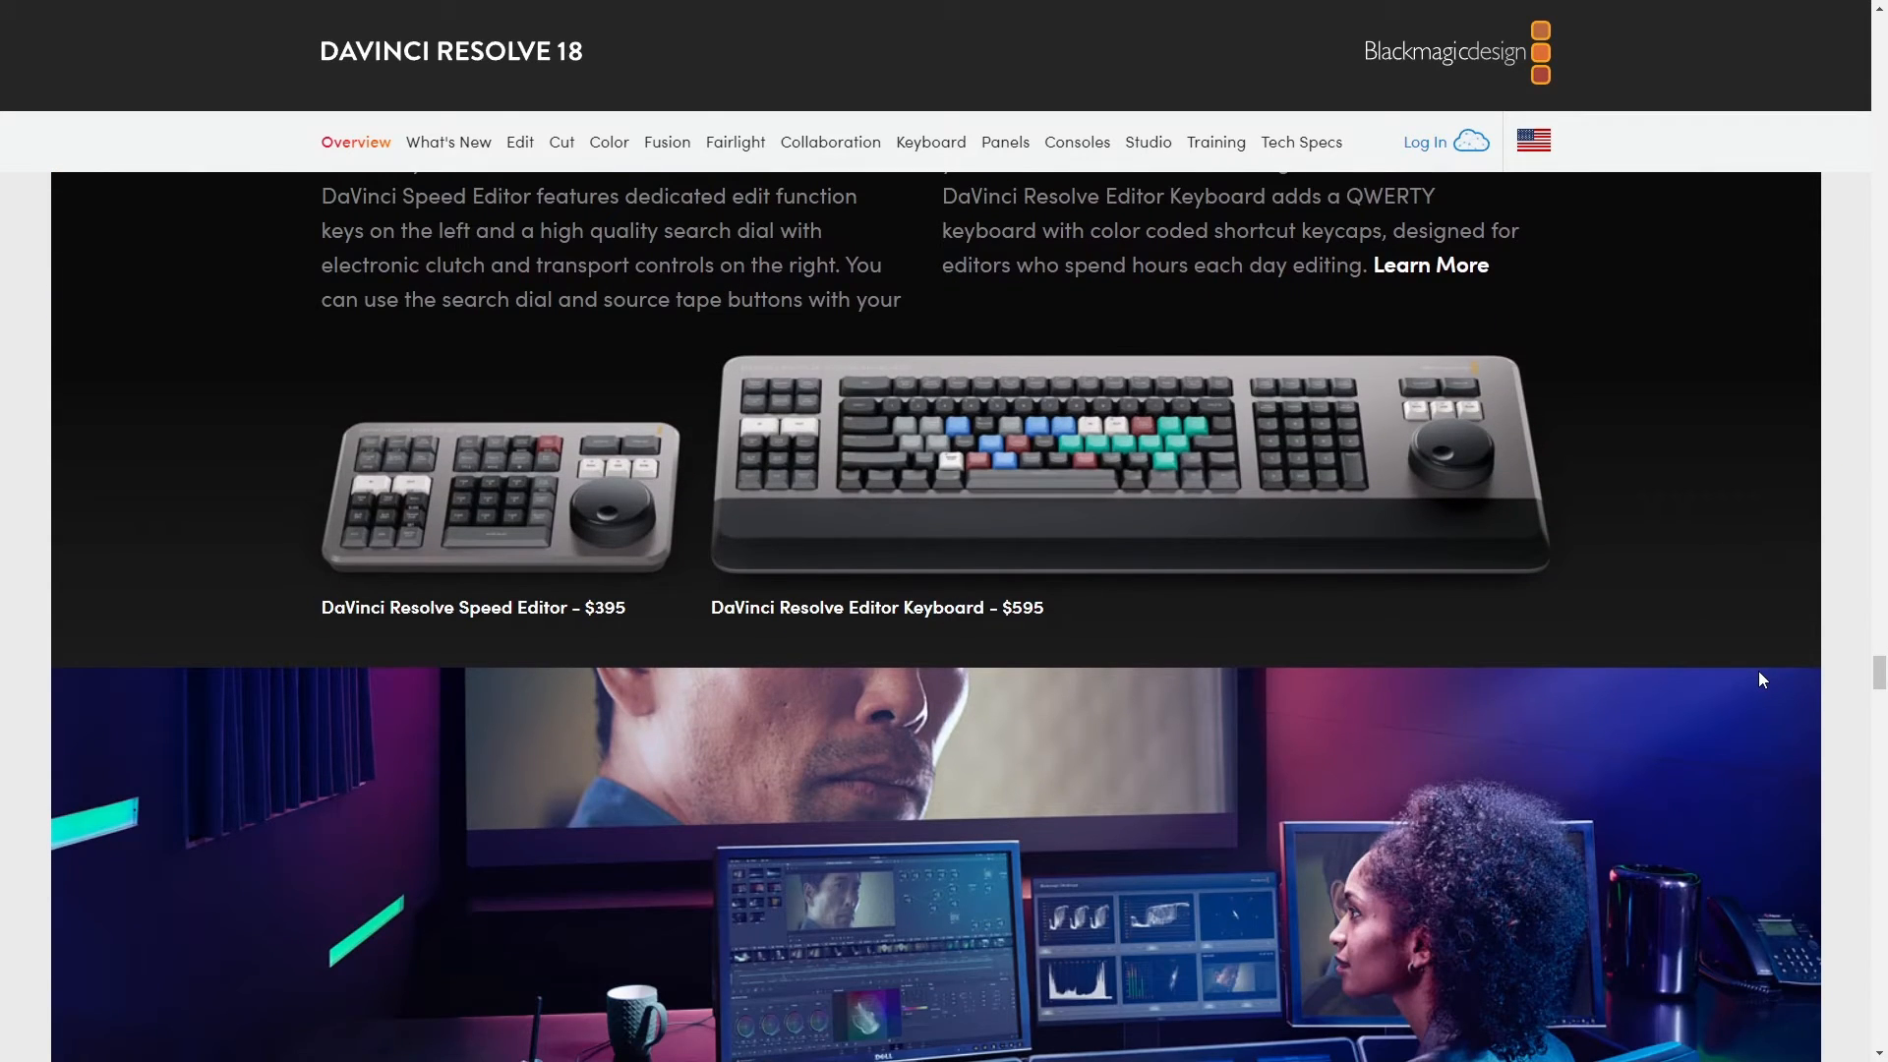
scroll("down", 3)
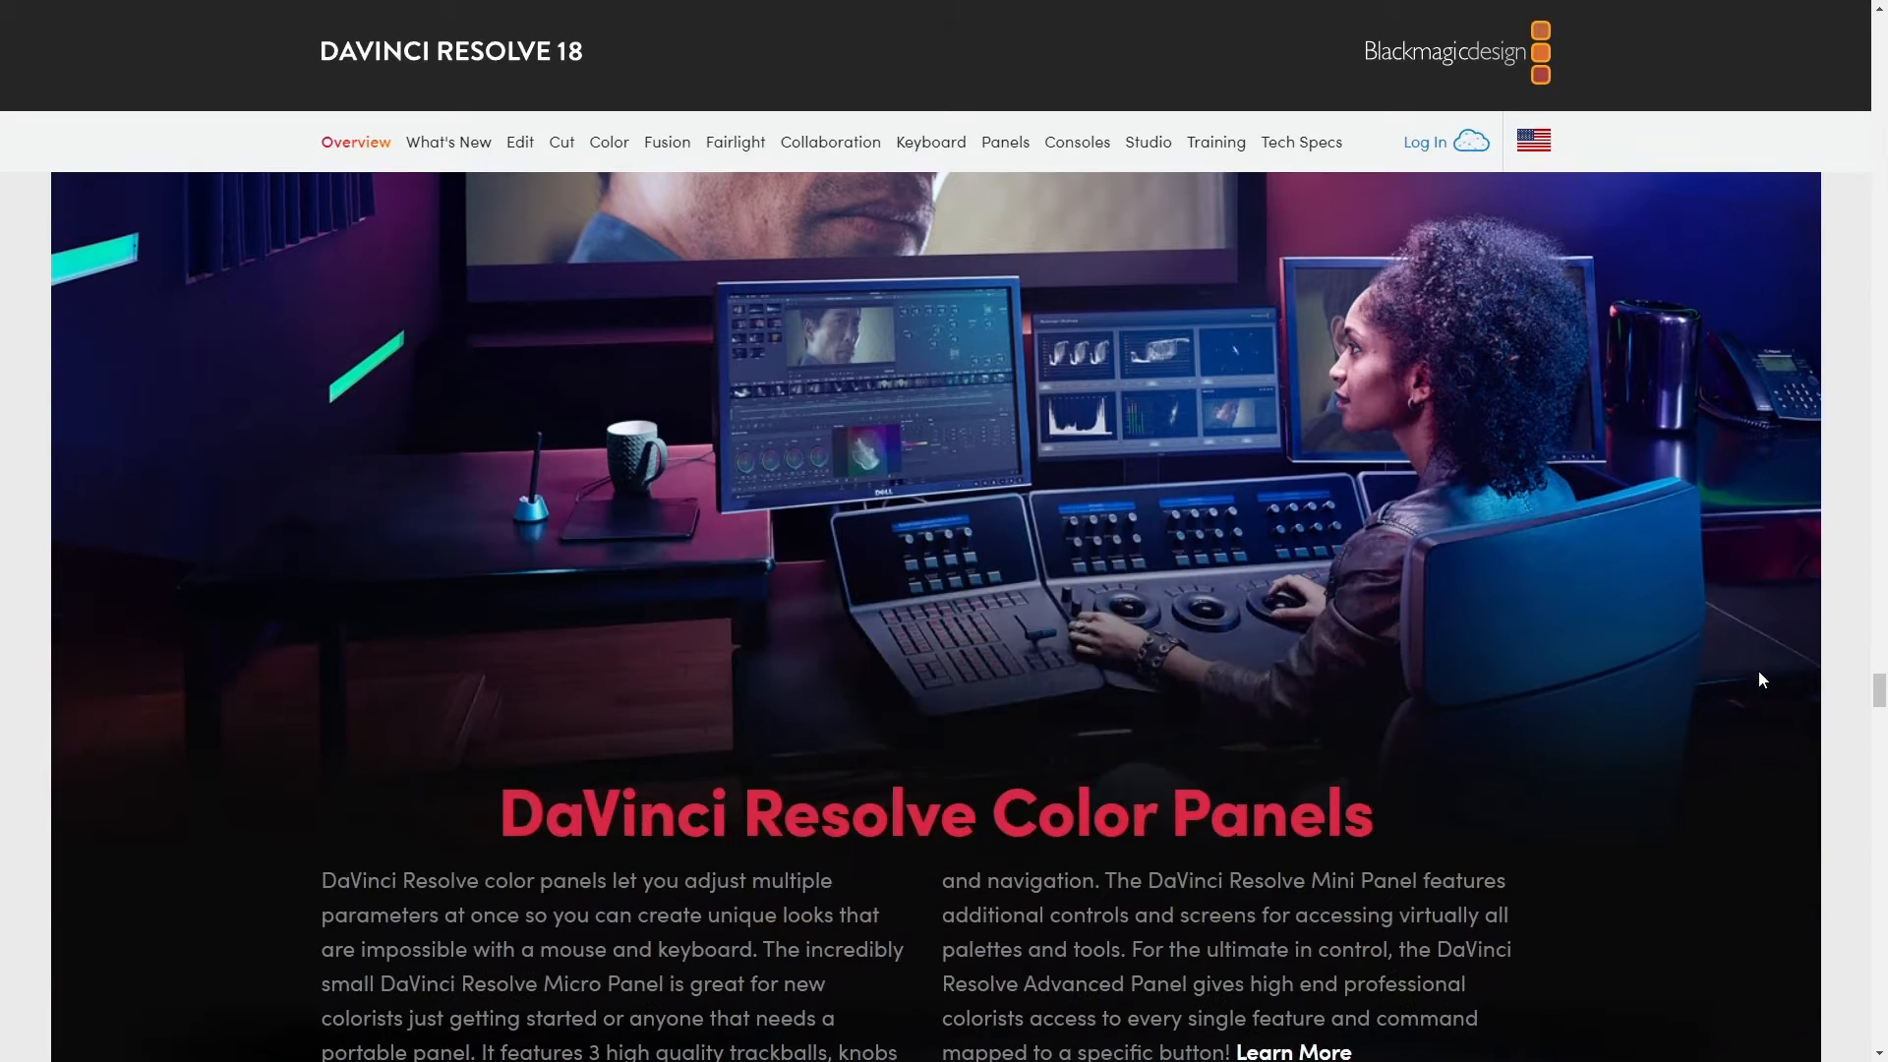
scroll("down", 3)
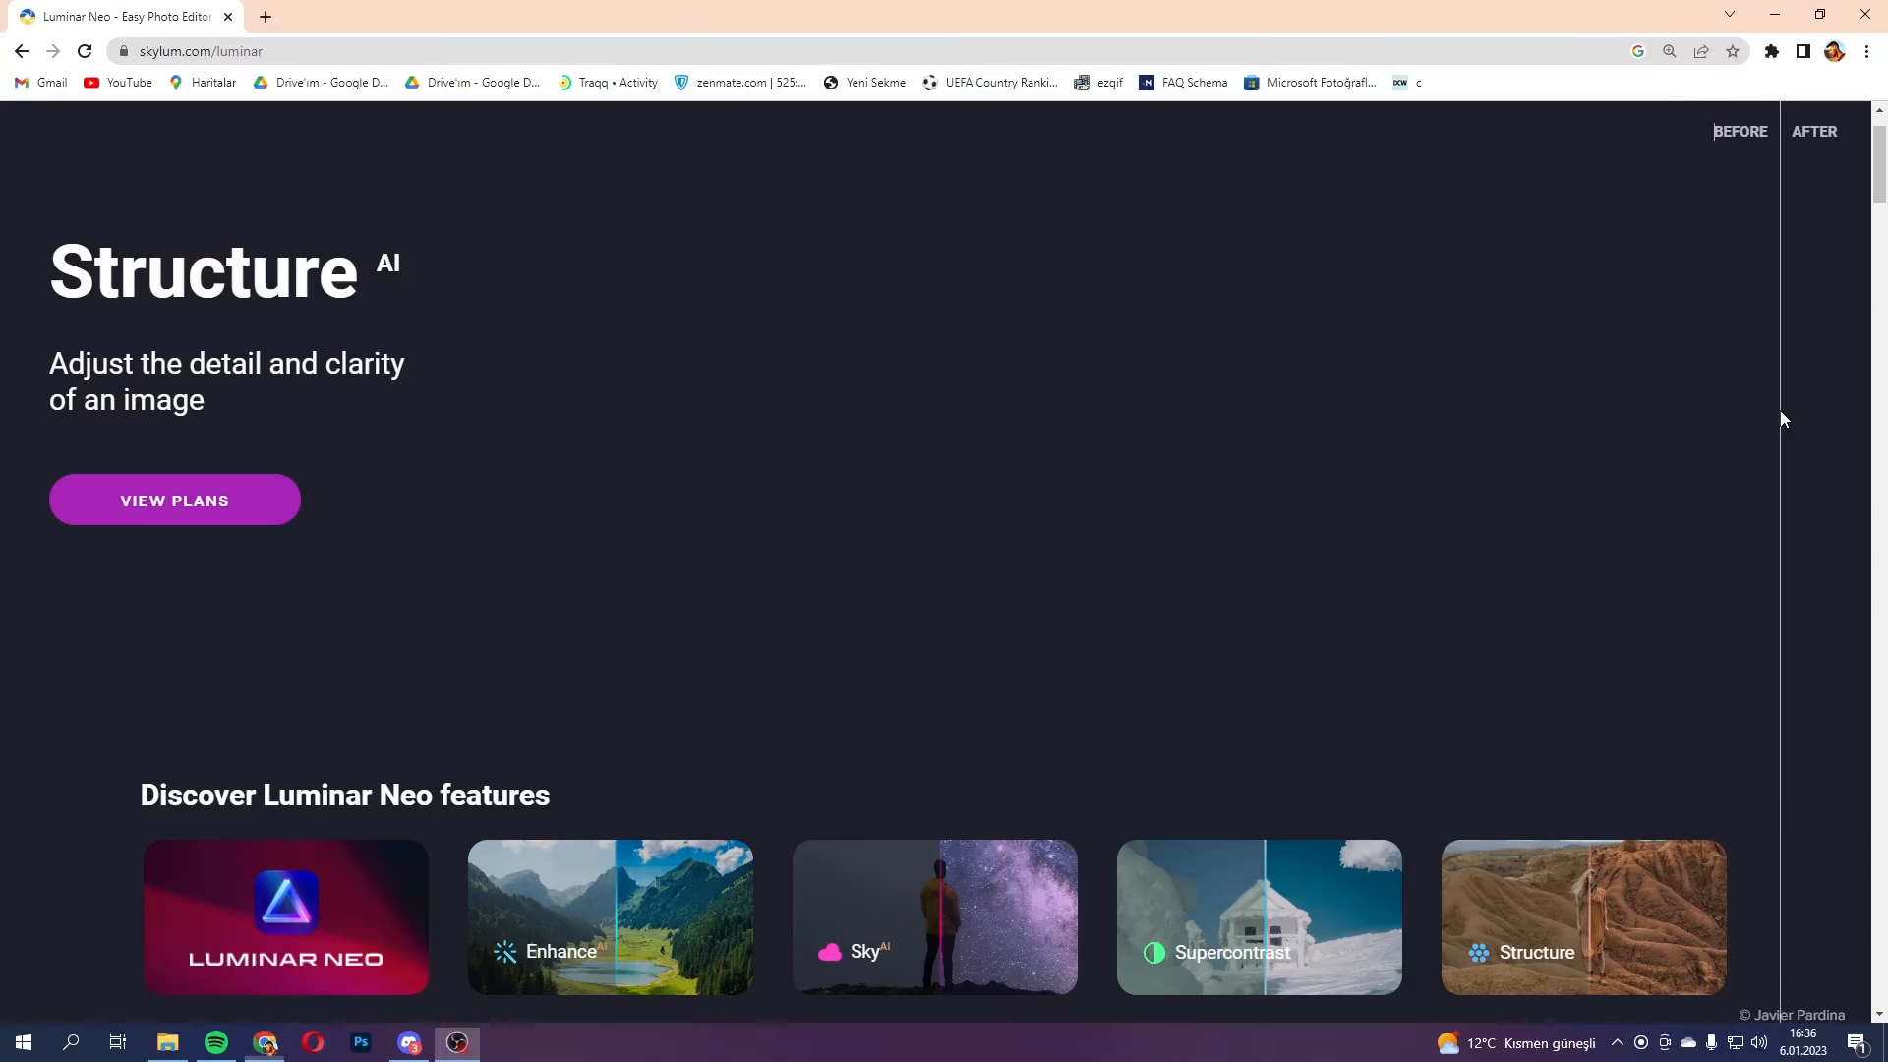
Make the Luminar Neo page full screen, return to the top and compare the Structure photo before/after
key("f11")
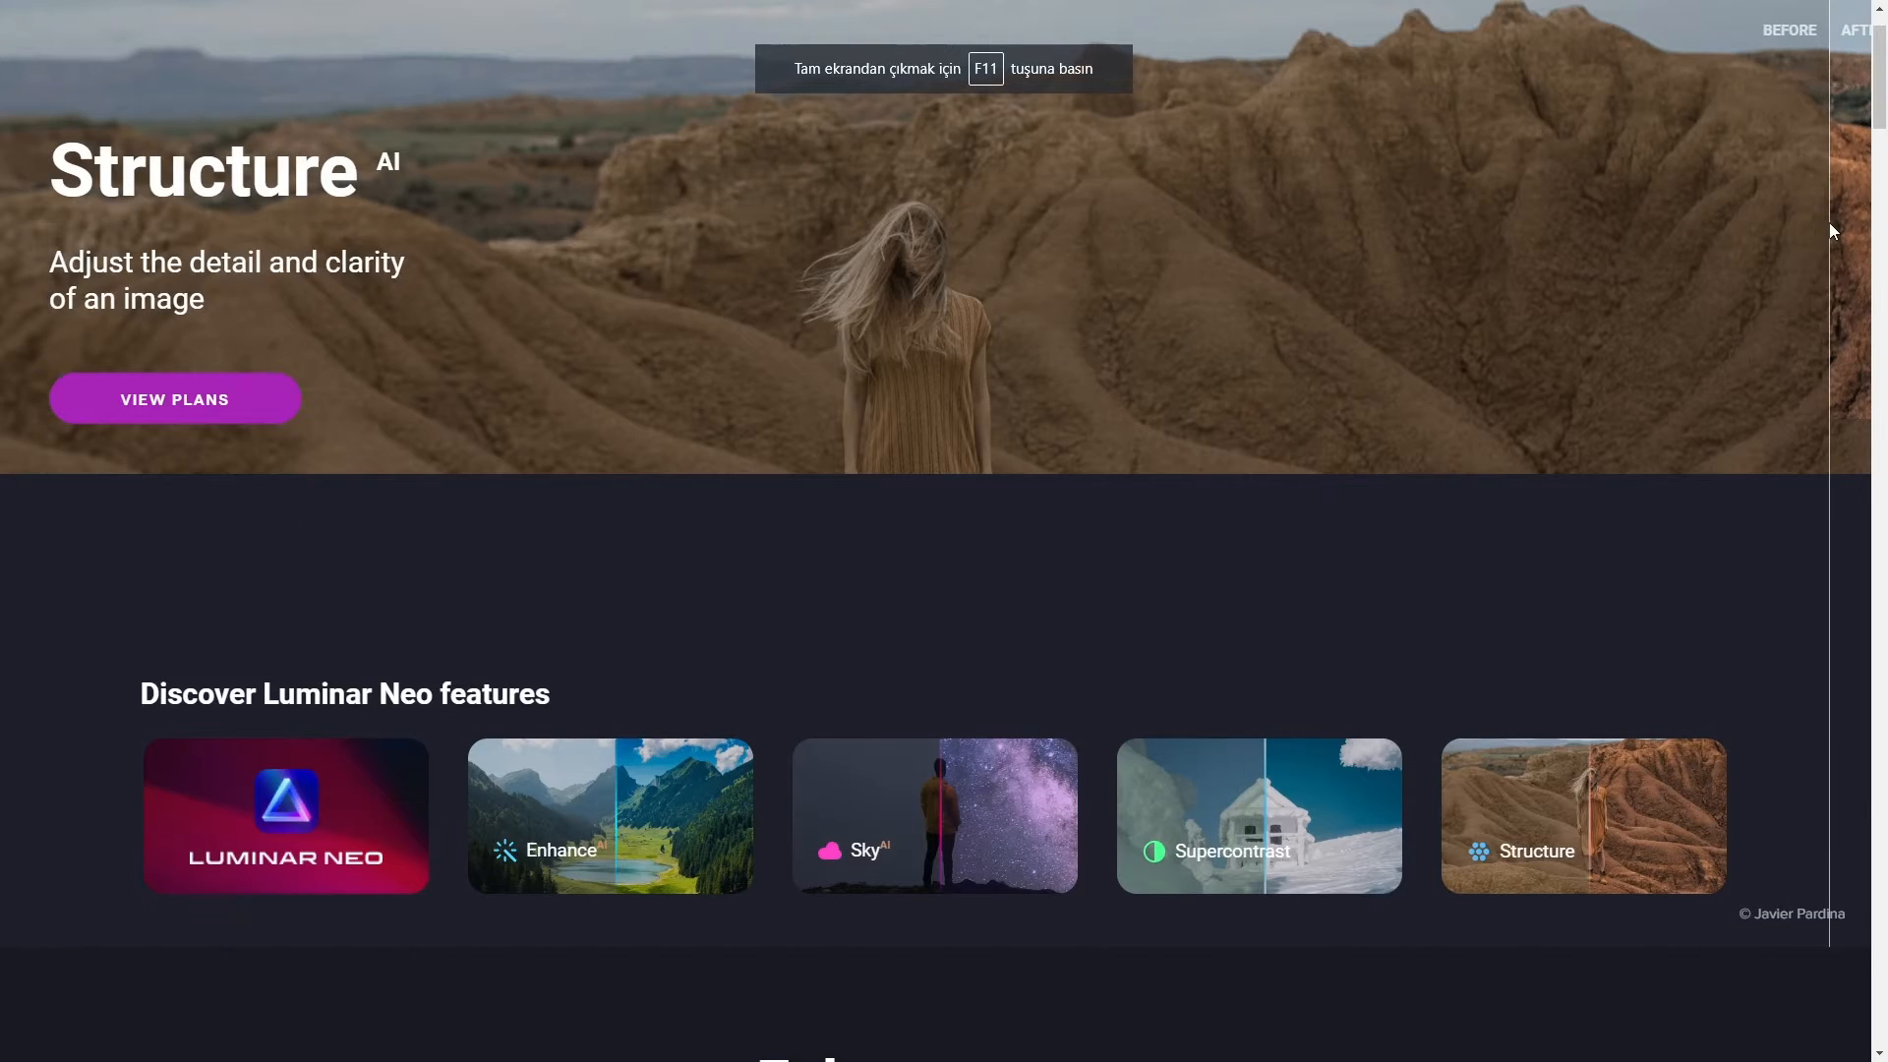
scroll("up", 3)
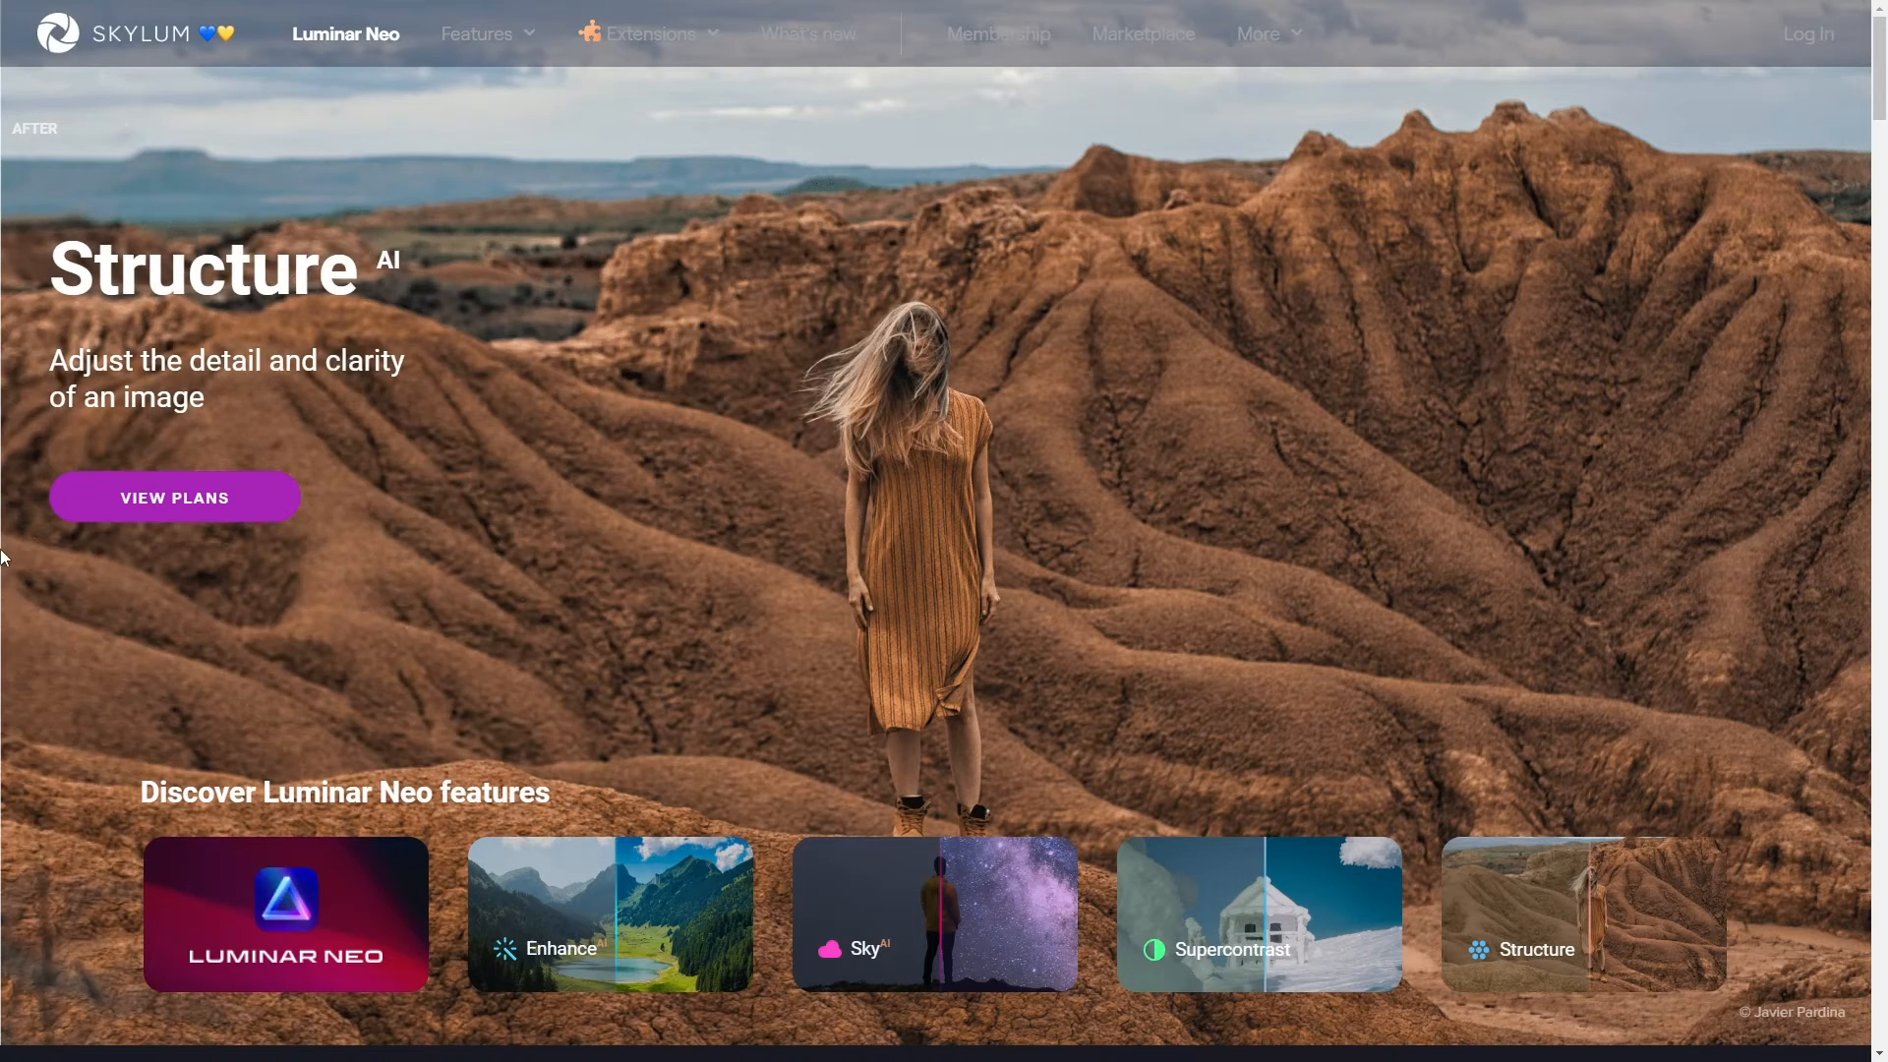
mouse_move(17, 512)
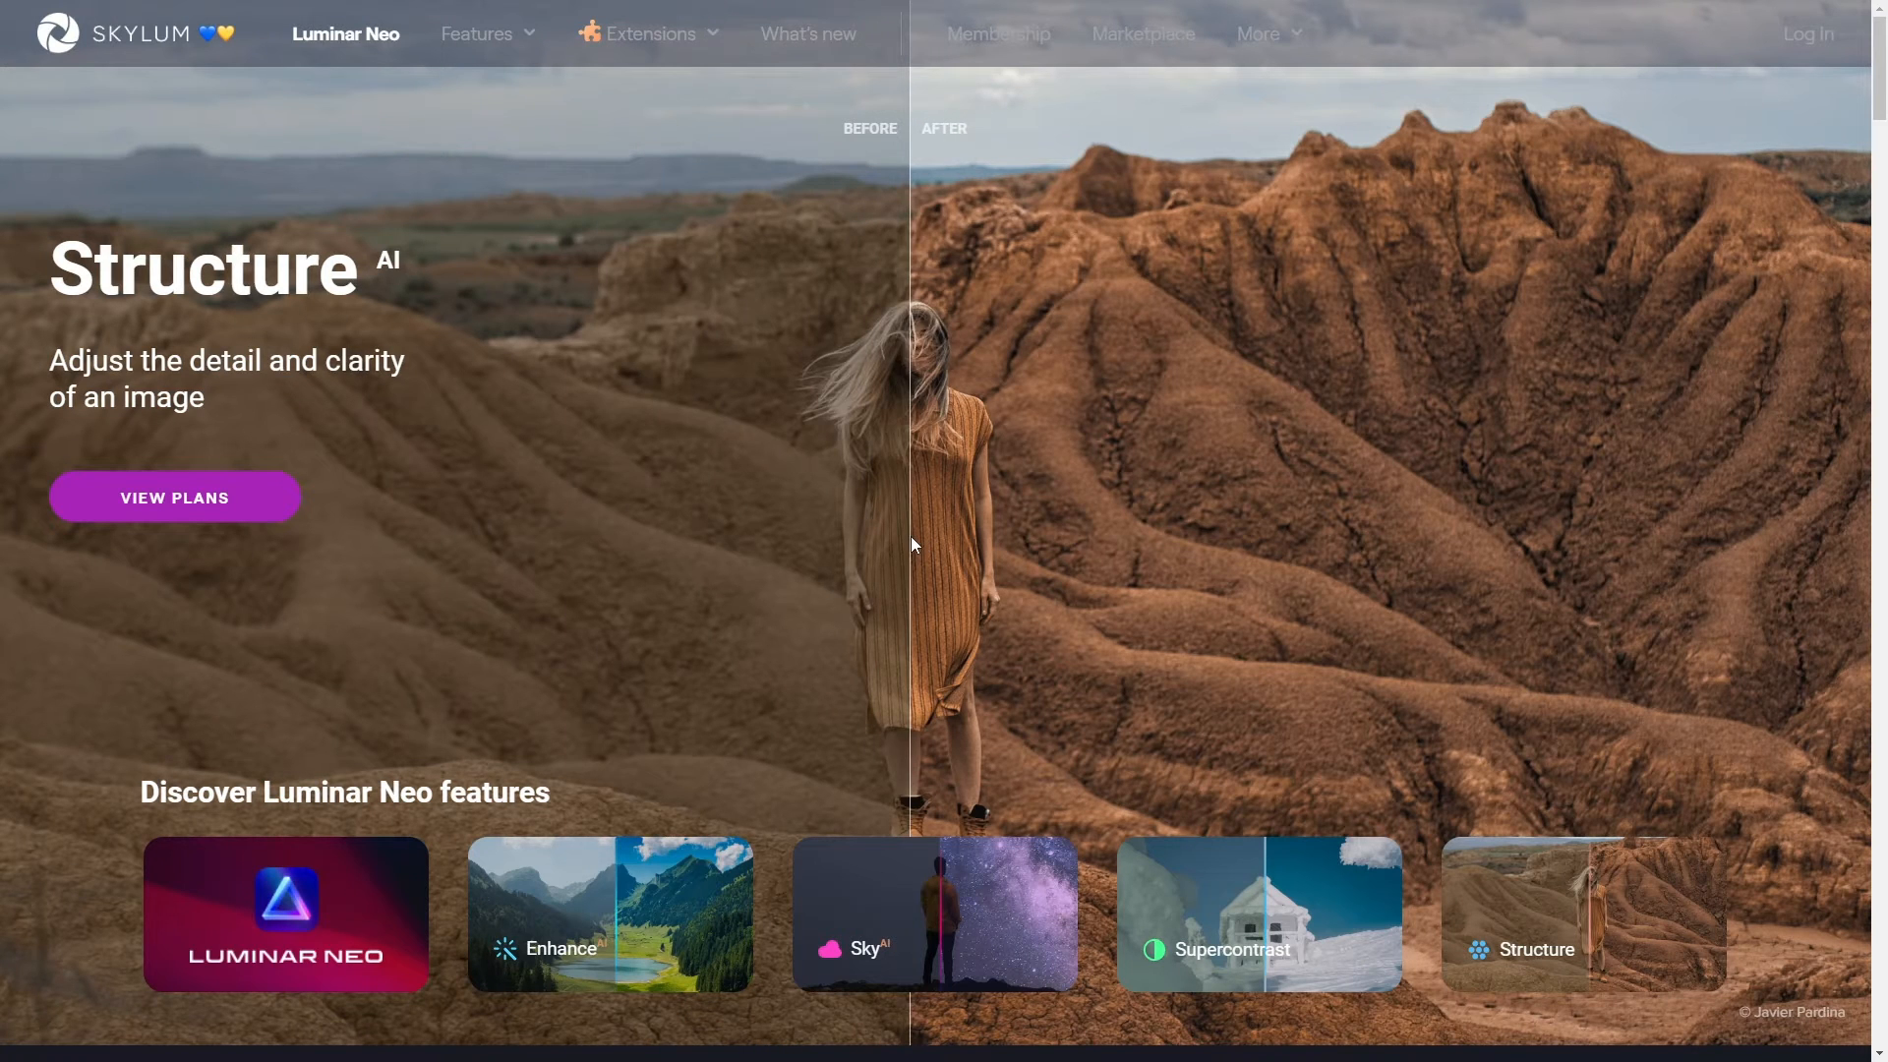
left_click(610, 915)
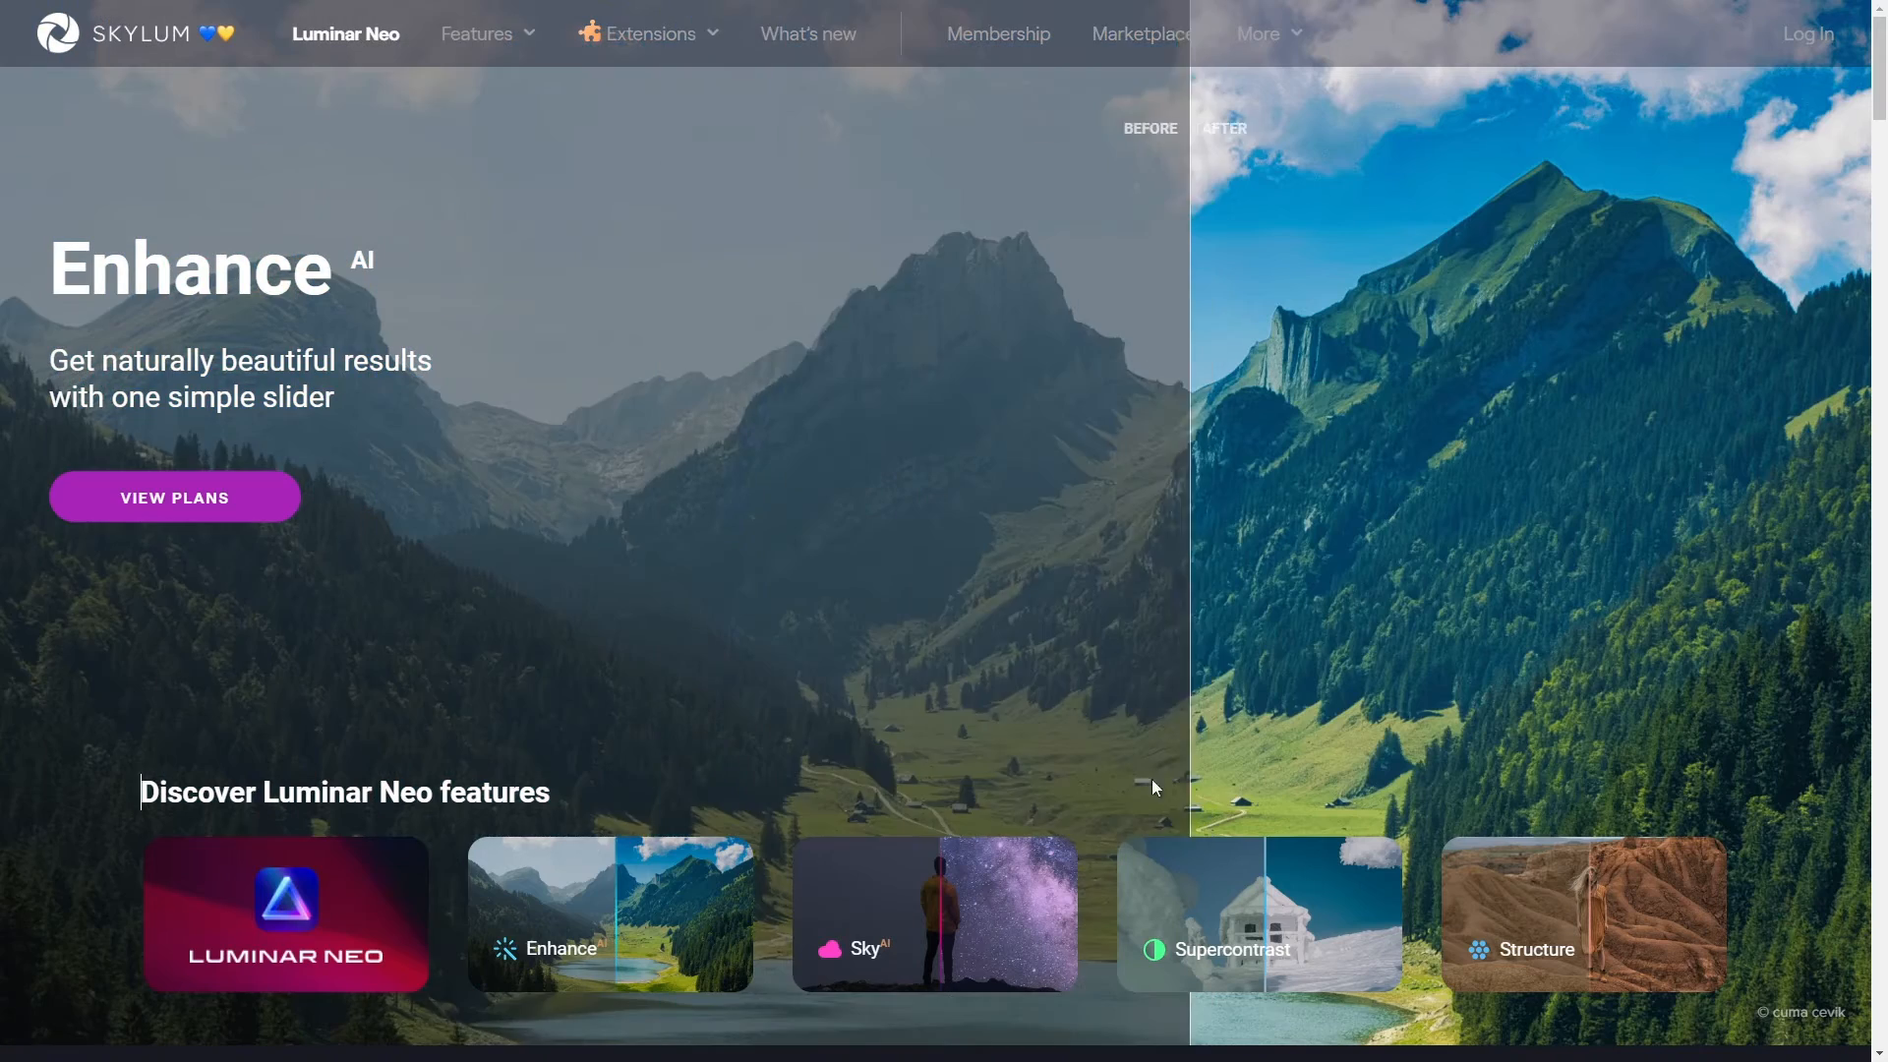
Compare the Enhance landscape before/after and bring up the Structure feature card in the showcase
left_click(934, 913)
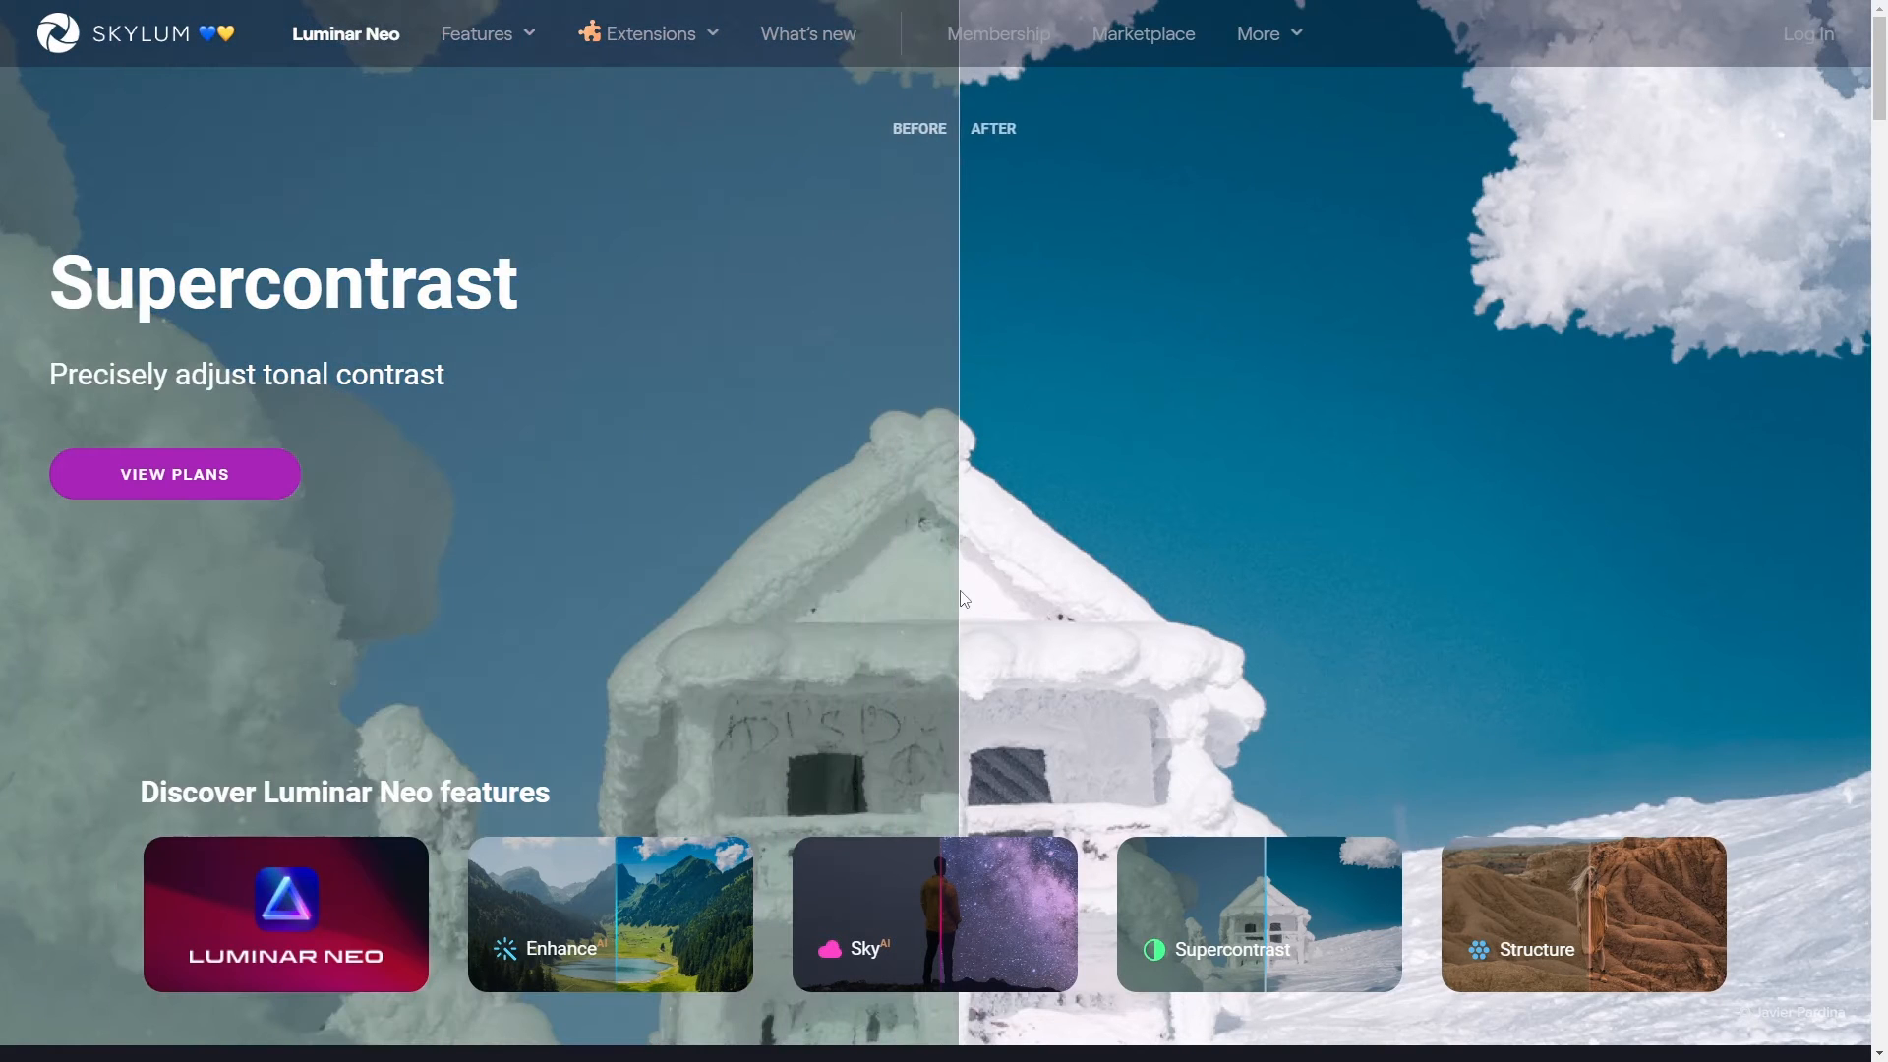
mouse_move(948, 659)
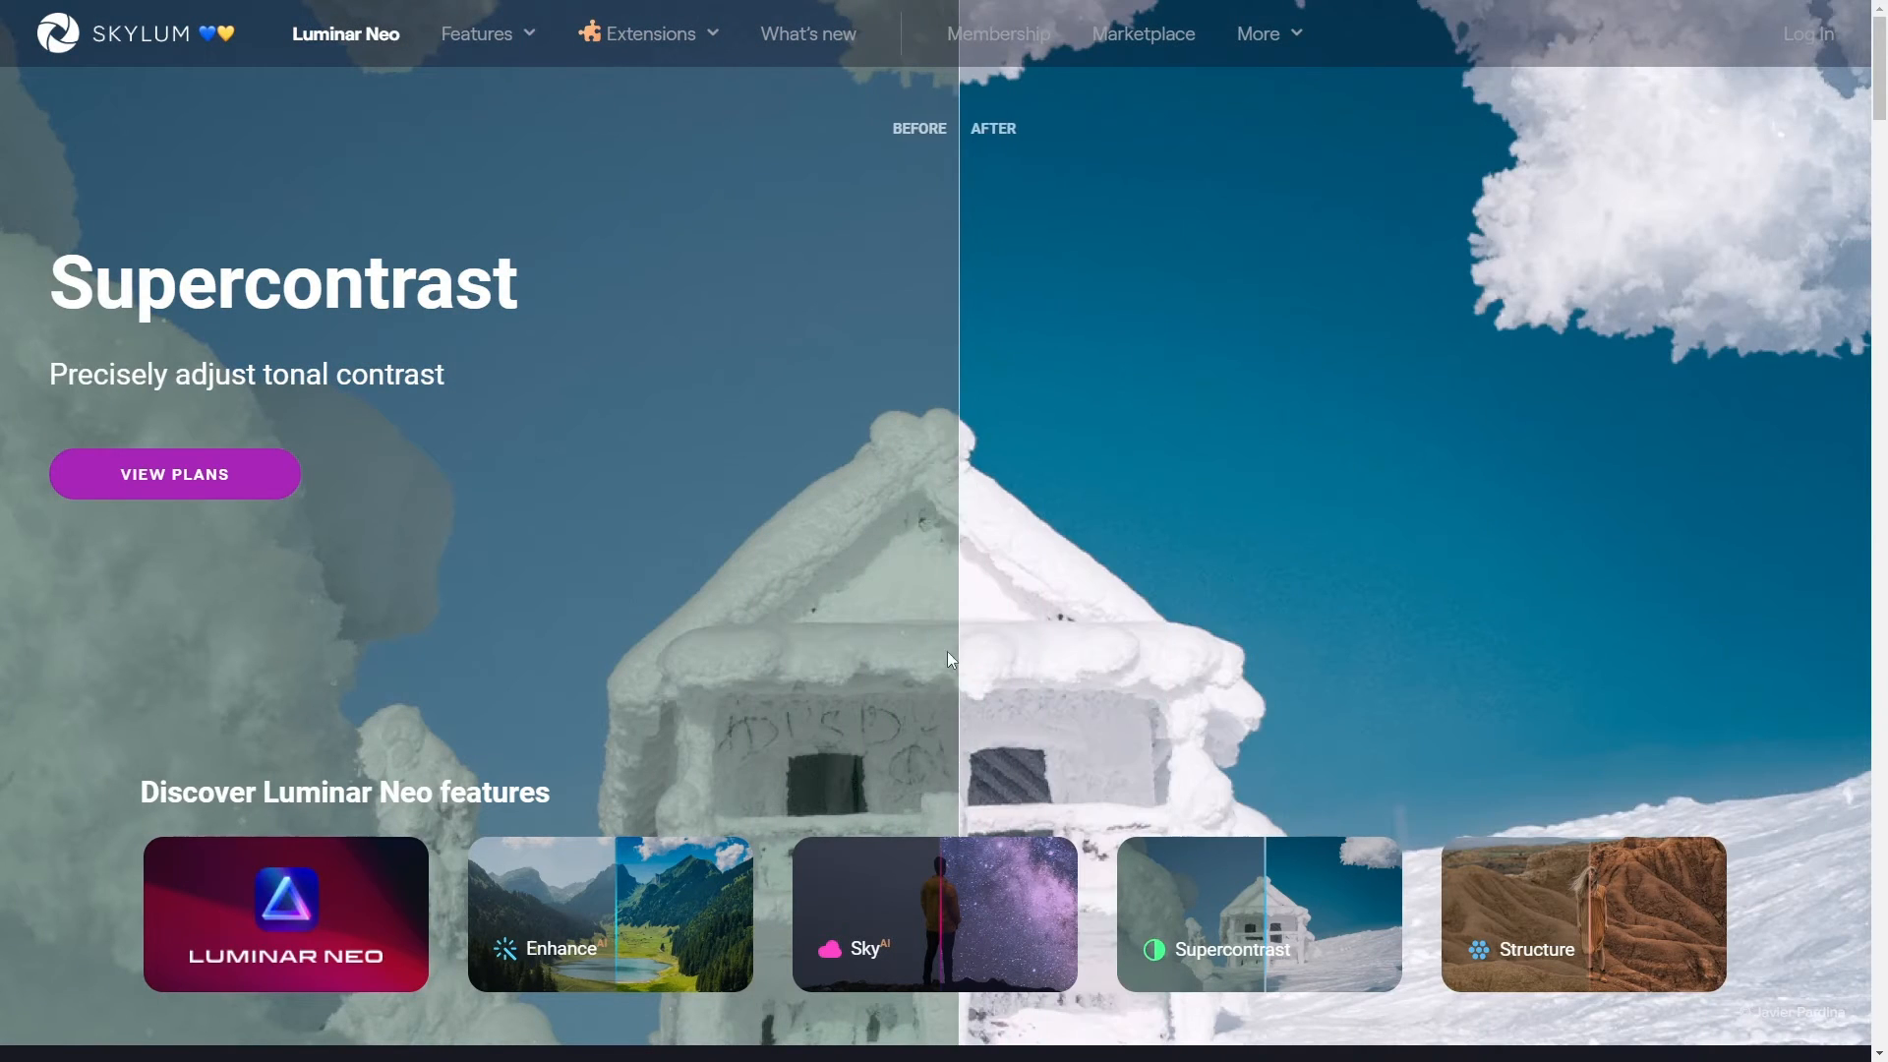
left_click(1581, 913)
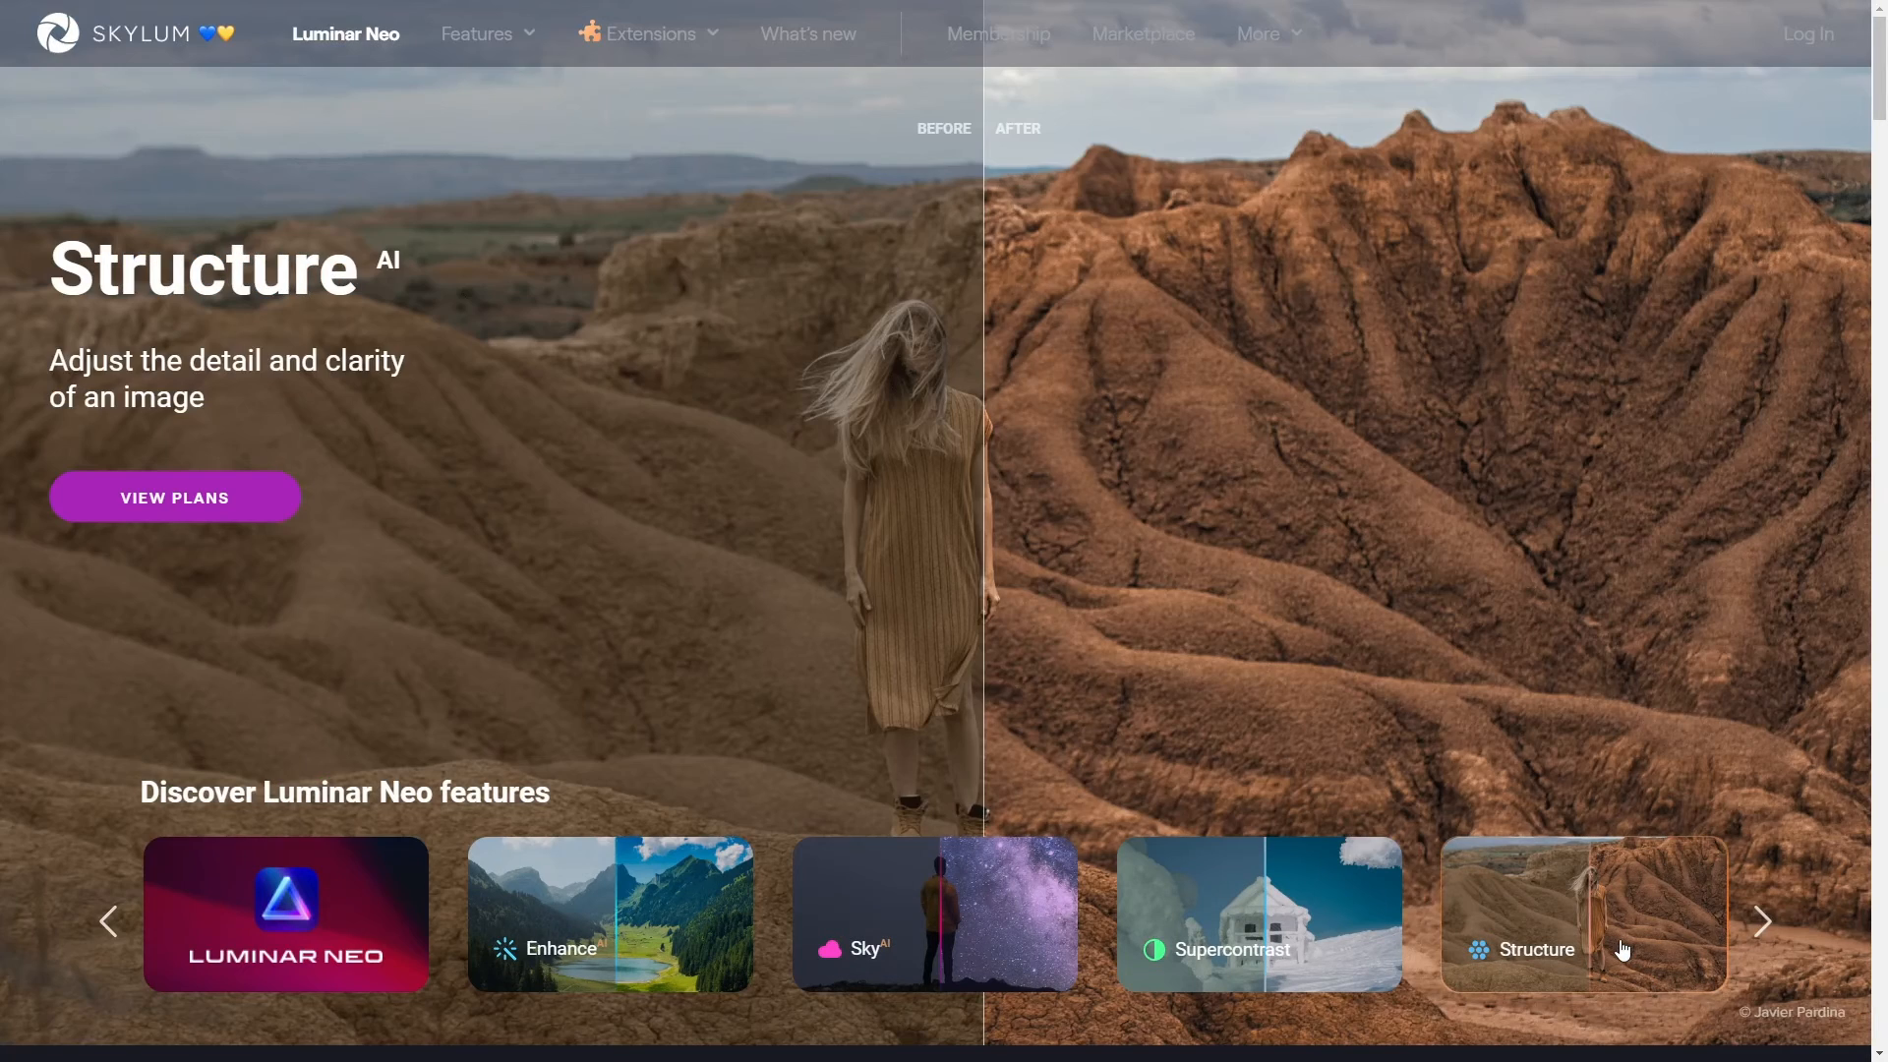
left_click(1758, 922)
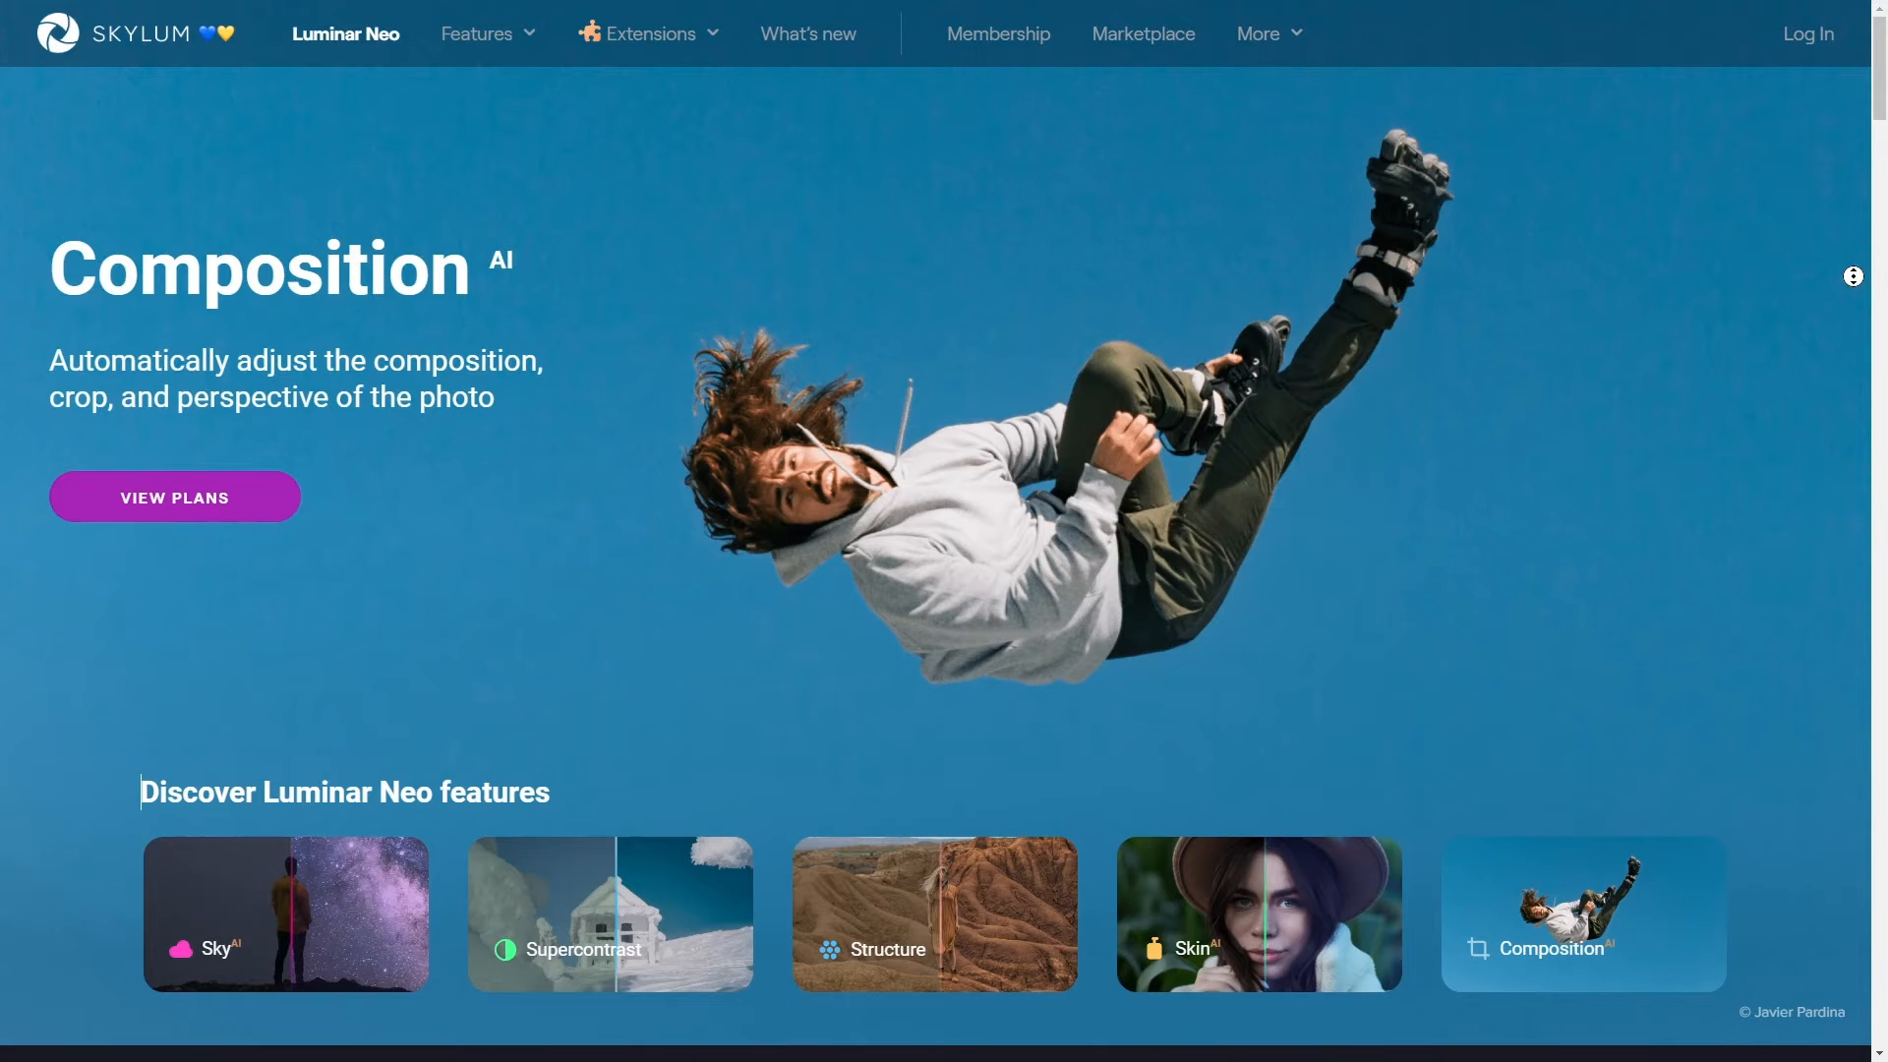
Scroll to the Extensions section, reveal more extensions including HDR Merge, and pass the awards
scroll("down", 3)
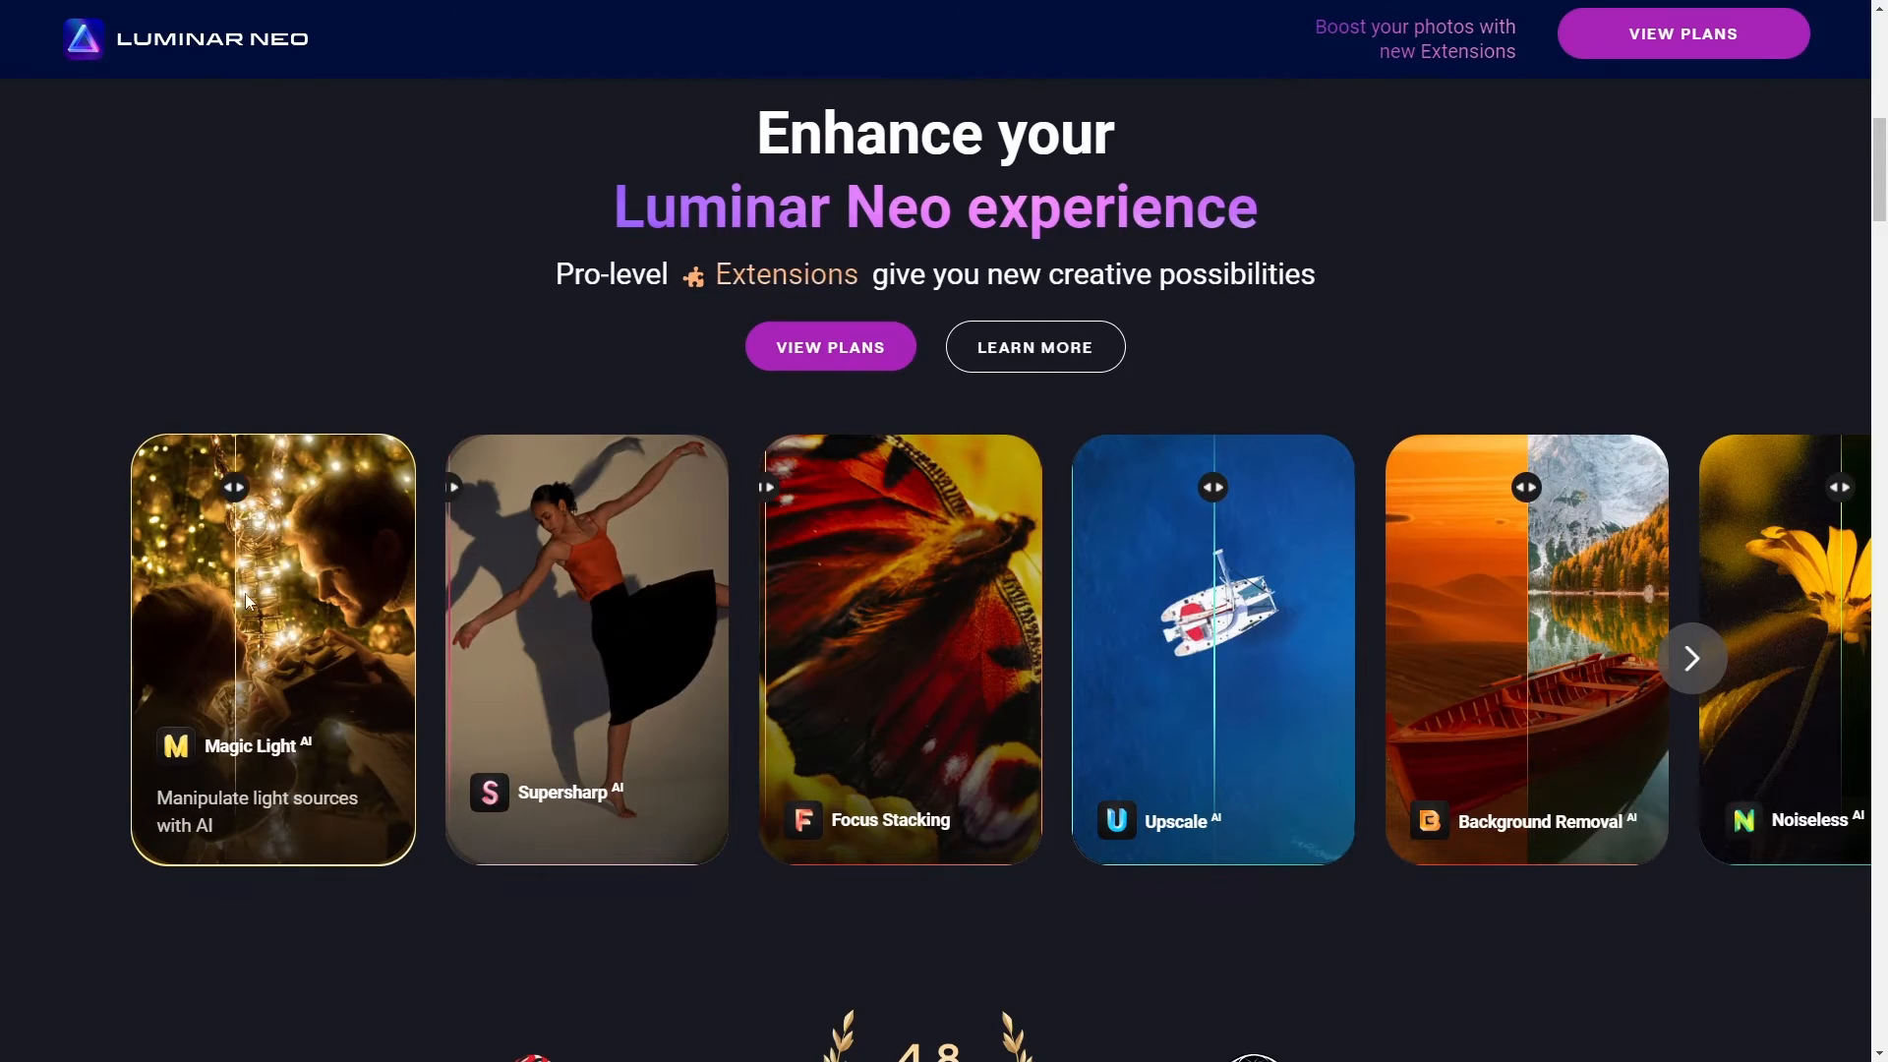
mouse_move(661, 616)
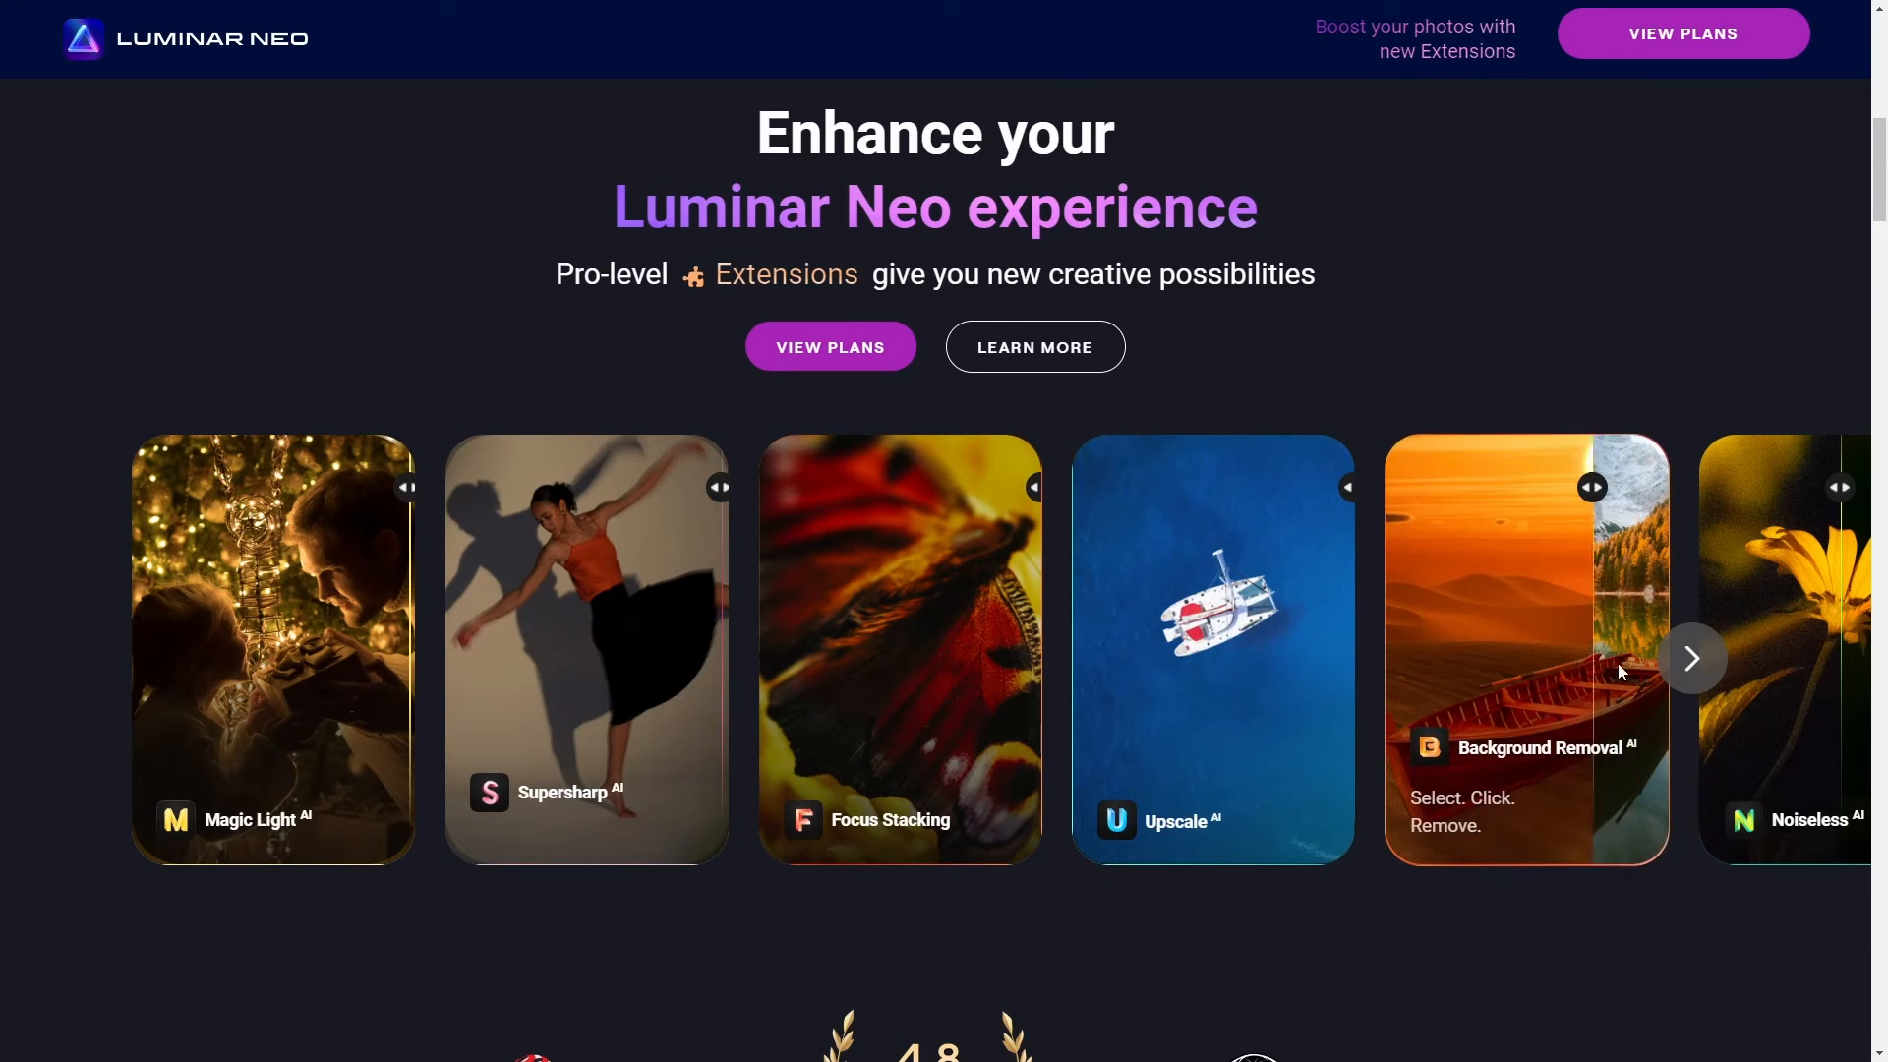
left_click(1692, 659)
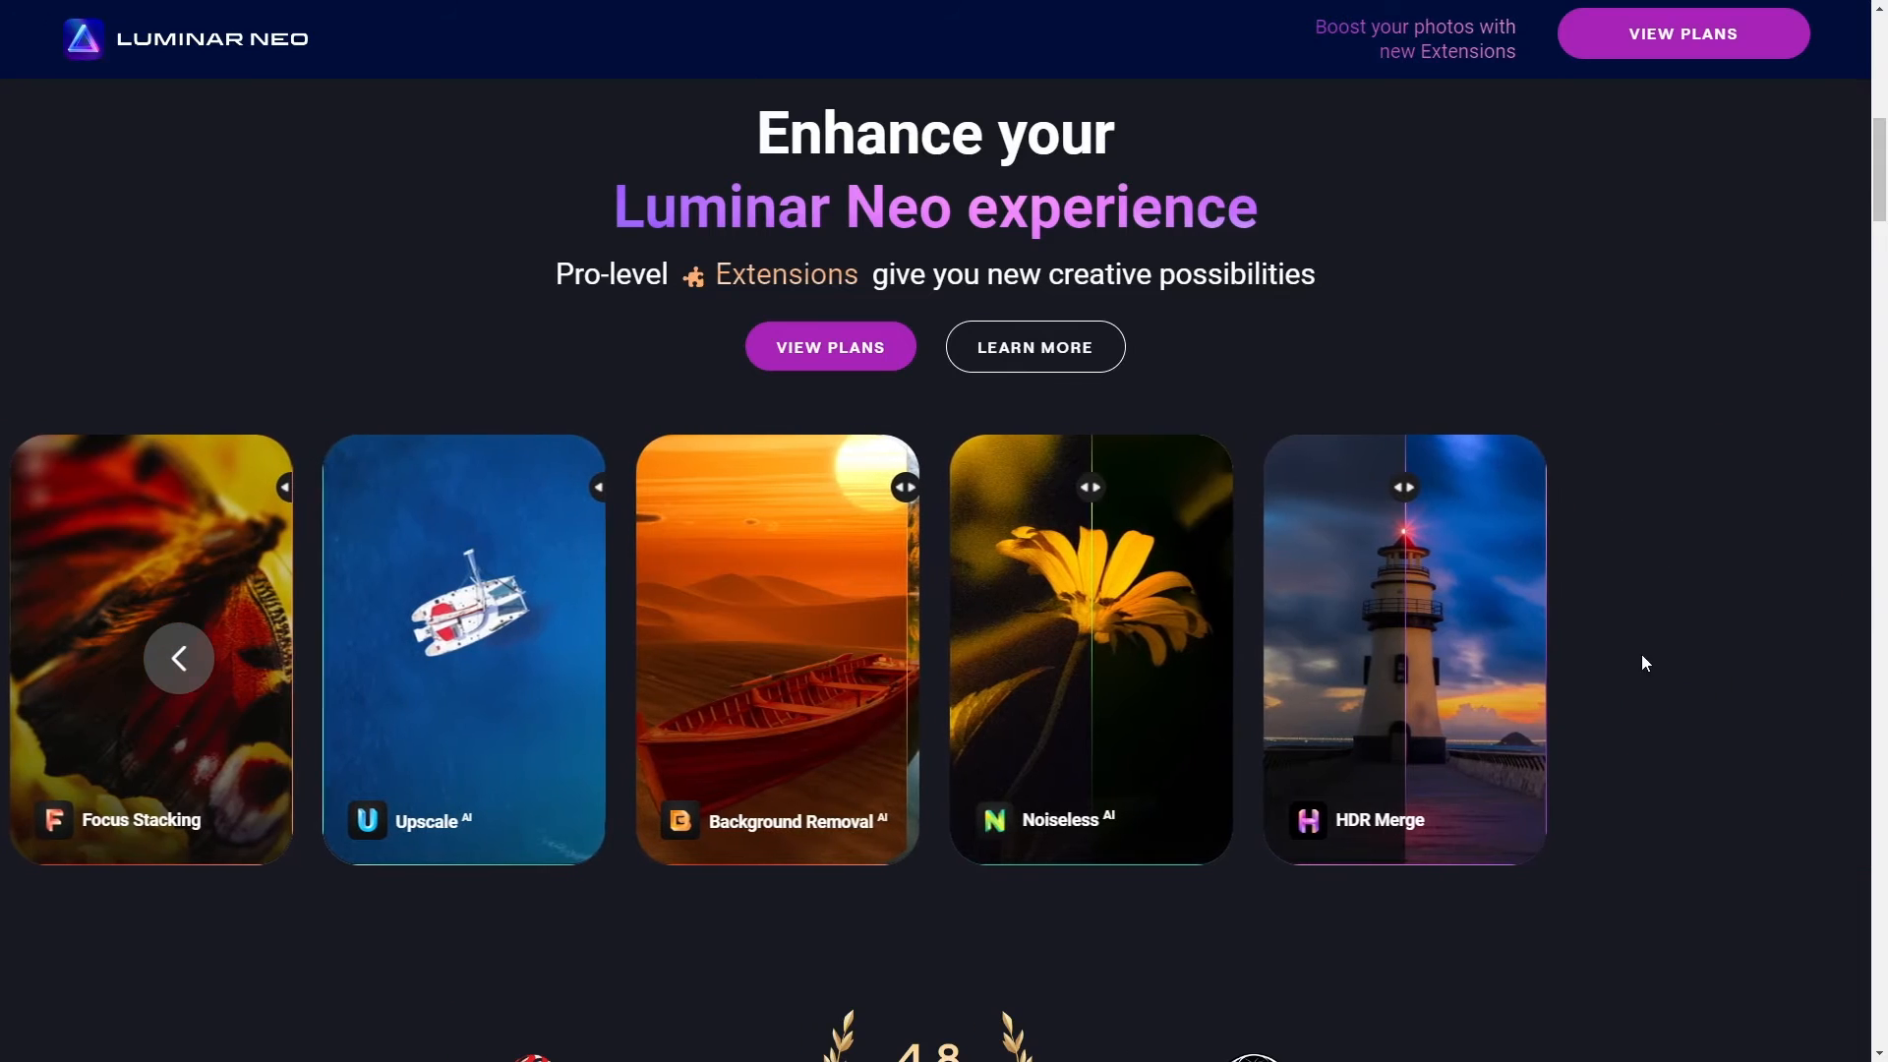
mouse_move(1286, 669)
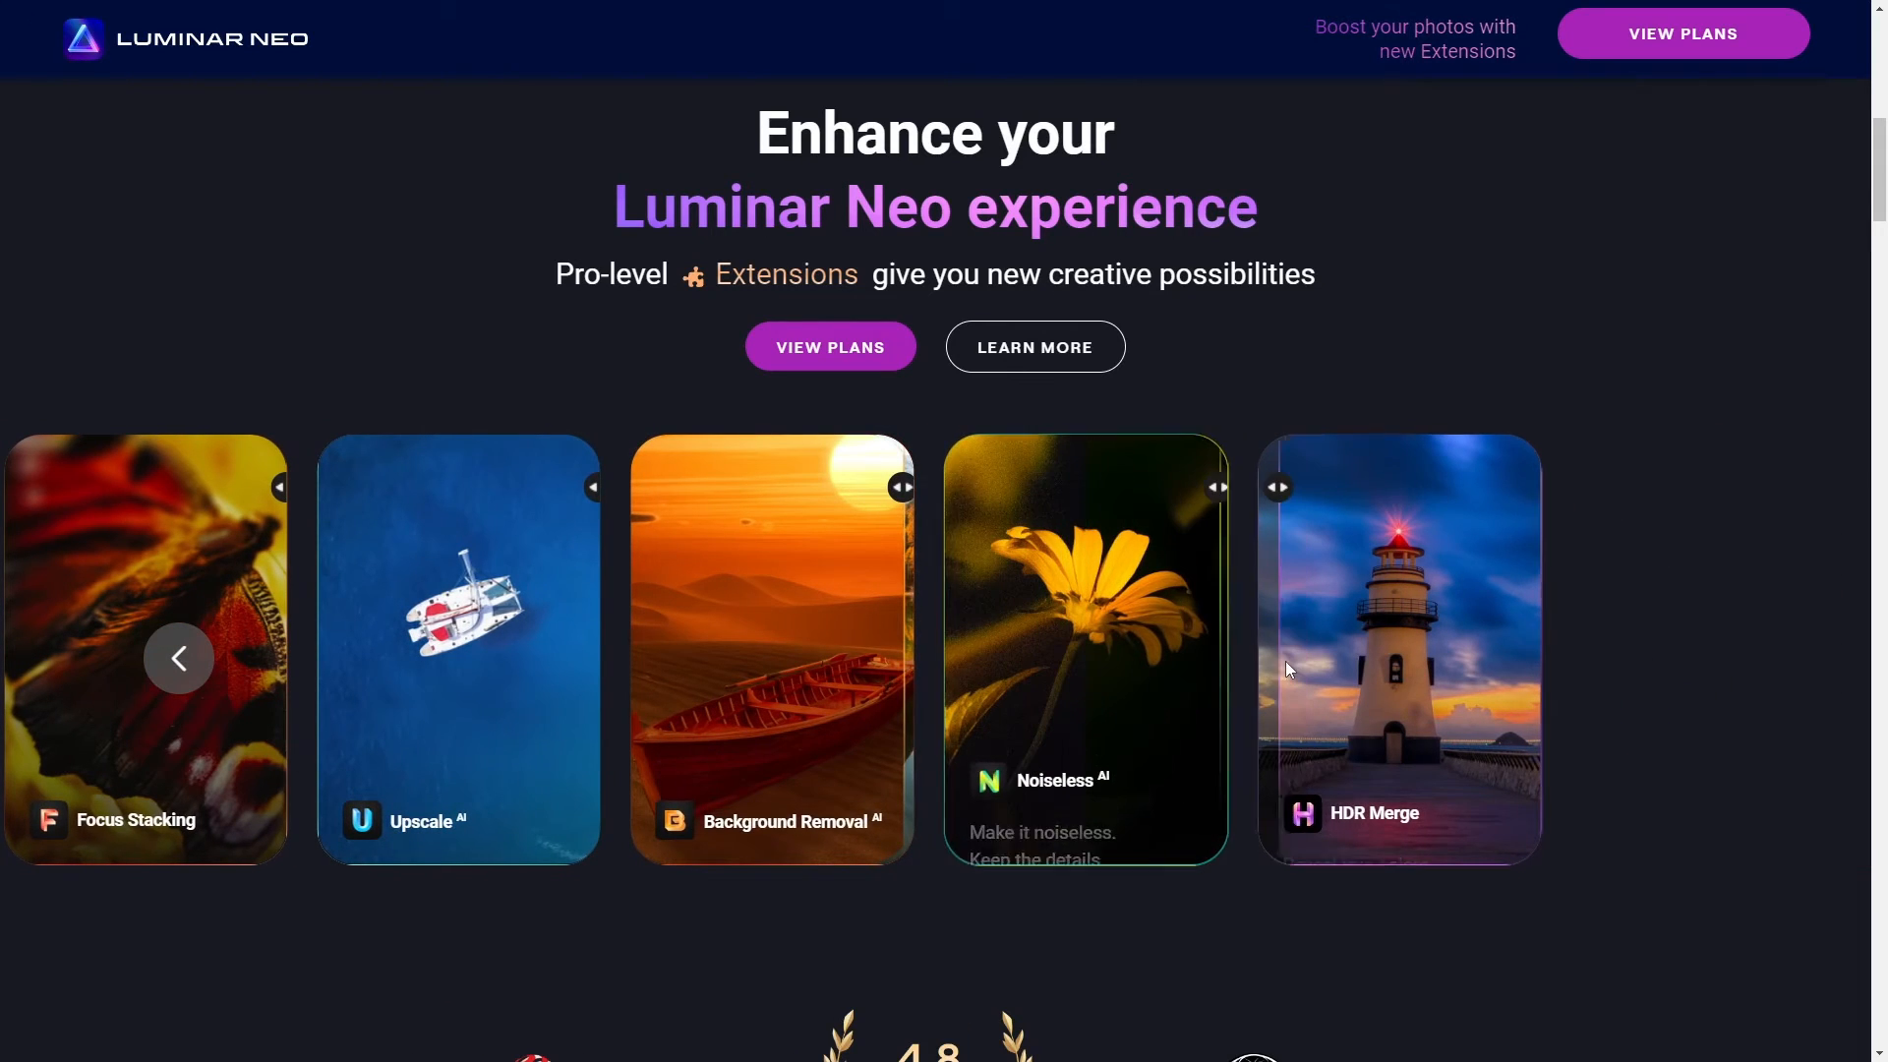
mouse_move(1397, 675)
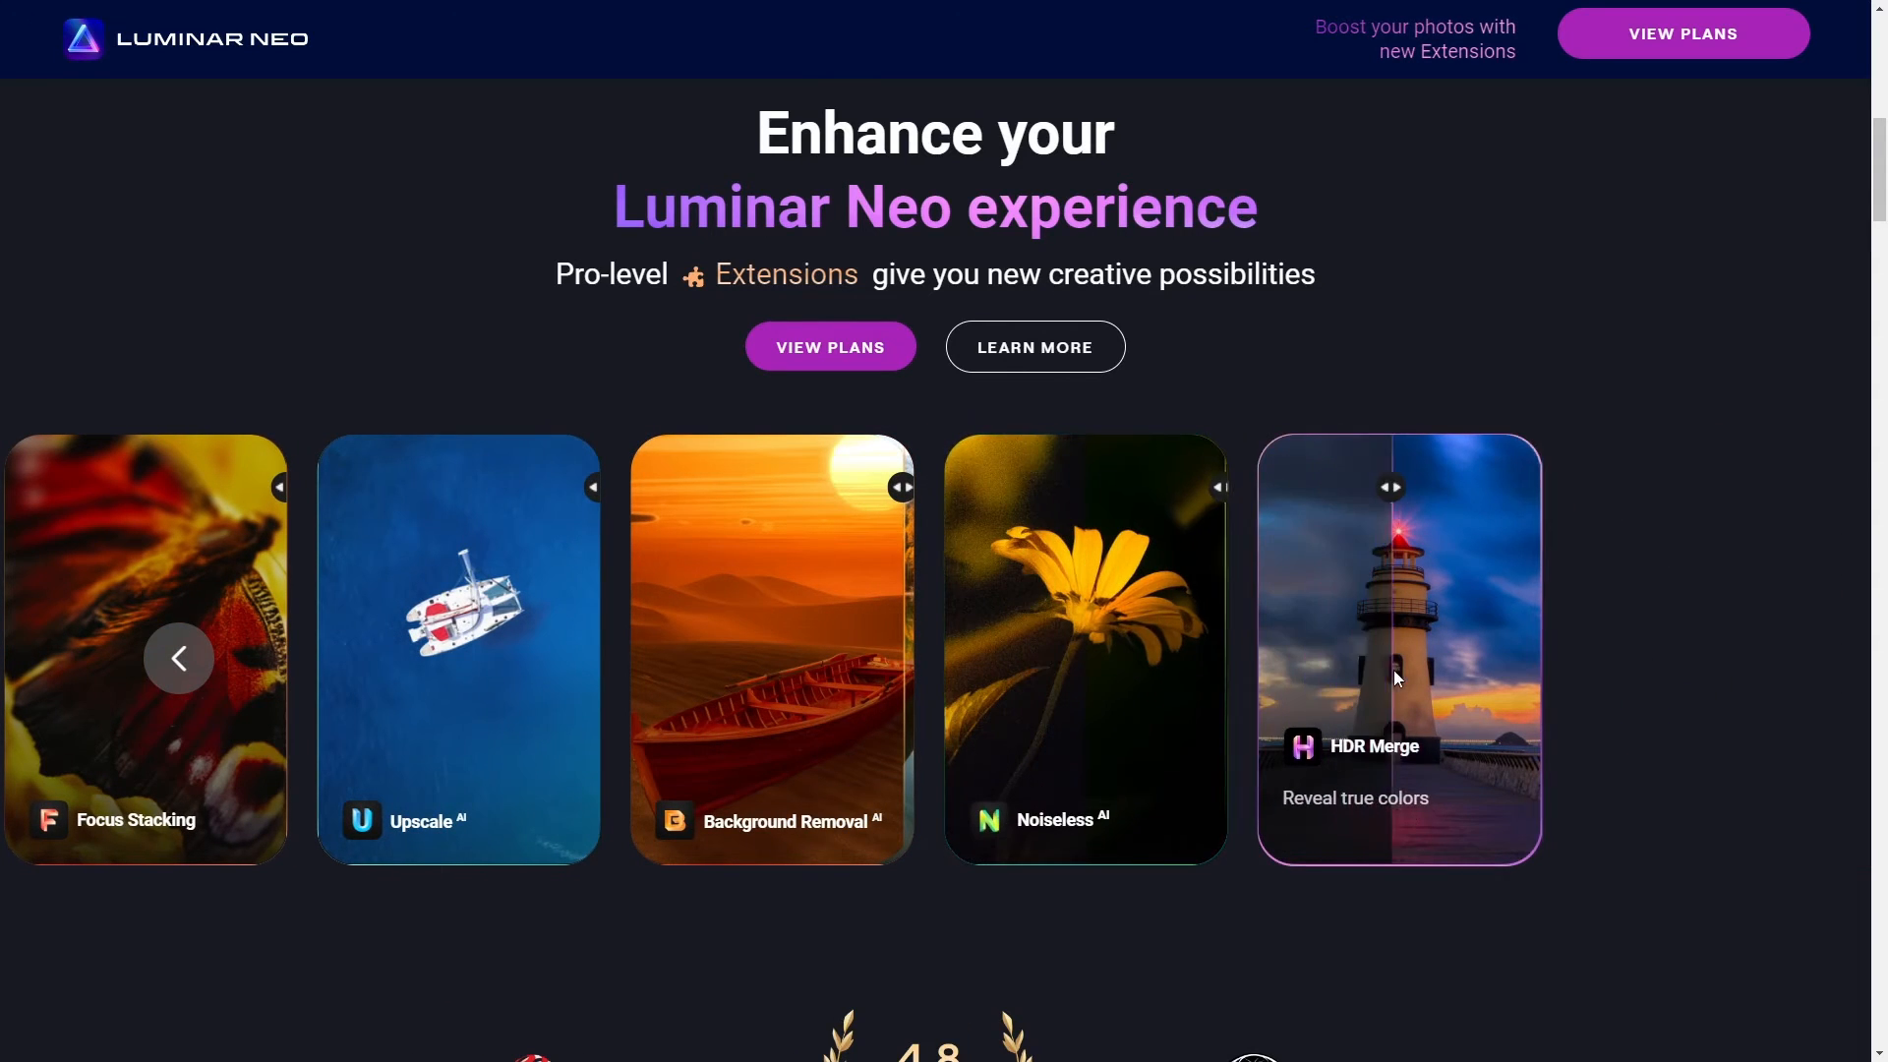
mouse_move(1762, 645)
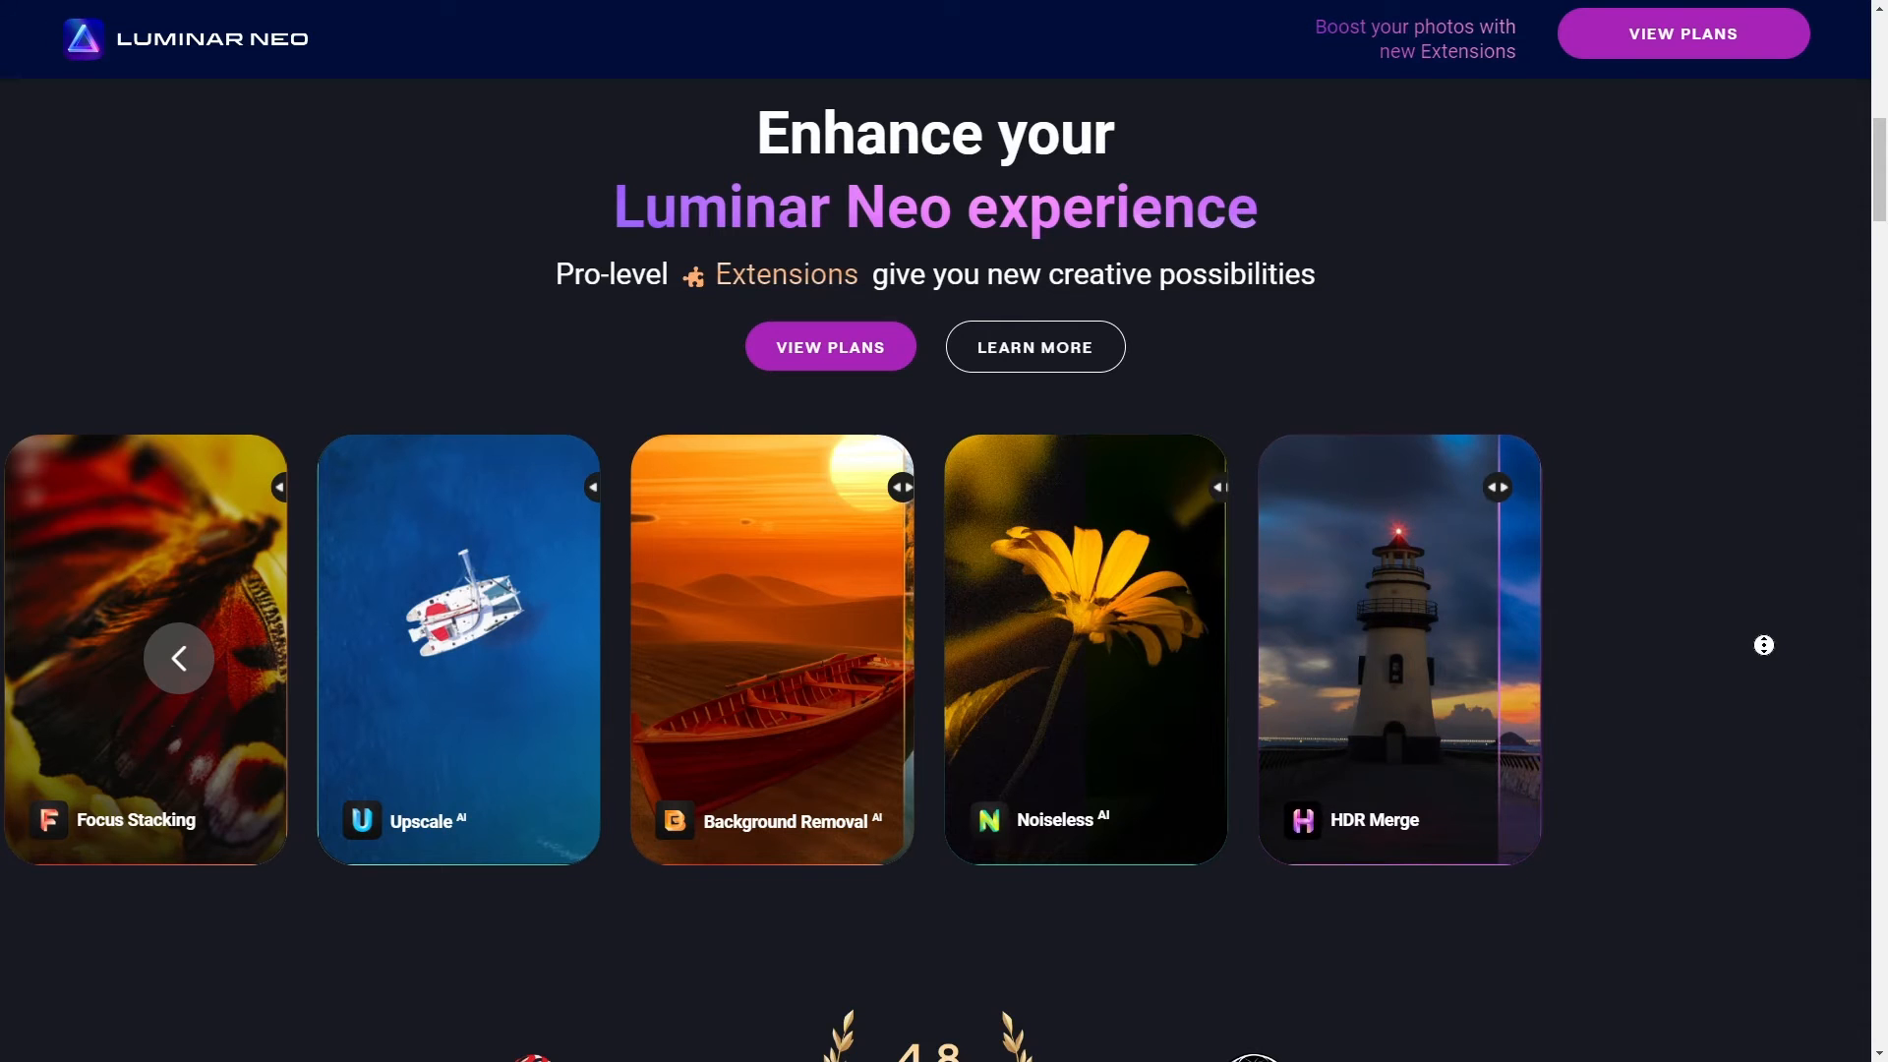
scroll("down", 3)
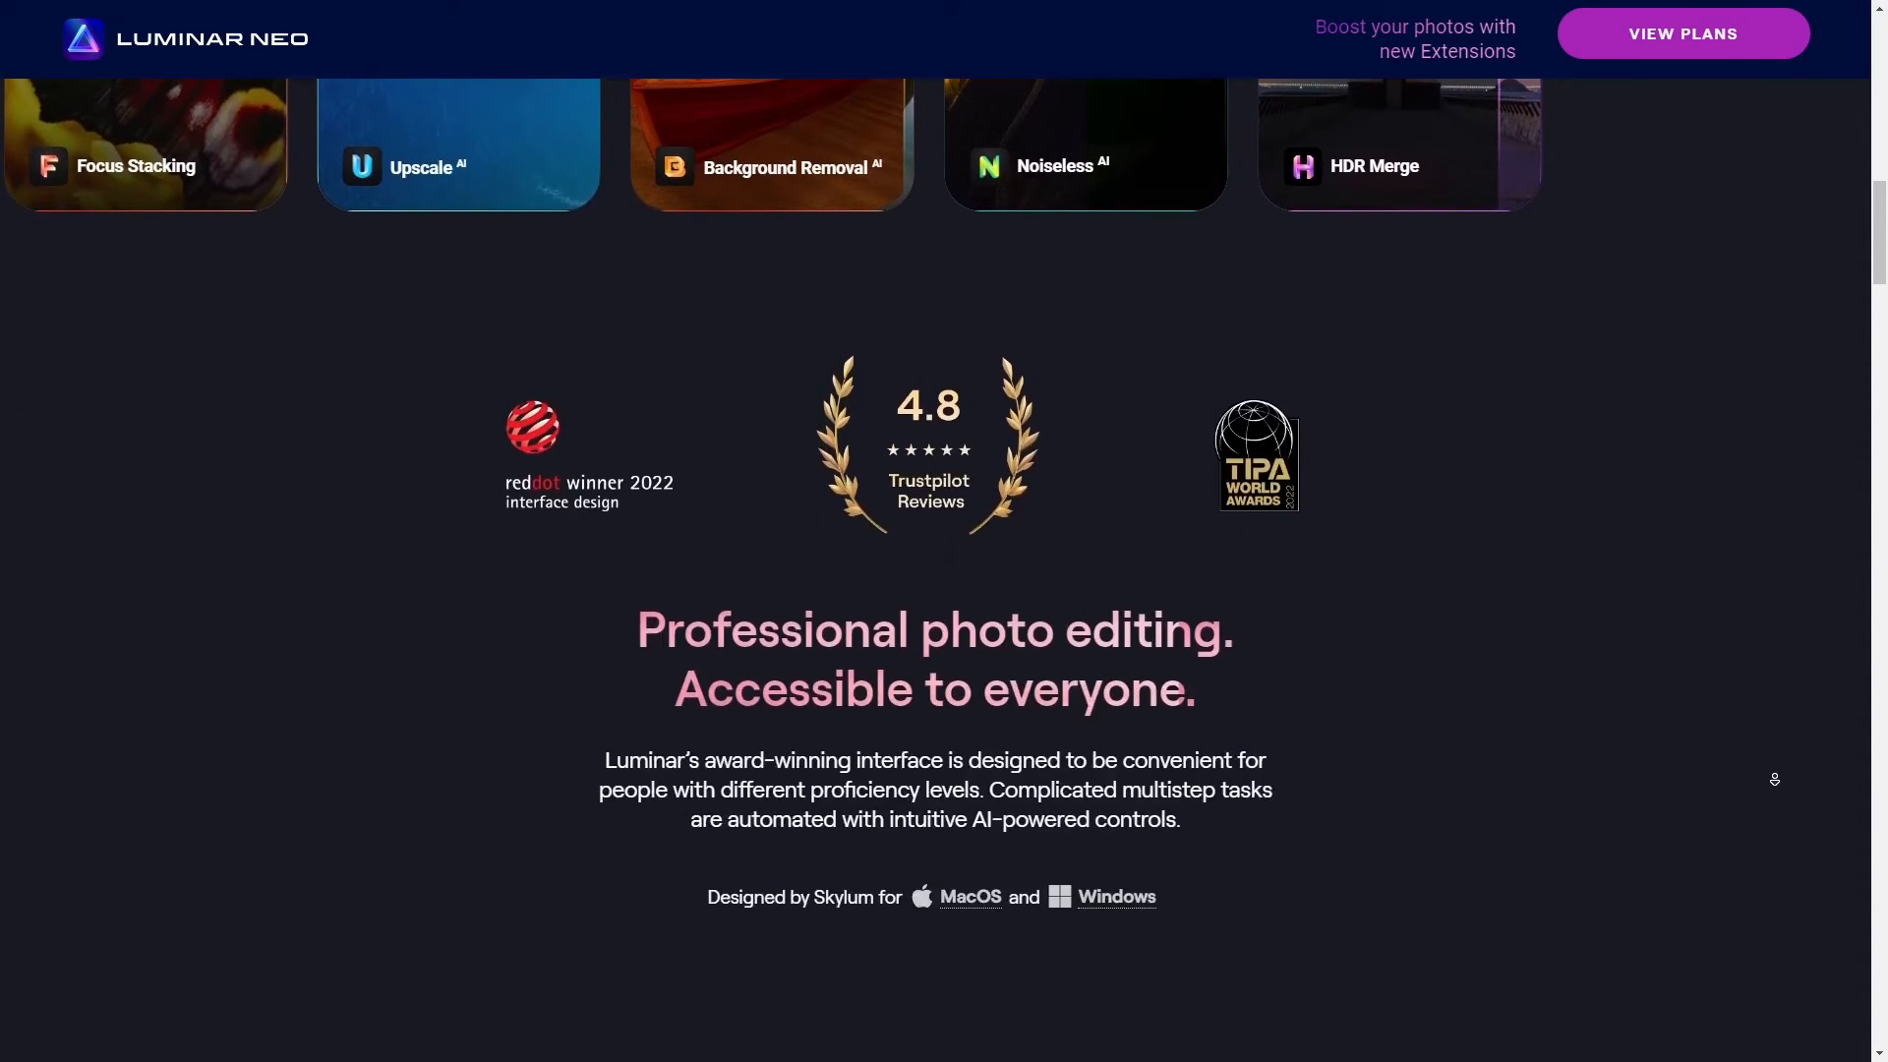
scroll("down", 3)
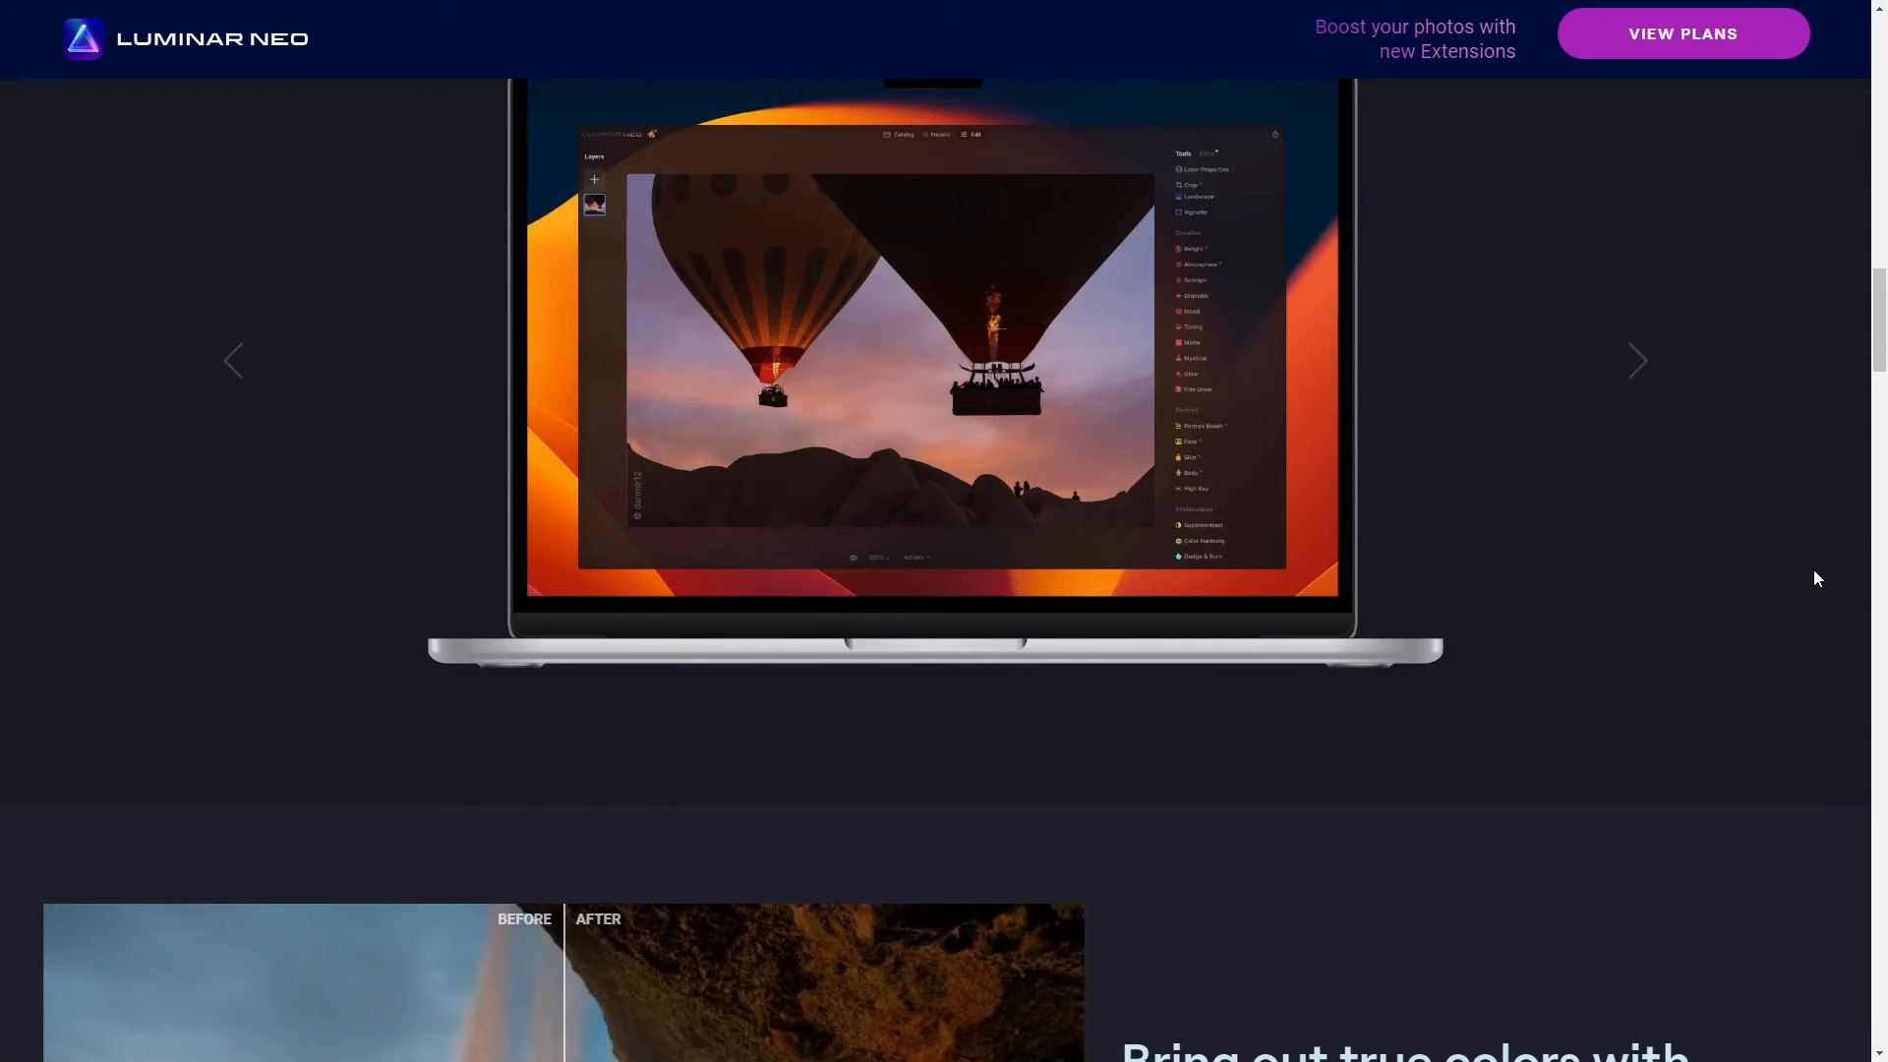
Flip the app screenshot slideshow between Windows and macOS, then scroll to portrait retouching
left_click(1639, 360)
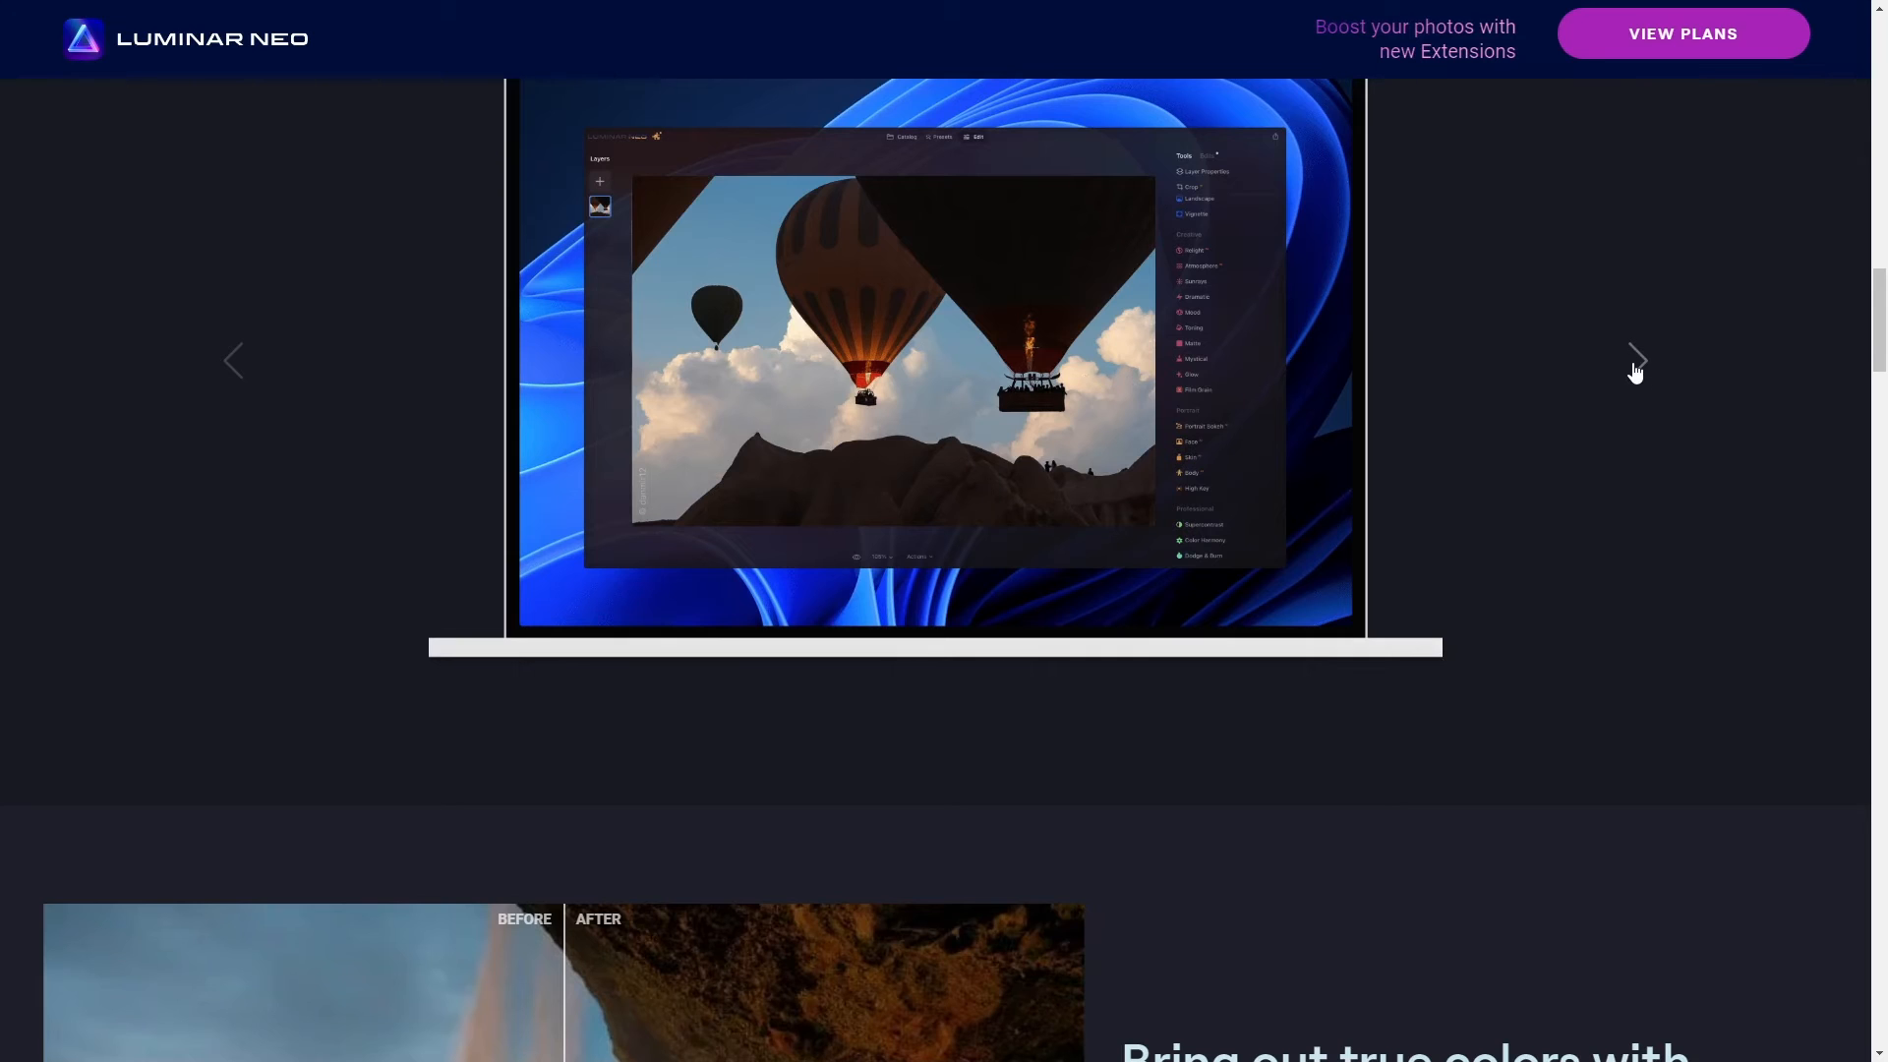
left_click(1637, 362)
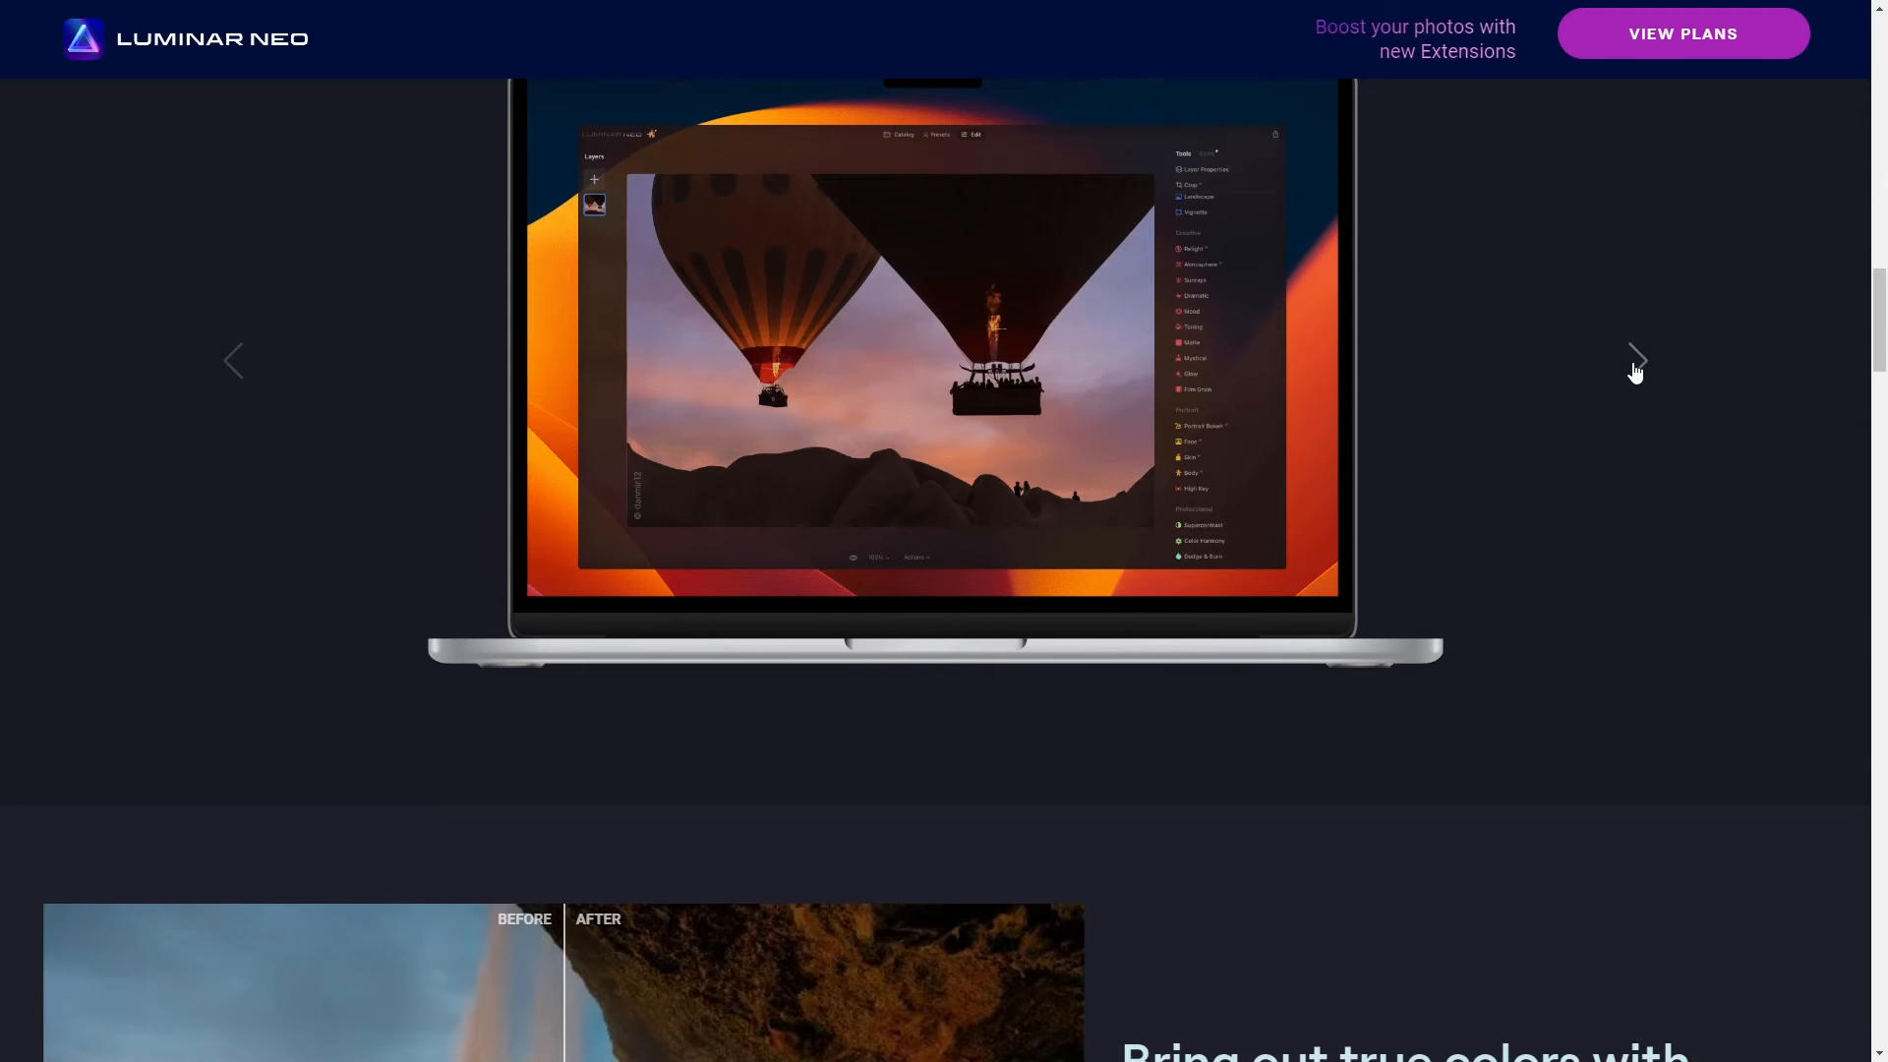
left_click(1637, 360)
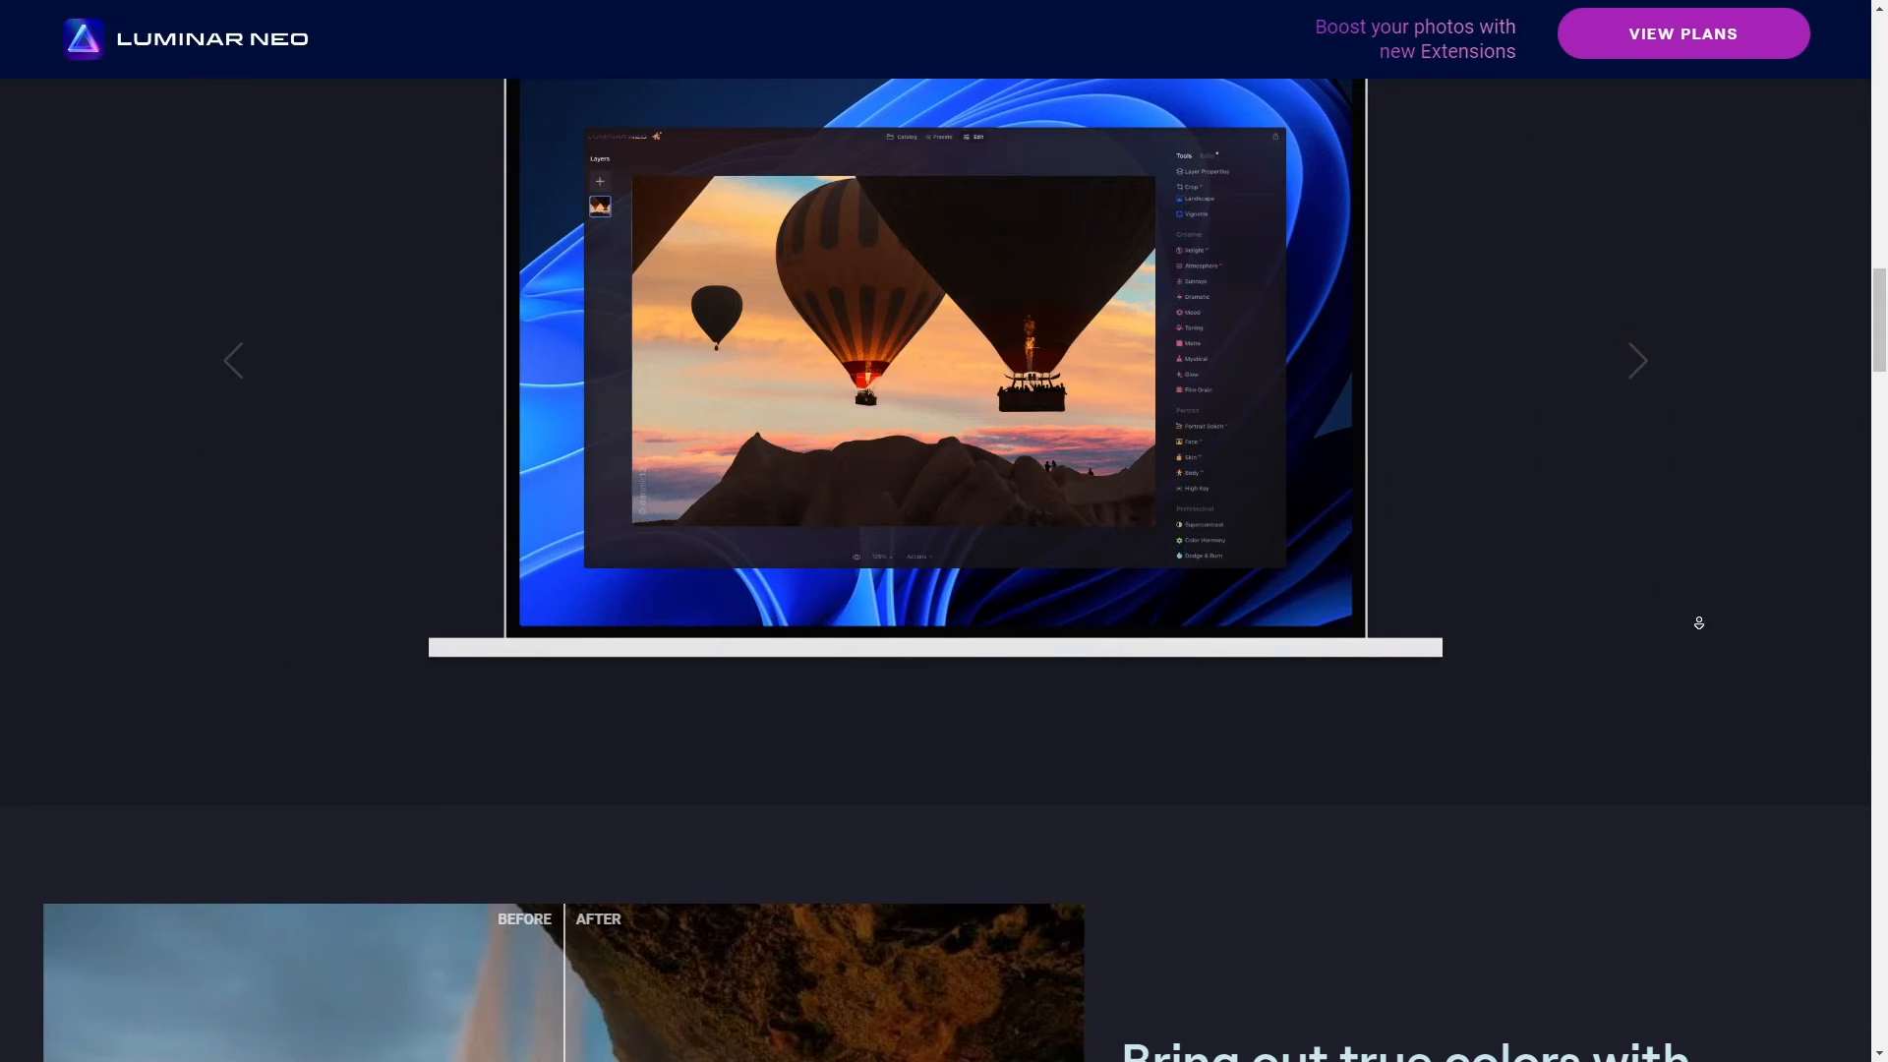
scroll("down", 3)
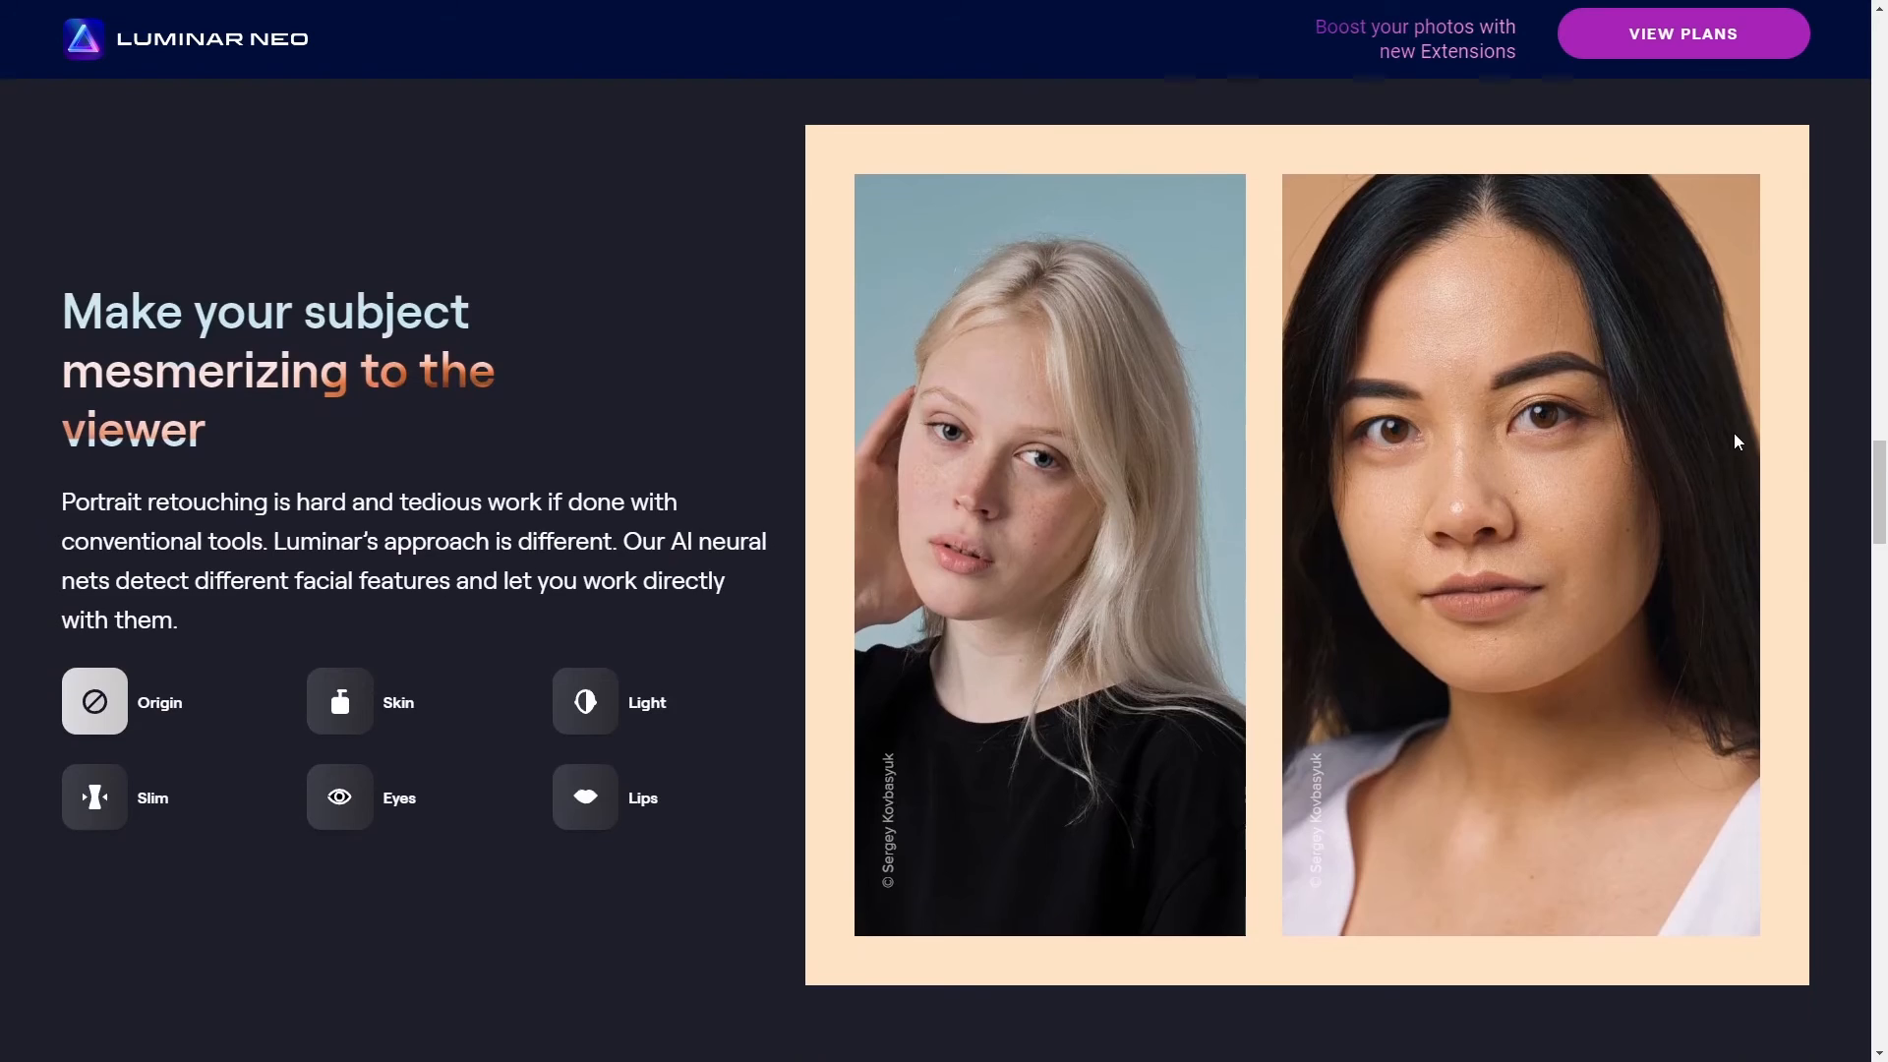
scroll("down", 3)
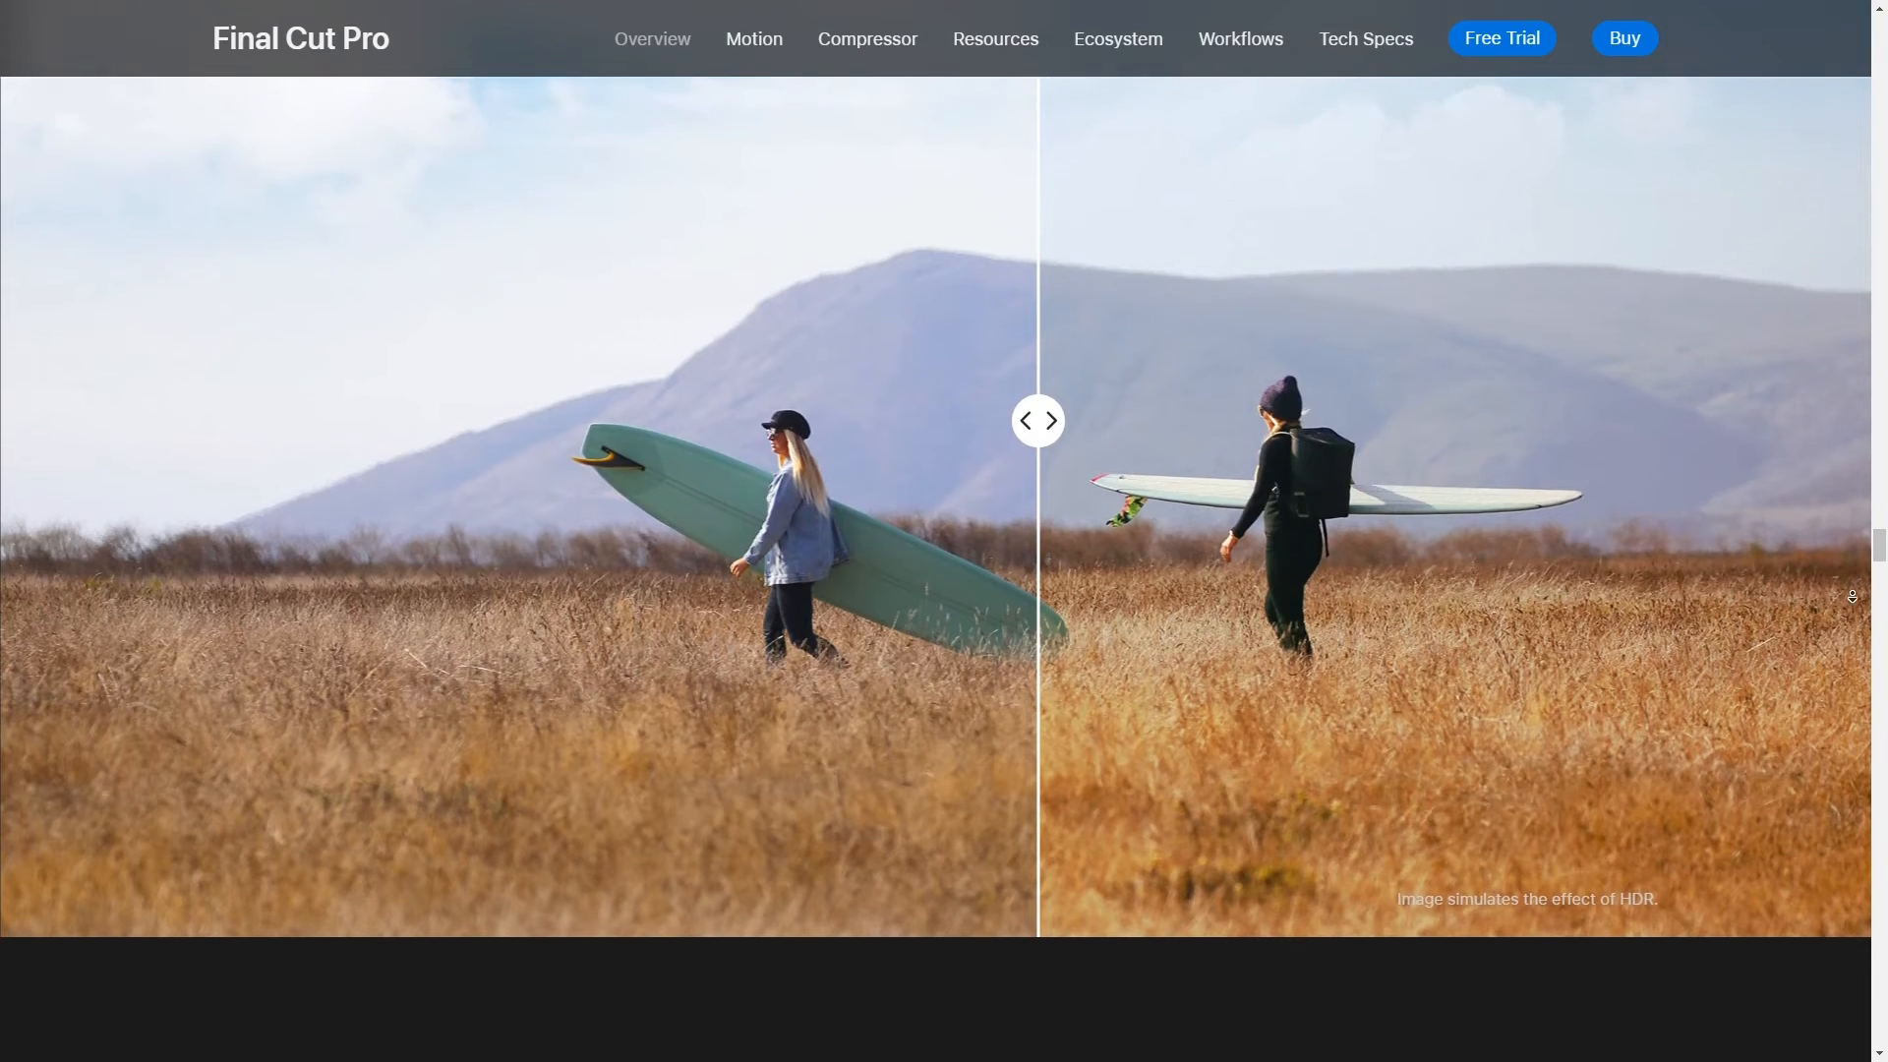
Scroll the Final Cut Pro overview down through the 360° editing section
scroll("down", 3)
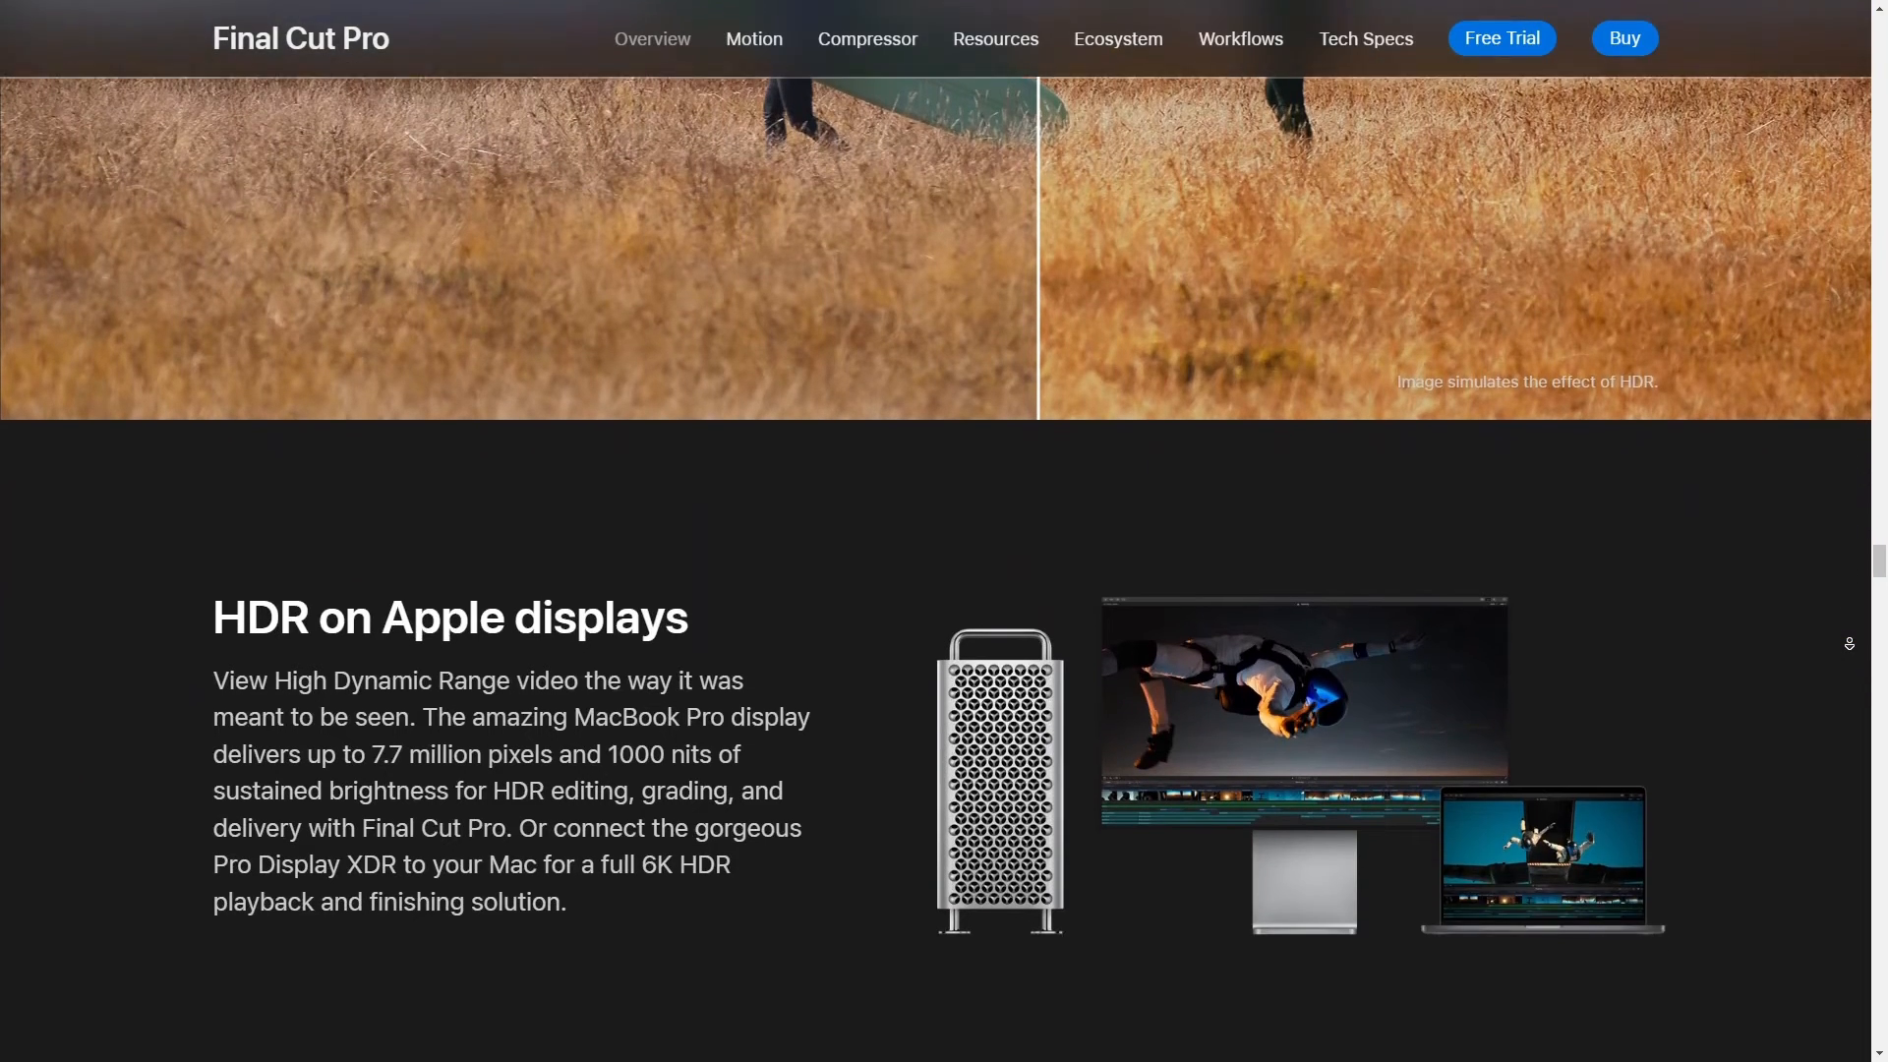
scroll("down", 3)
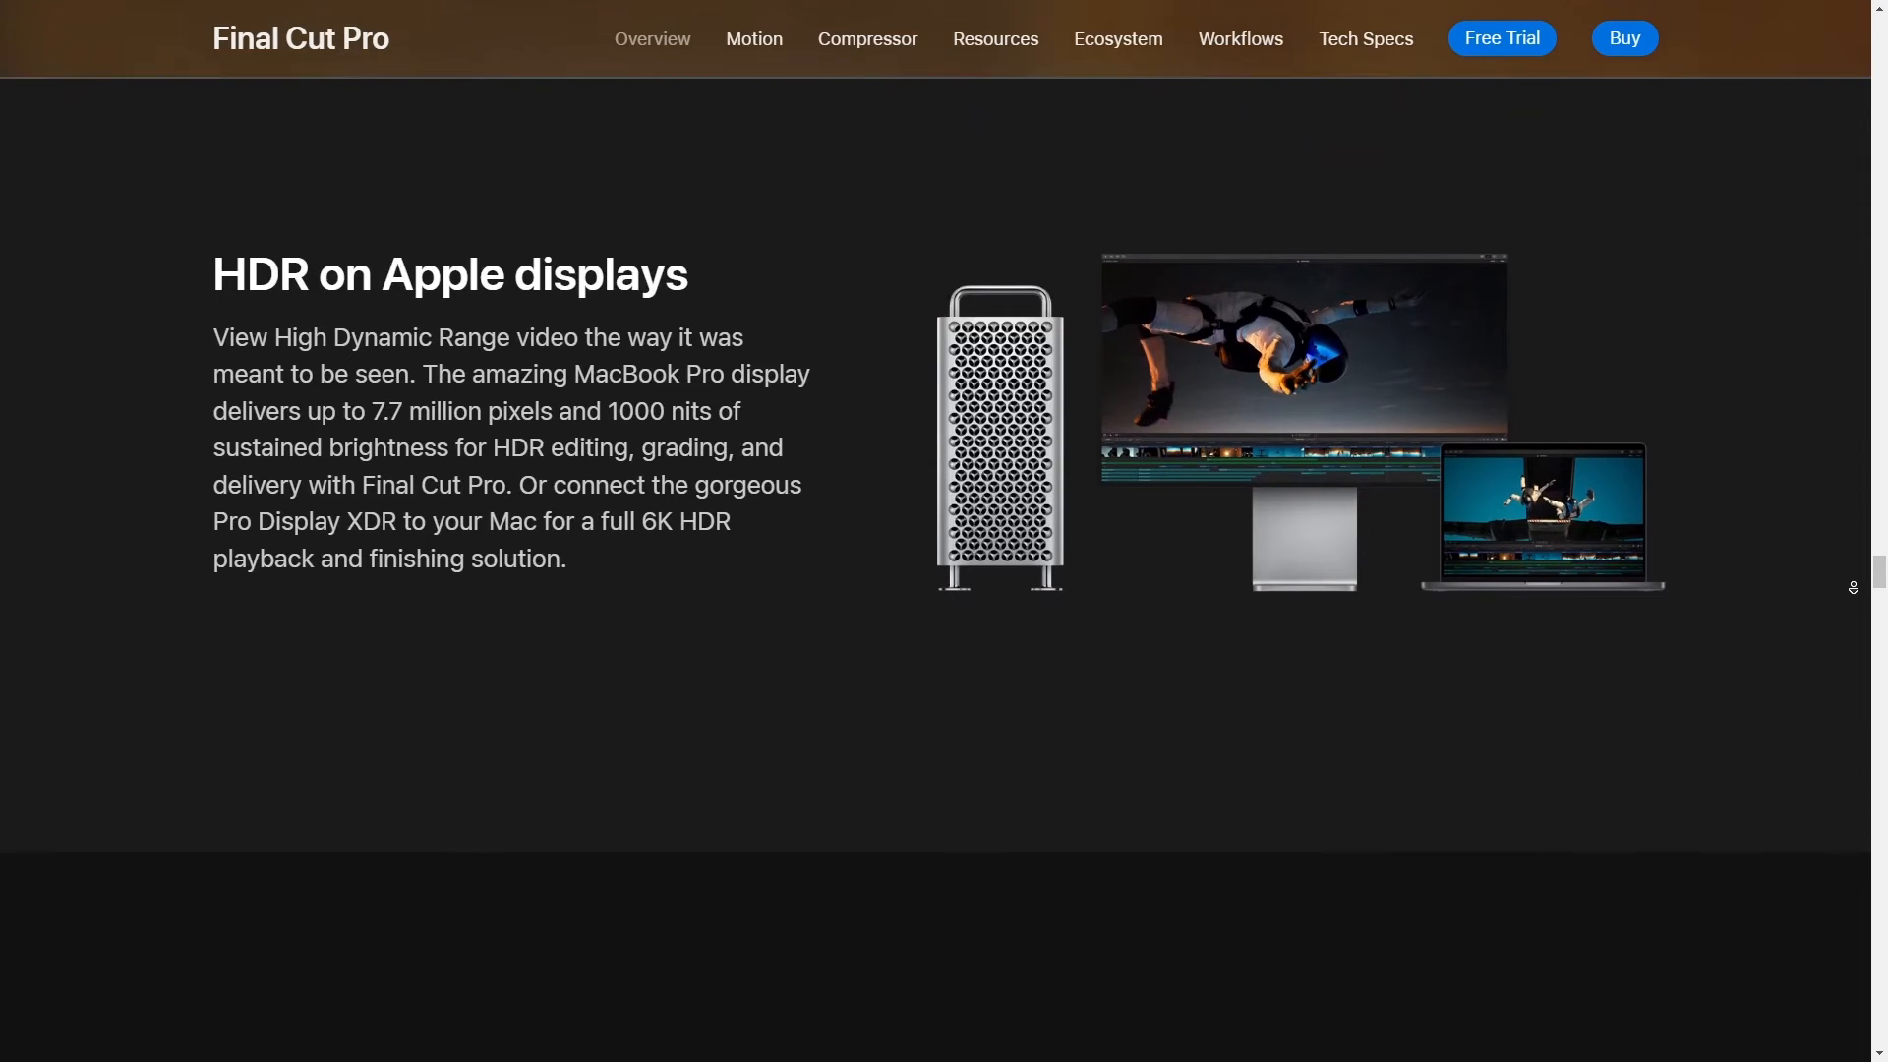
scroll("down", 3)
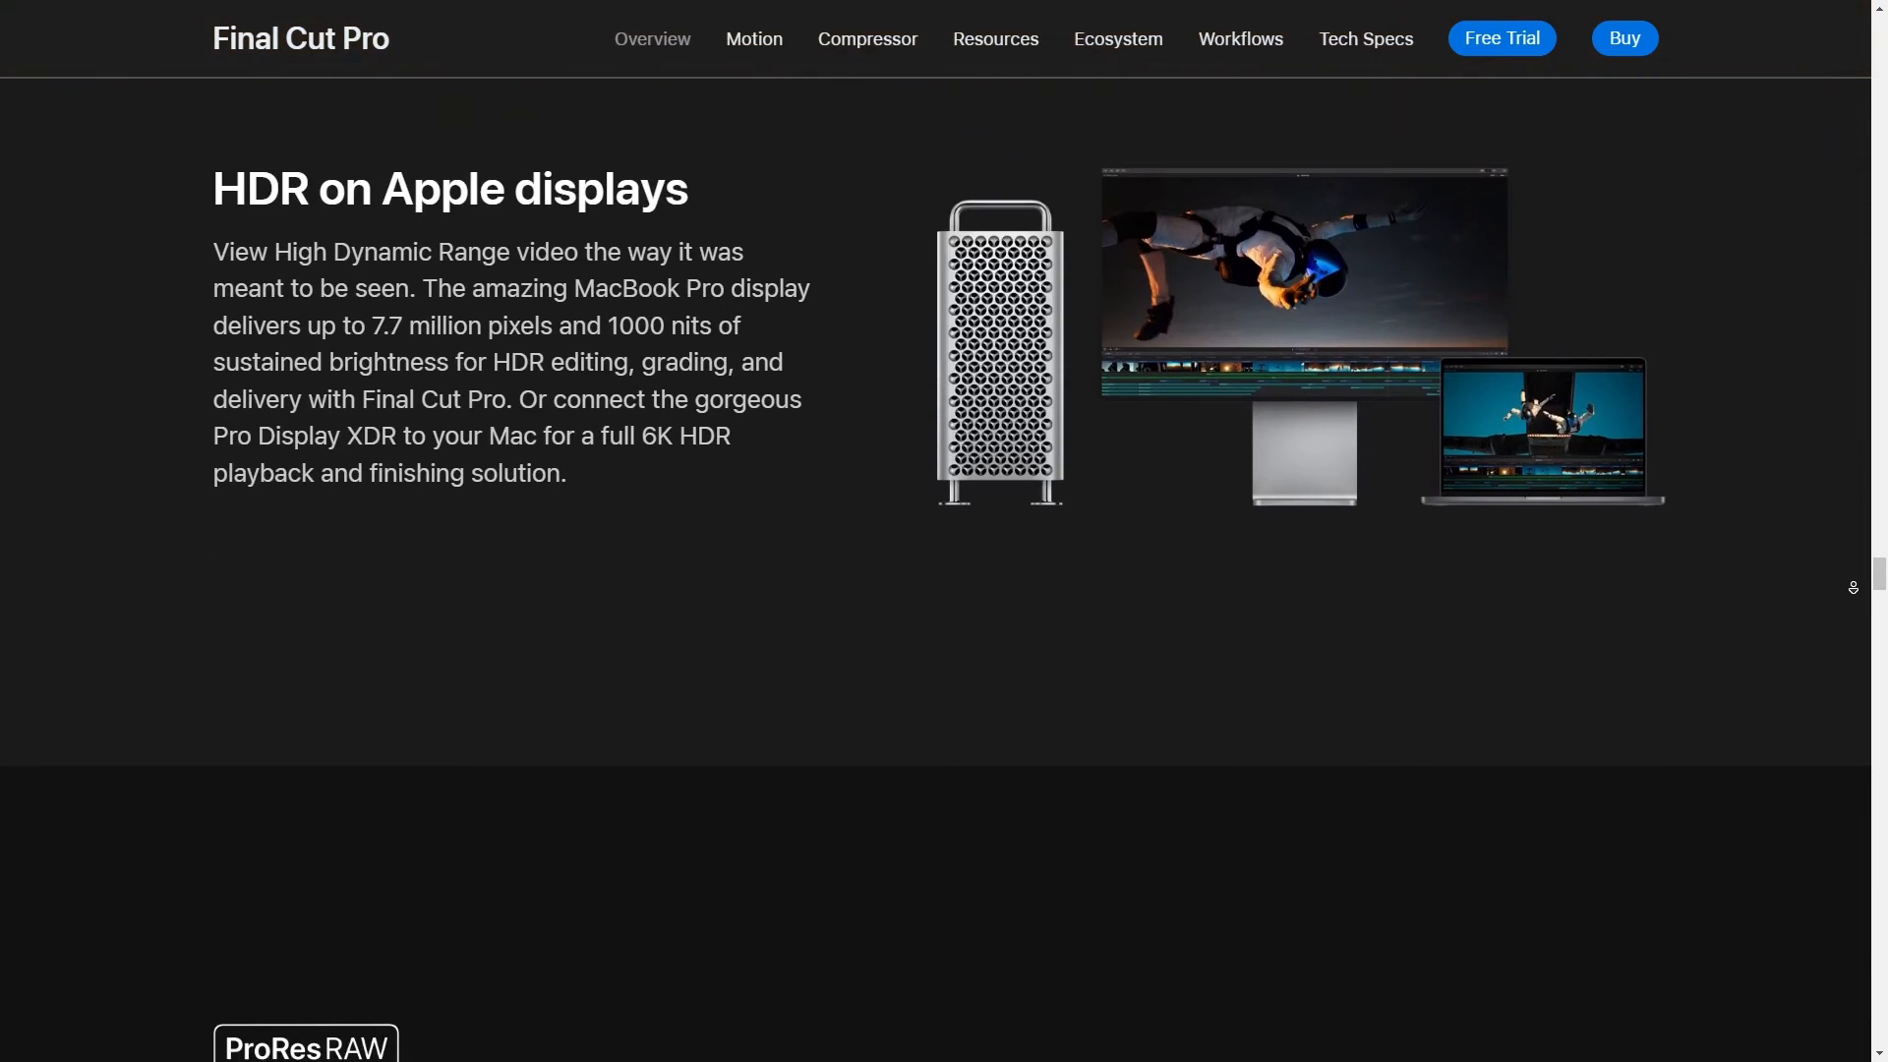
scroll("down", 3)
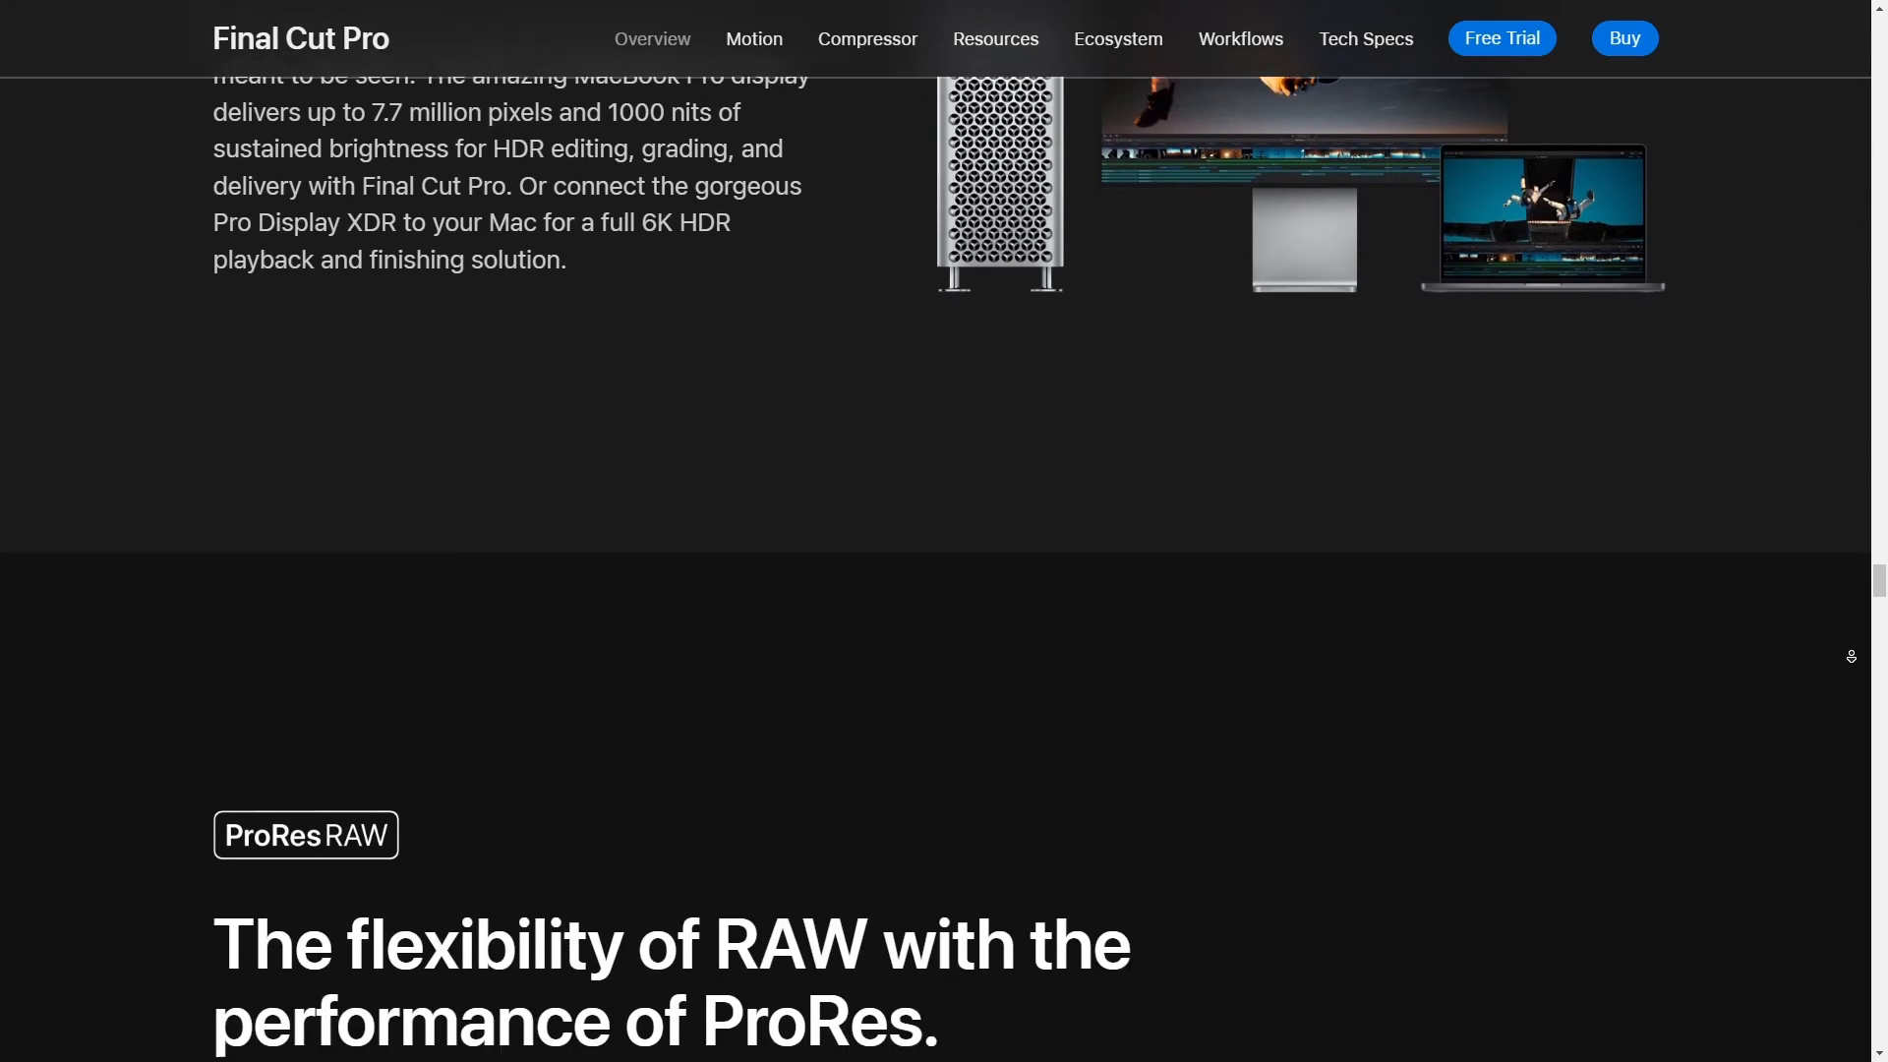
scroll("down", 3)
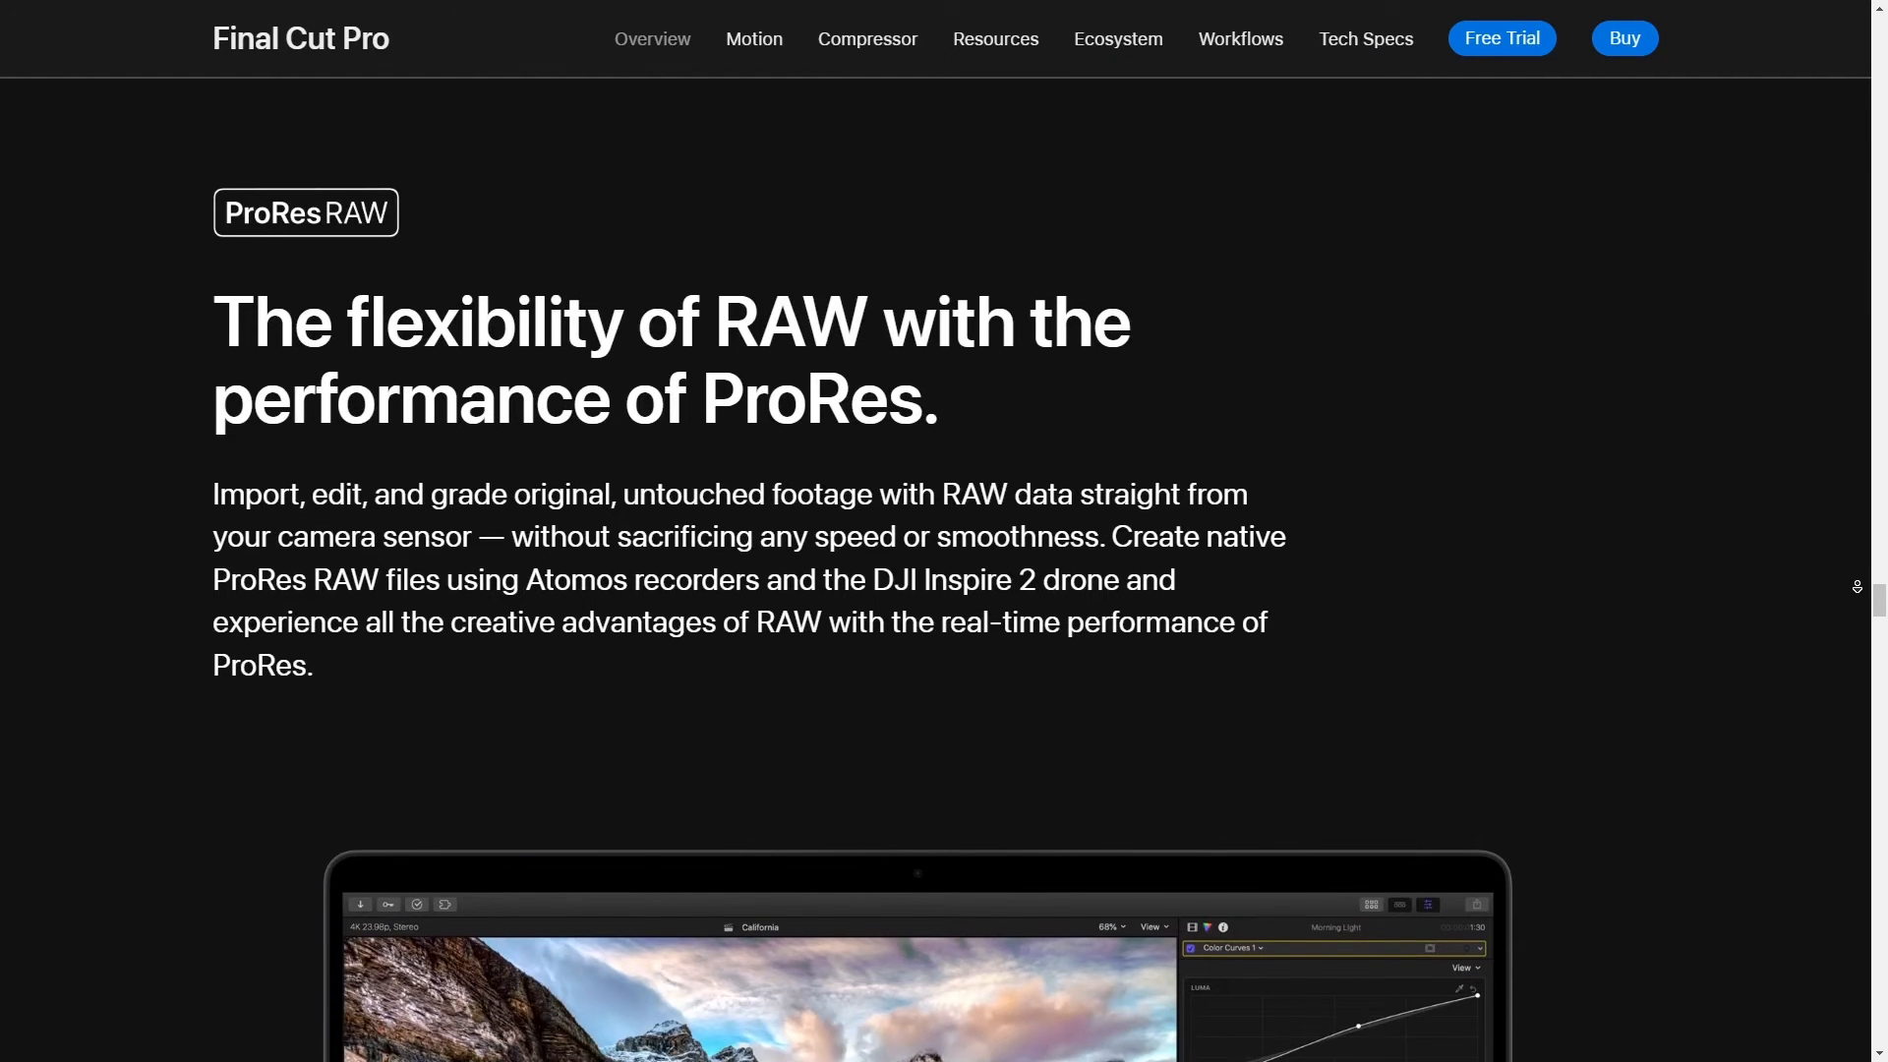
scroll("down", 3)
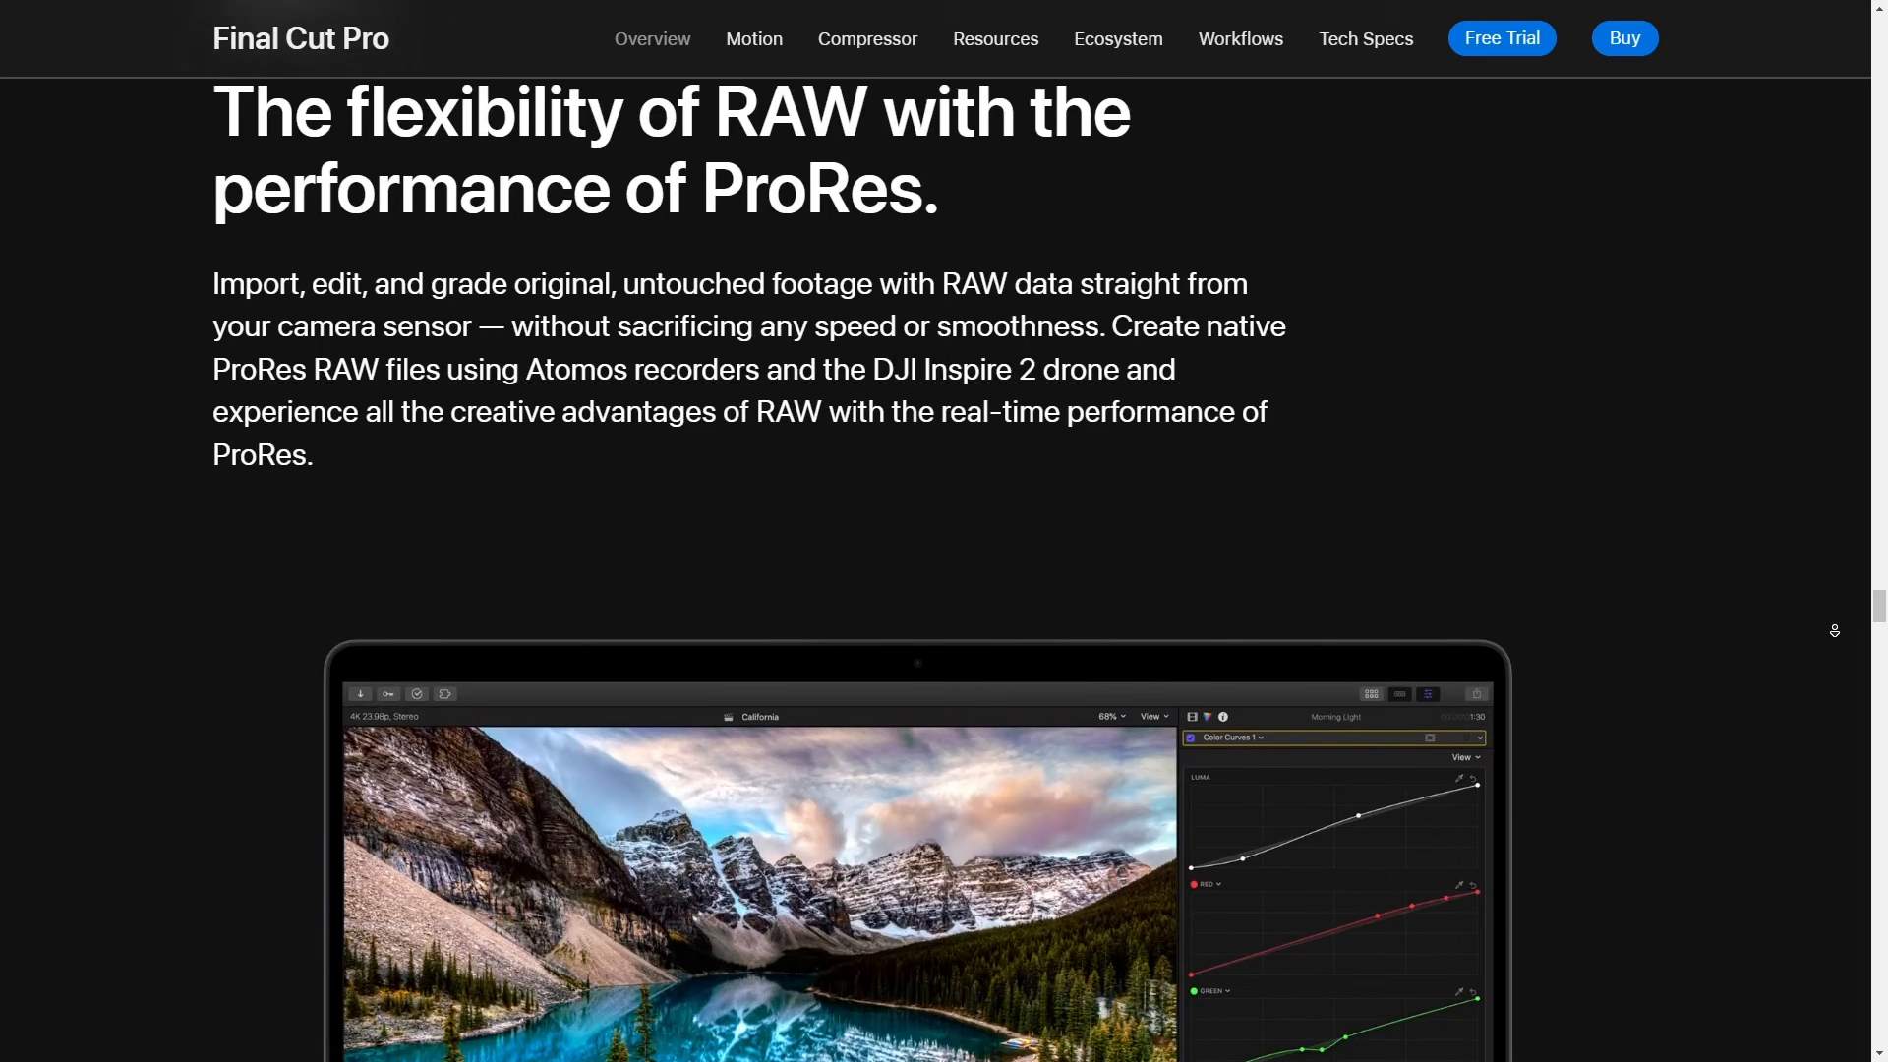
scroll("down", 3)
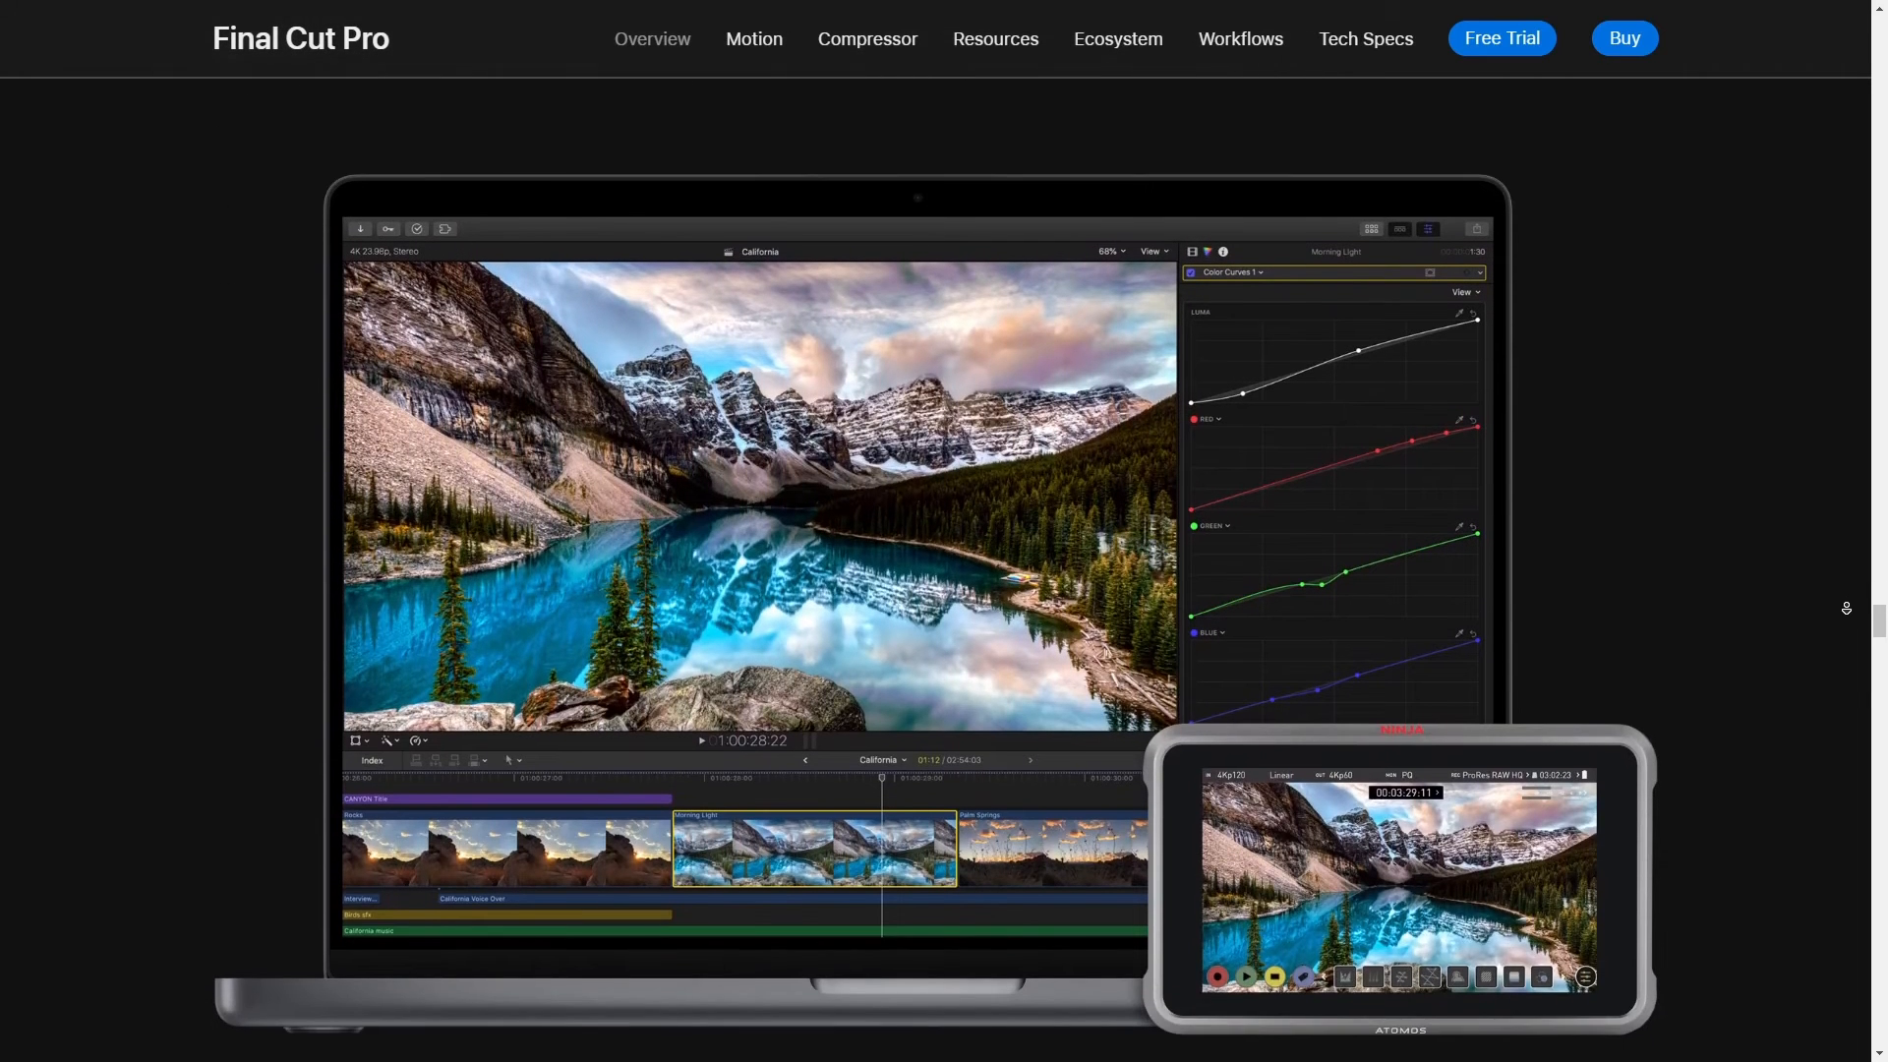
scroll("down", 3)
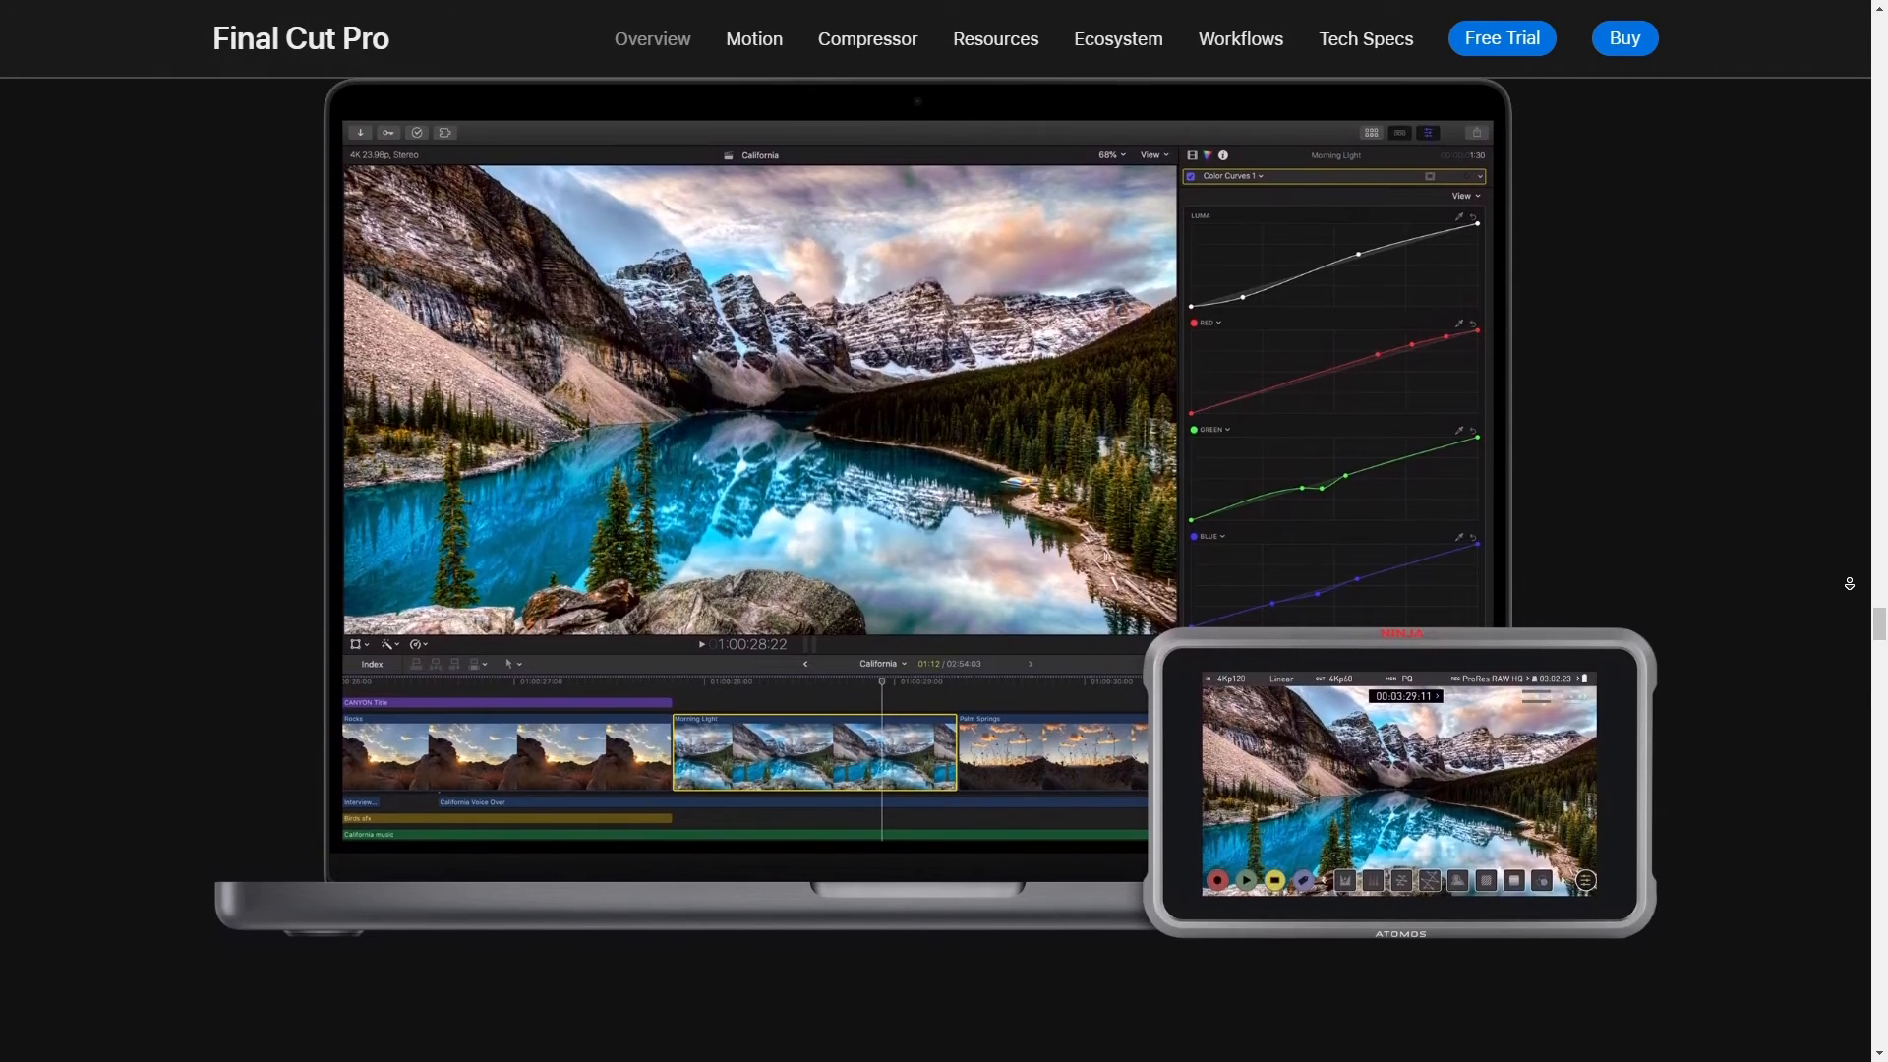
scroll("down", 3)
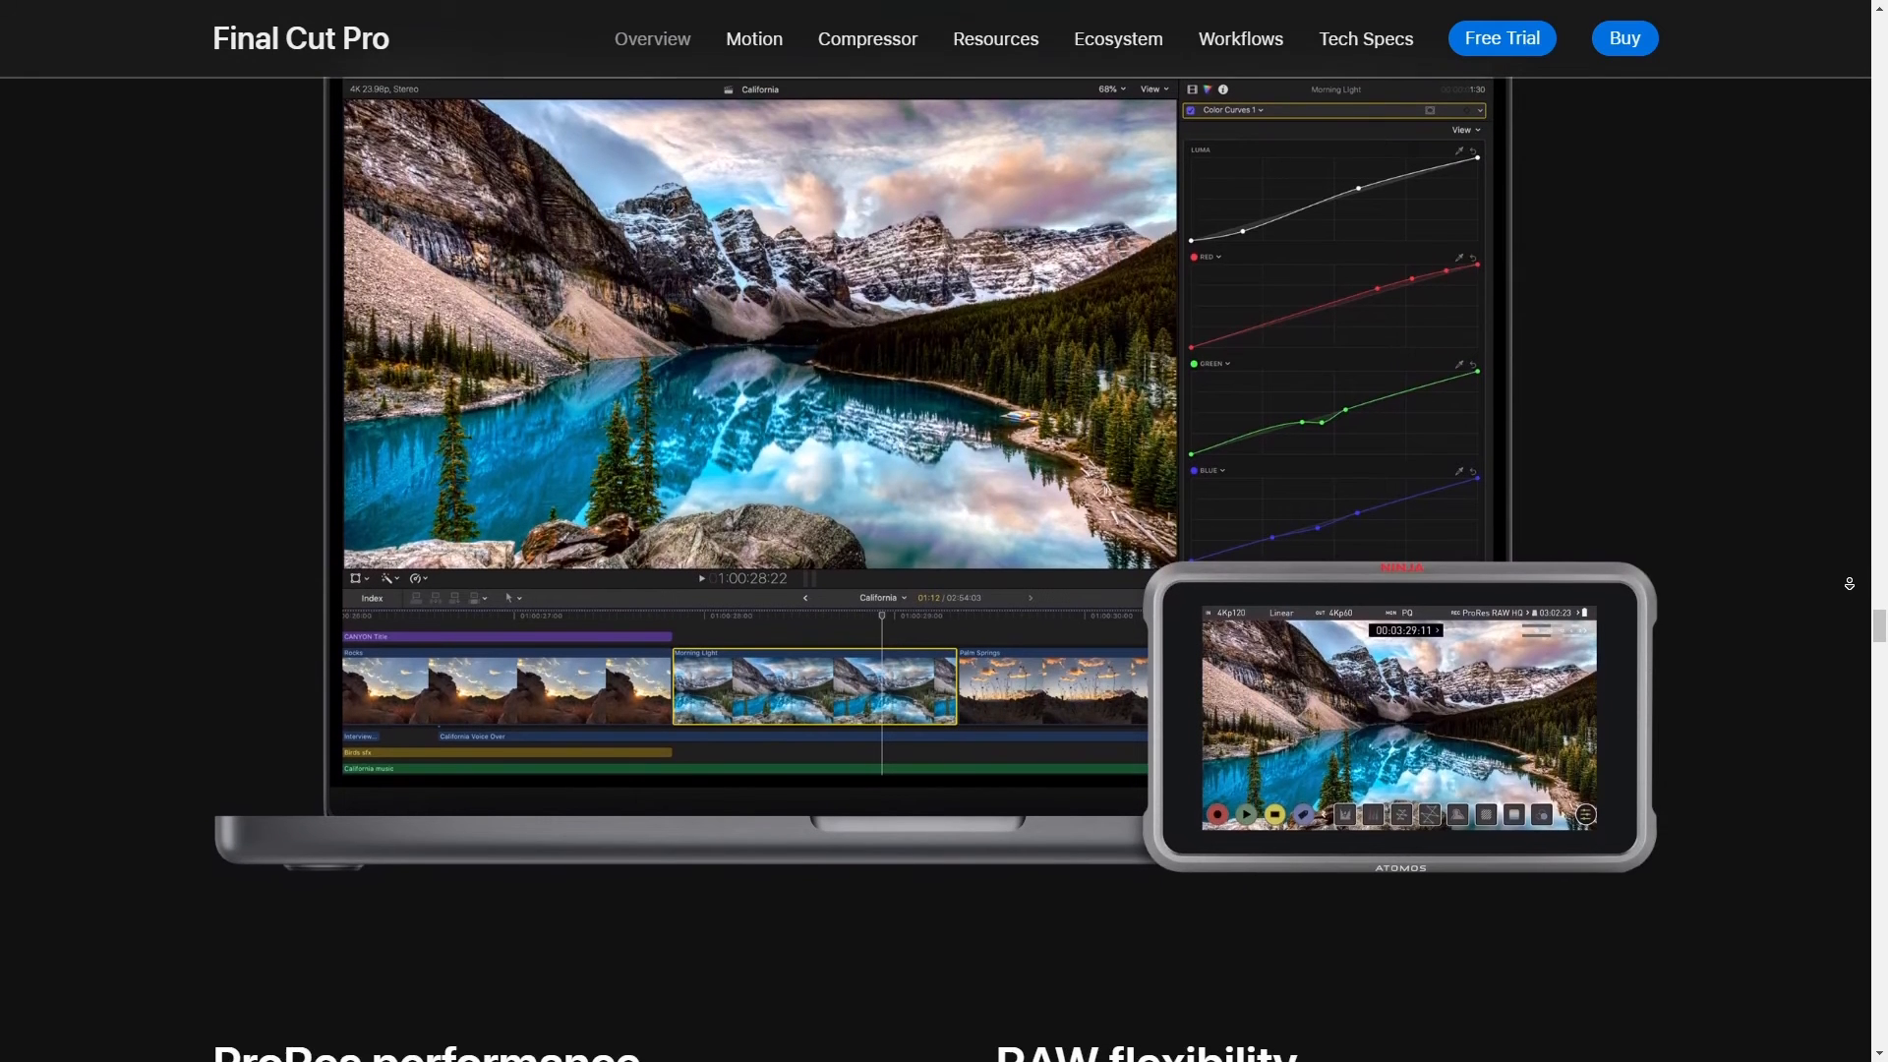
scroll("down", 3)
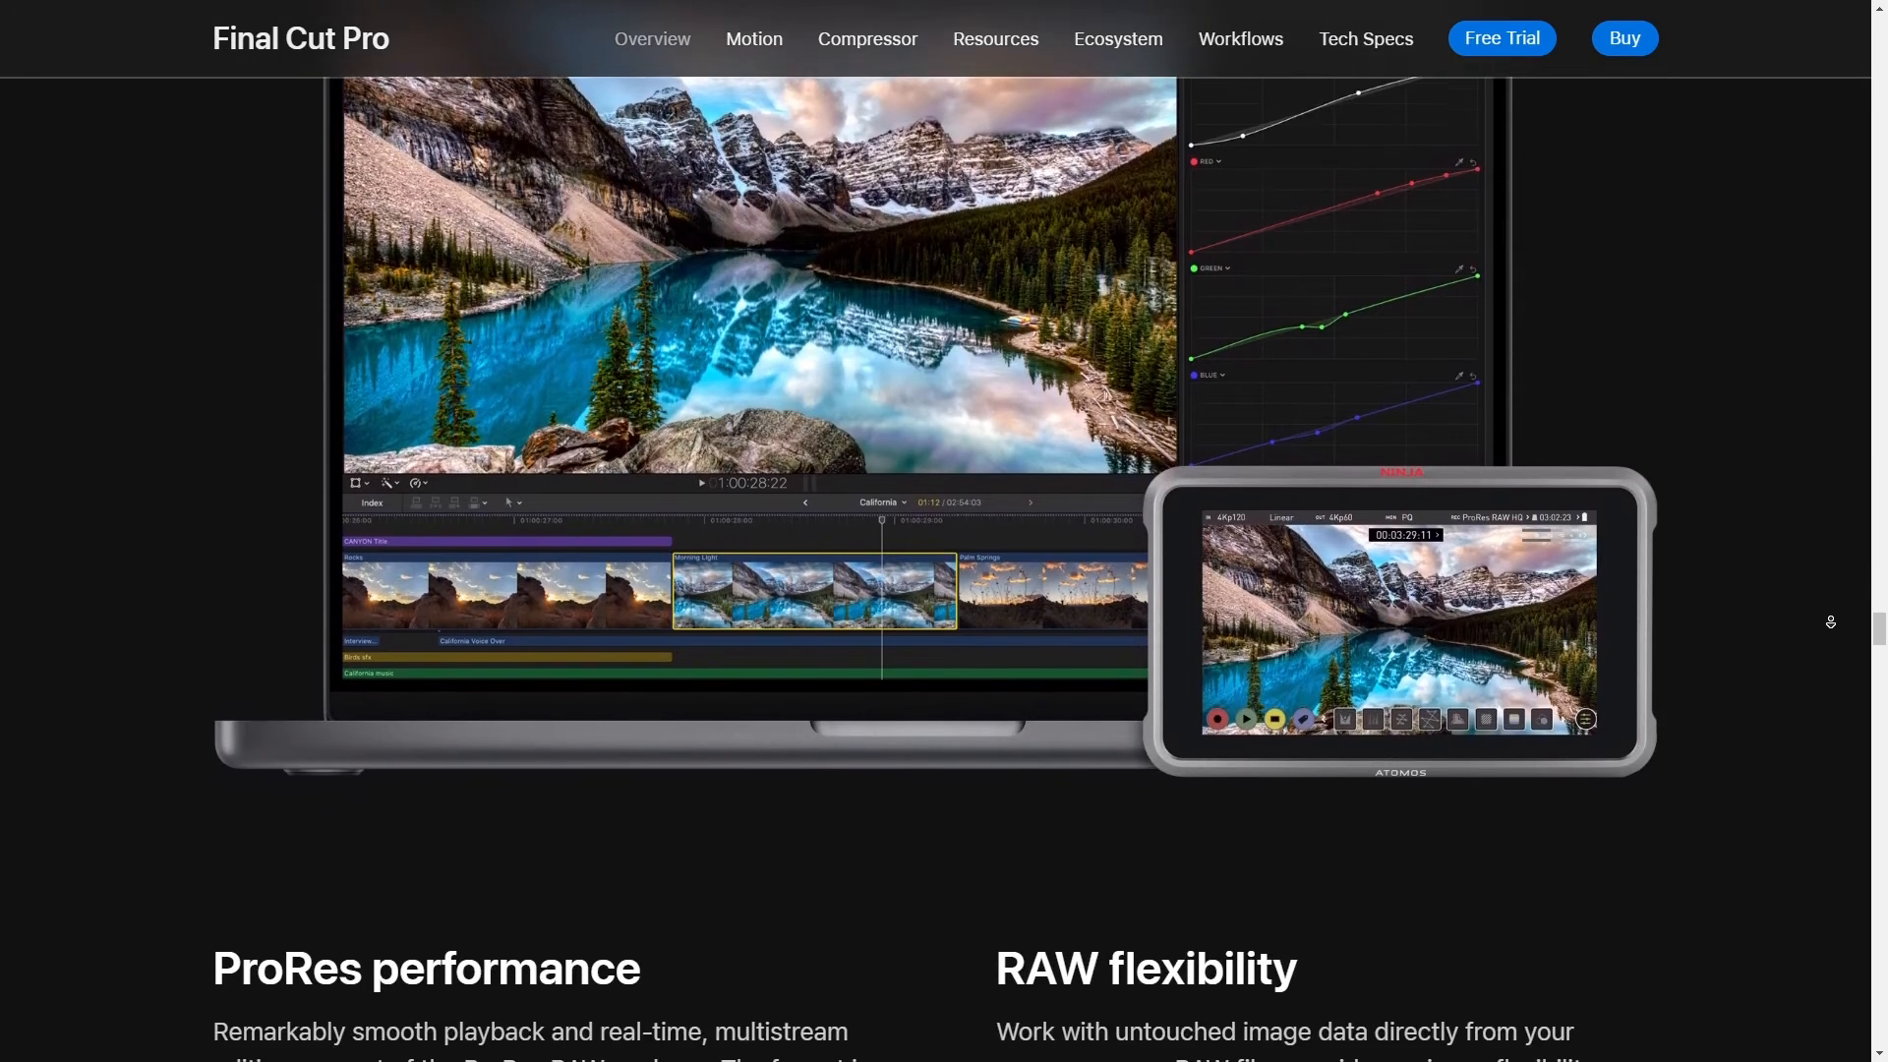
scroll("down", 3)
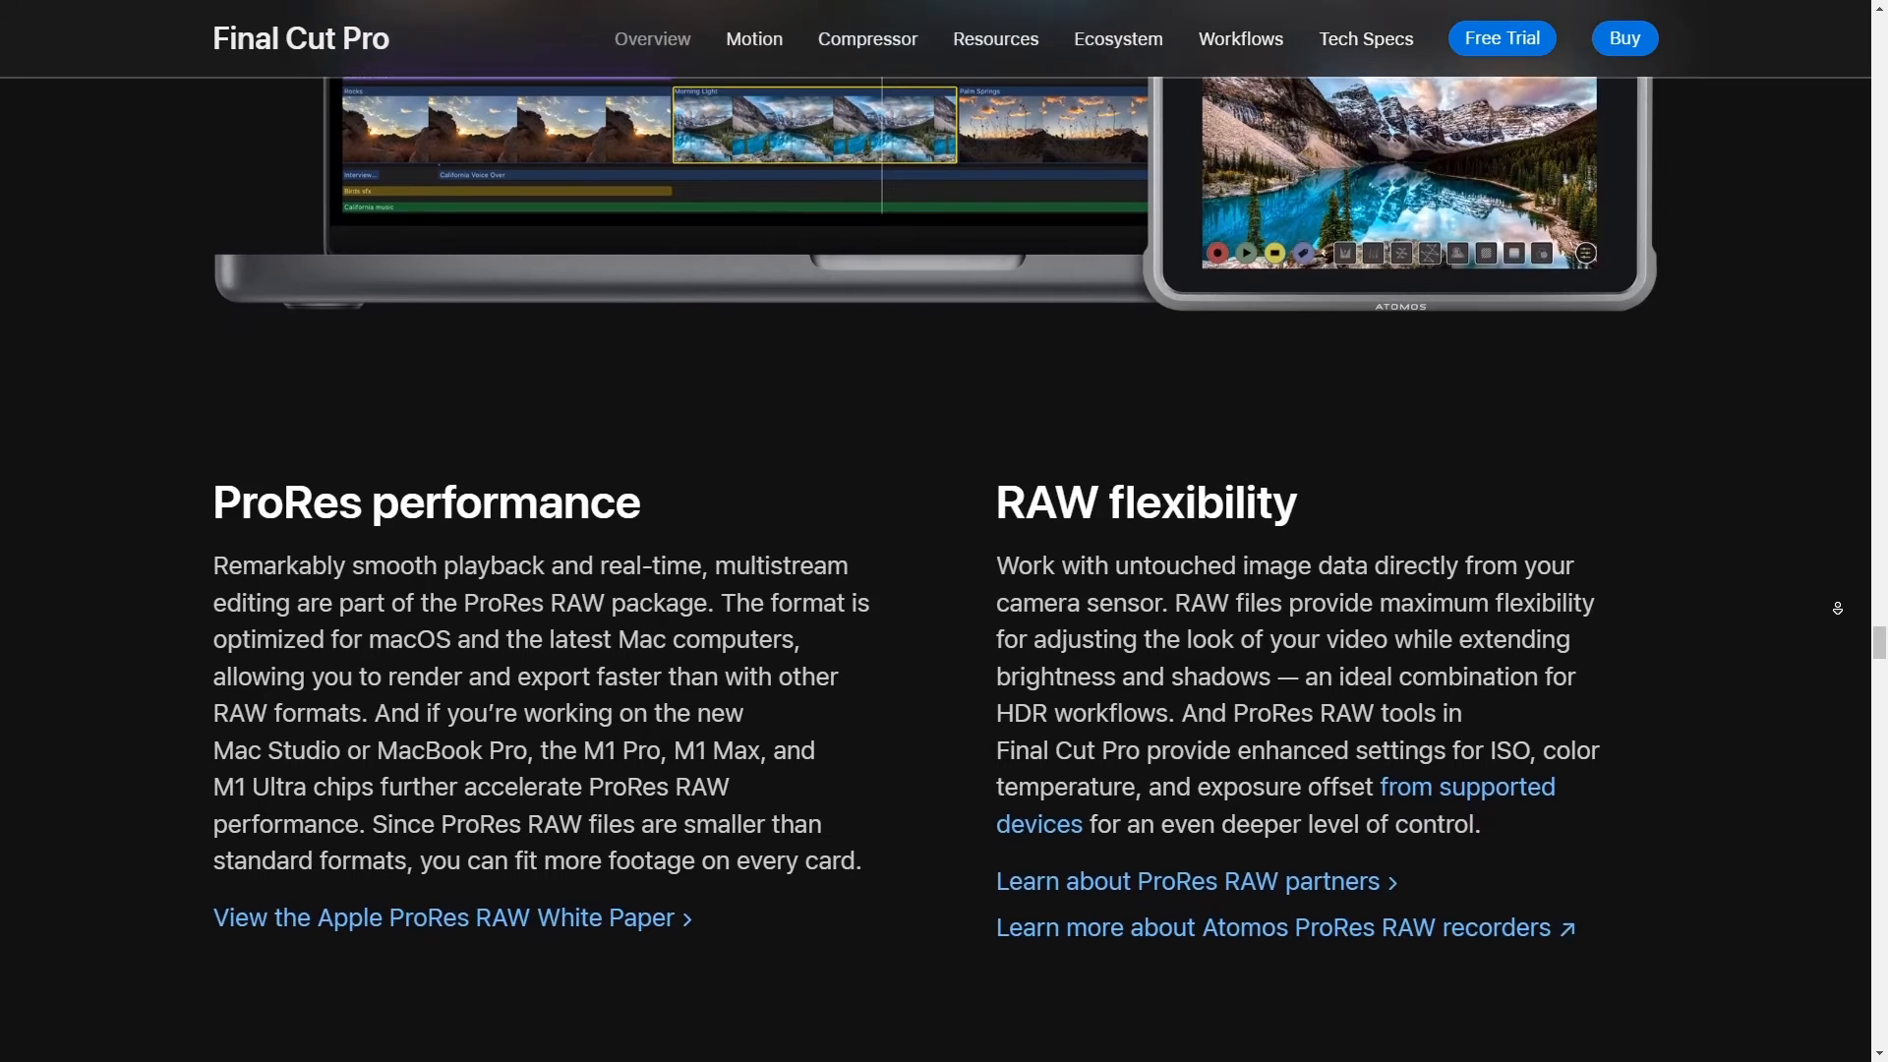
scroll("down", 3)
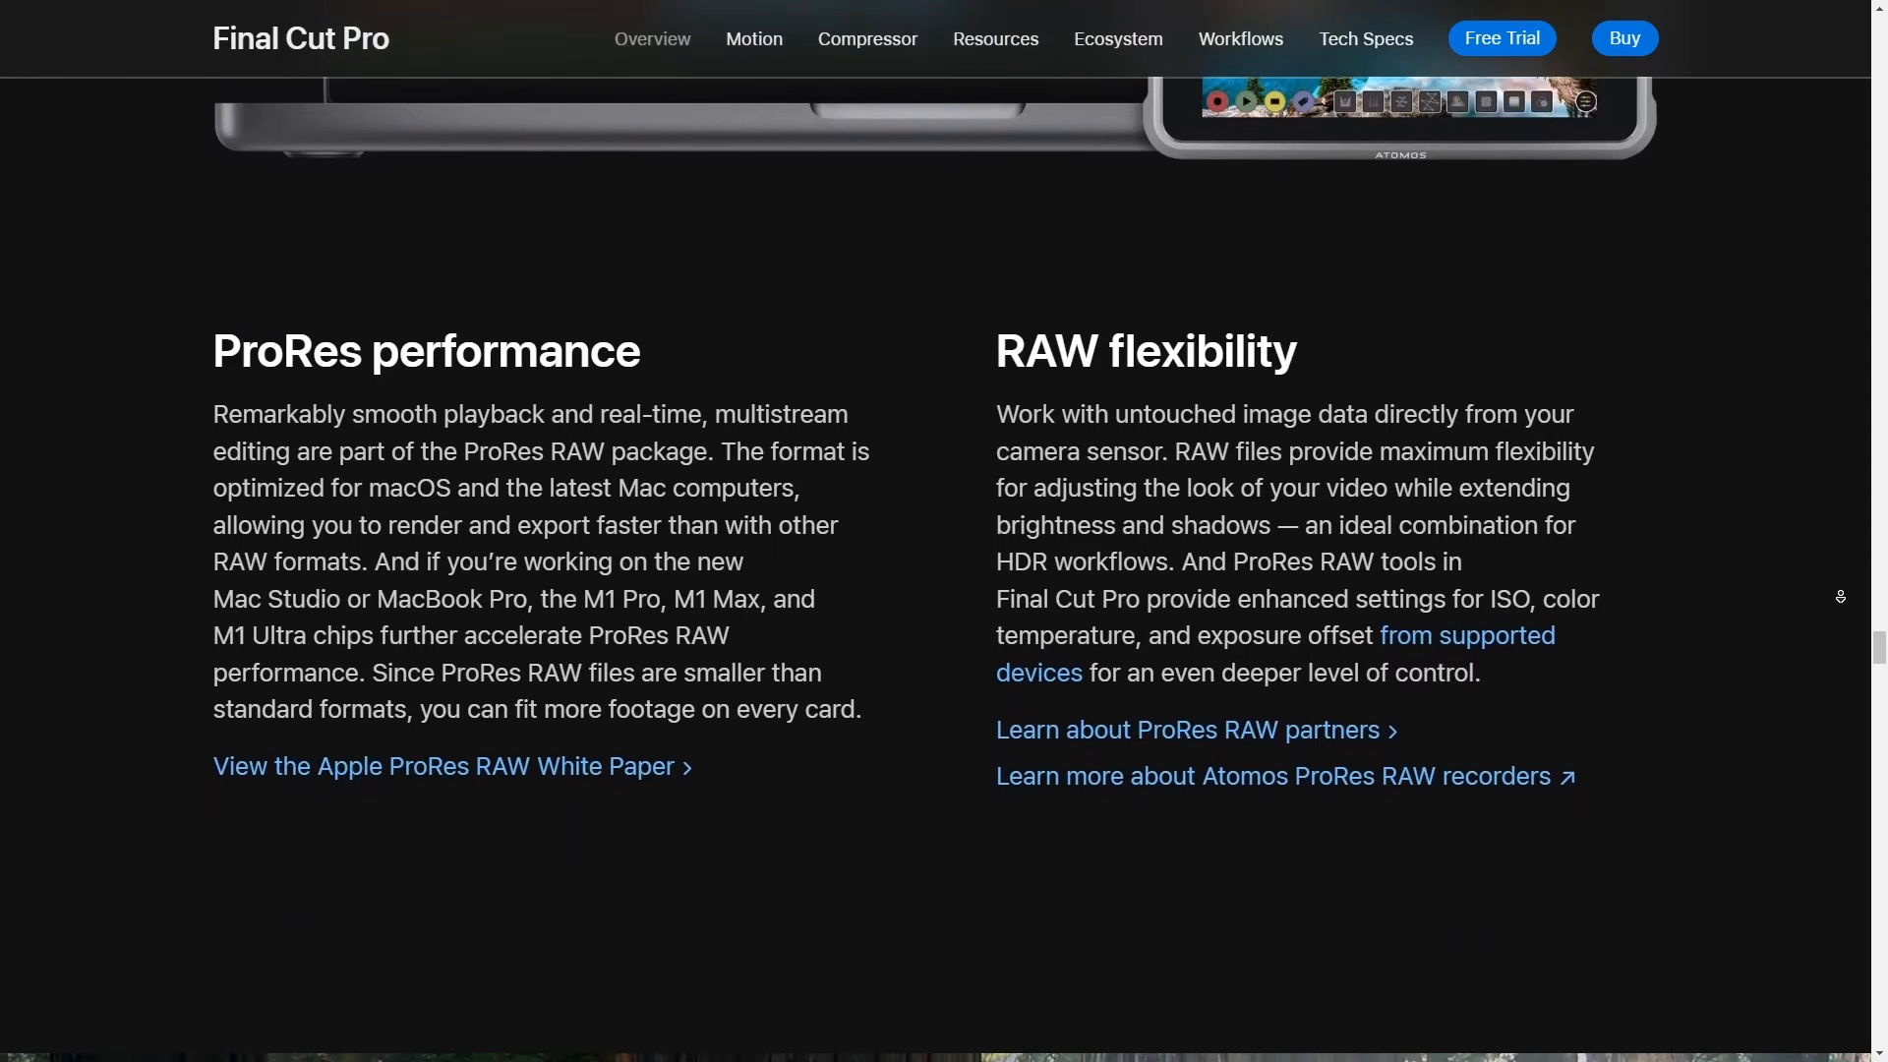
scroll("down", 3)
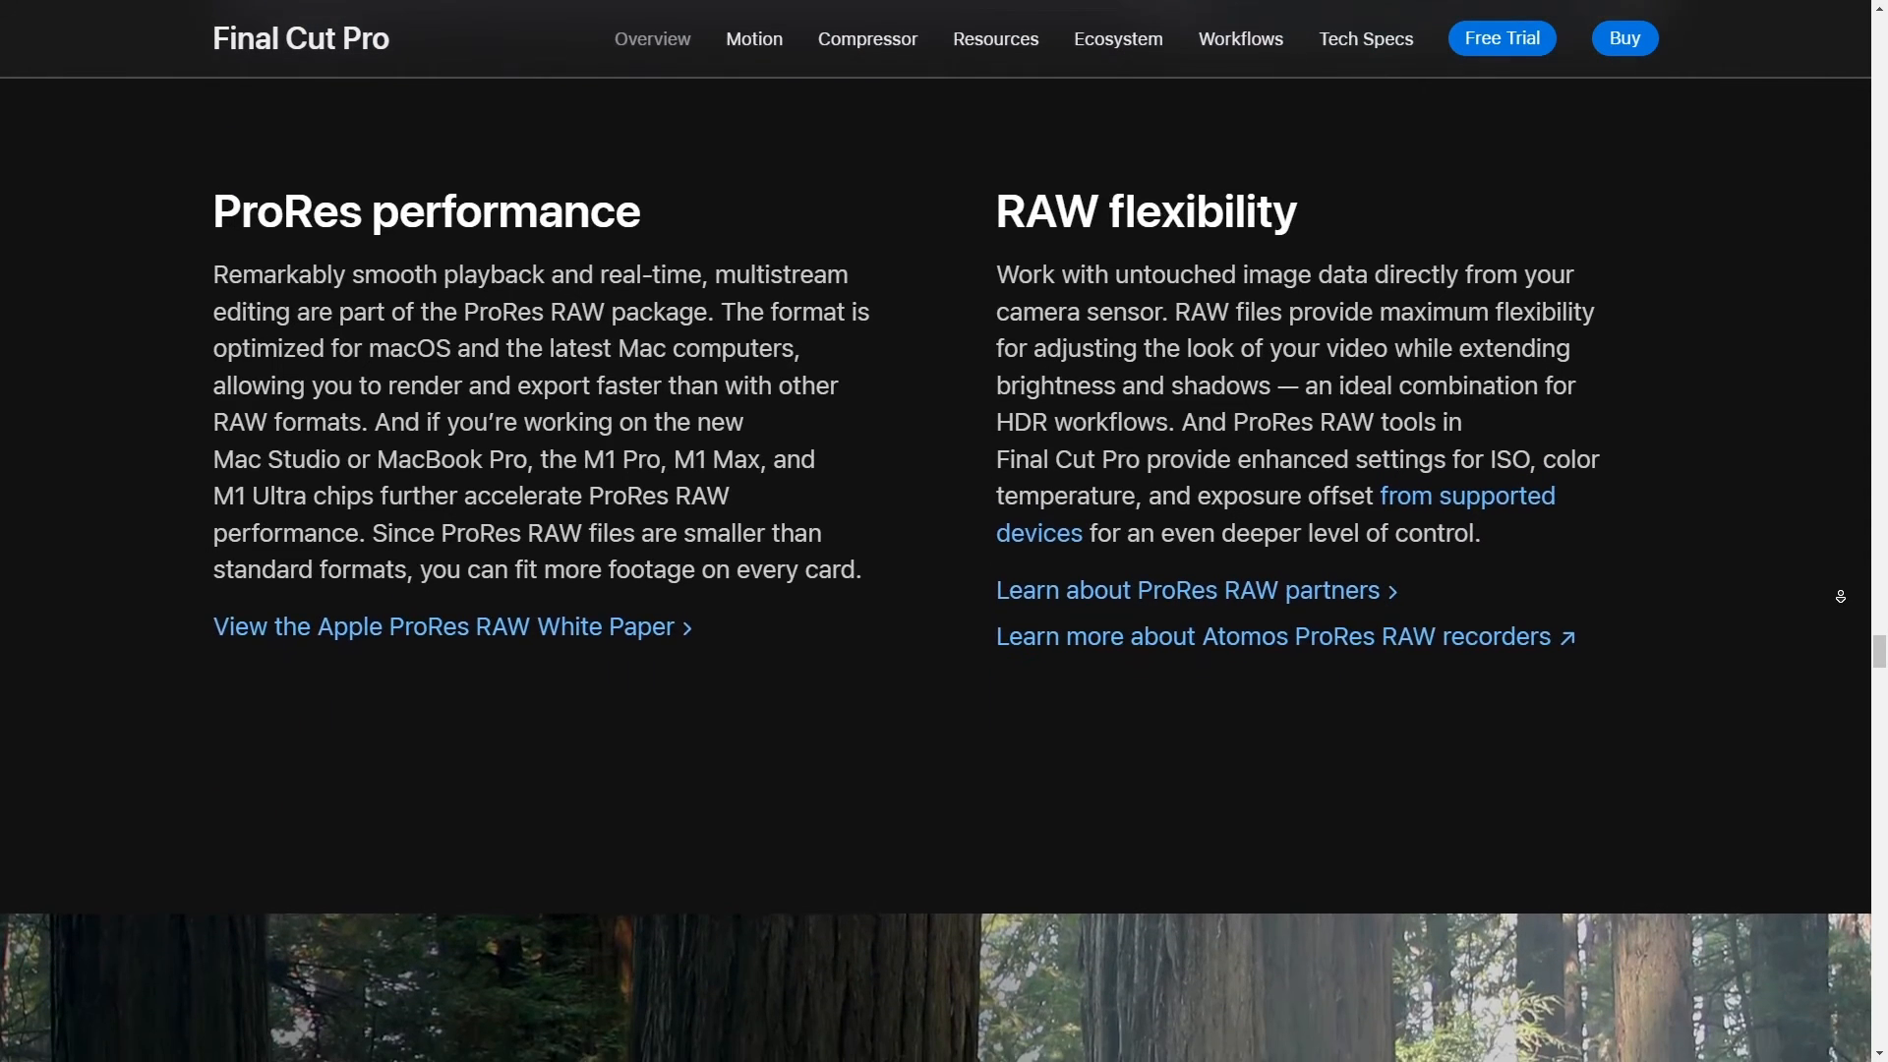
scroll("down", 3)
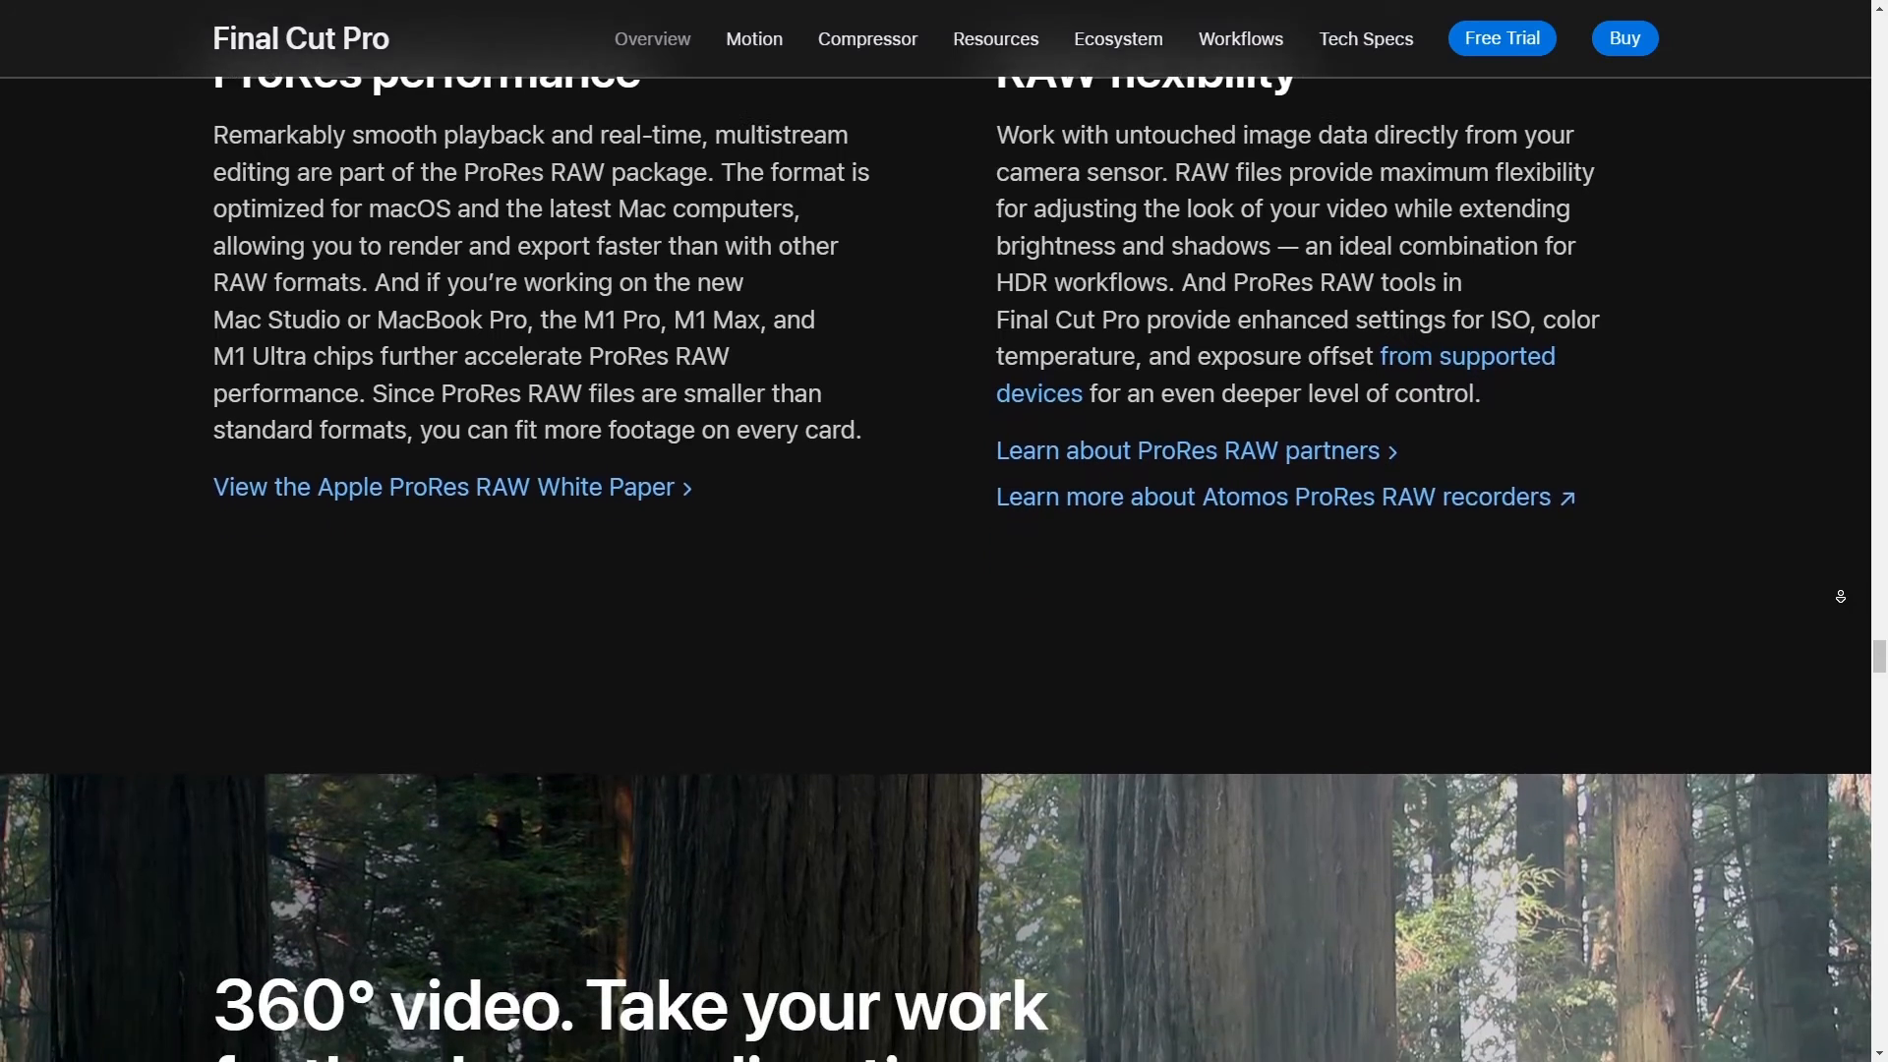
Continue scrolling past 360° graphics until the Closed captions heading appears
scroll("down", 3)
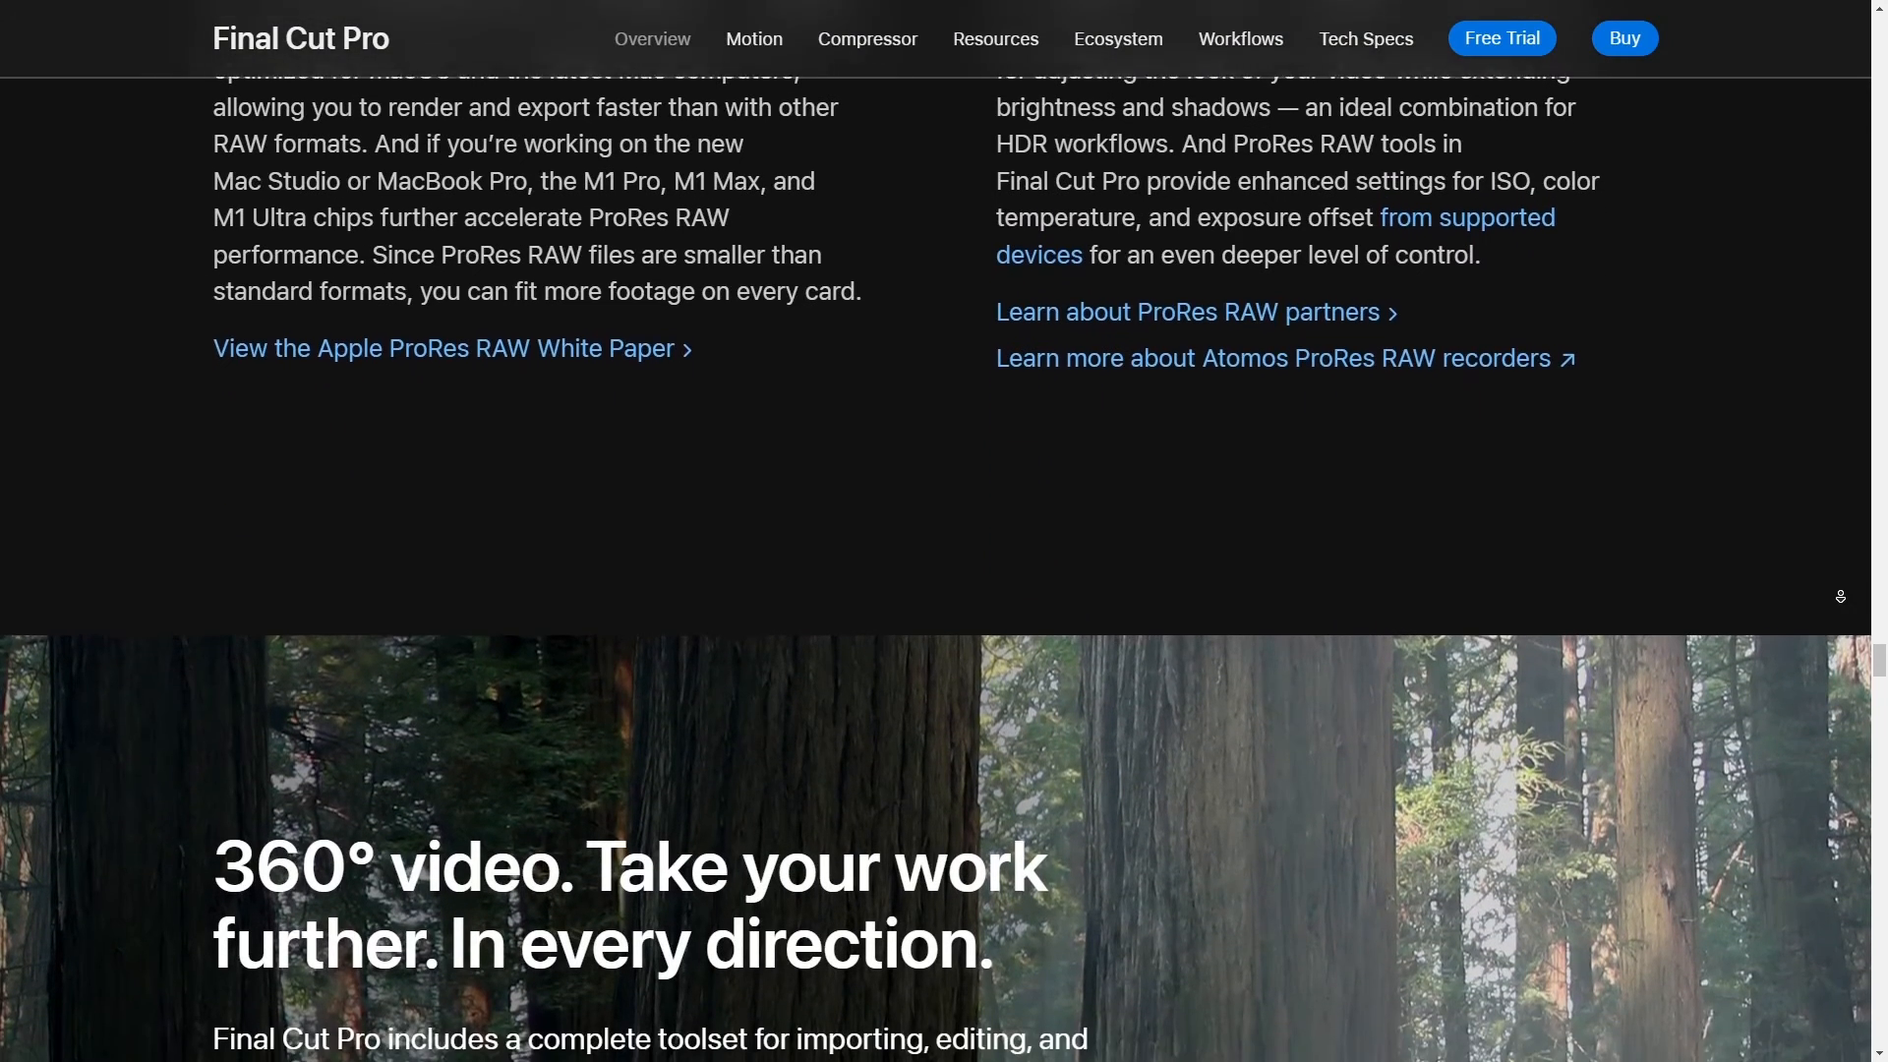
scroll("down", 3)
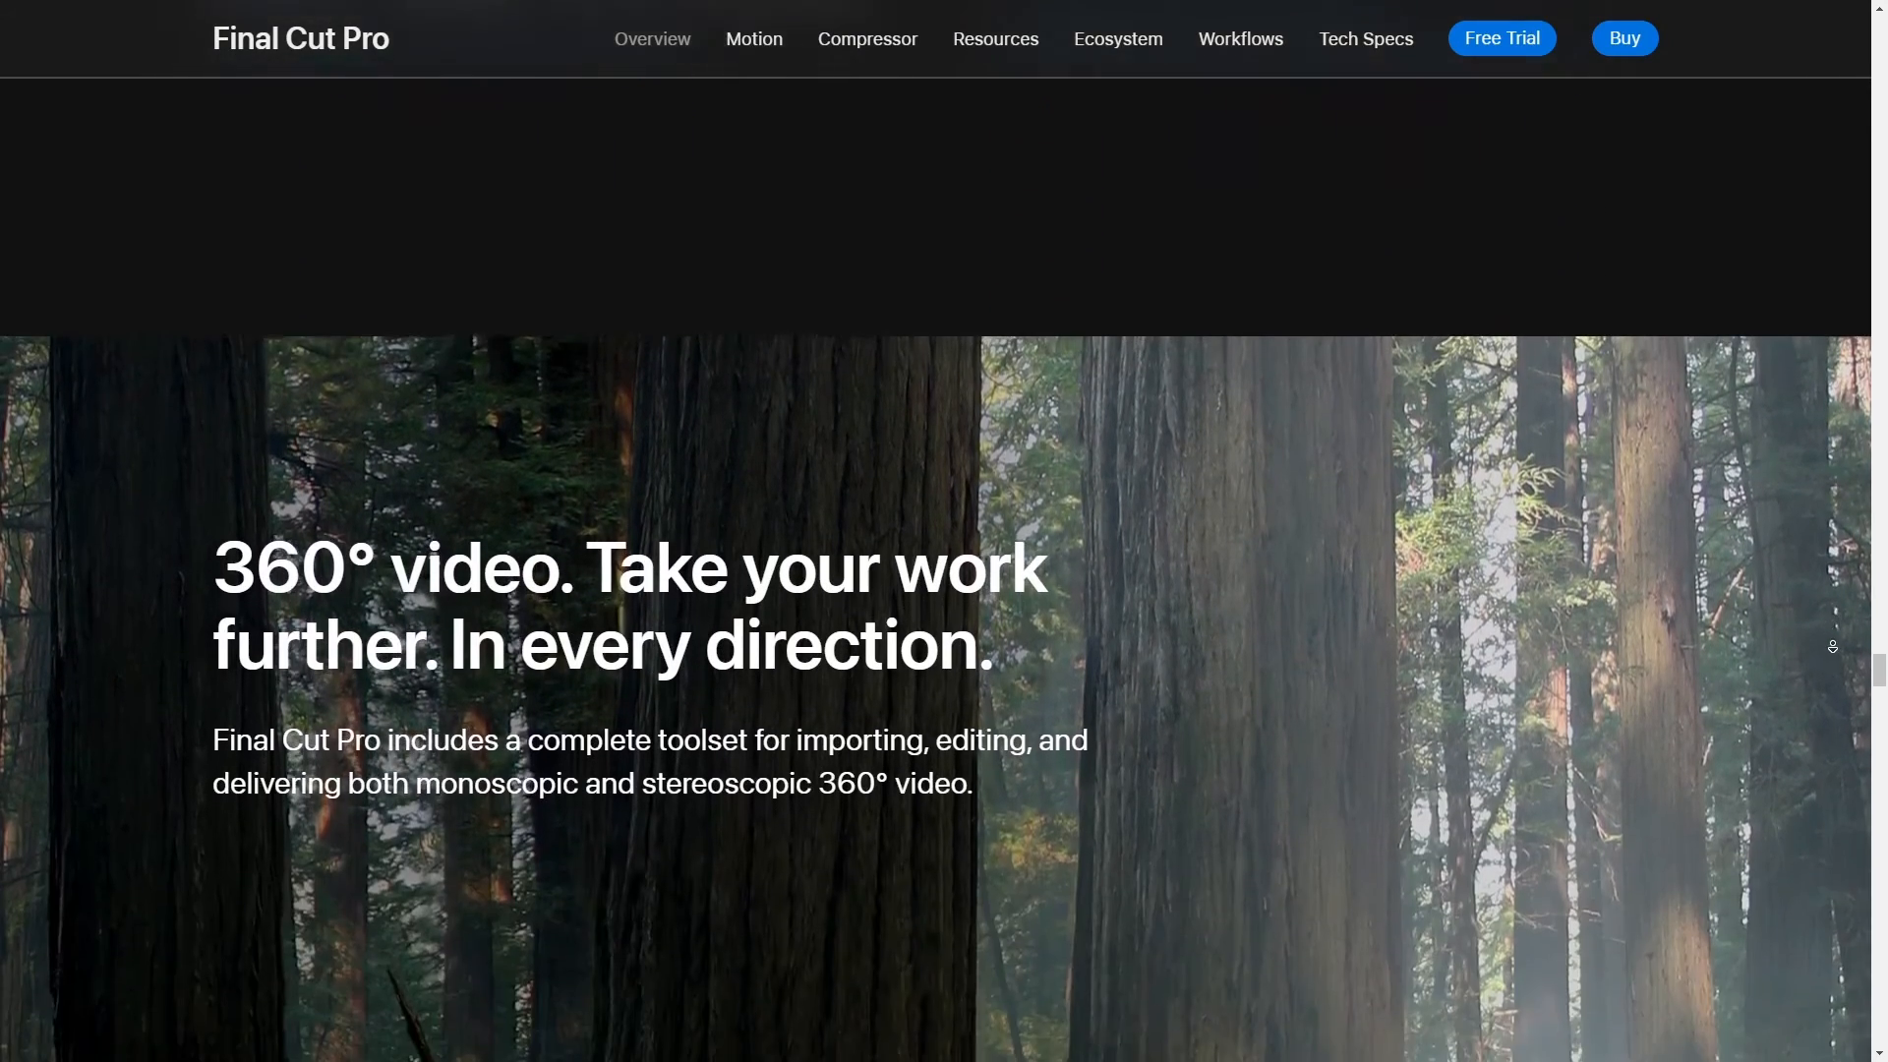
scroll("down", 3)
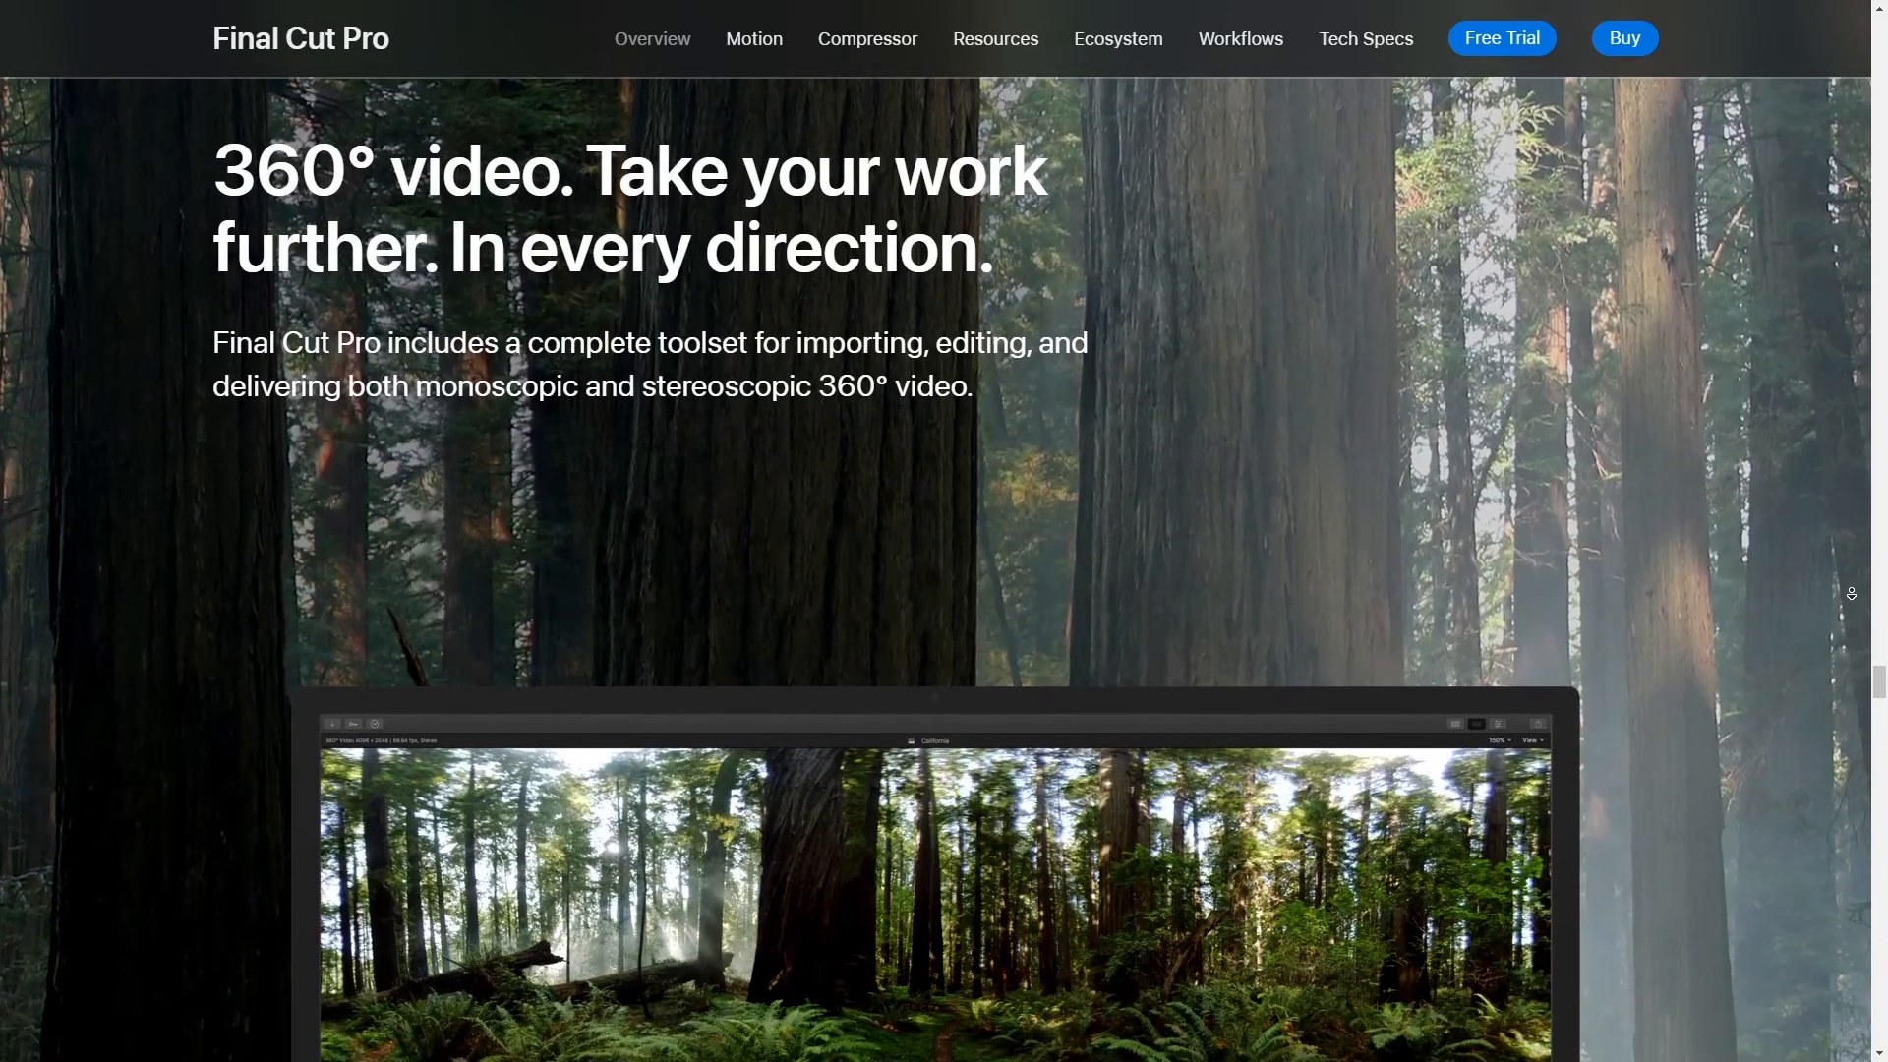
scroll("down", 3)
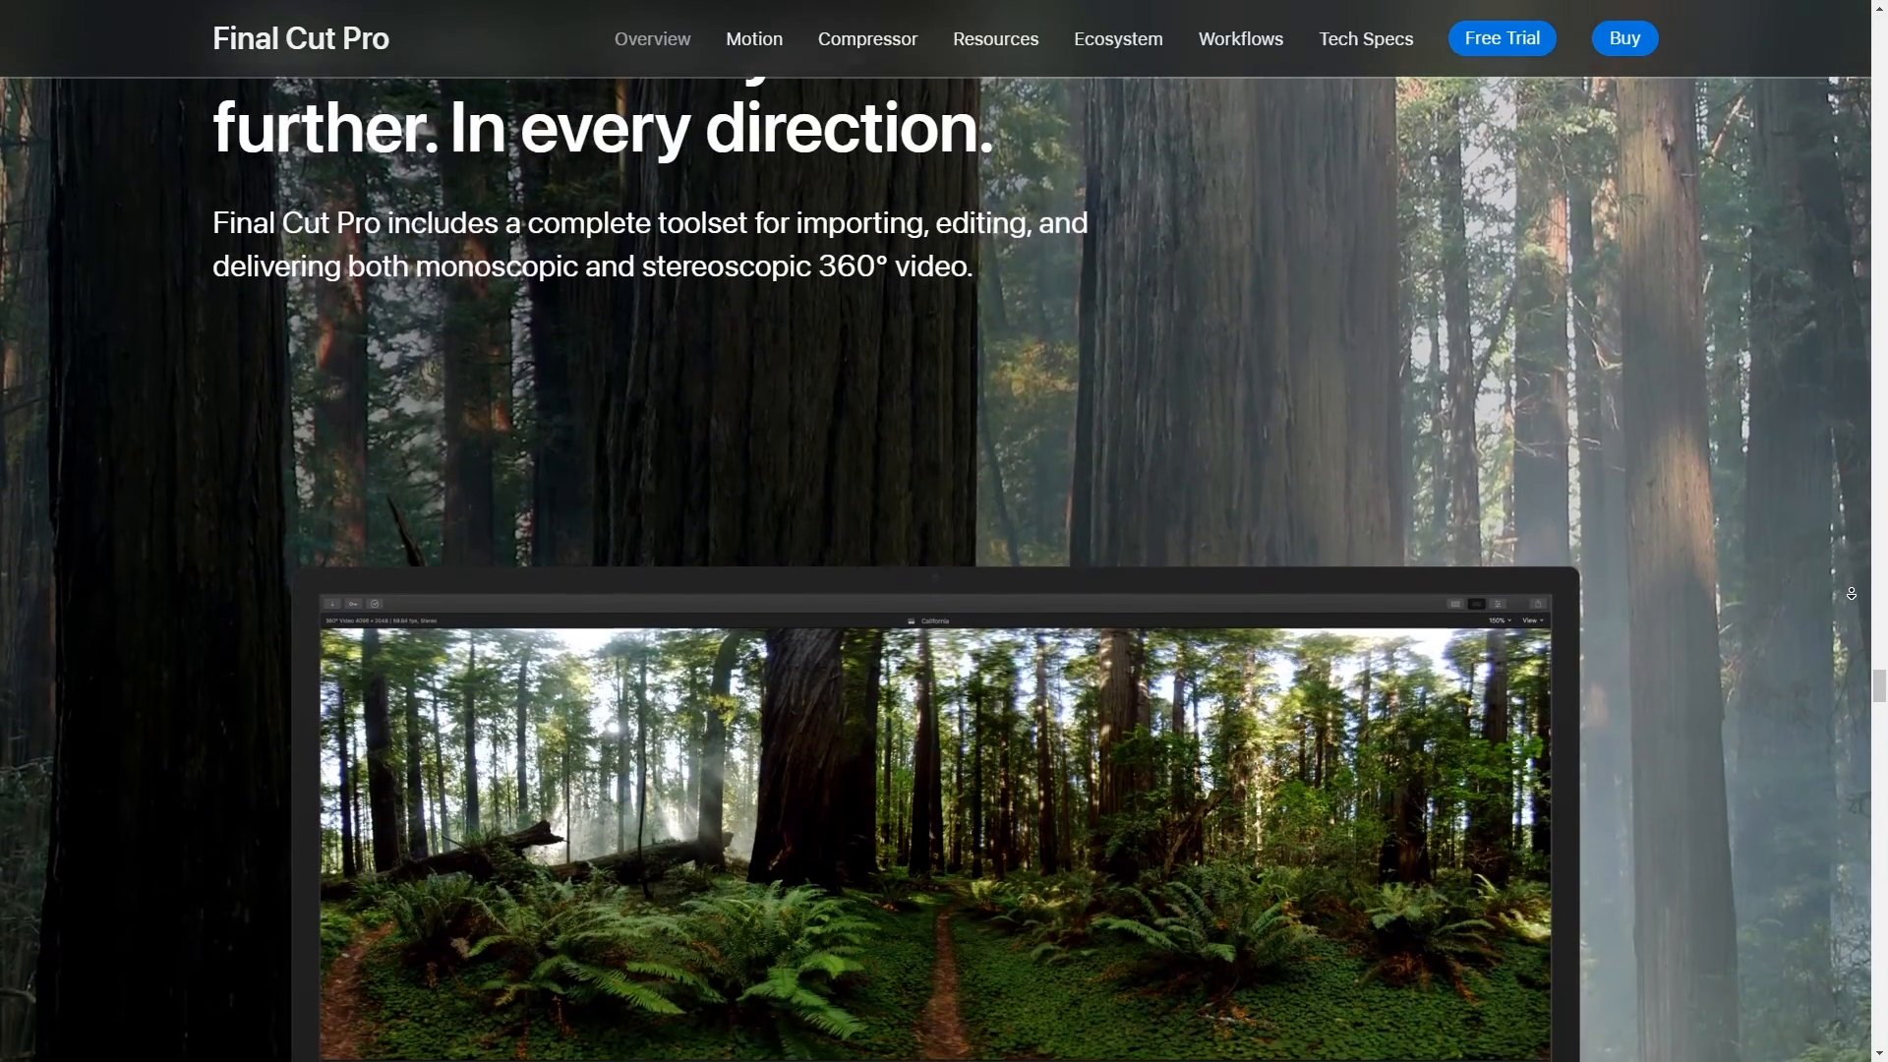
scroll("down", 3)
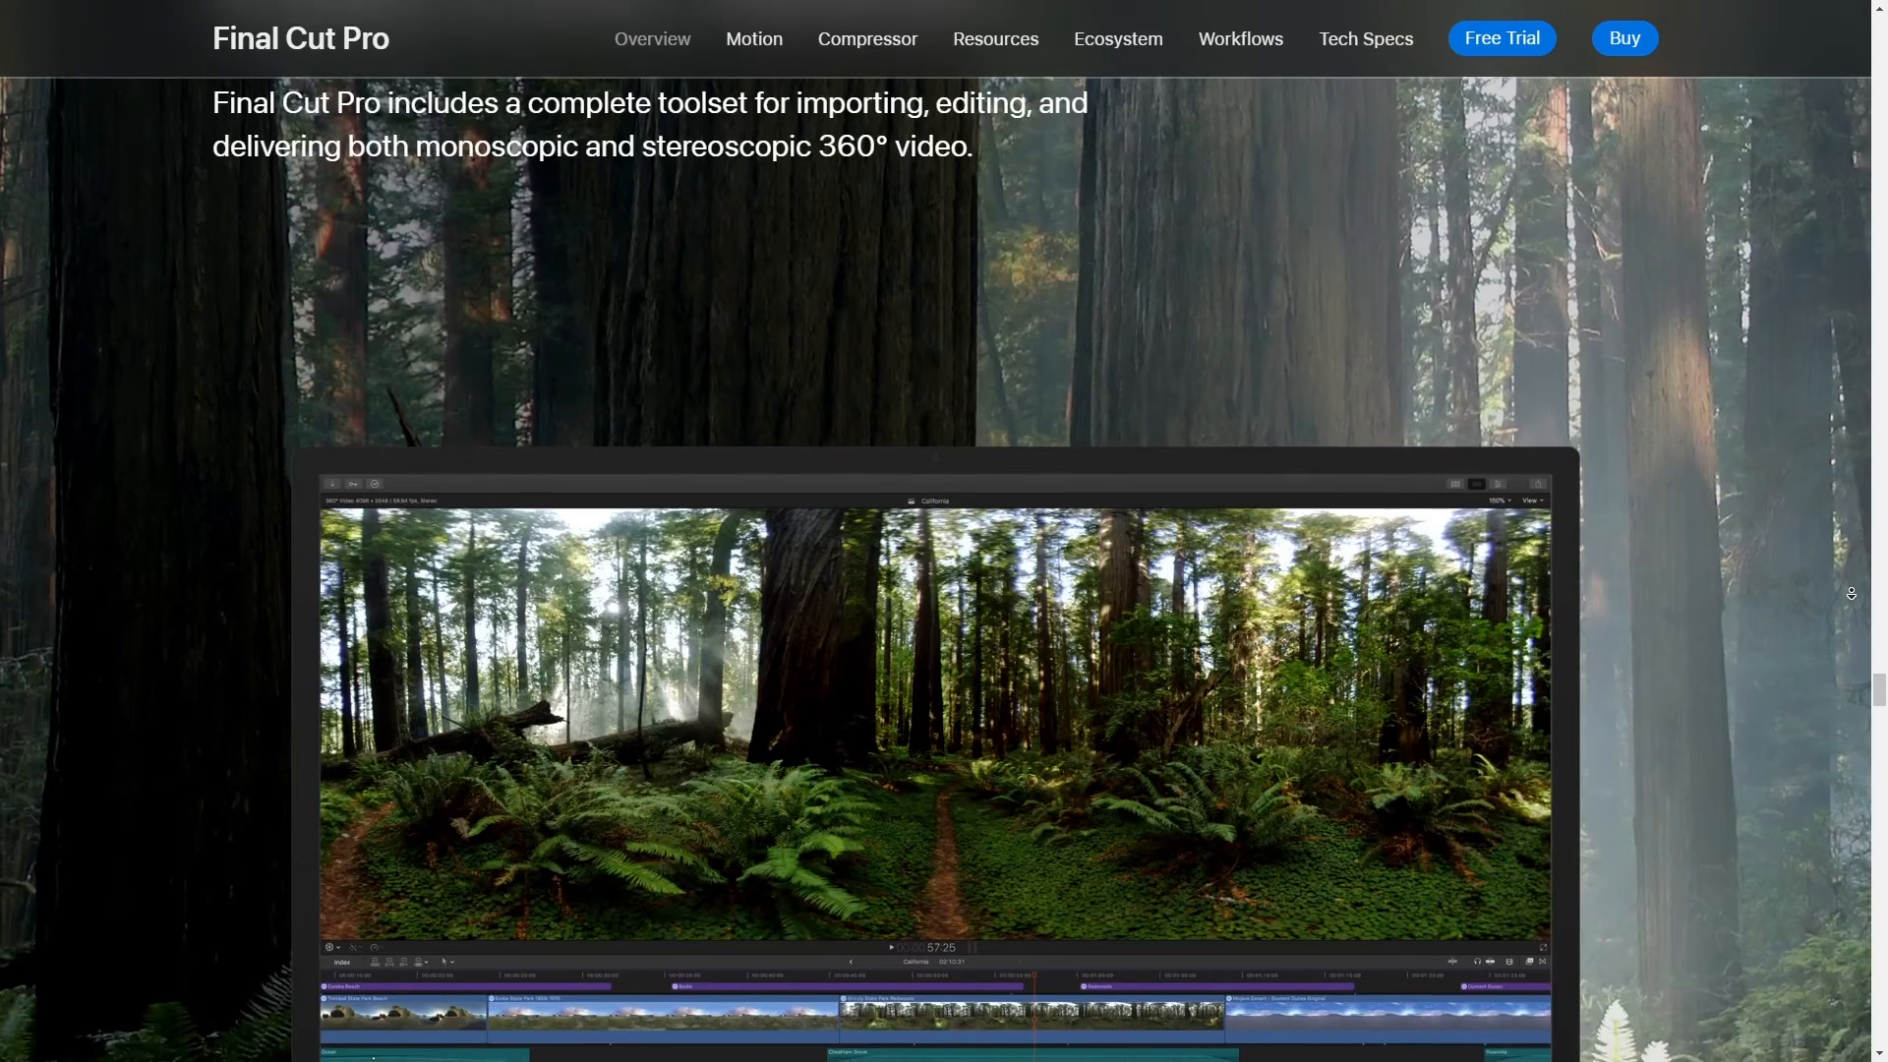
scroll("down", 3)
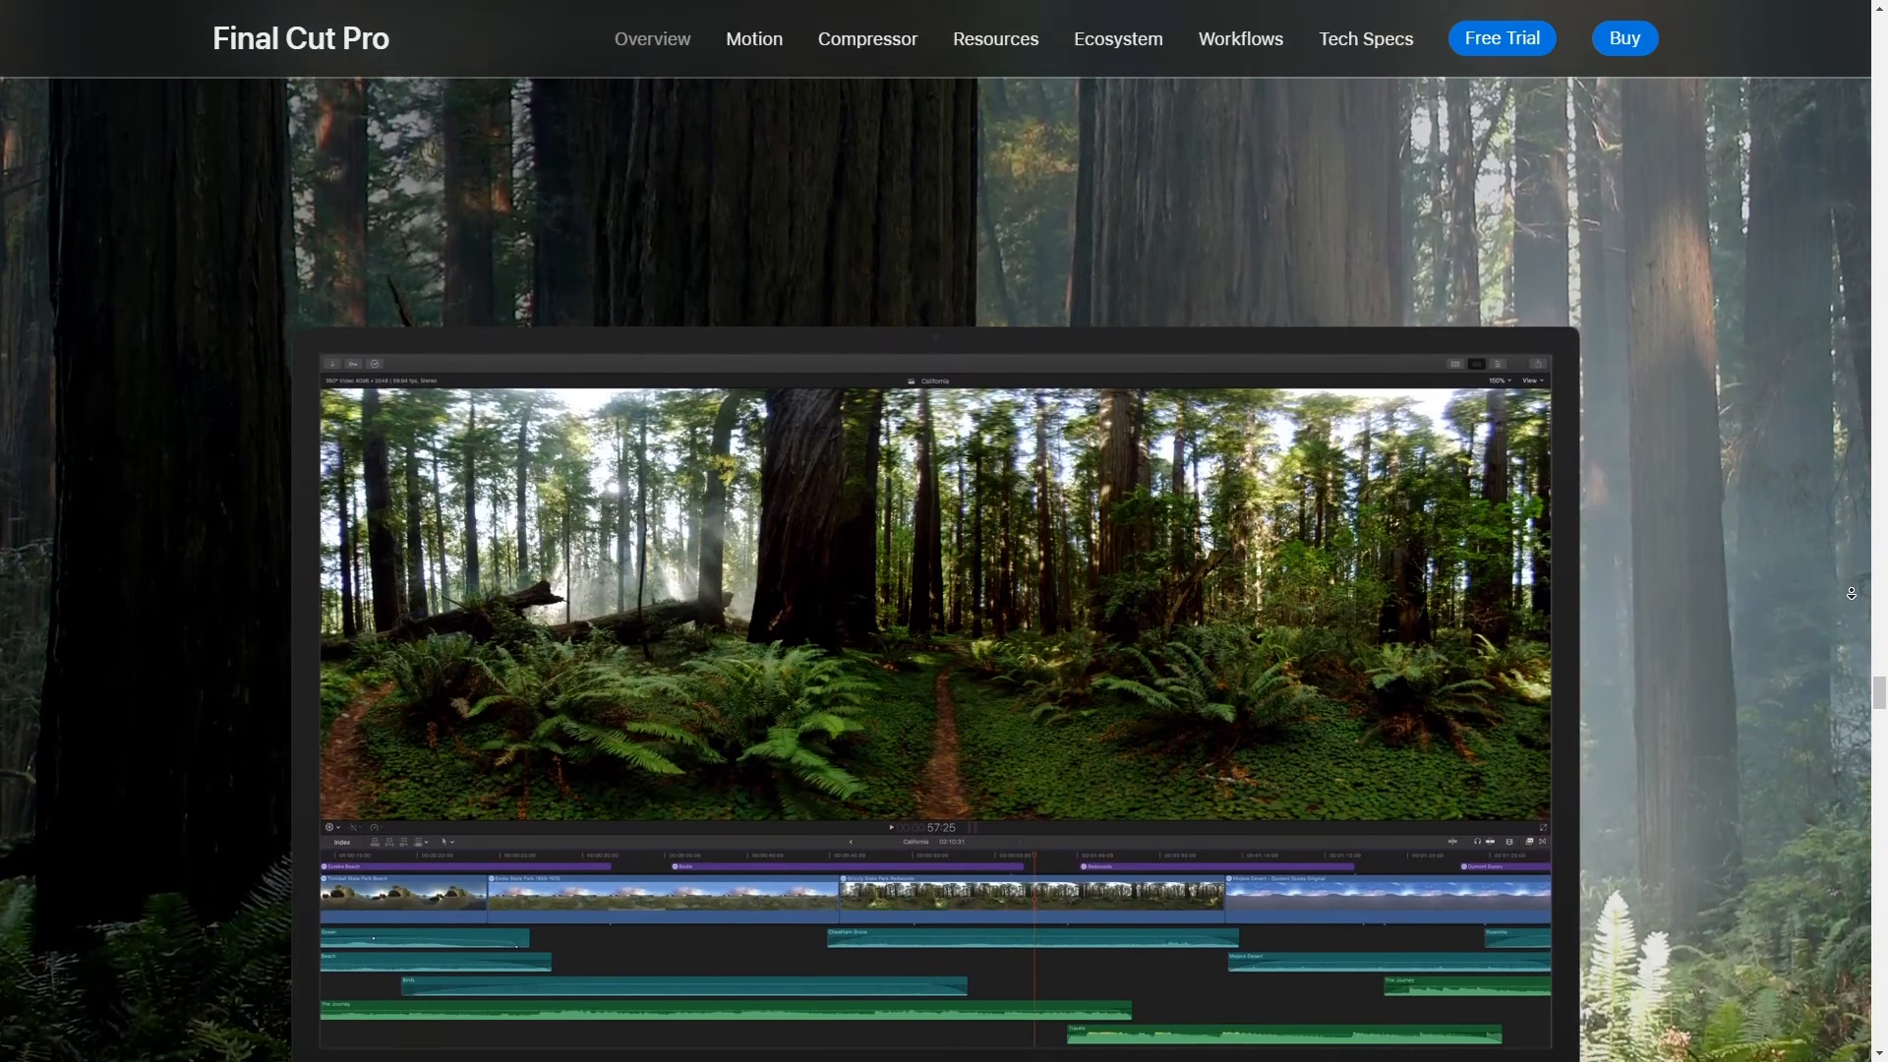
scroll("down", 3)
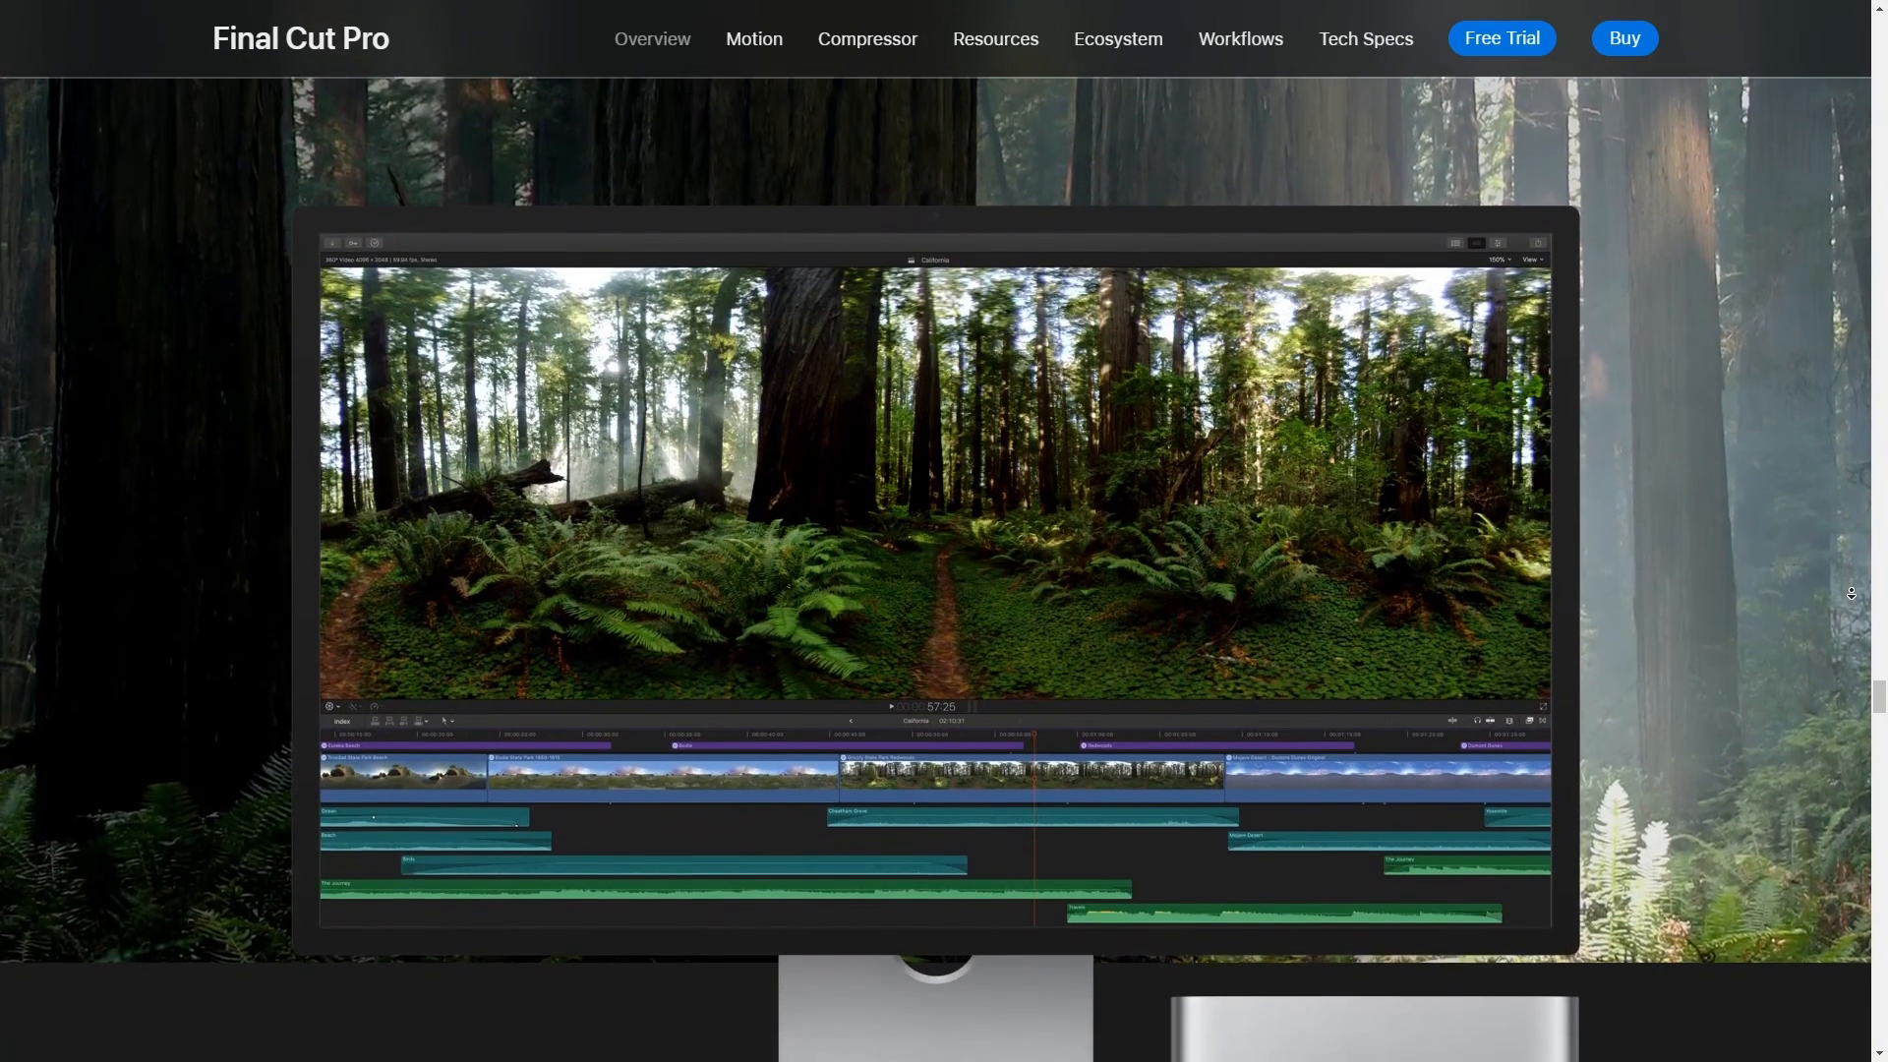
scroll("down", 3)
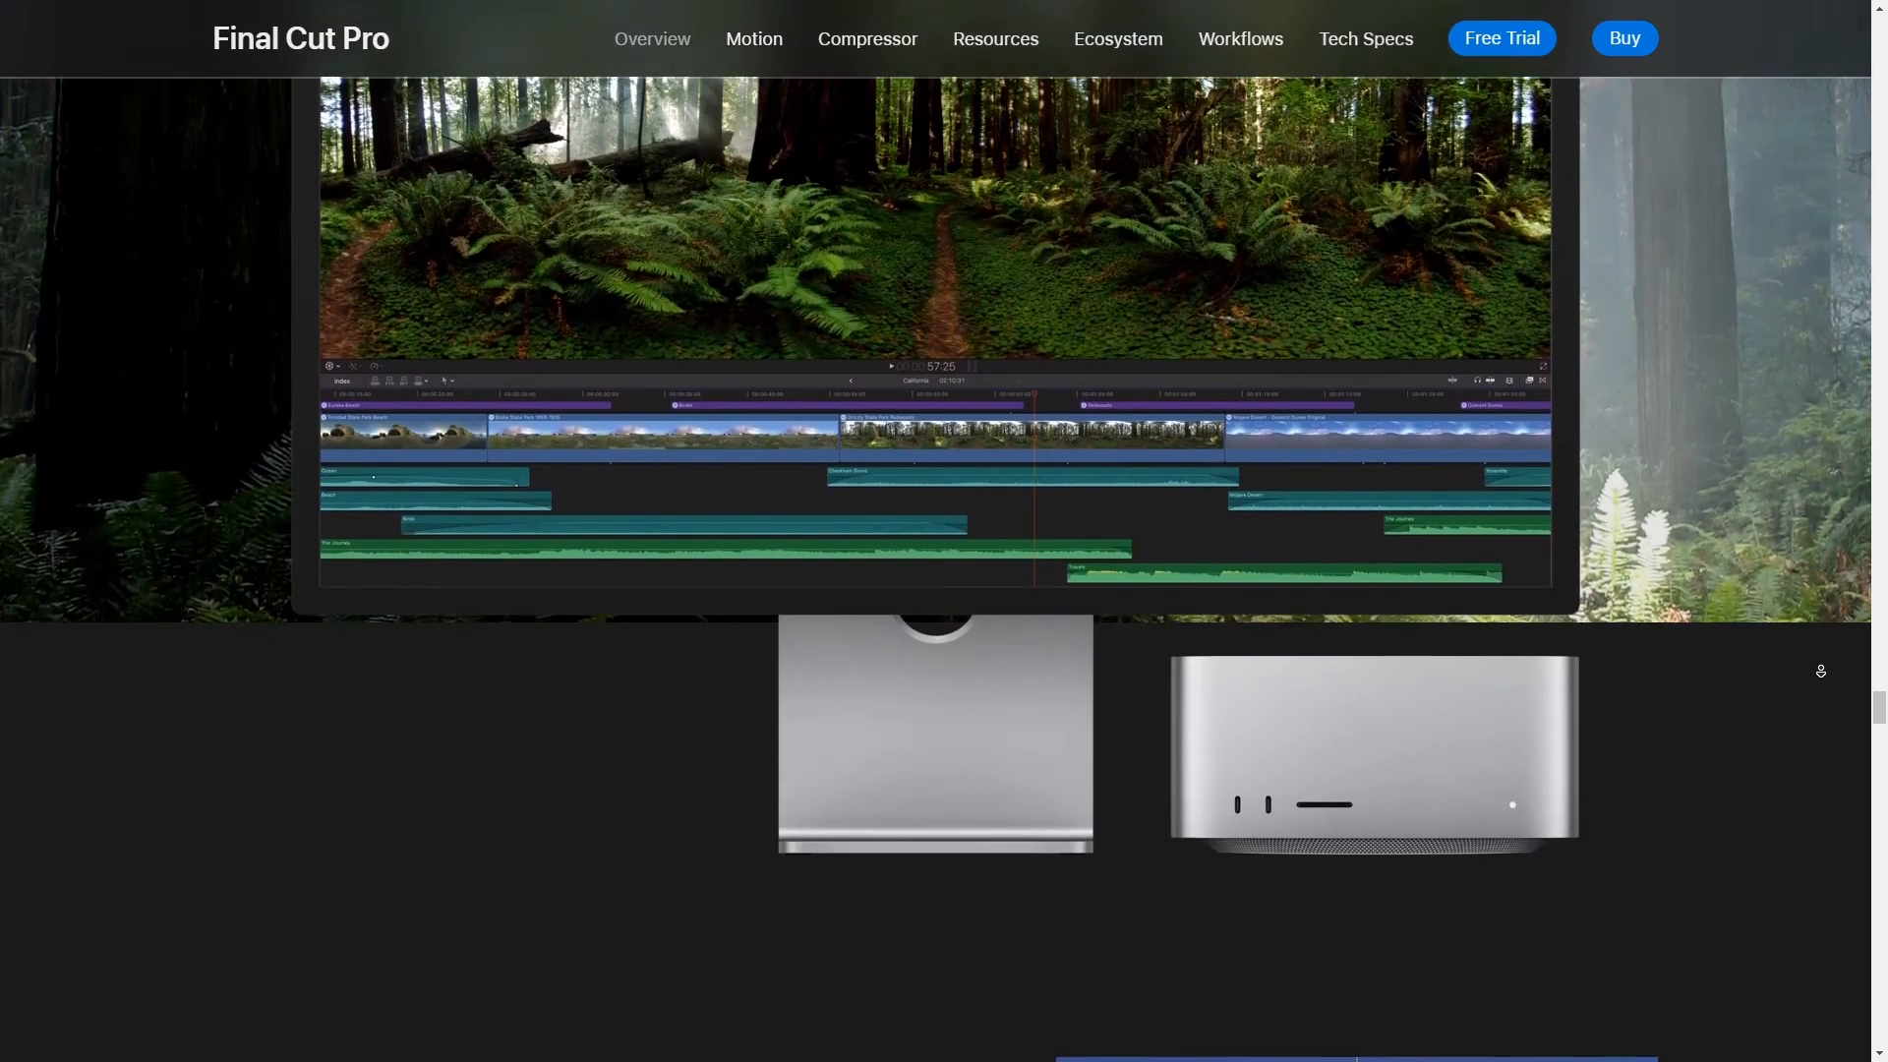
scroll("down", 3)
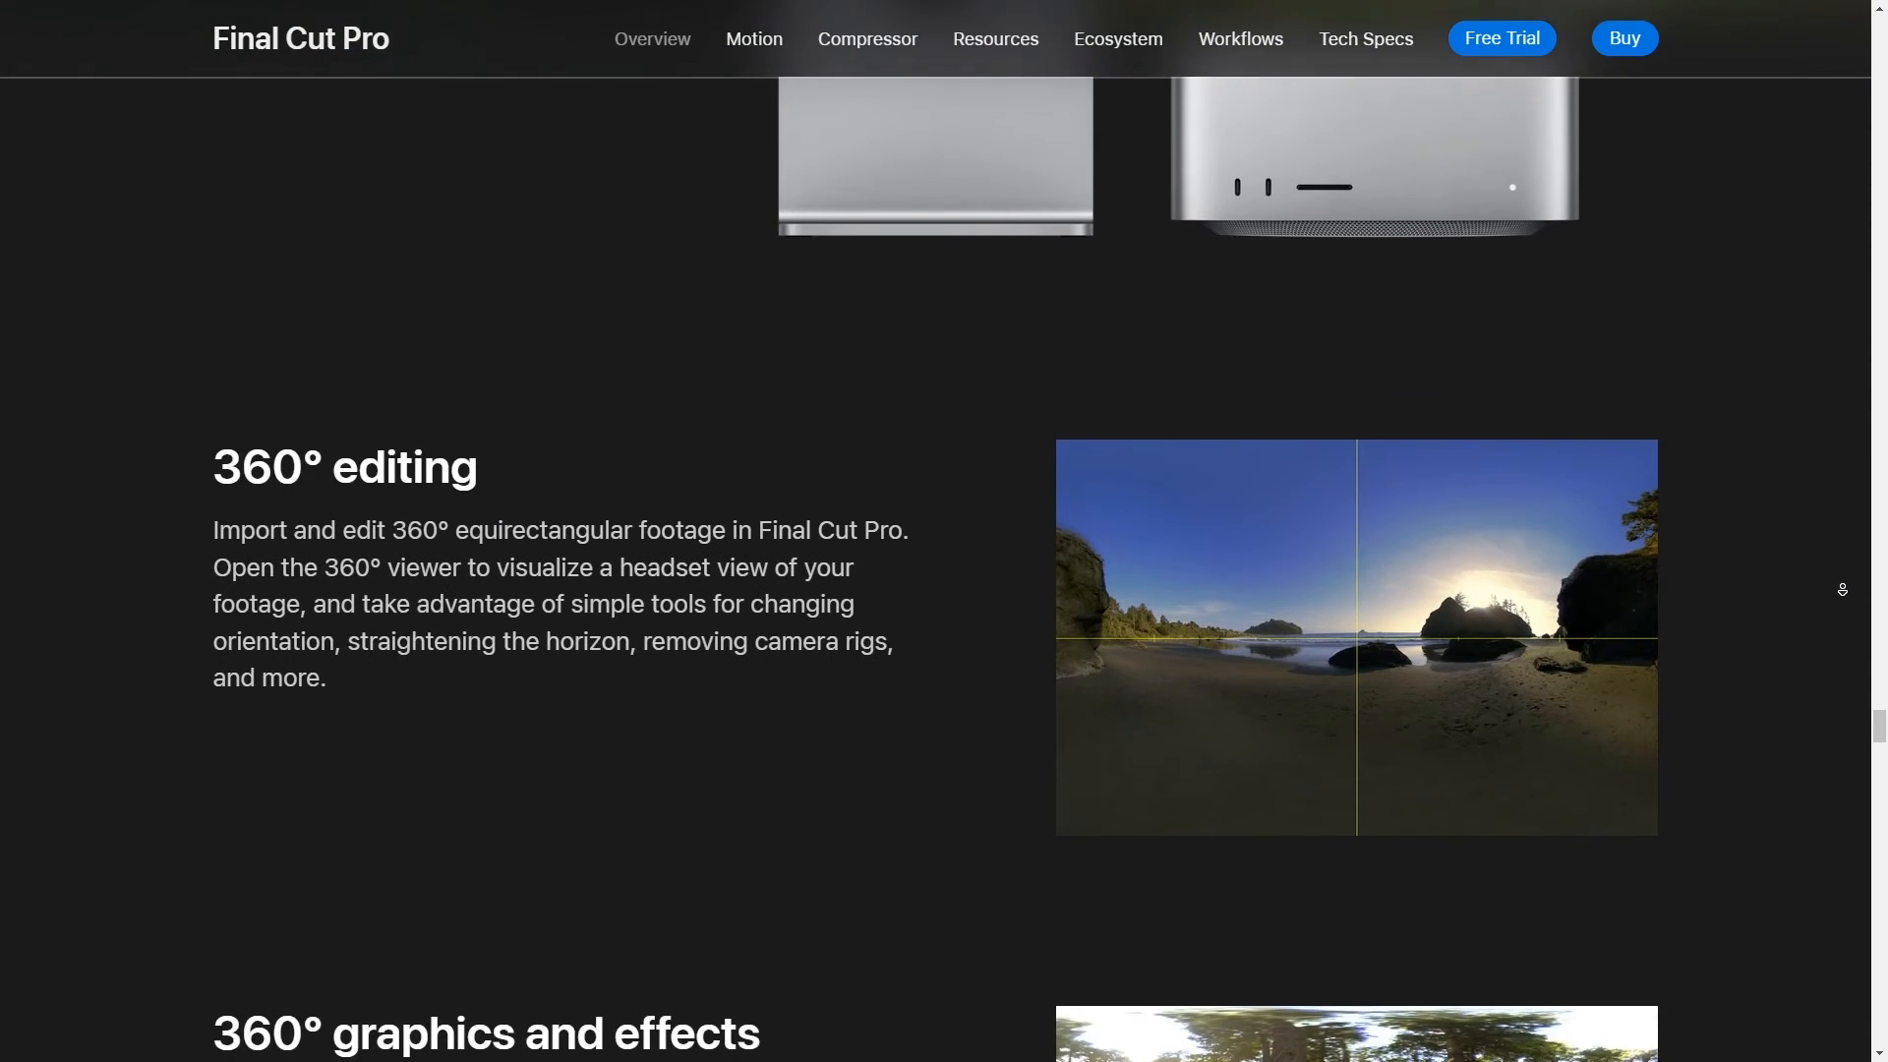
scroll("down", 3)
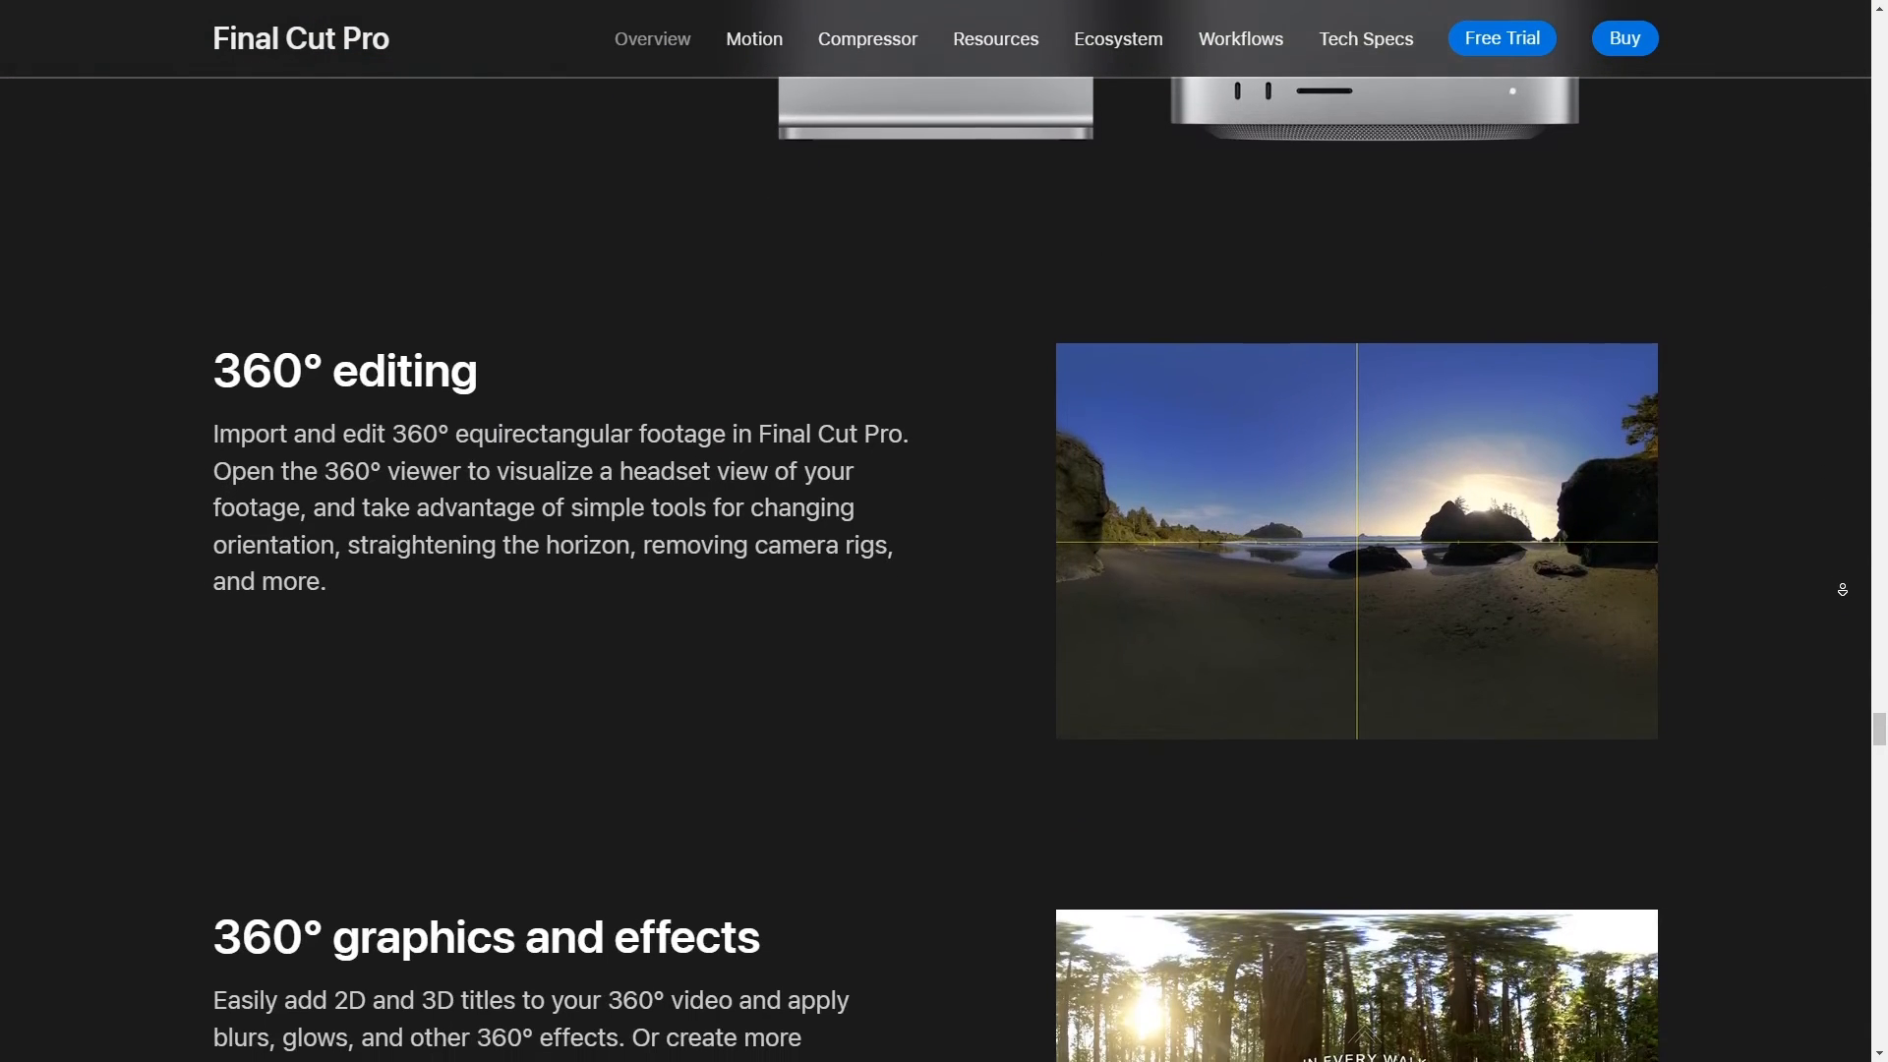
scroll("down", 3)
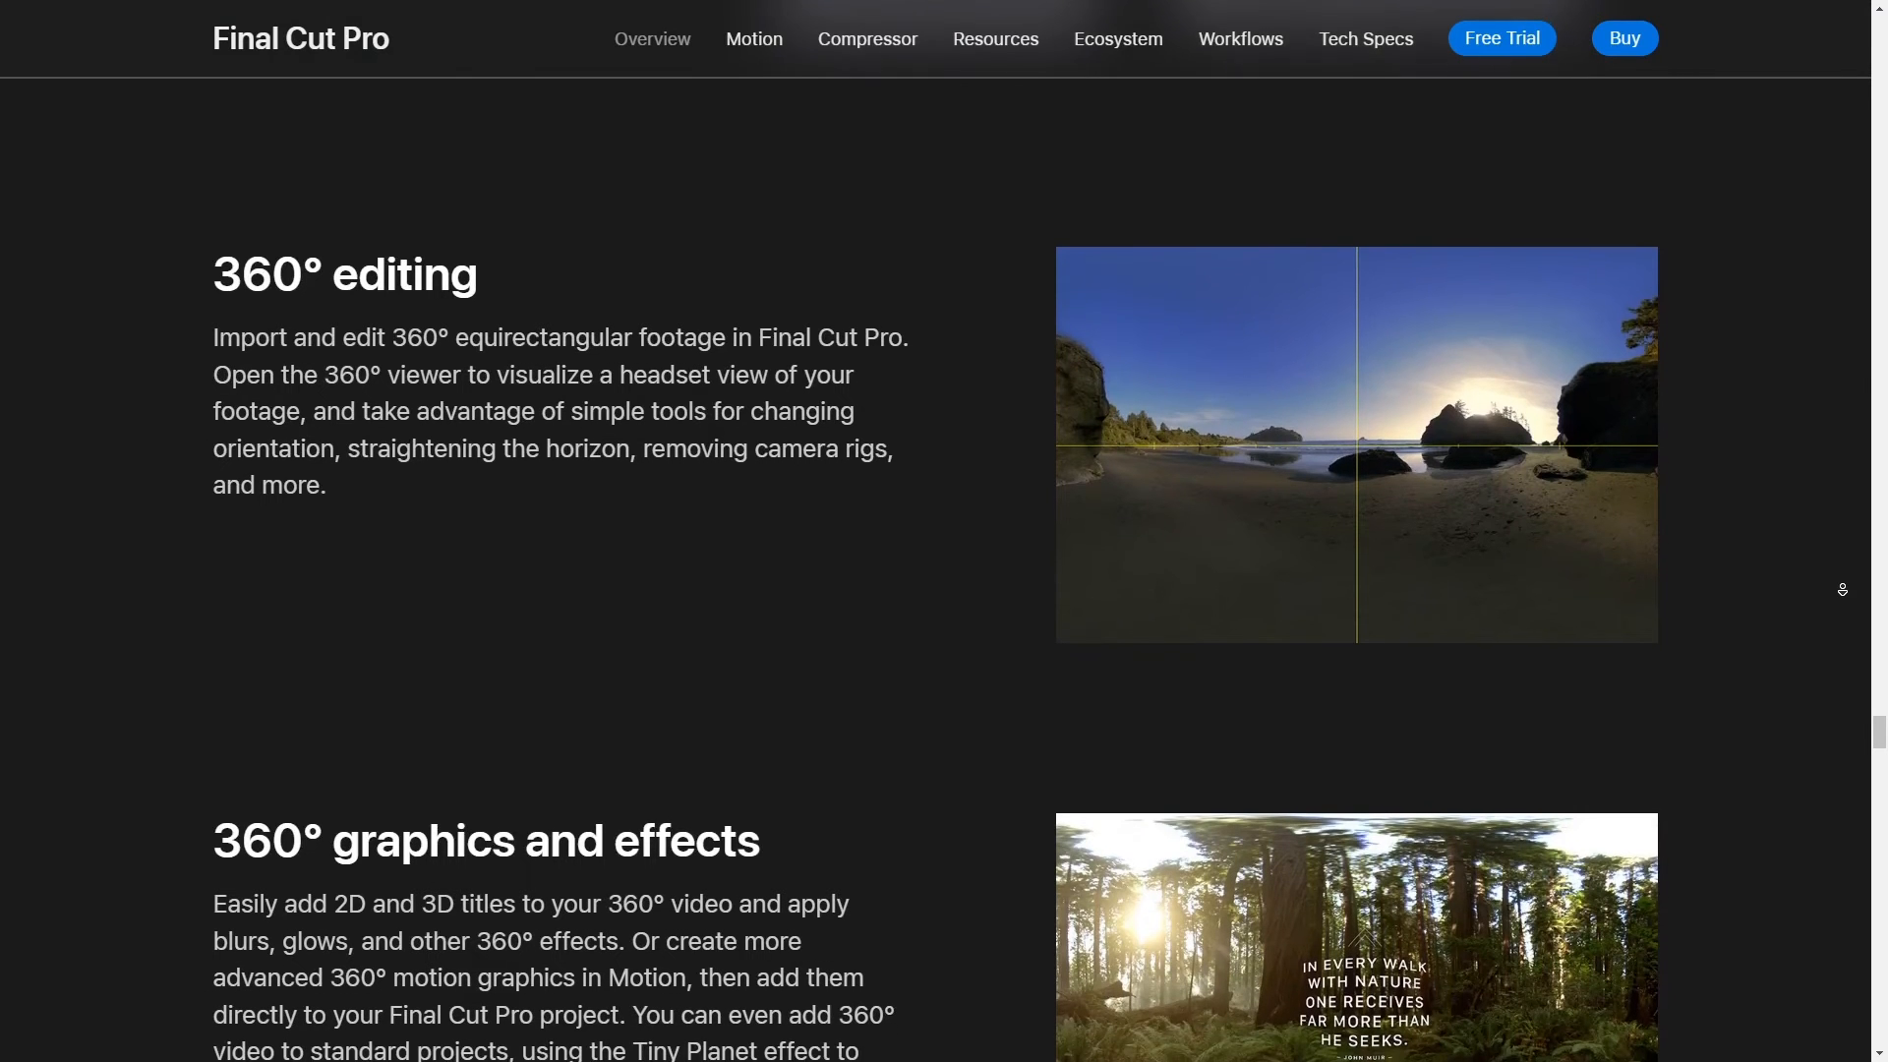
scroll("down", 3)
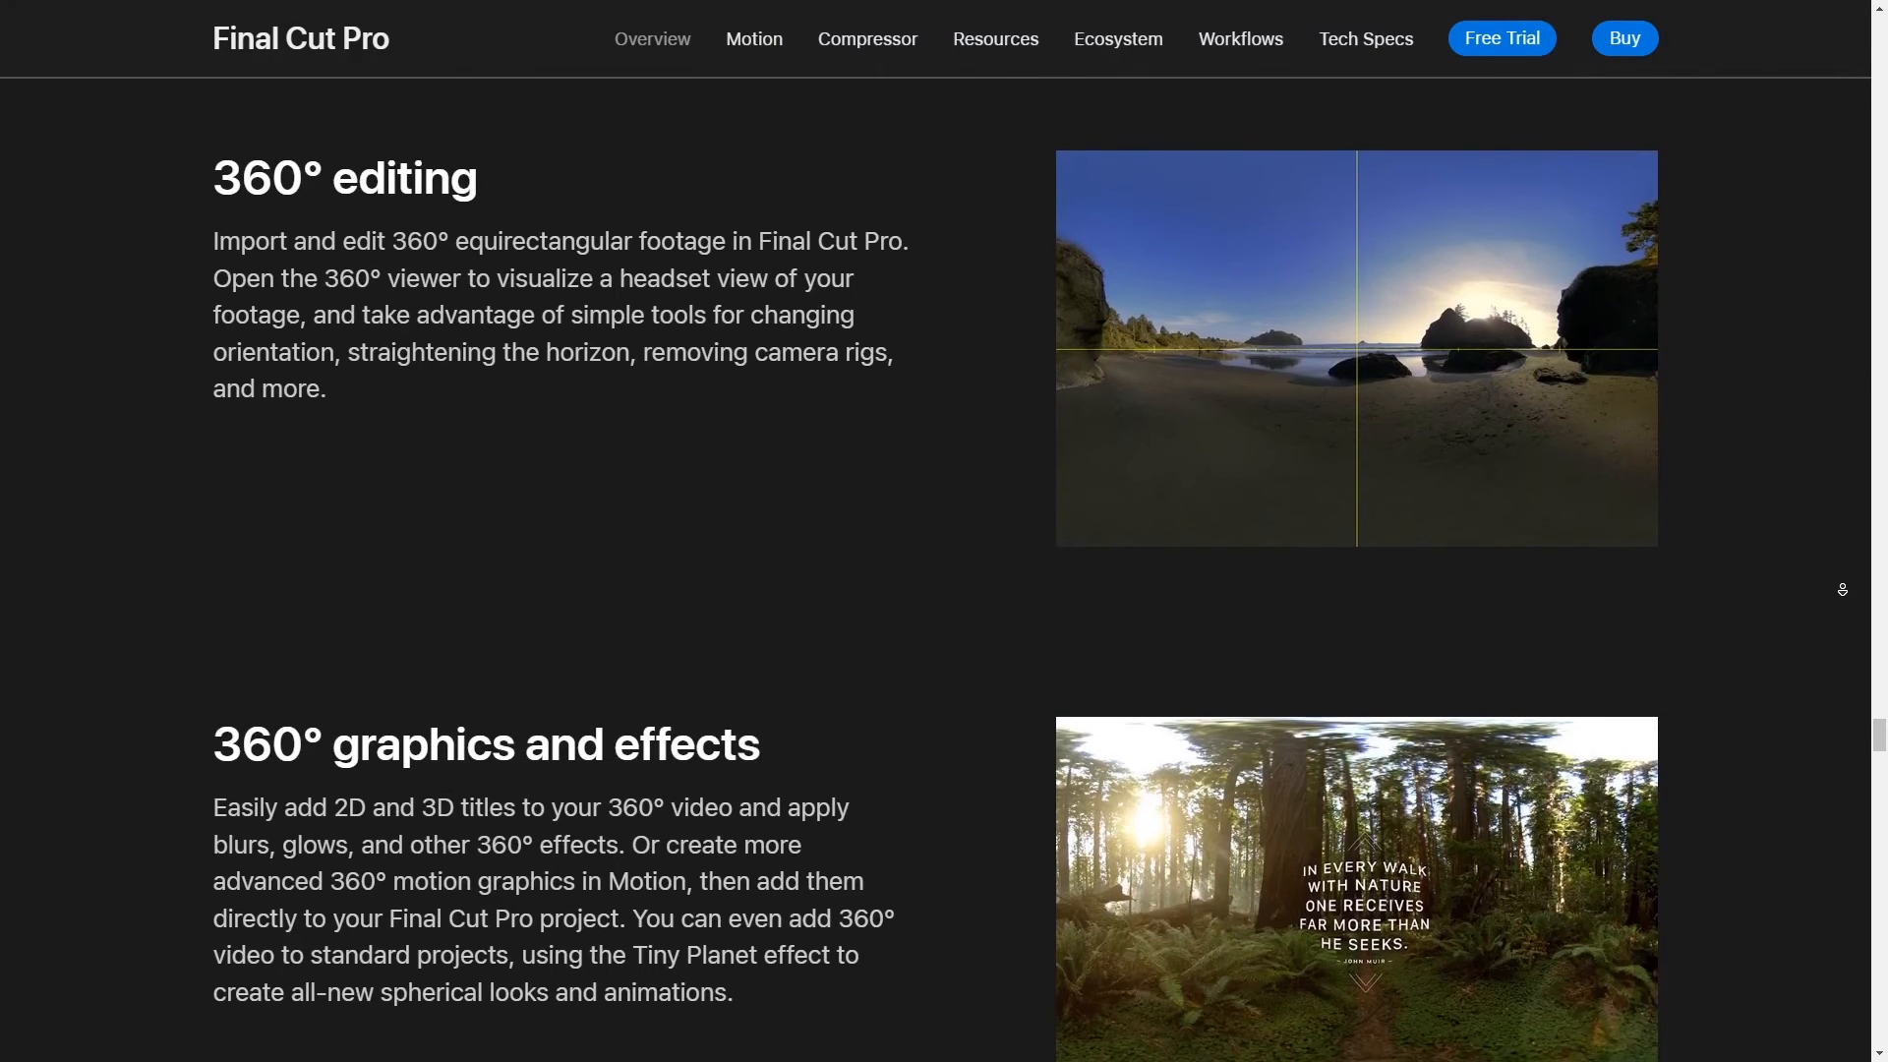
scroll("down", 3)
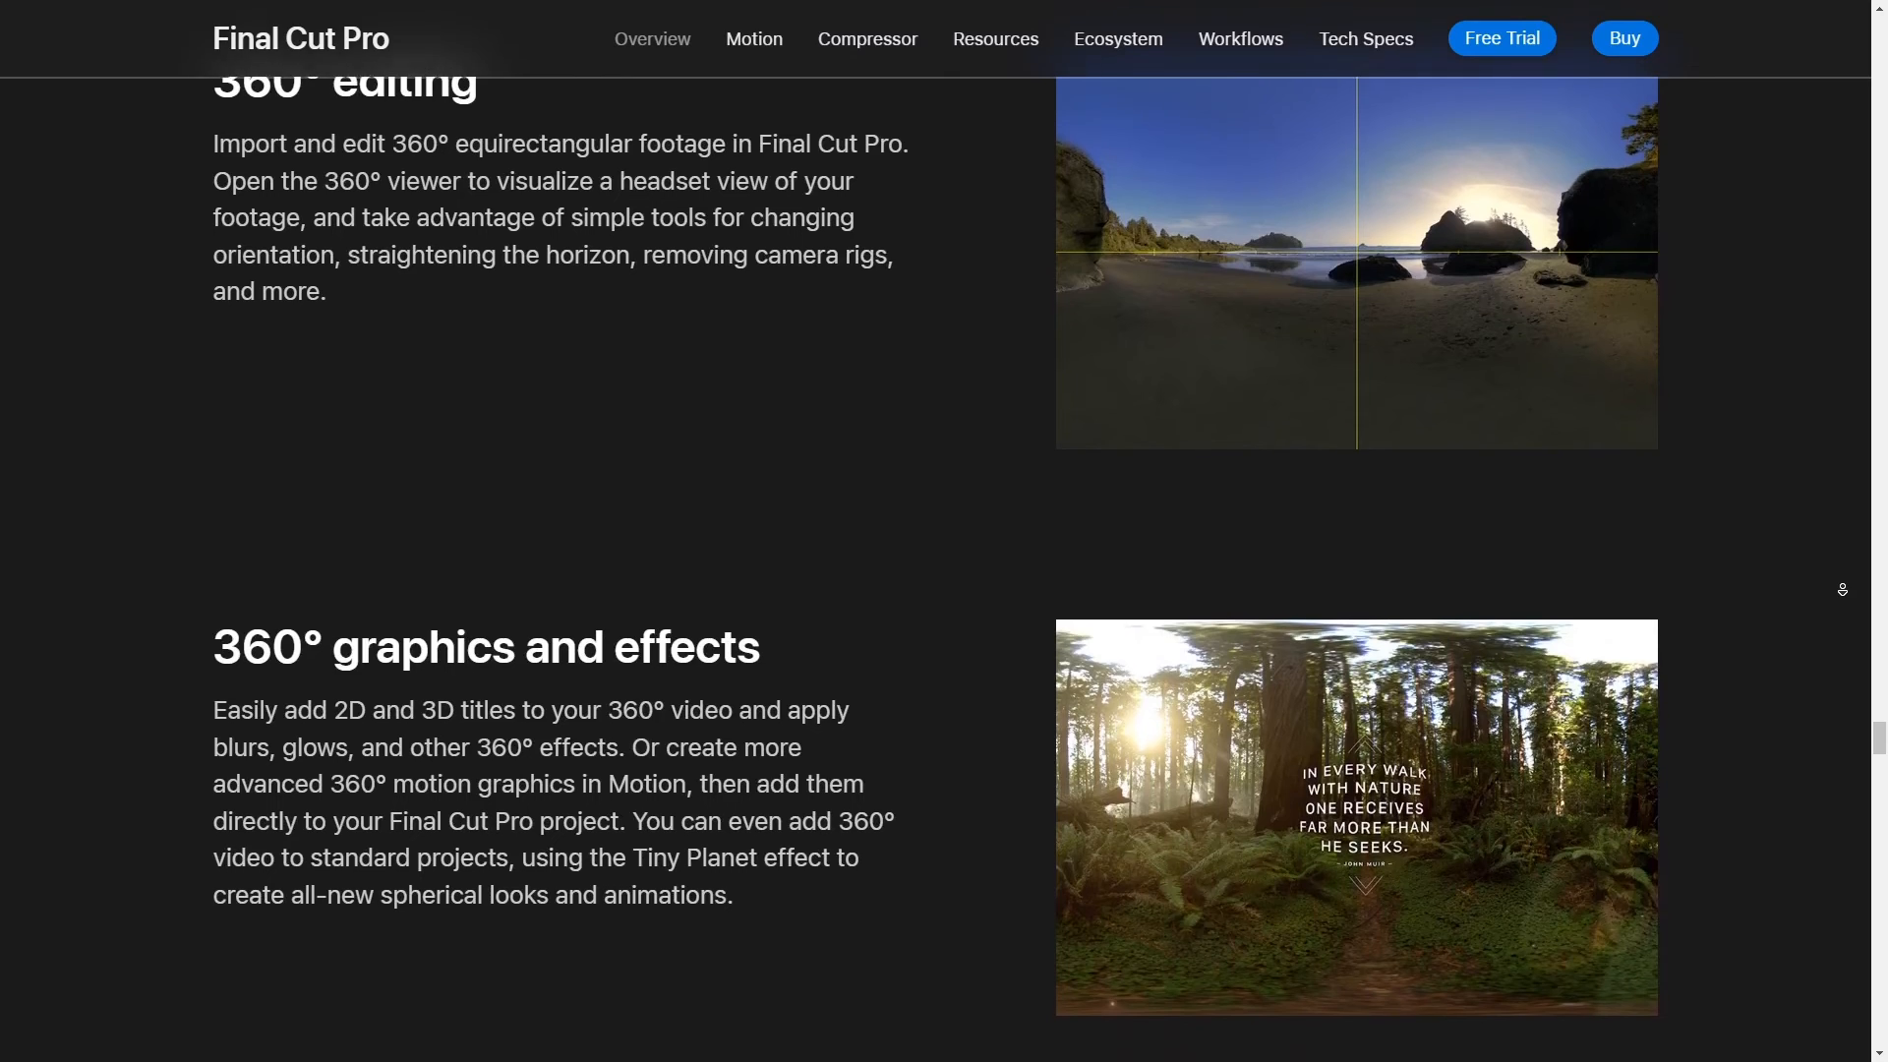
scroll("down", 3)
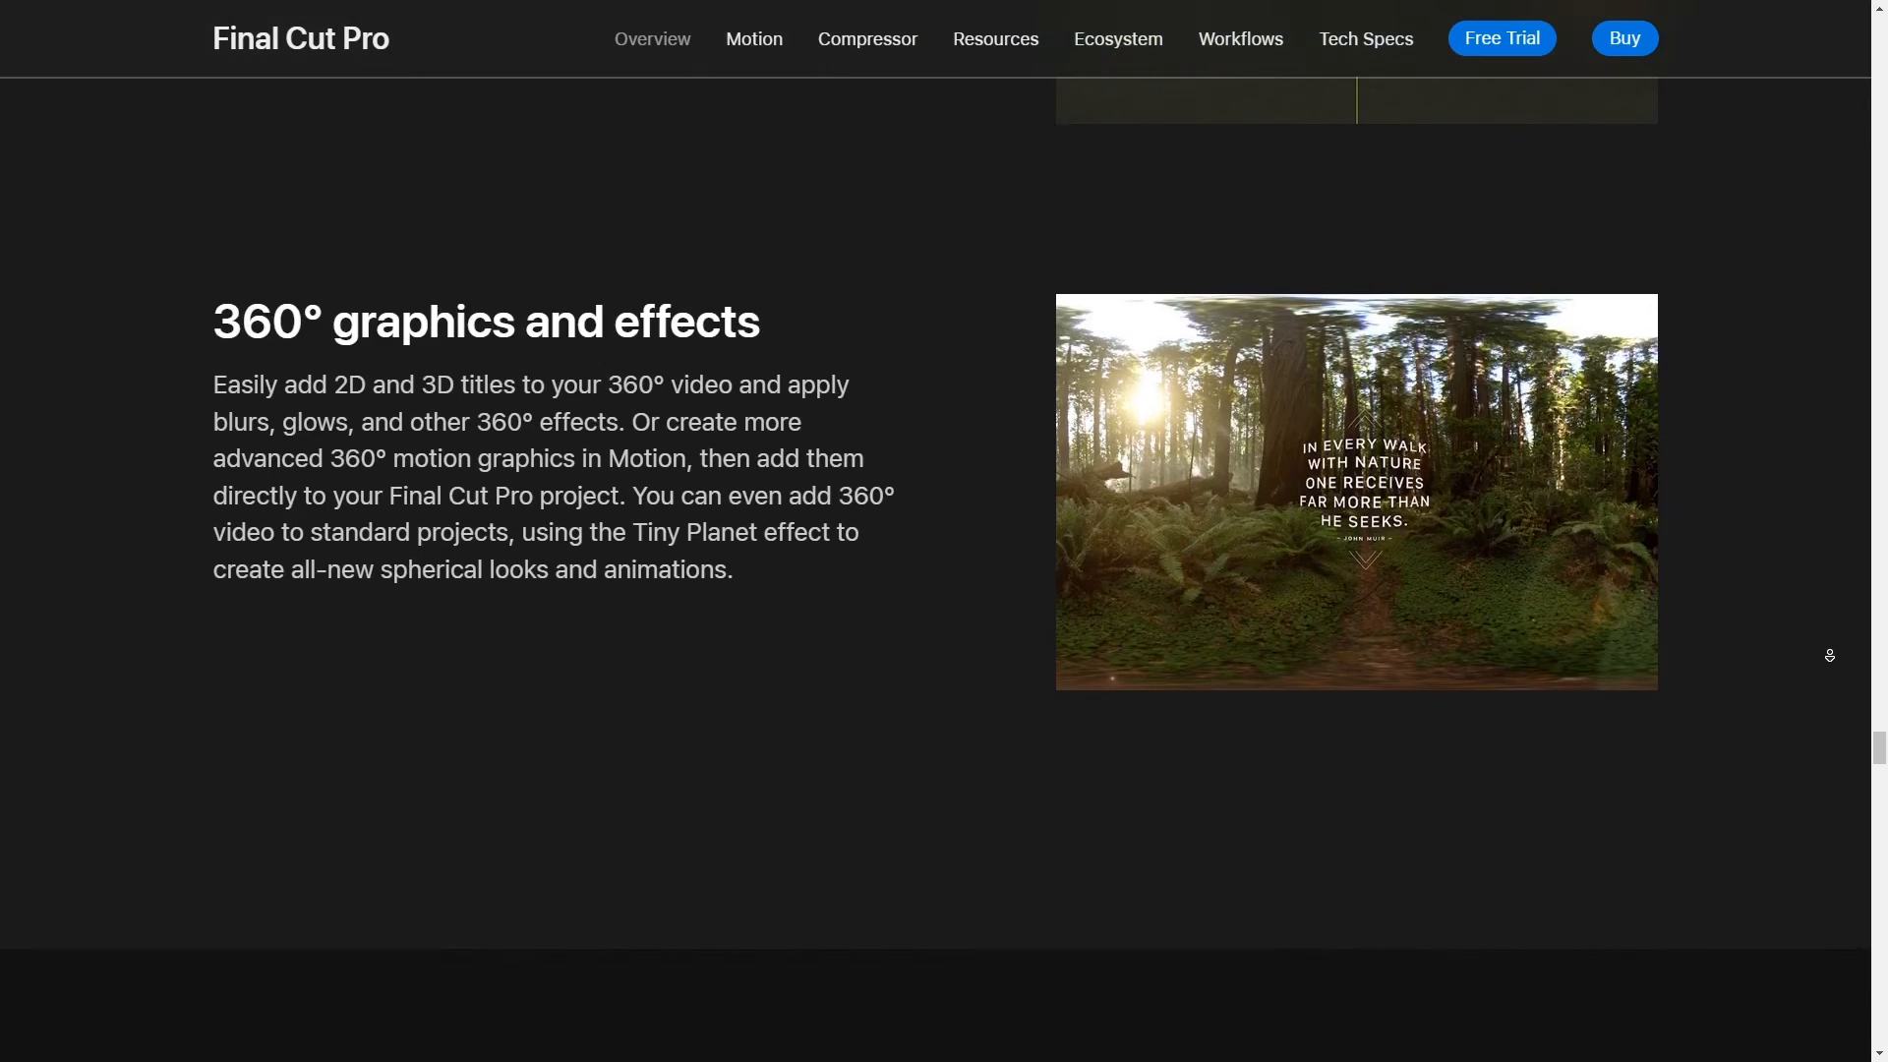
scroll("down", 3)
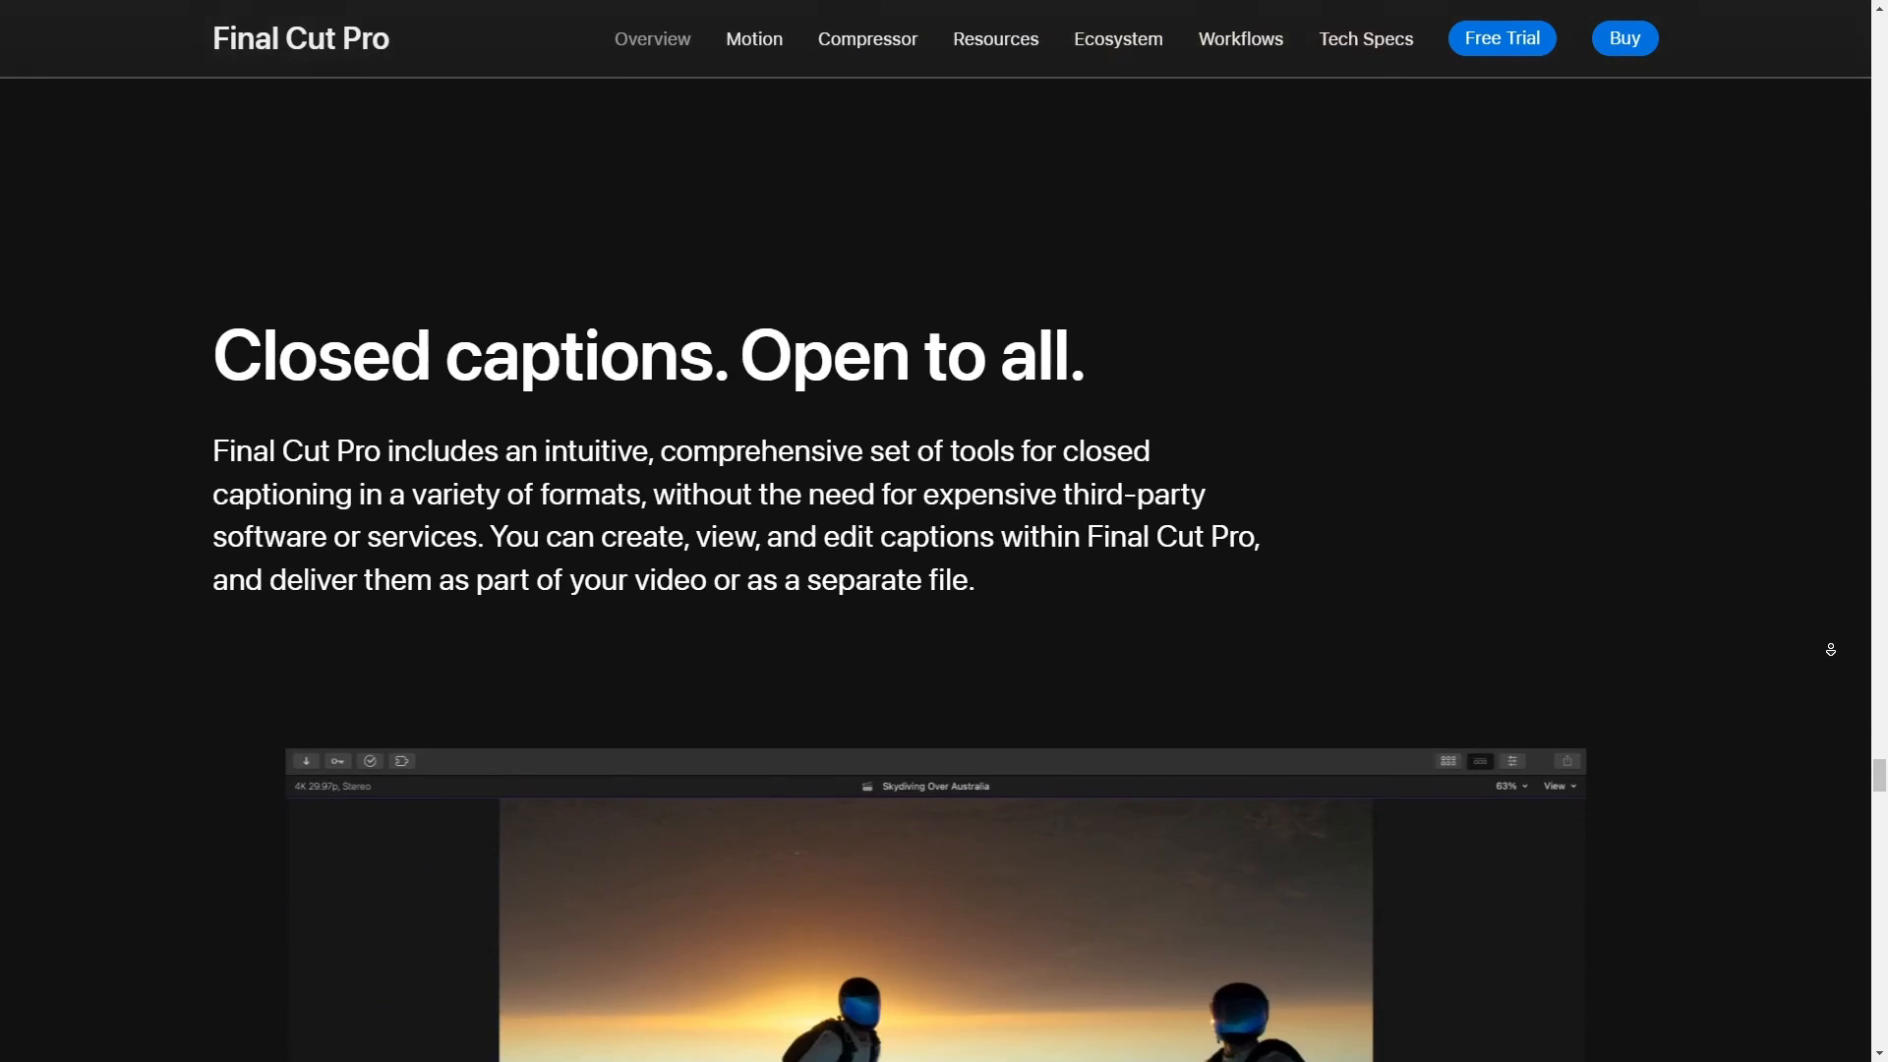
Scroll to the captions gallery and show its Create step
scroll("down", 3)
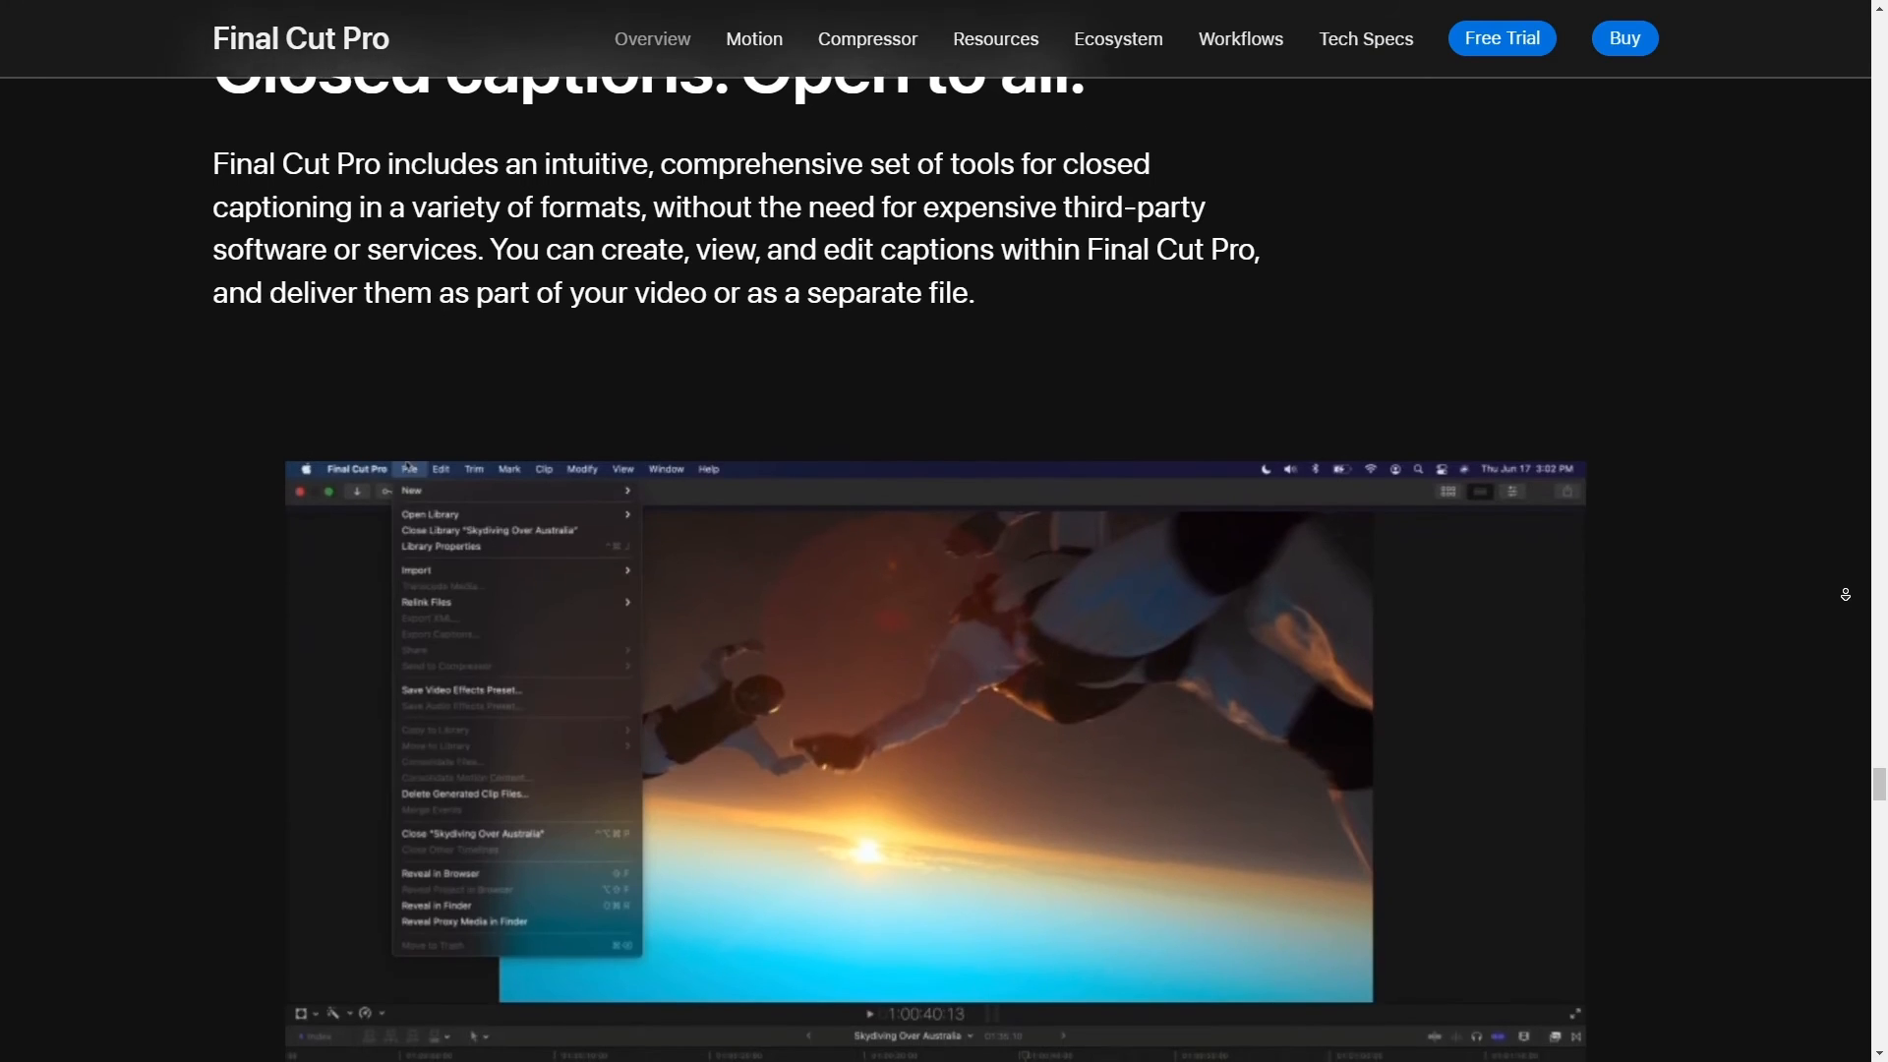
scroll("down", 3)
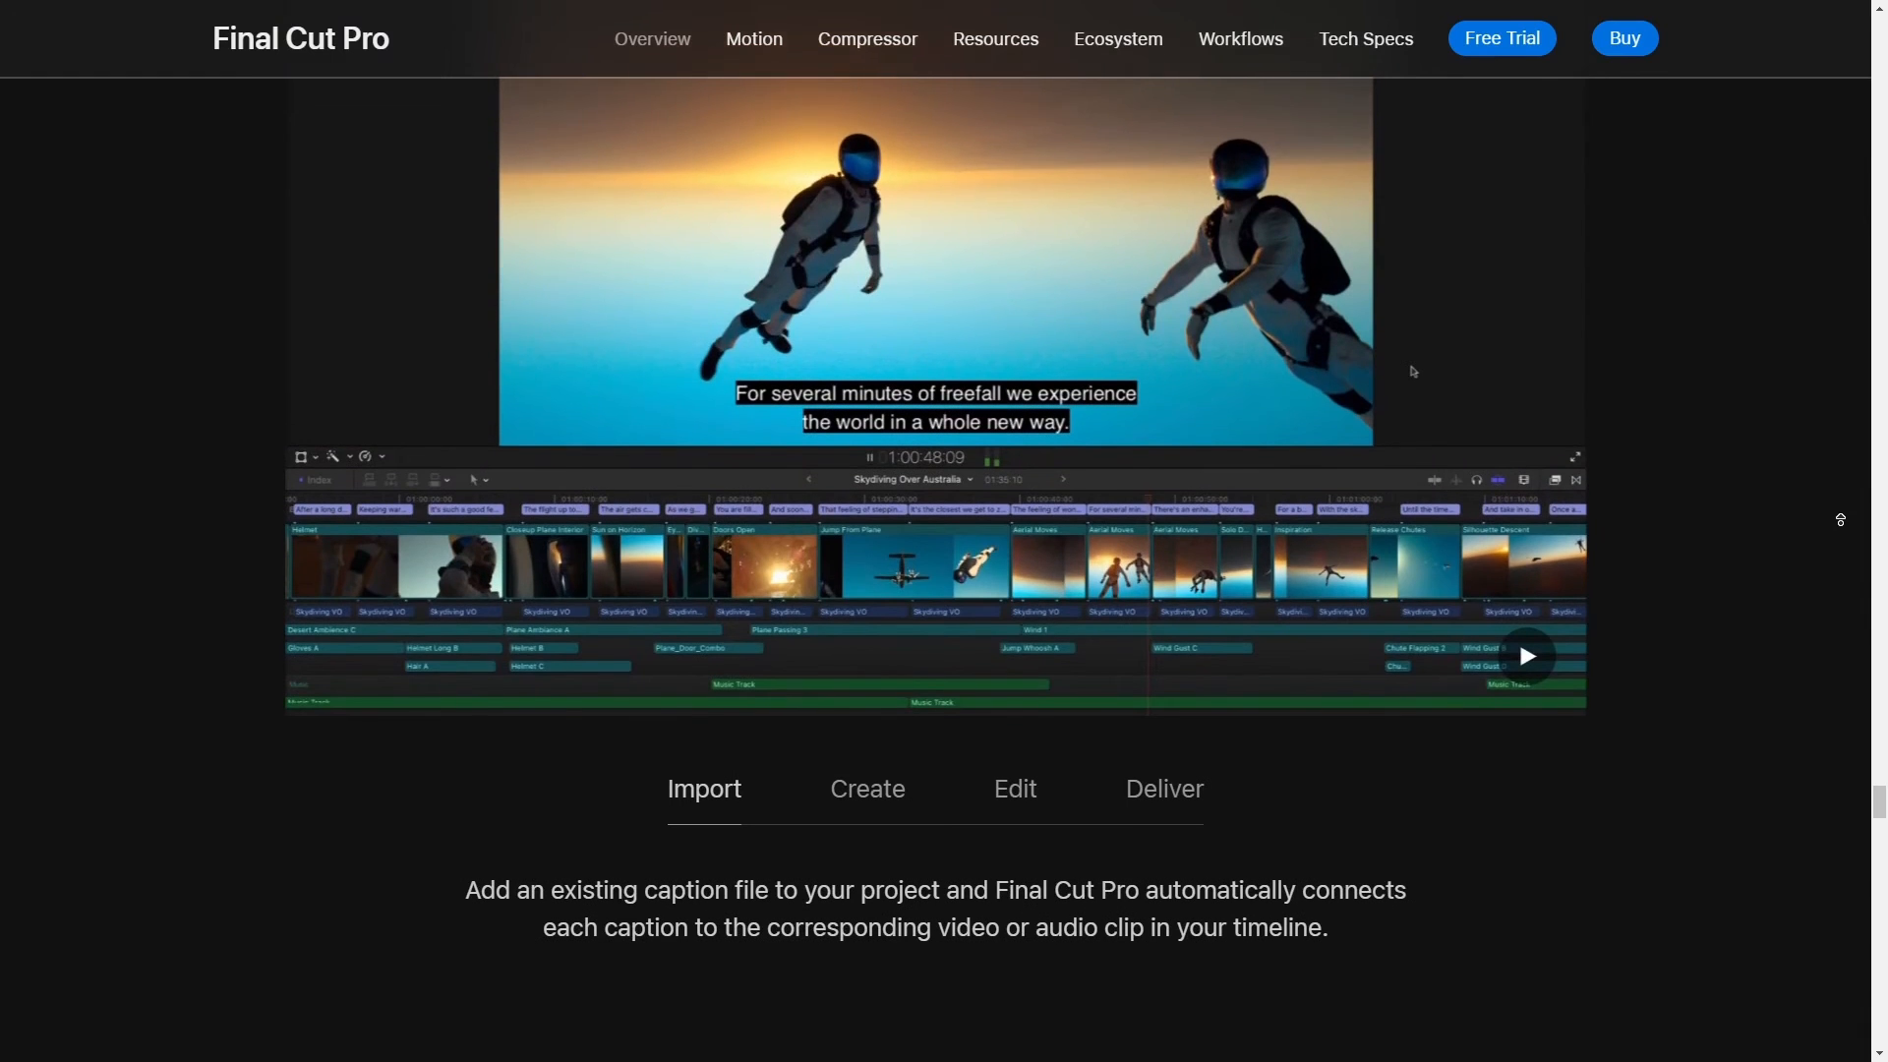
scroll("down", 3)
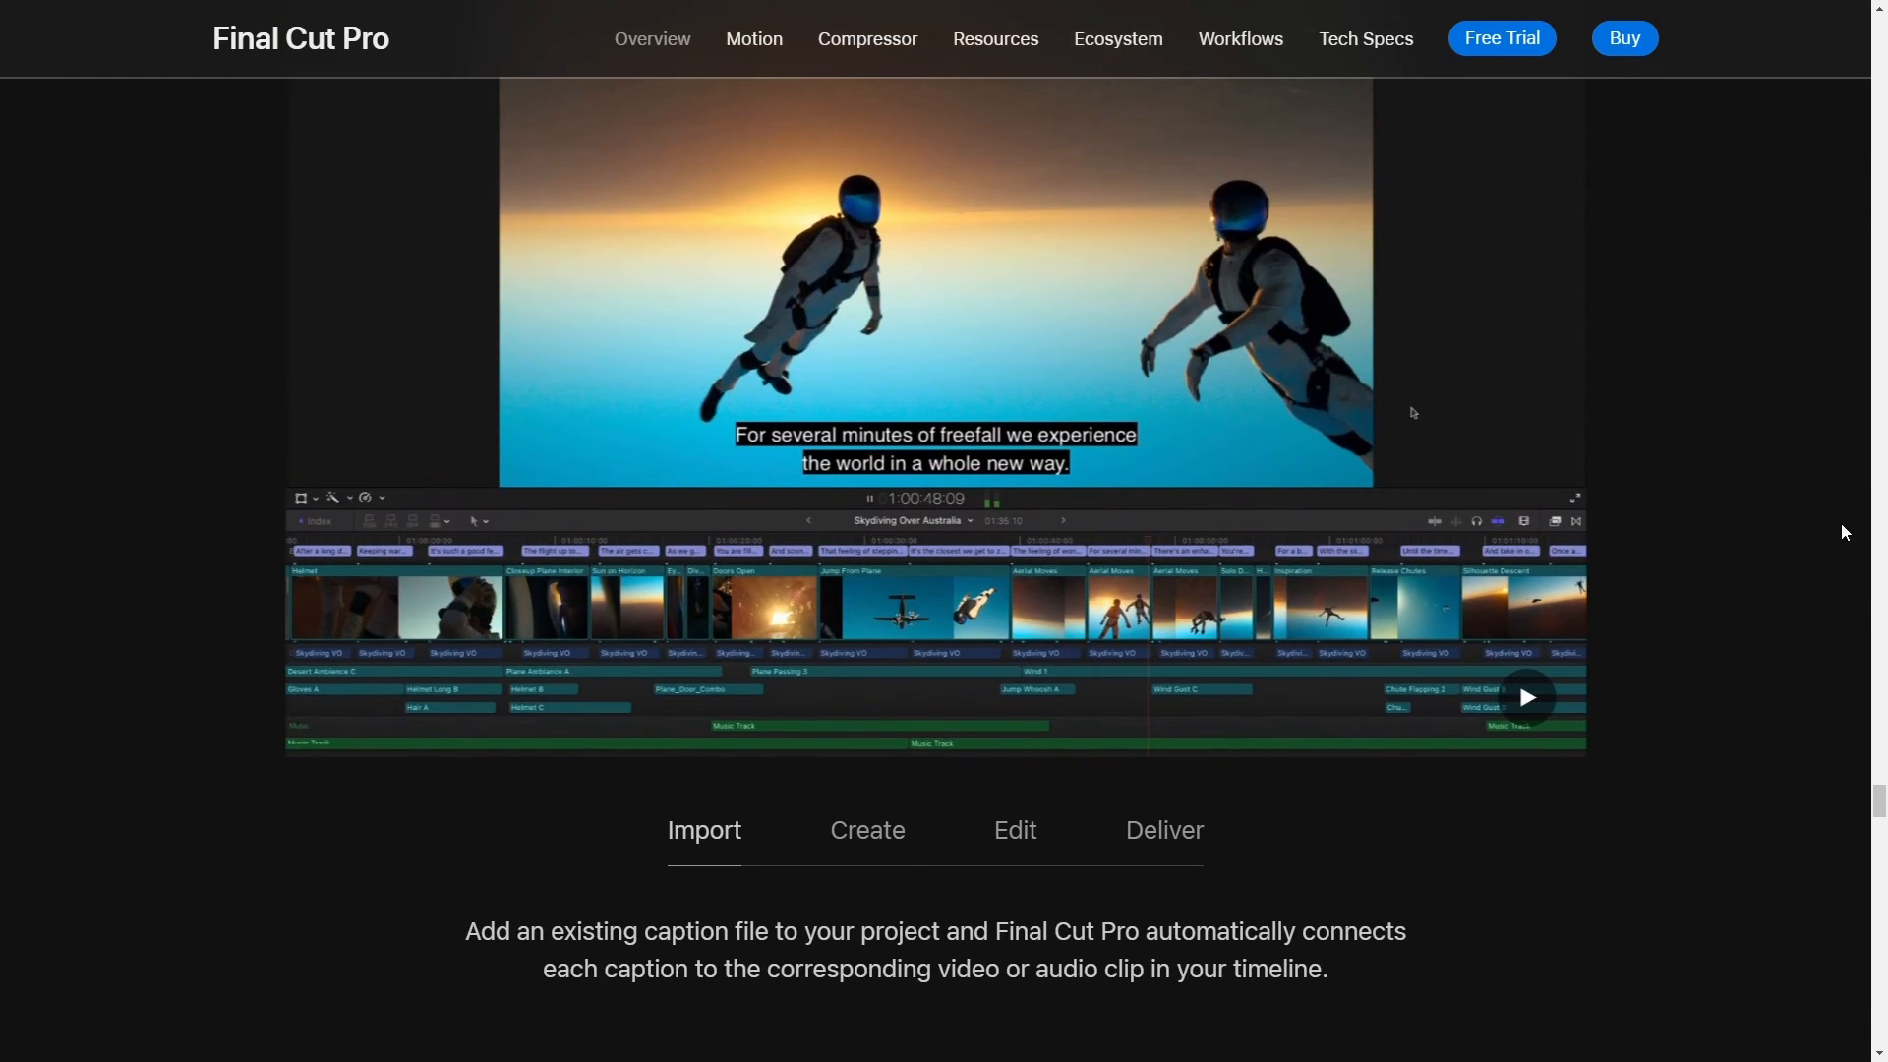
left_click(868, 830)
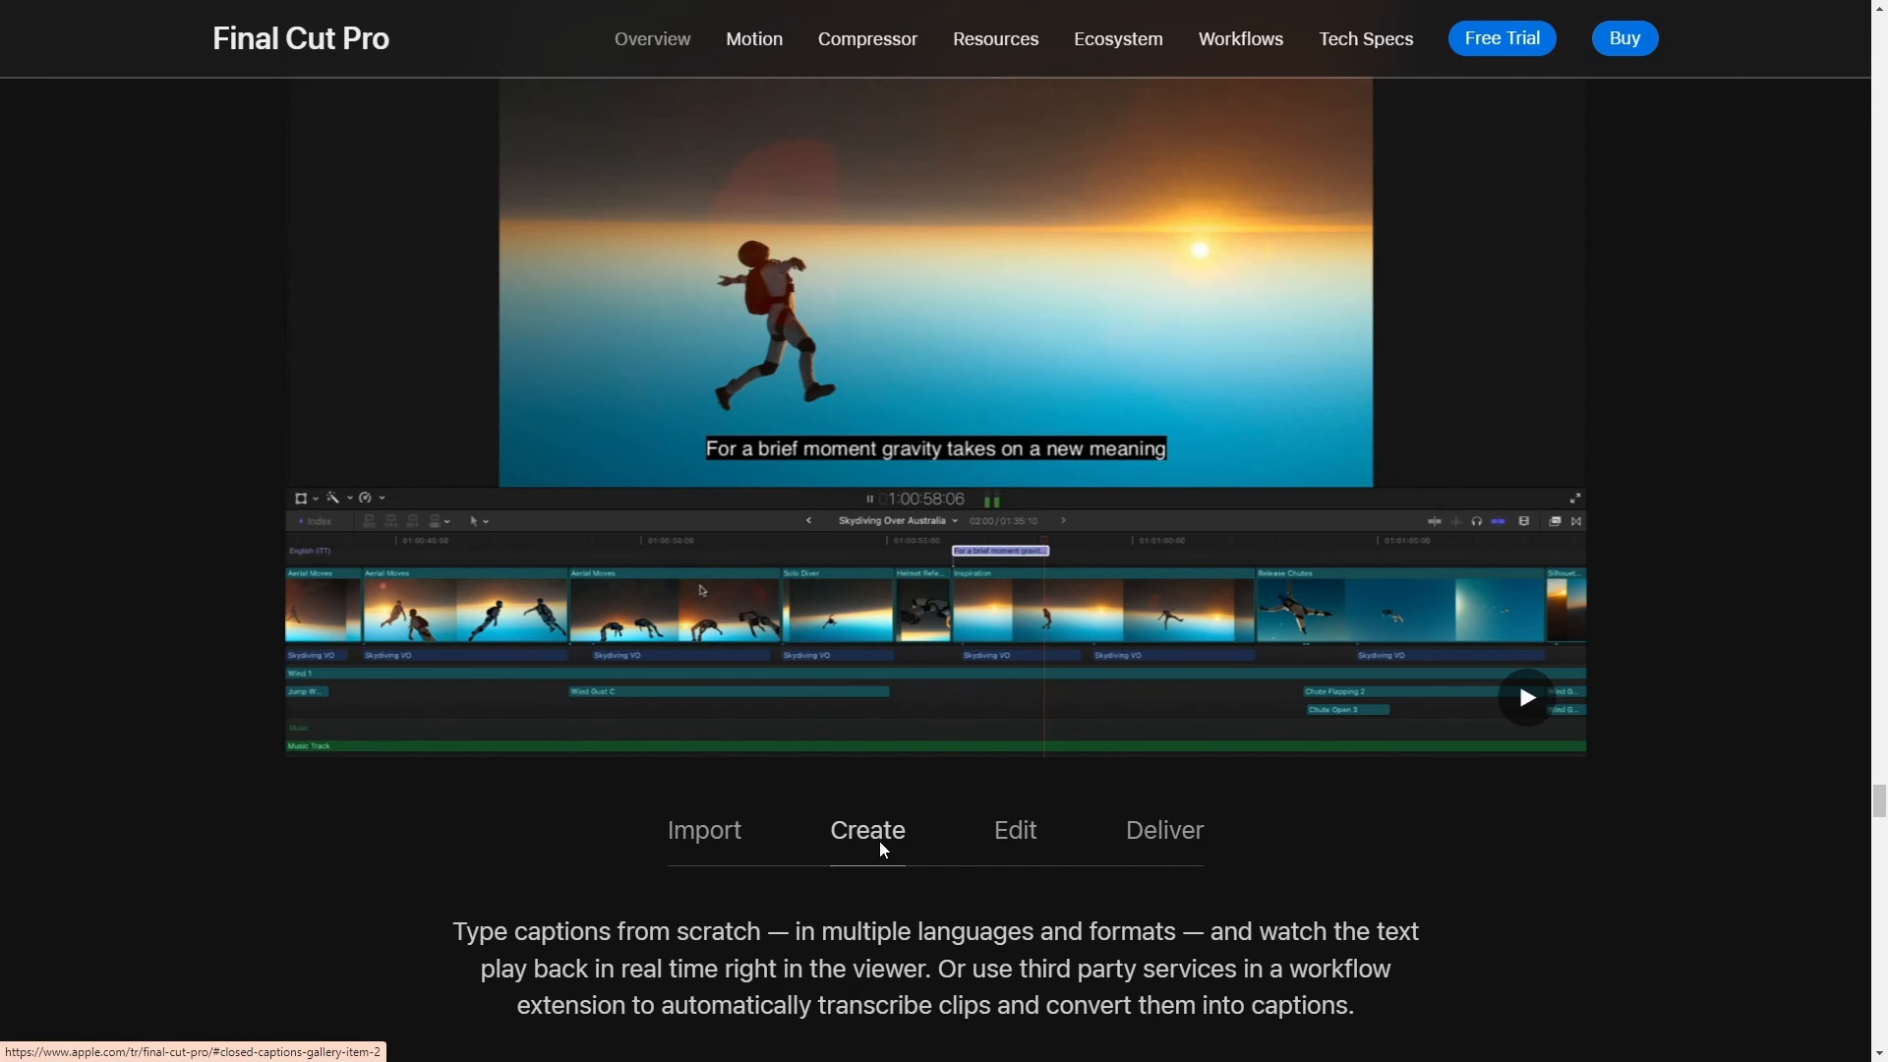
Show the Edit step, enter 'the feeling', show Deliver, then scroll toward 'Step up from iMovie'
left_click(1015, 831)
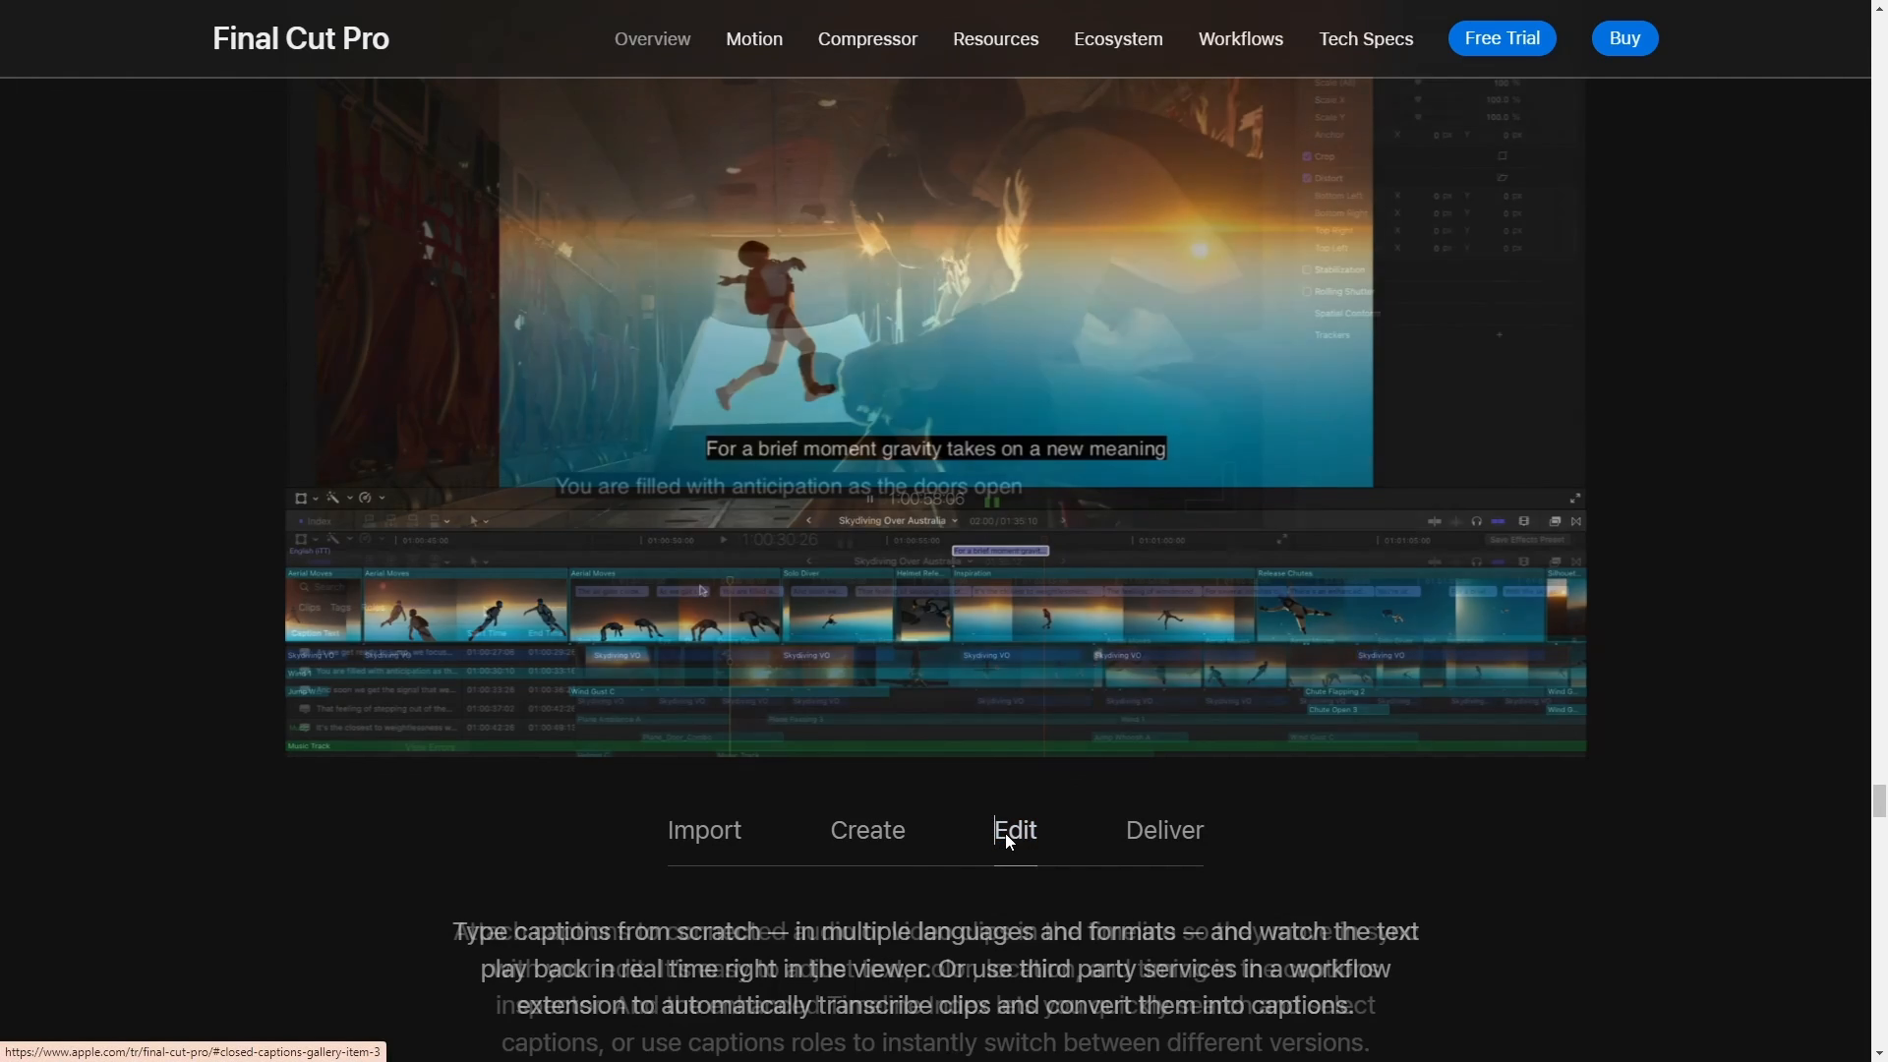
left_click(1015, 830)
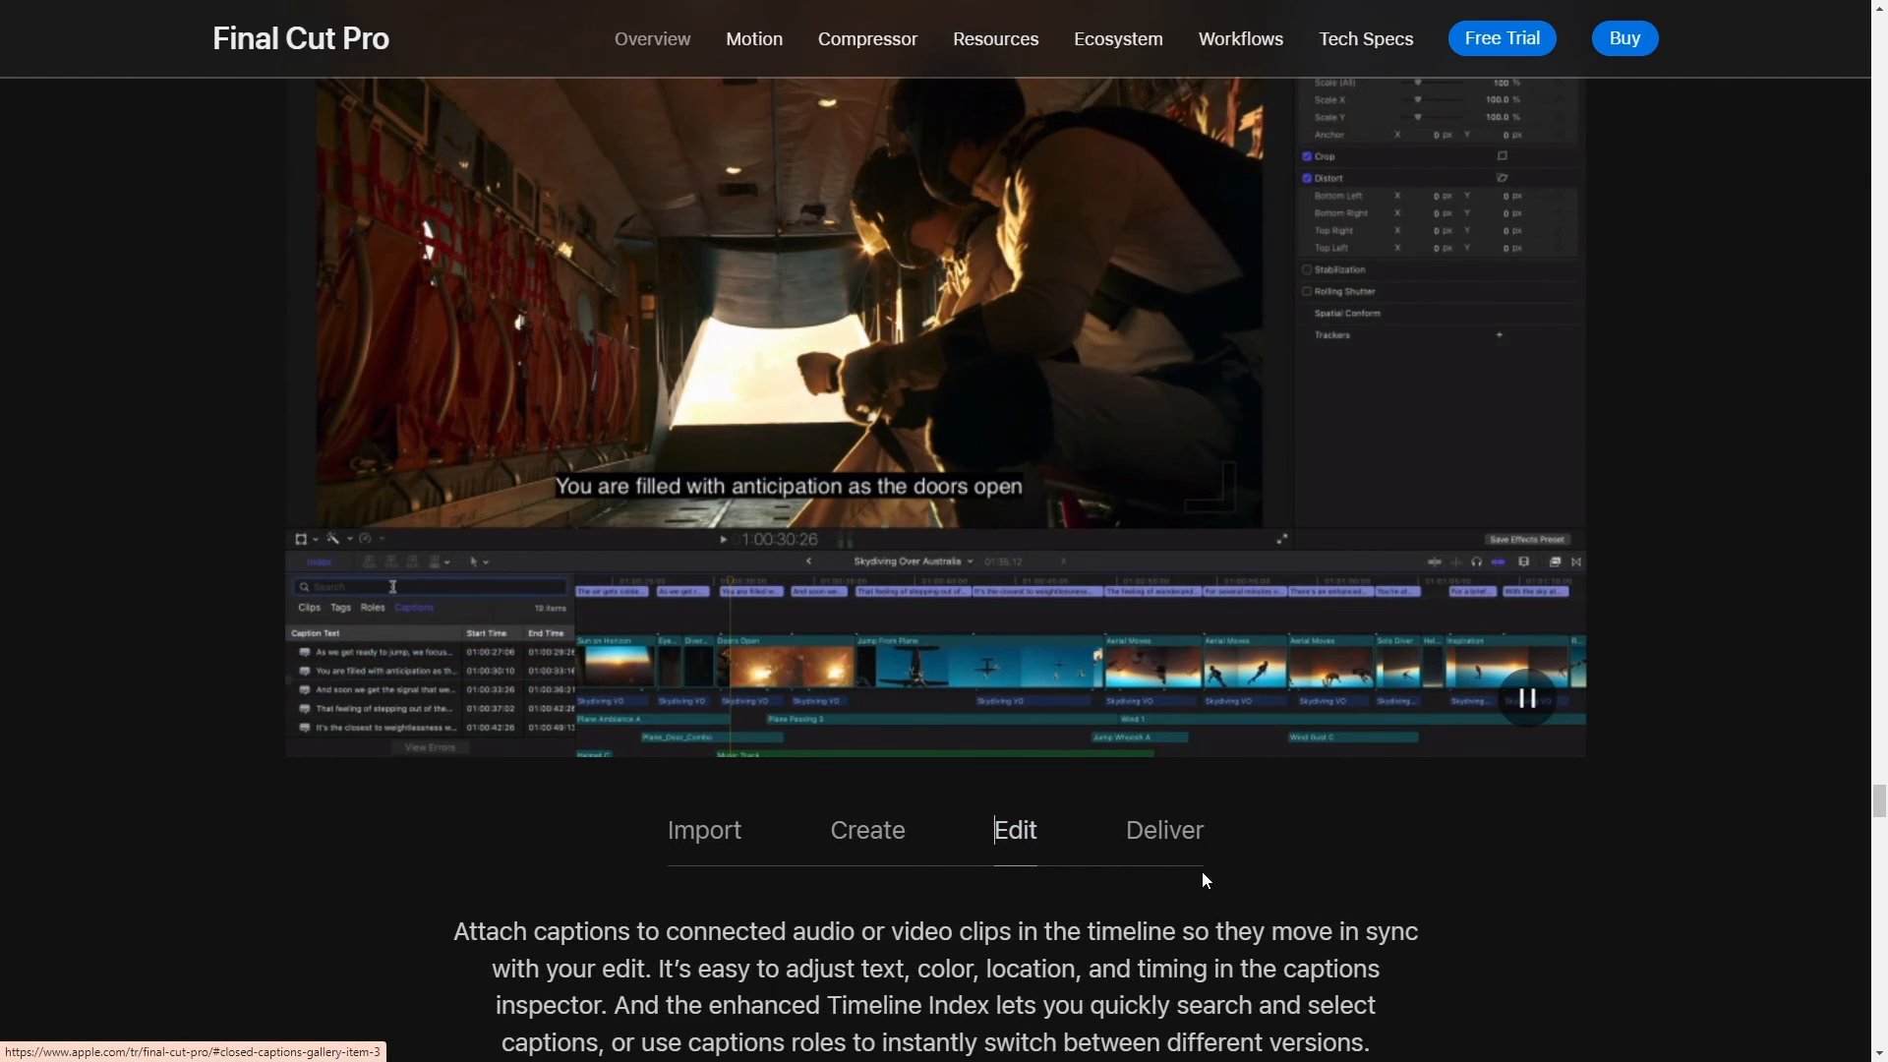
type("the feeling")
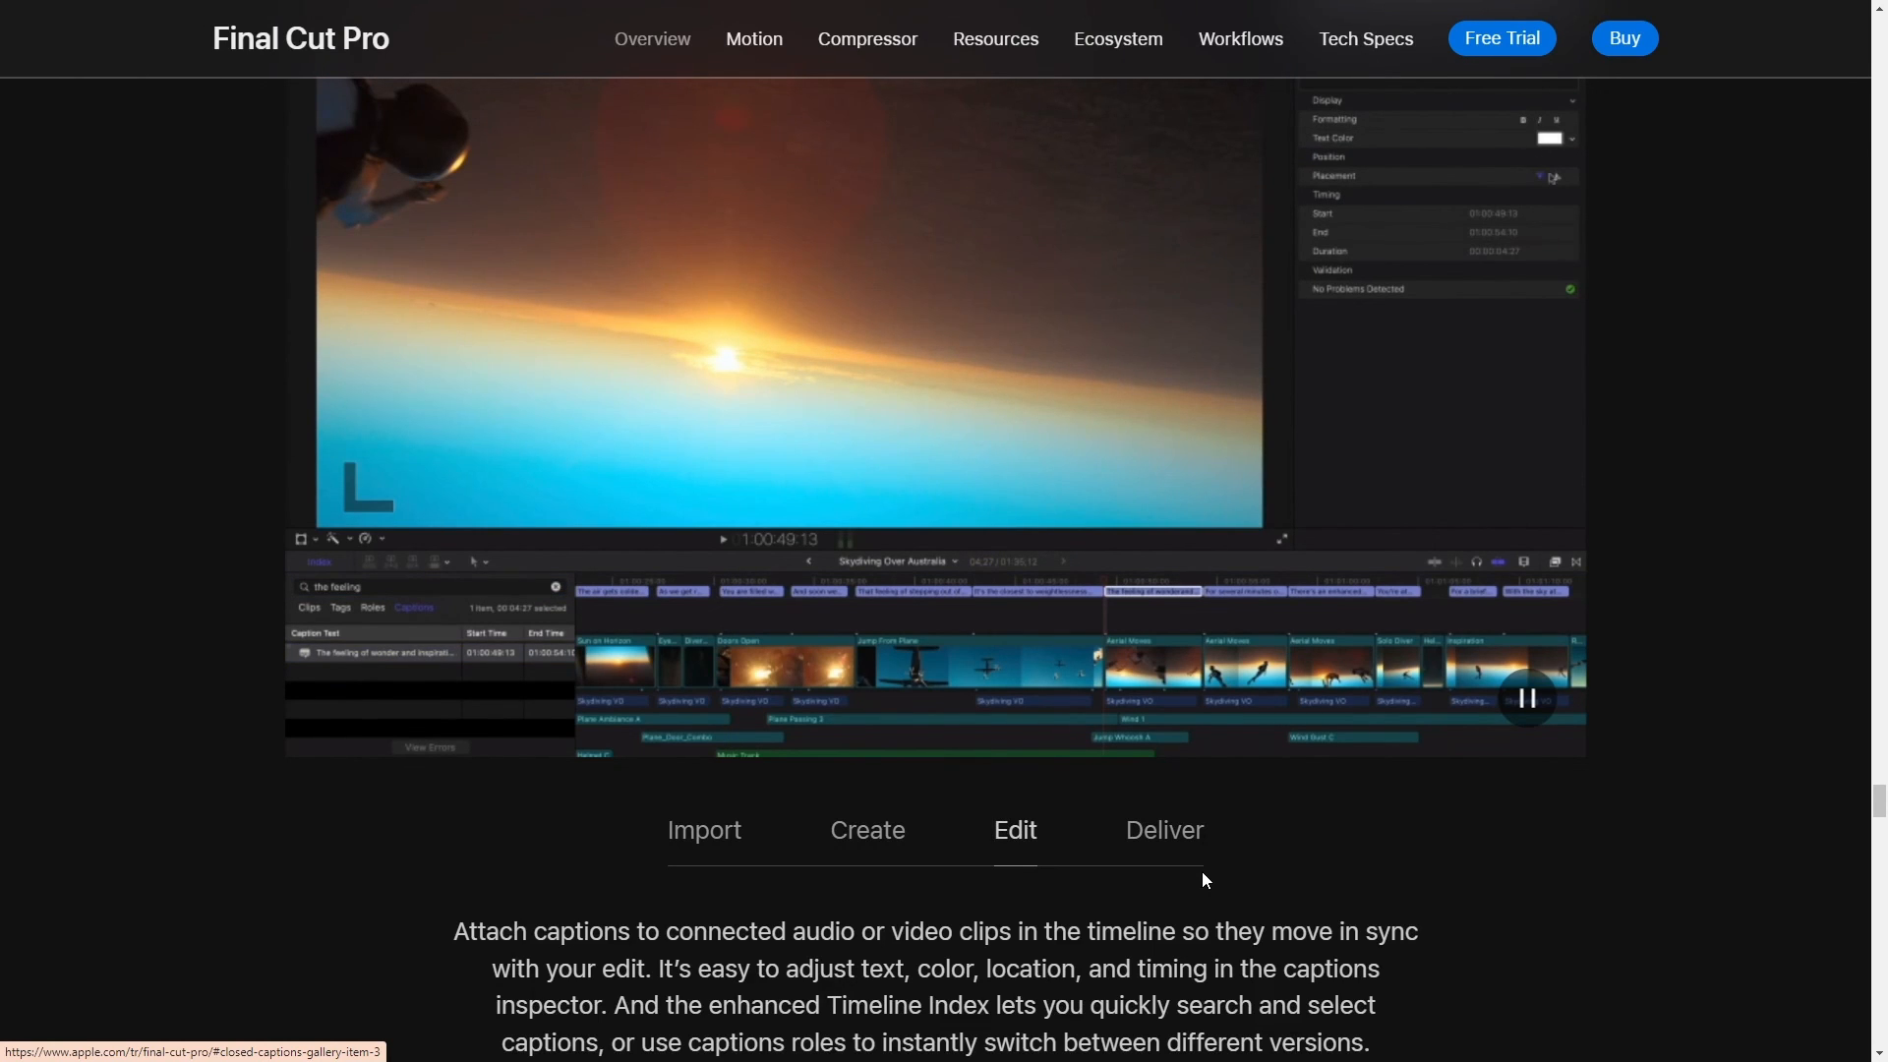
left_click(1162, 830)
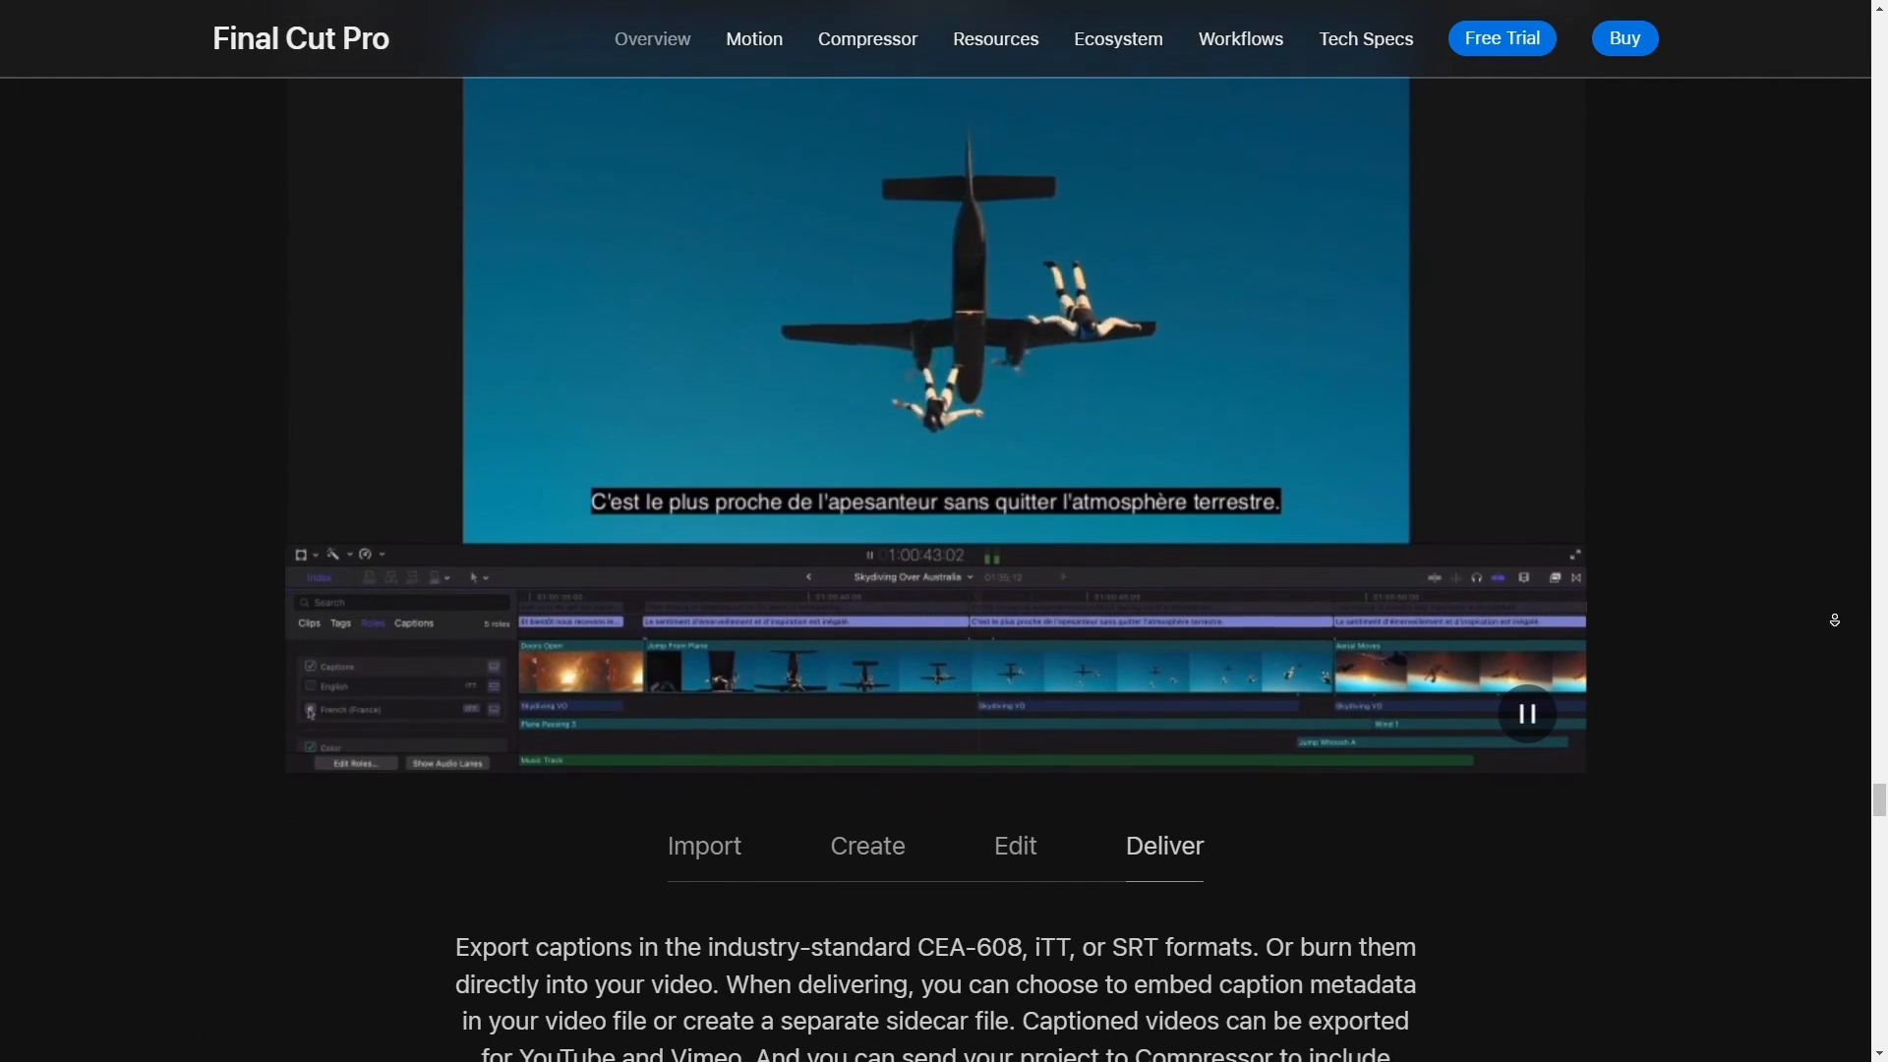
scroll("down", 3)
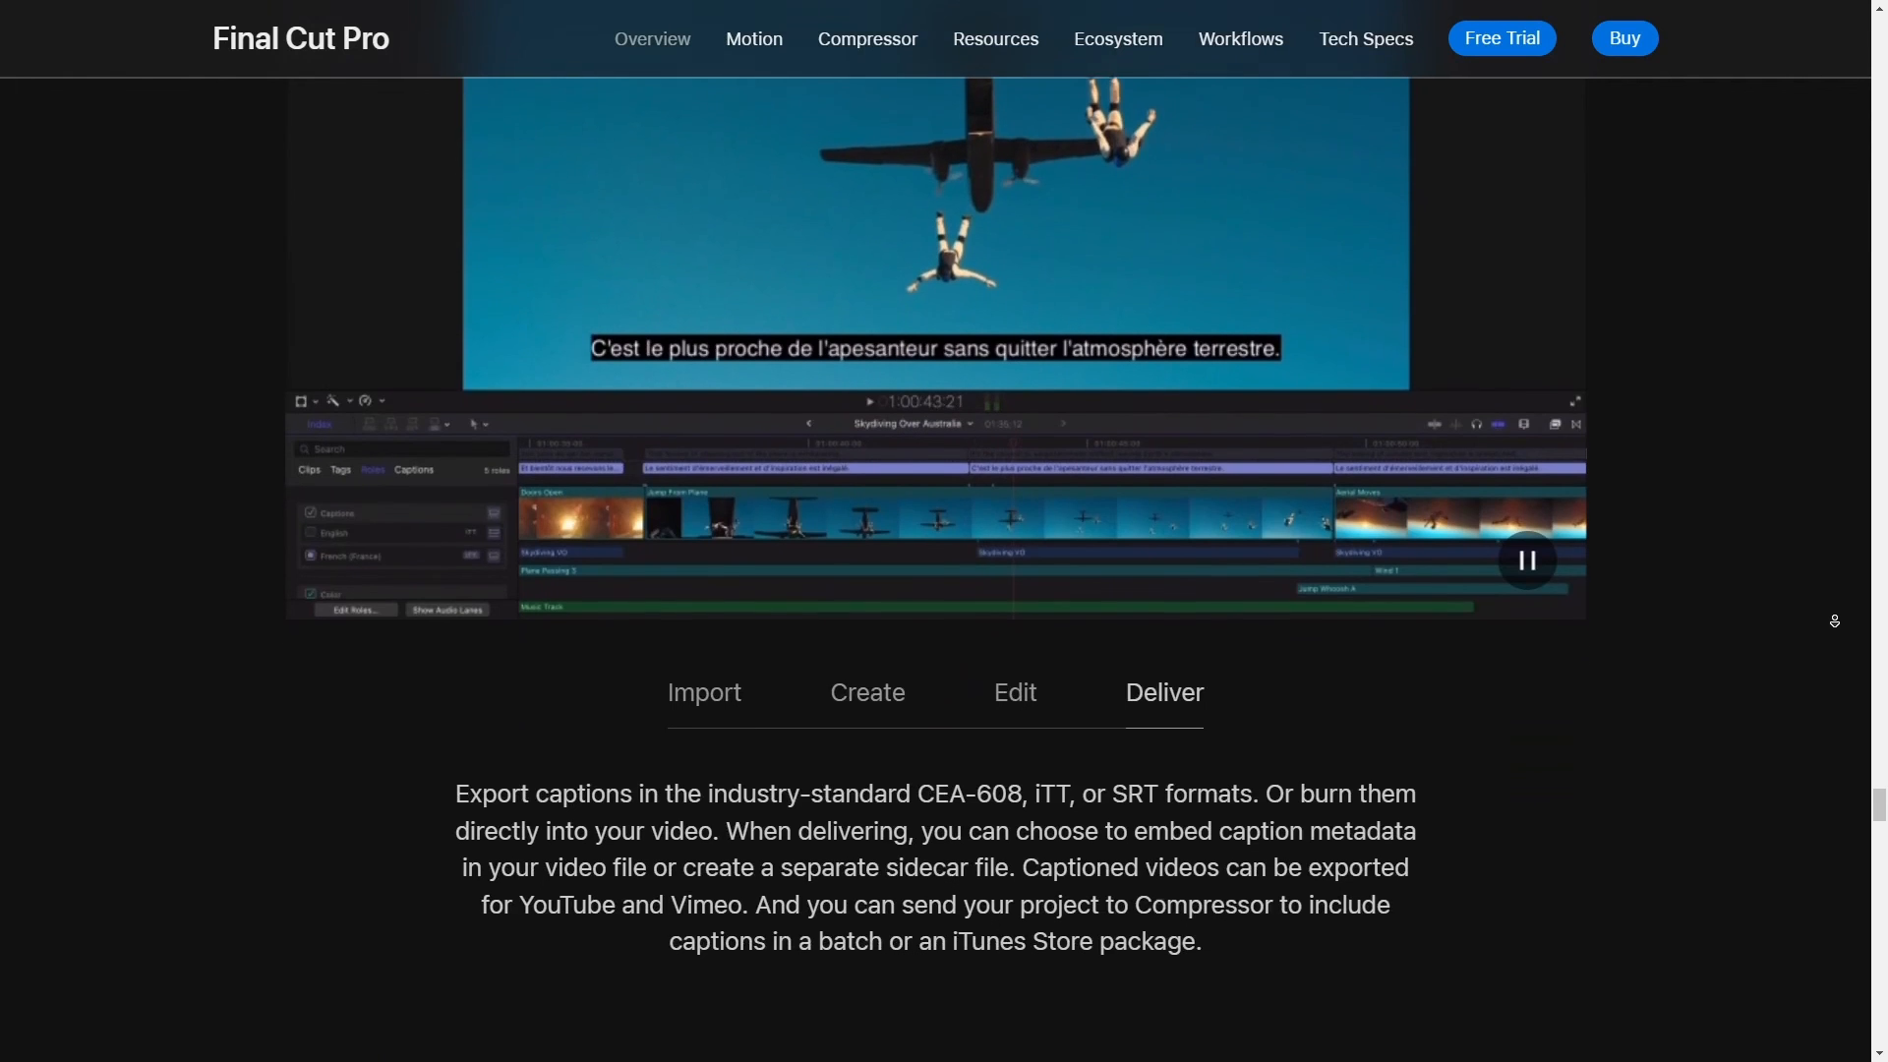
scroll("down", 3)
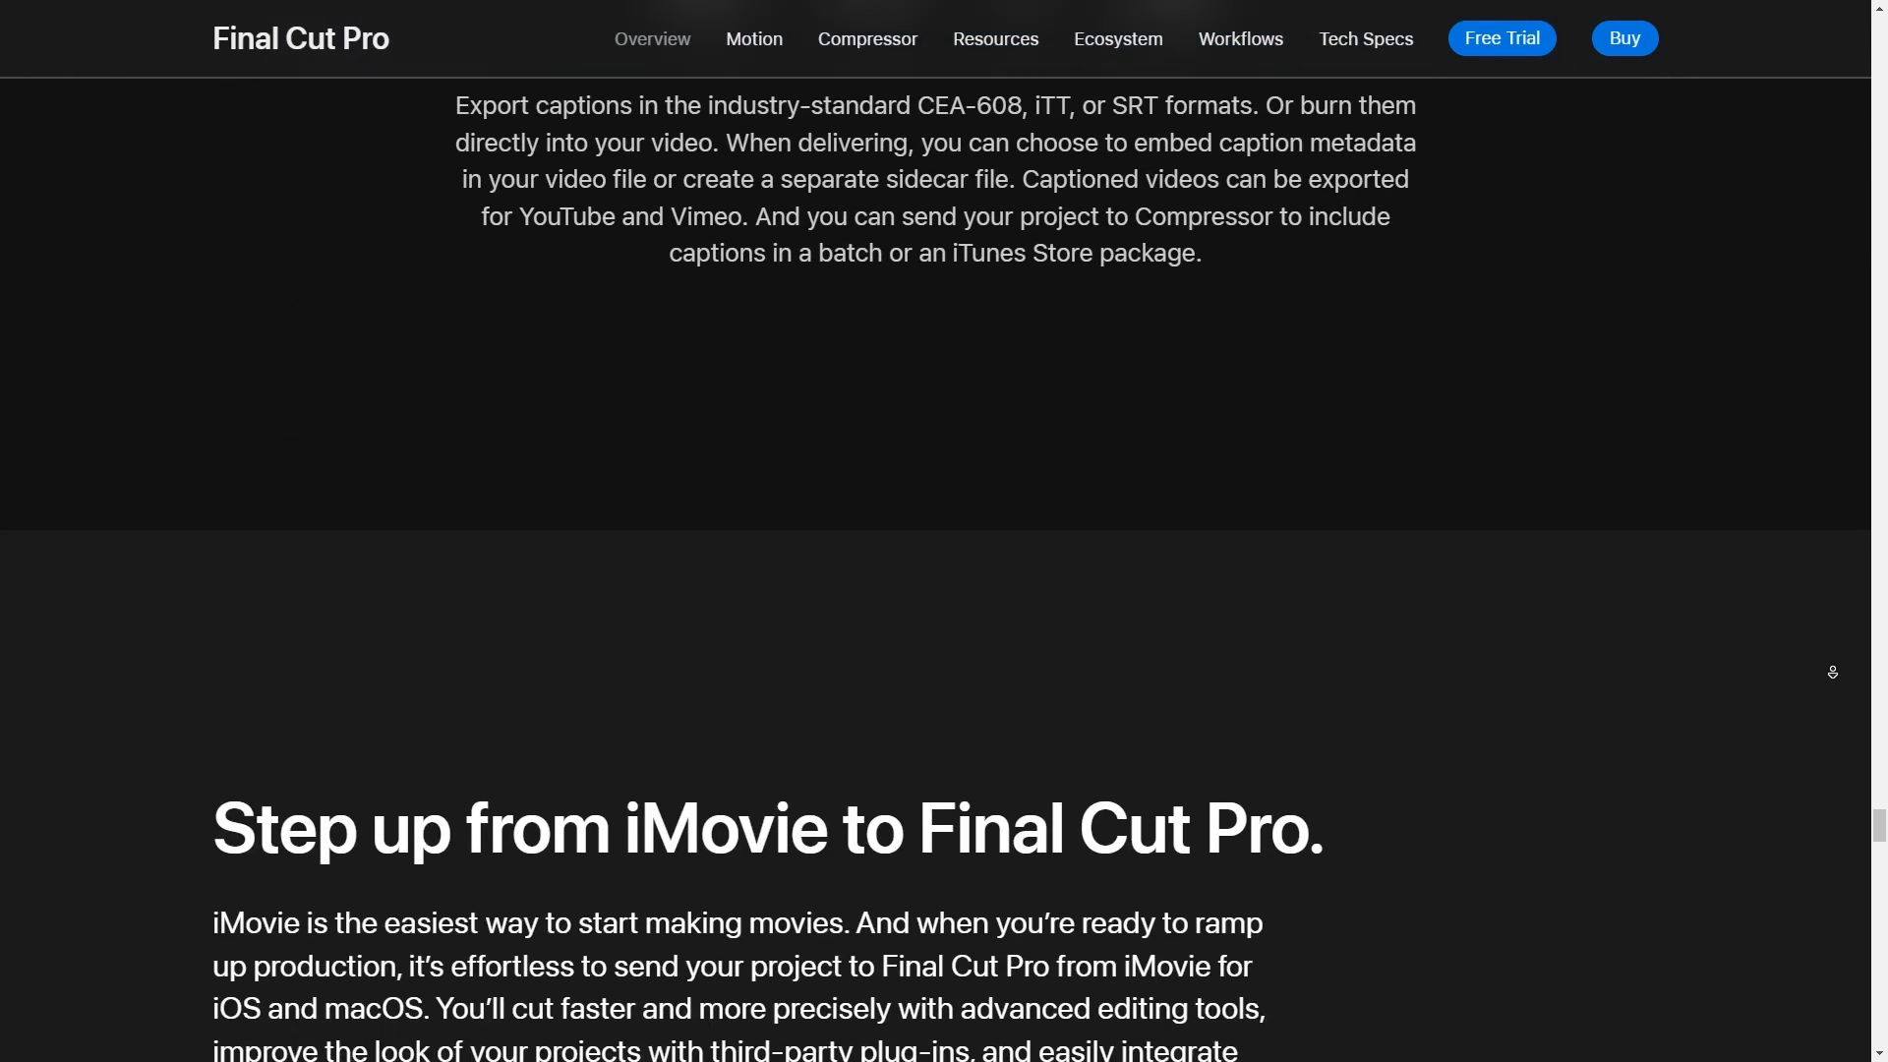
Scroll past 'Step up from iMovie' to 'Extend the power of Final Cut Pro' and third-party apps and effects
scroll("down", 3)
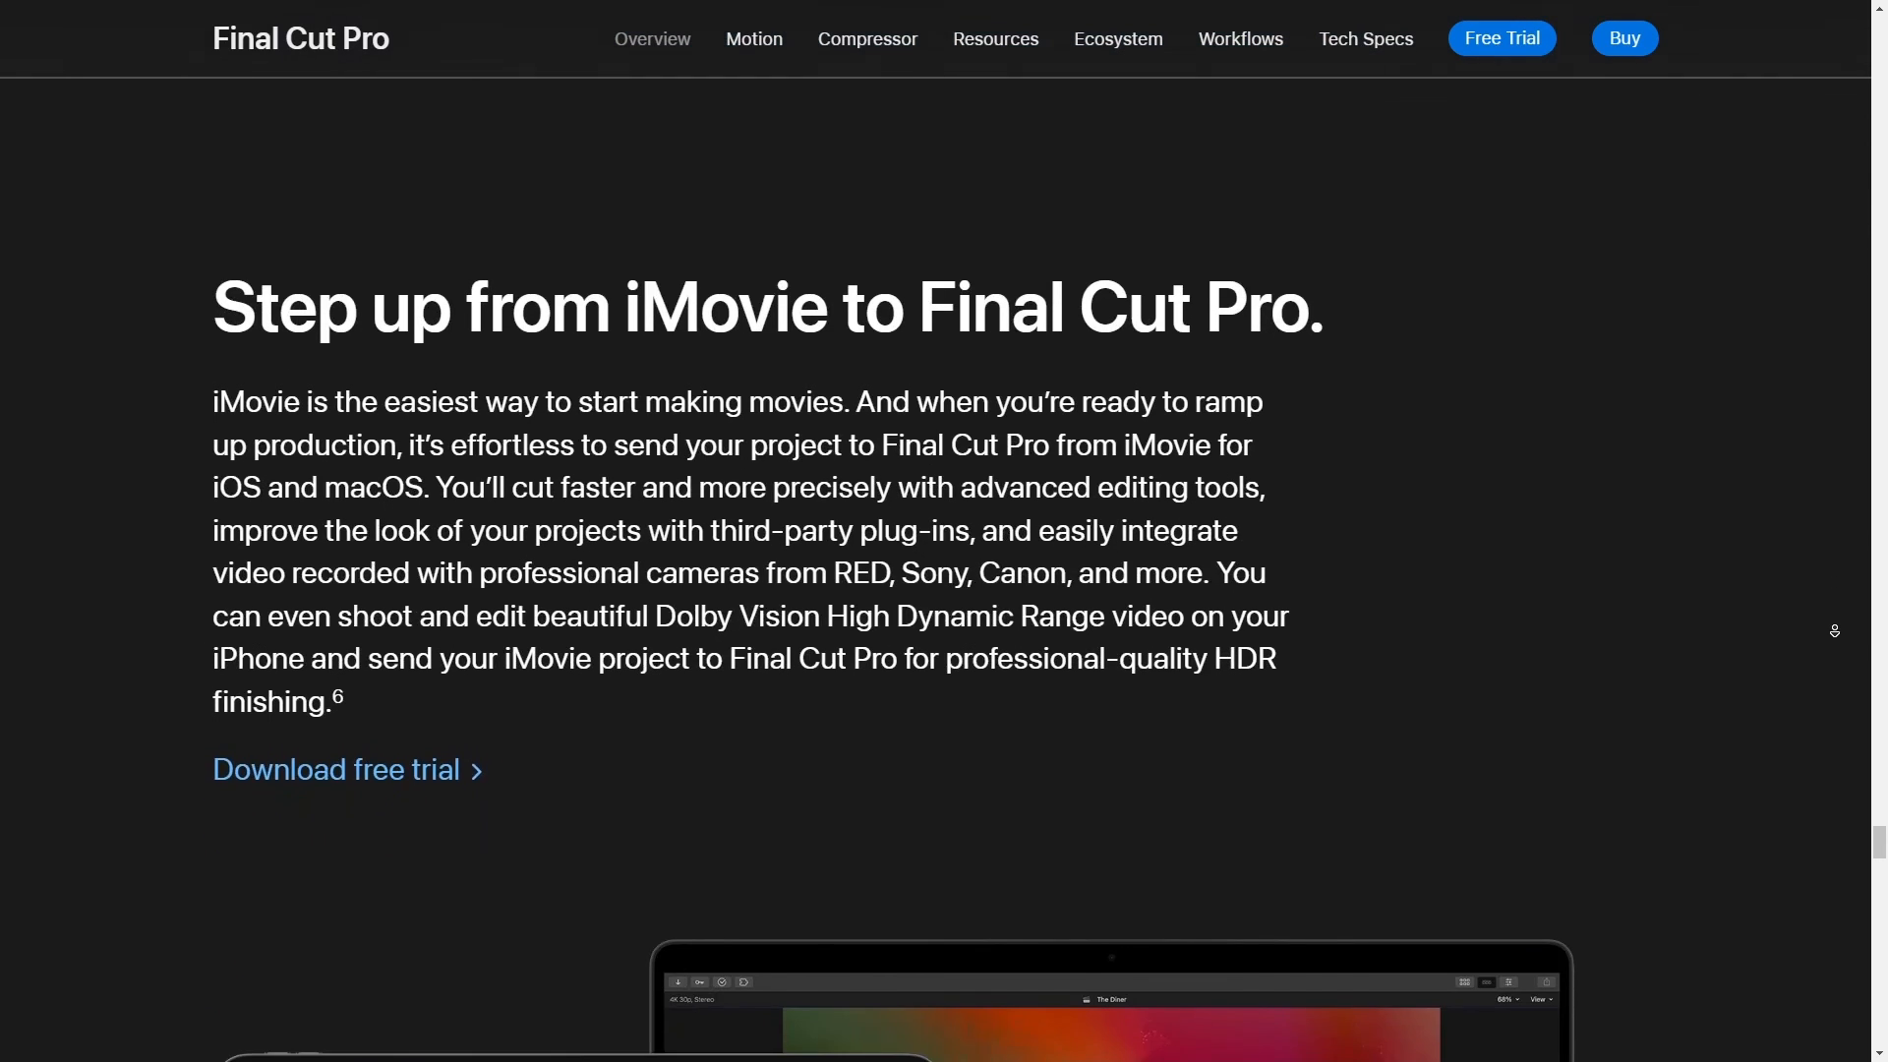
scroll("down", 3)
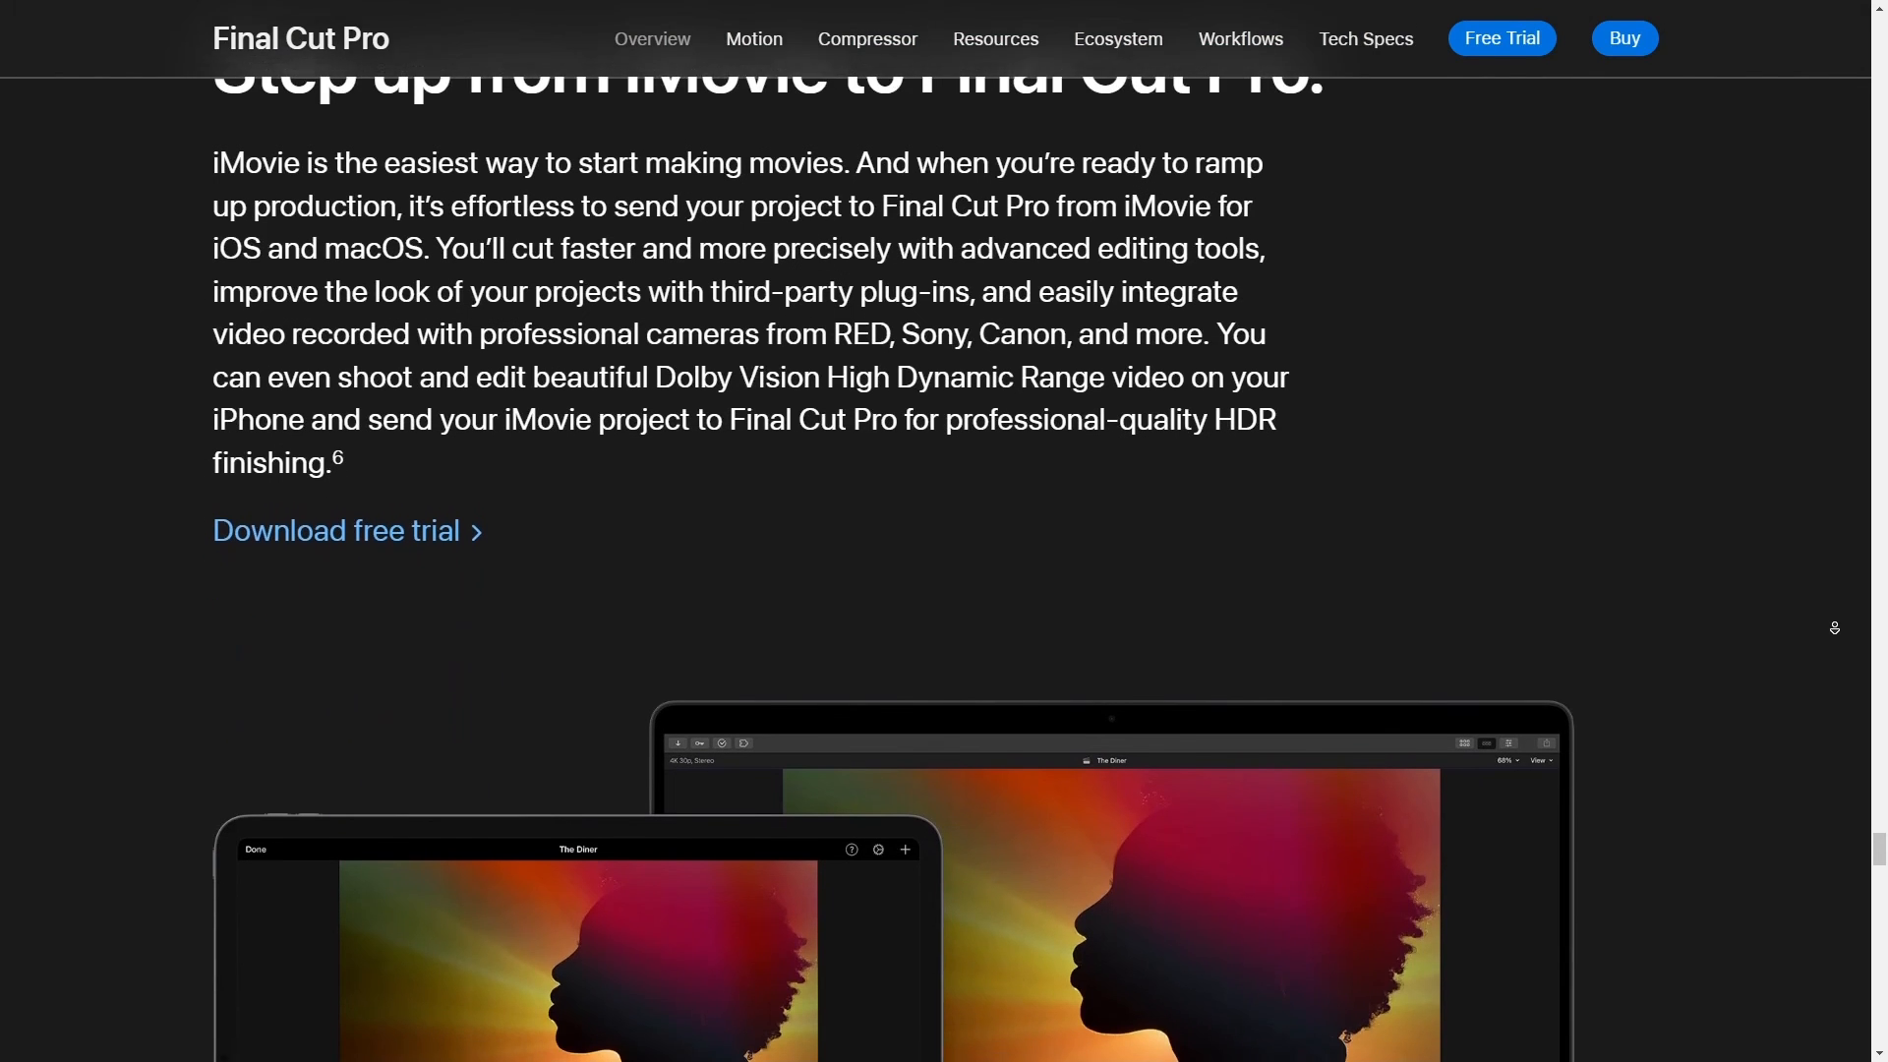
scroll("down", 3)
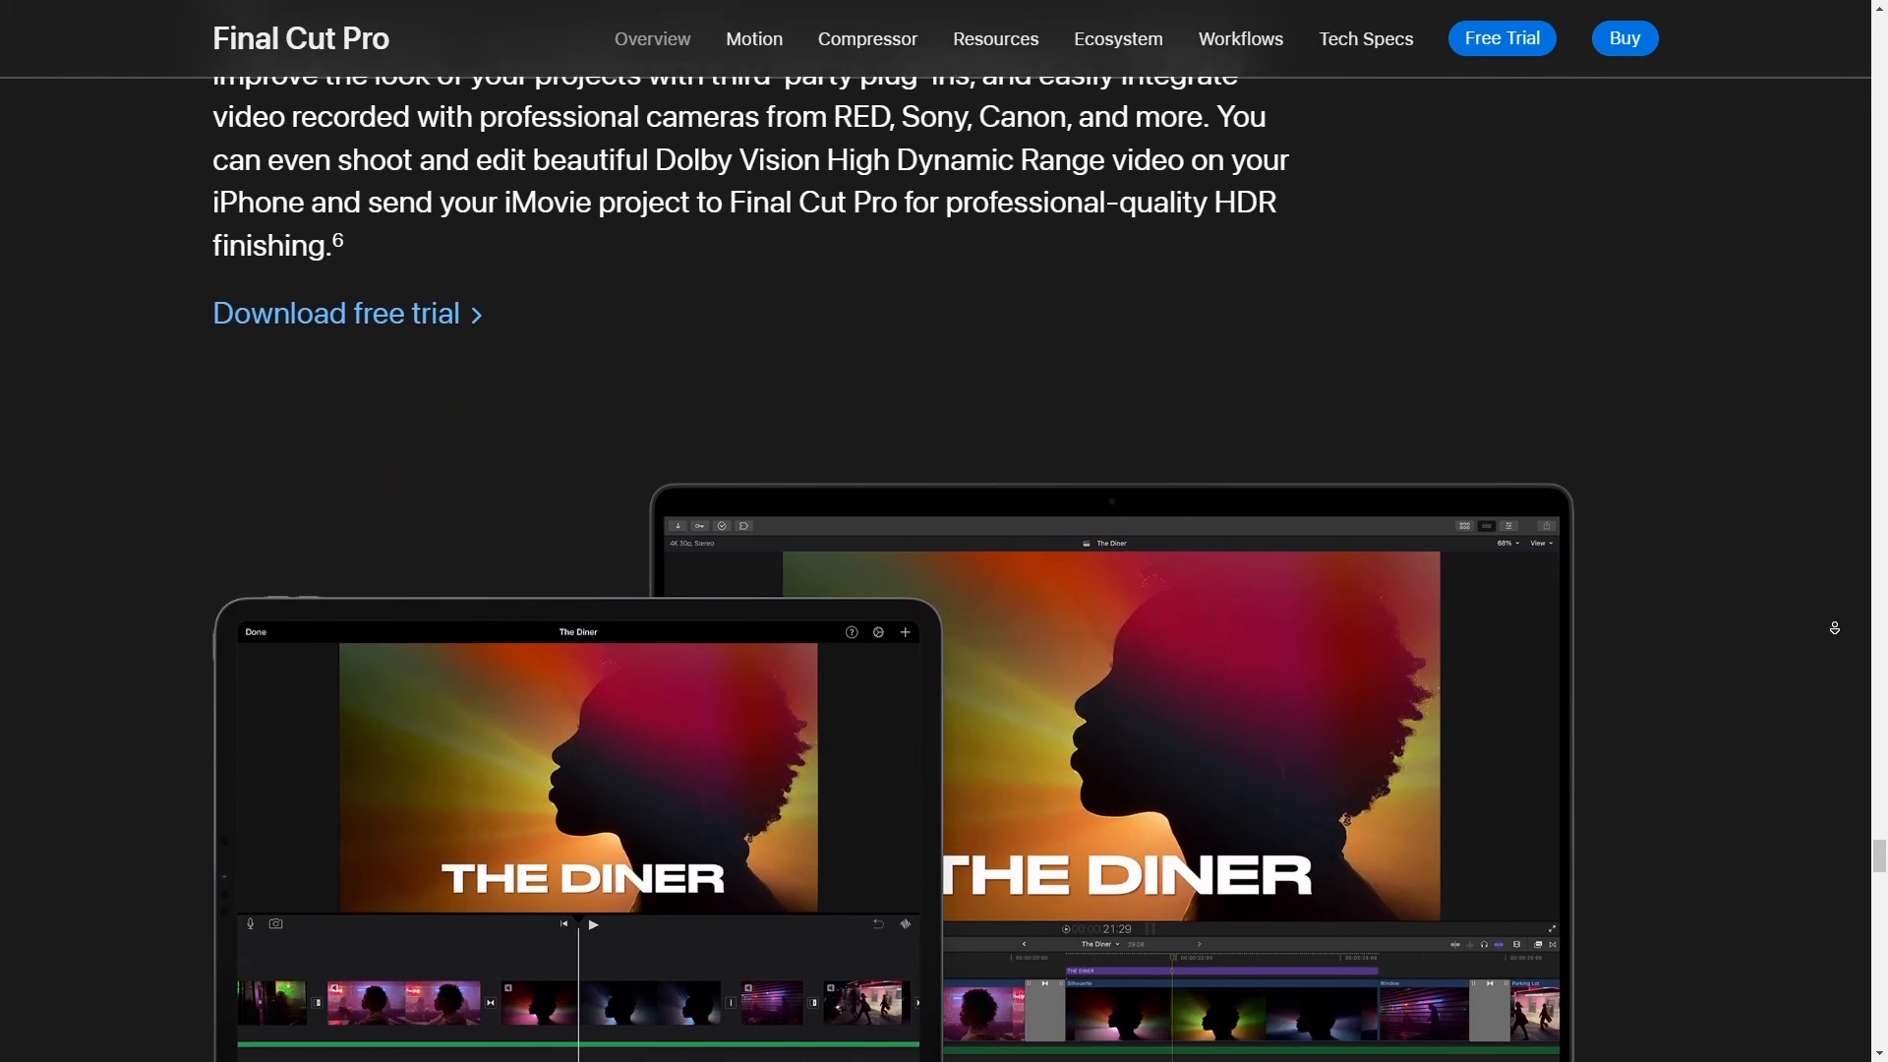
scroll("down", 3)
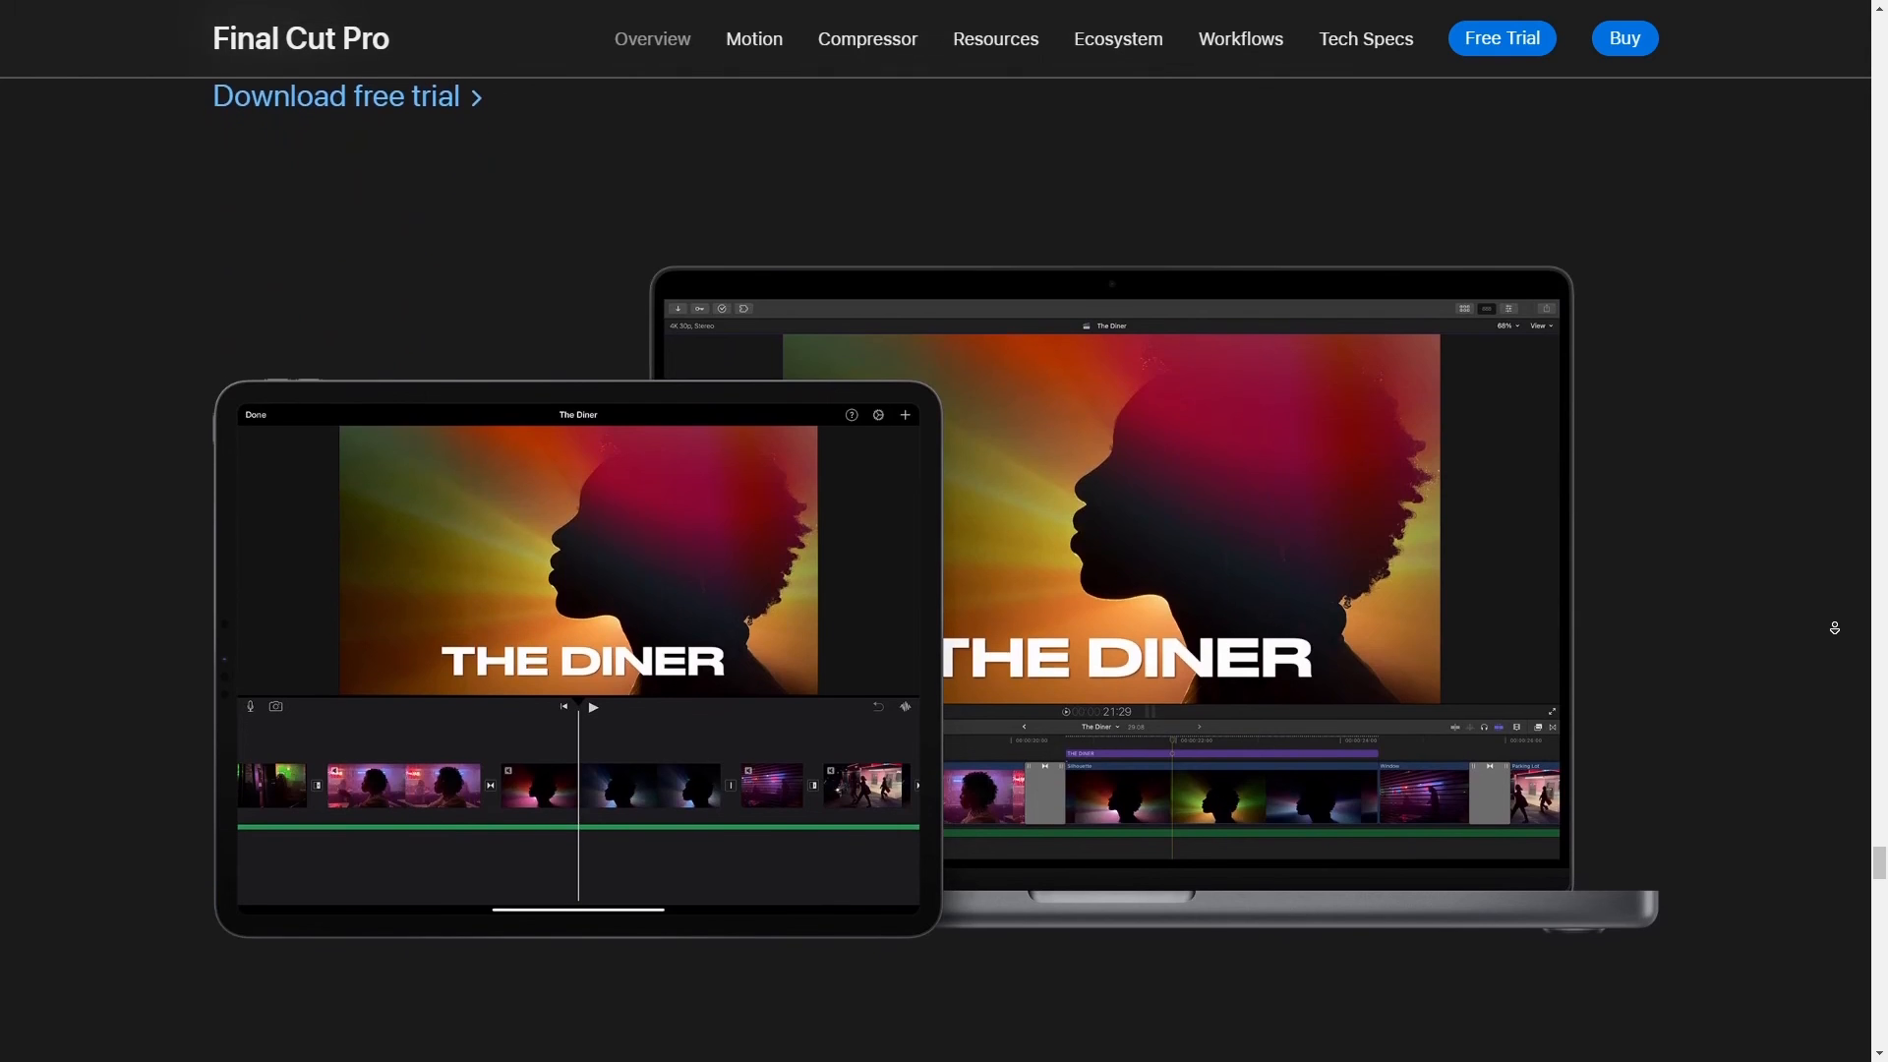
scroll("down", 3)
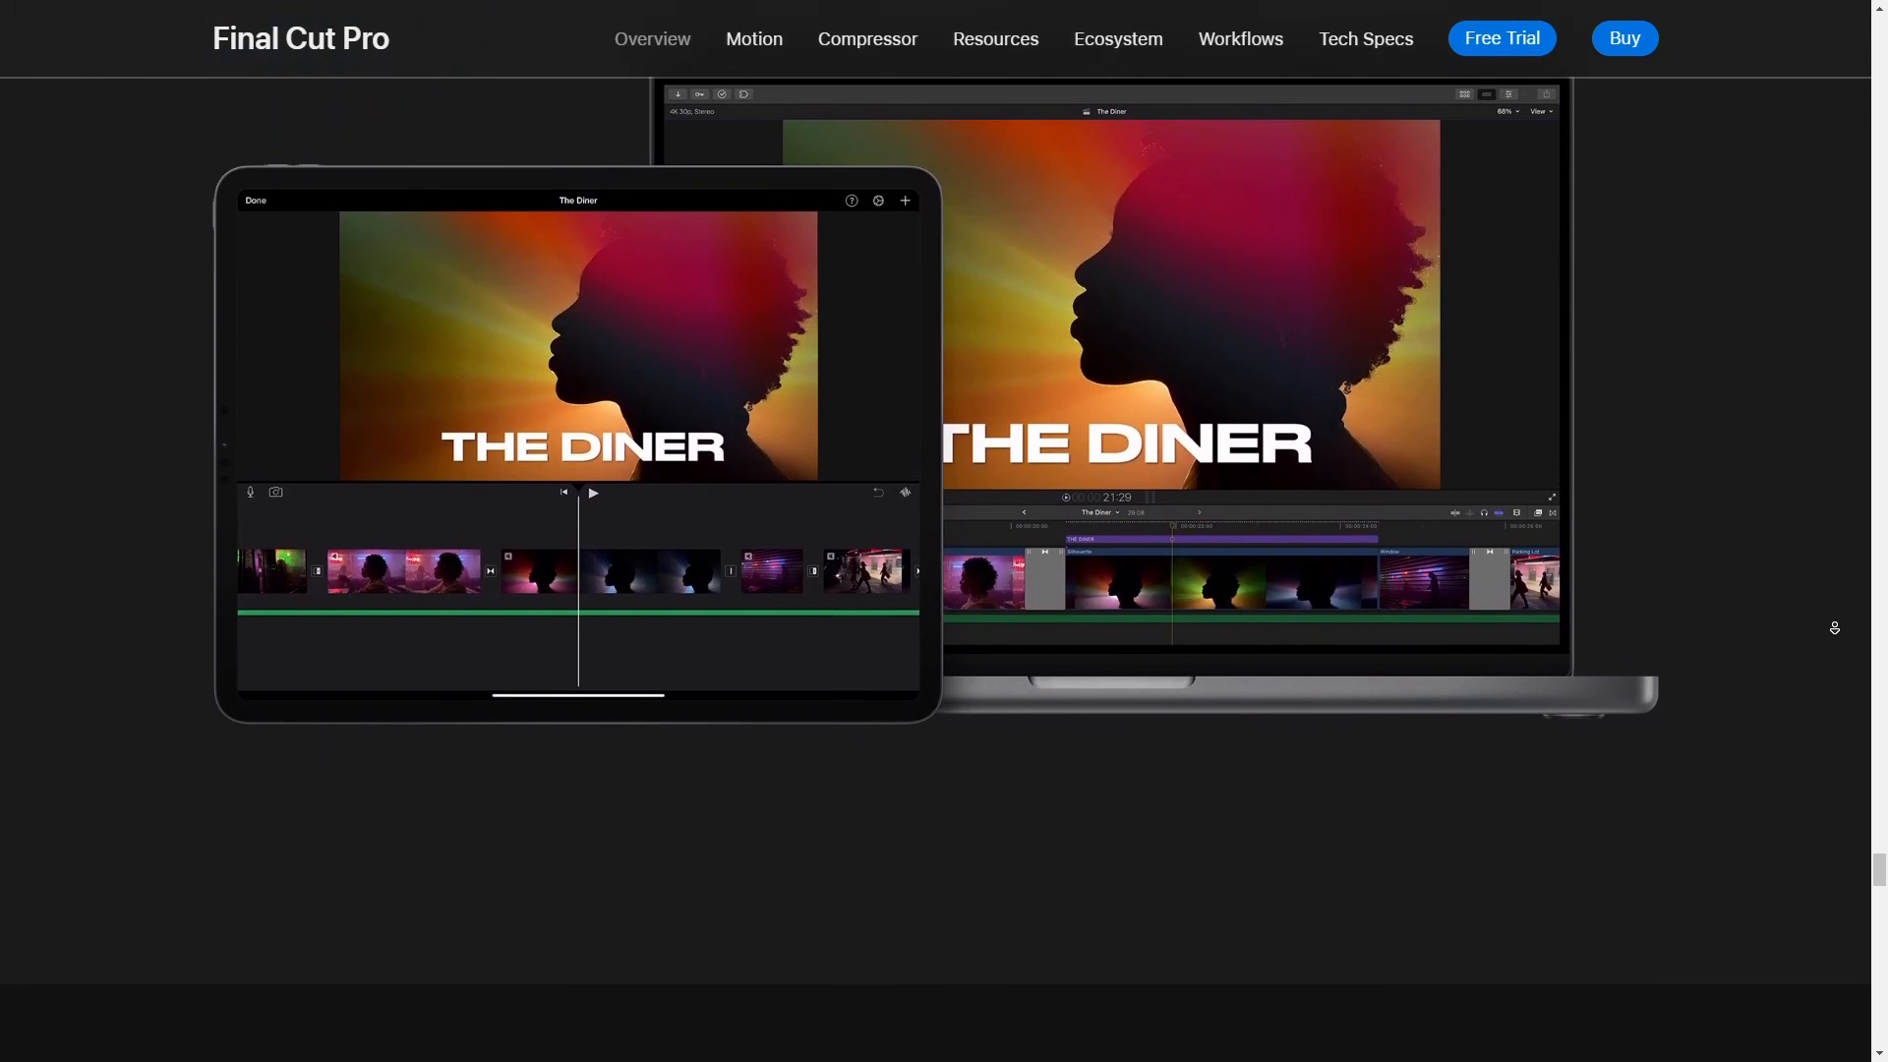
scroll("down", 3)
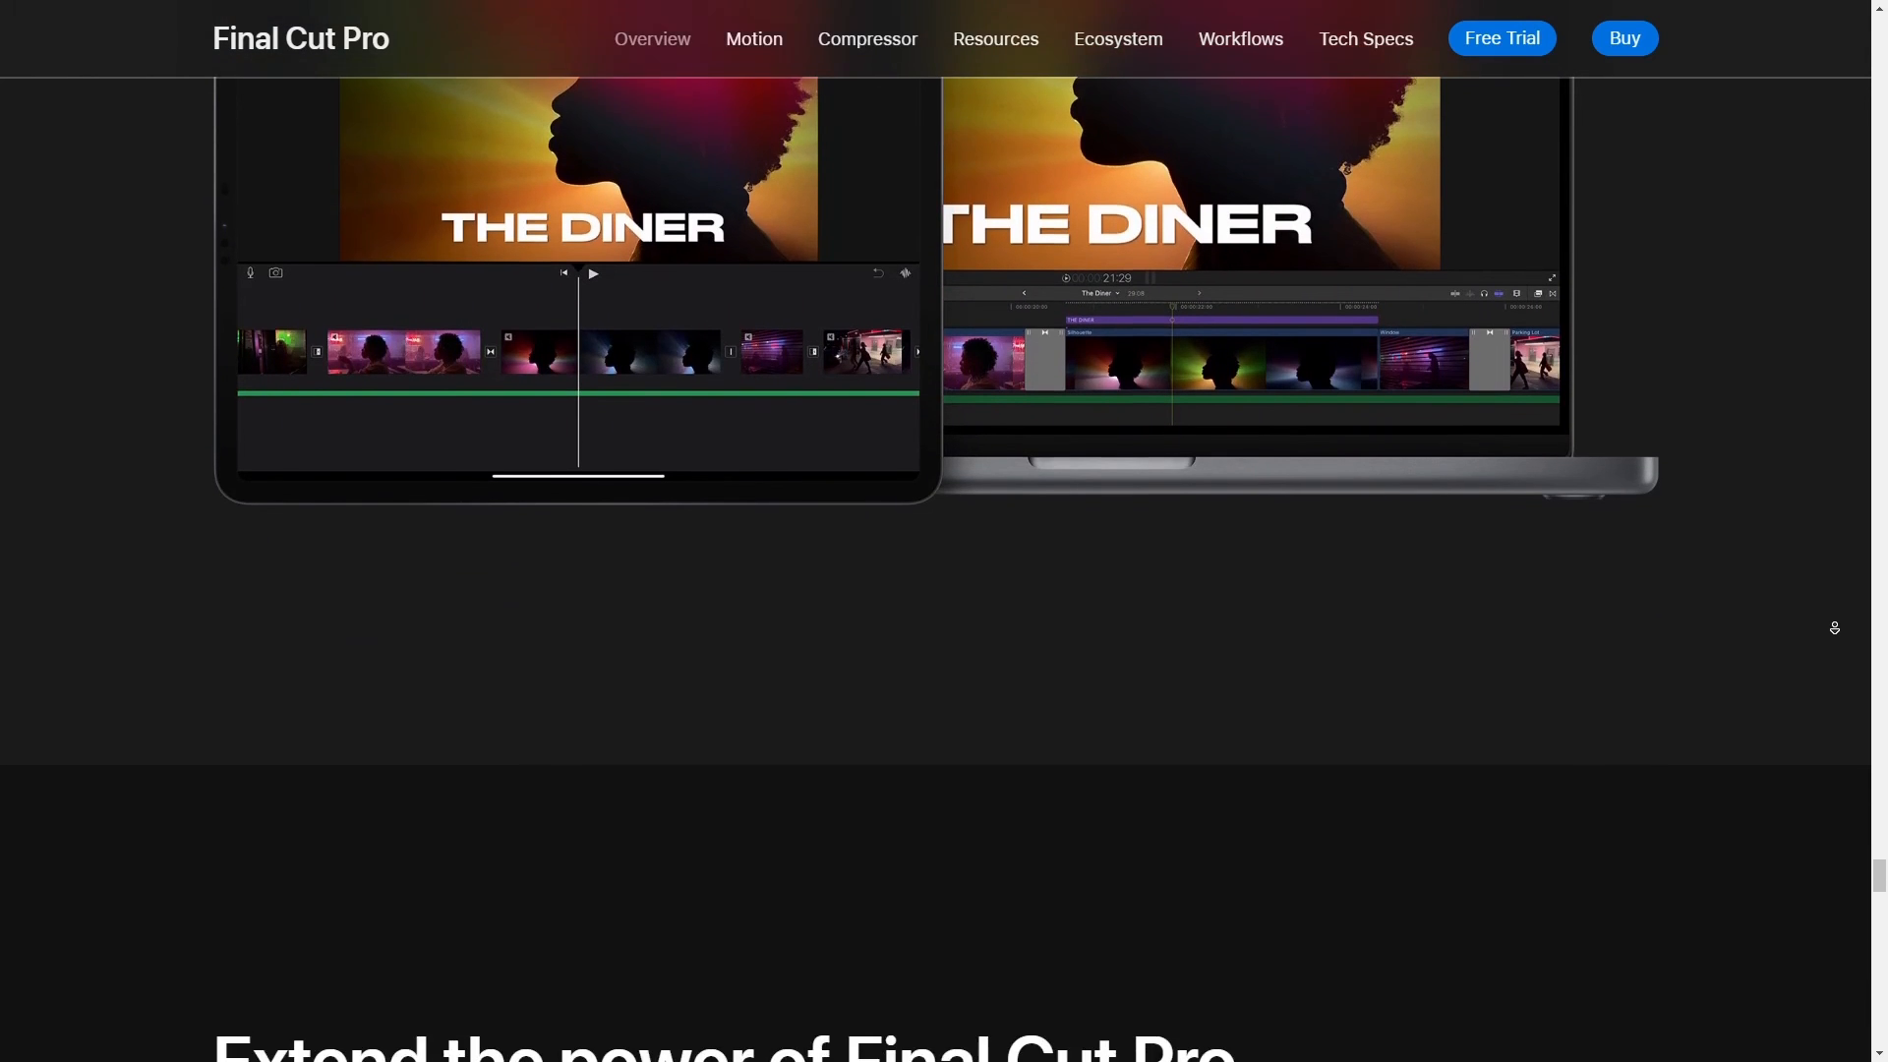
scroll("down", 3)
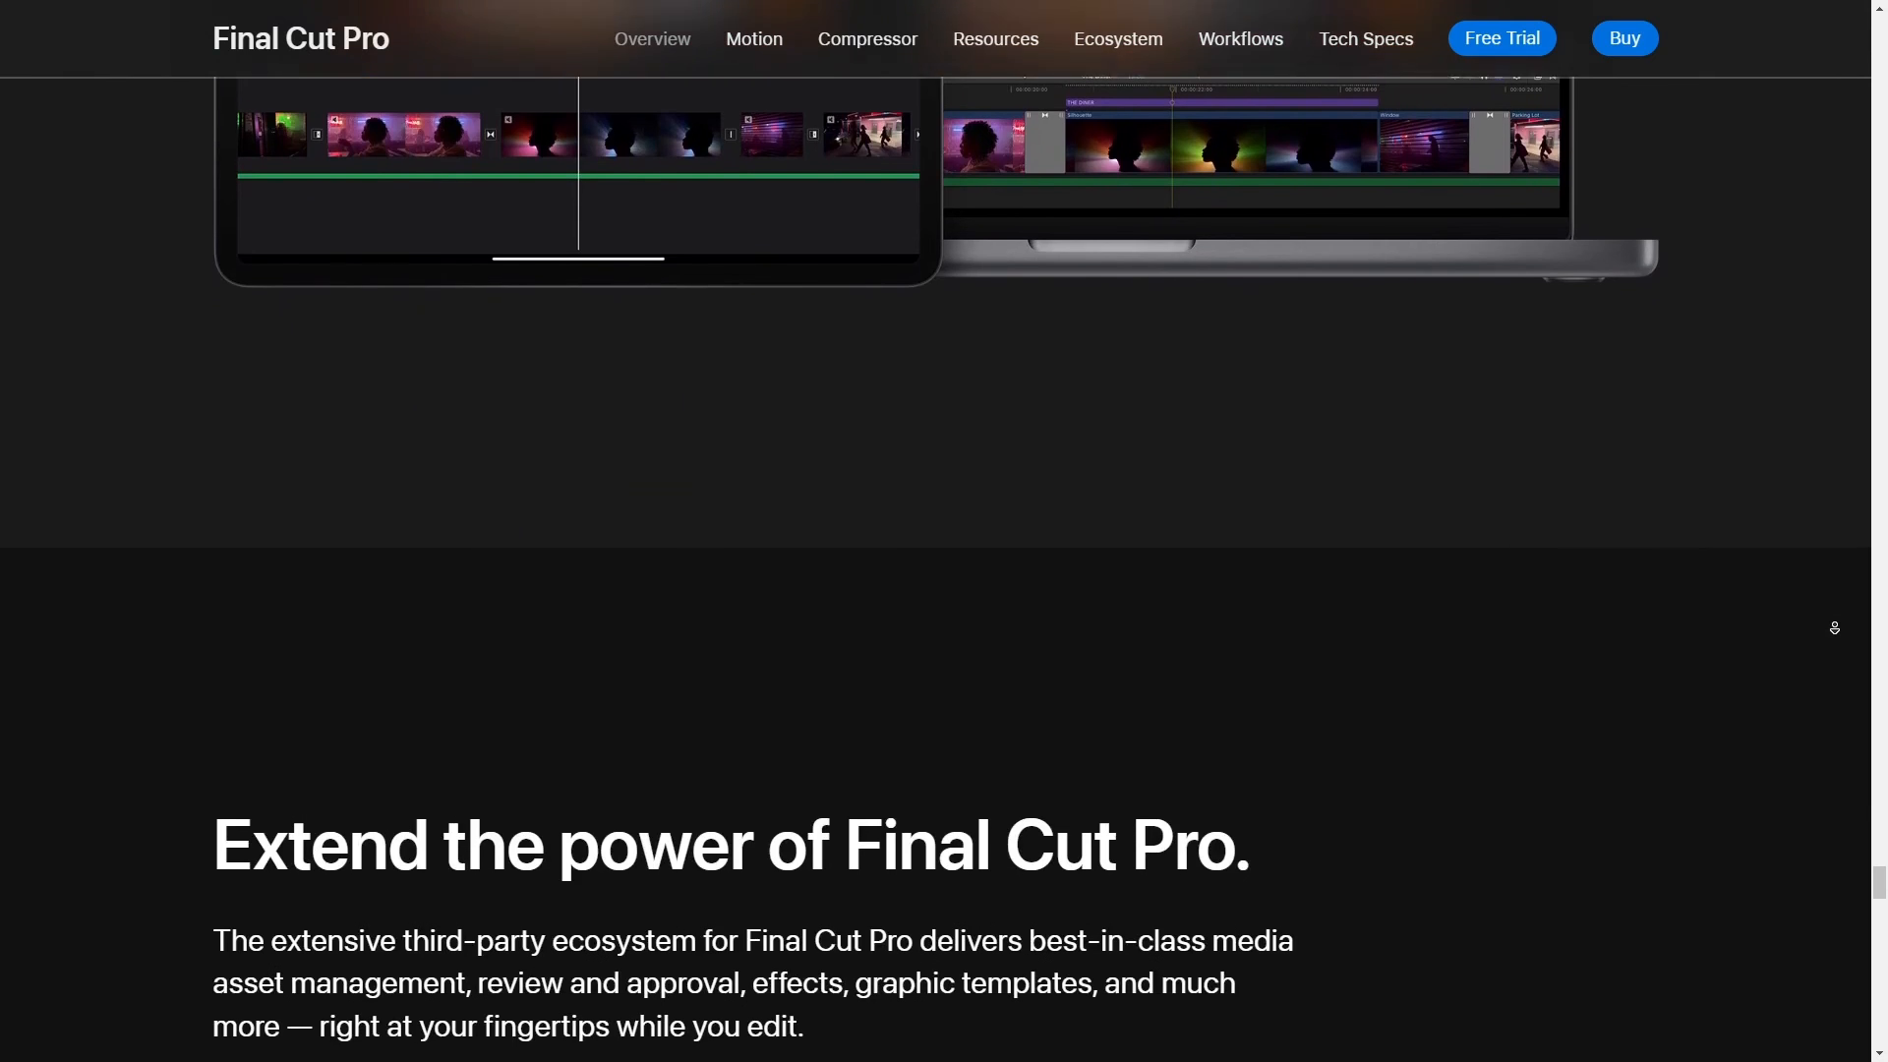
scroll("down", 3)
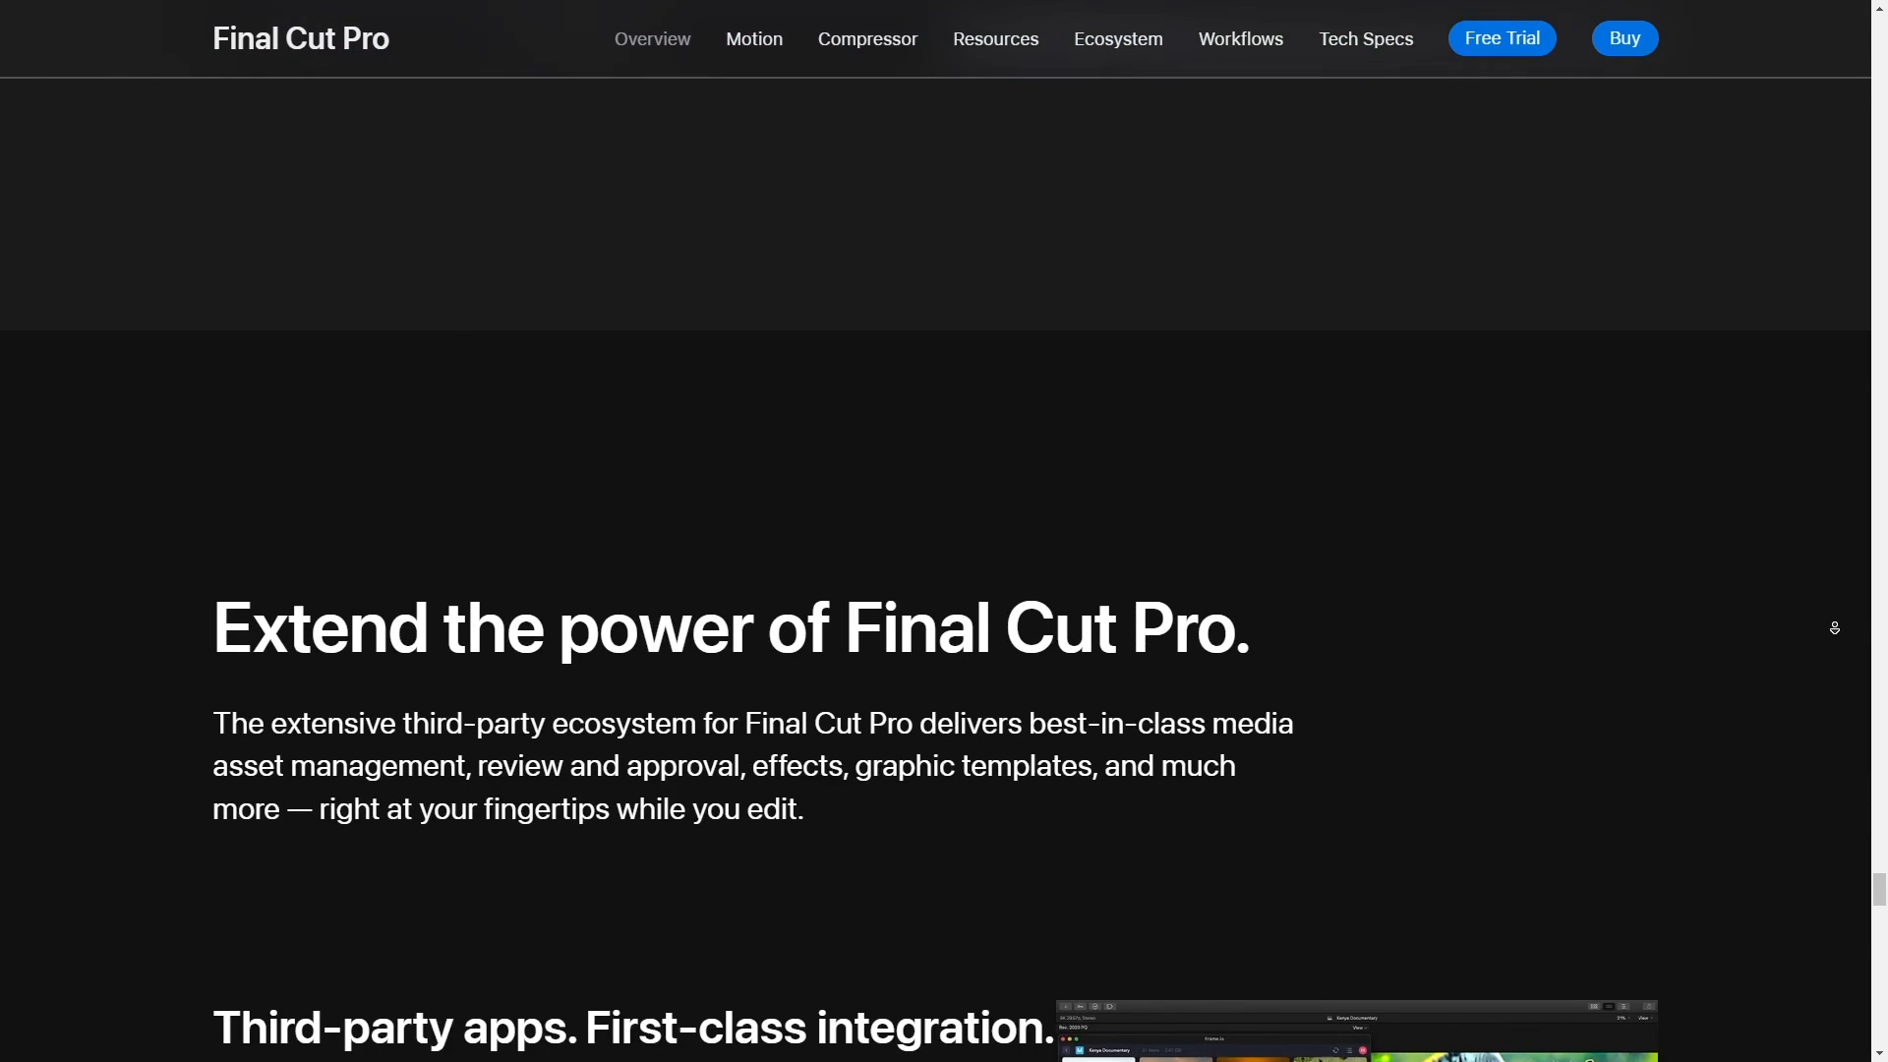
scroll("down", 3)
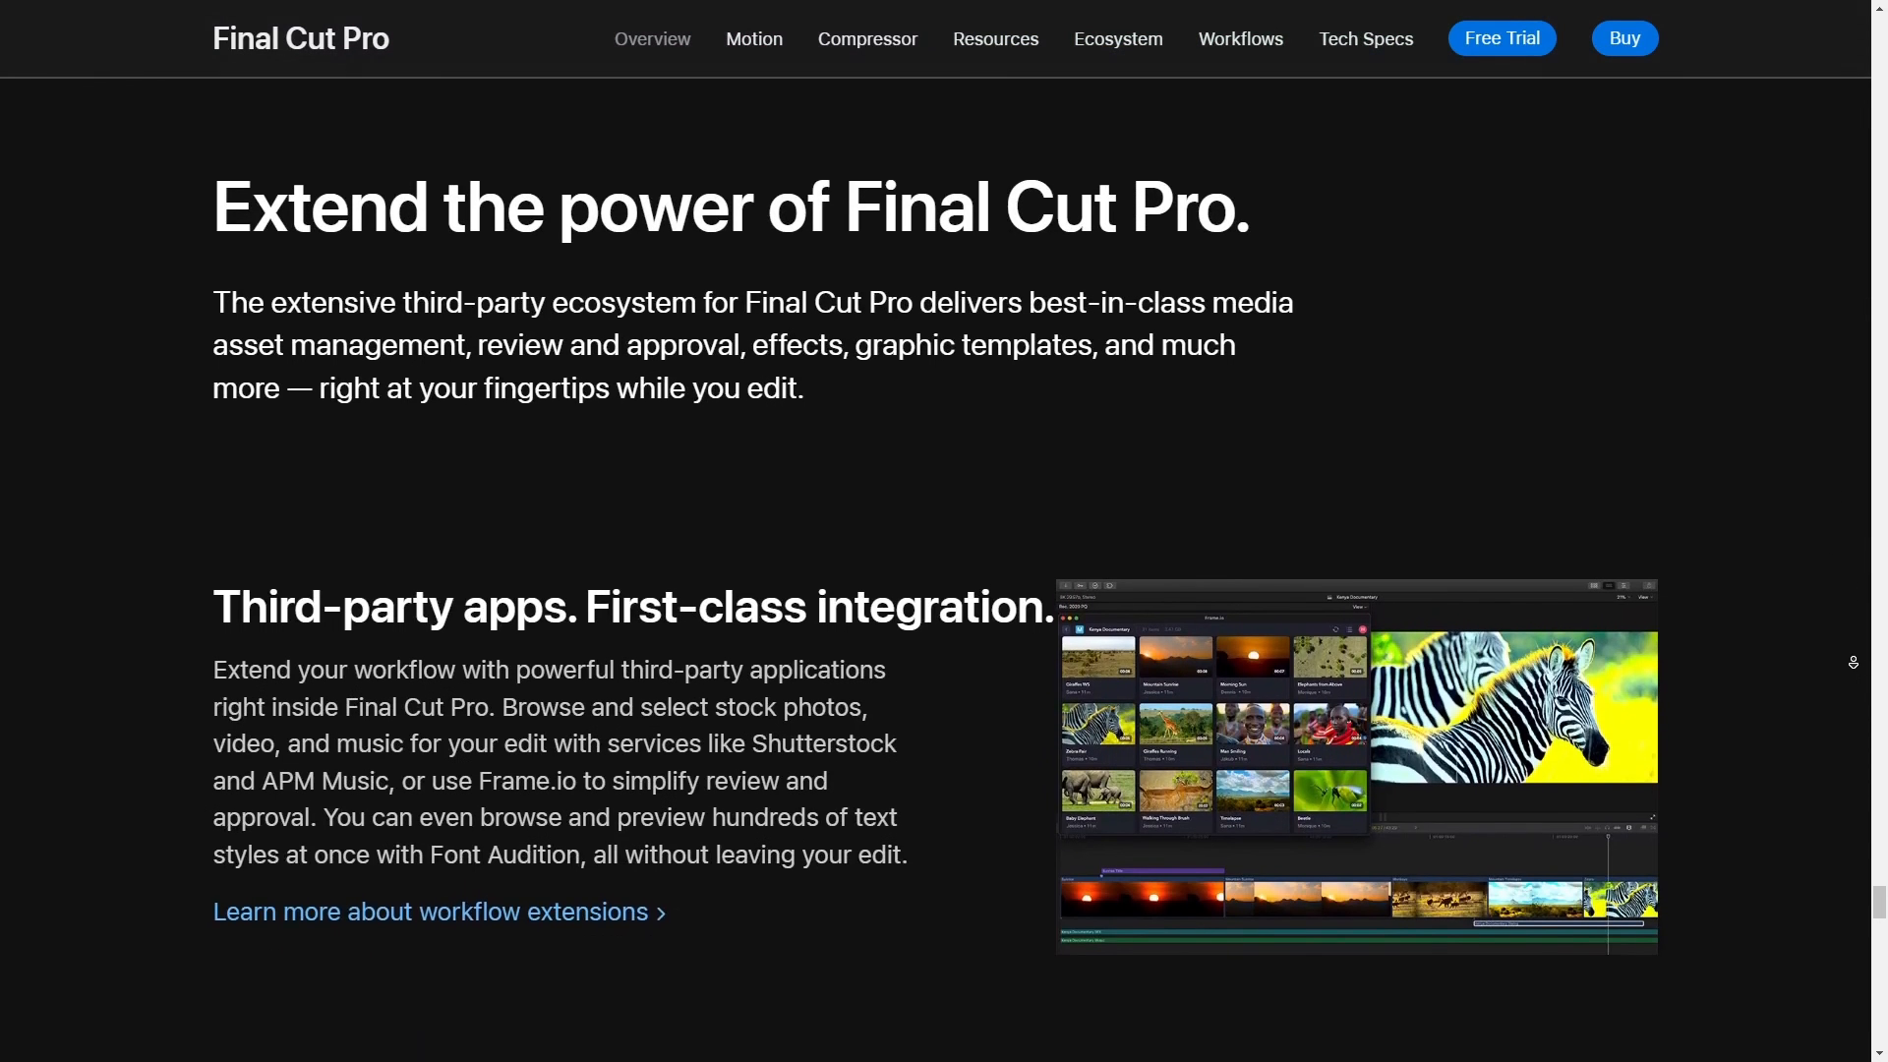
scroll("down", 3)
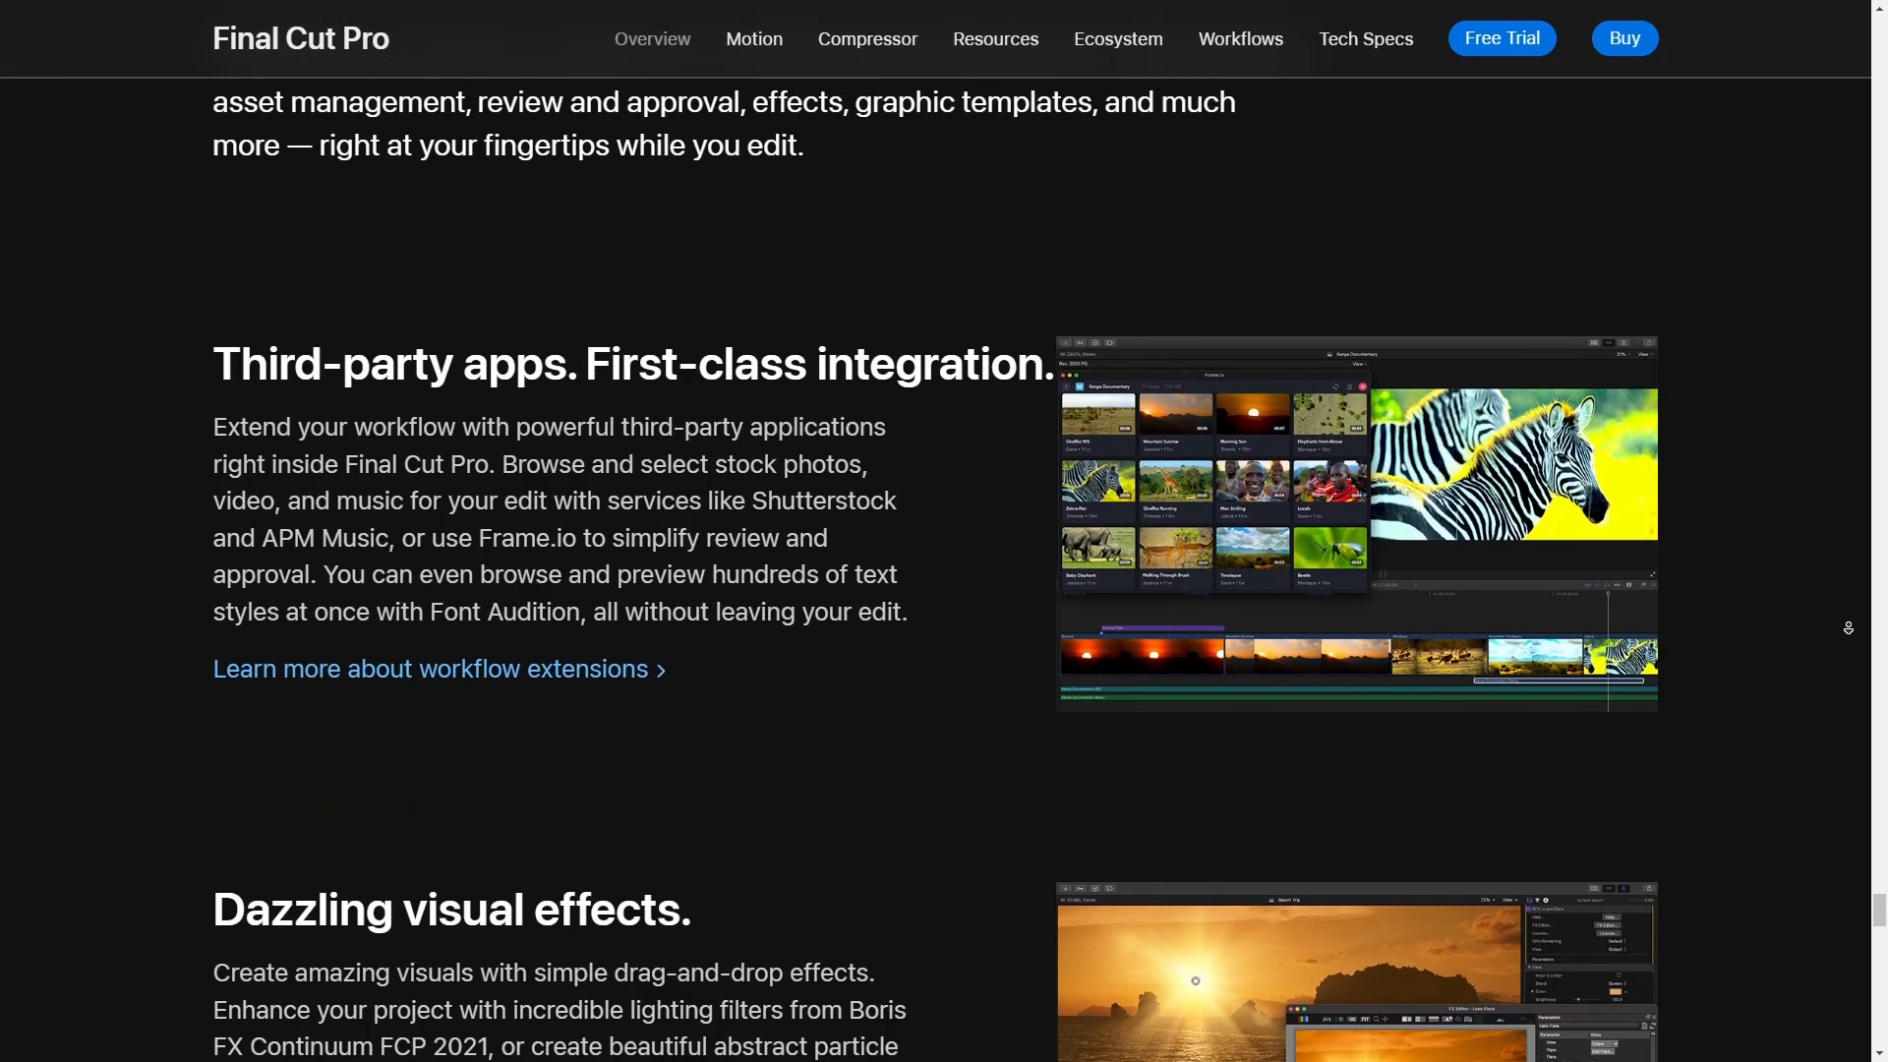
scroll("down", 3)
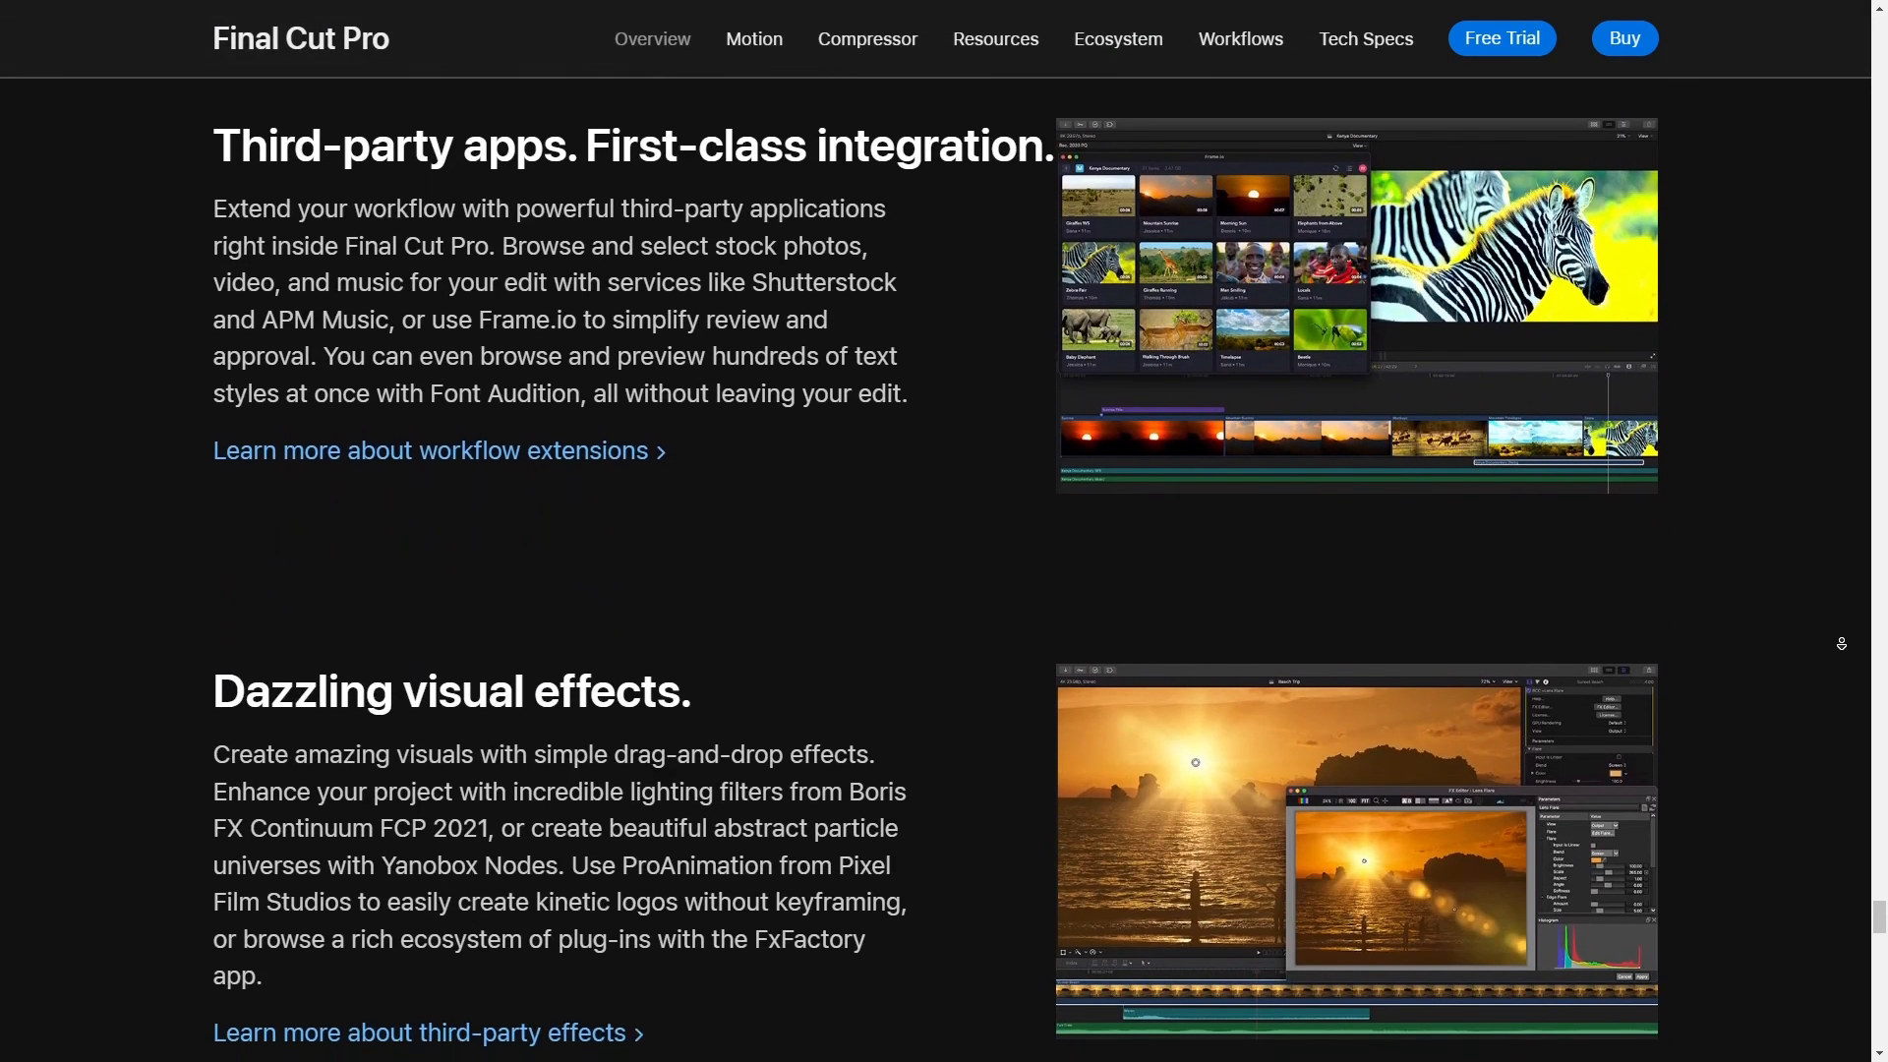